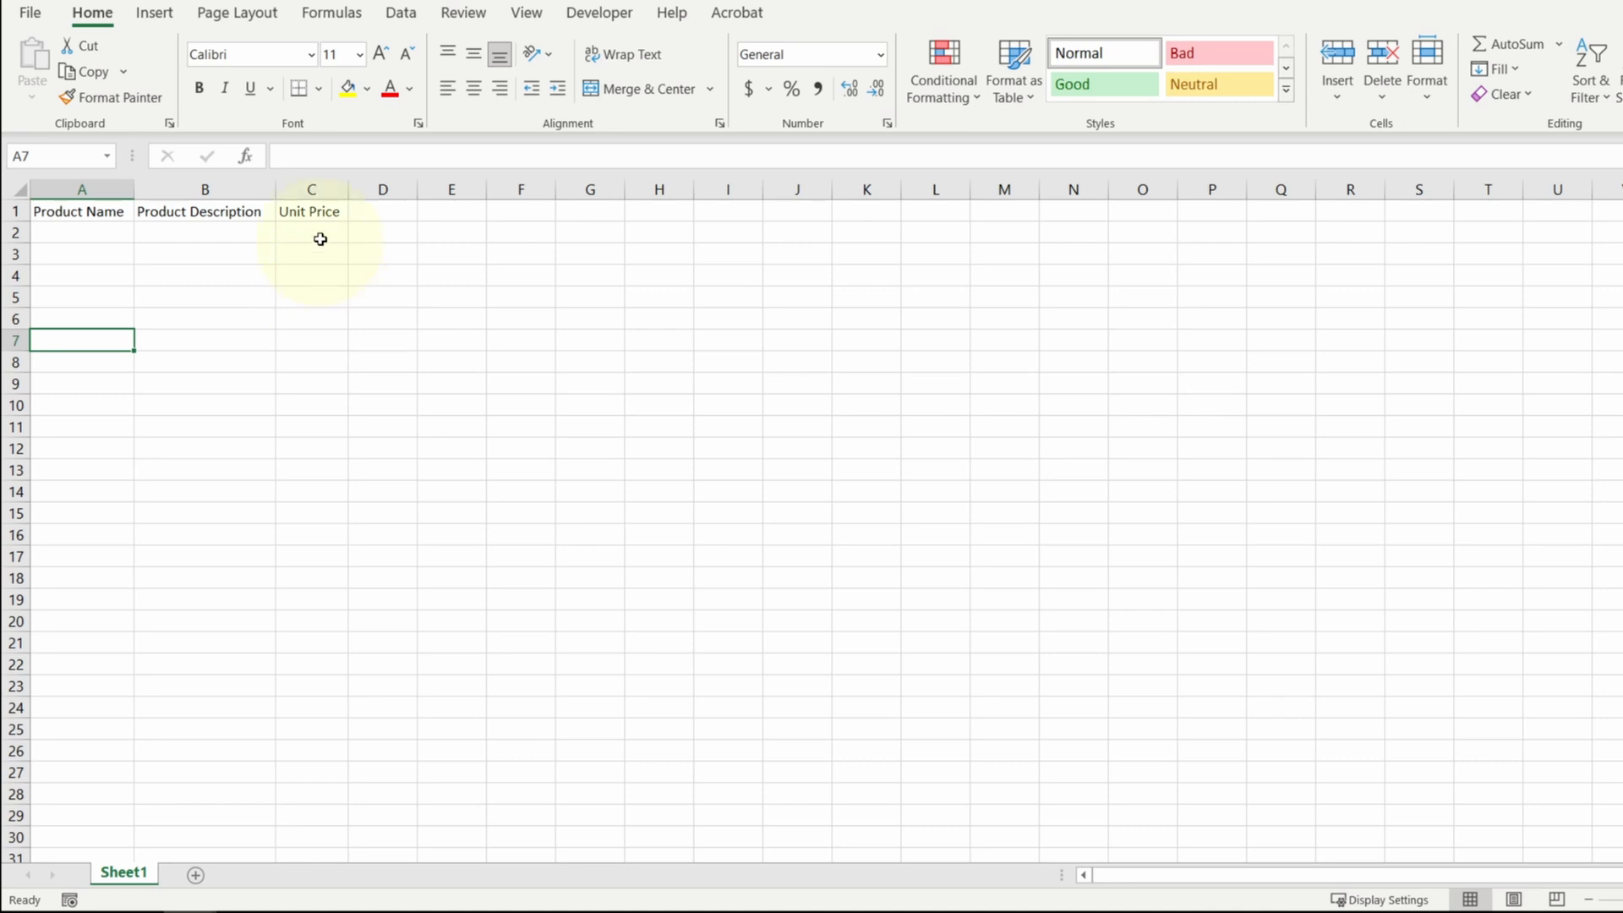
# Insert a new column before Unit Price and head it 'Care Instructions'
pyautogui.click(311, 190)
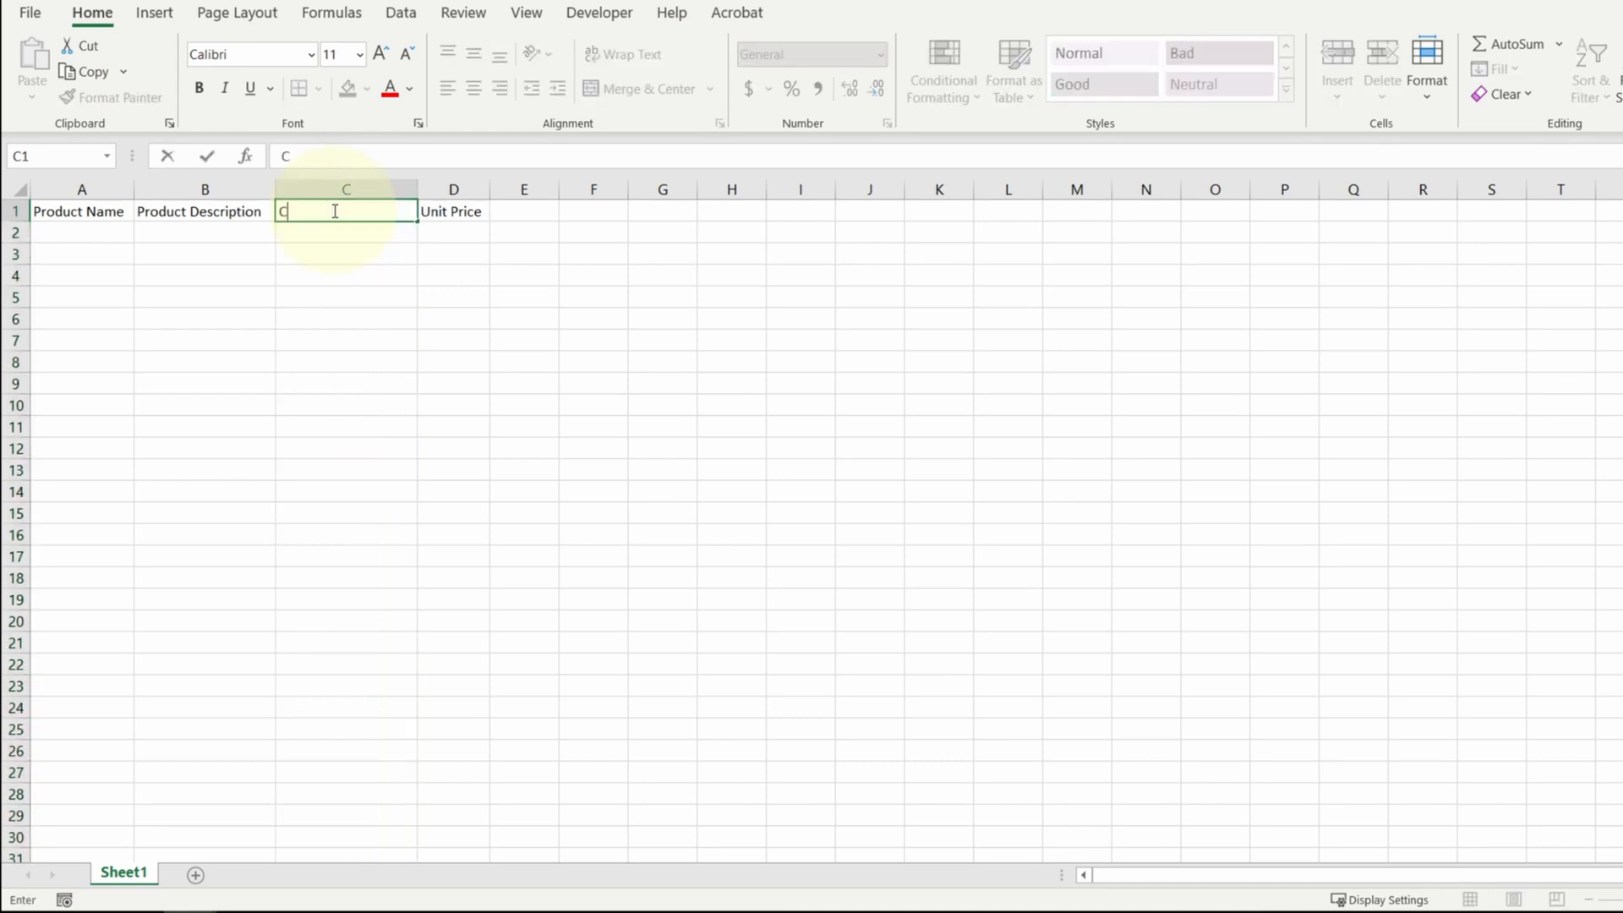
pyautogui.write('Care Instructions')
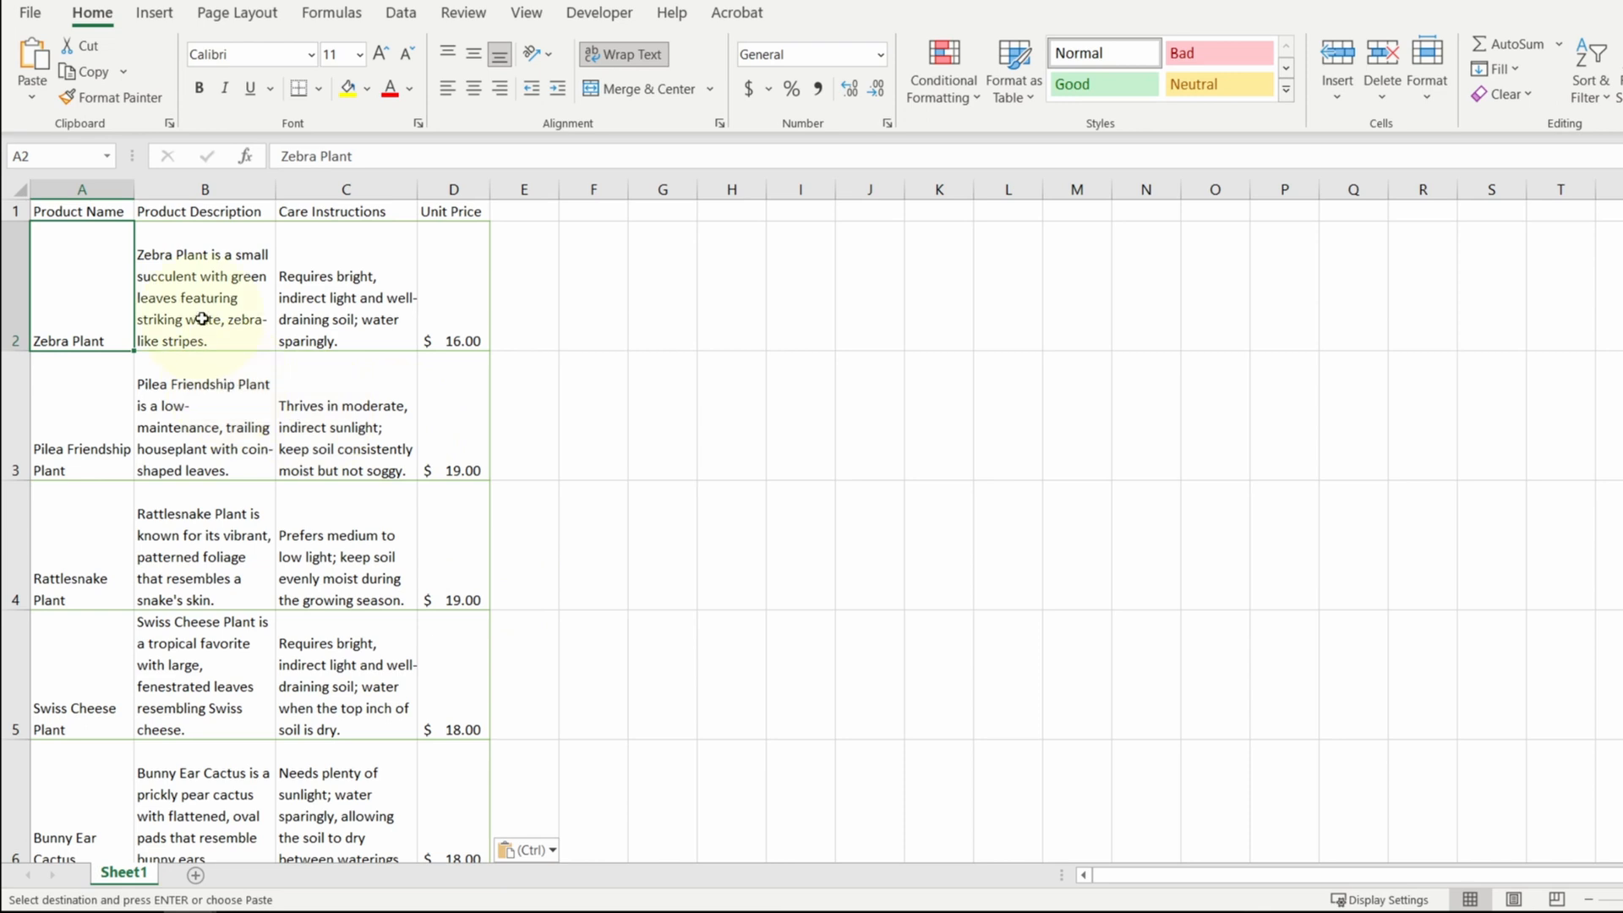
# Convert the plant list into a table with headers and name the sheet 'Products'
pyautogui.click(152, 14)
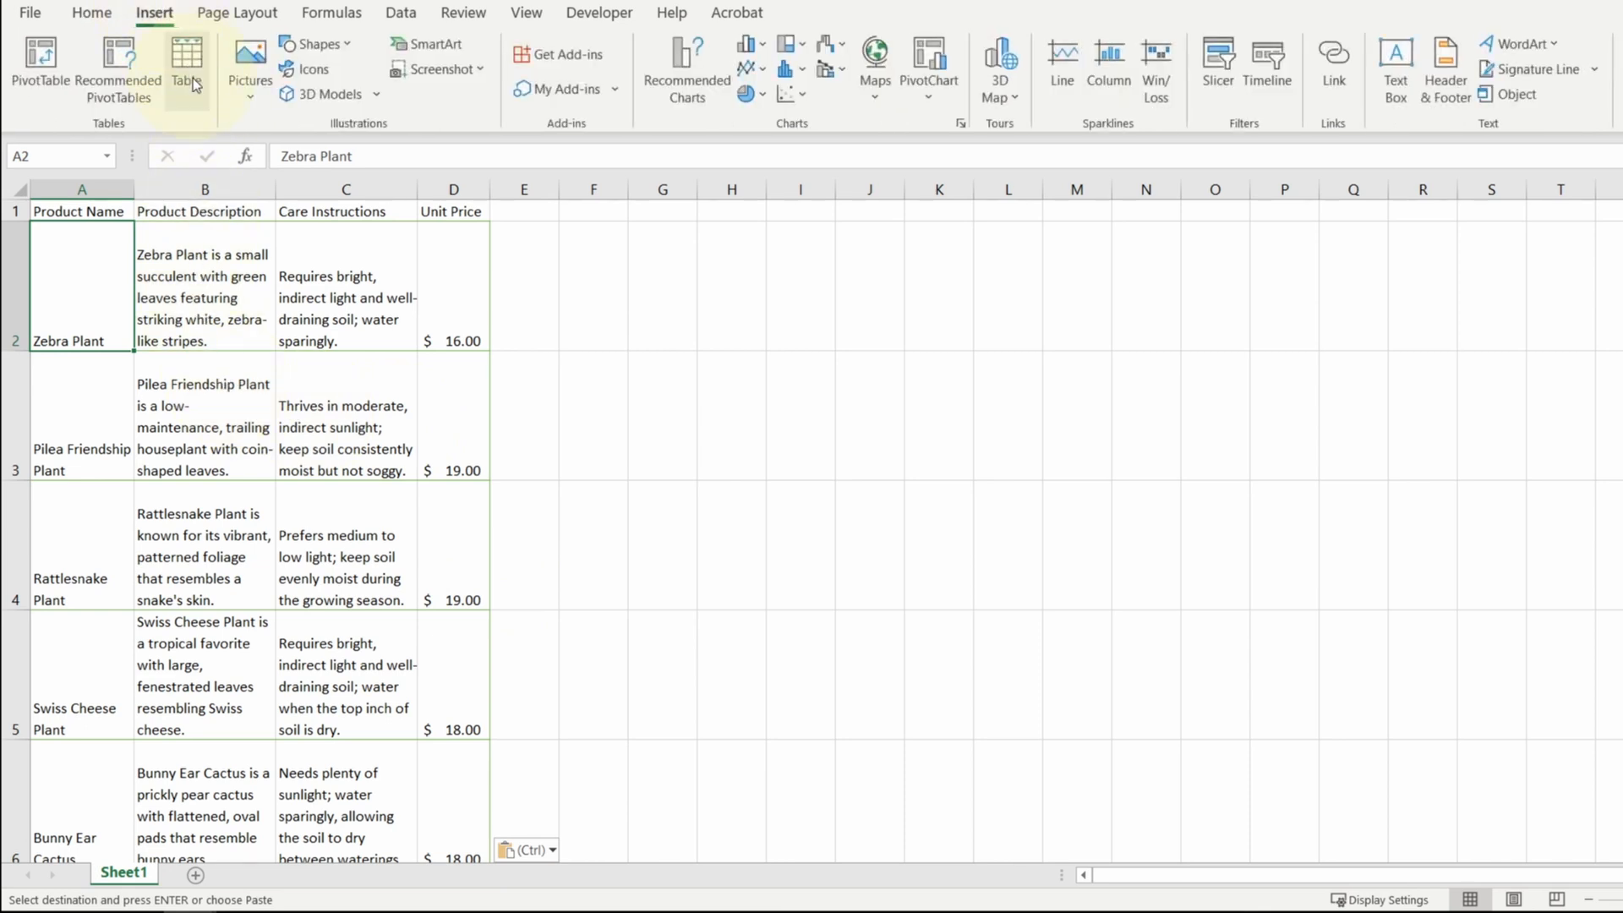
pyautogui.click(189, 57)
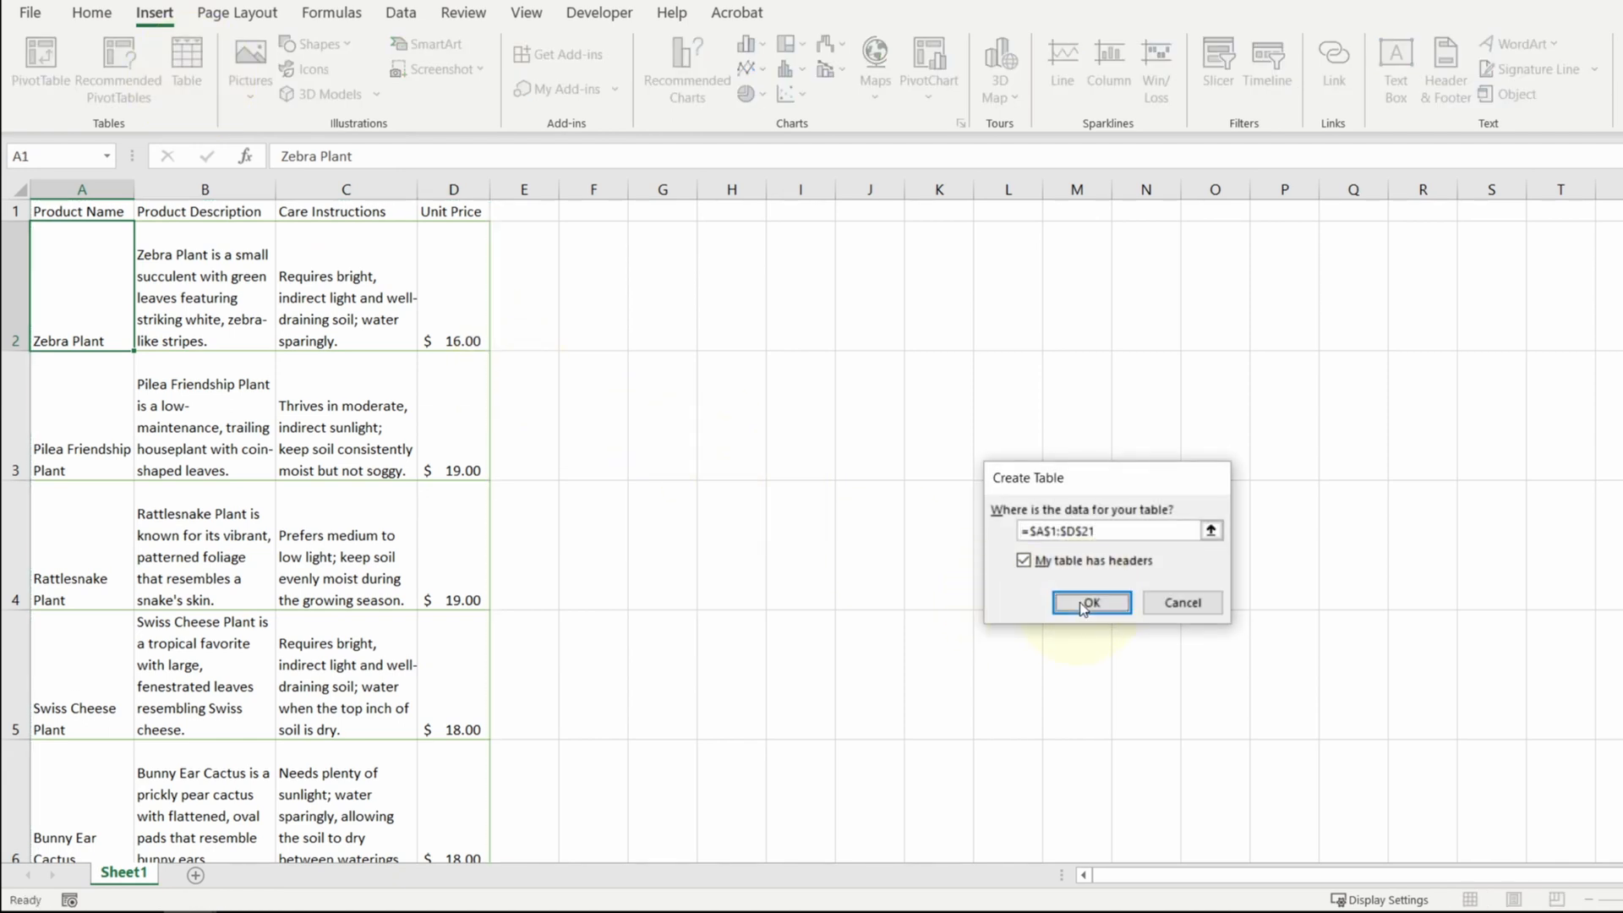
pyautogui.click(1092, 602)
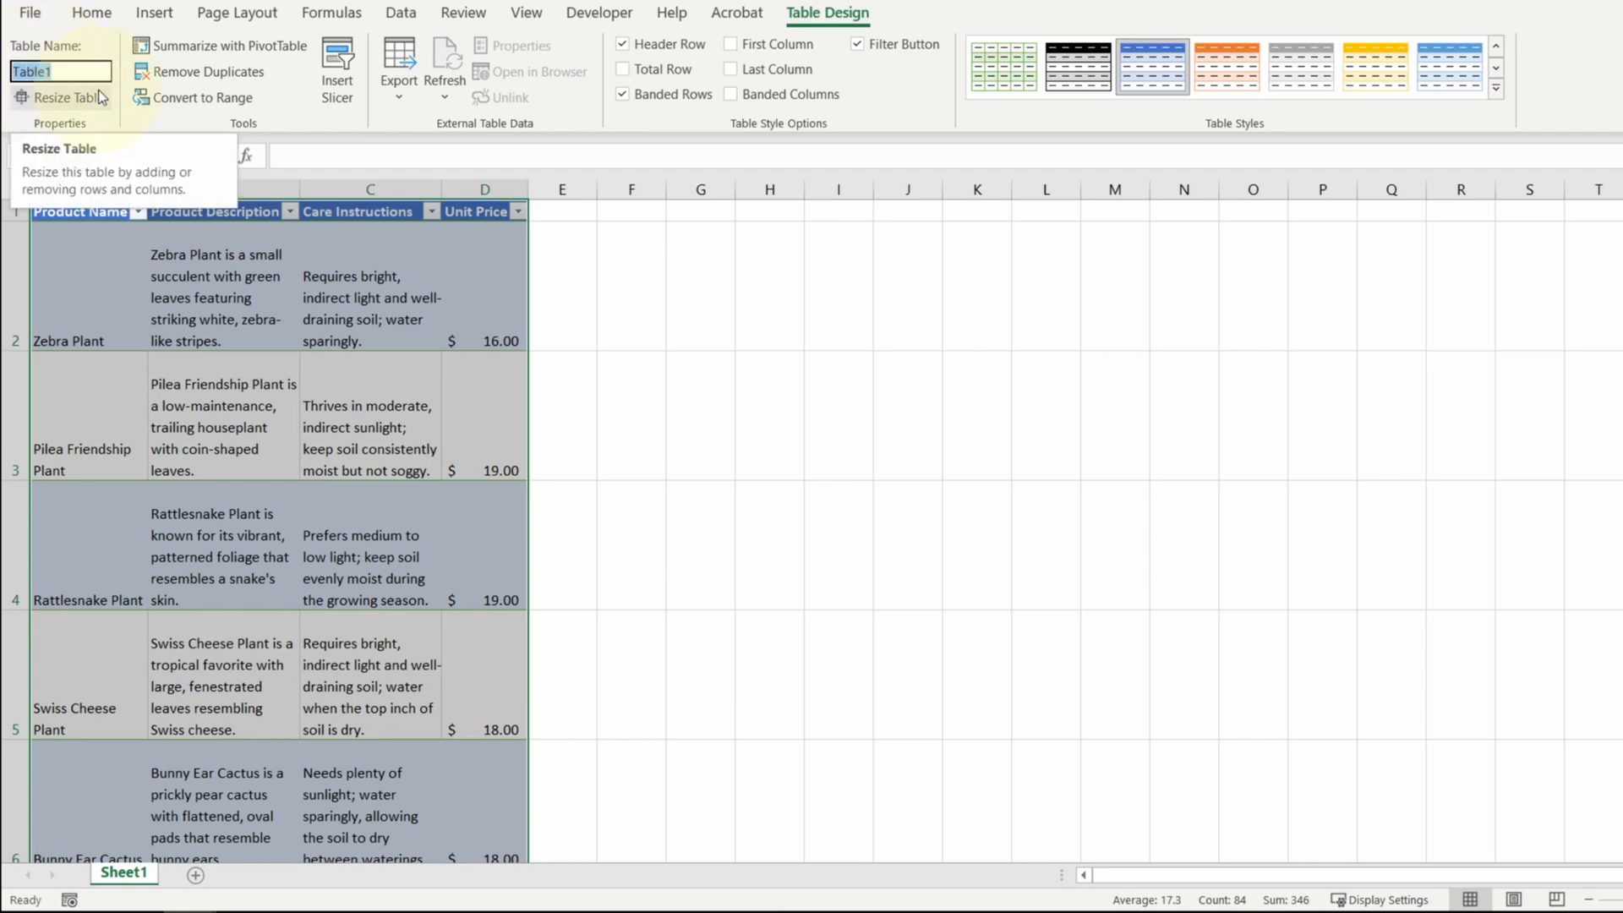
pyautogui.write('Products')
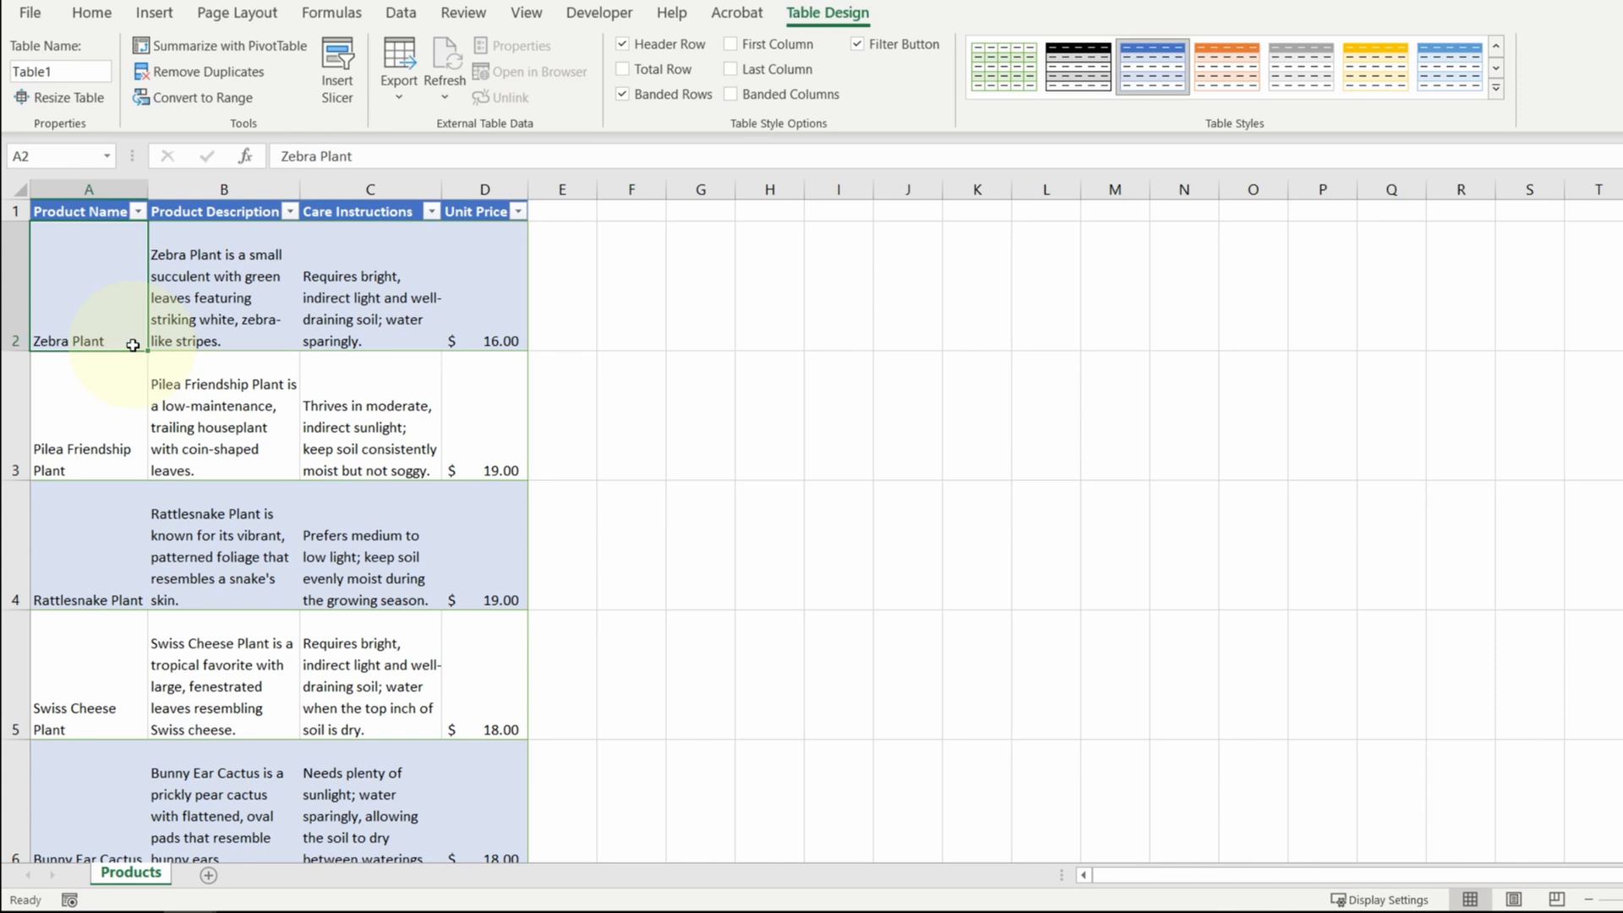
pyautogui.doubleClick(68, 342)
pyautogui.write('LANT')
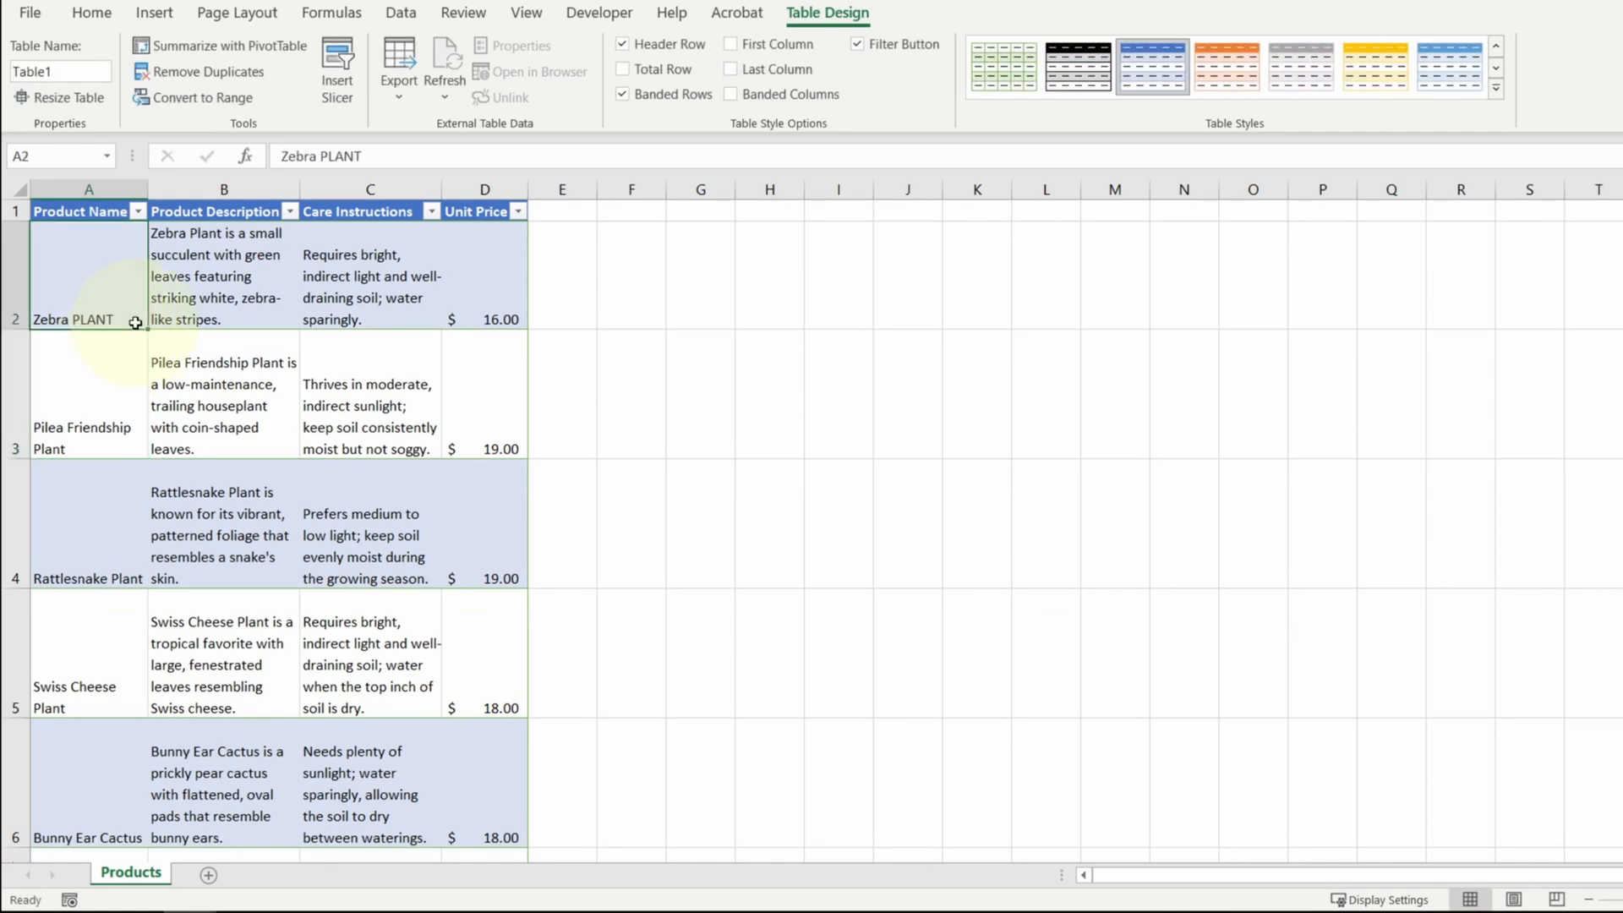
pyautogui.write('Zebra Plant')
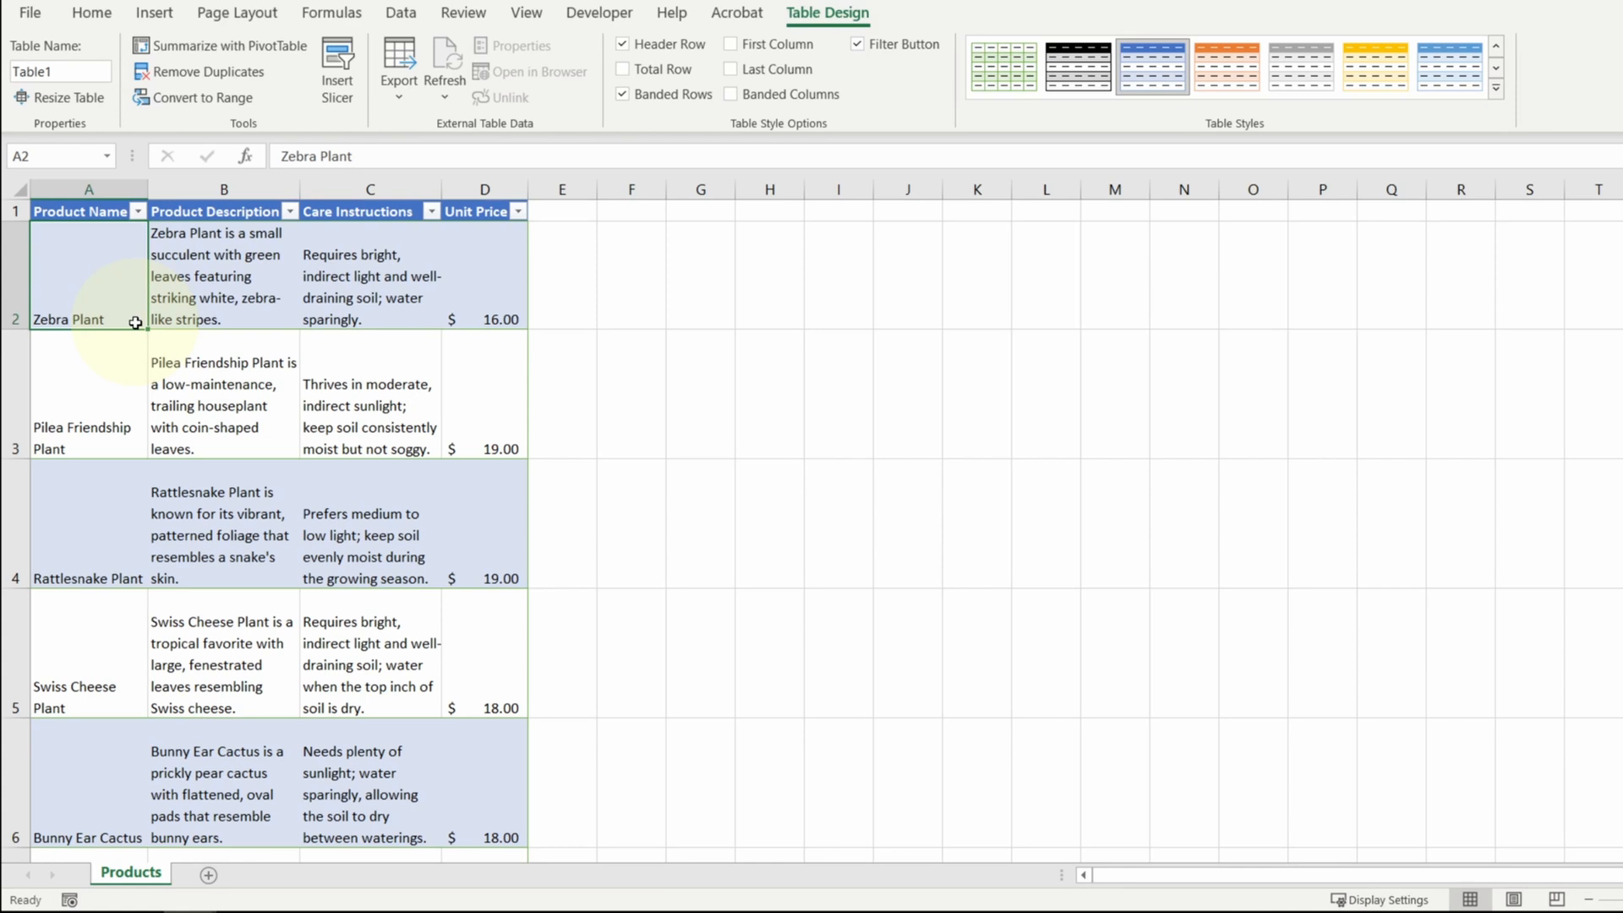
pyautogui.click(91, 13)
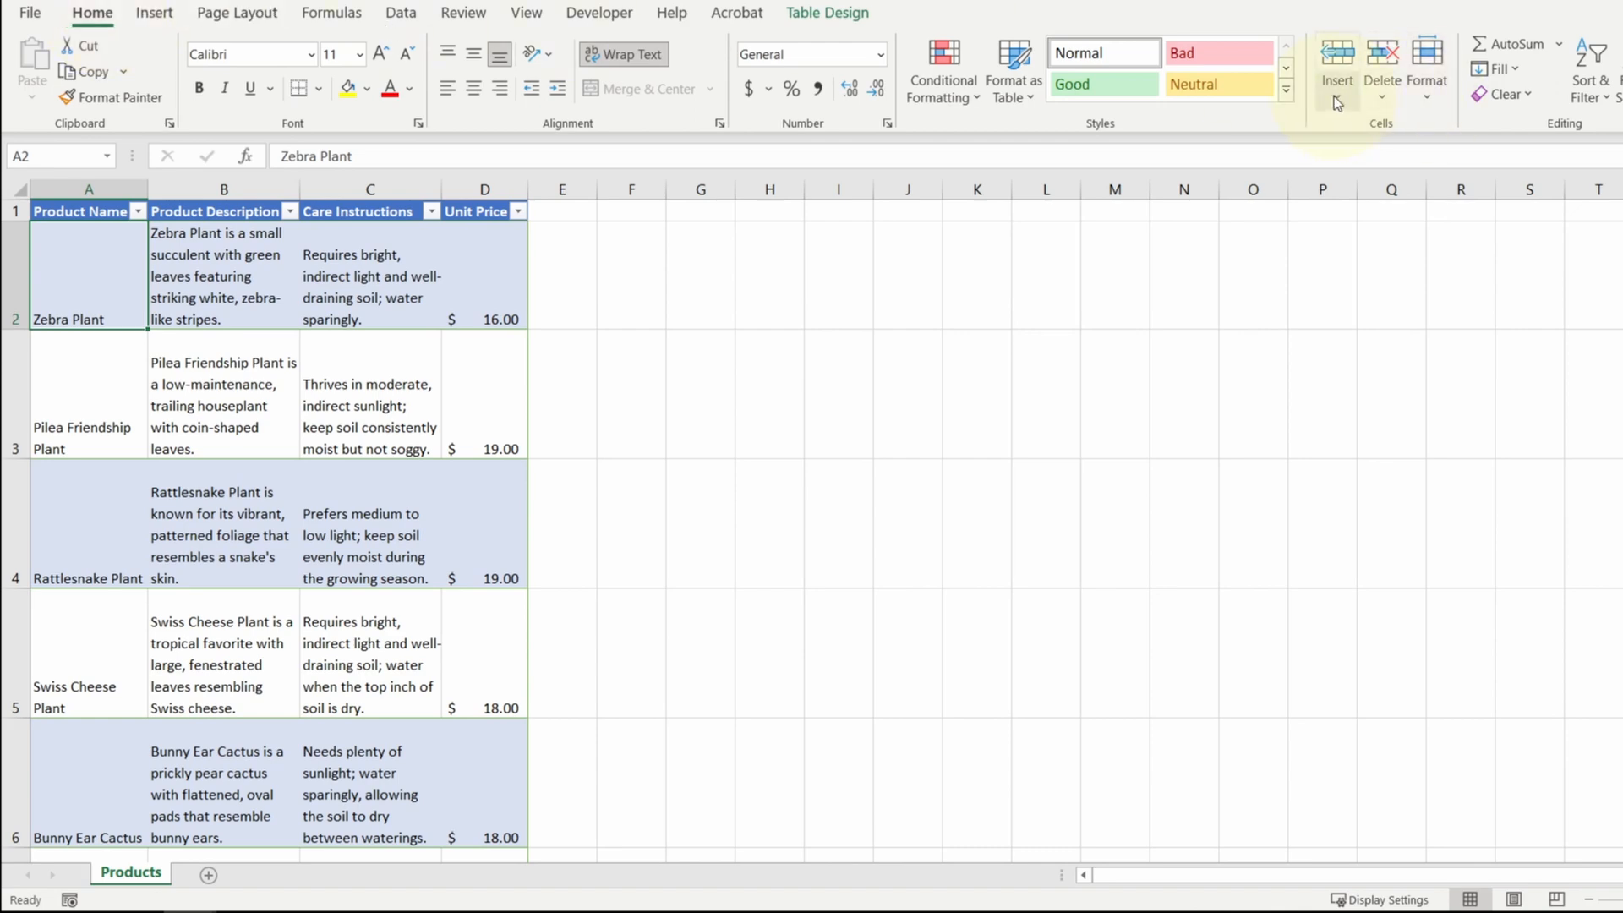
# Add a 'Product ID' table column at the left and enter 1001 for the first plant
pyautogui.click(1337, 79)
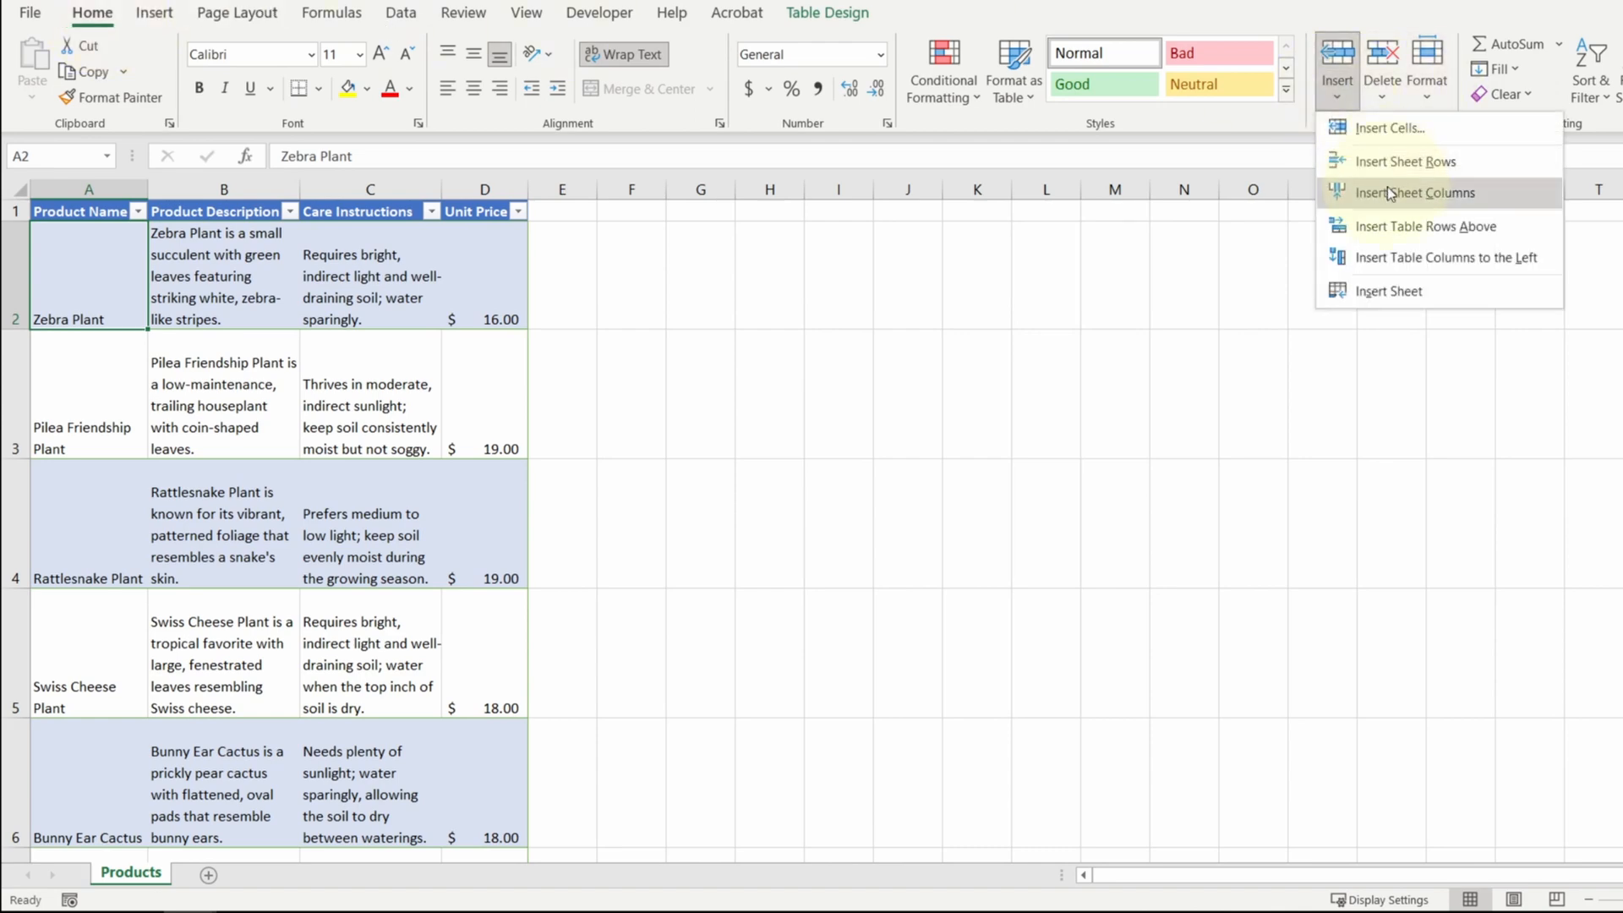
pyautogui.click(1413, 193)
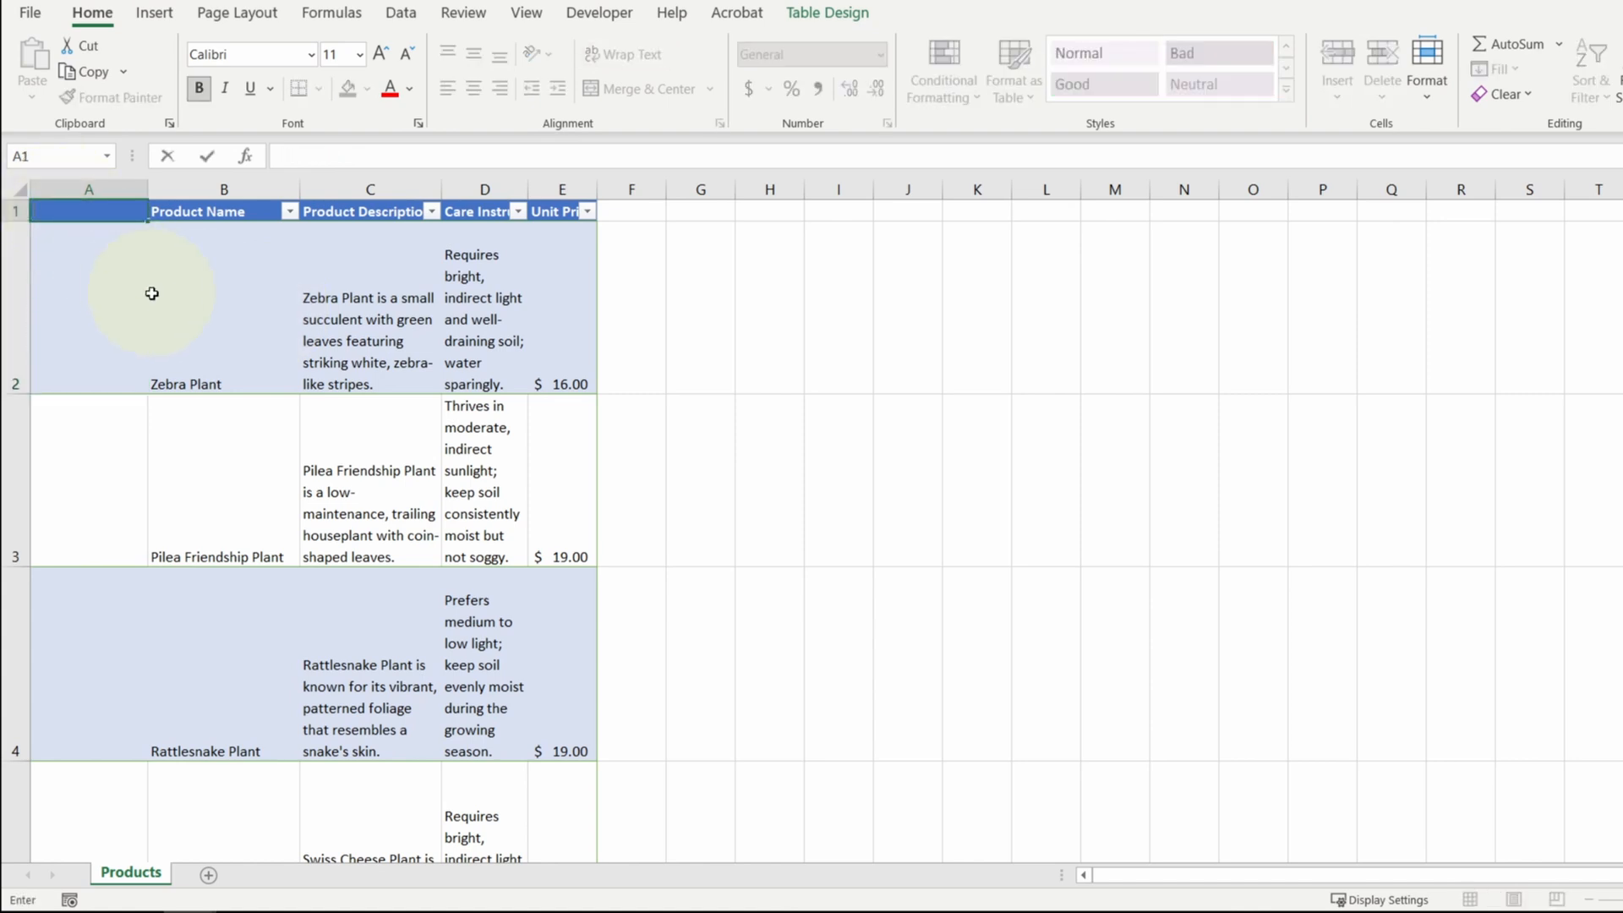
pyautogui.write('Product ID')
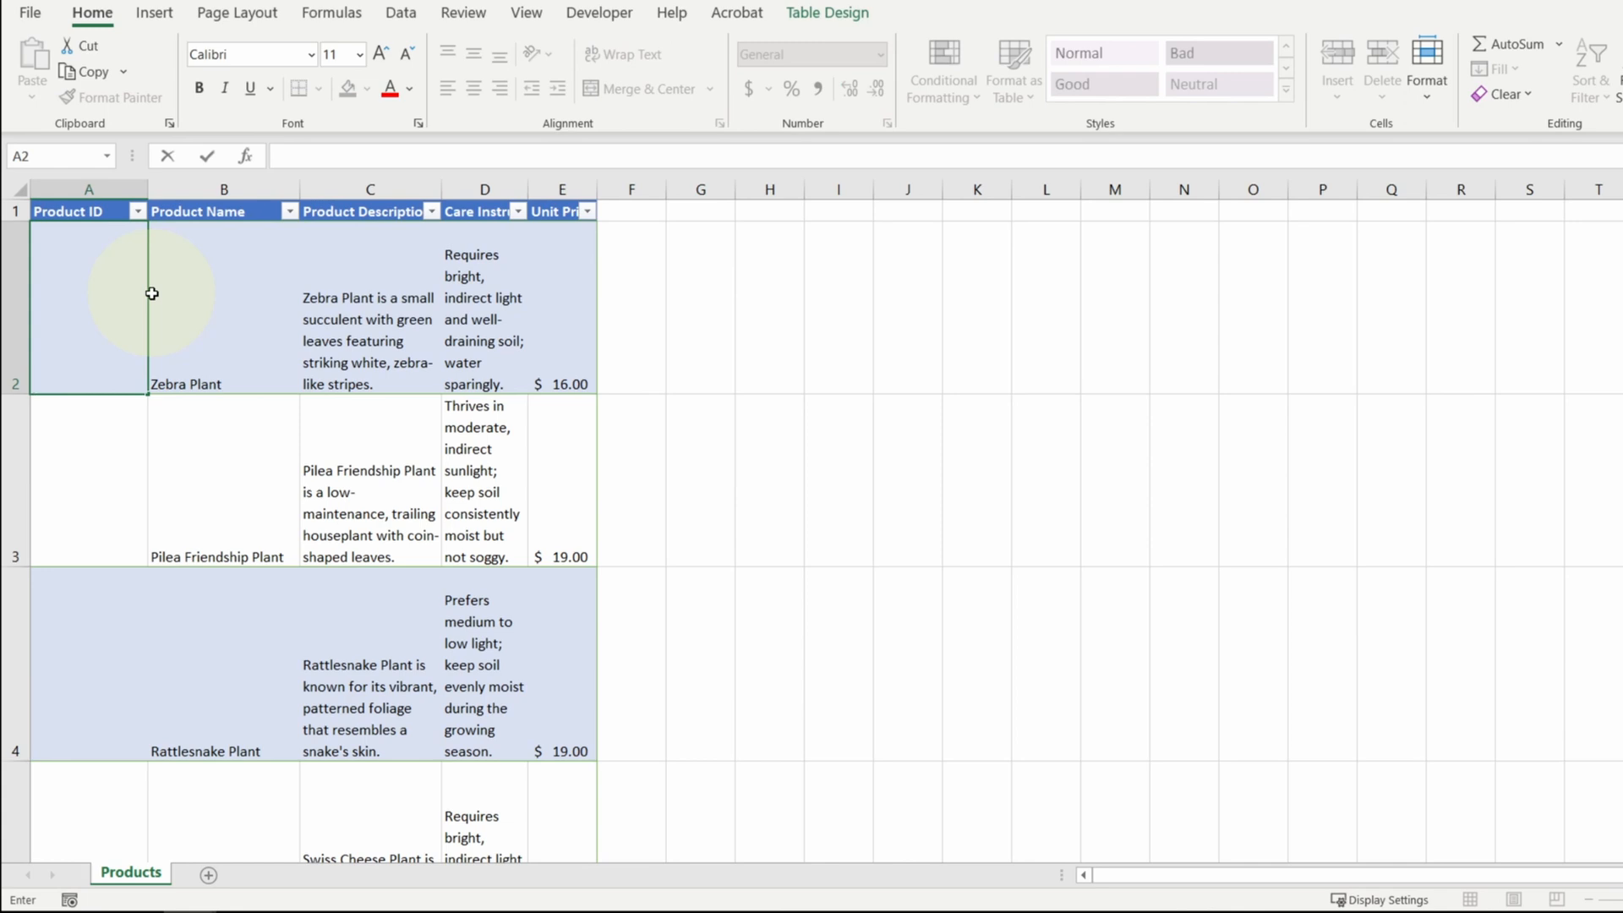
pyautogui.write('1001')
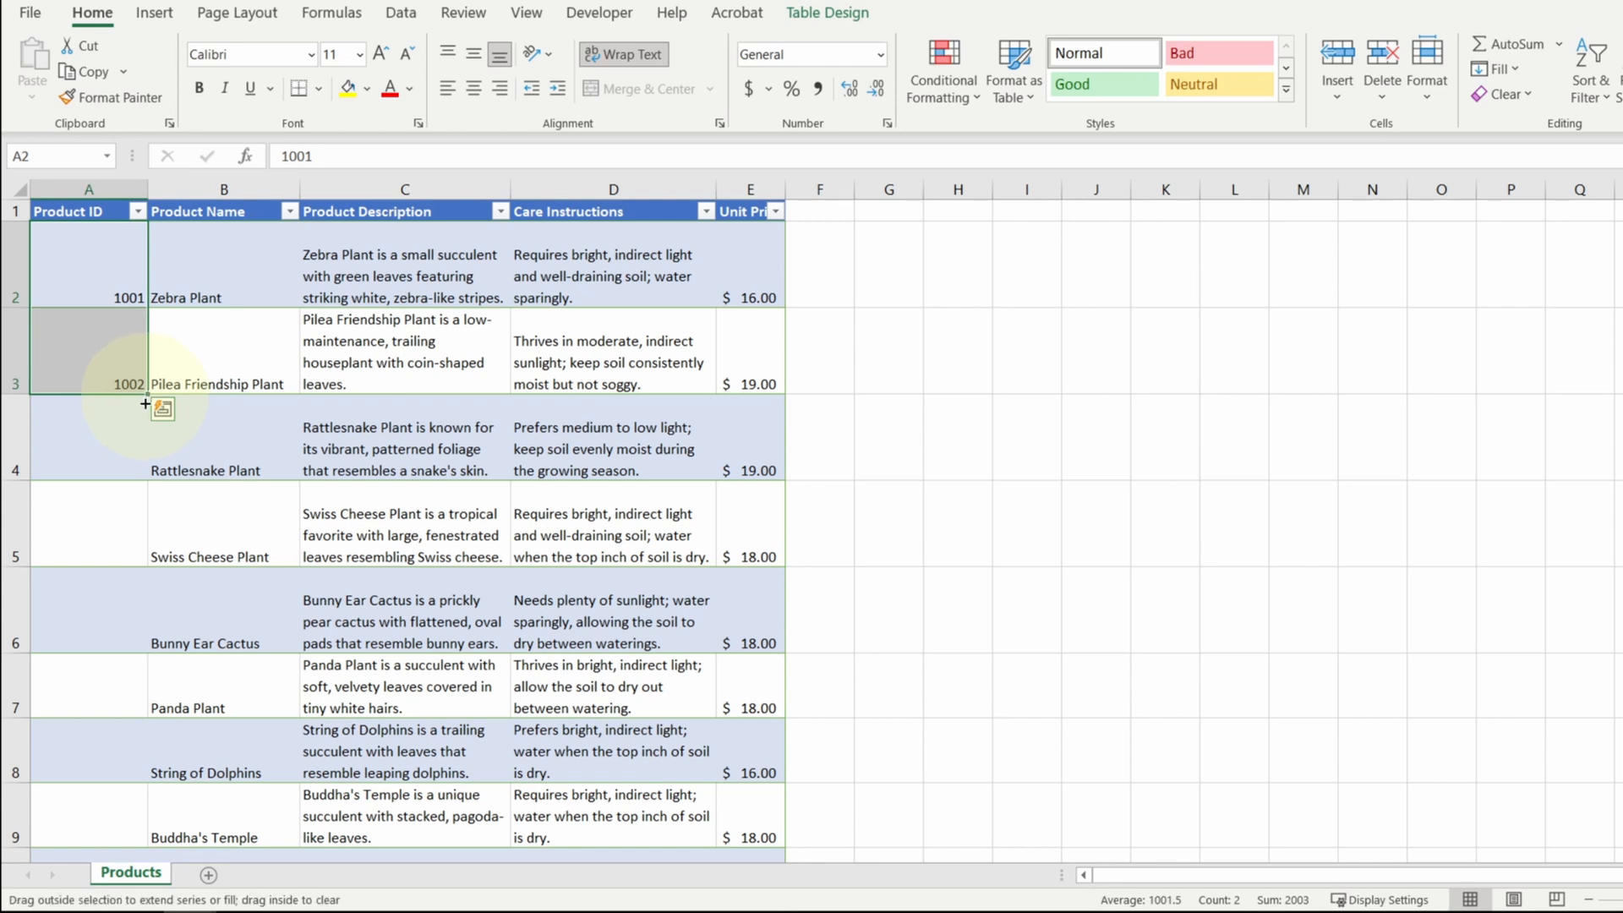
# Fill the Product ID series down to 1020 through the last product row
pyautogui.scroll(-3)
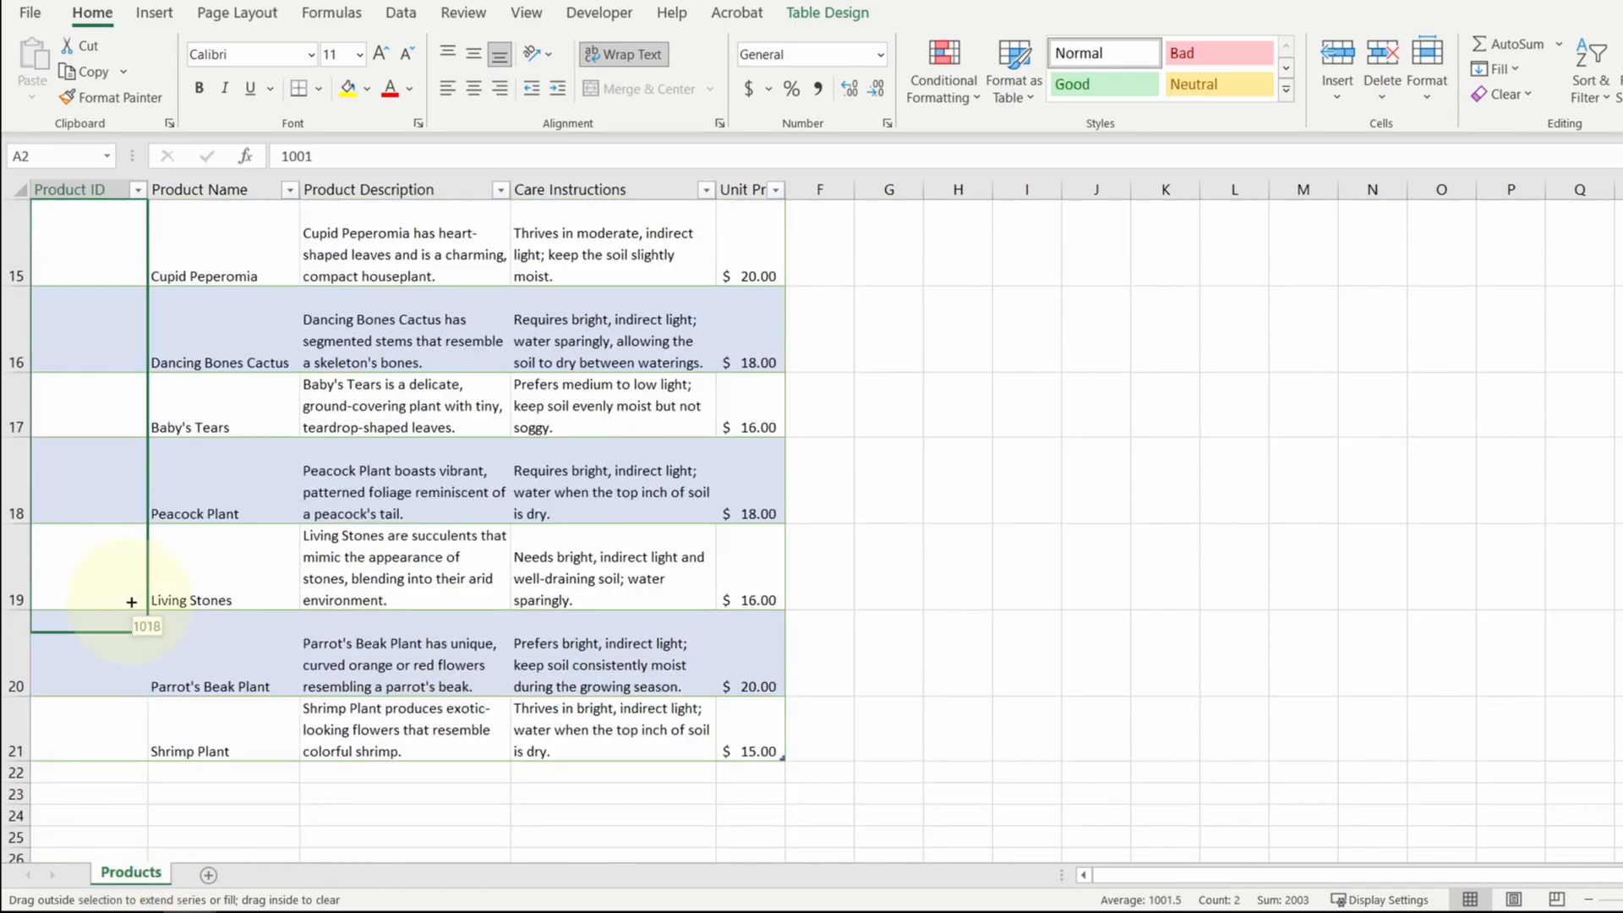
pyautogui.moveTo(131, 602); pyautogui.dragTo(262, 774)
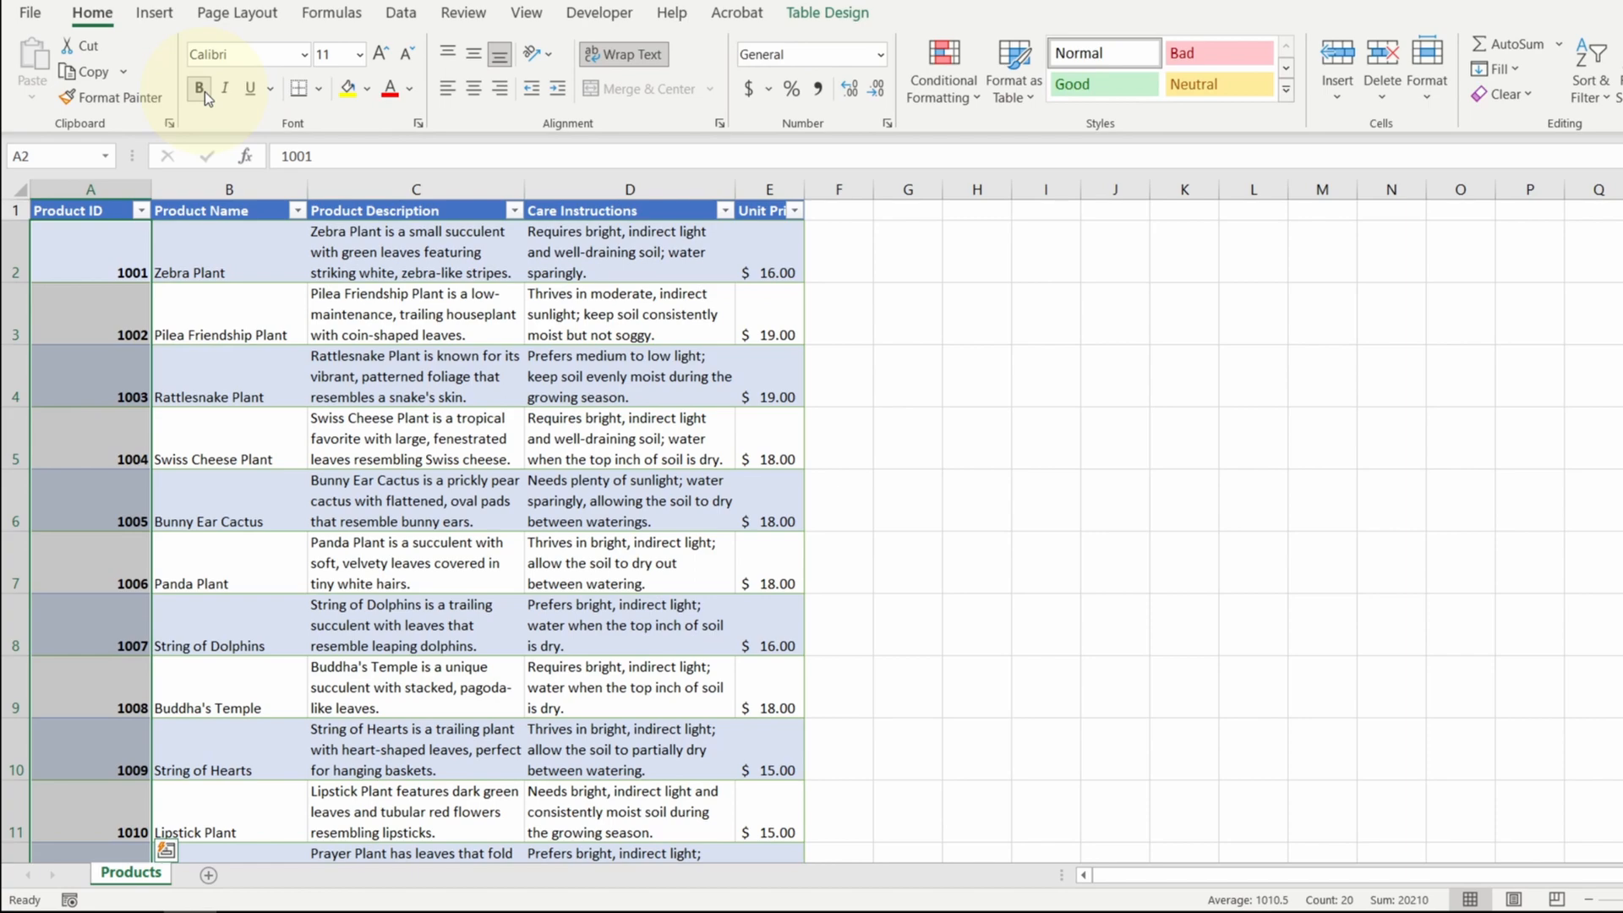
pyautogui.click(131, 872)
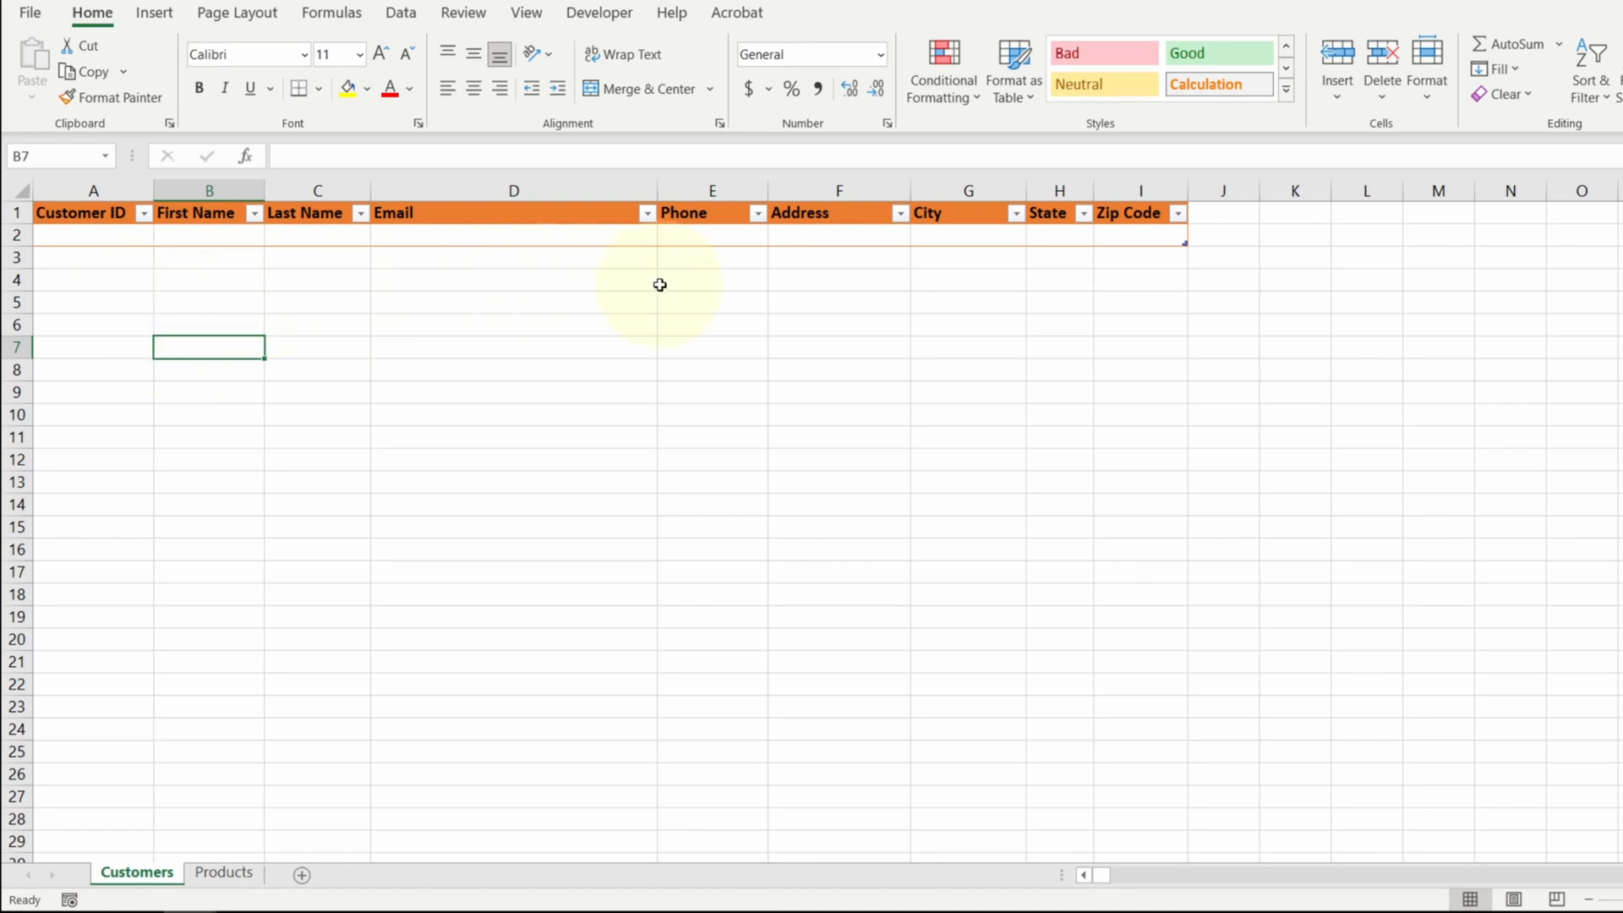
pyautogui.moveTo(1006, 284)
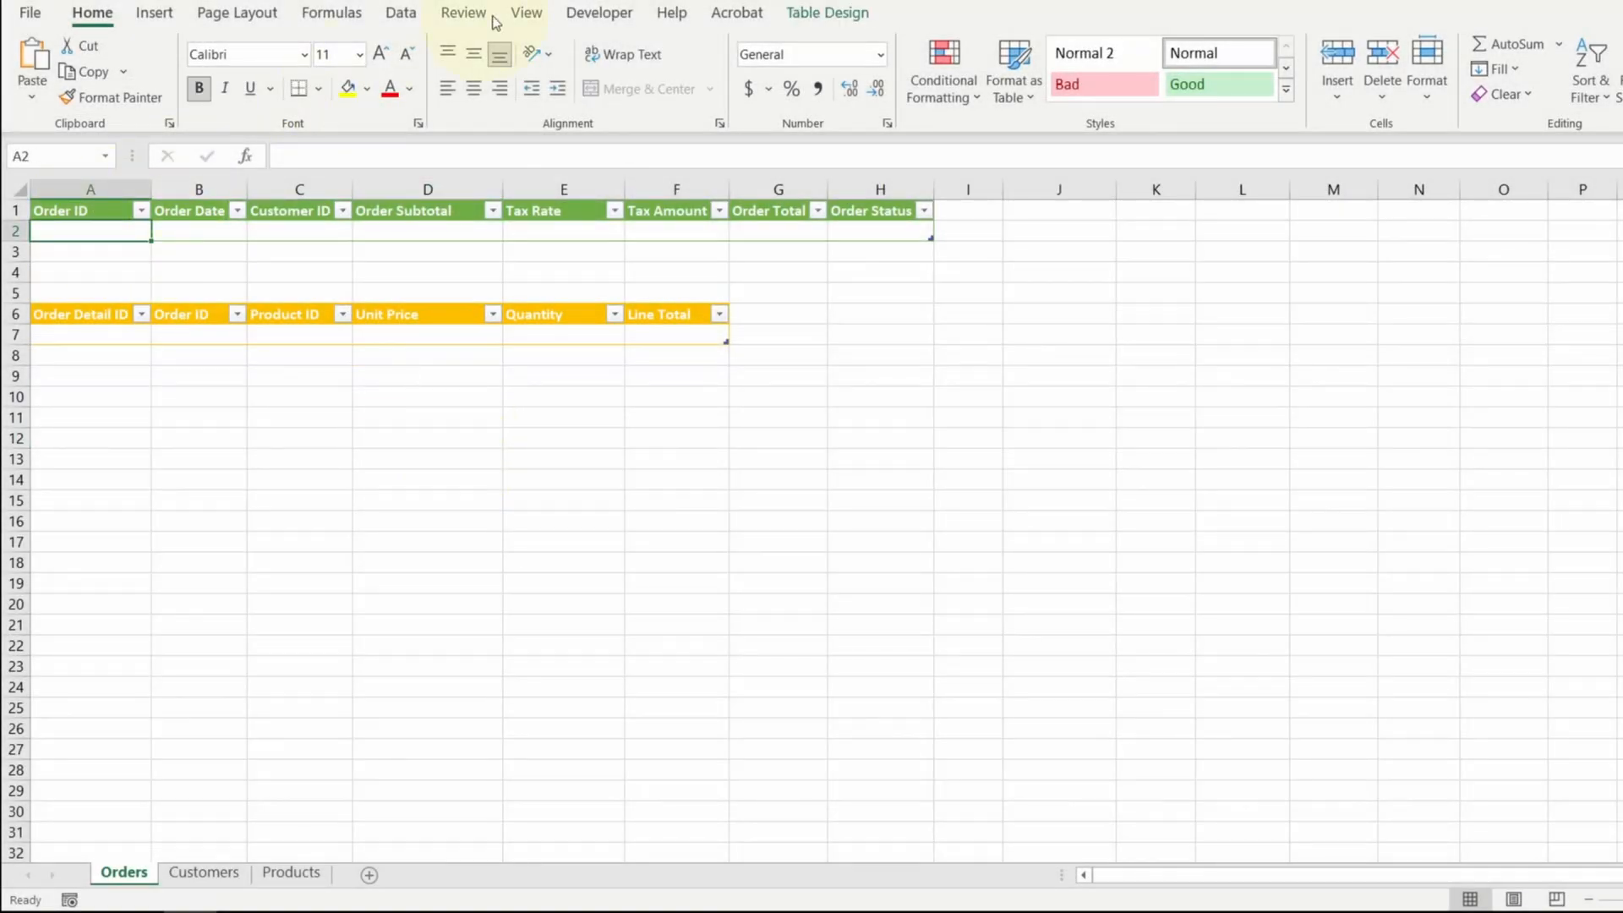
# Check the order summary table's name OrderSummary in Table Design
pyautogui.click(824, 12)
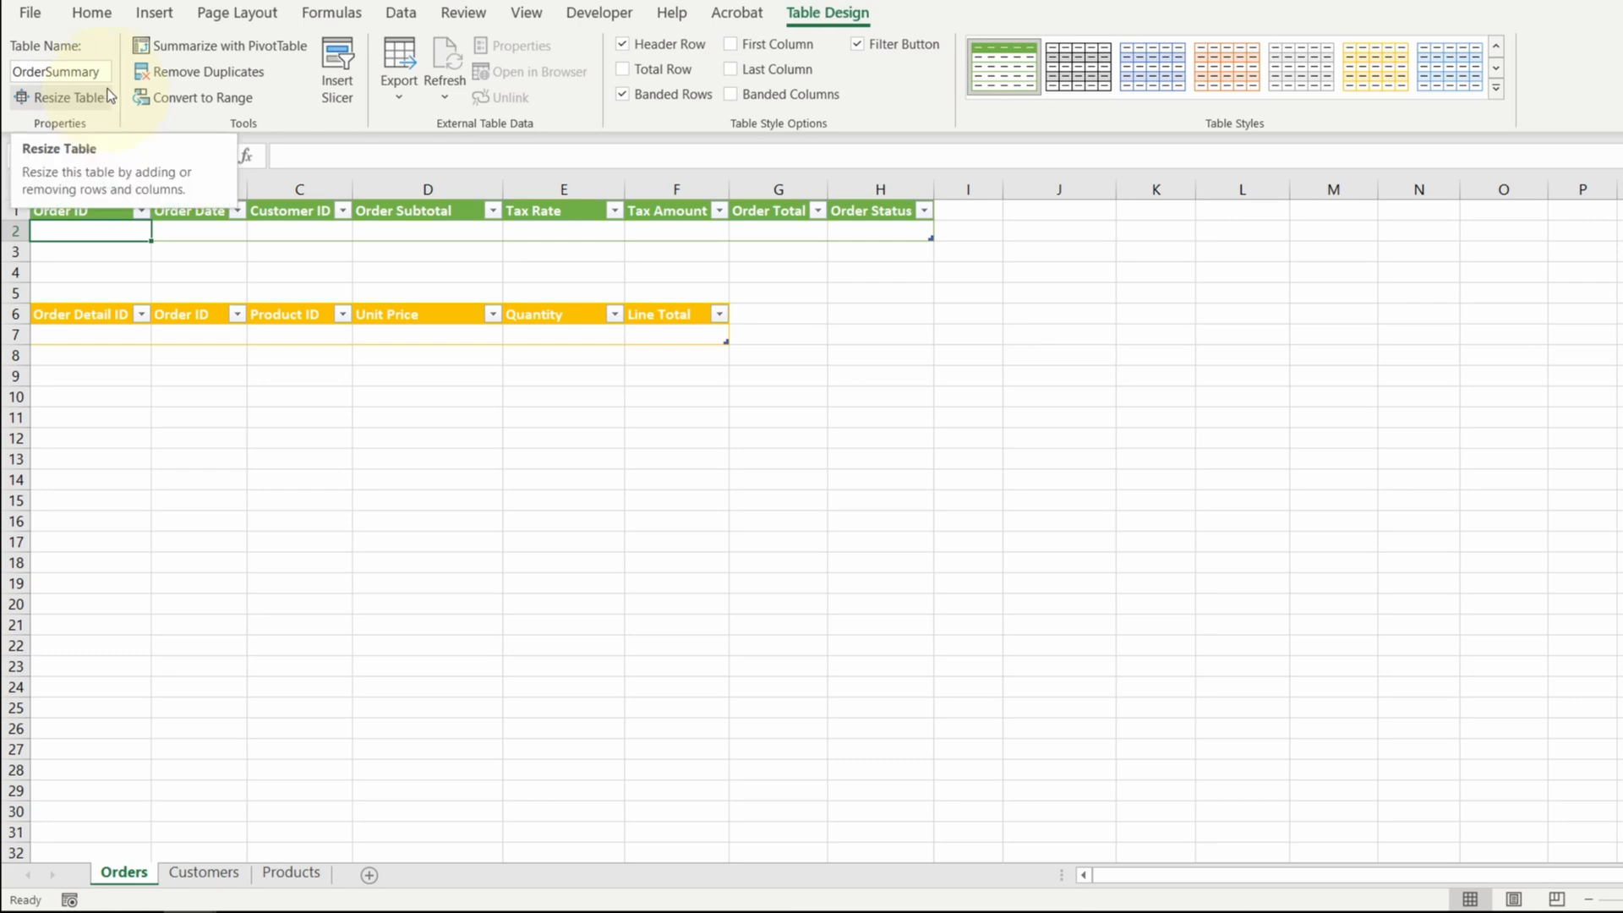
pyautogui.click(115, 334)
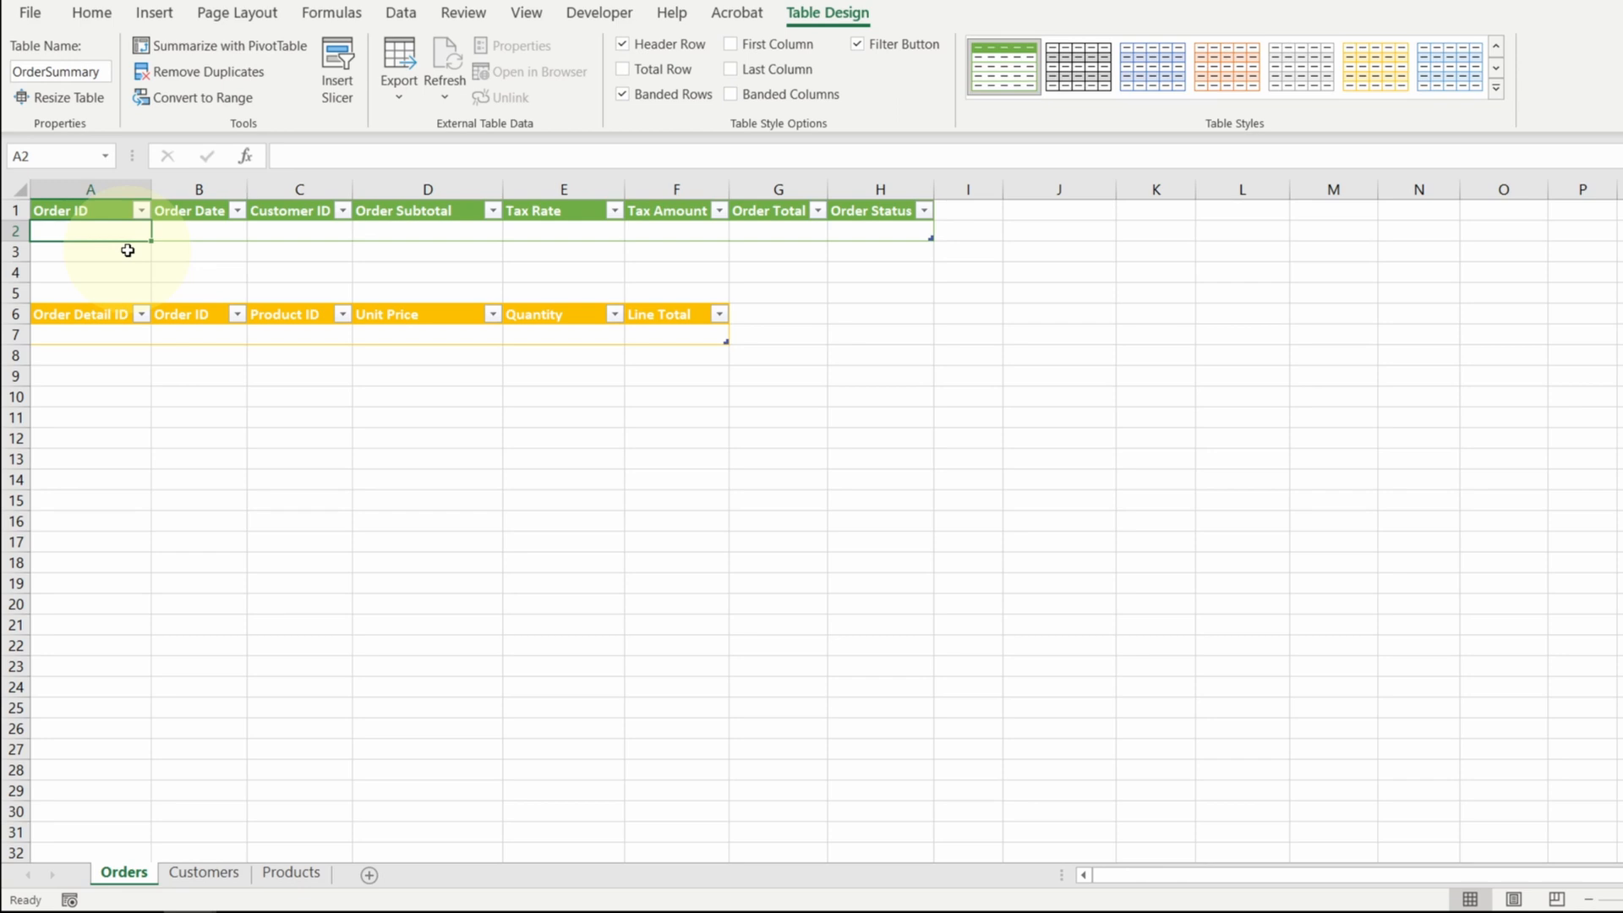
# Start entering Order ID 200001 in the first OrderSummary row
pyautogui.write('2')
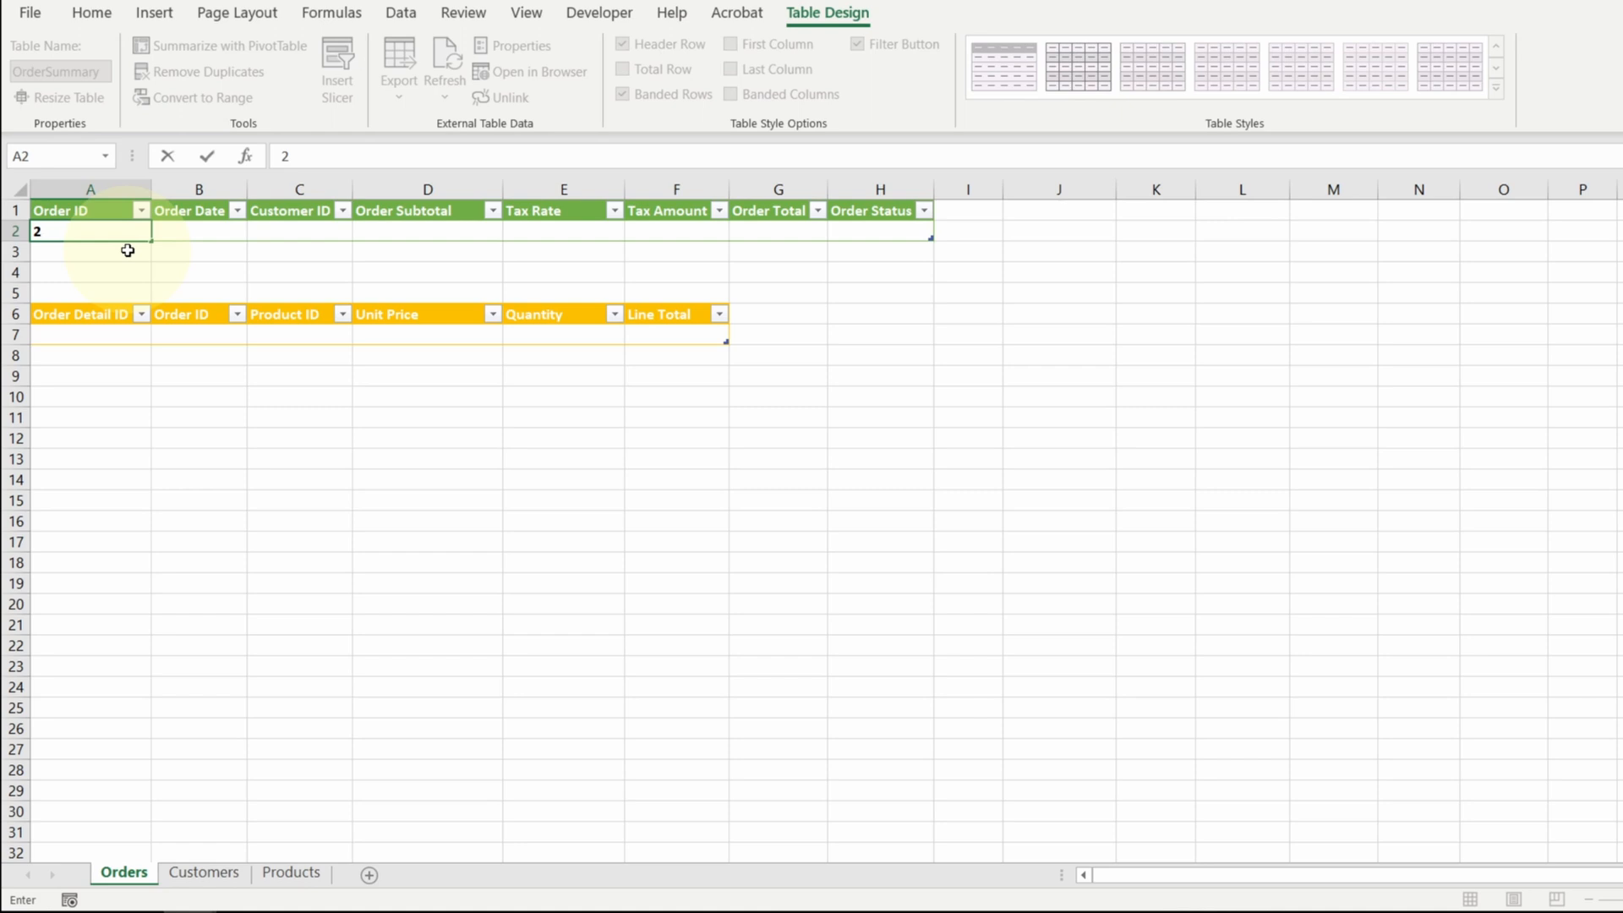
pyautogui.write('00001')
pyautogui.click(199, 230)
pyautogui.write('9/18/2023')
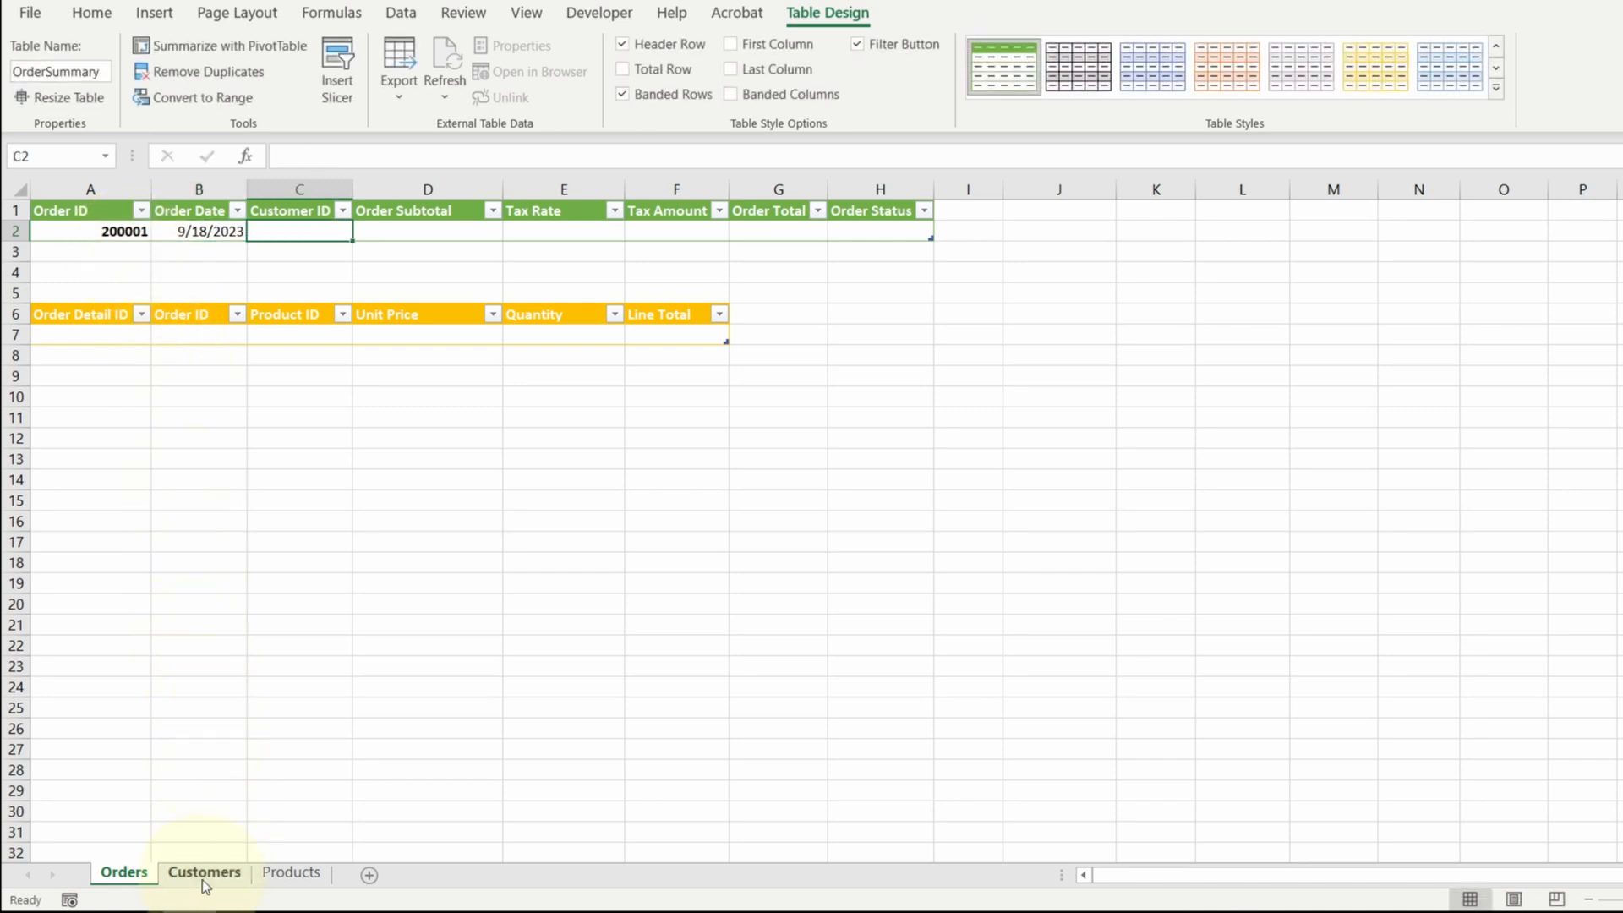
pyautogui.click(203, 872)
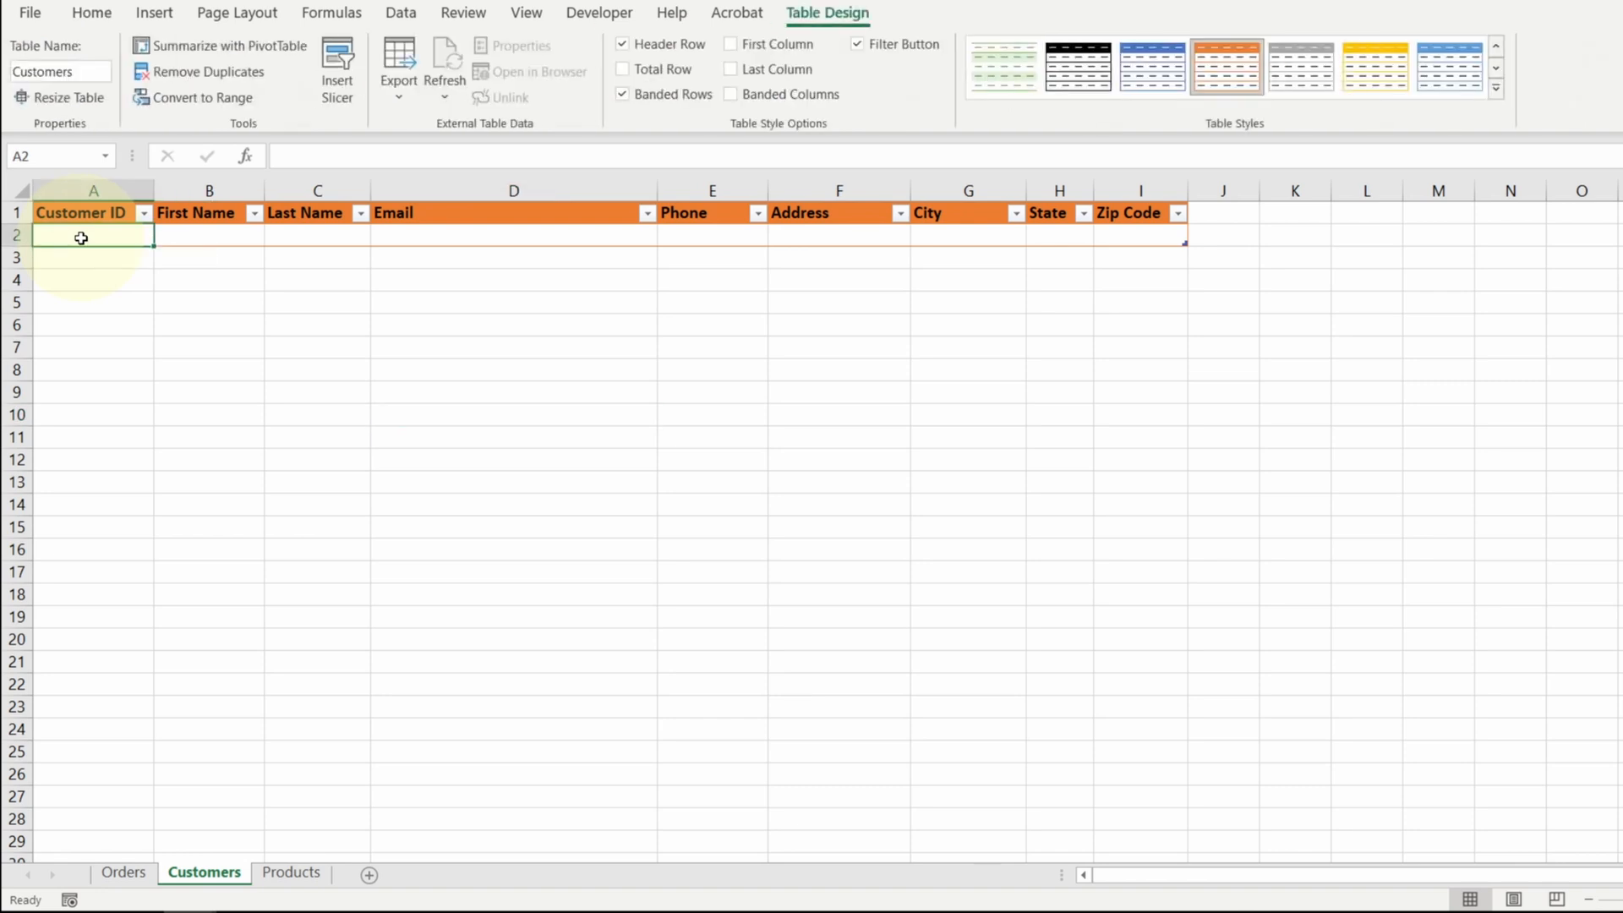
pyautogui.write('3')
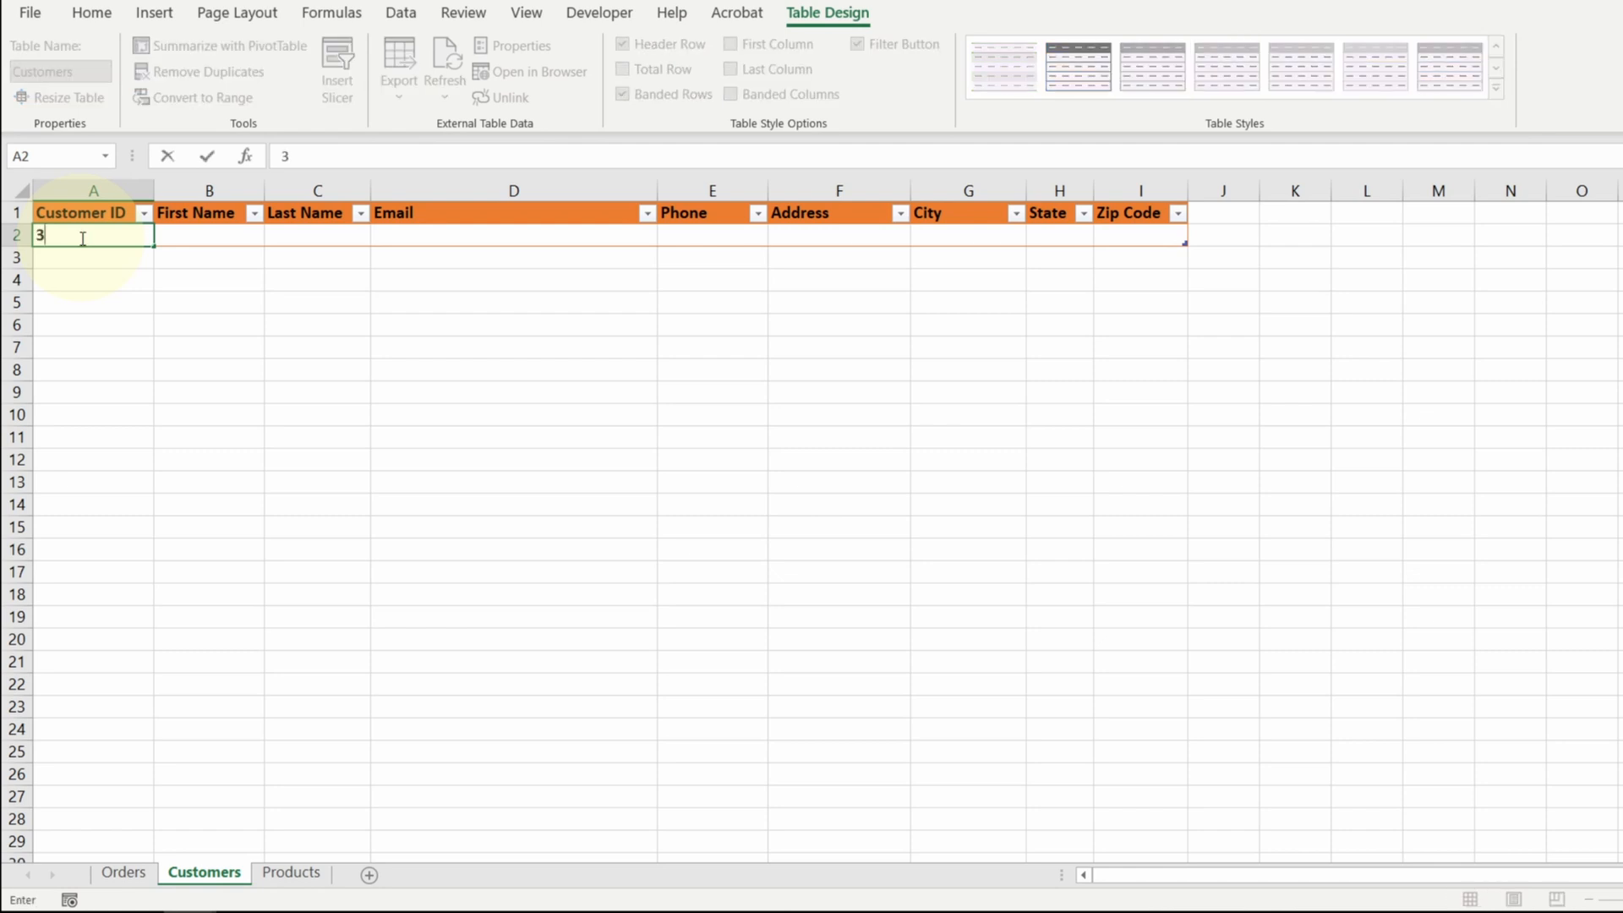
pyautogui.write('2348')
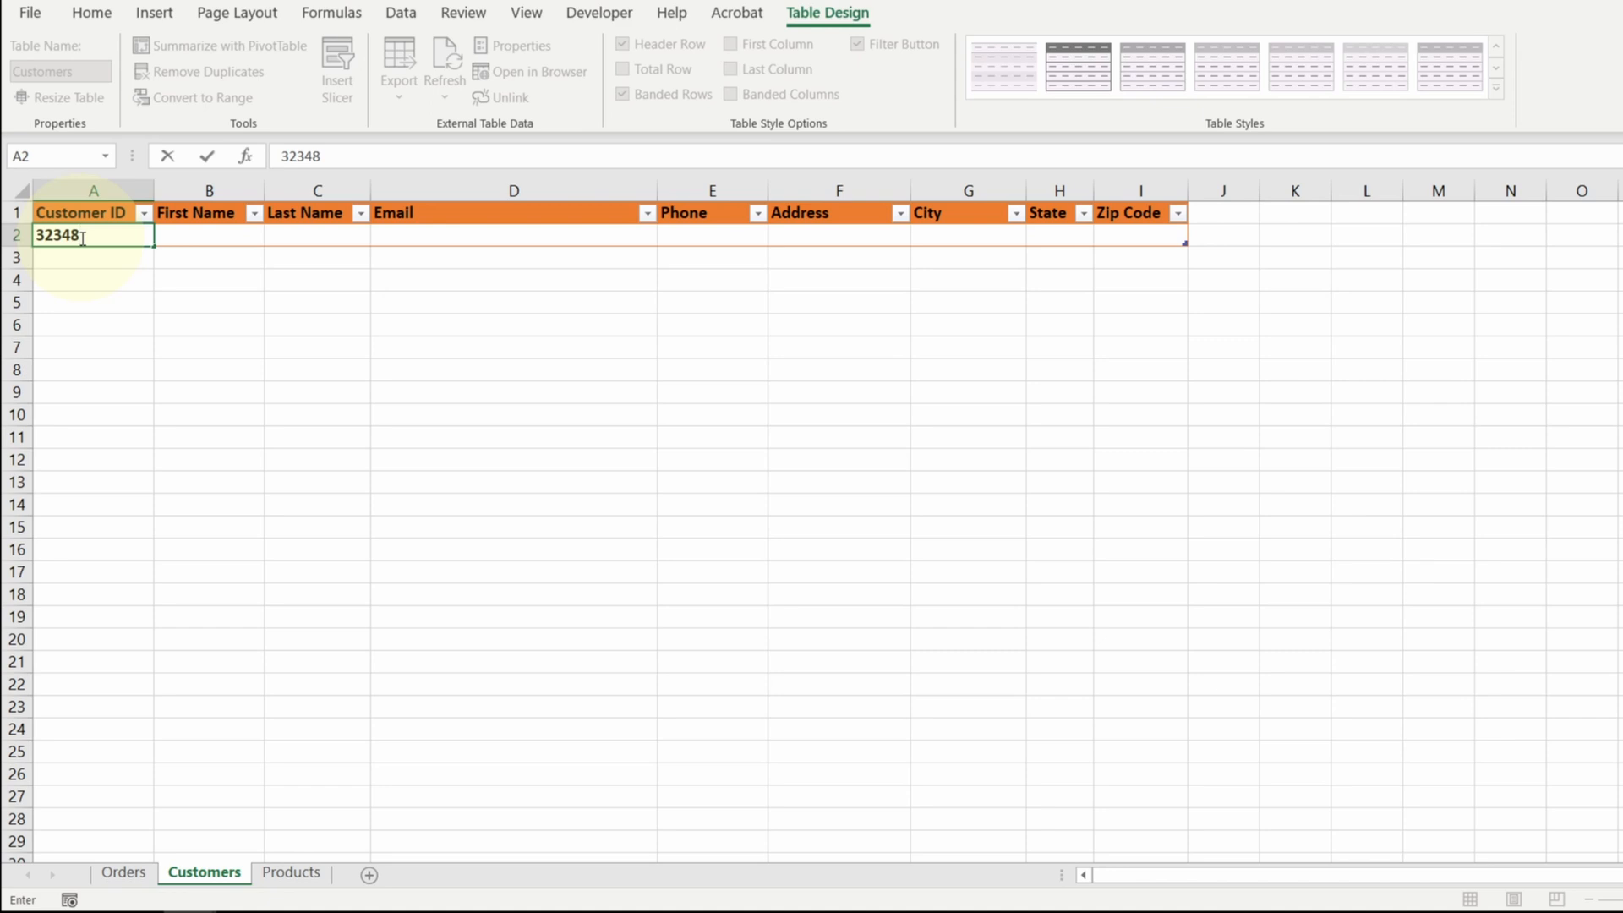
pyautogui.press('Tab')
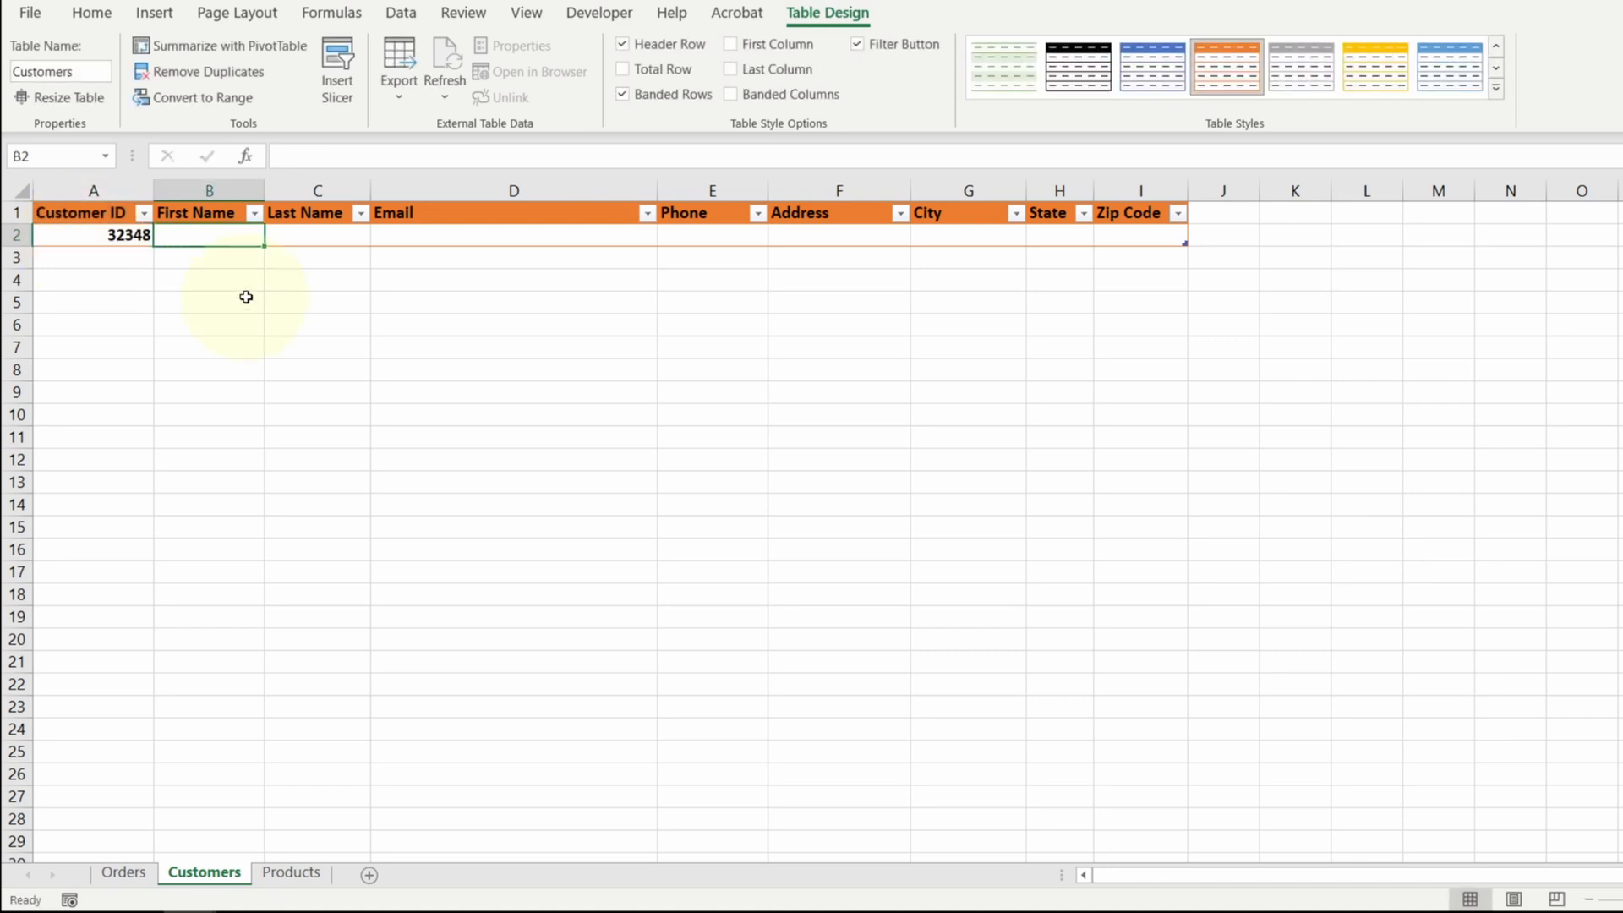
pyautogui.press('ctrl+v')
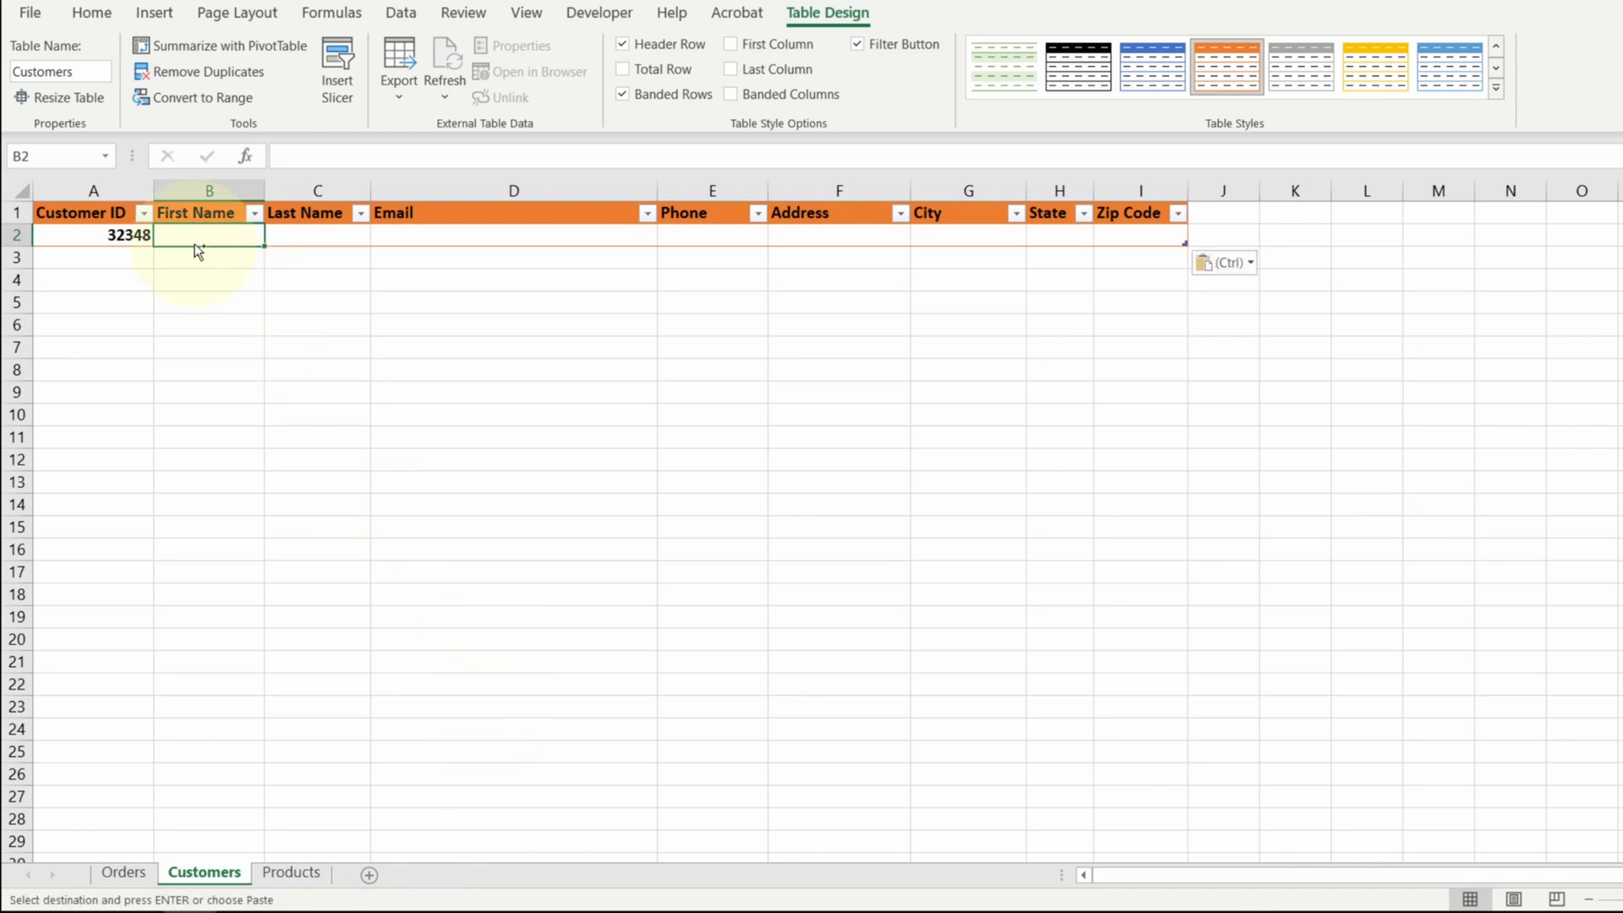
pyautogui.press('ctrl+v')
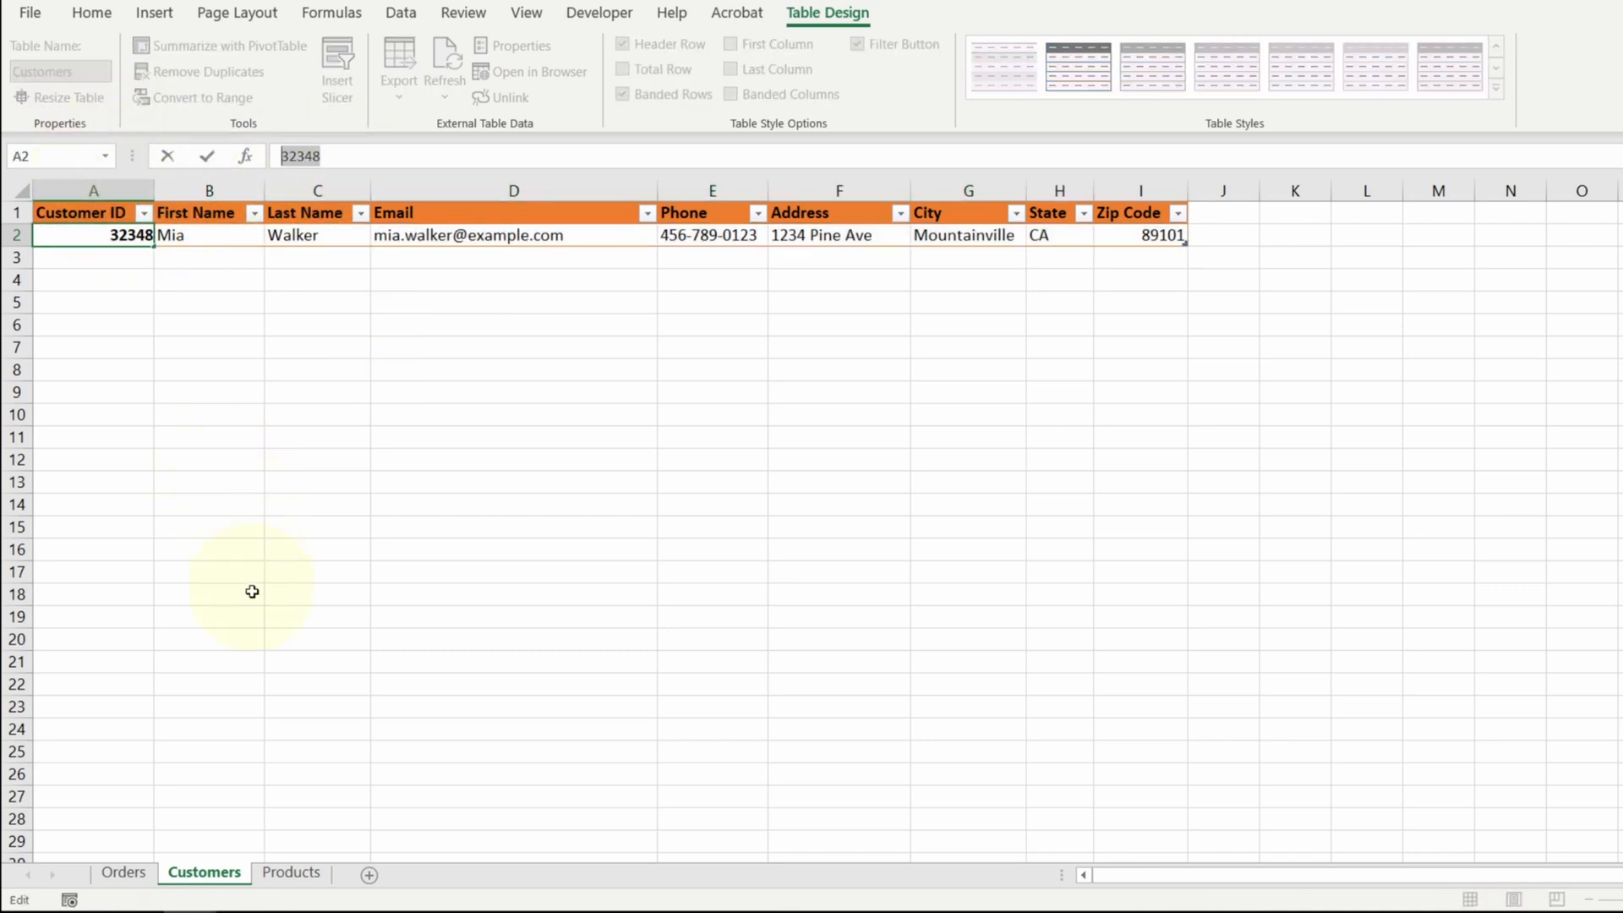
# On Orders, enter customer 32348 for the first order row
pyautogui.click(123, 873)
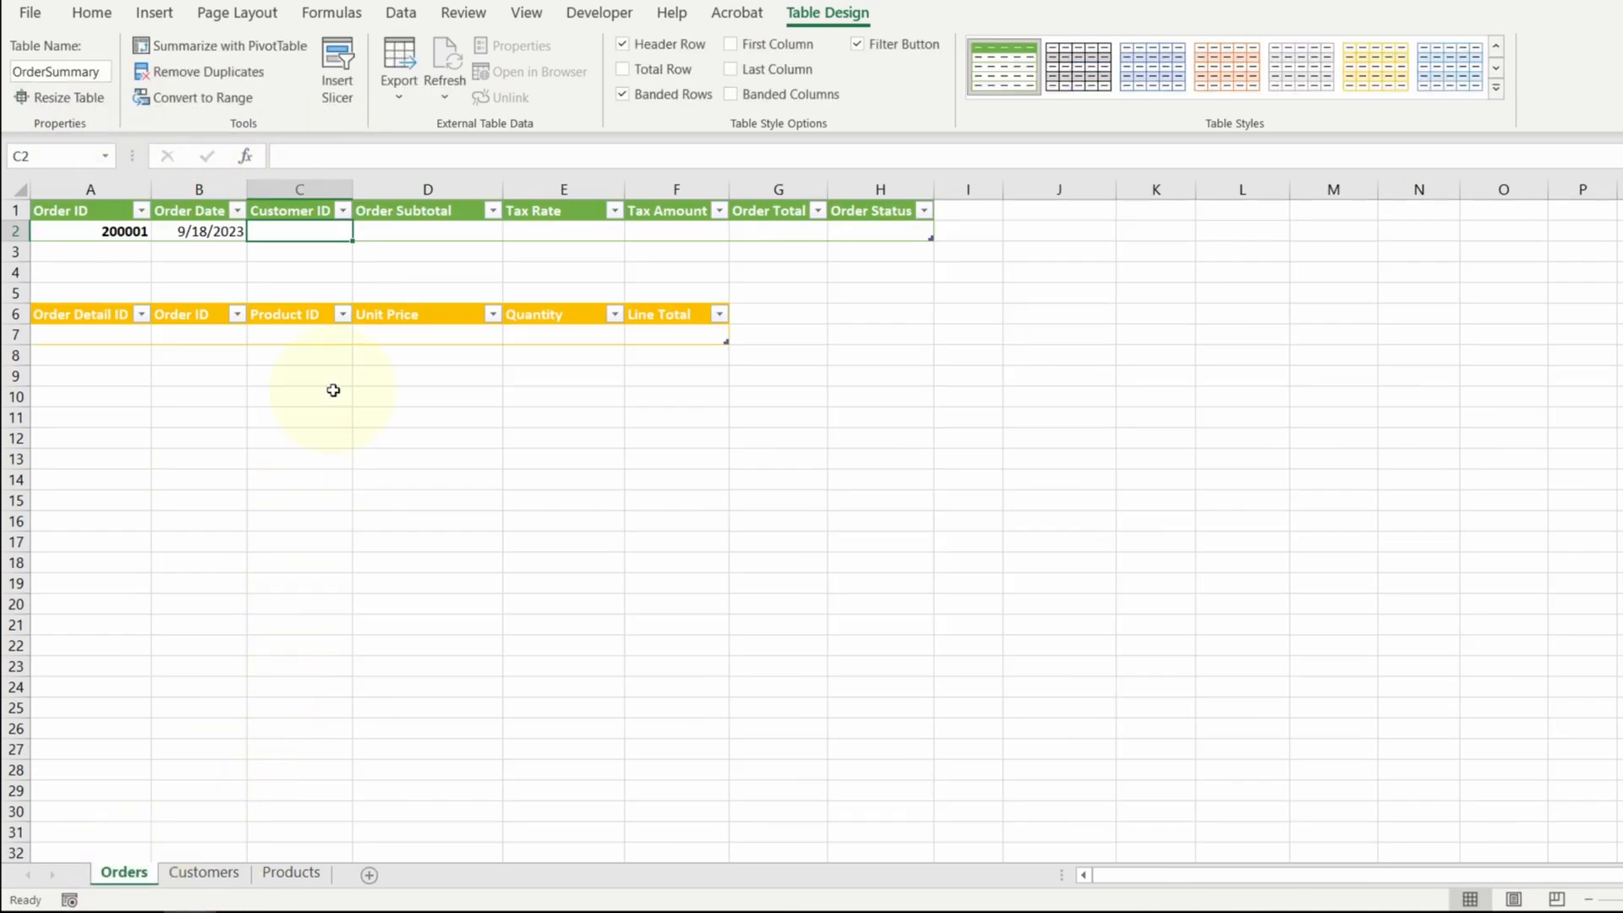
pyautogui.write('32348')
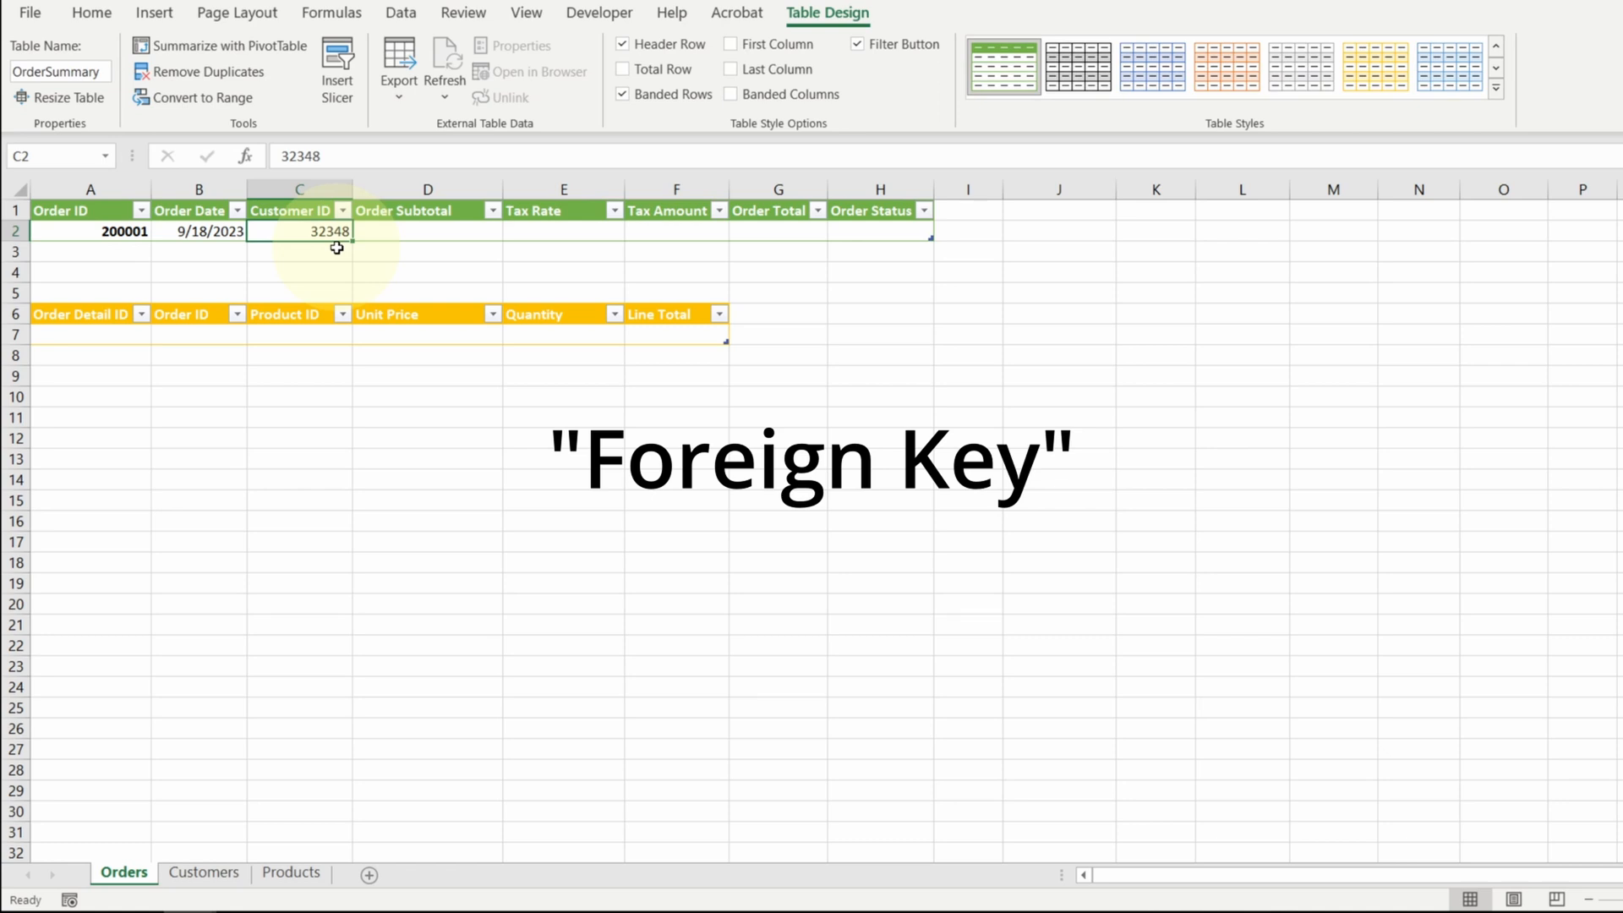
pyautogui.click(91, 13)
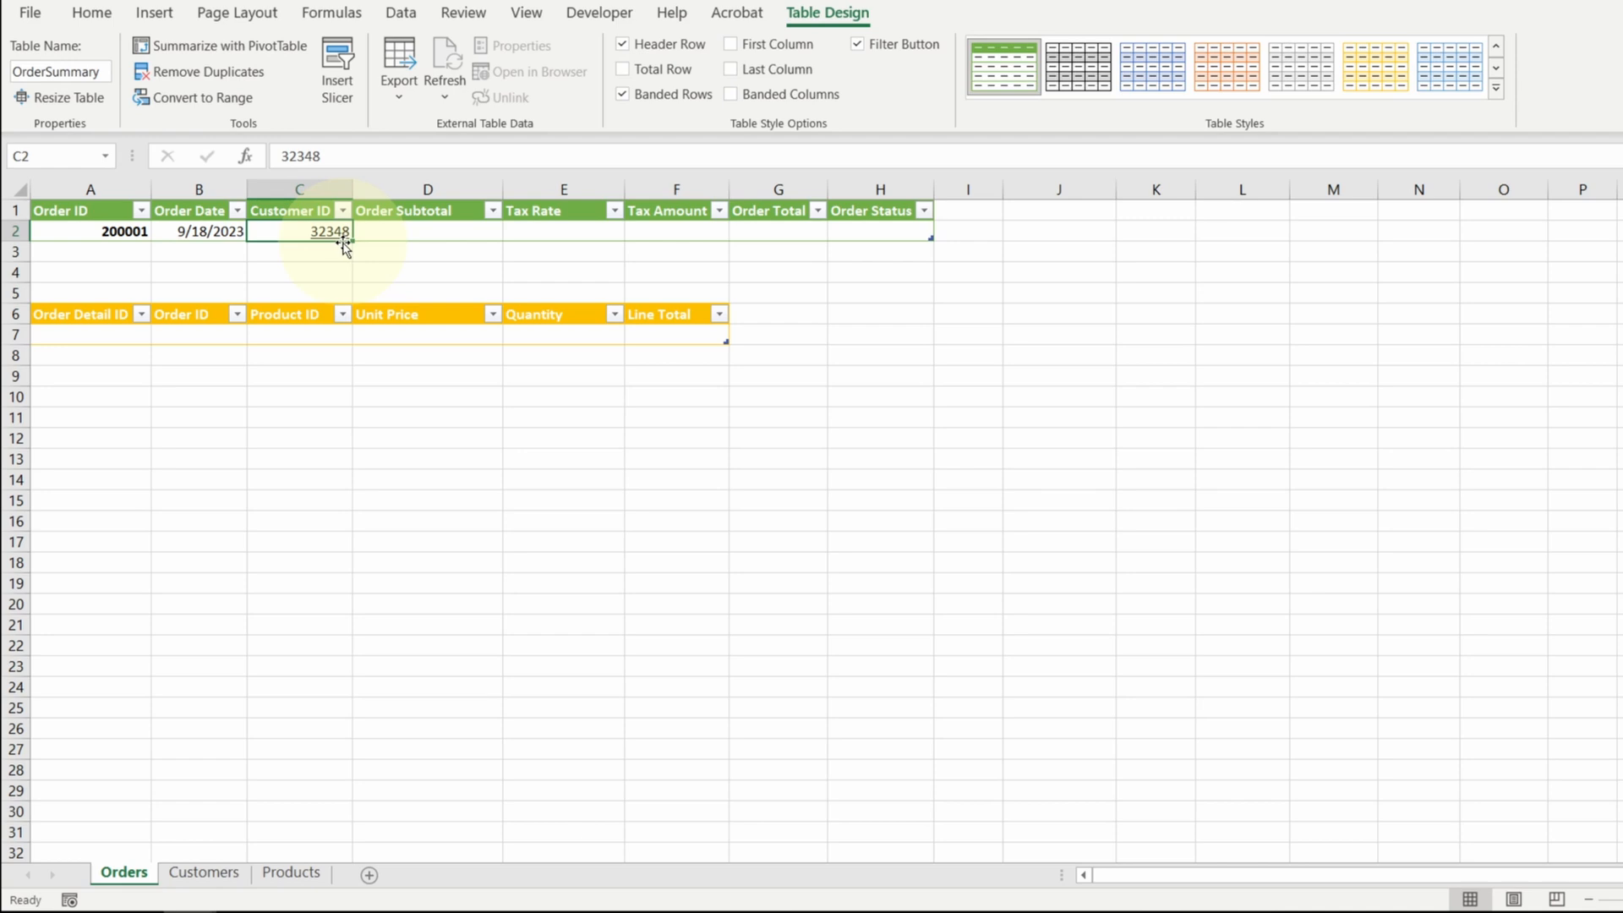
pyautogui.click(91, 13)
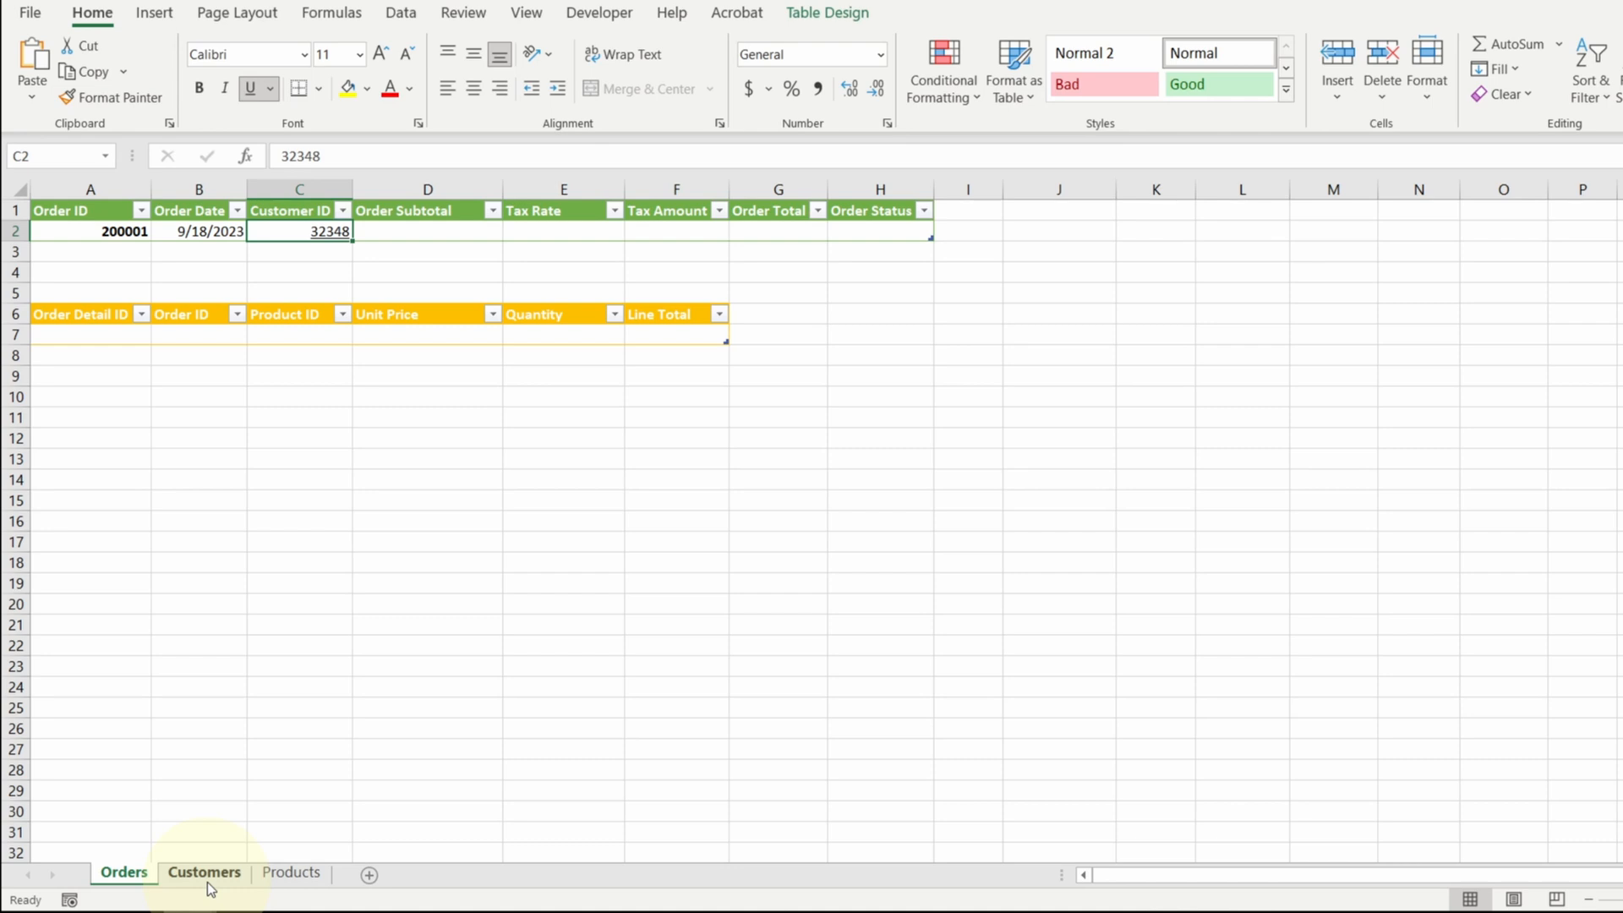
# Paste the second customer (ID 32349) and name the Customer ID range PK_CustomerID
pyautogui.click(203, 872)
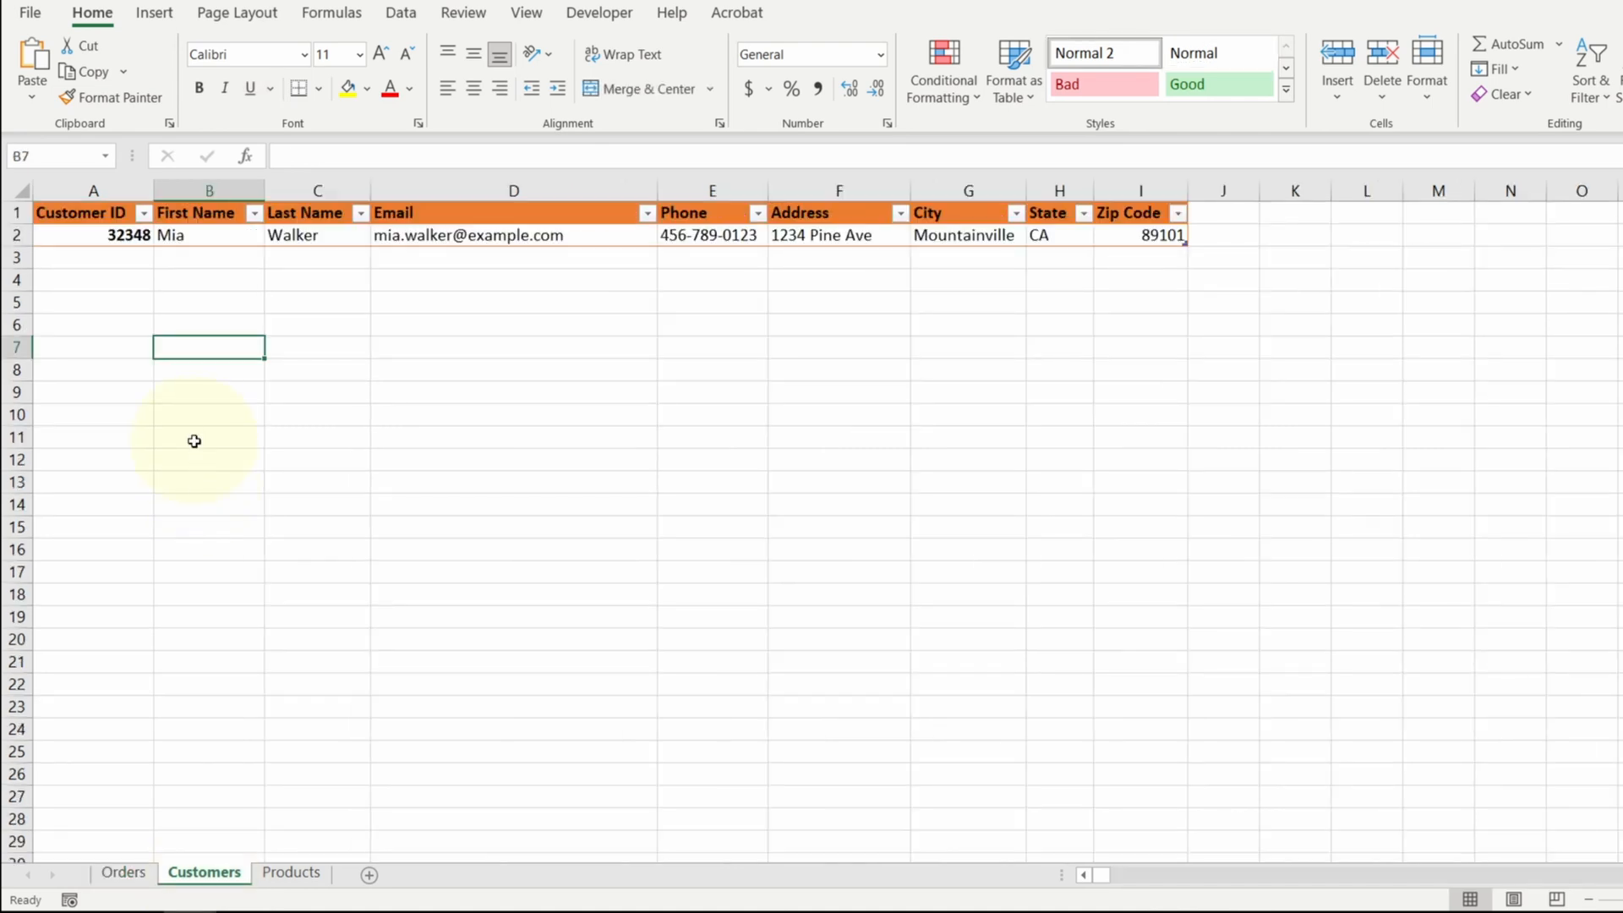
pyautogui.moveTo(142, 261)
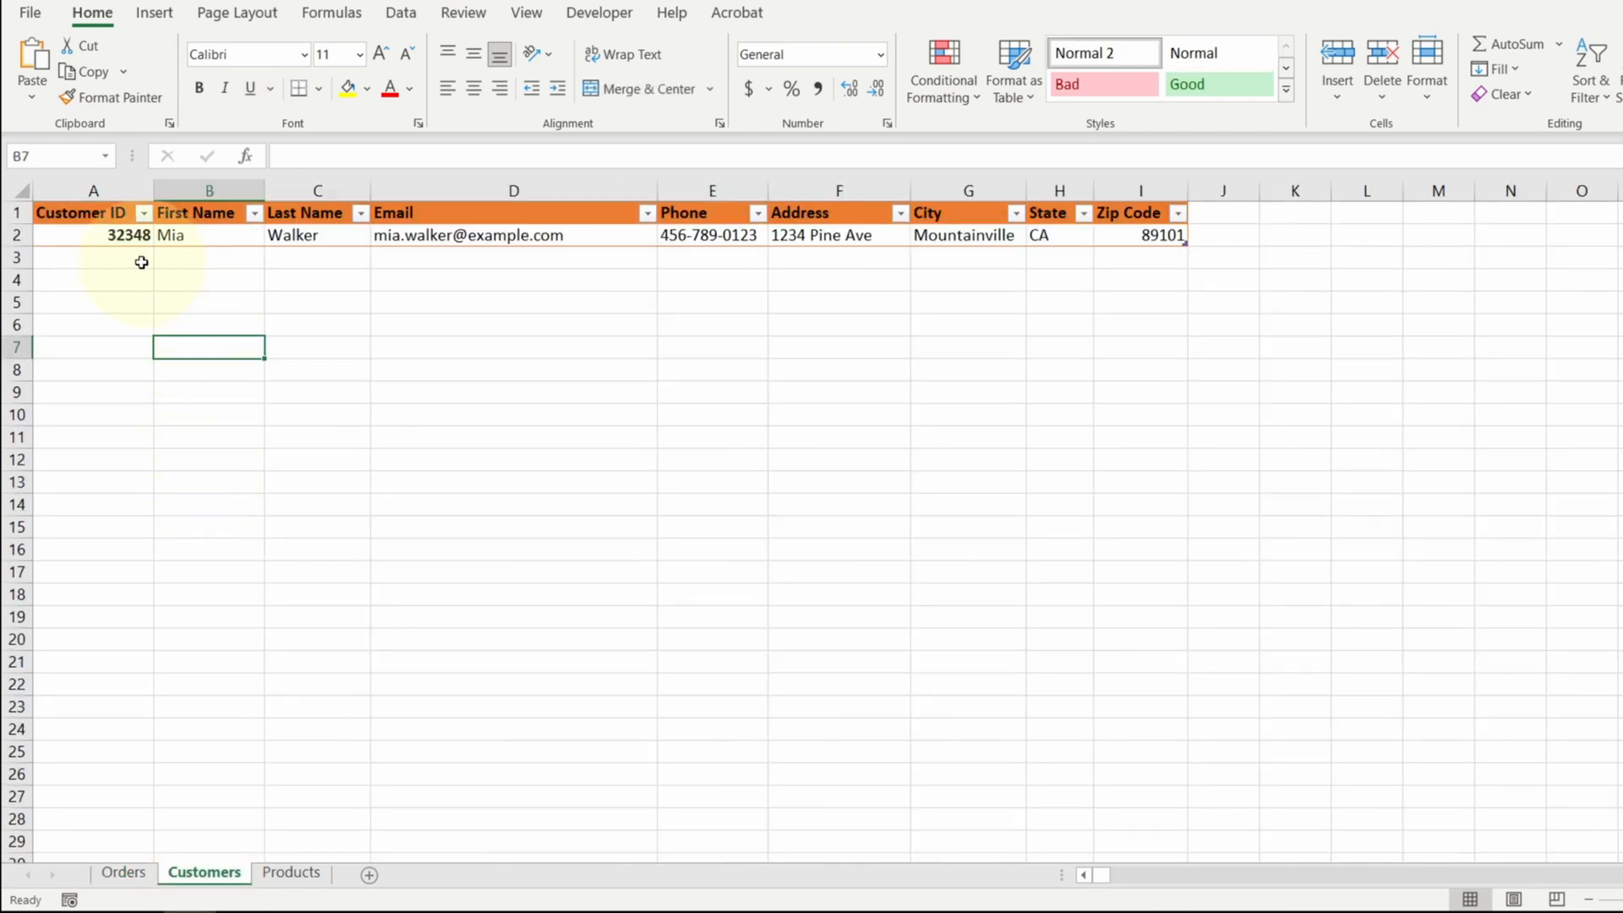
pyautogui.moveTo(132, 261)
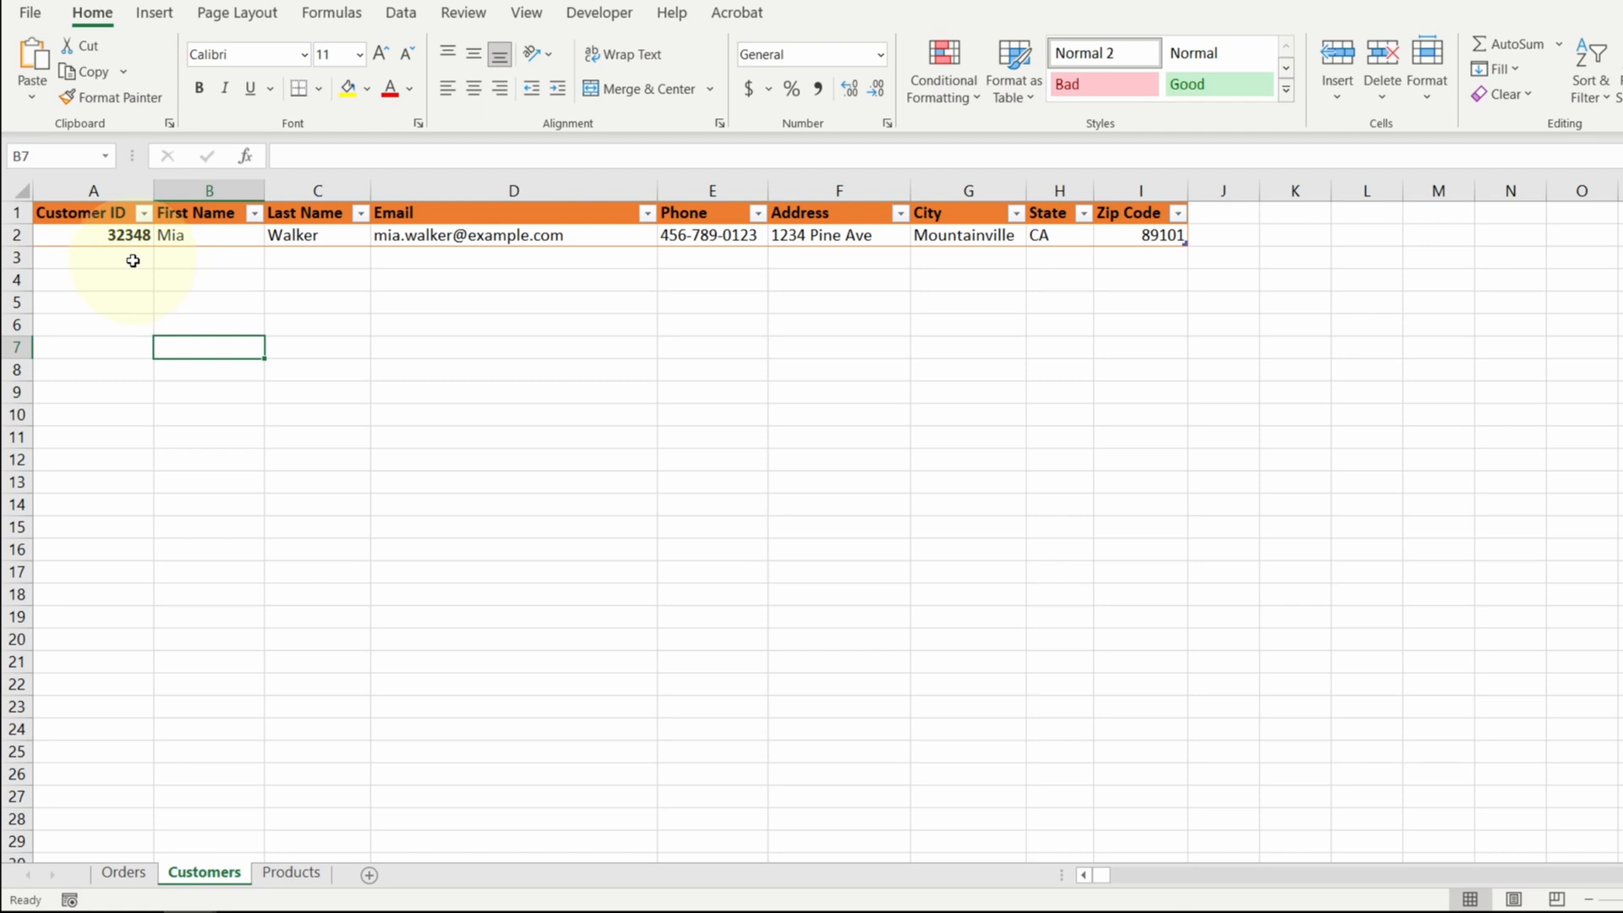
pyautogui.press('ctrl+v')
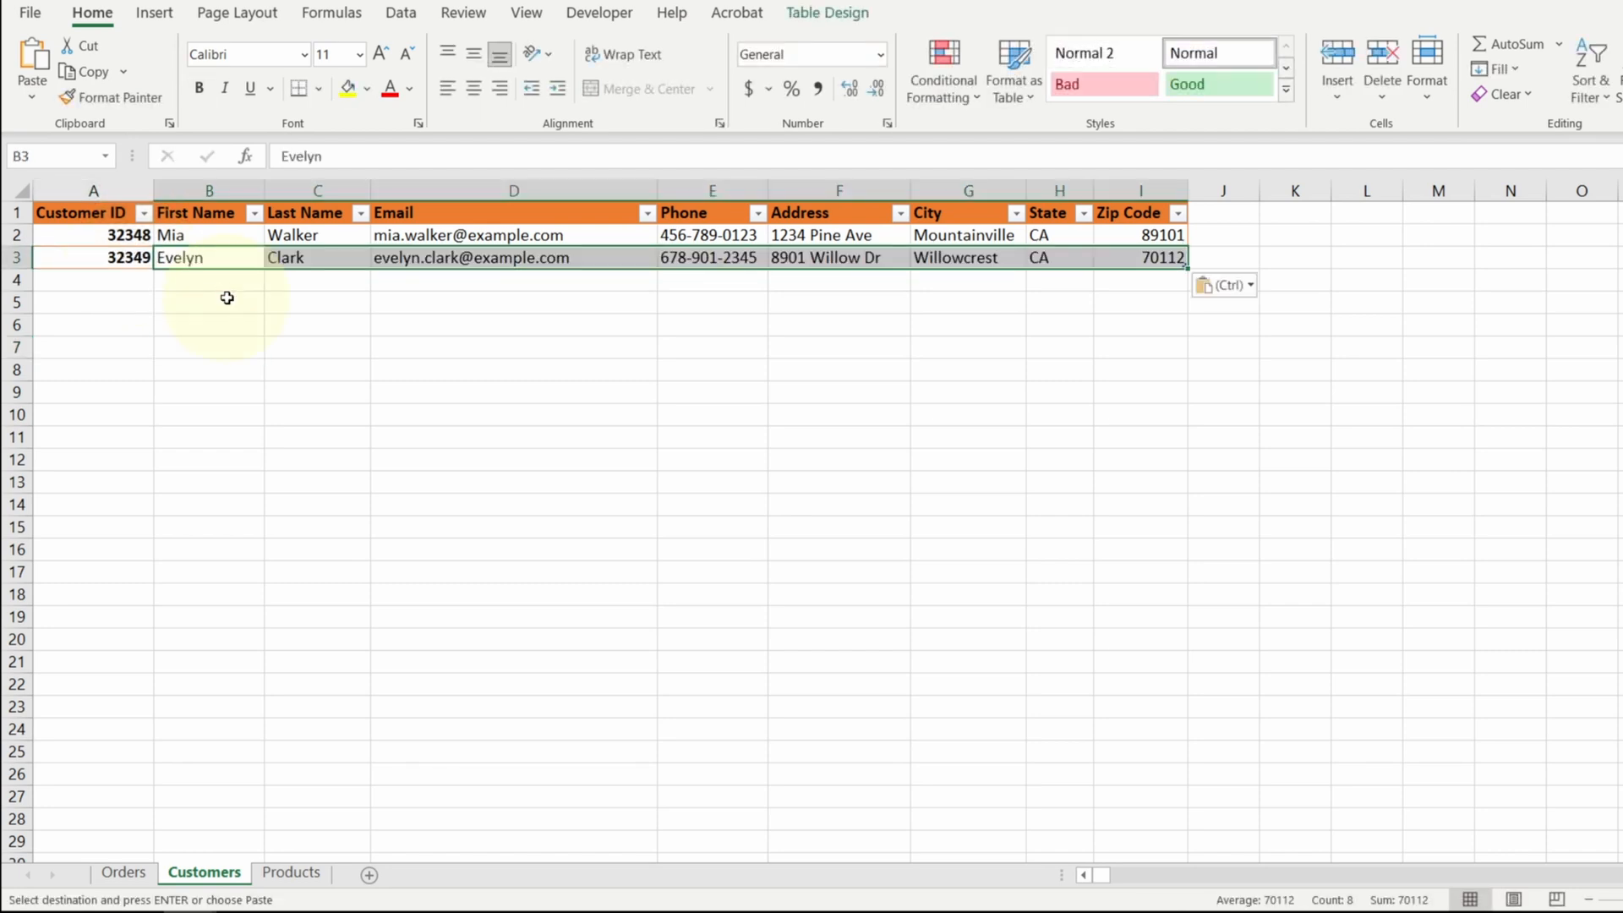
pyautogui.click(210, 279)
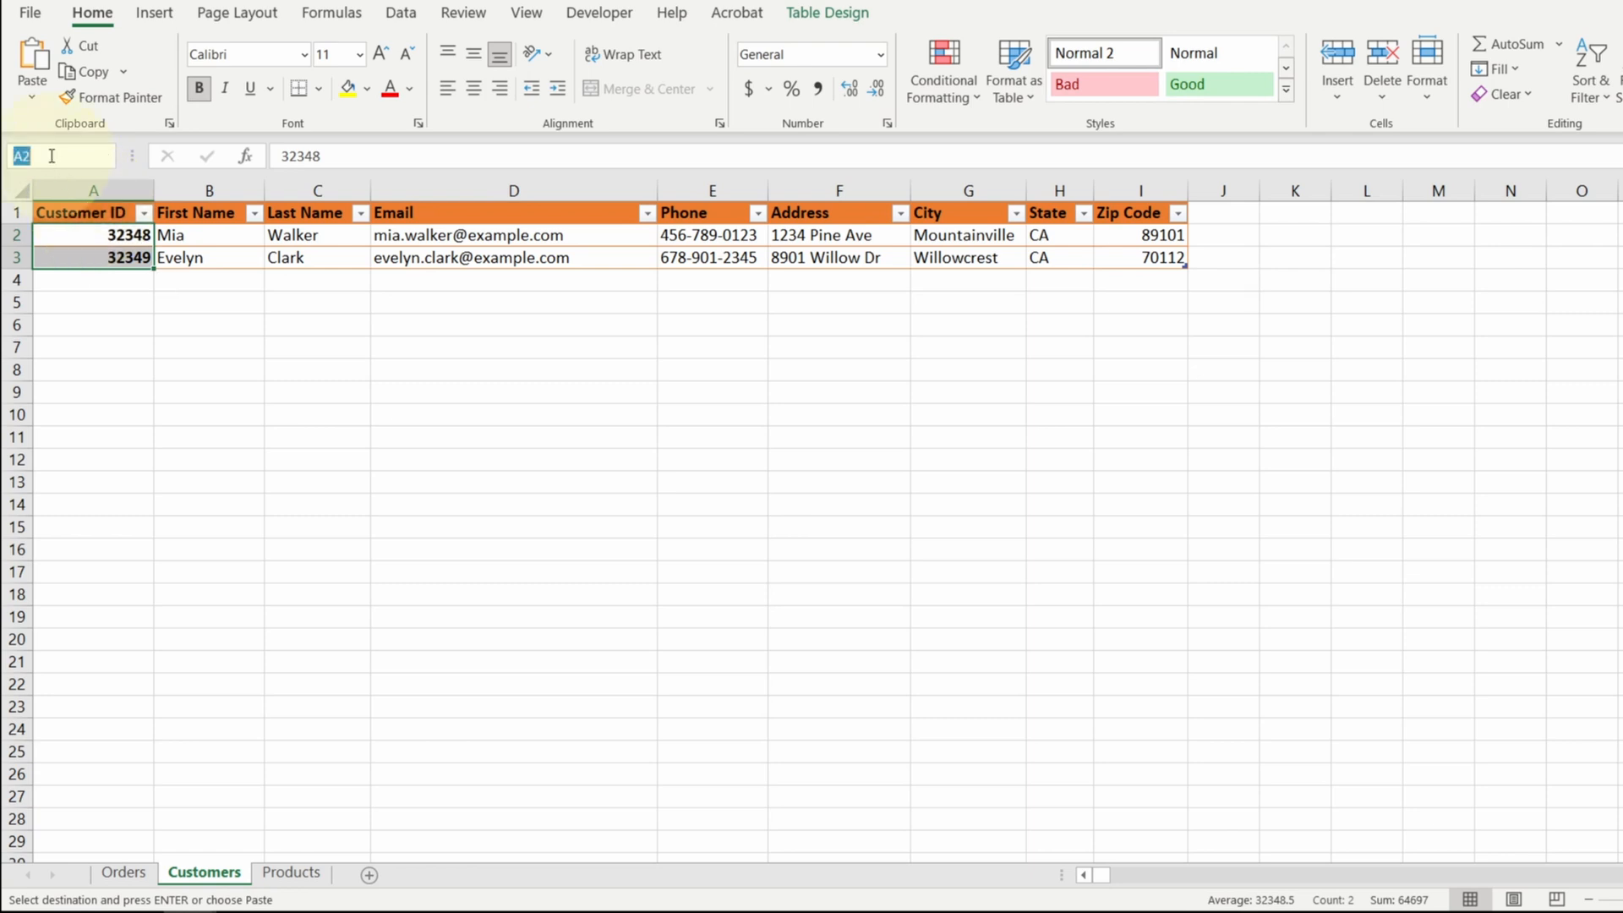
pyautogui.write('PK')
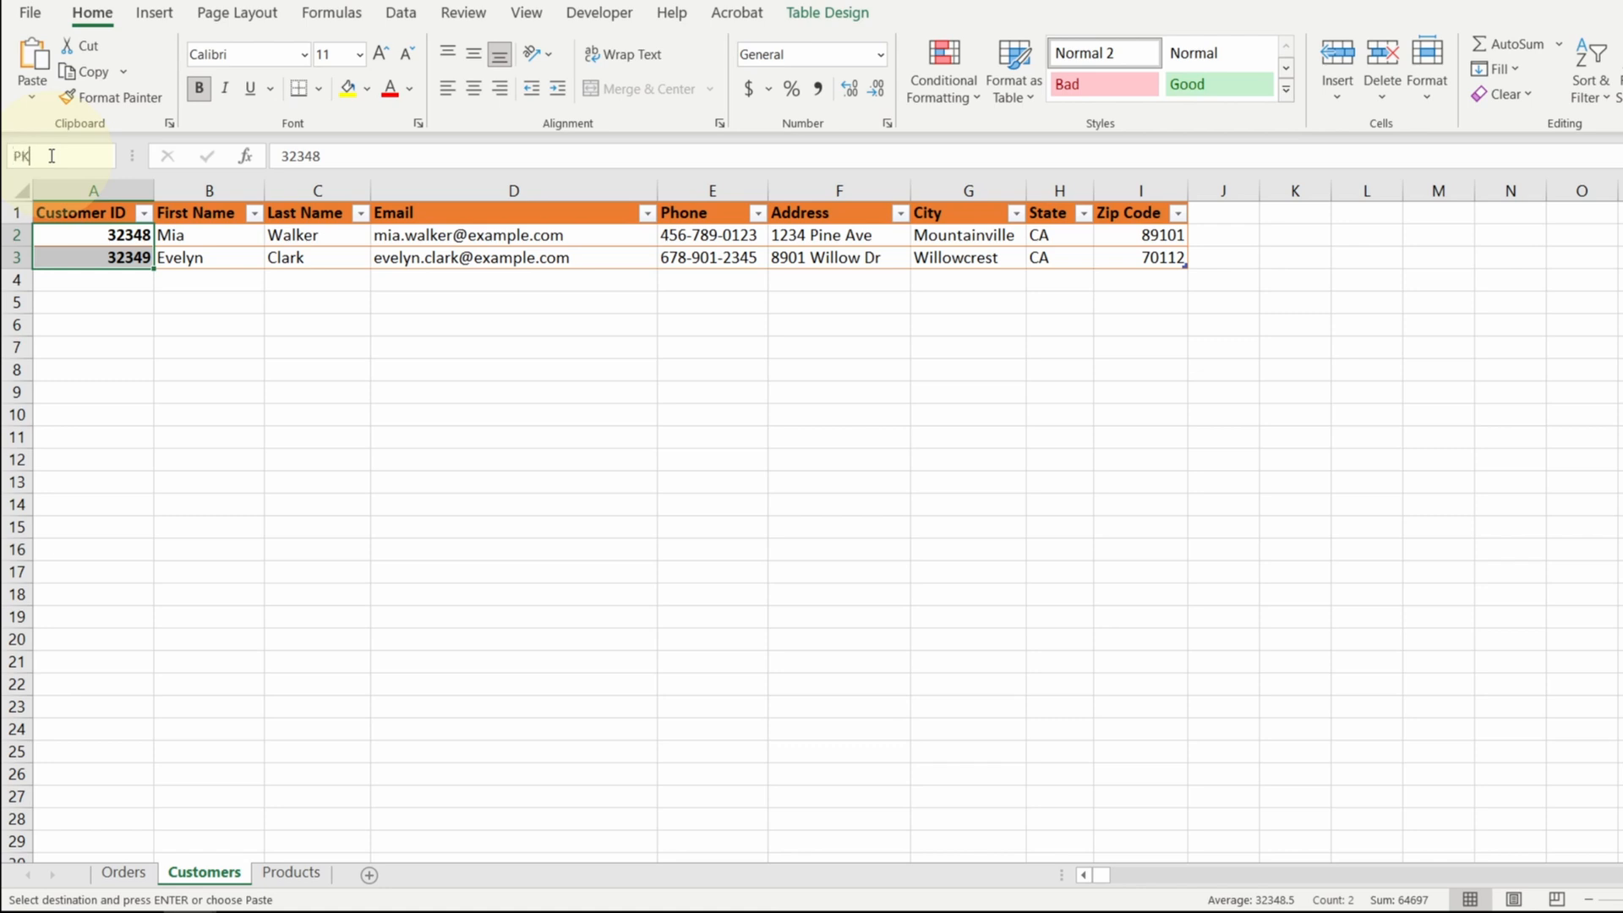
pyautogui.write('_Customer')
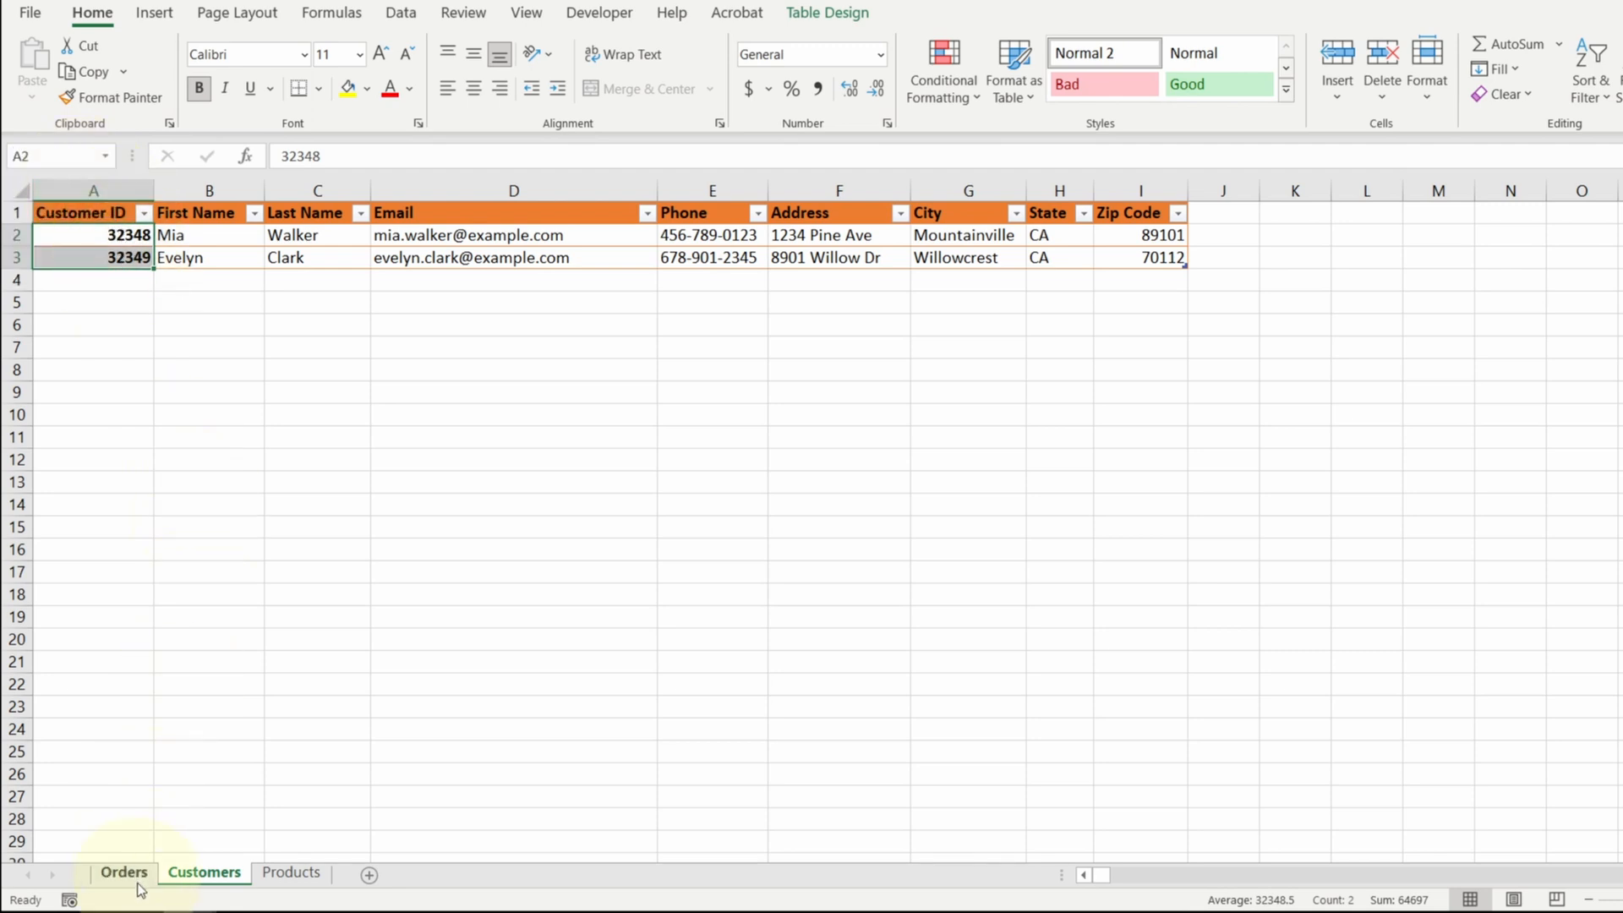
# Validate the order's Customer ID cell as a list sourced from PK_CustomerID
pyautogui.click(124, 872)
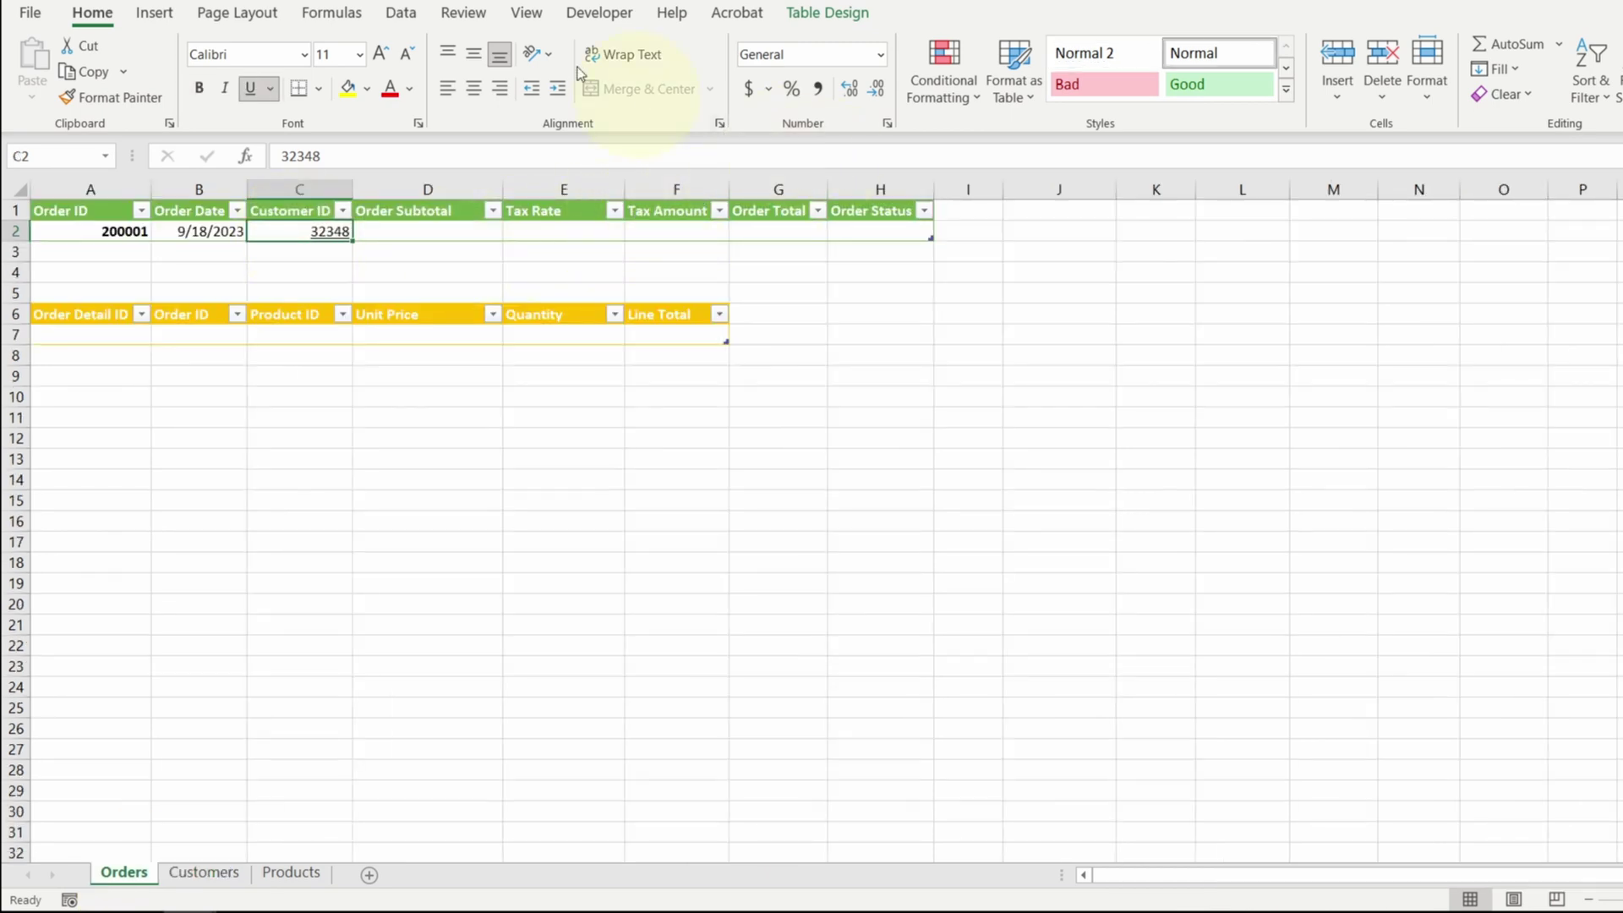
pyautogui.click(399, 14)
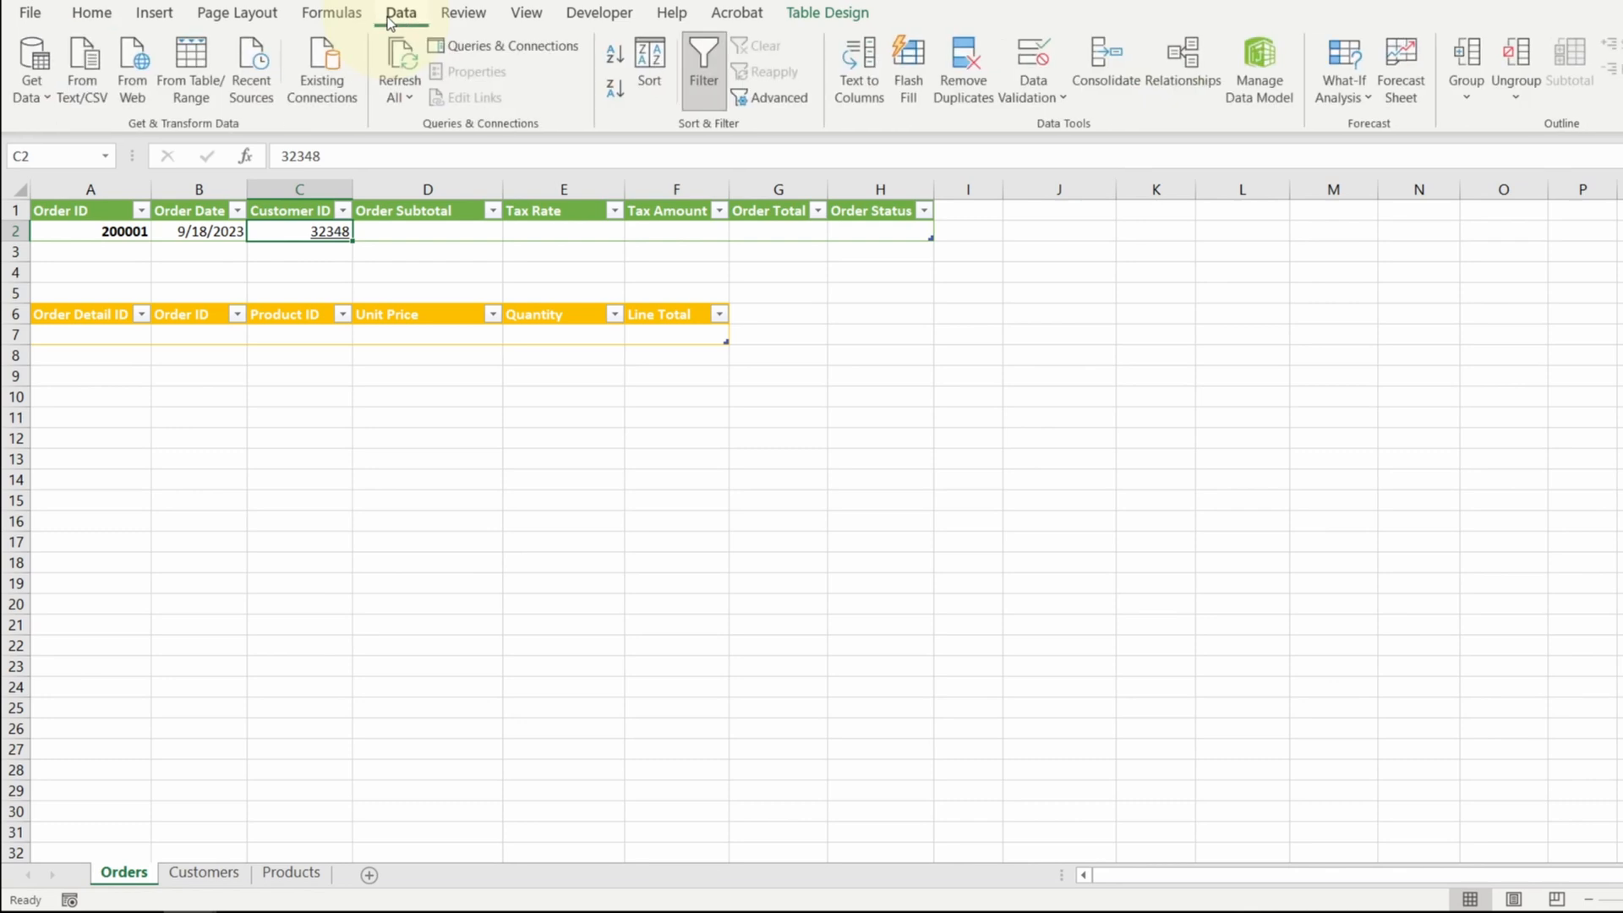
pyautogui.moveTo(1045, 60)
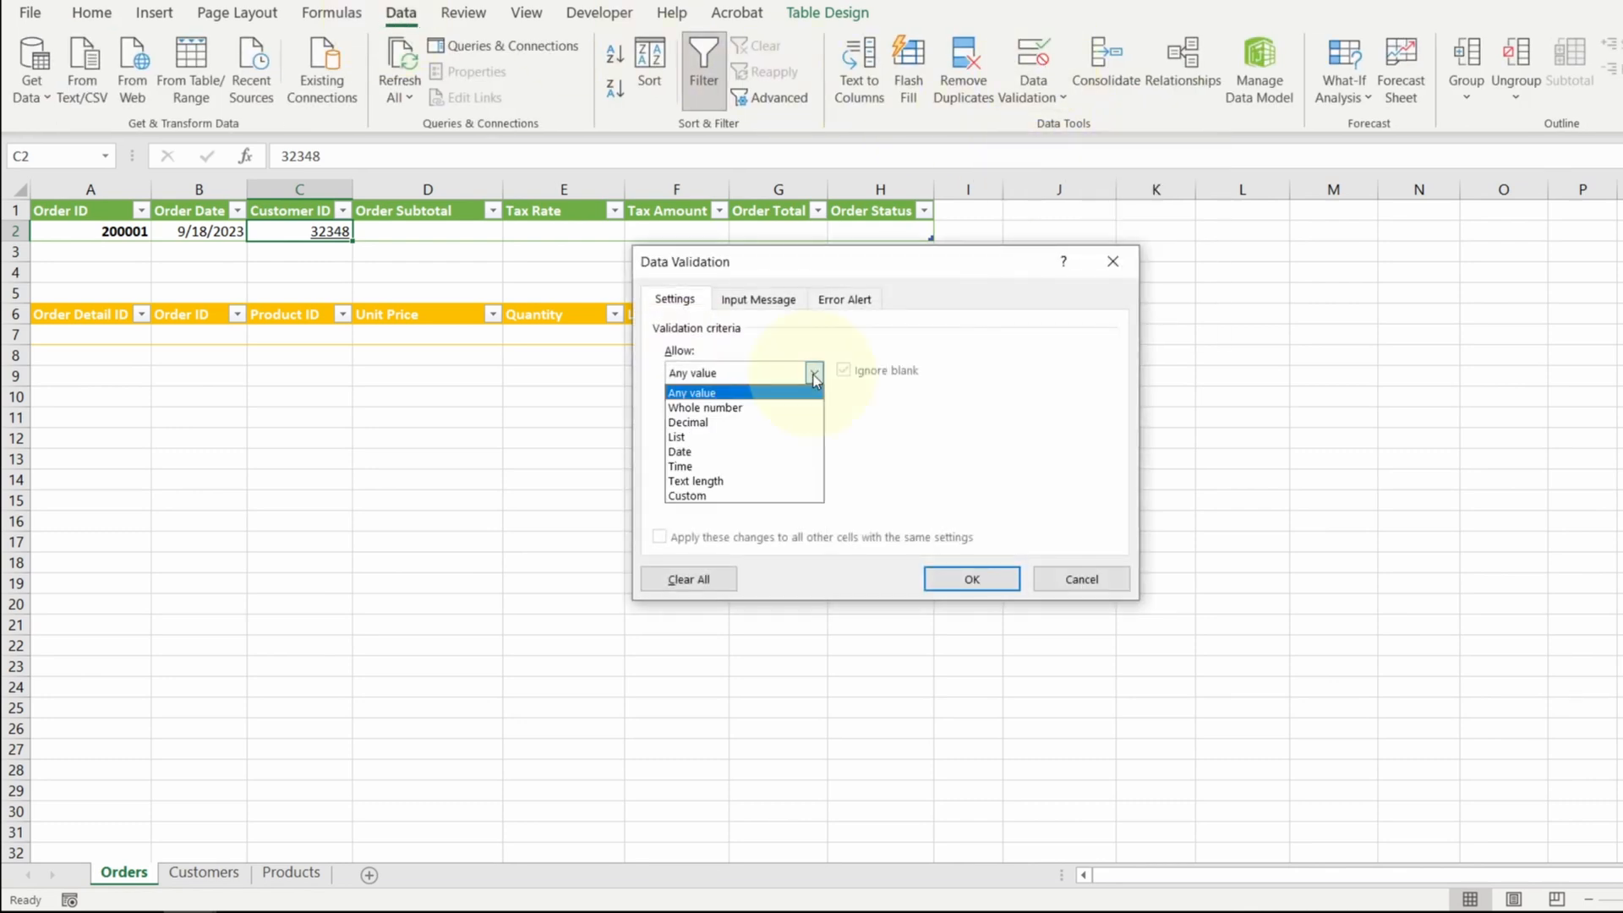
pyautogui.click(677, 437)
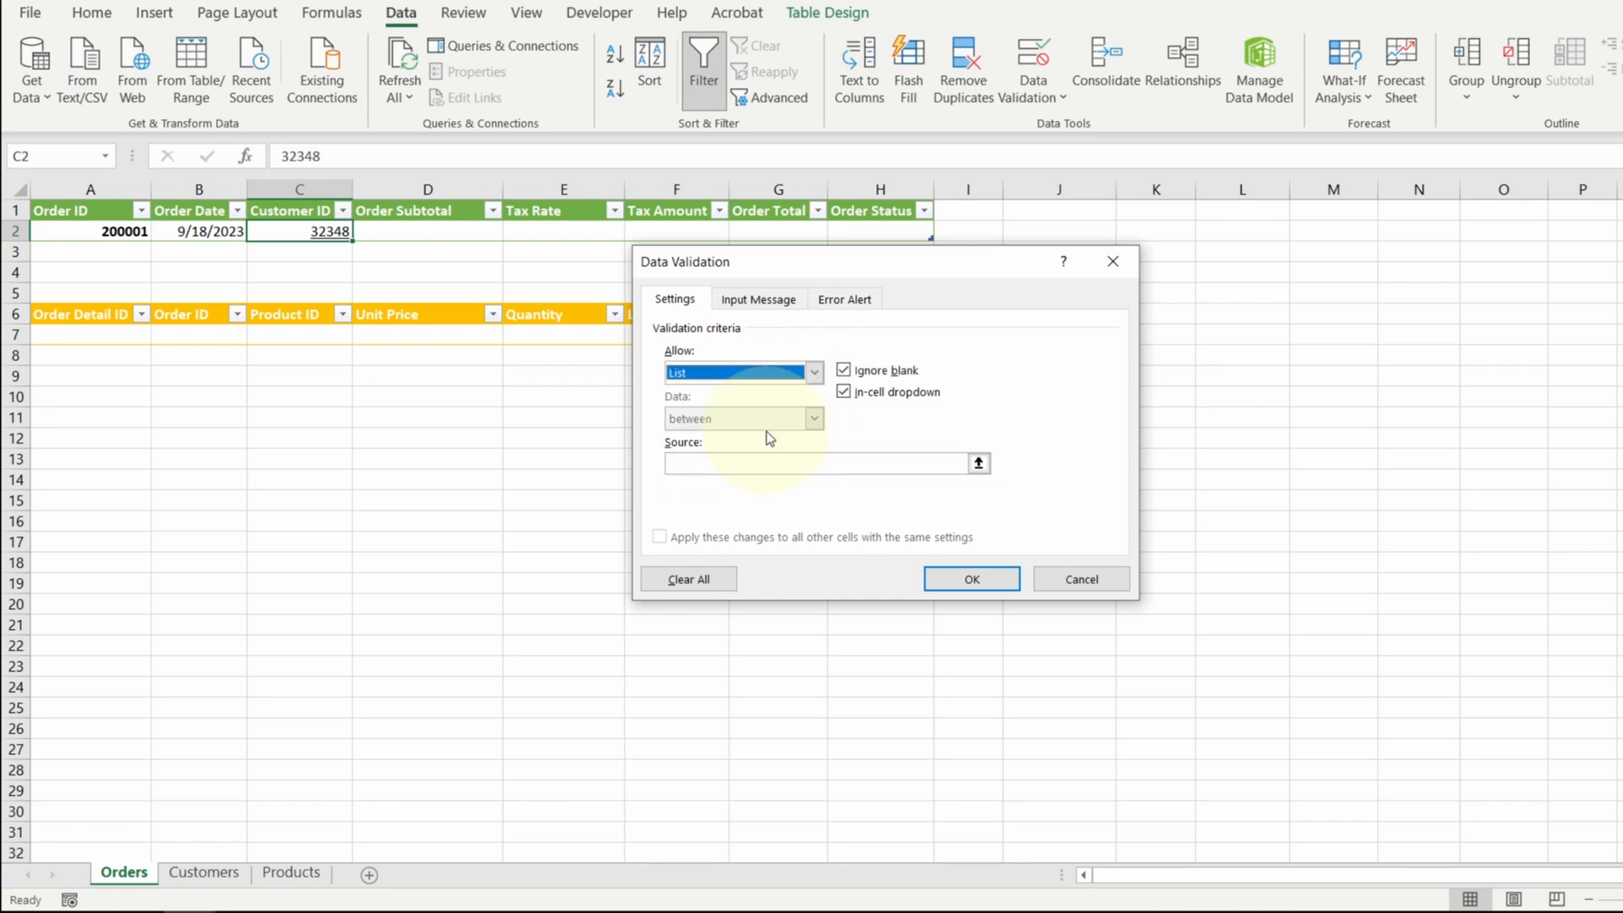
pyautogui.click(818, 463)
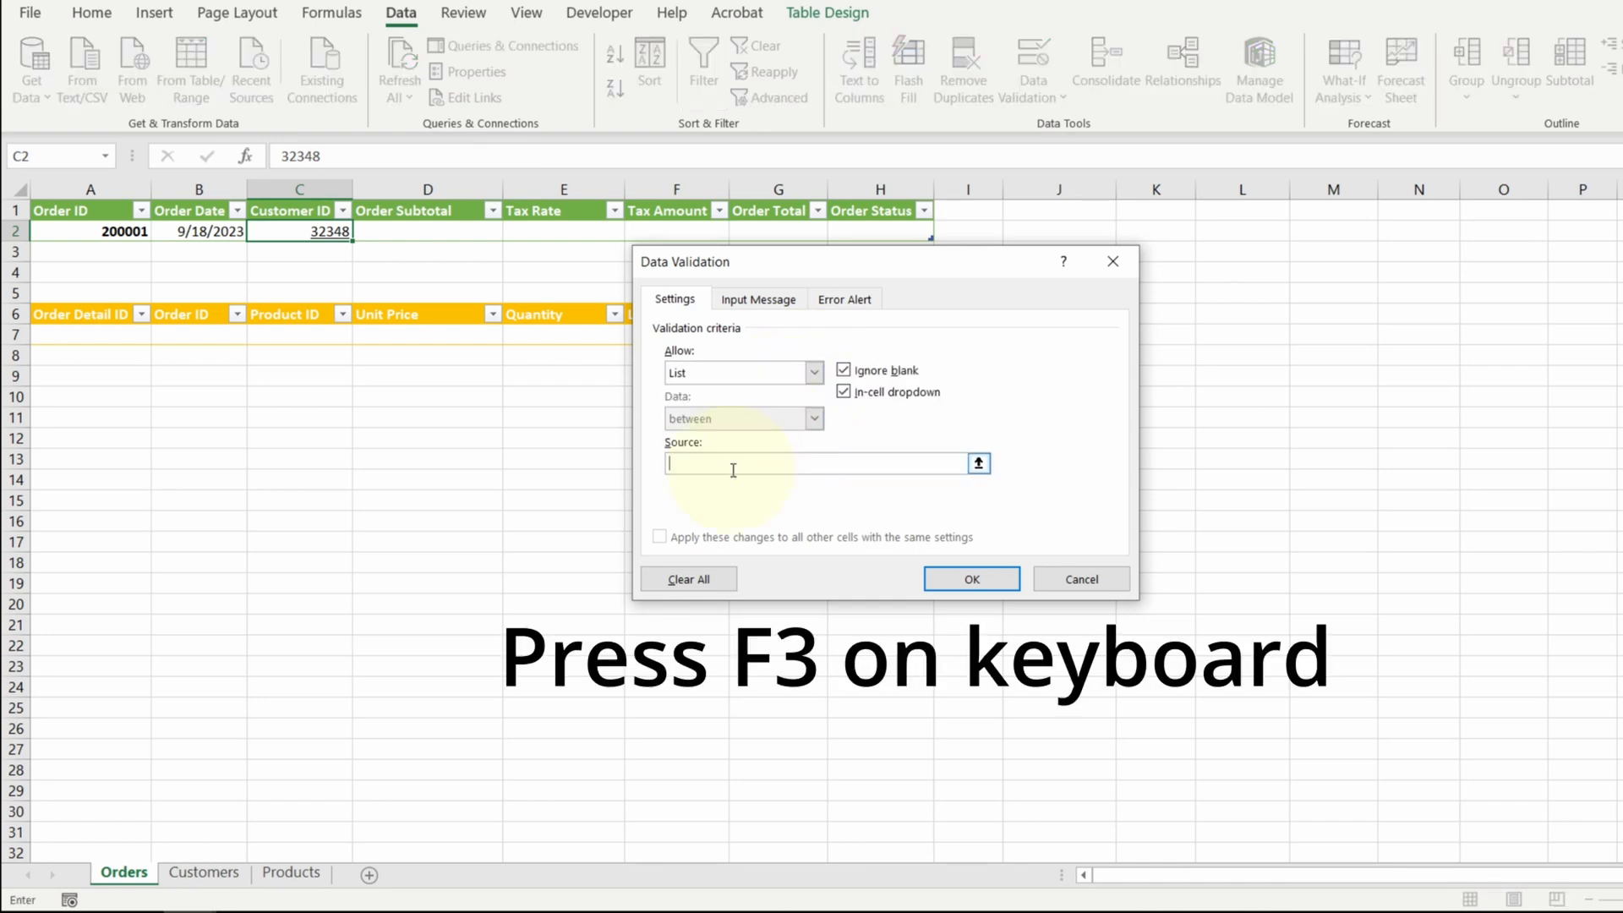
pyautogui.press('f3')
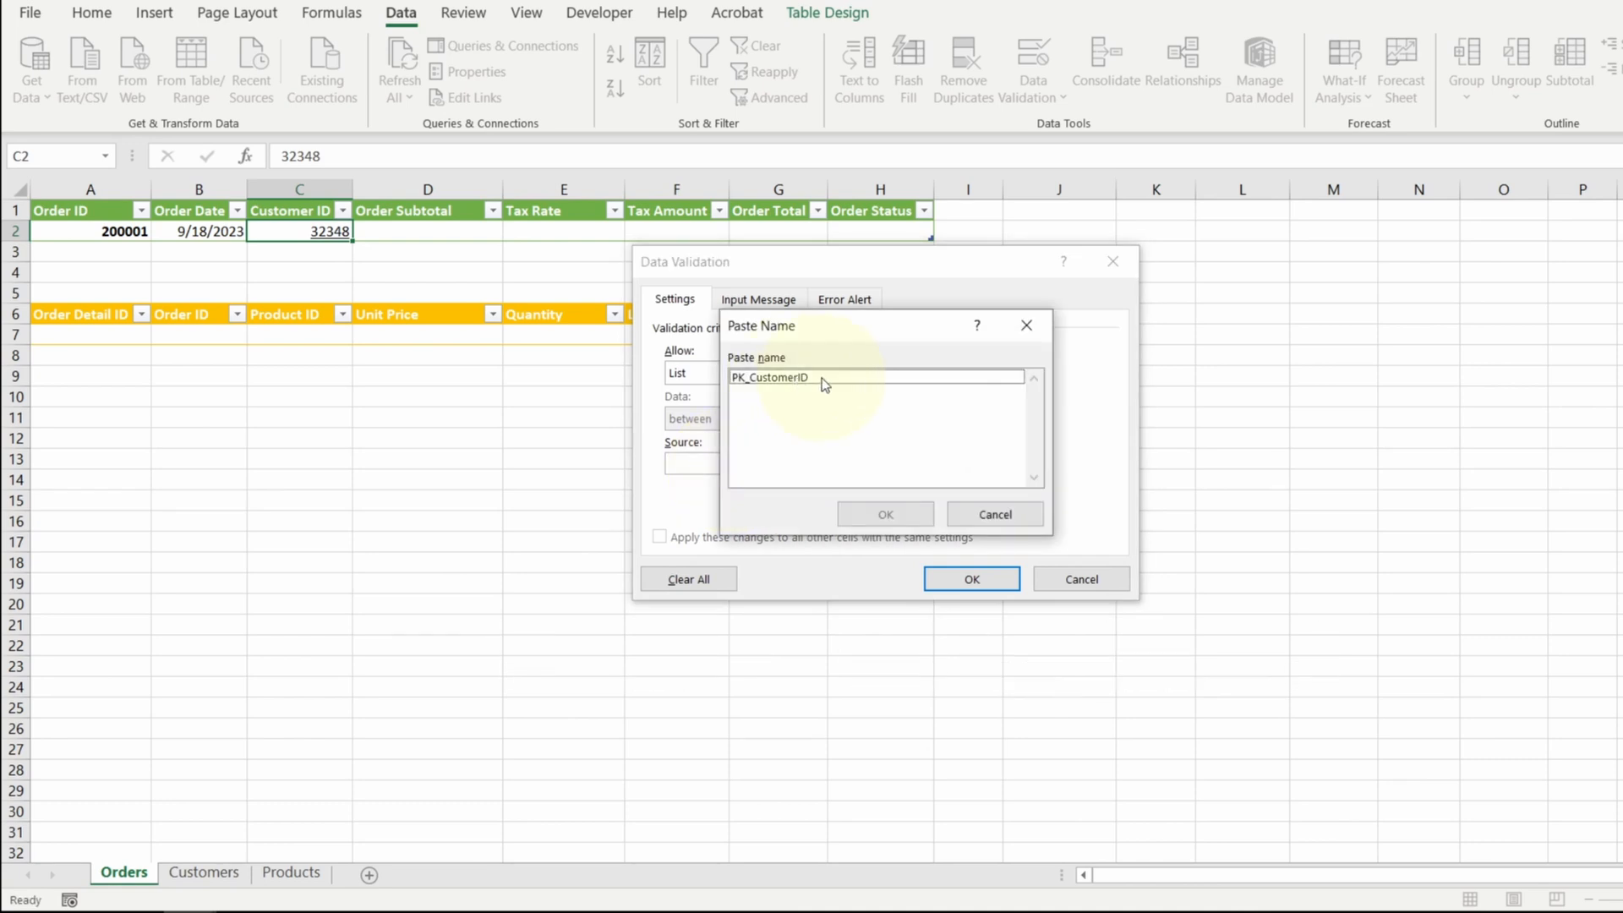
pyautogui.click(769, 377)
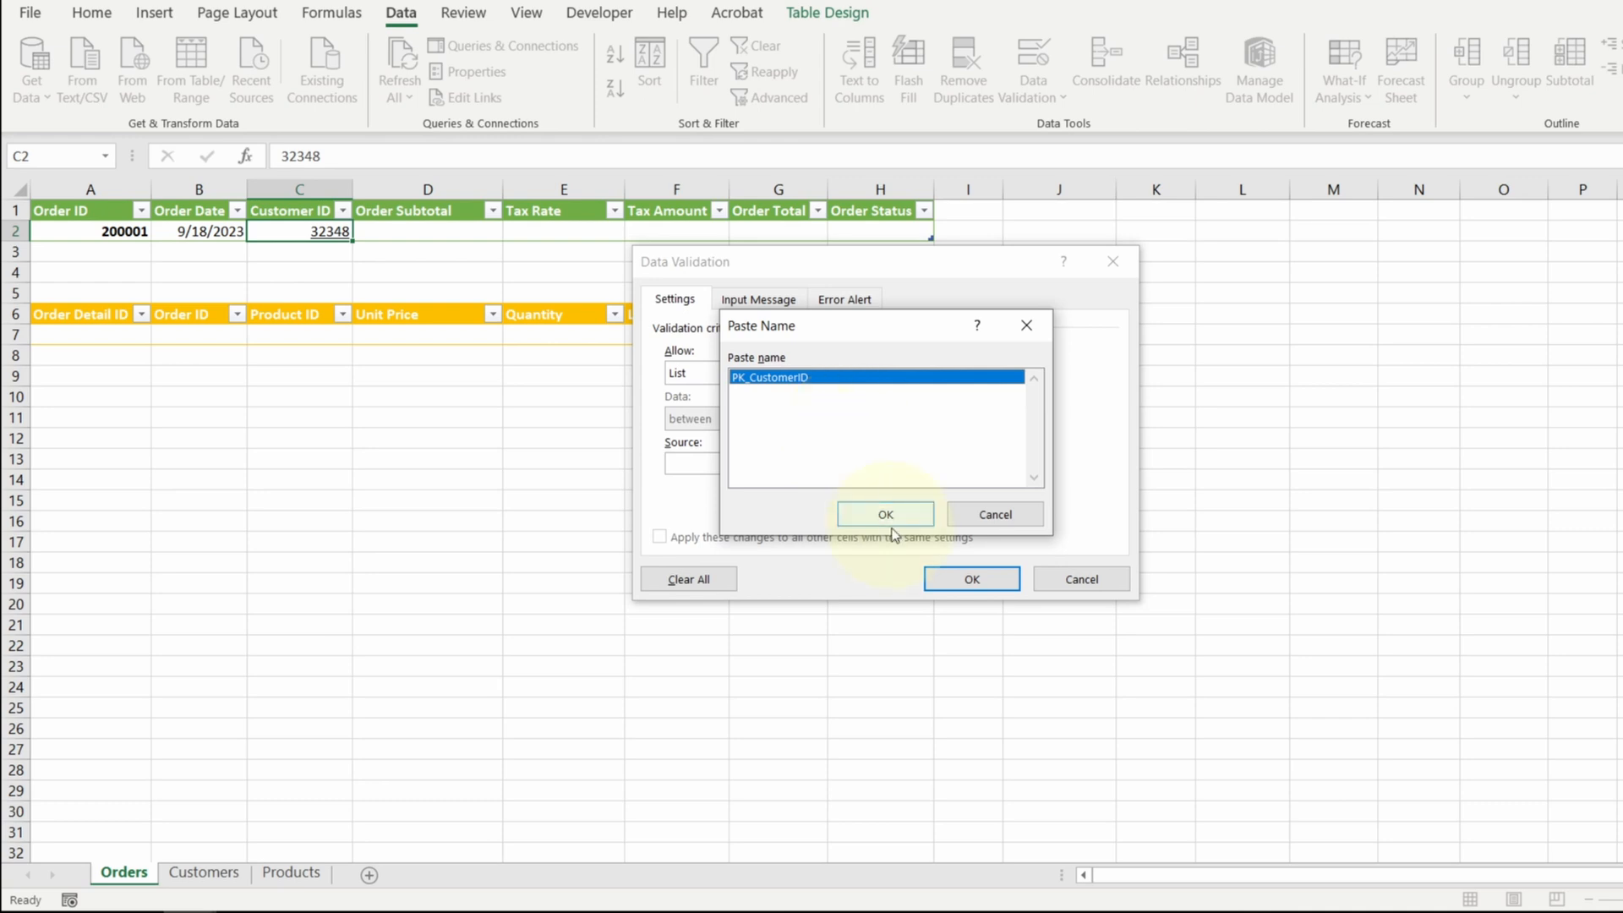
pyautogui.click(886, 514)
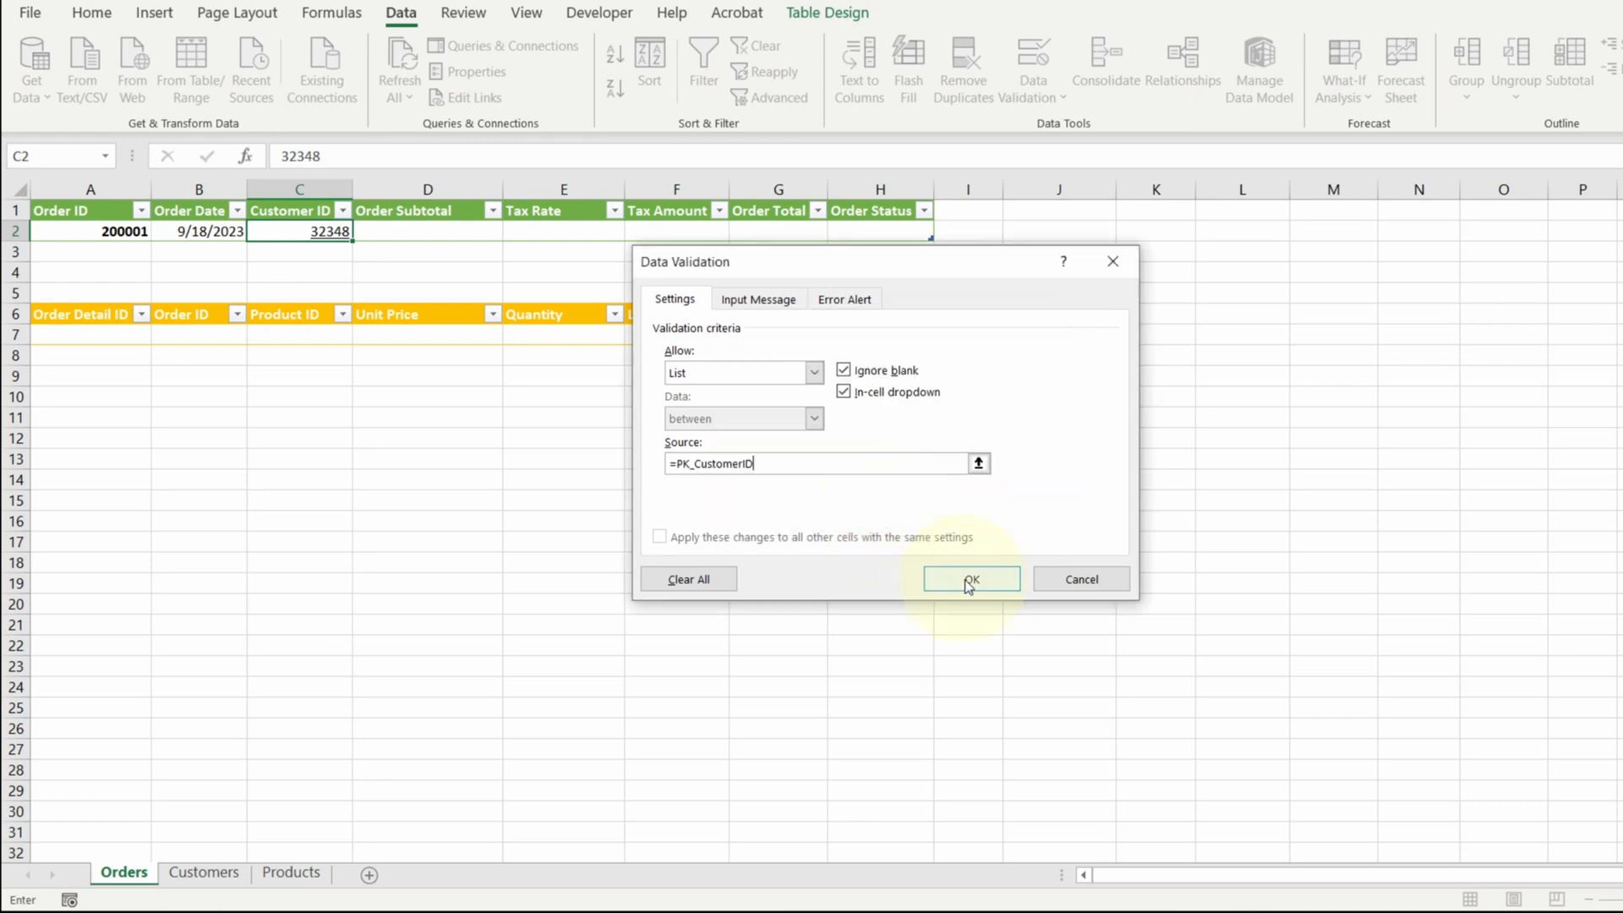
pyautogui.click(972, 578)
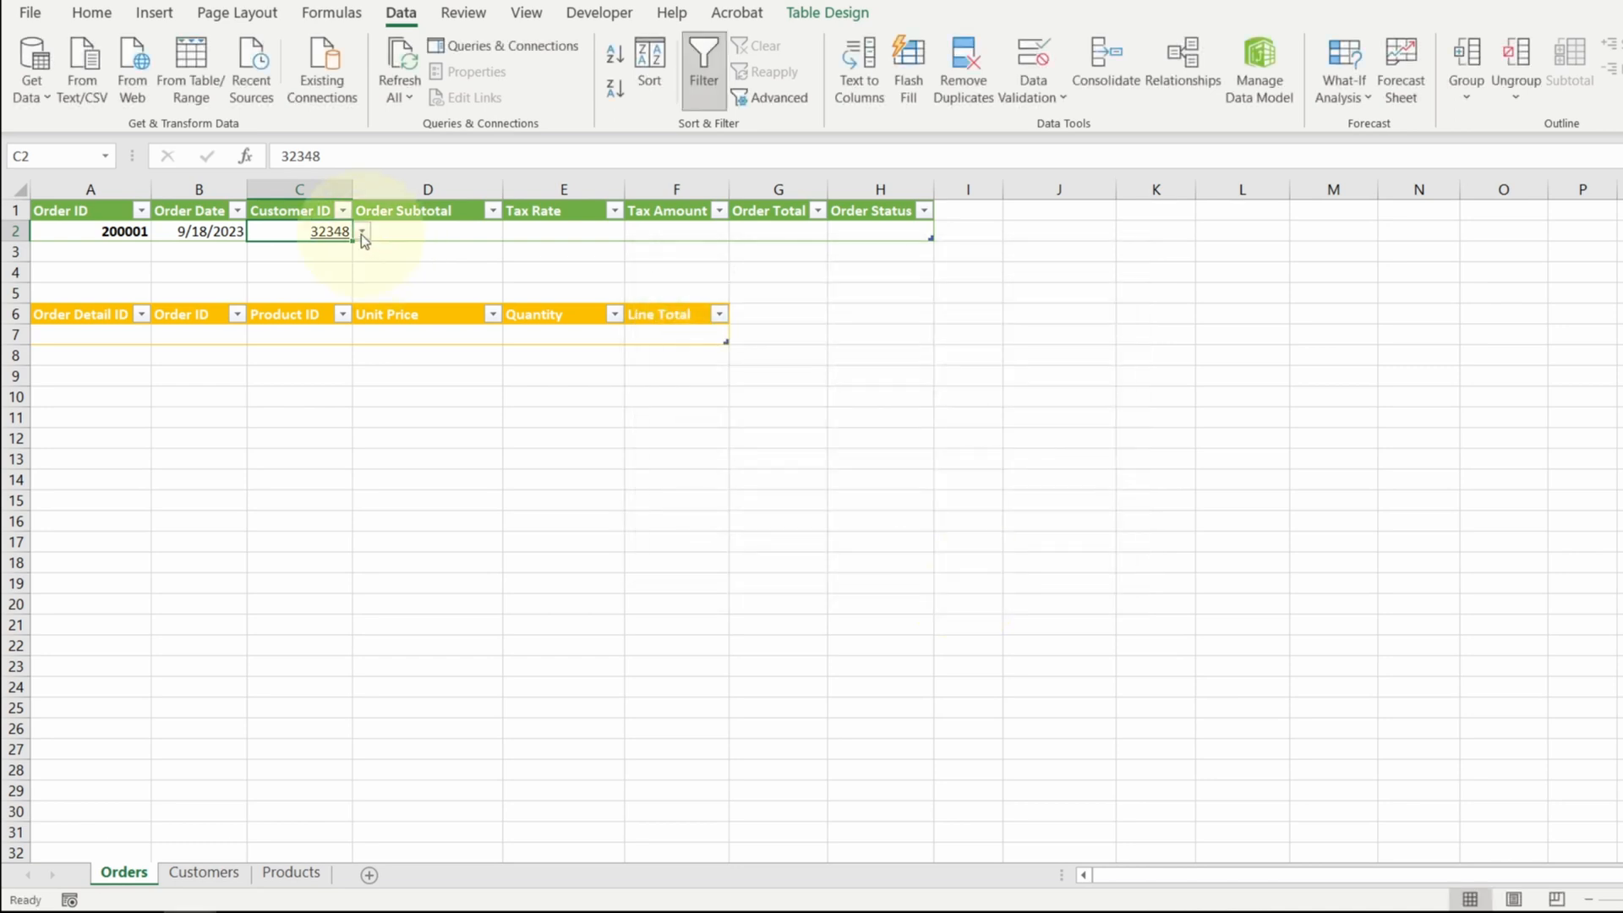
pyautogui.click(361, 230)
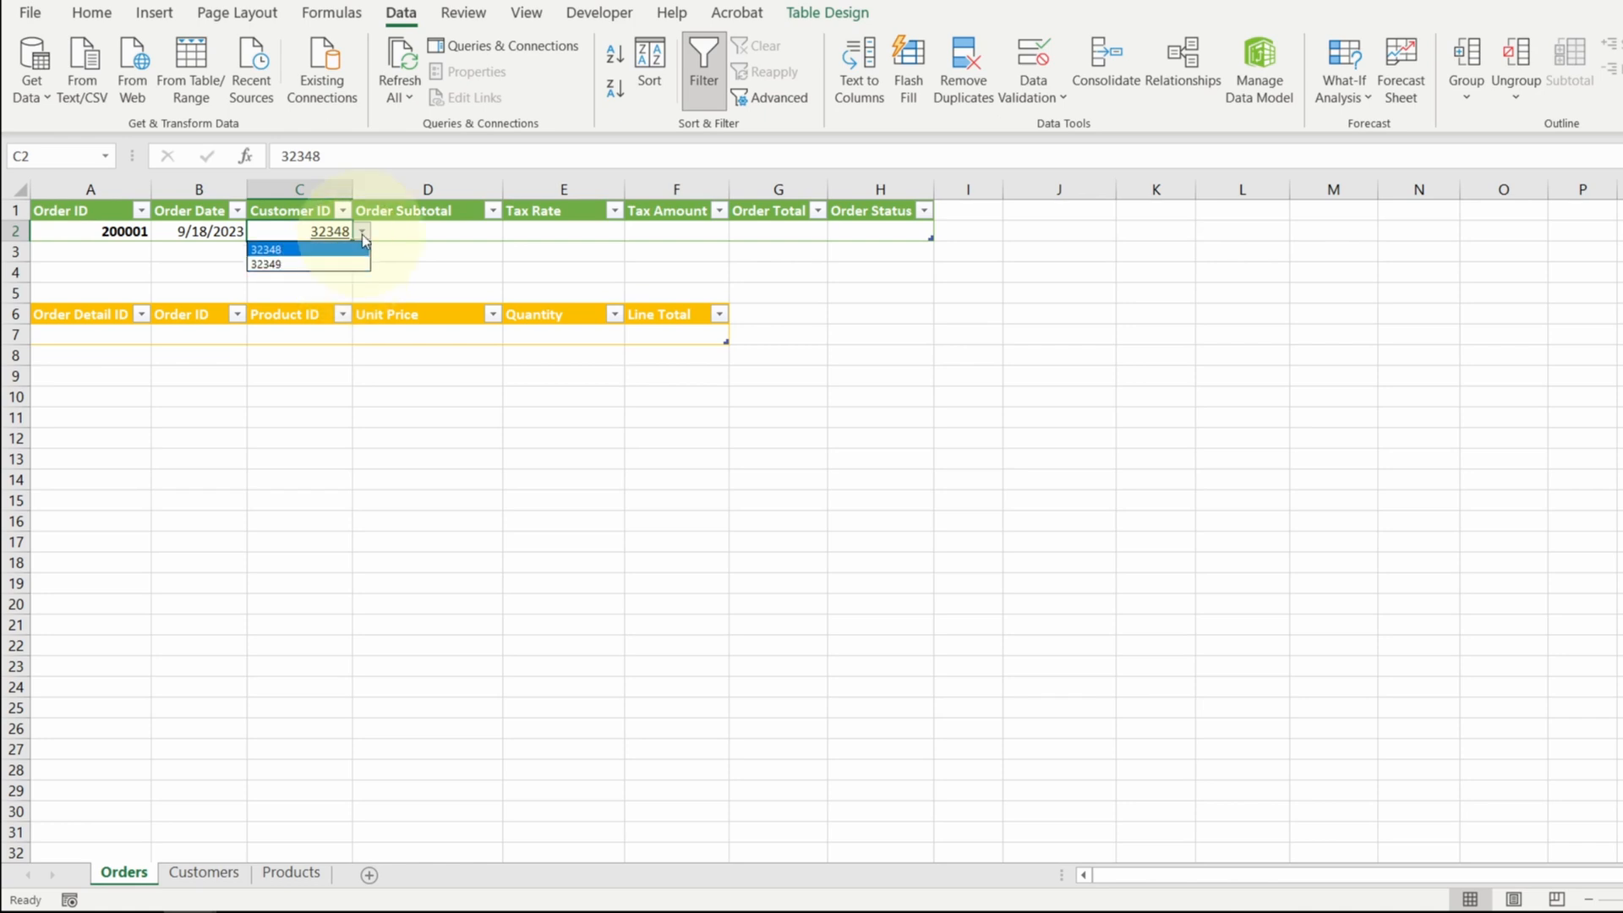
pyautogui.click(296, 250)
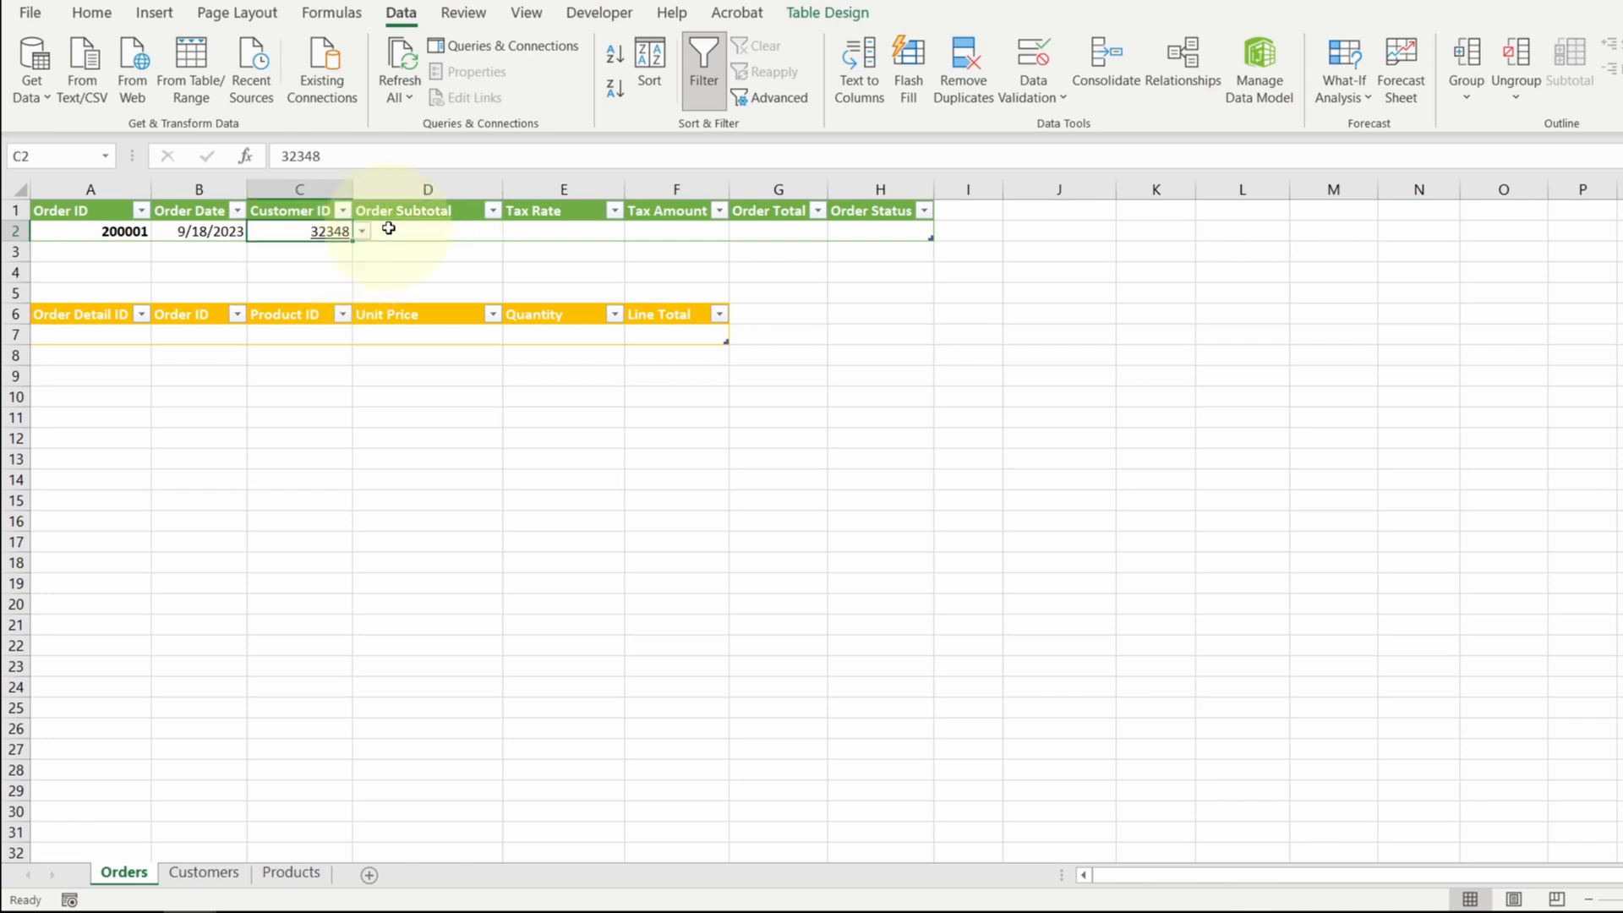
pyautogui.click(91, 250)
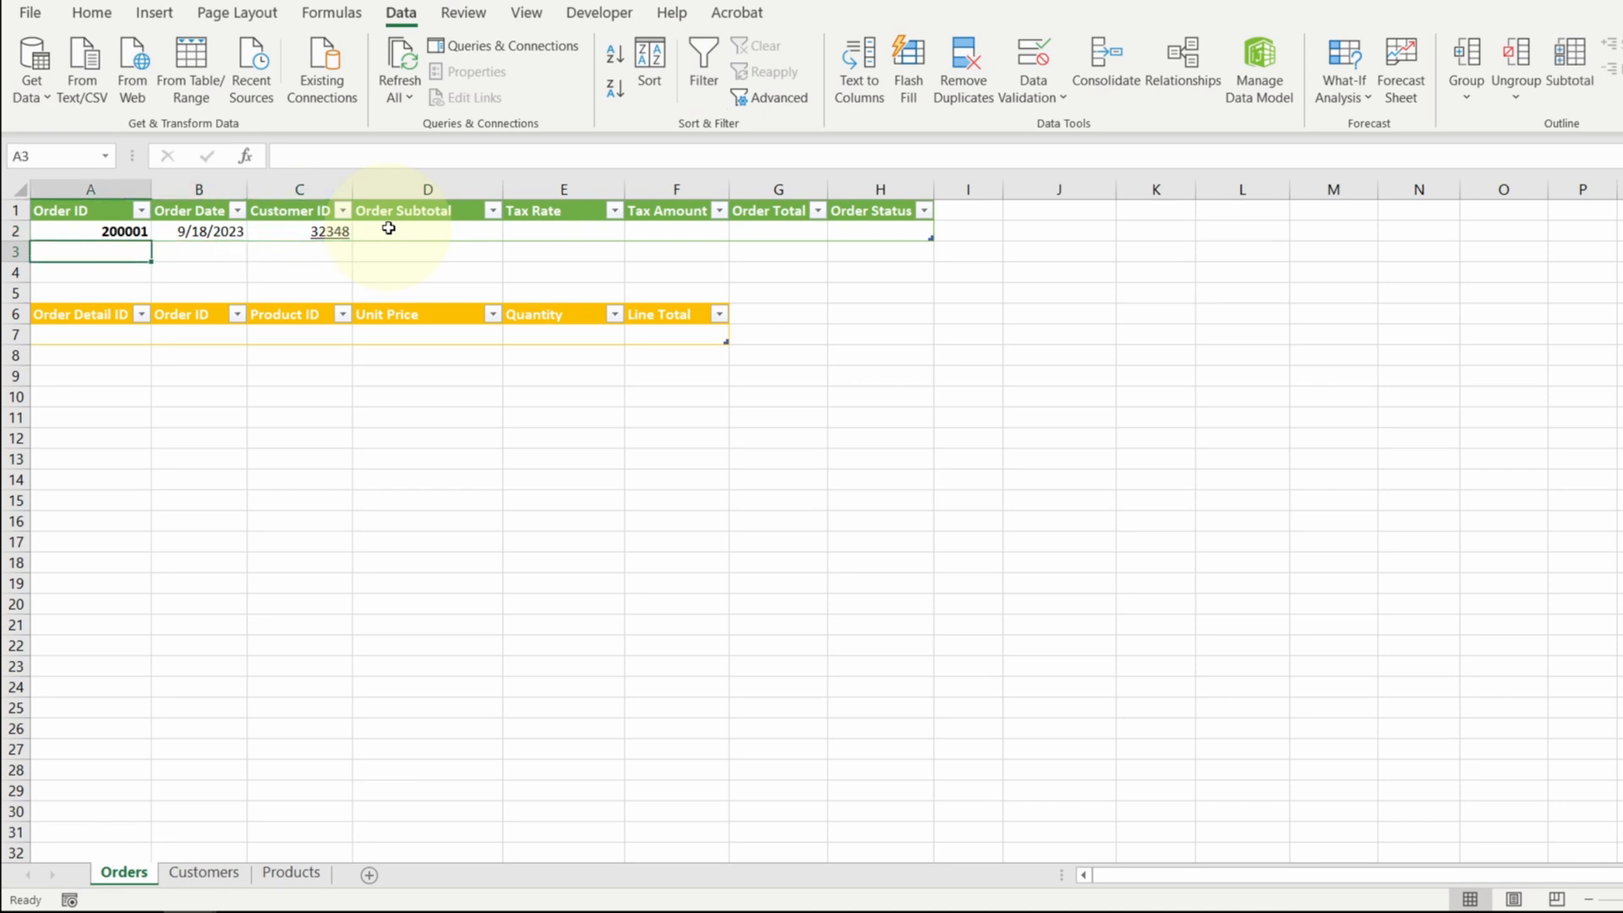
pyautogui.write('200002')
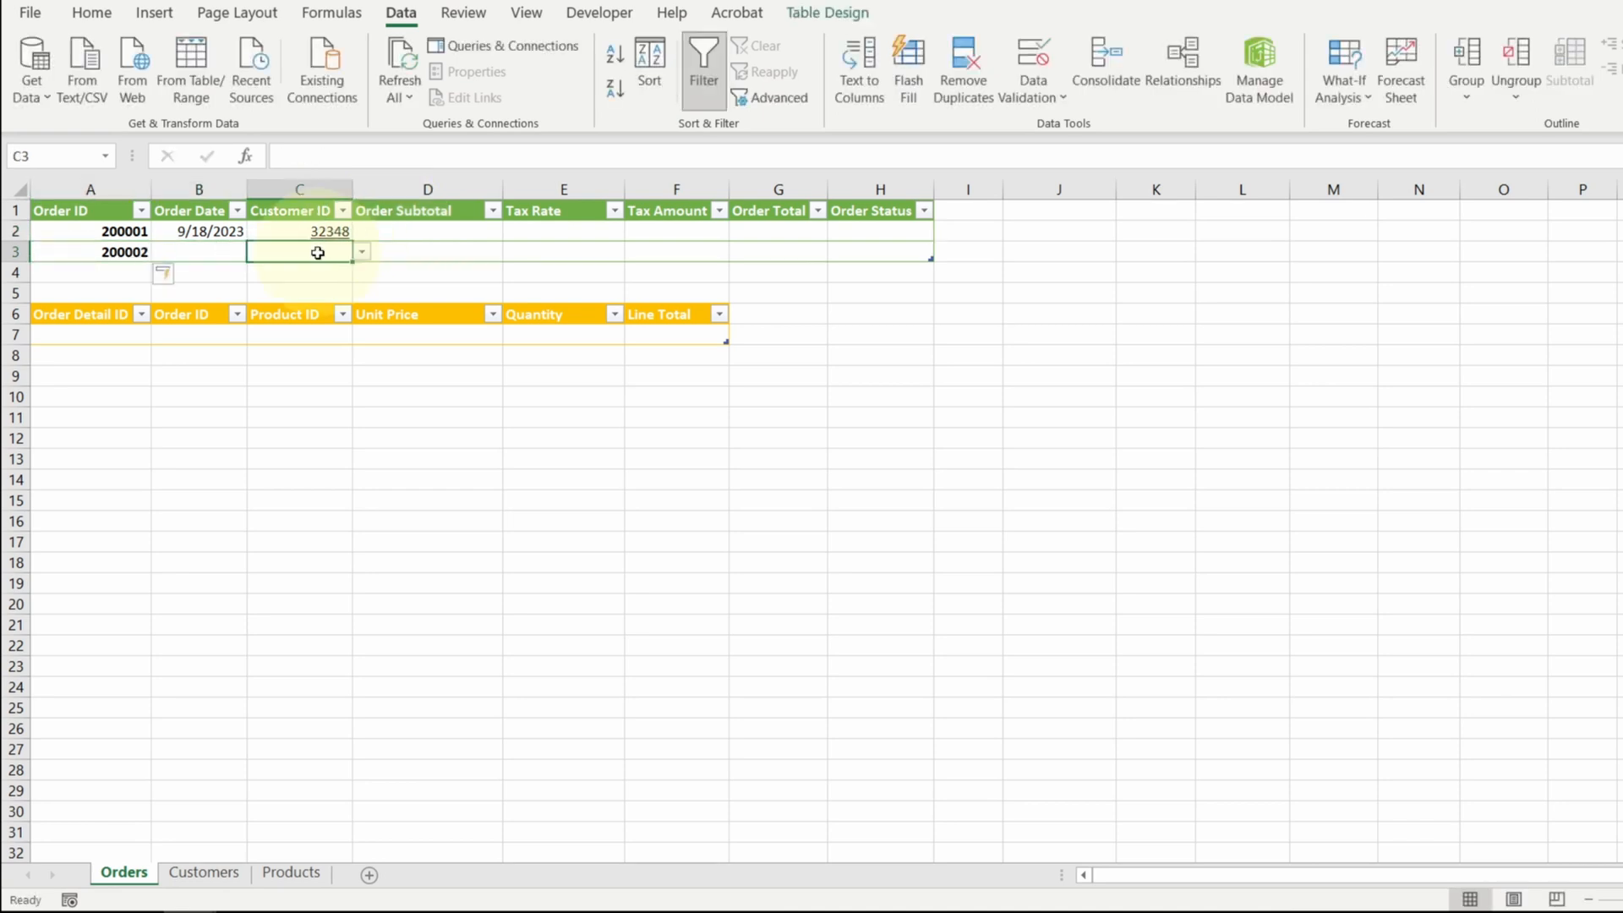
pyautogui.click(360, 252)
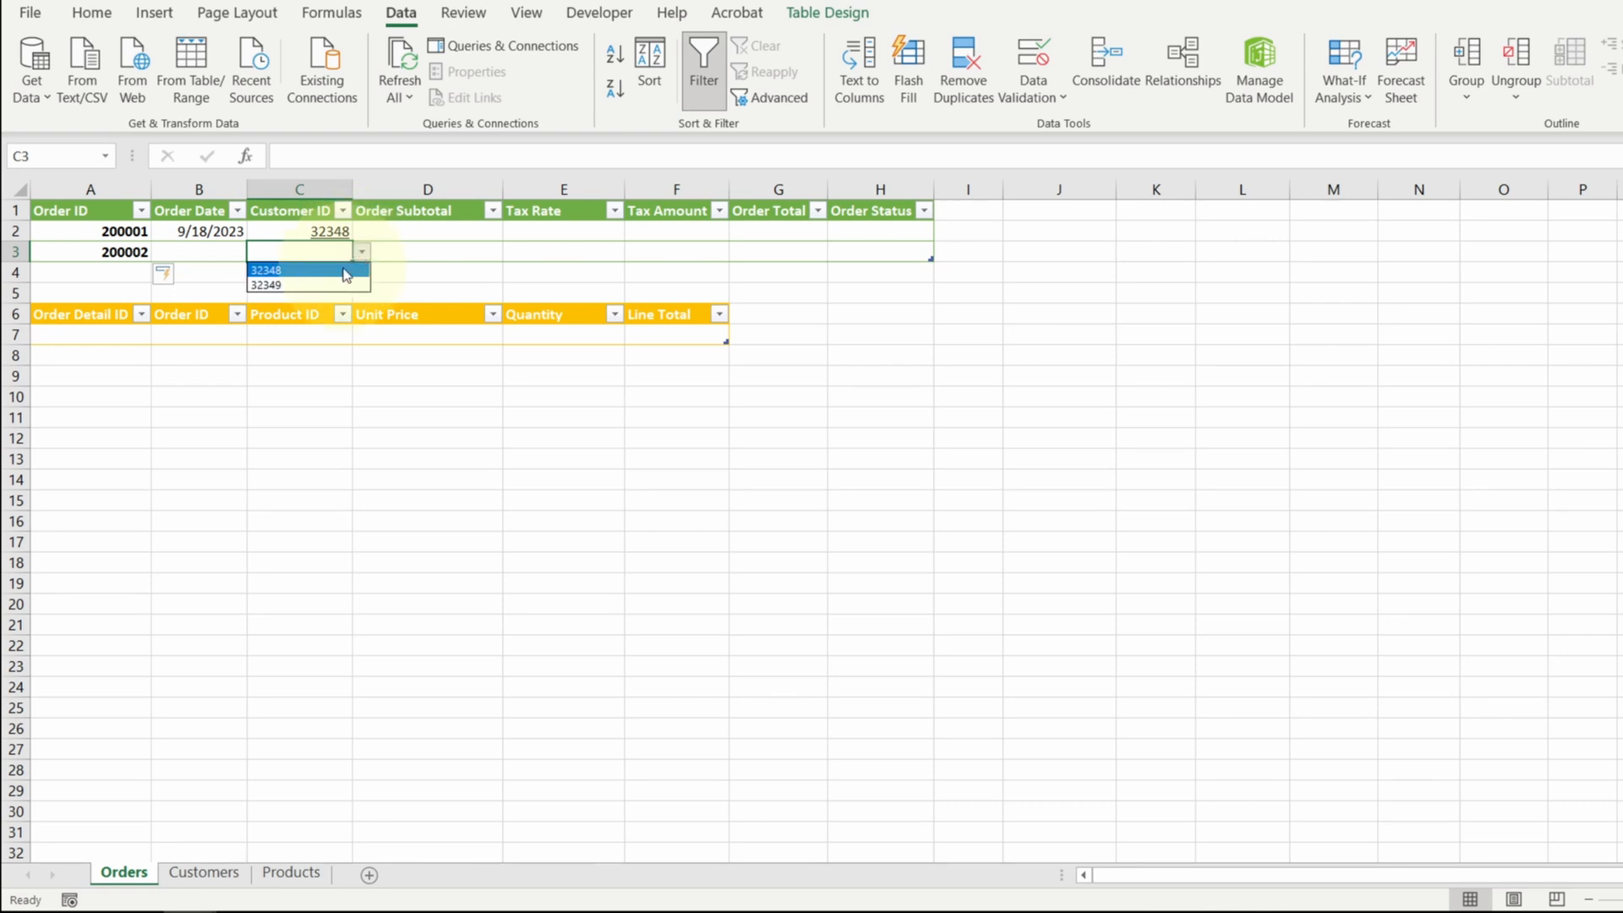
pyautogui.click(289, 284)
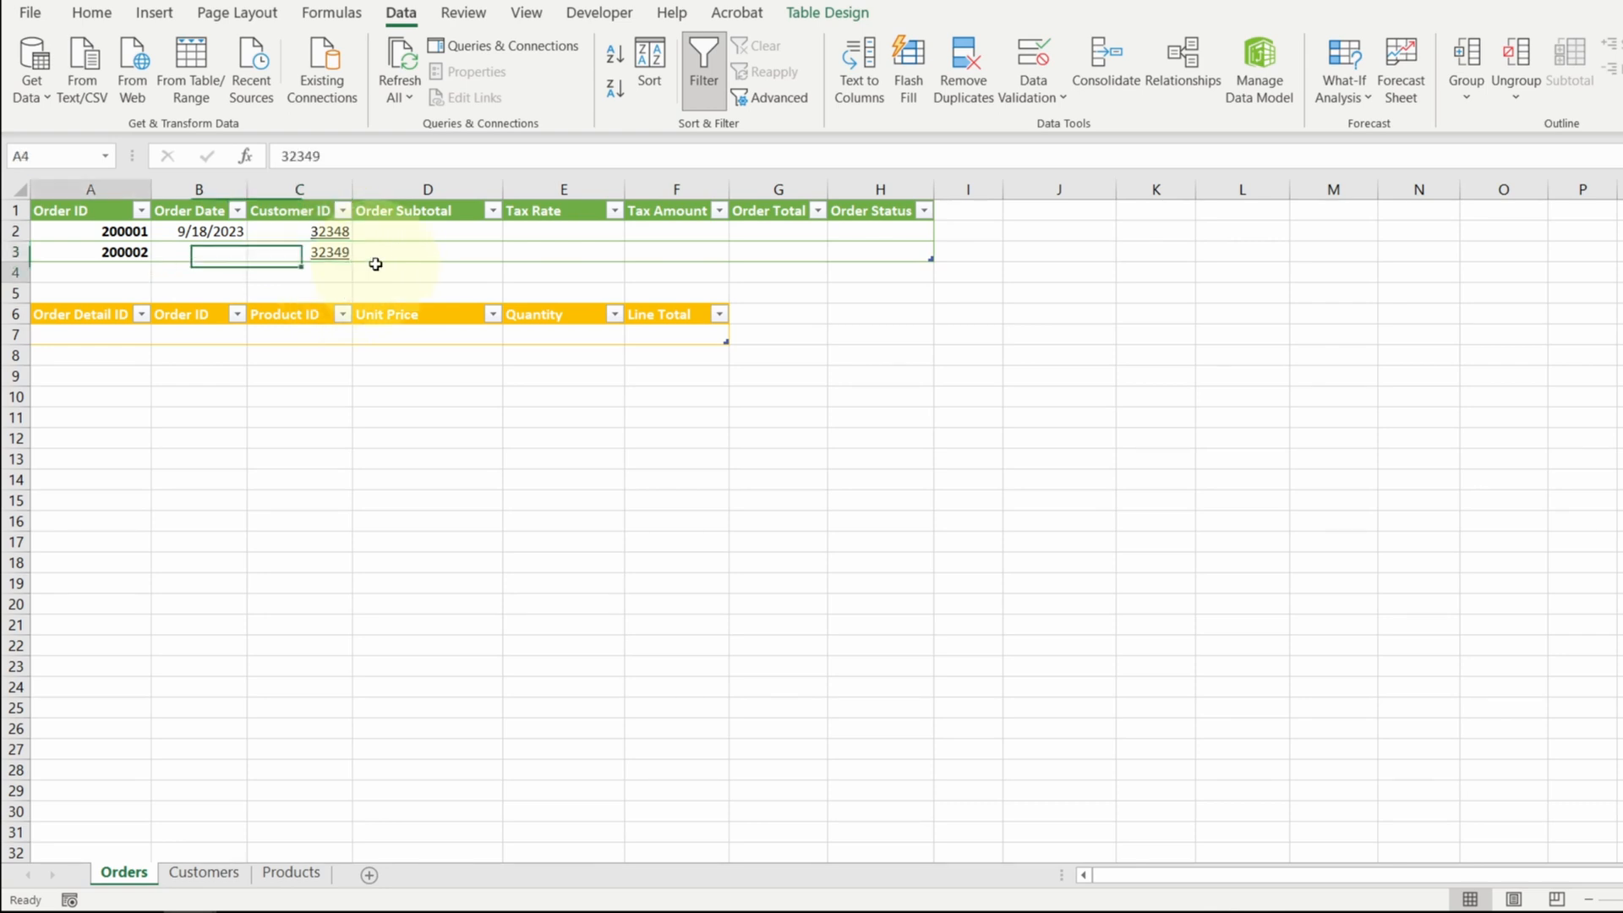
pyautogui.write('200003')
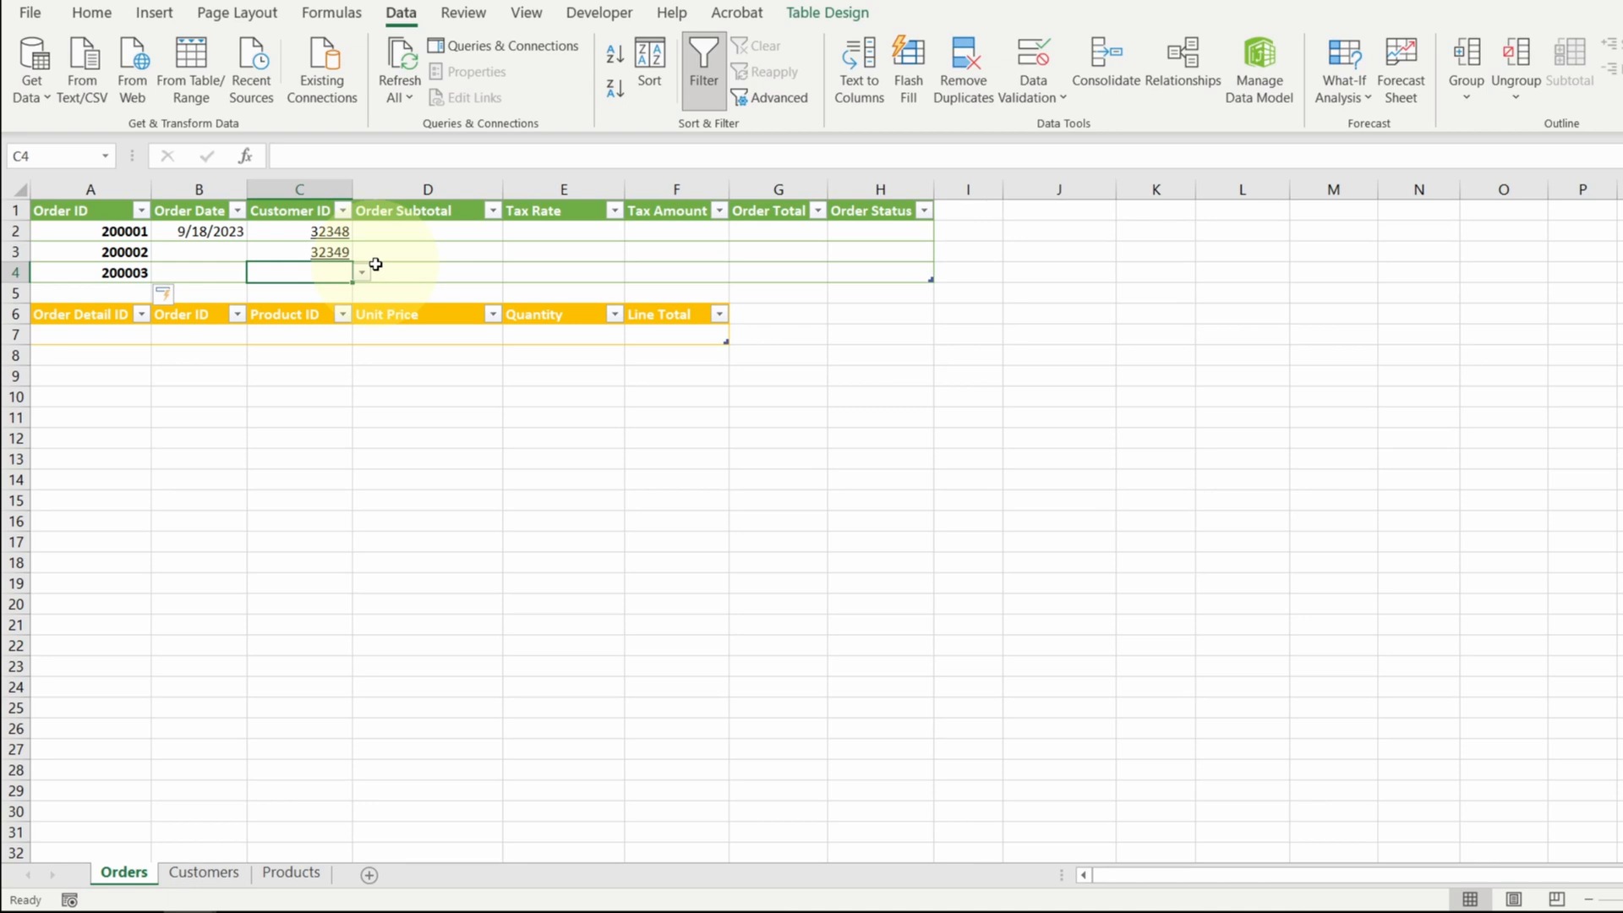
pyautogui.write('1')
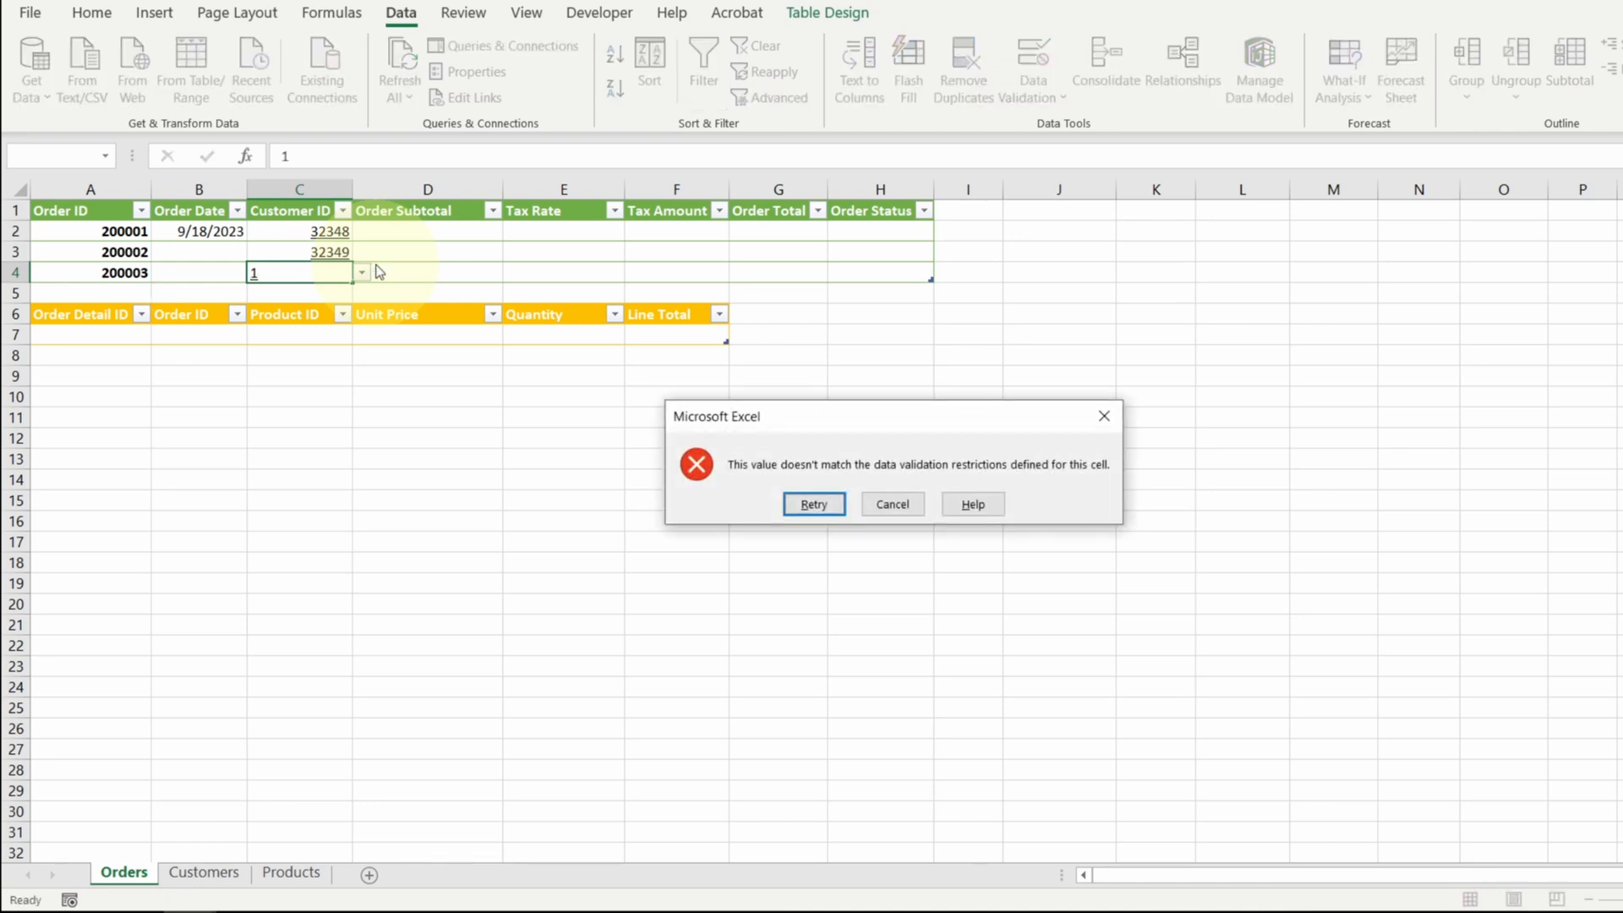
pyautogui.click(893, 504)
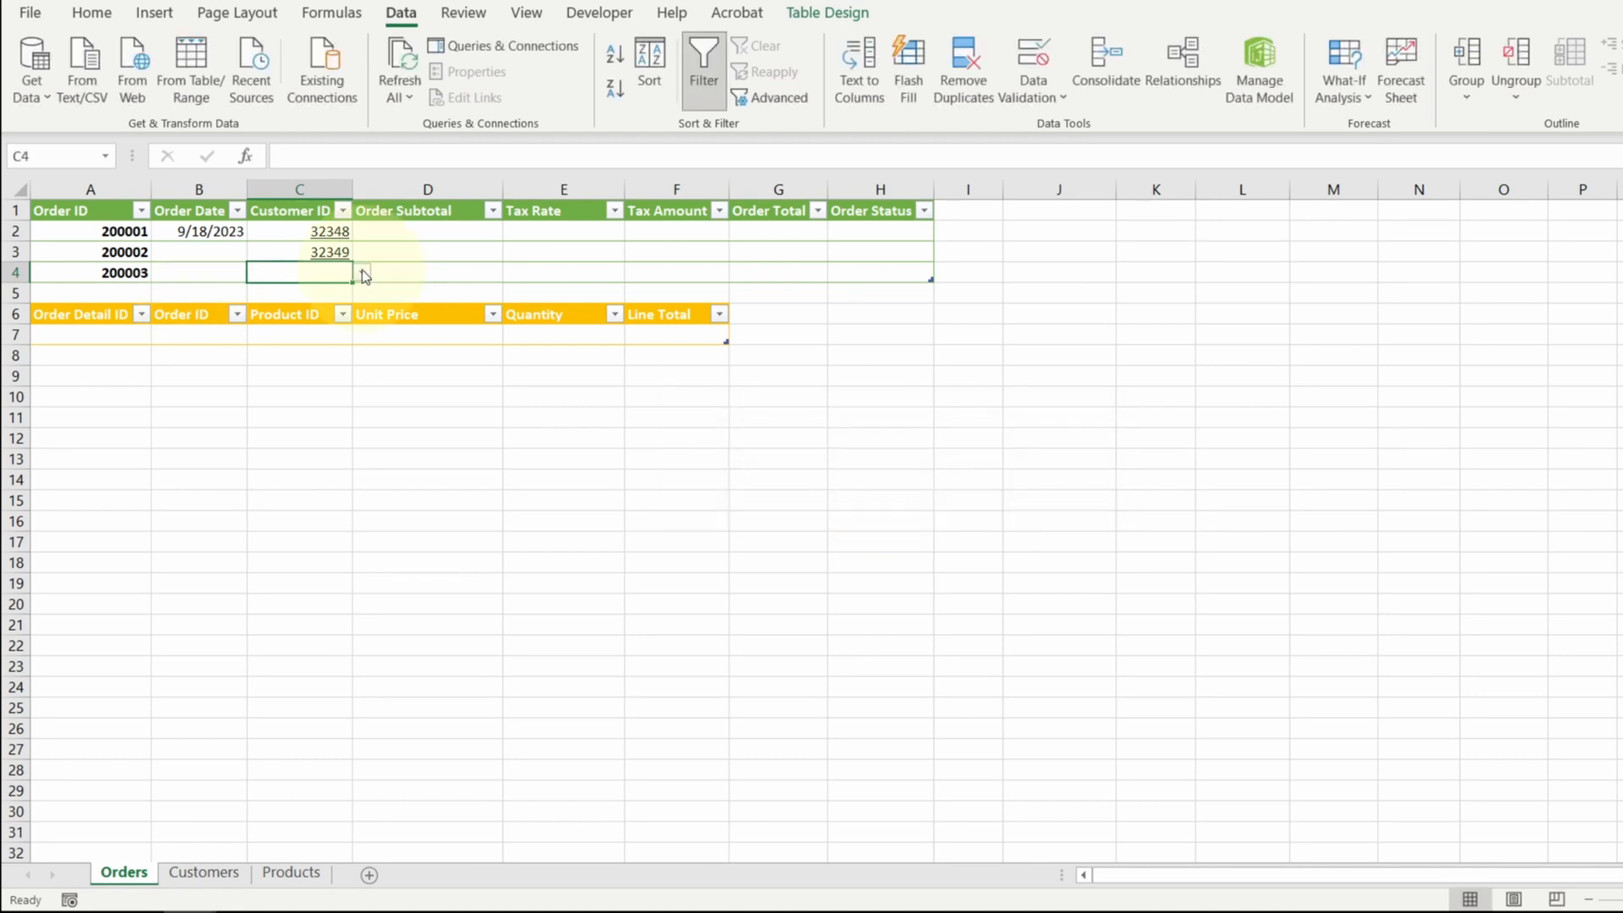
pyautogui.click(359, 272)
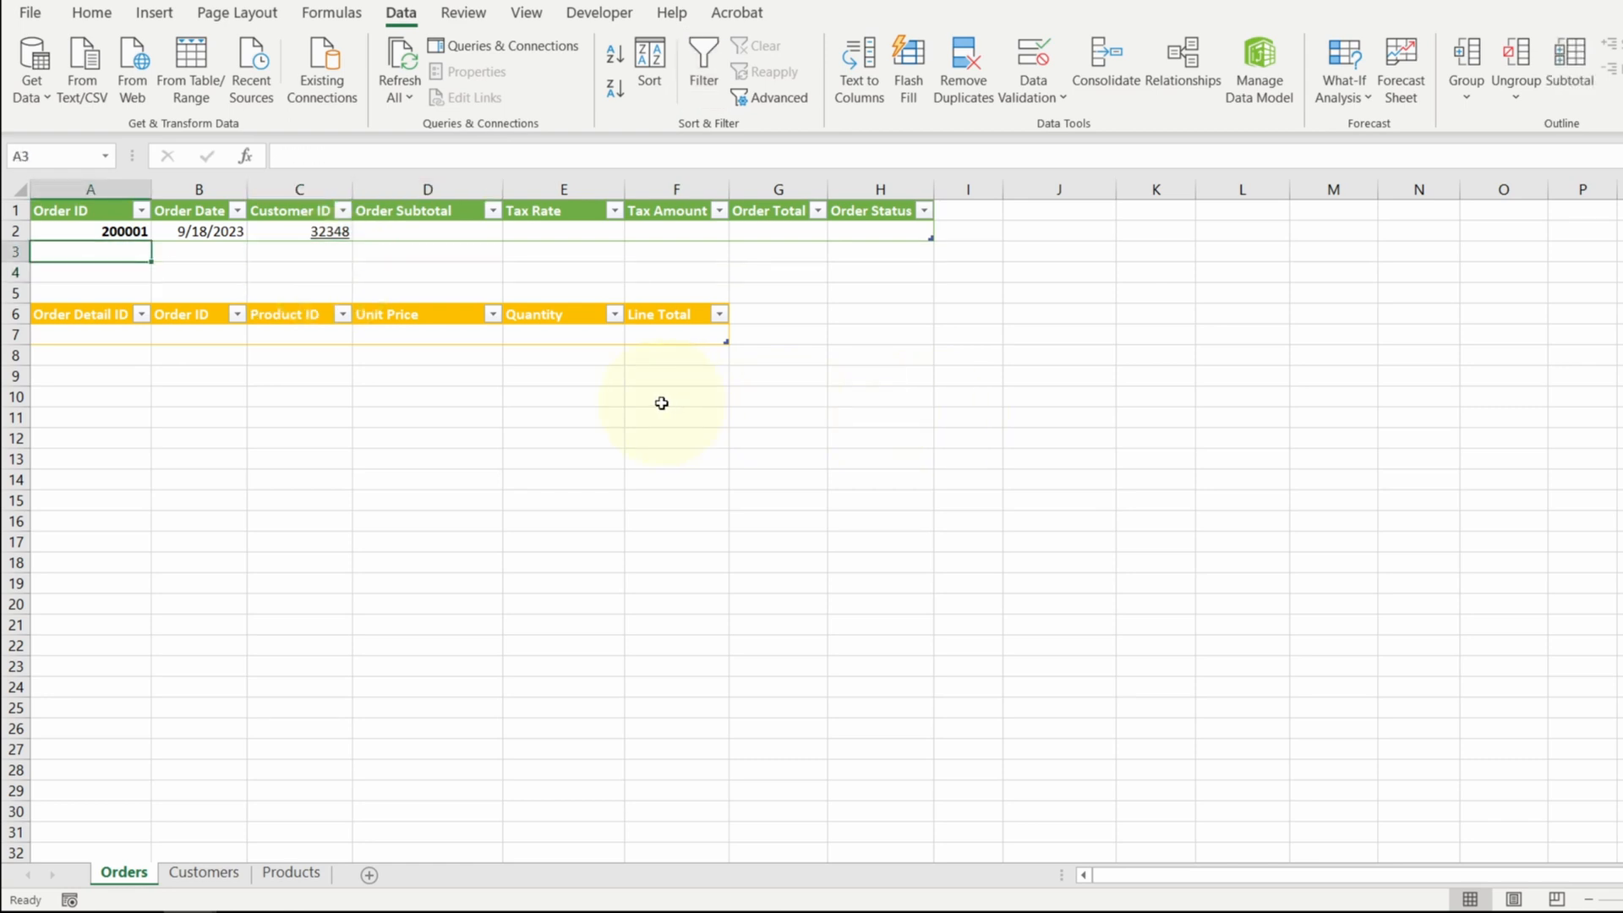
# Insert a table column left of Order Subtotal and name its header Customer Name
pyautogui.click(428, 233)
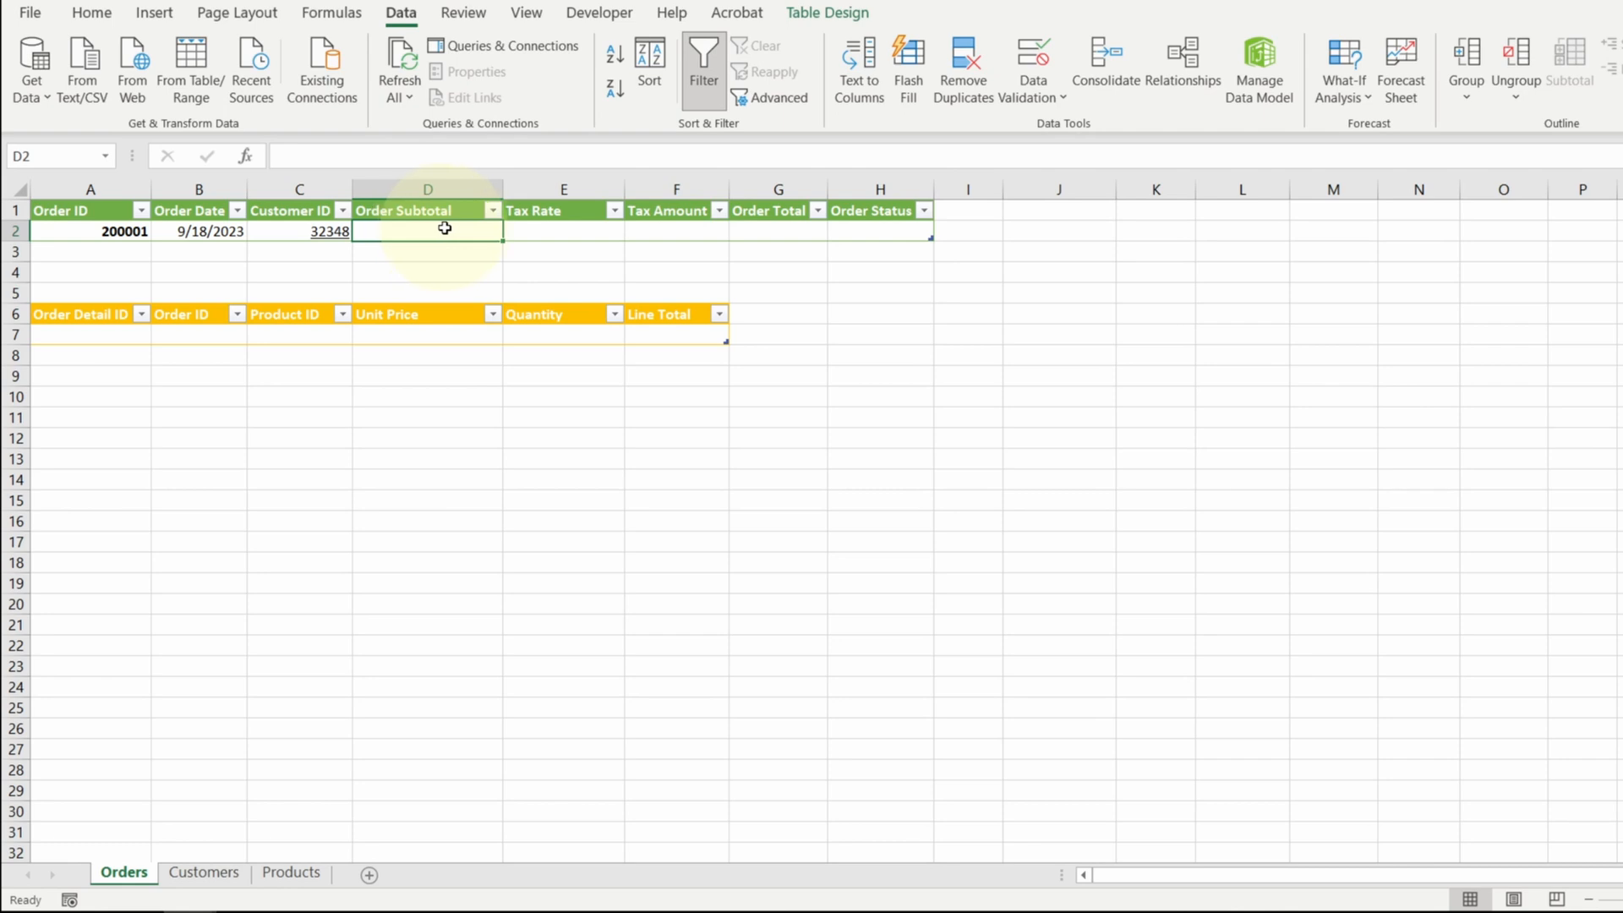
pyautogui.moveTo(103, 30)
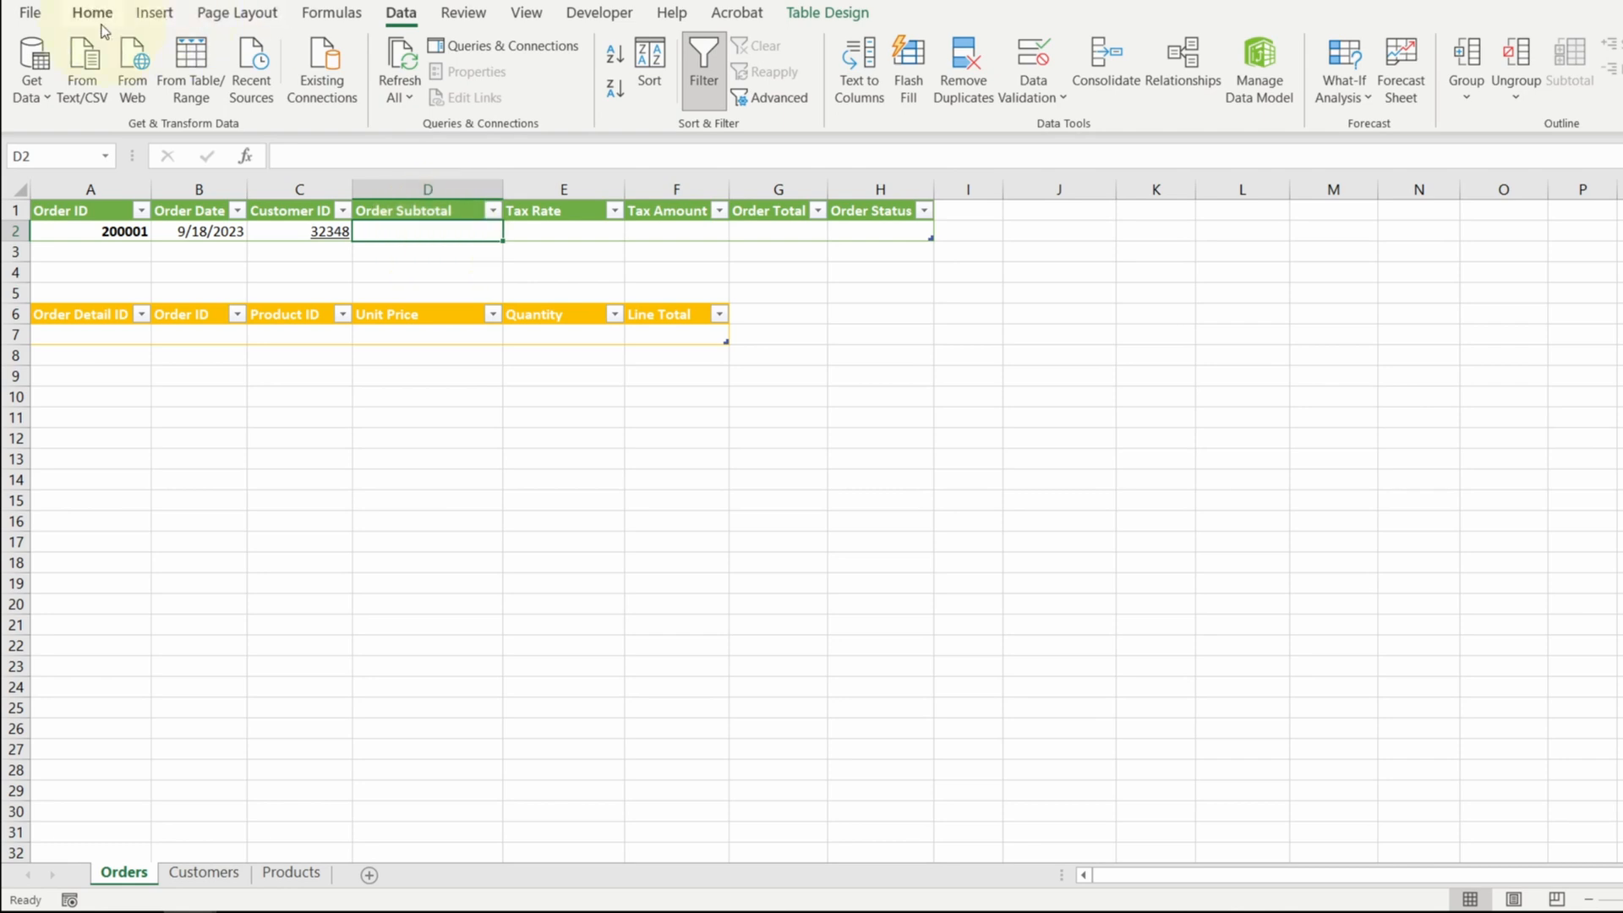
pyautogui.click(1336, 67)
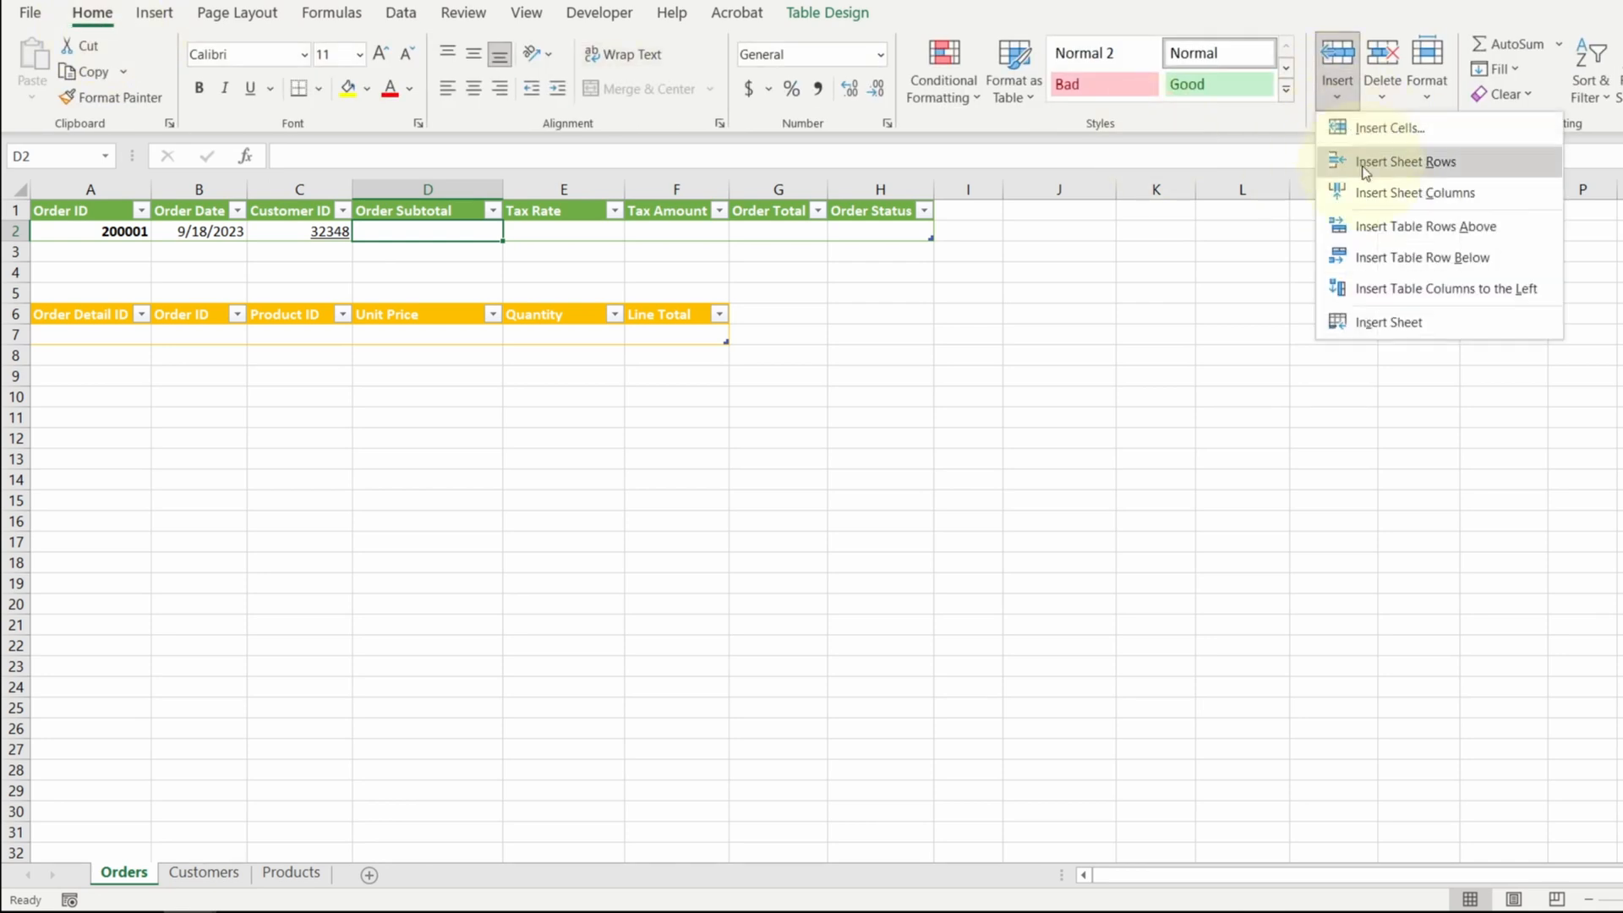
pyautogui.moveTo(1413, 288)
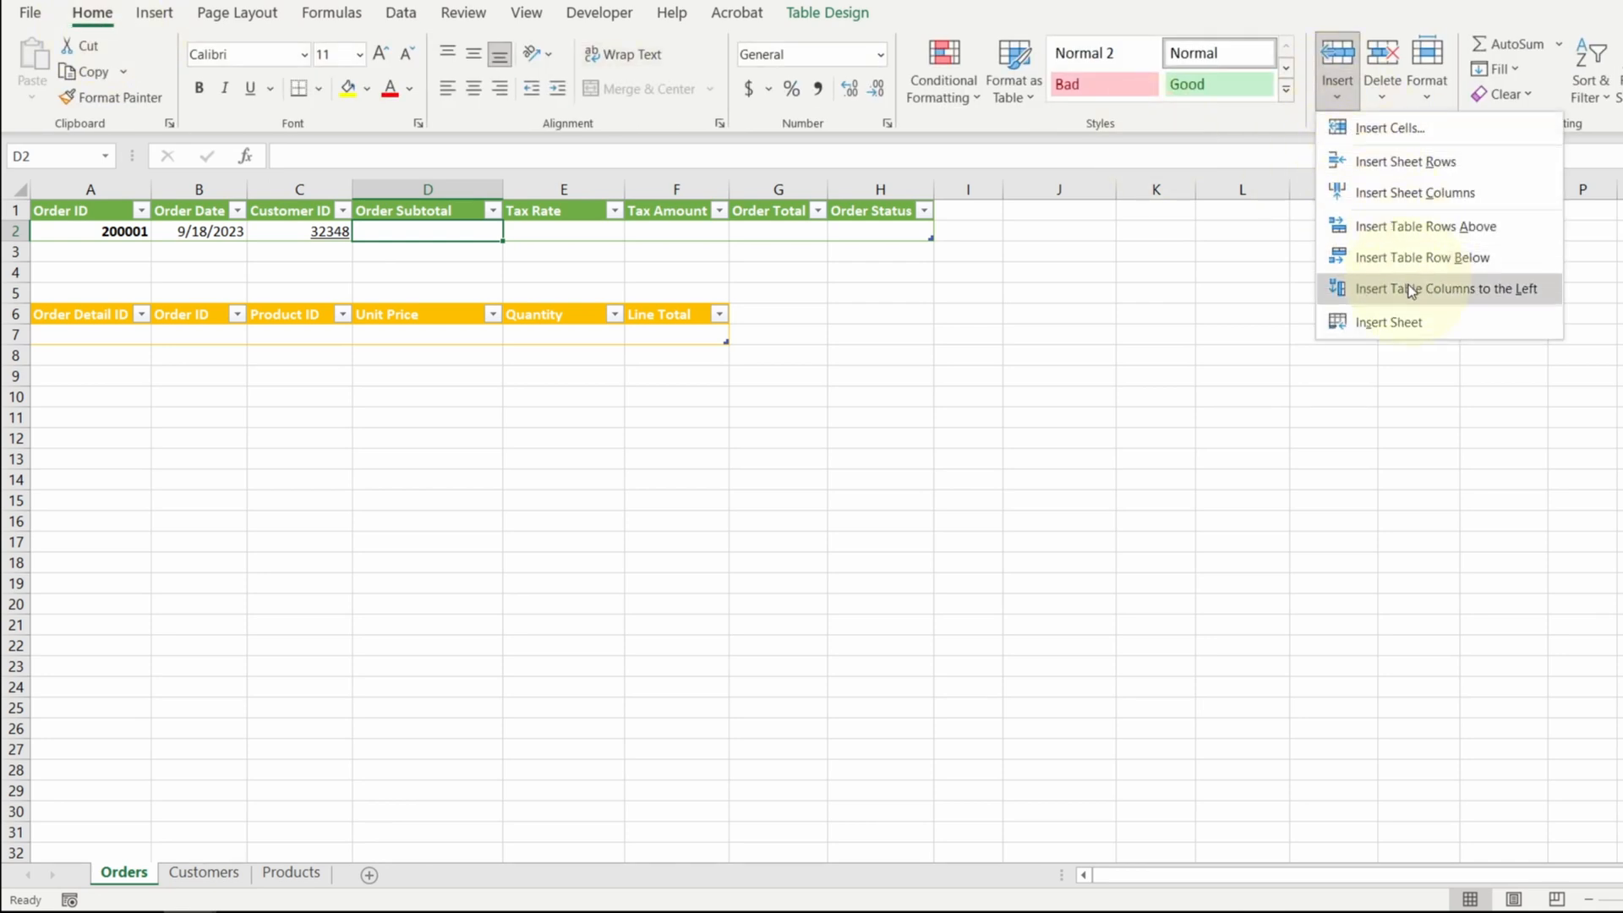
pyautogui.click(1447, 287)
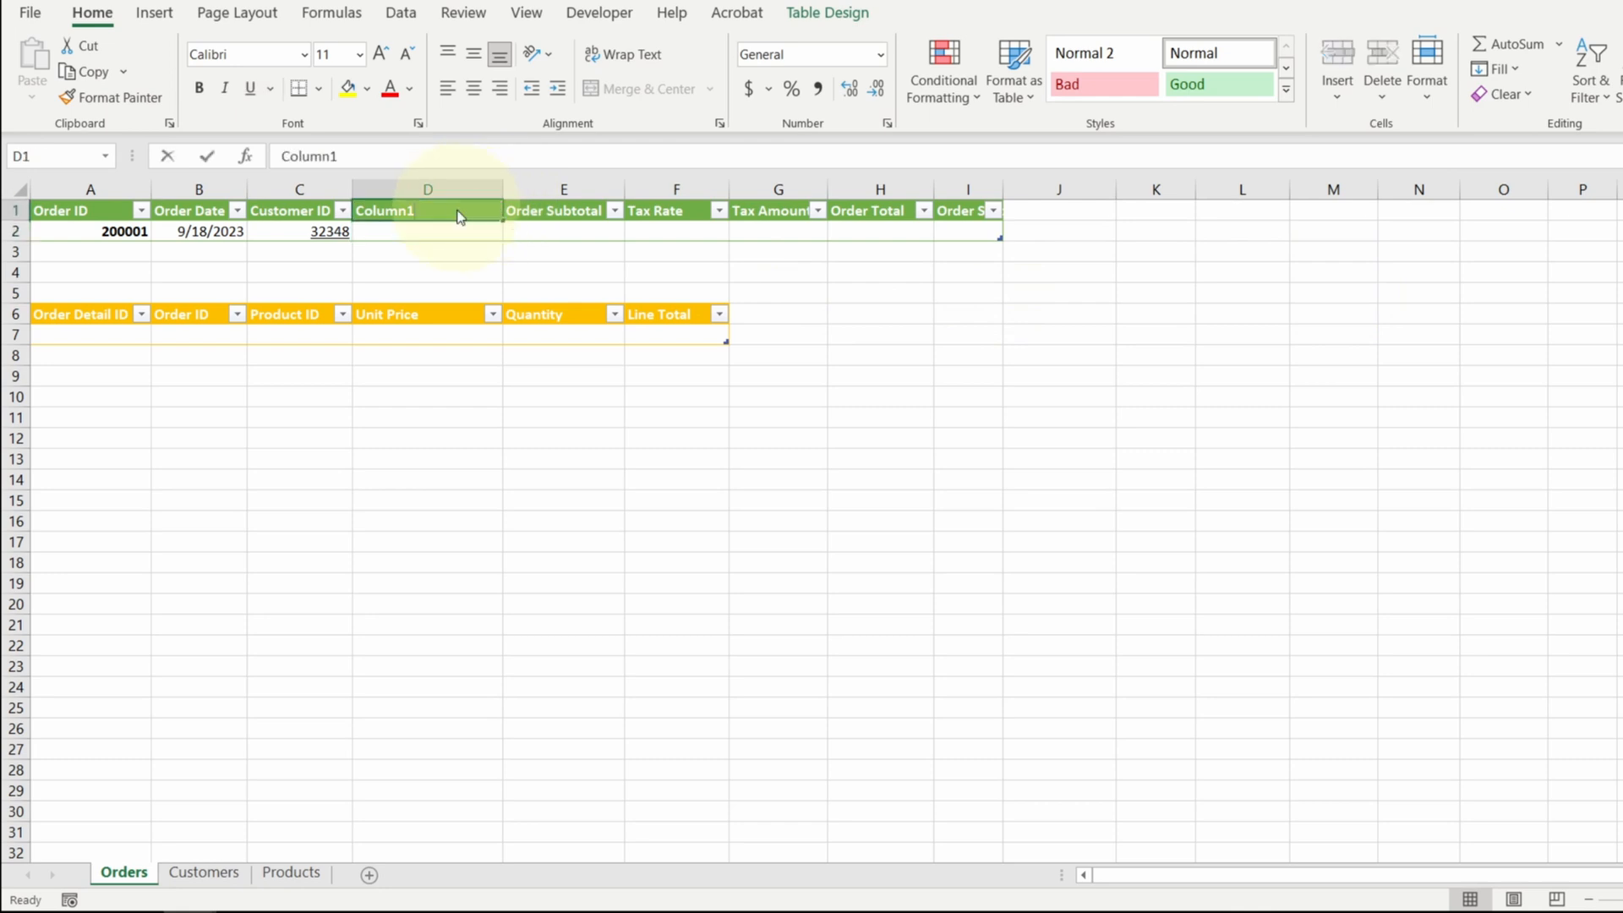
pyautogui.write('Customer Name')
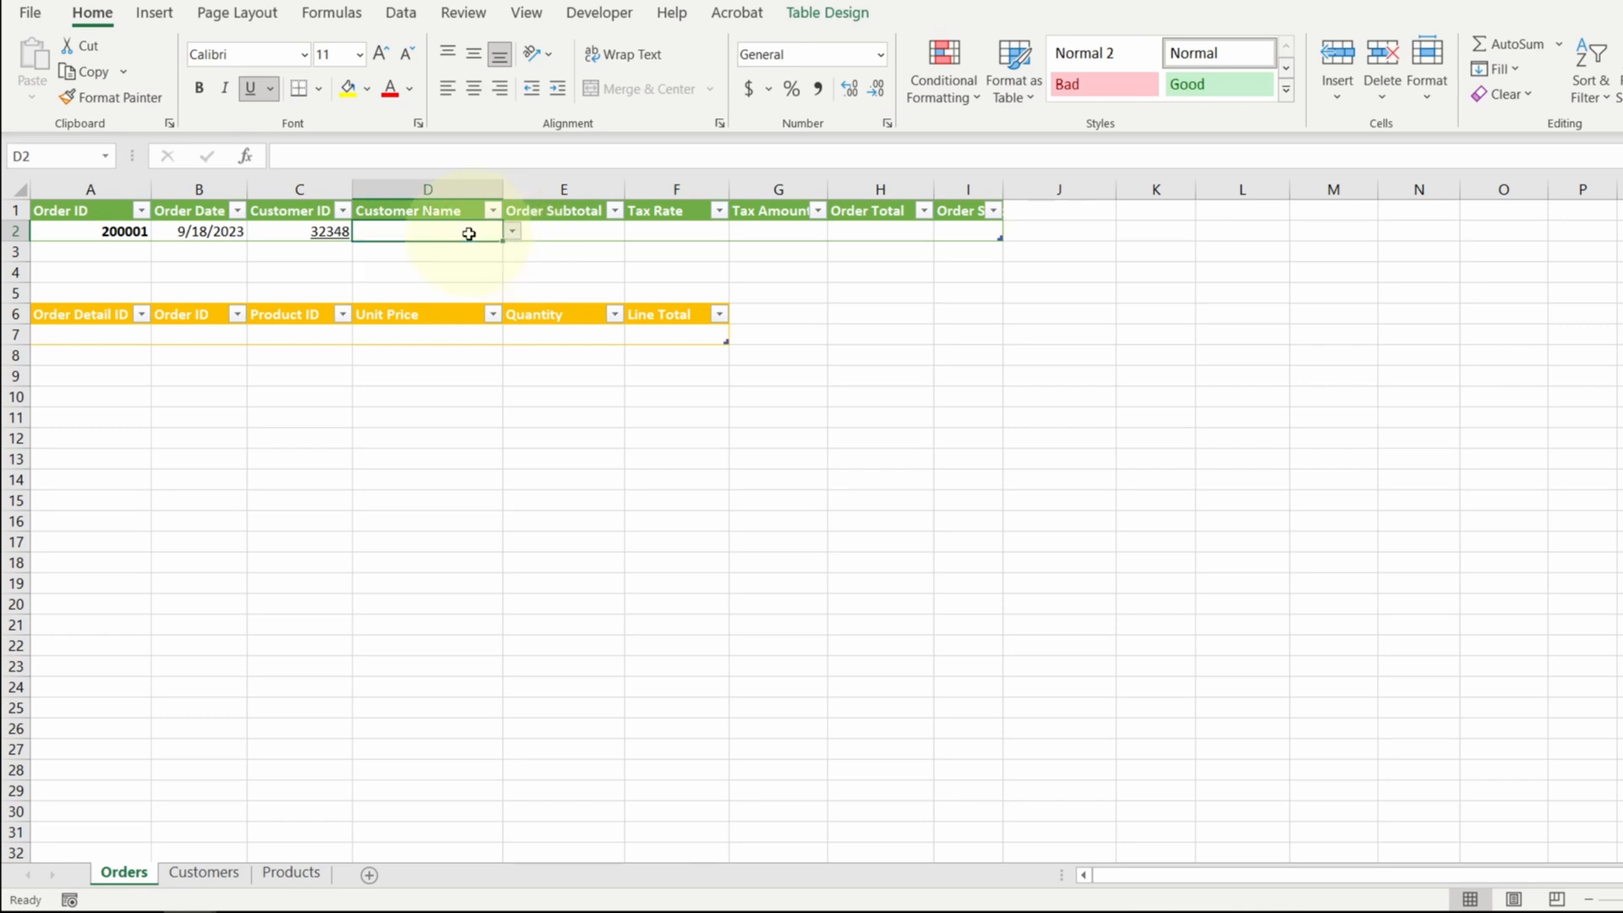
pyautogui.moveTo(445, 236)
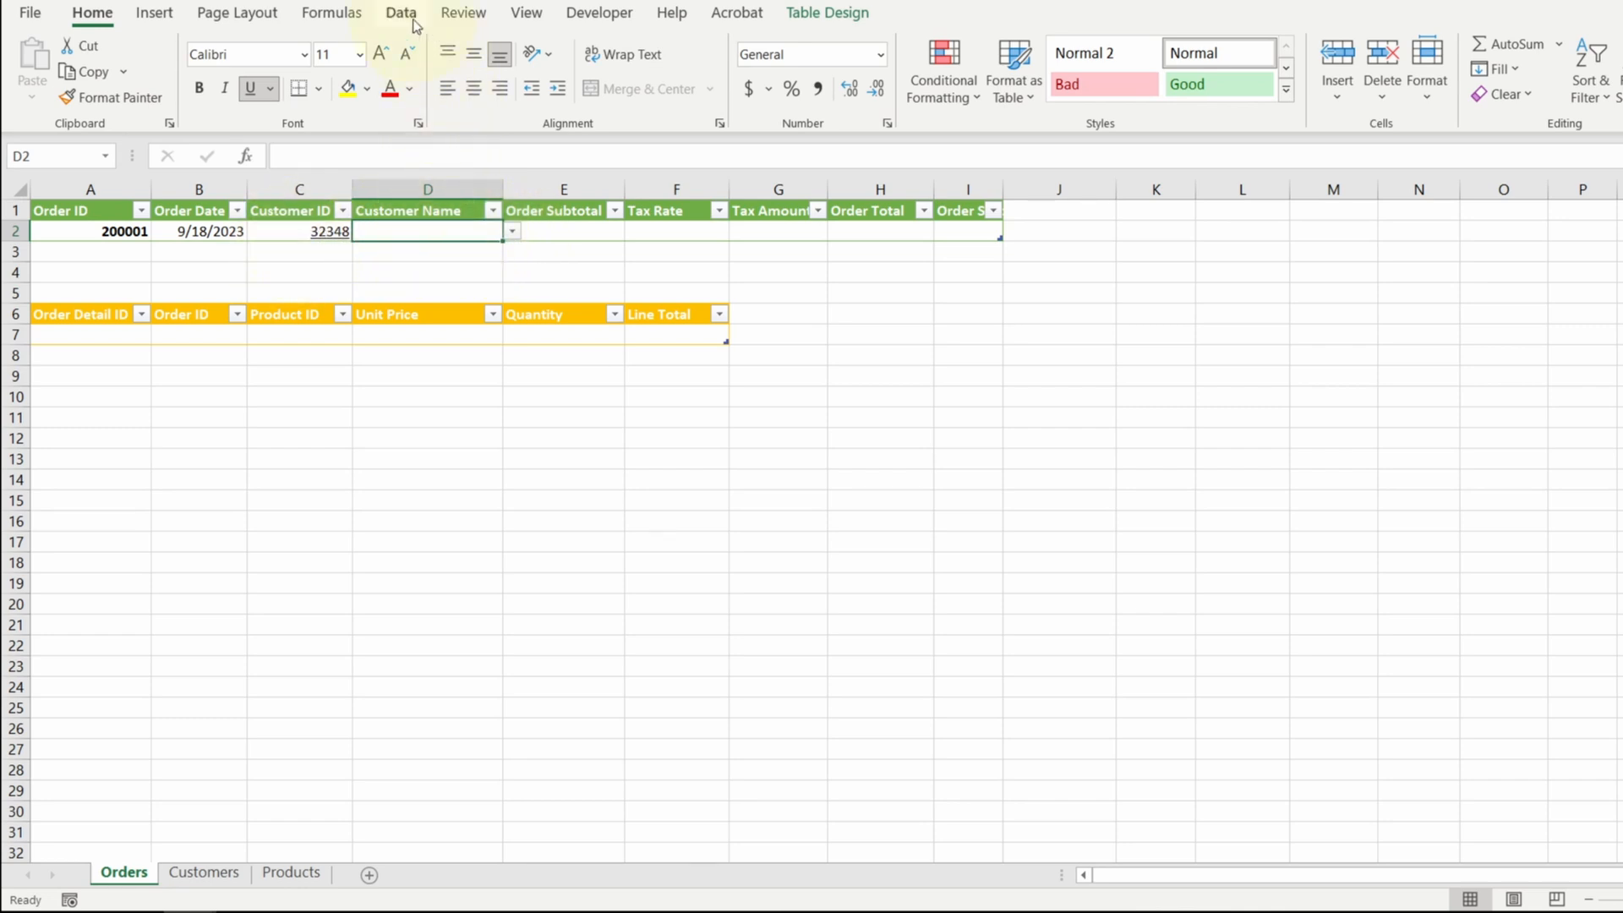
# Set the Customer Name cell's data validation to allow any value
pyautogui.click(399, 12)
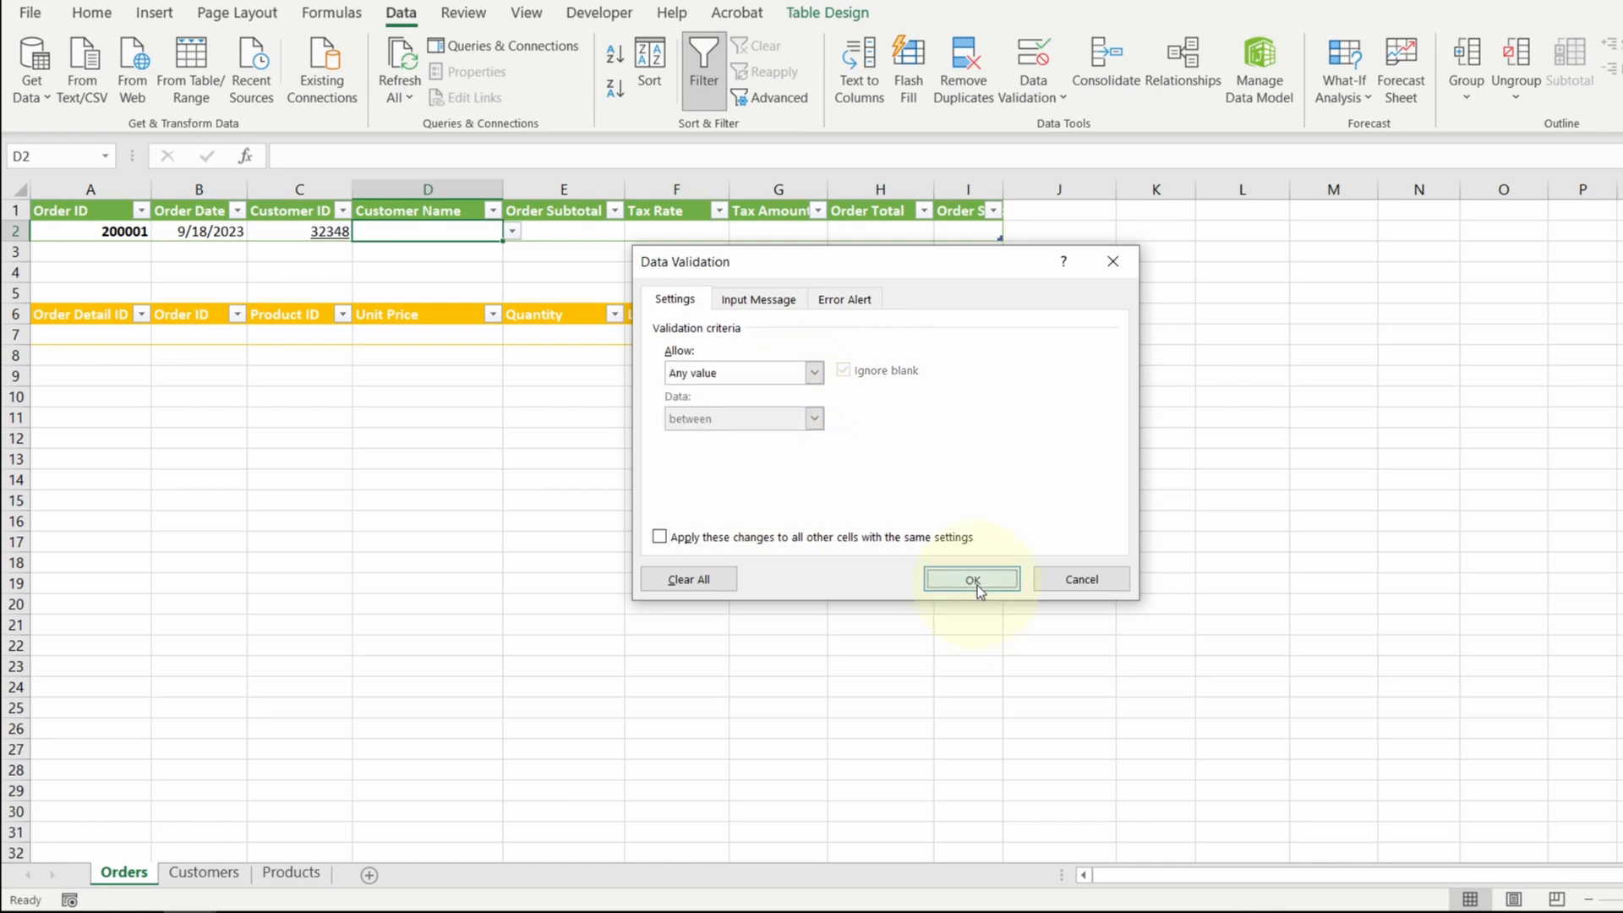
pyautogui.click(972, 578)
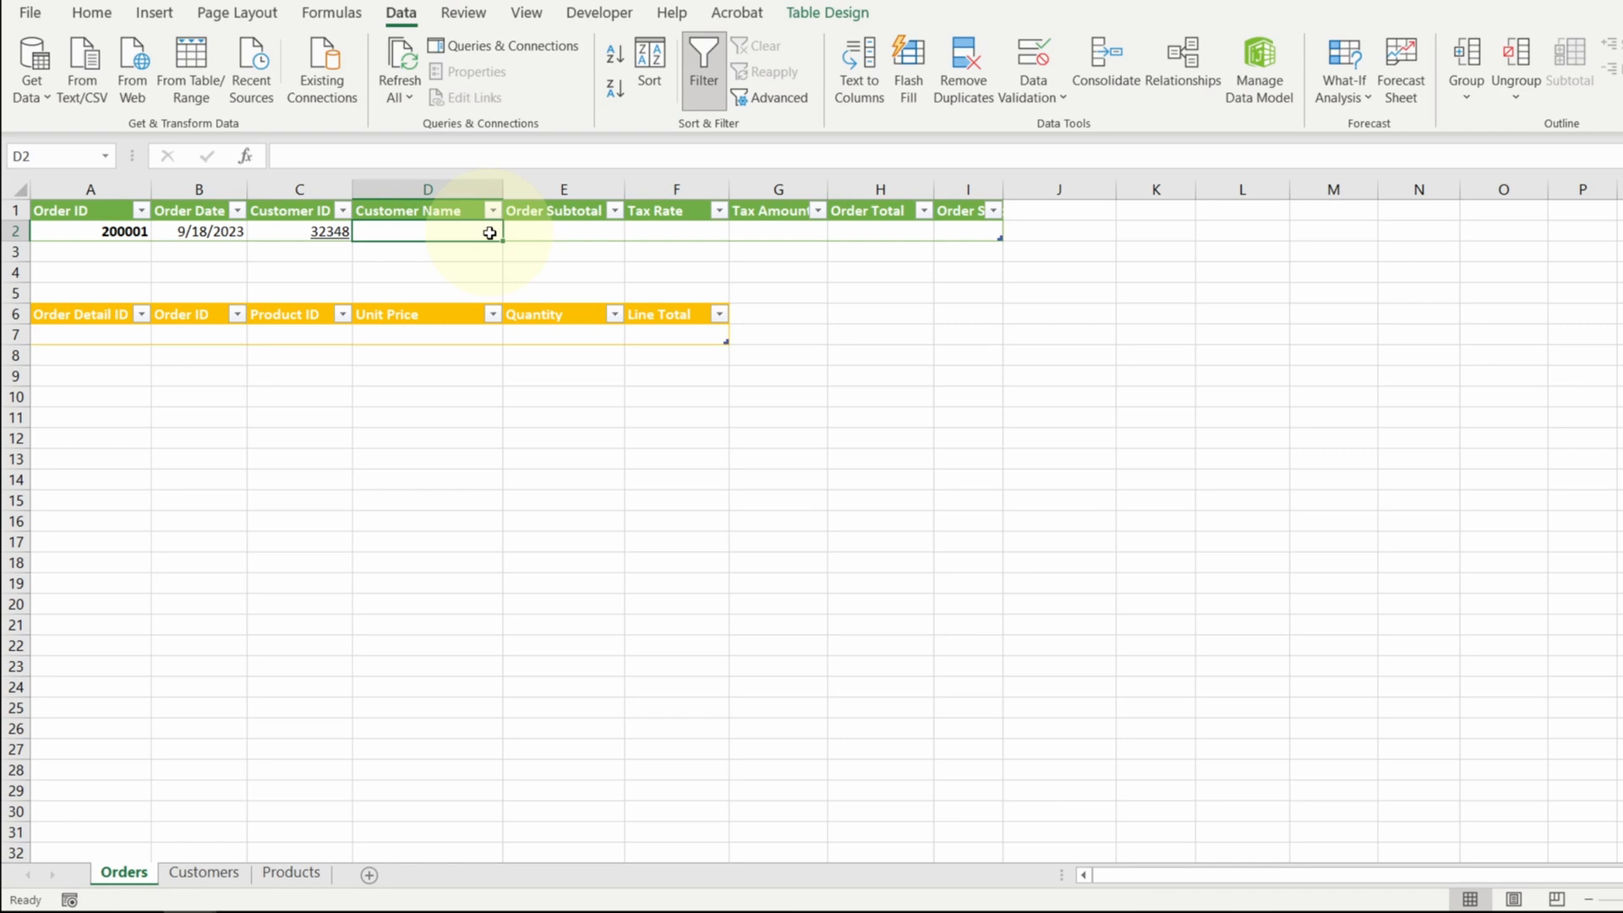
# Enter =VLOOKUP([@[Customer ID]],Customers[#All],2) in D2 so it returns Mia
pyautogui.write('=')
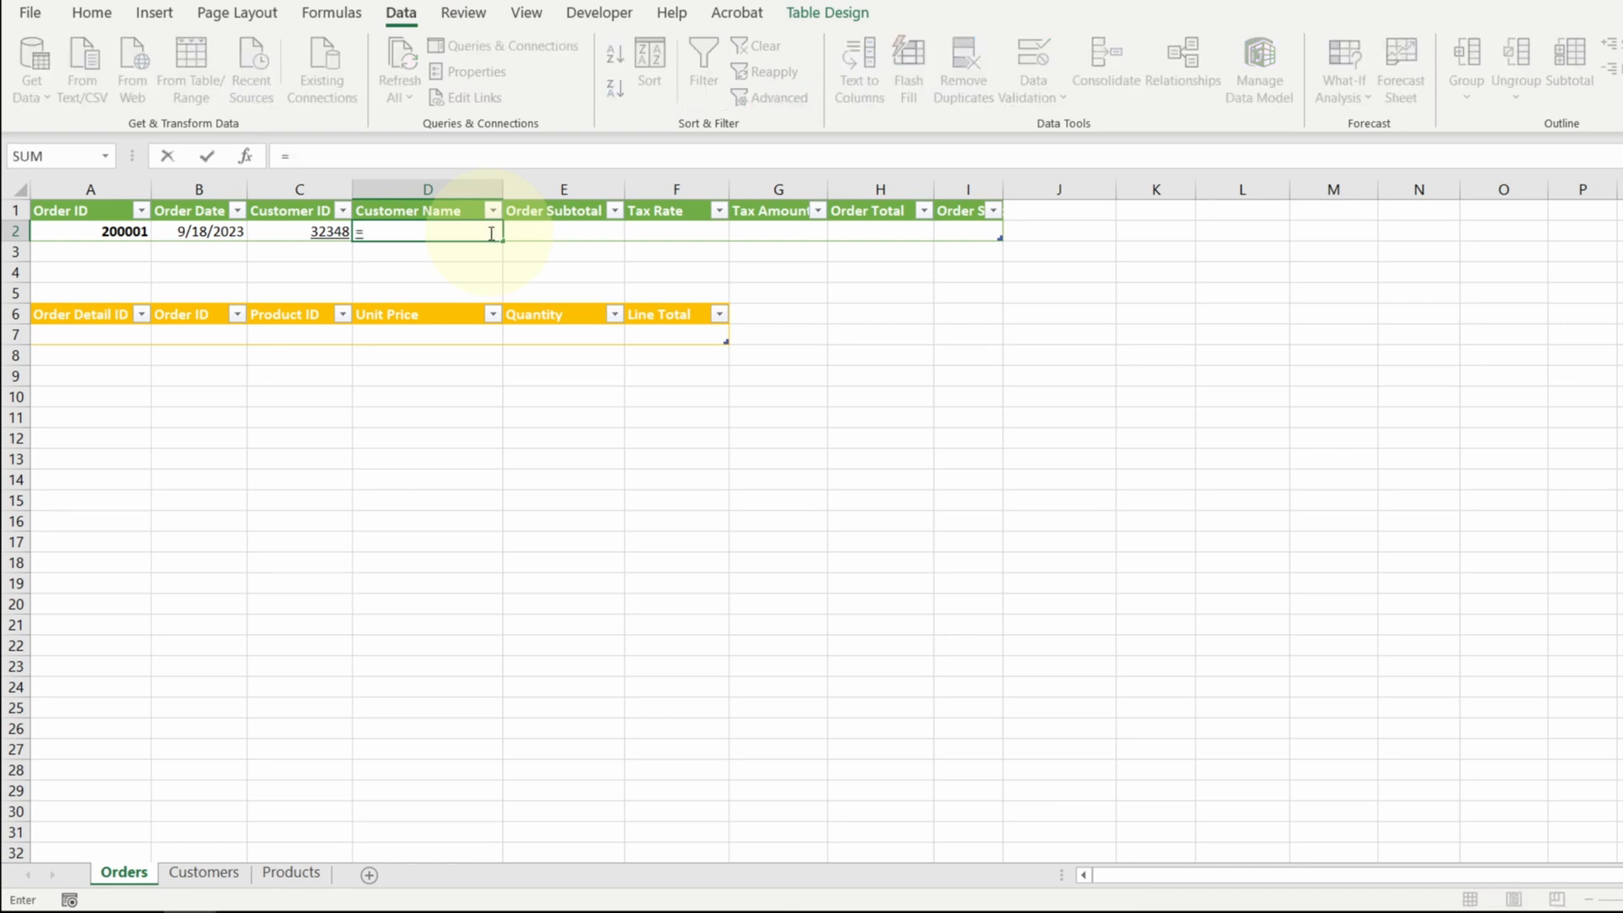
pyautogui.write('vlo')
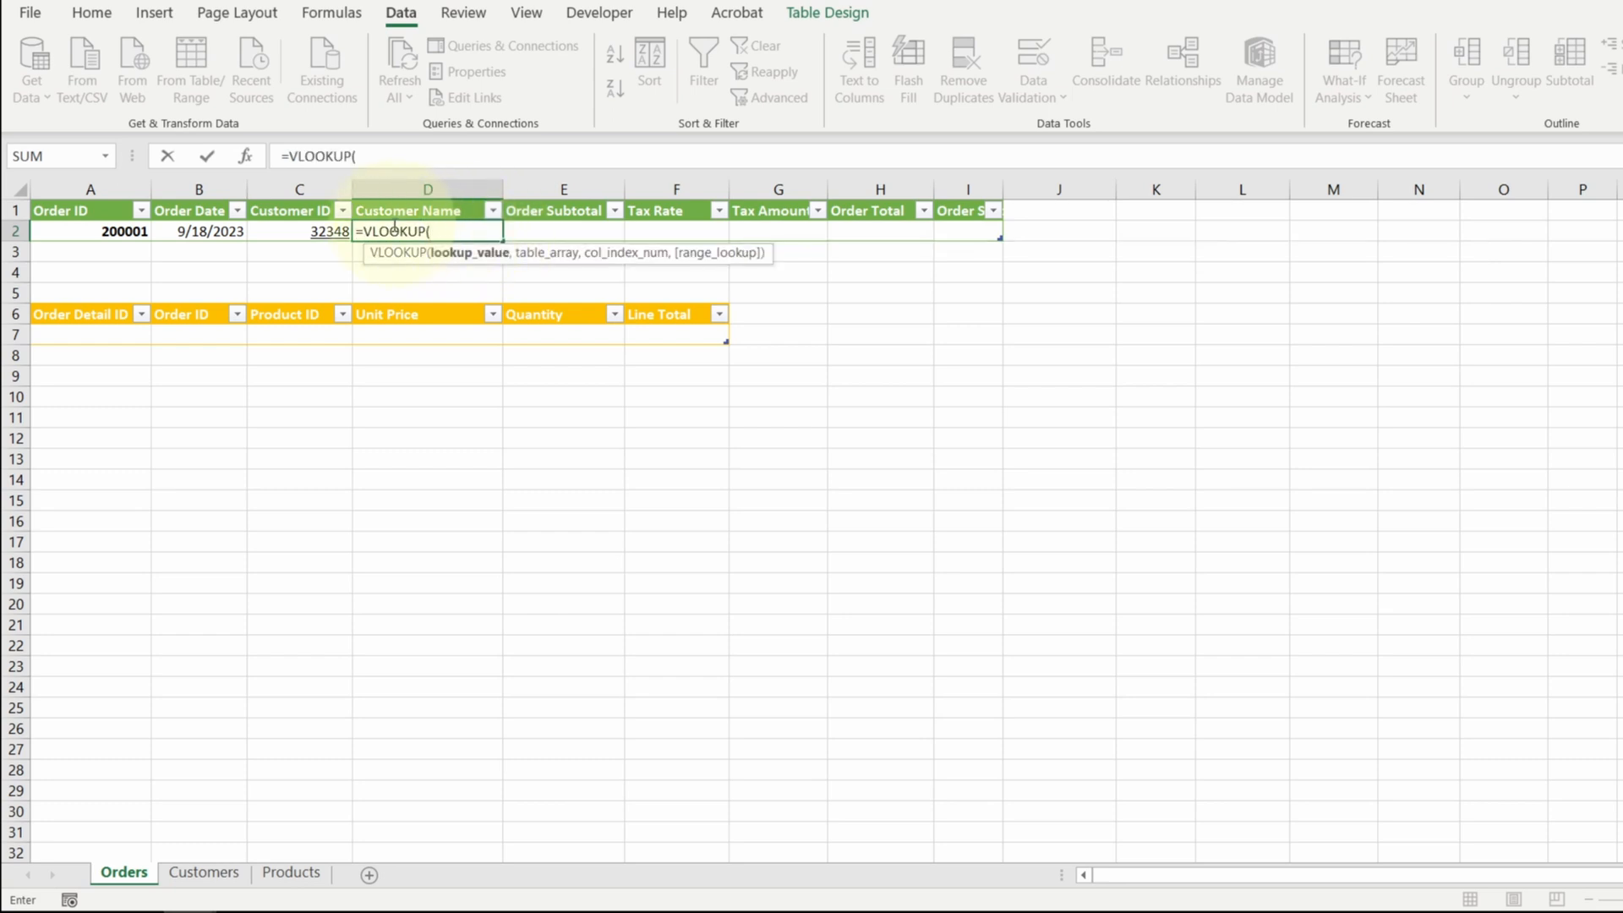
pyautogui.click(284, 232)
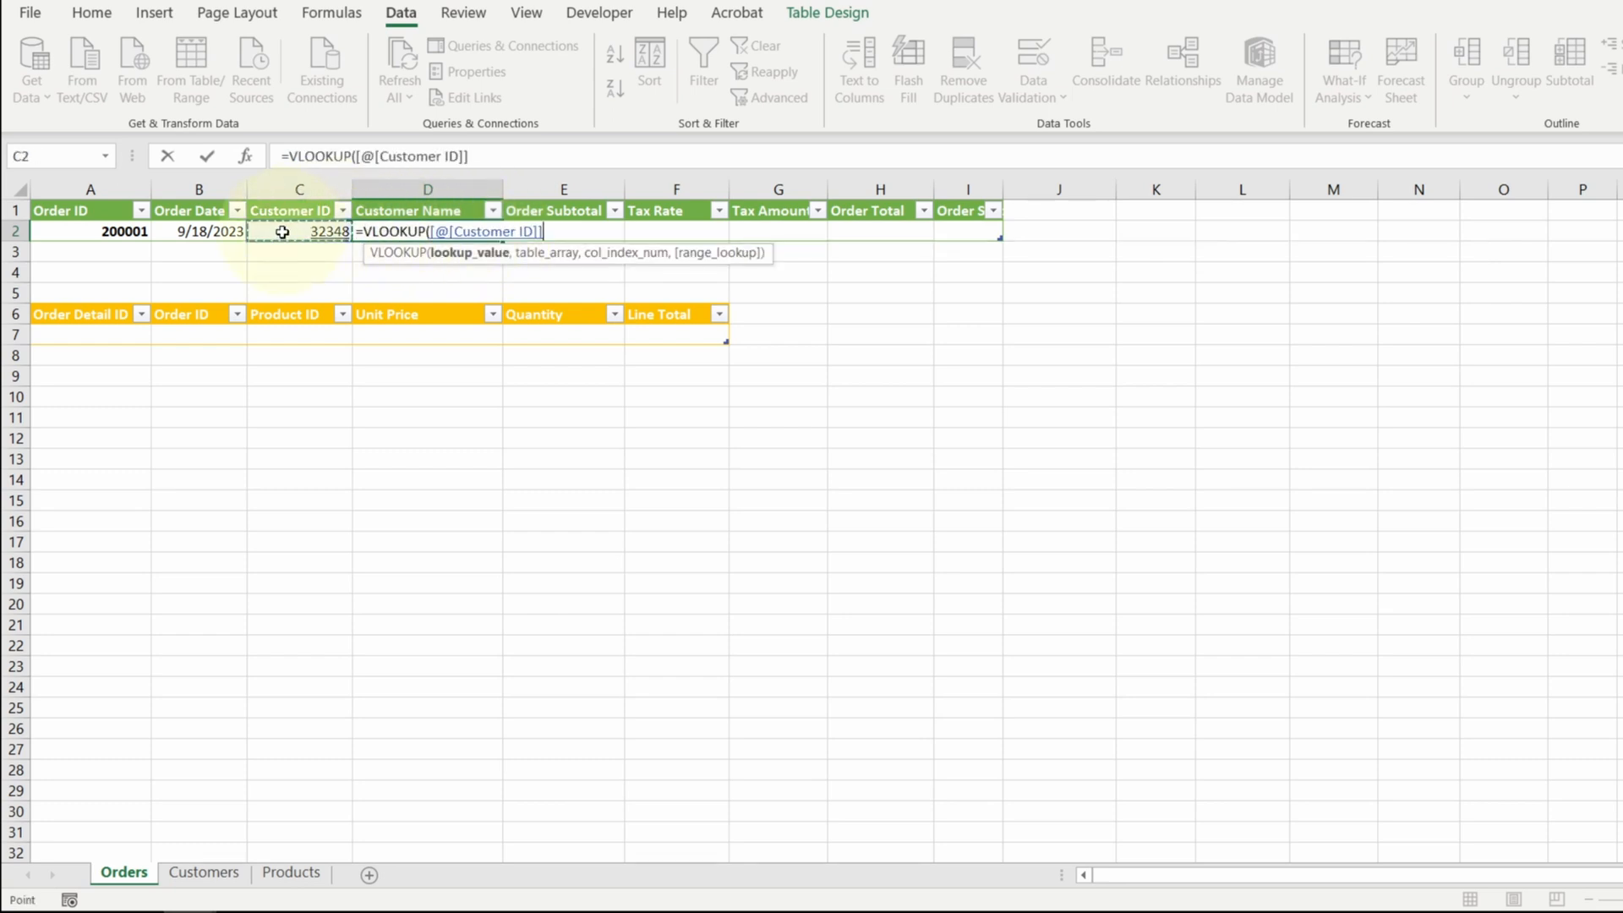
pyautogui.write(',')
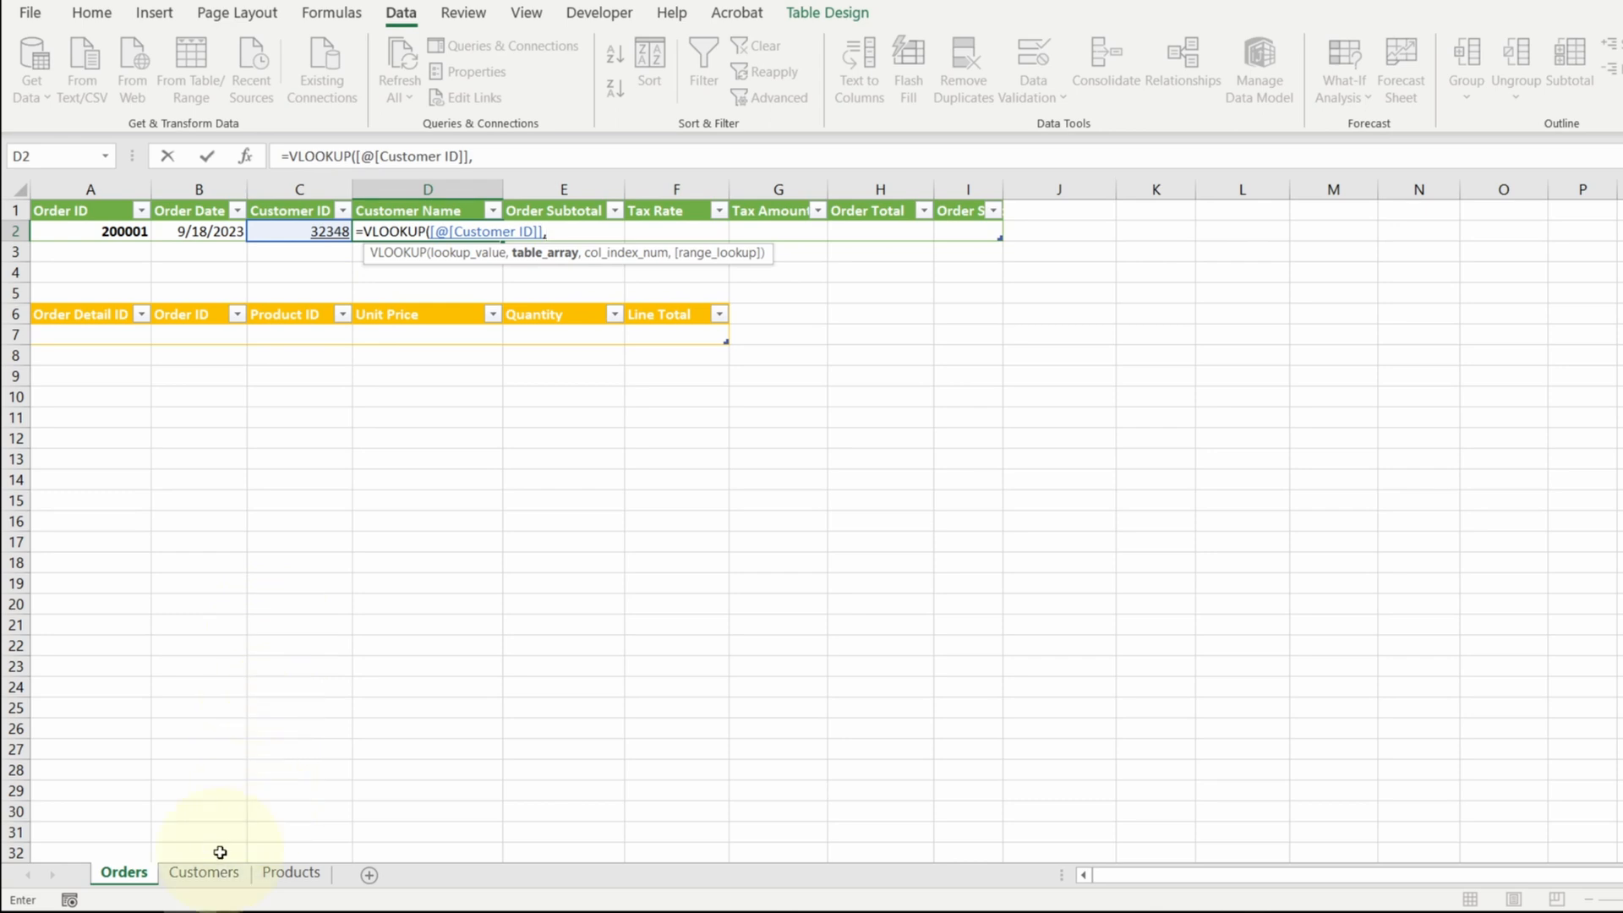
pyautogui.click(203, 872)
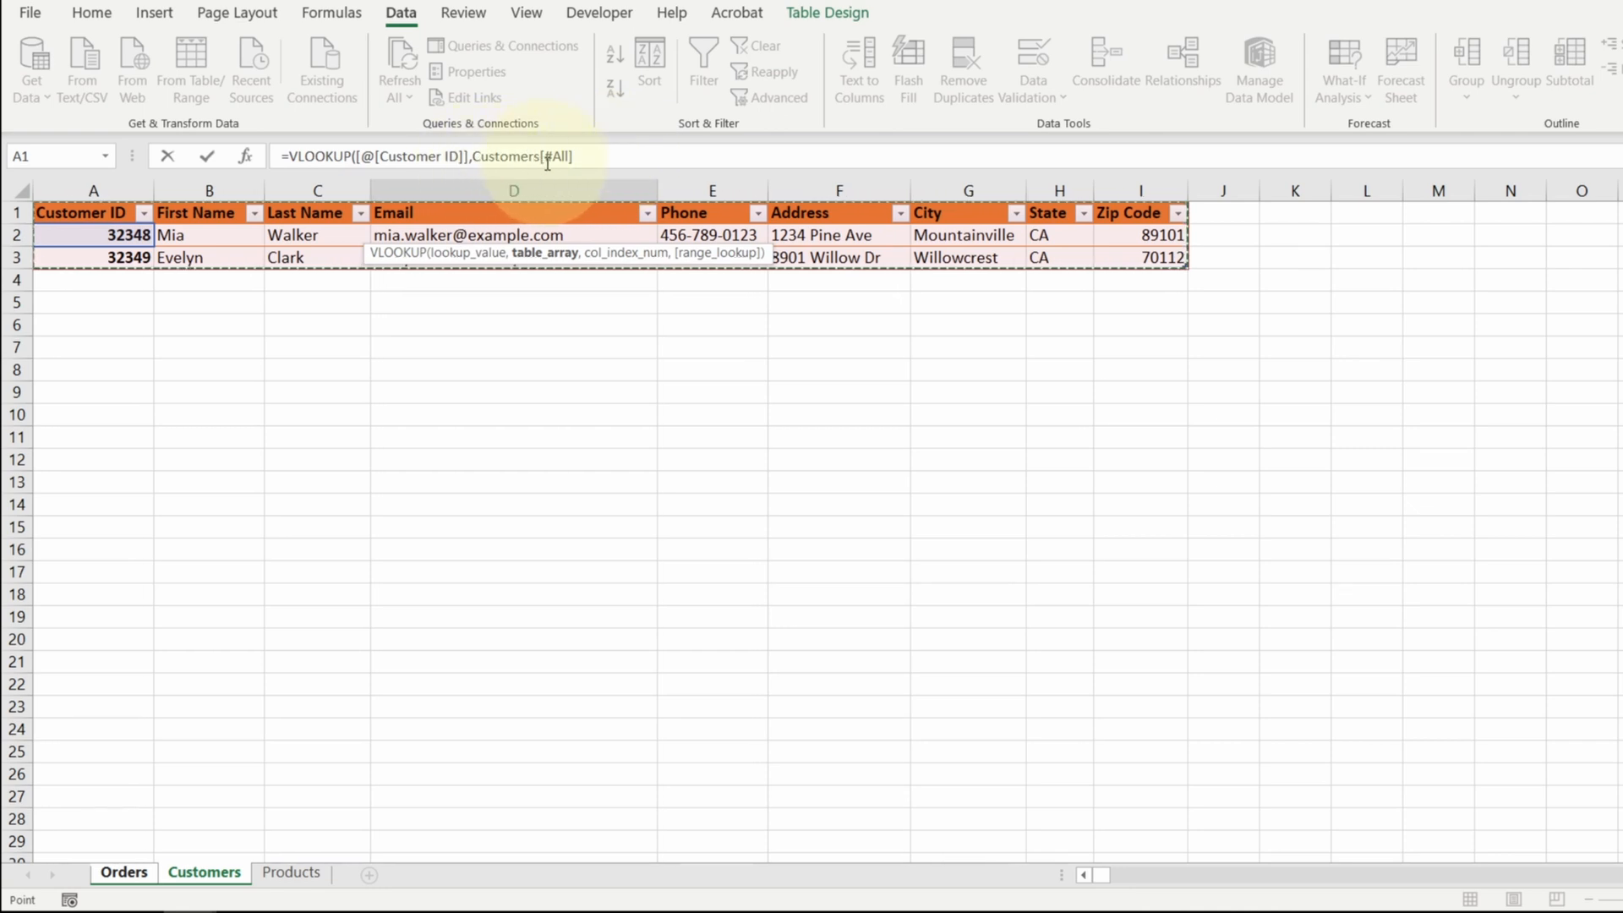
pyautogui.write('],')
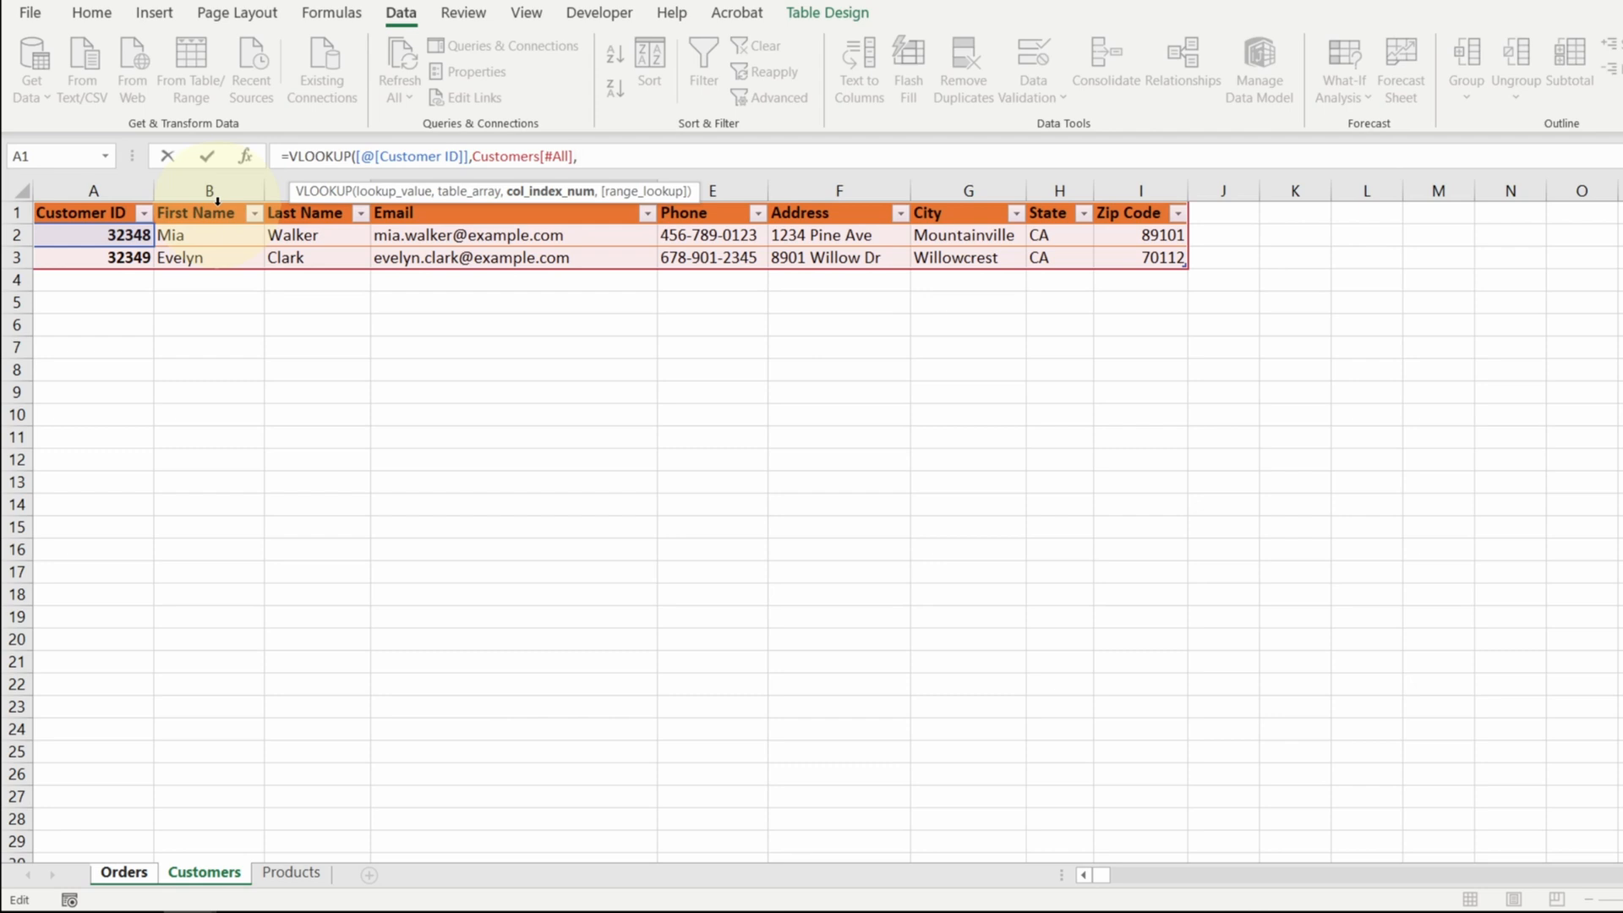
pyautogui.write('2)')
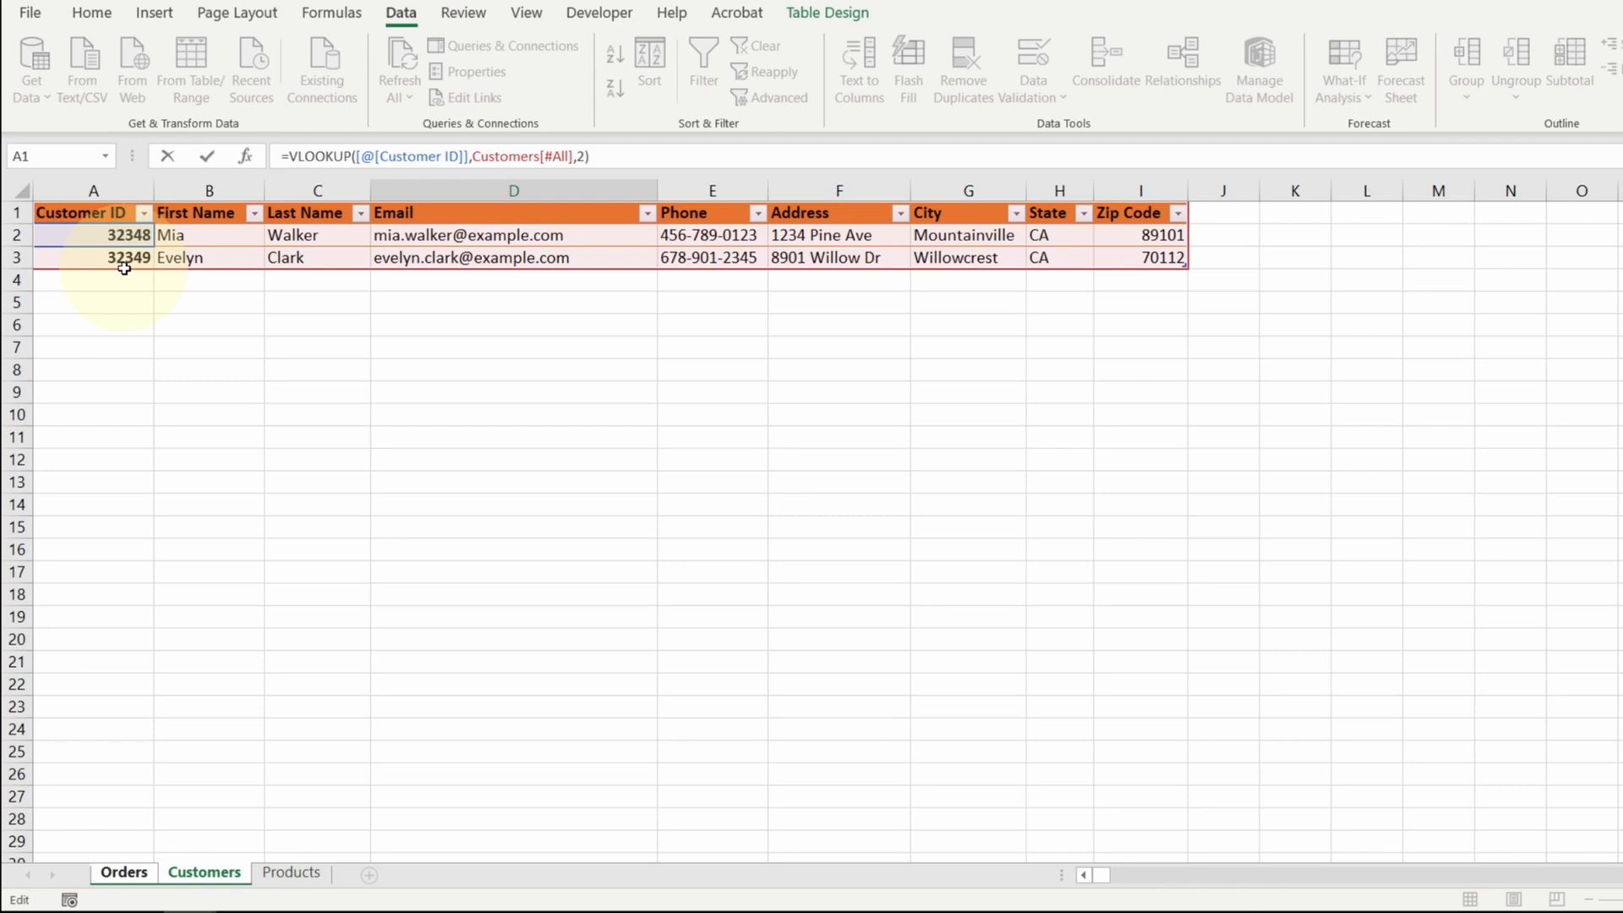
pyautogui.click(123, 872)
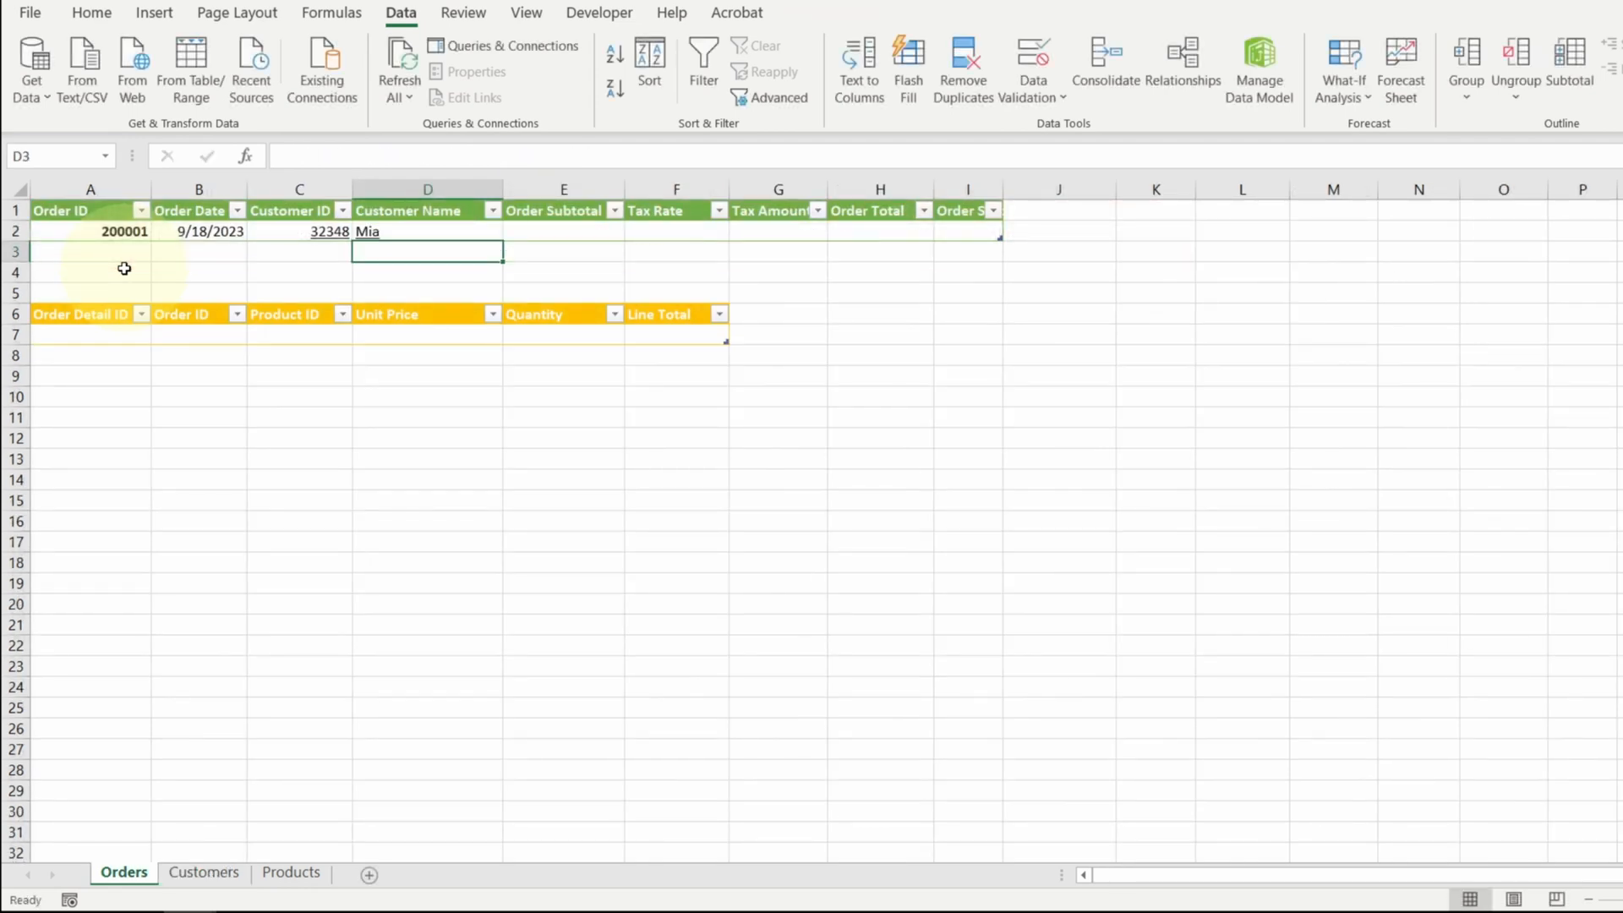
# Select the Customer Name result cell D2 showing Mia
pyautogui.click(427, 230)
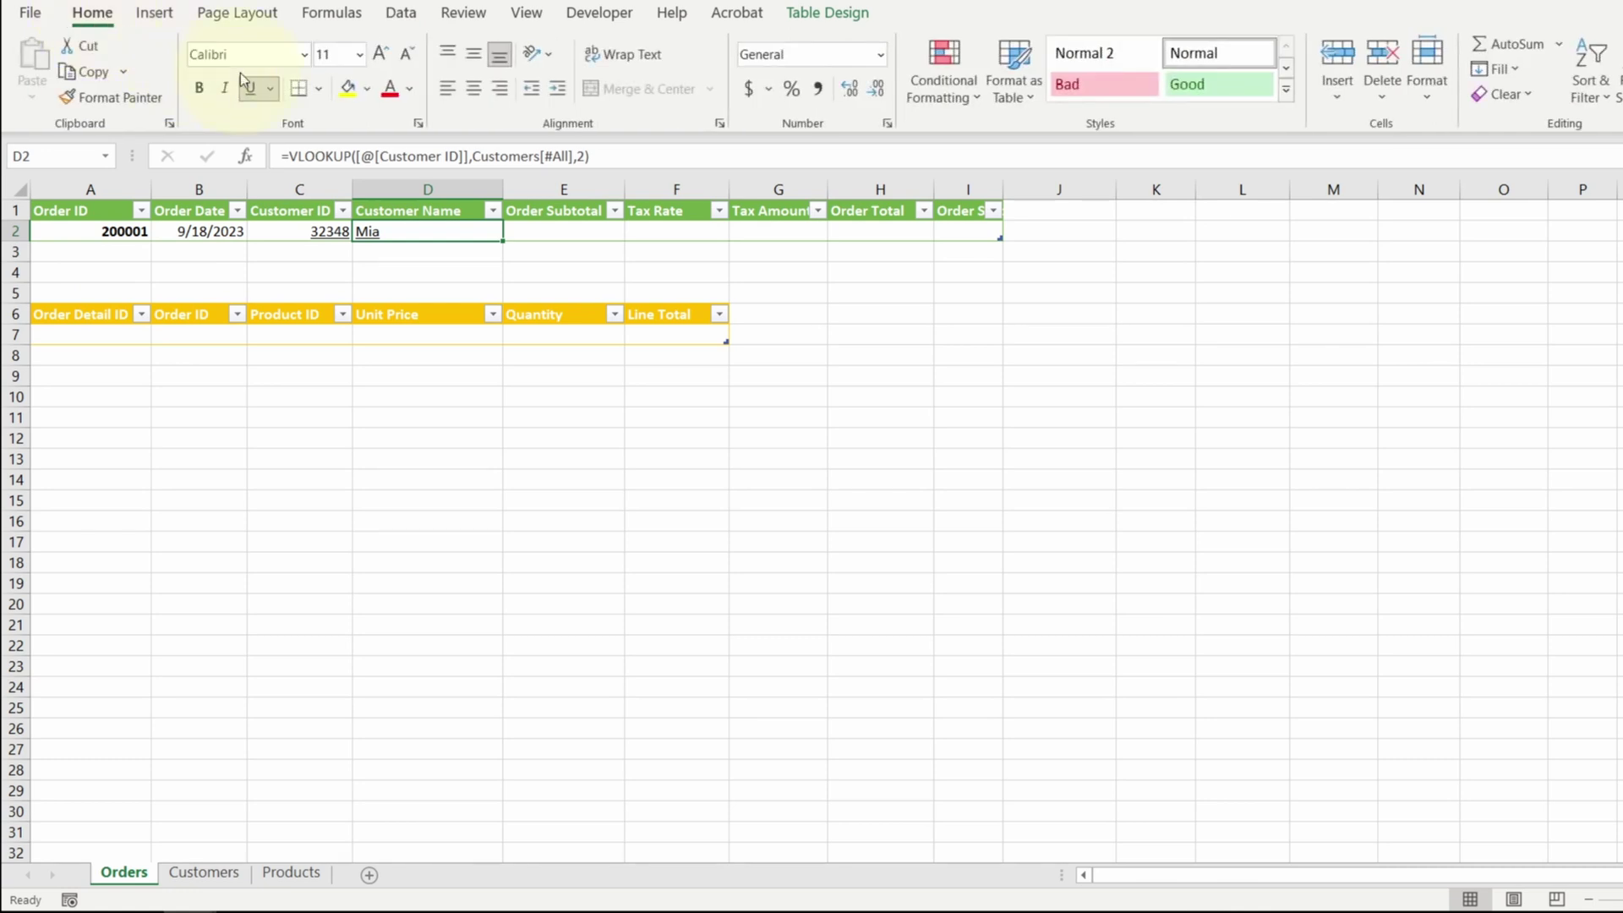
pyautogui.moveTo(223, 88)
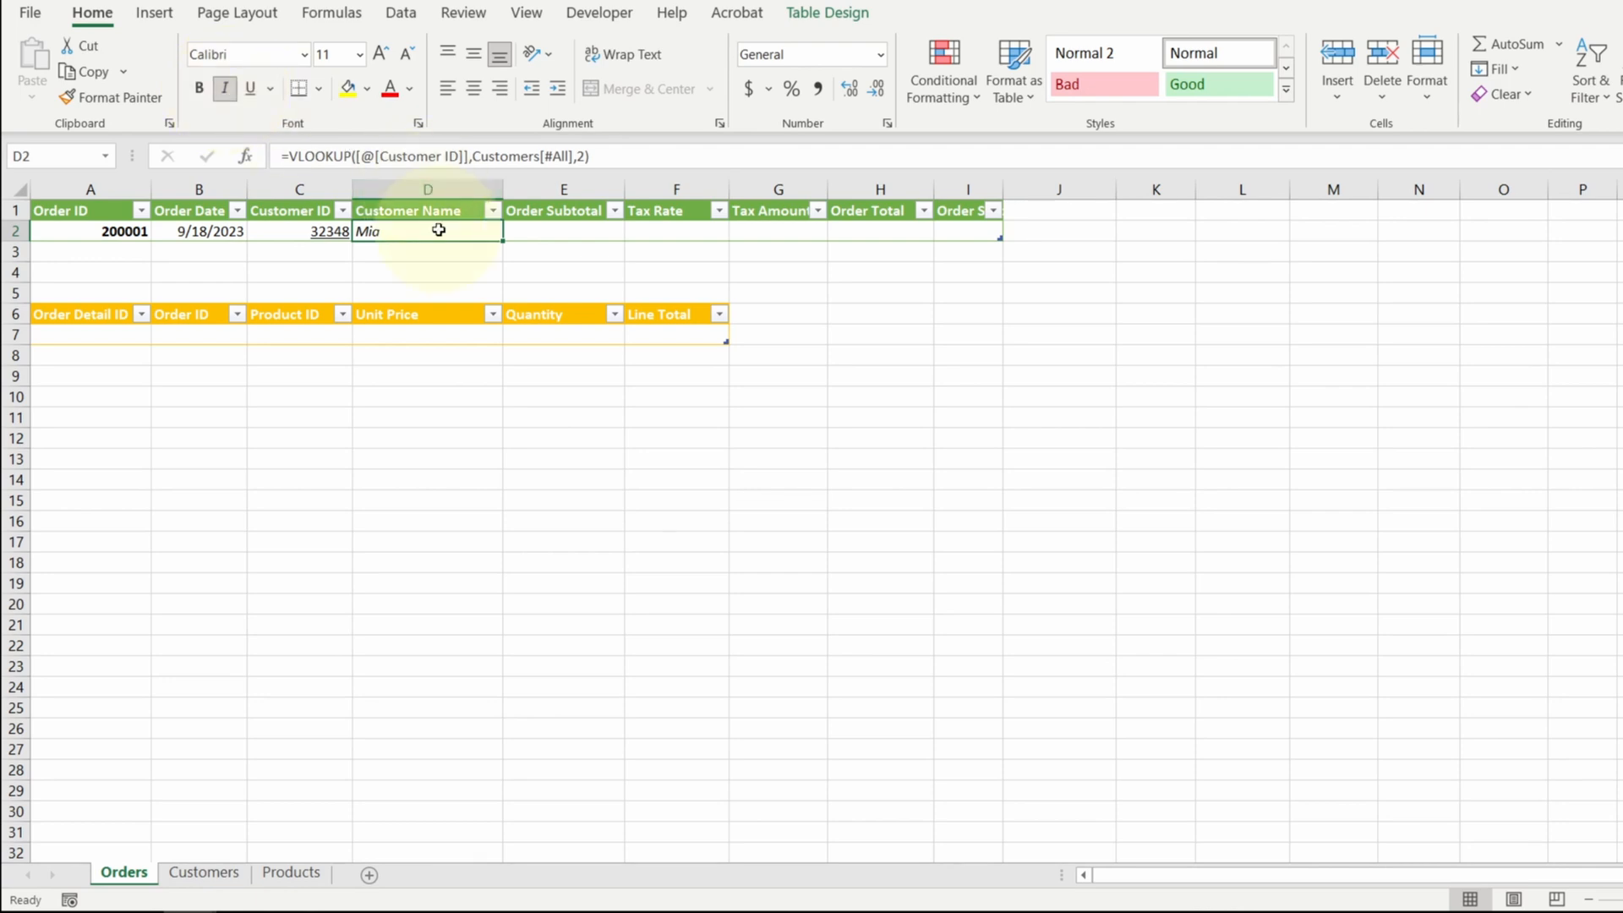
pyautogui.moveTo(431, 230)
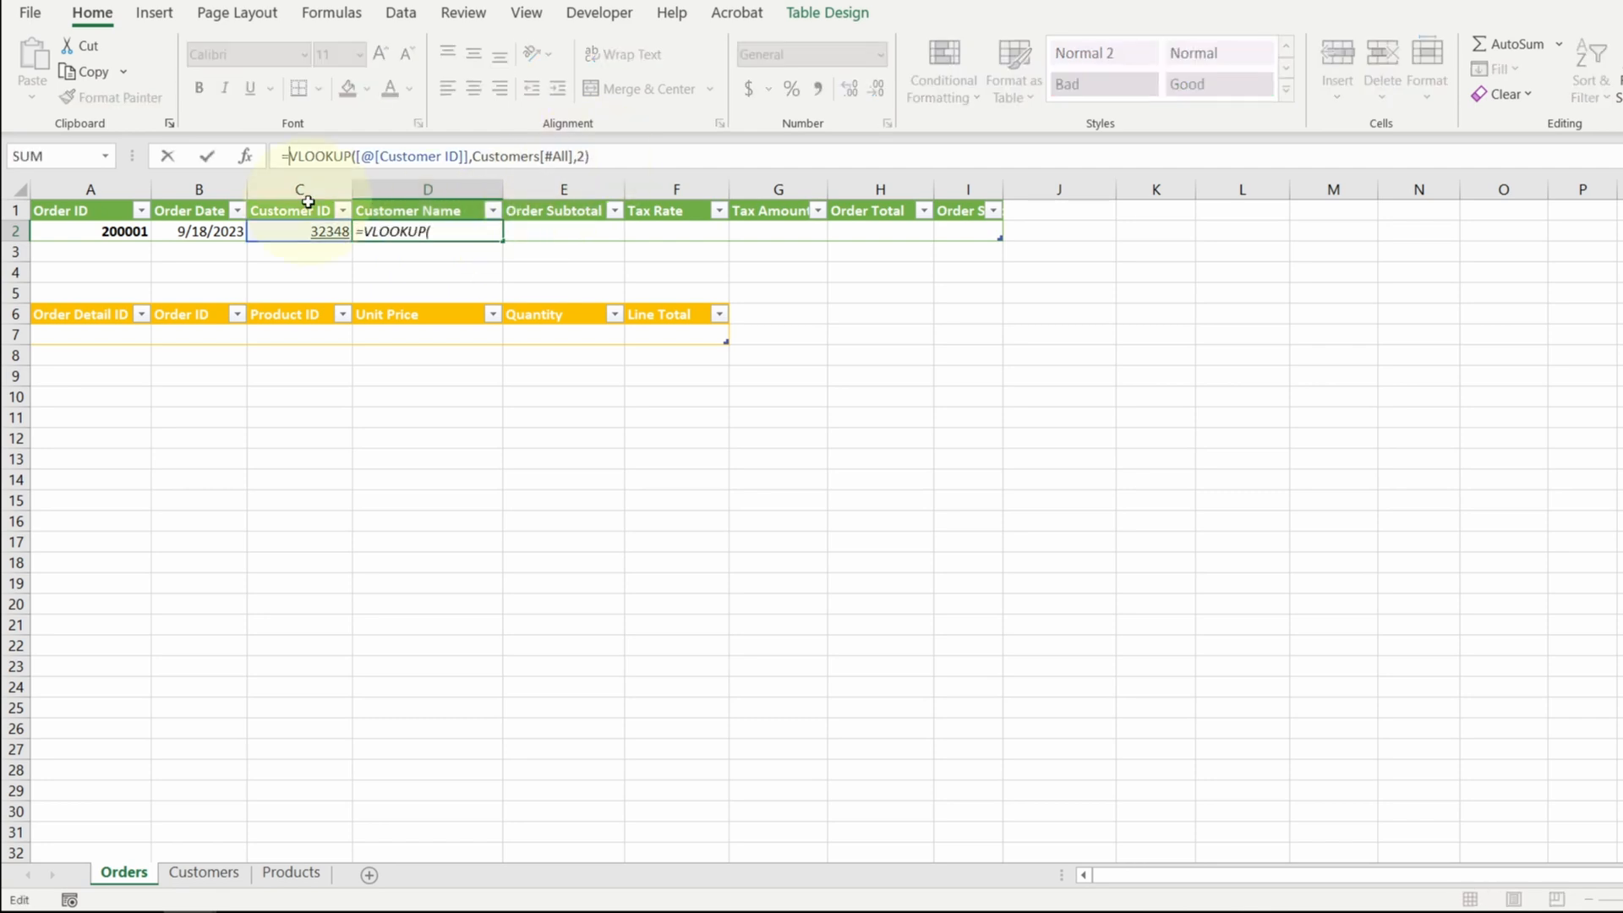
# Wrap D2 in CONCAT of the first-name VLOOKUP and a column-3 last-name VLOOKUP
pyautogui.write('Con')
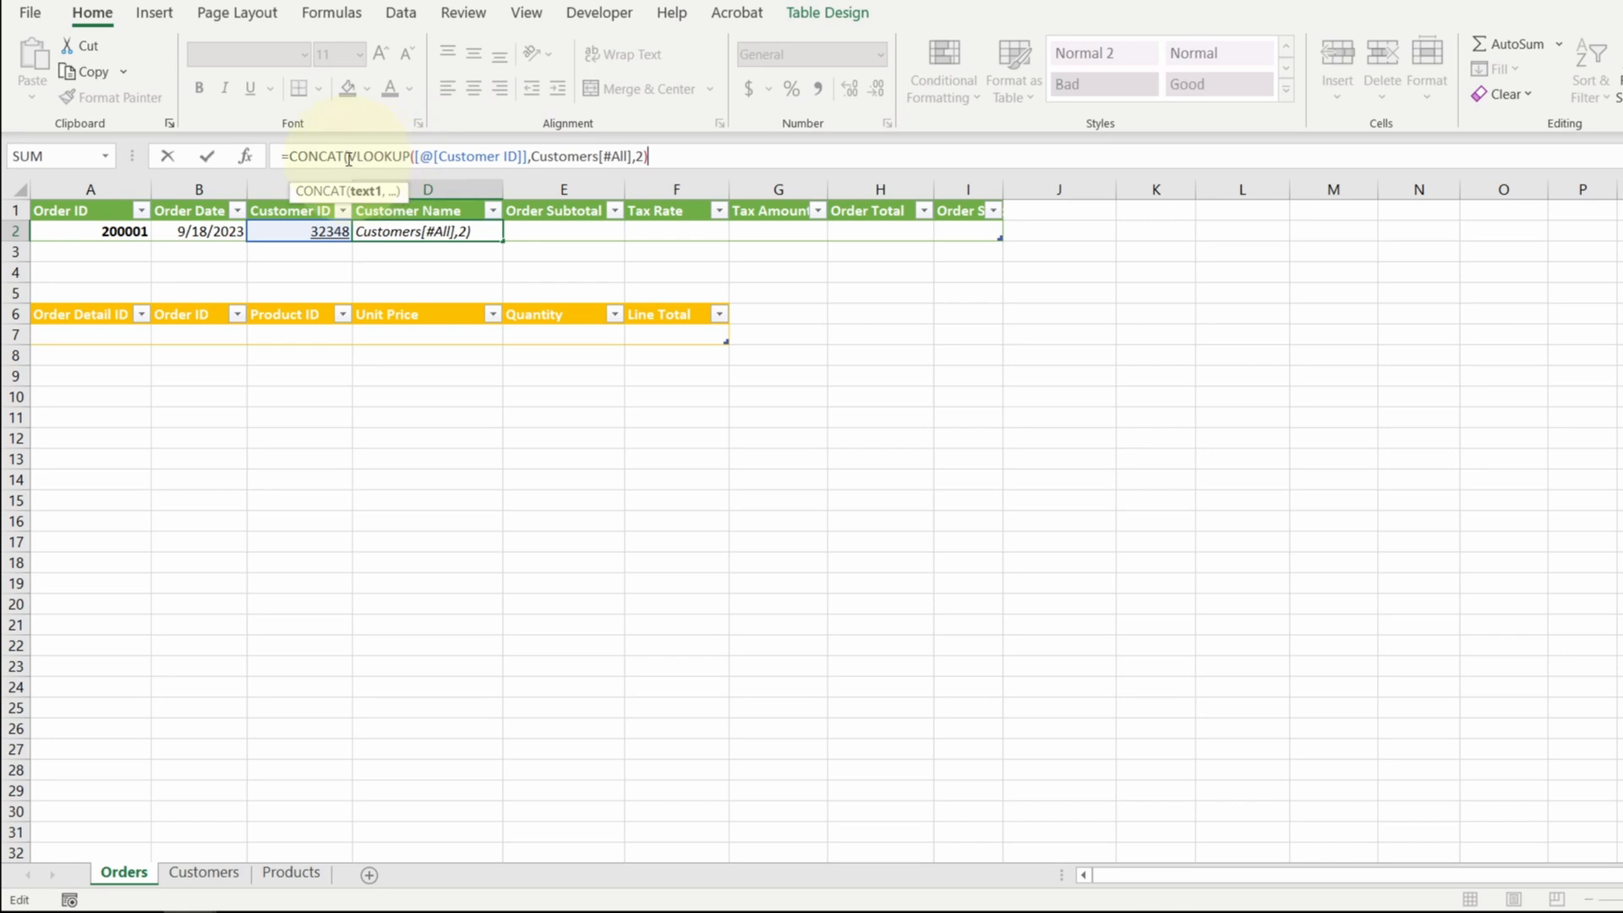
pyautogui.write(',')
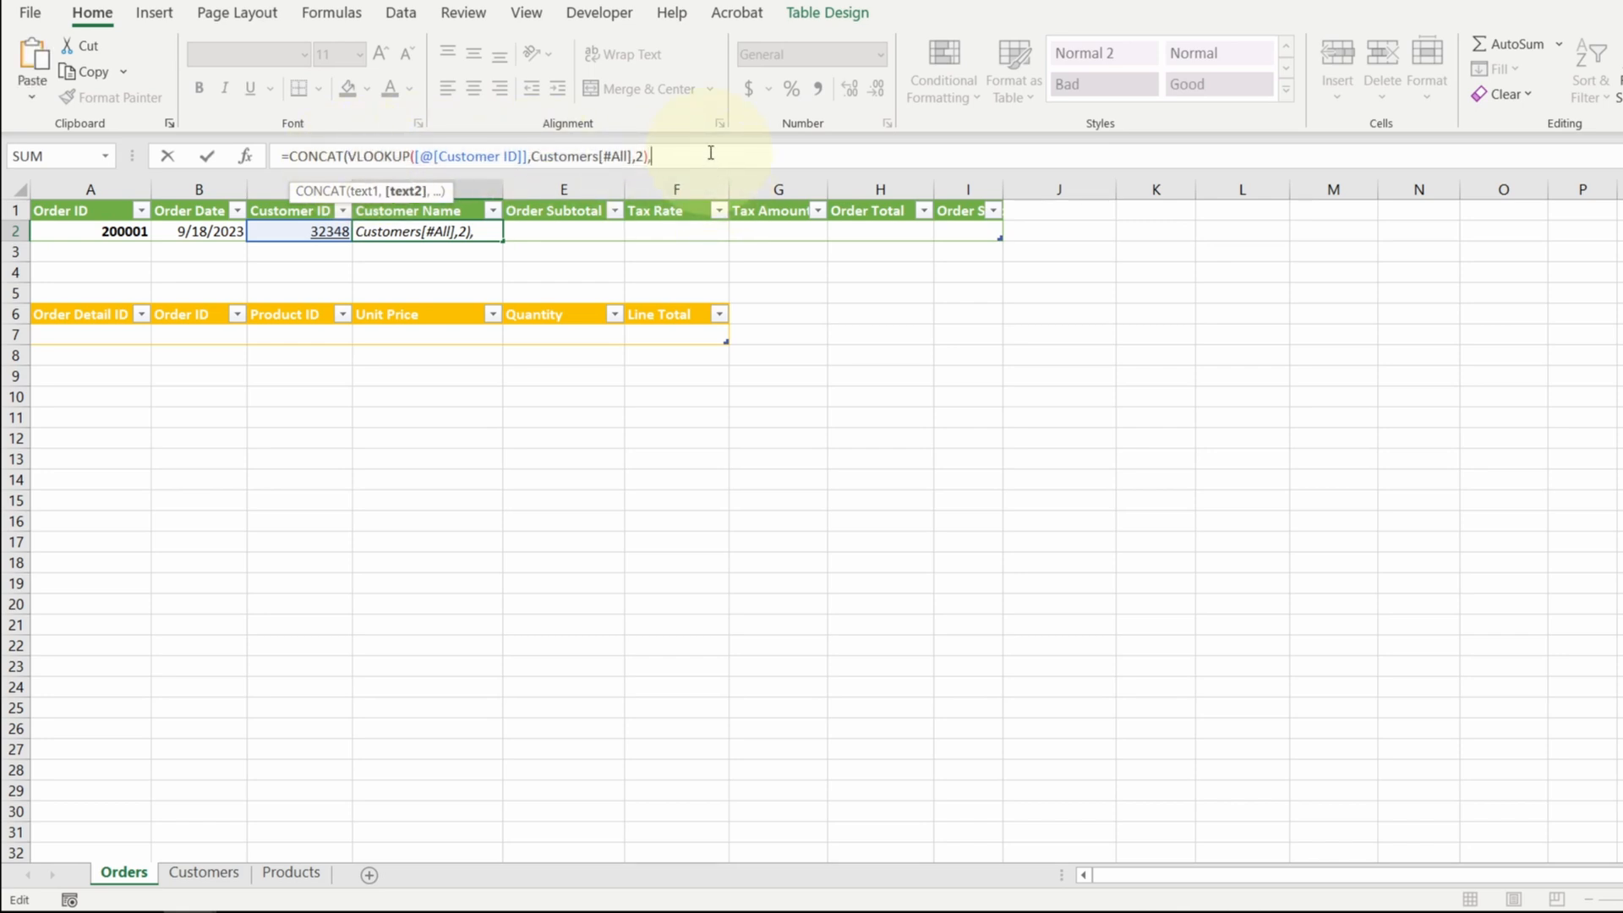
pyautogui.write('VLOOKUP([@[Customer ID]],Customers[#All],2)')
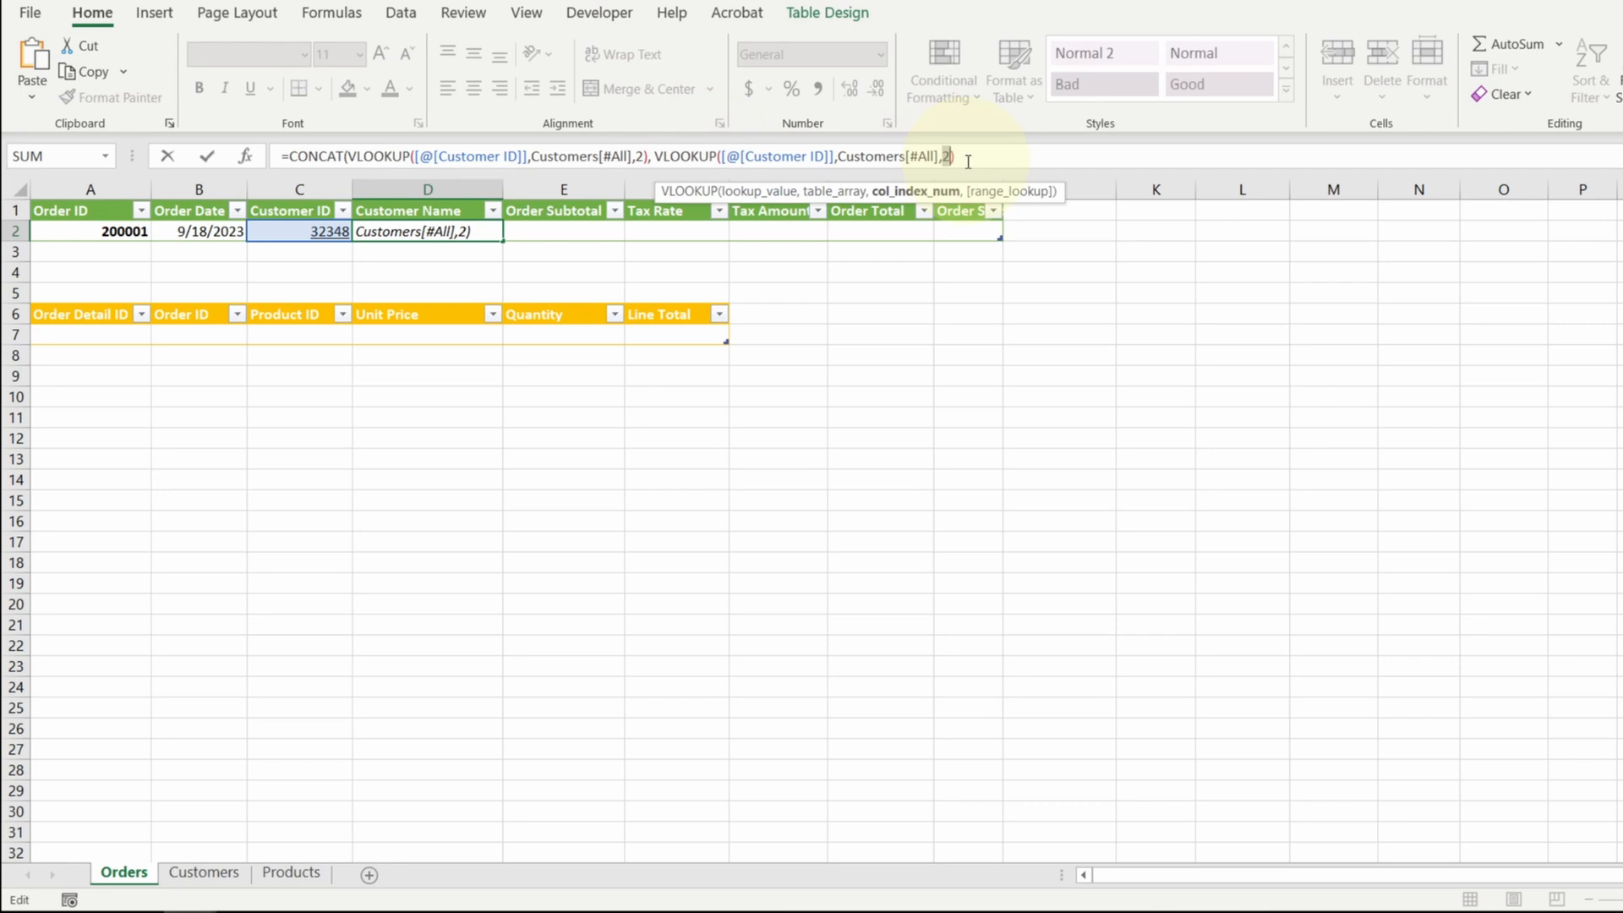
pyautogui.write('3')
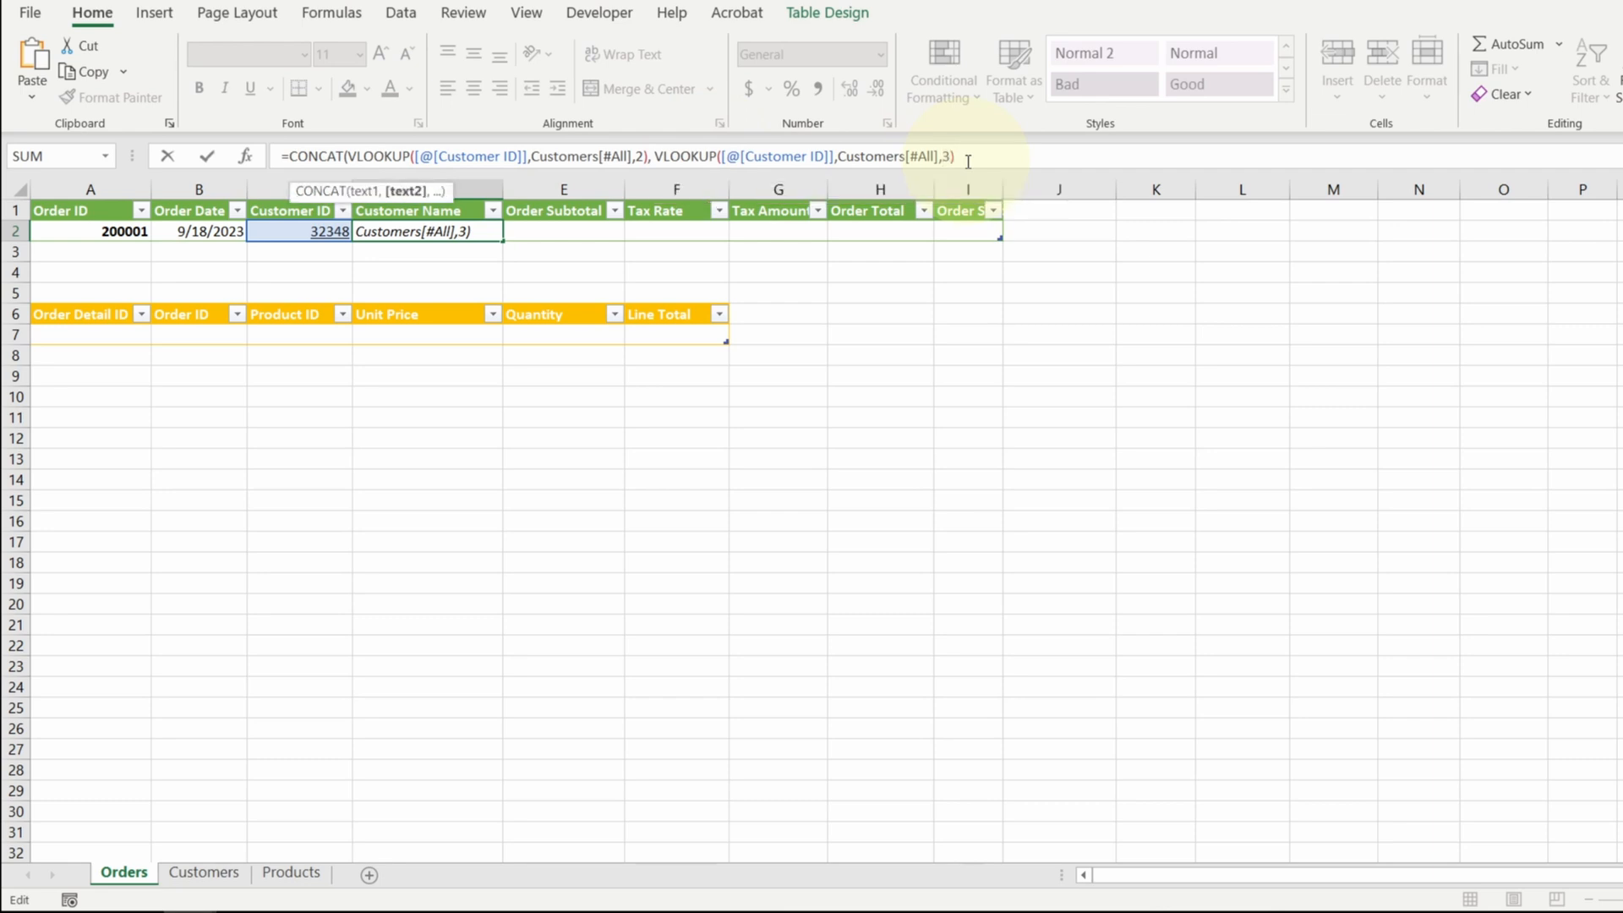
pyautogui.write(')')
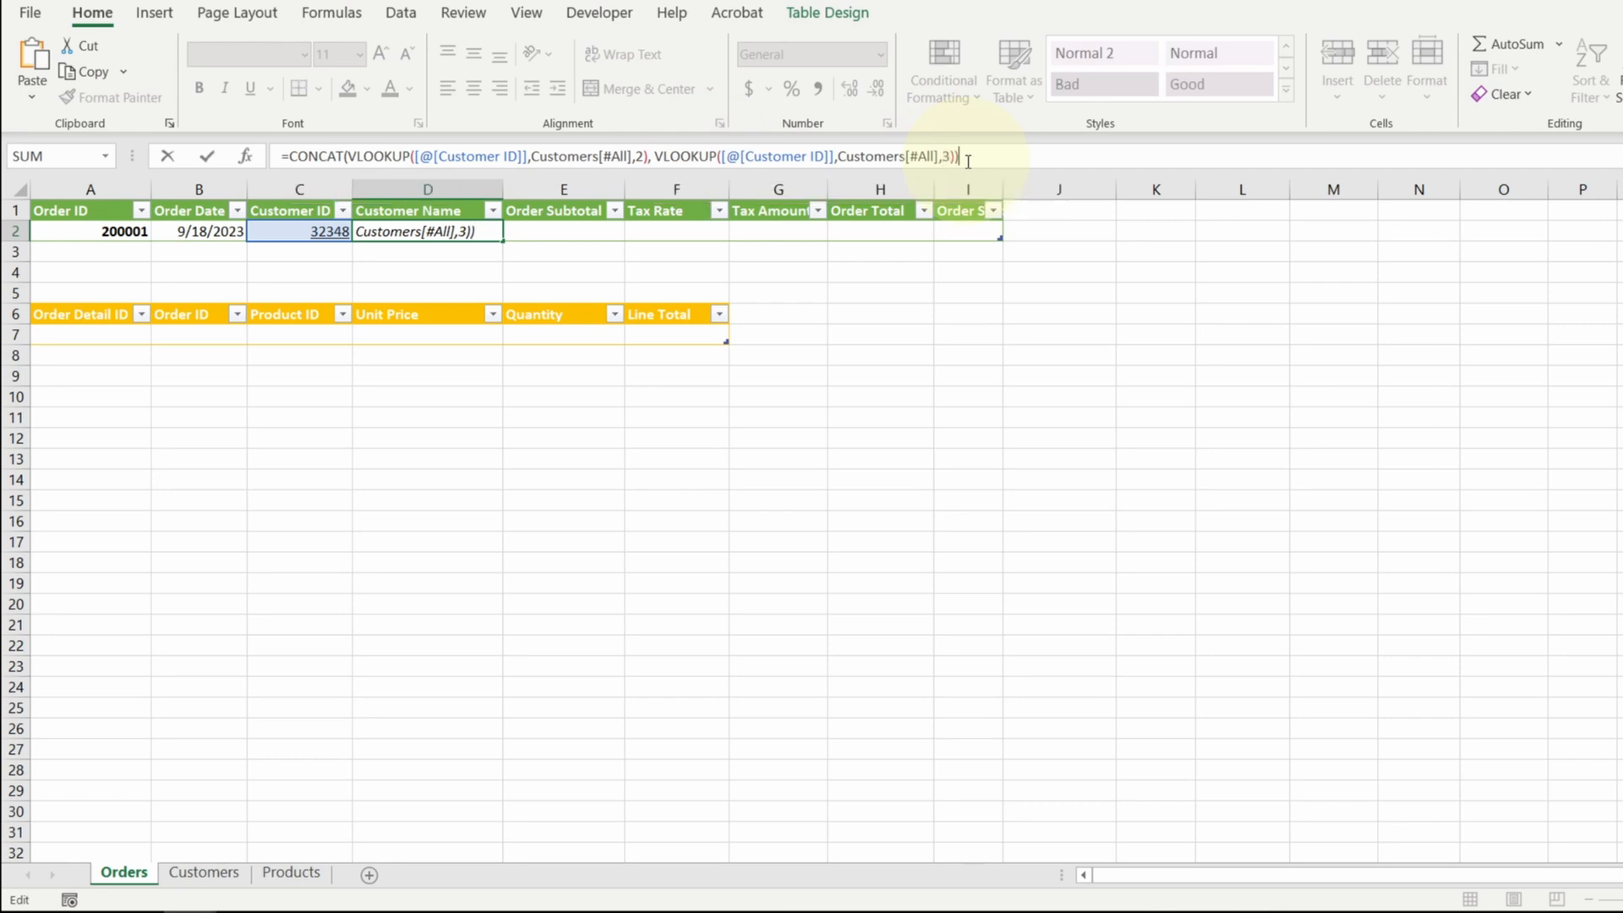
pyautogui.press('Enter')
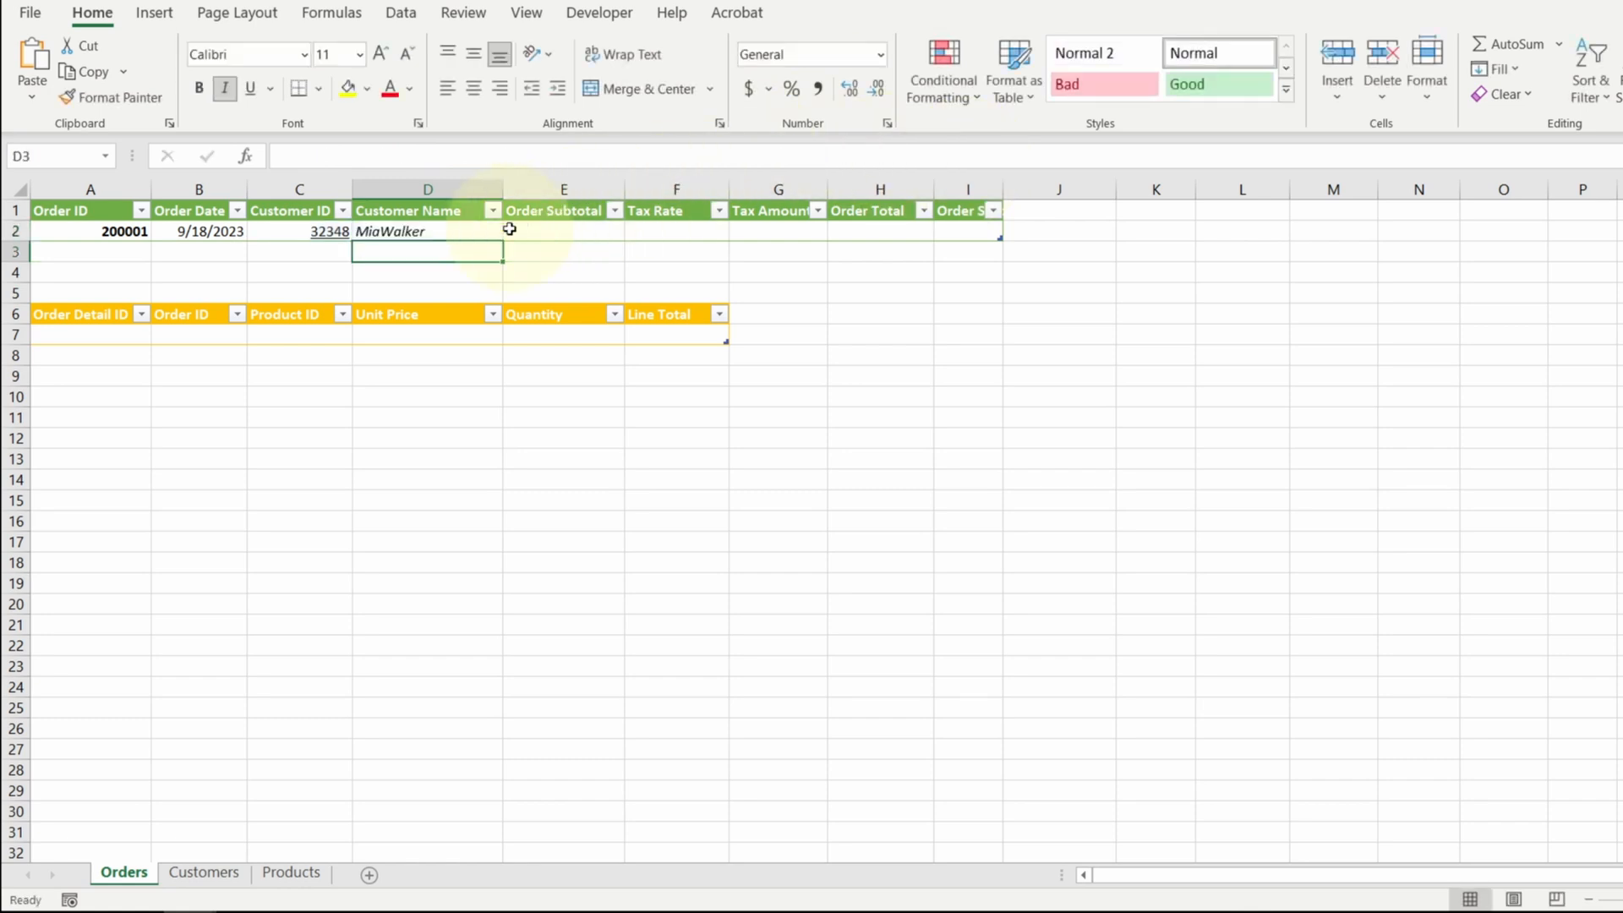
pyautogui.click(426, 230)
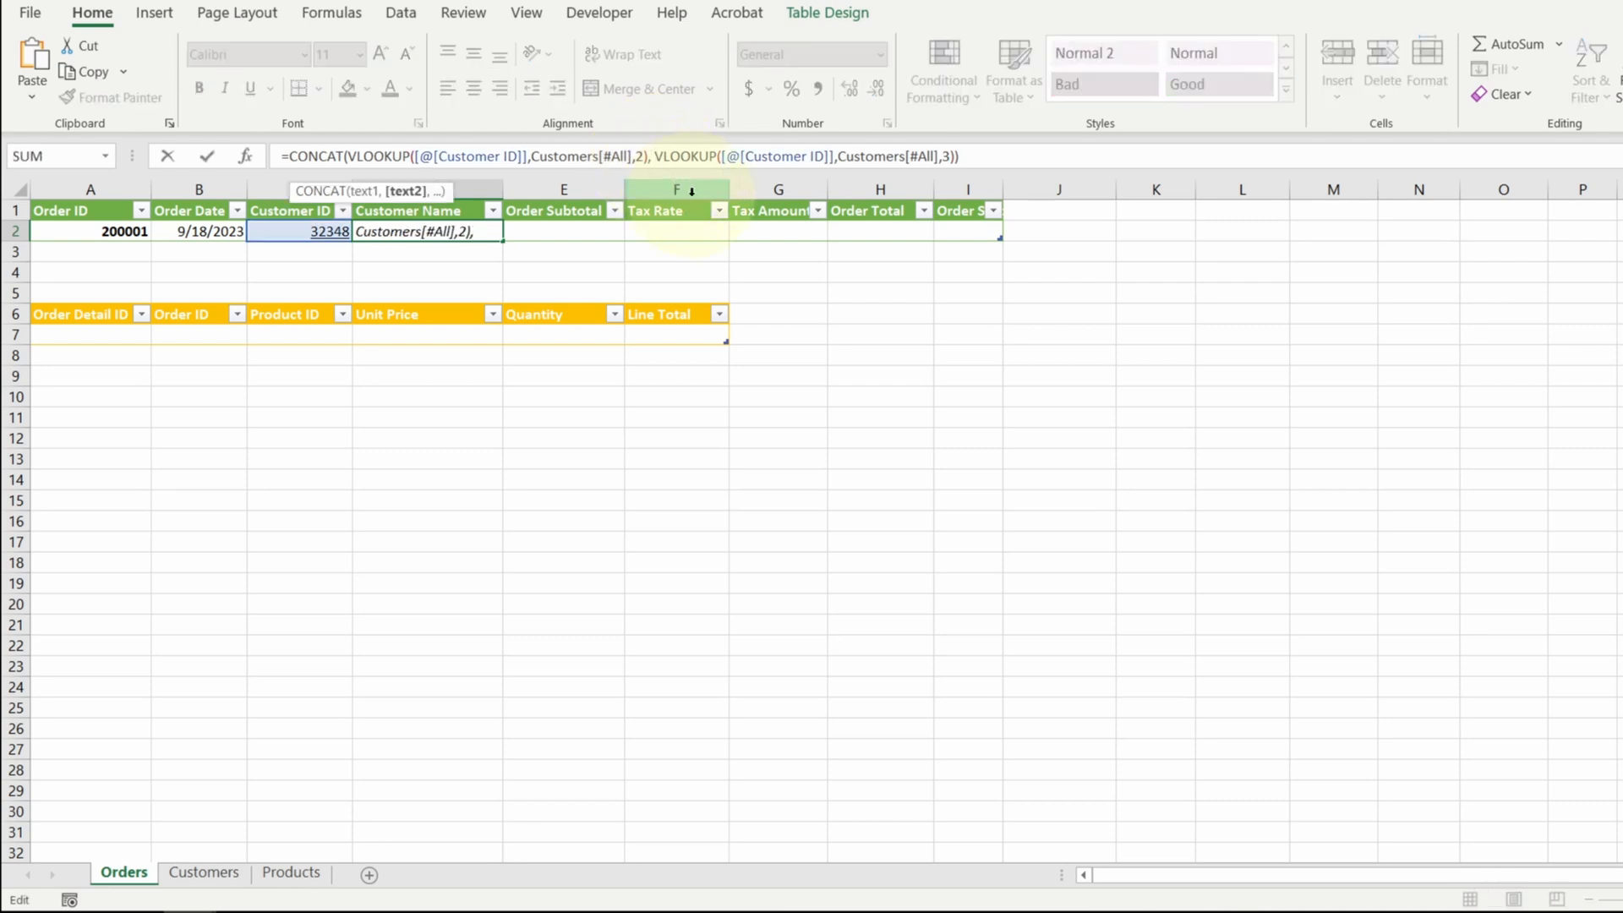
pyautogui.write('"')
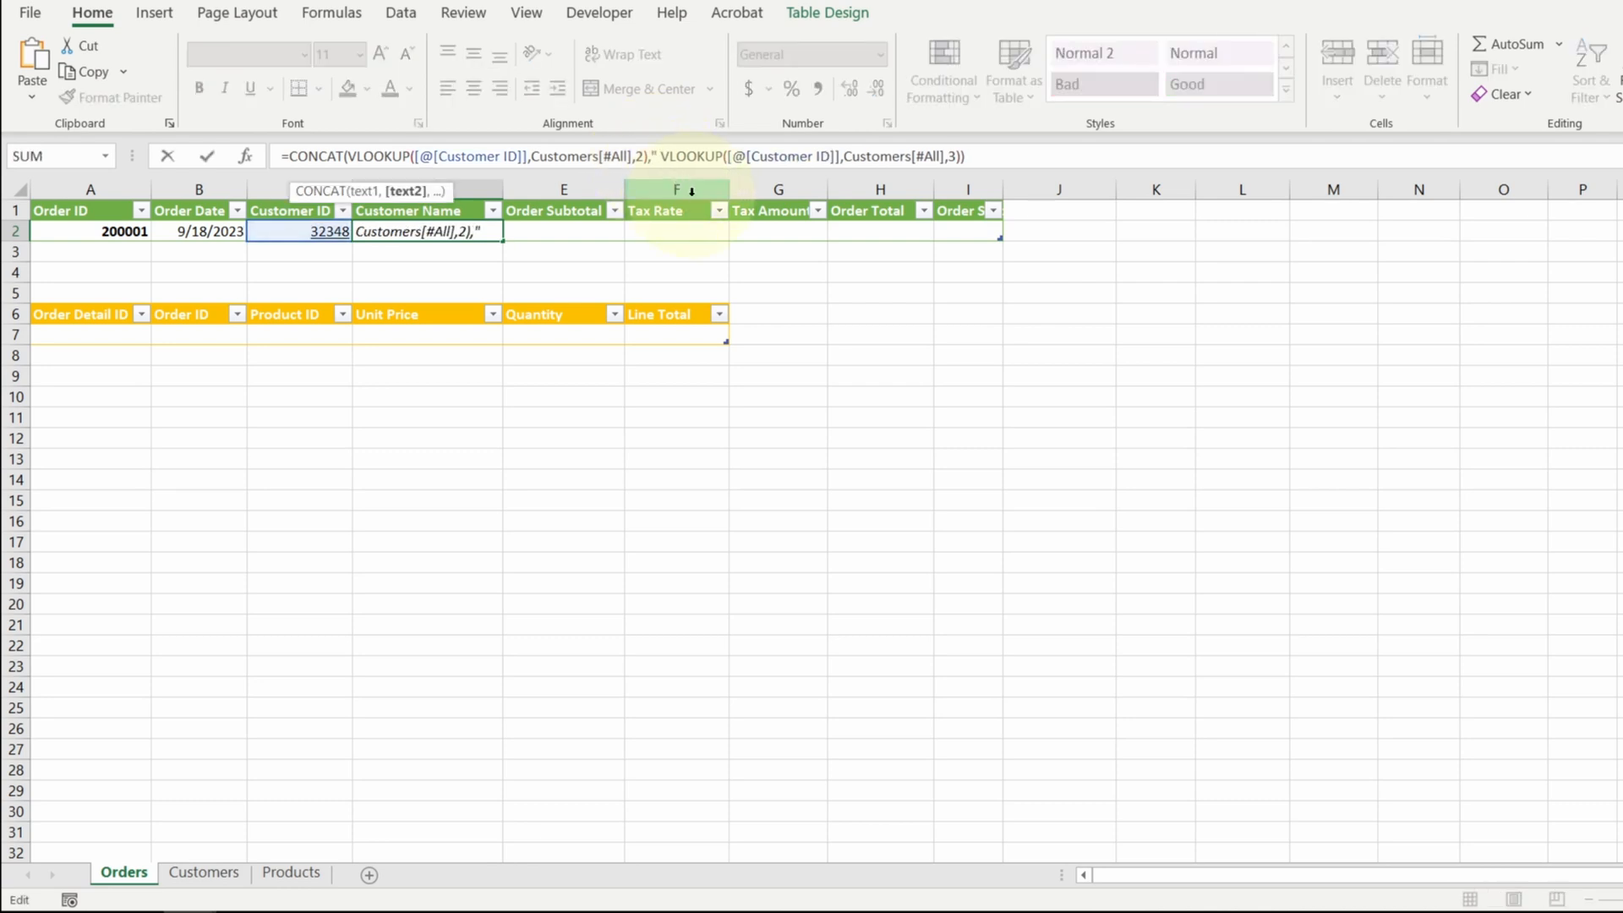
pyautogui.write('" "')
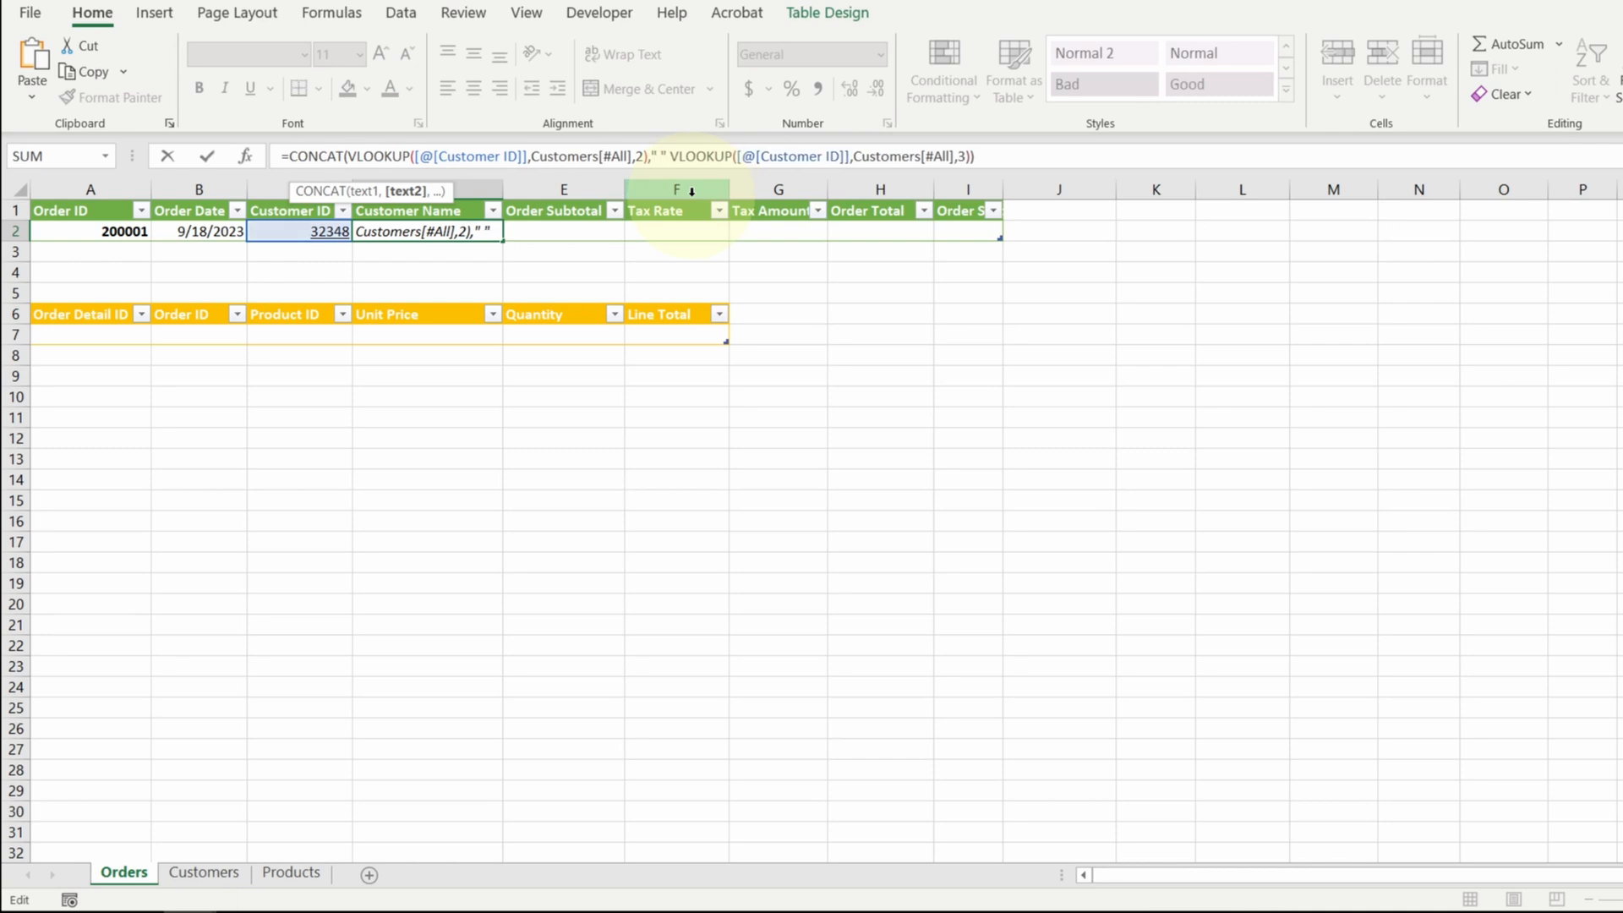
pyautogui.write(',')
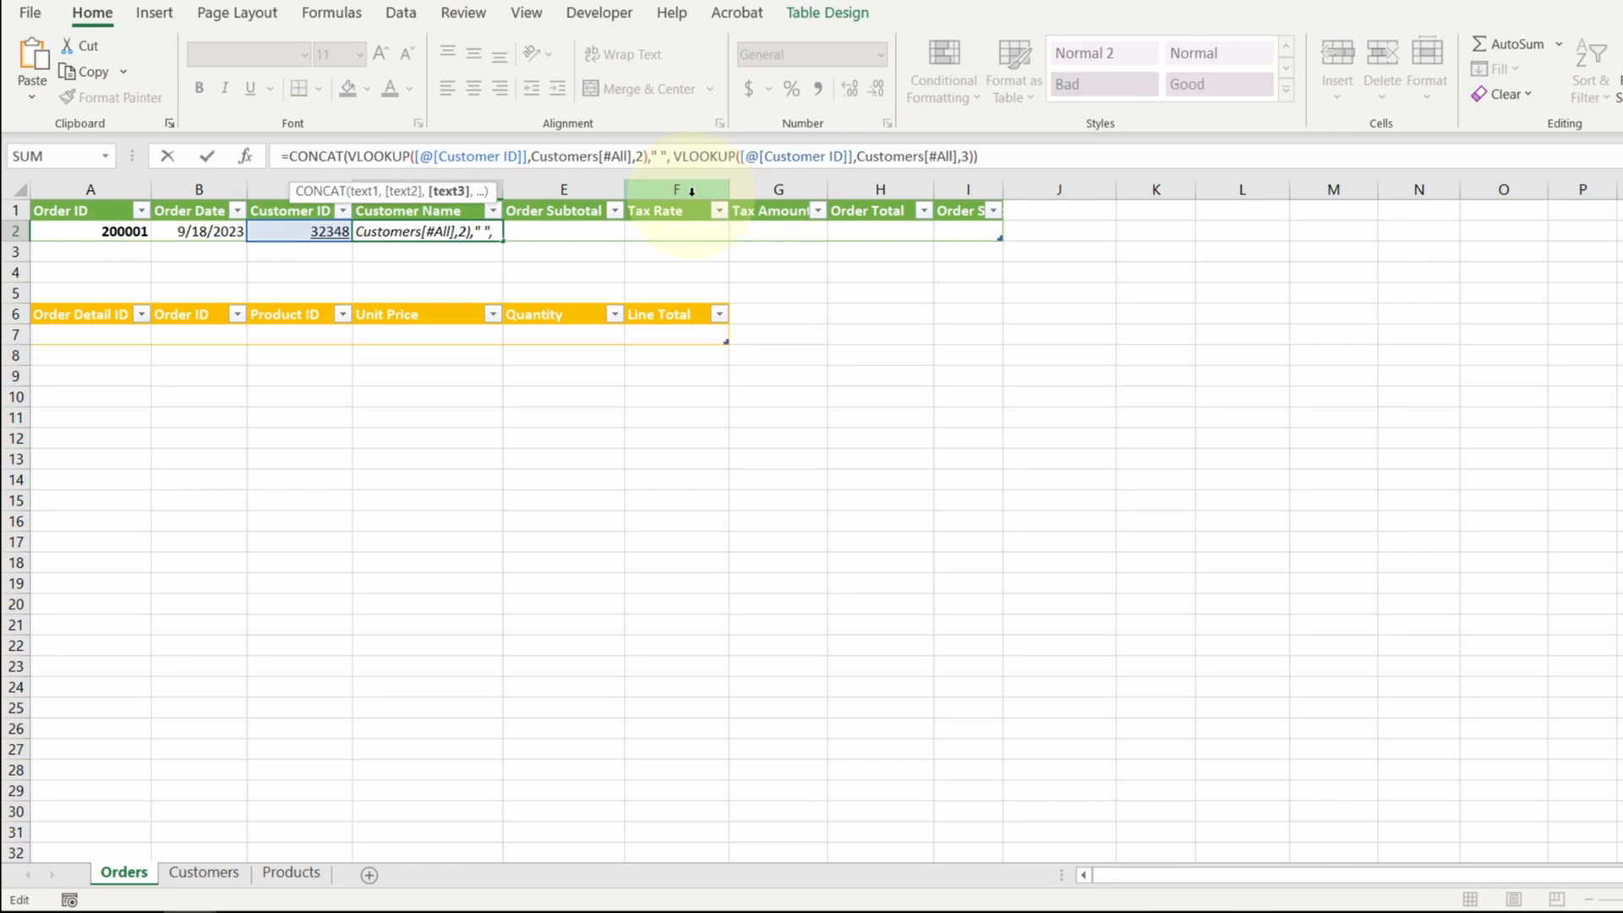
pyautogui.press('Enter')
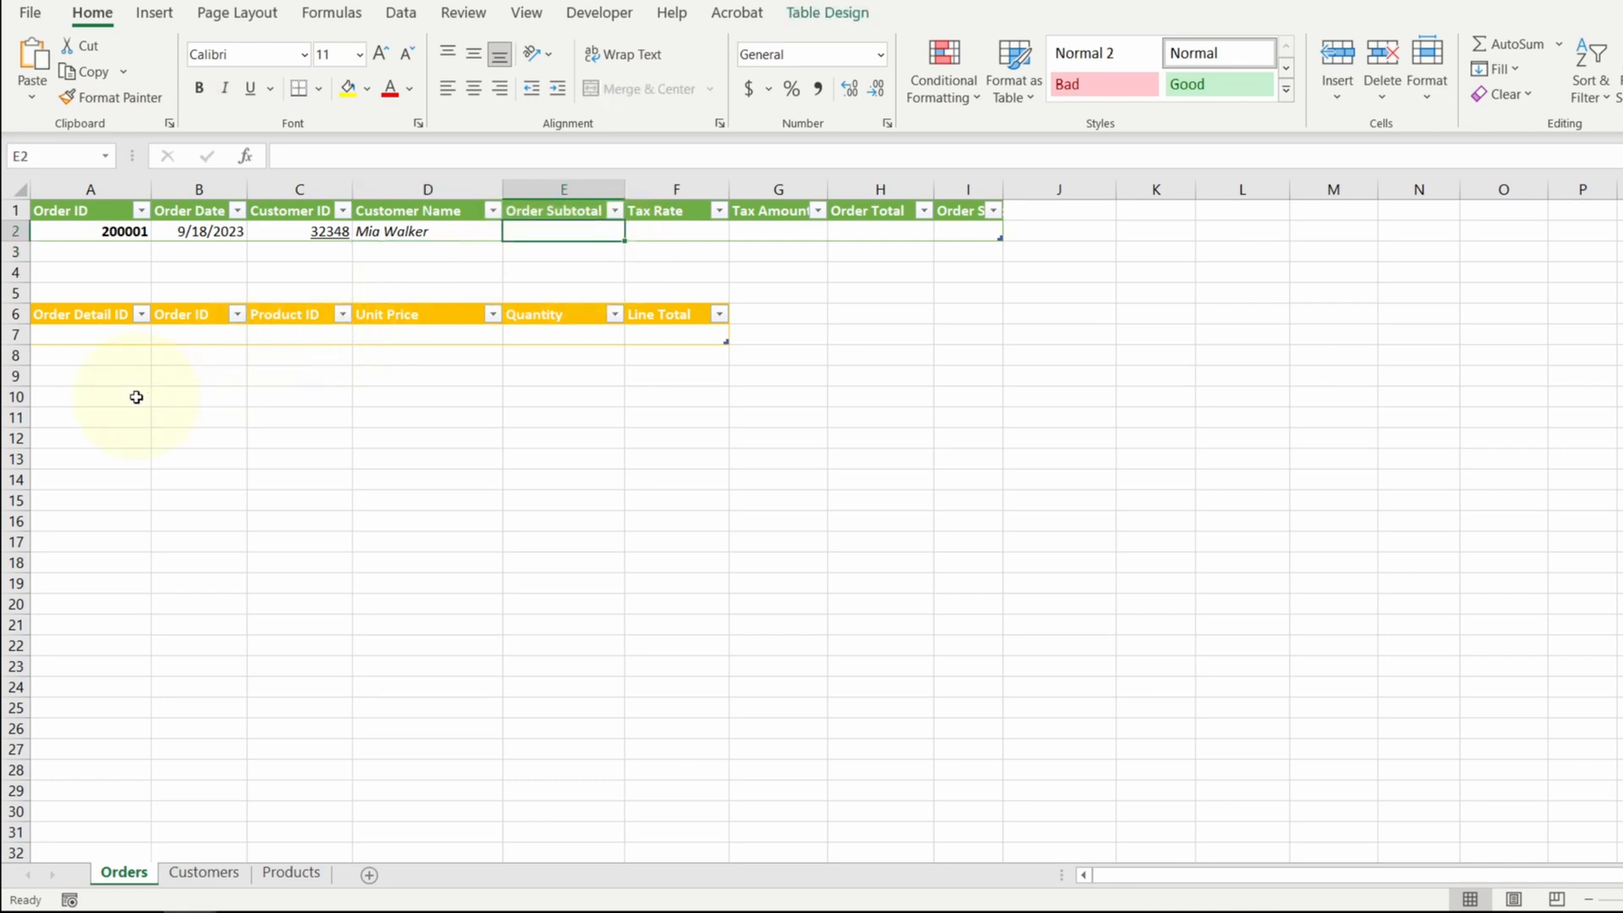
pyautogui.moveTo(110, 357)
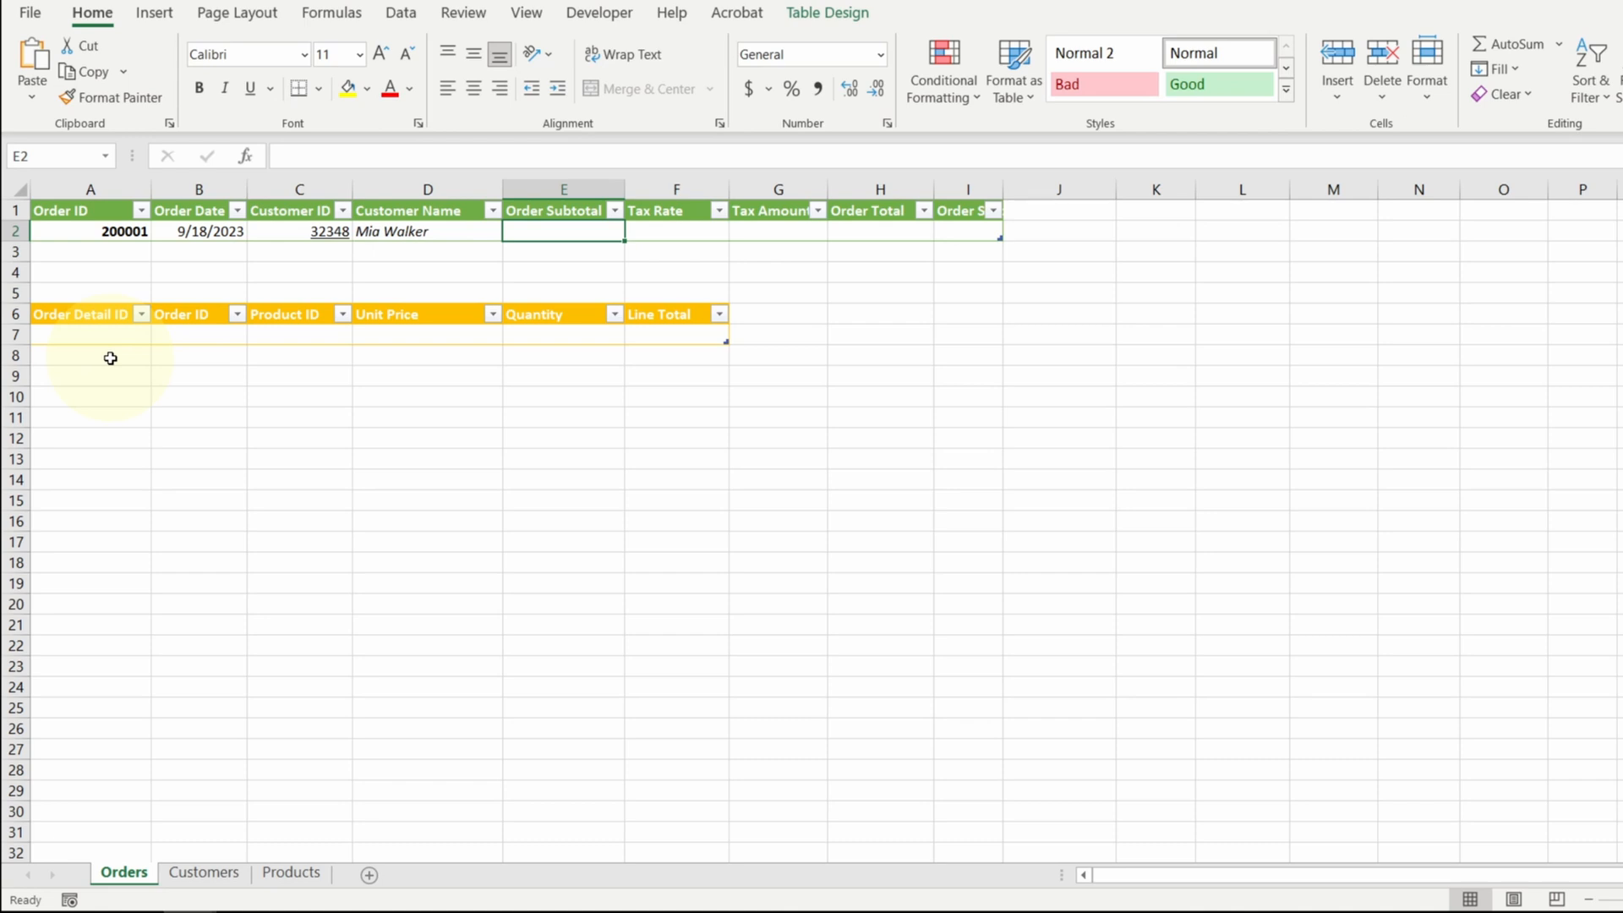
pyautogui.moveTo(140, 348)
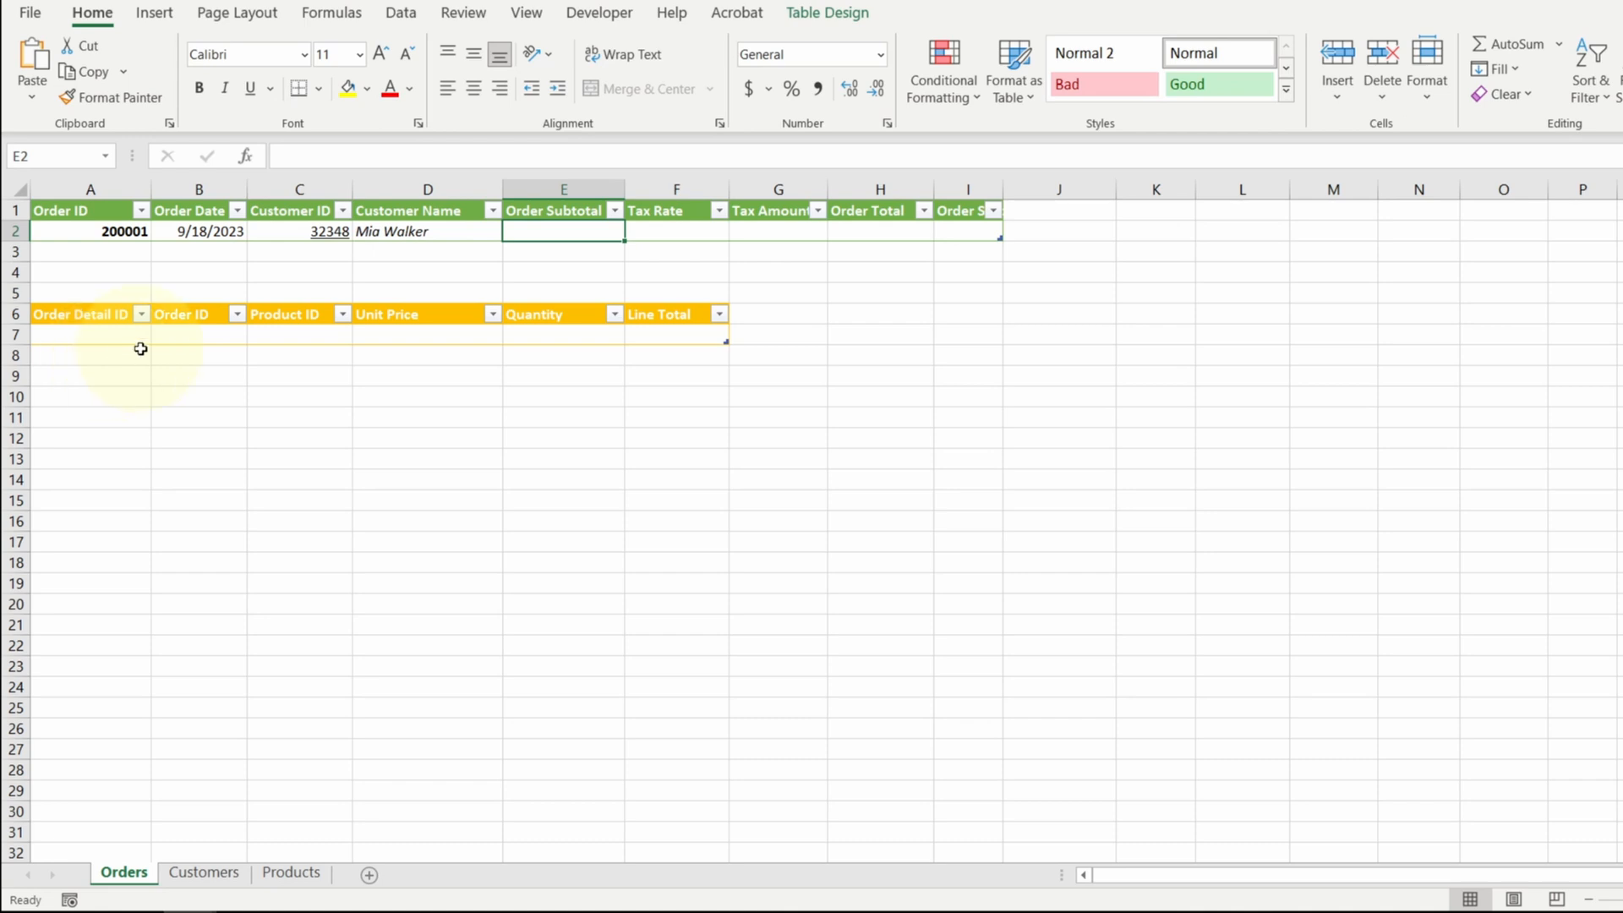
# Enter Order Detail ID 1 in the first order details row
pyautogui.click(88, 335)
pyautogui.write('1')
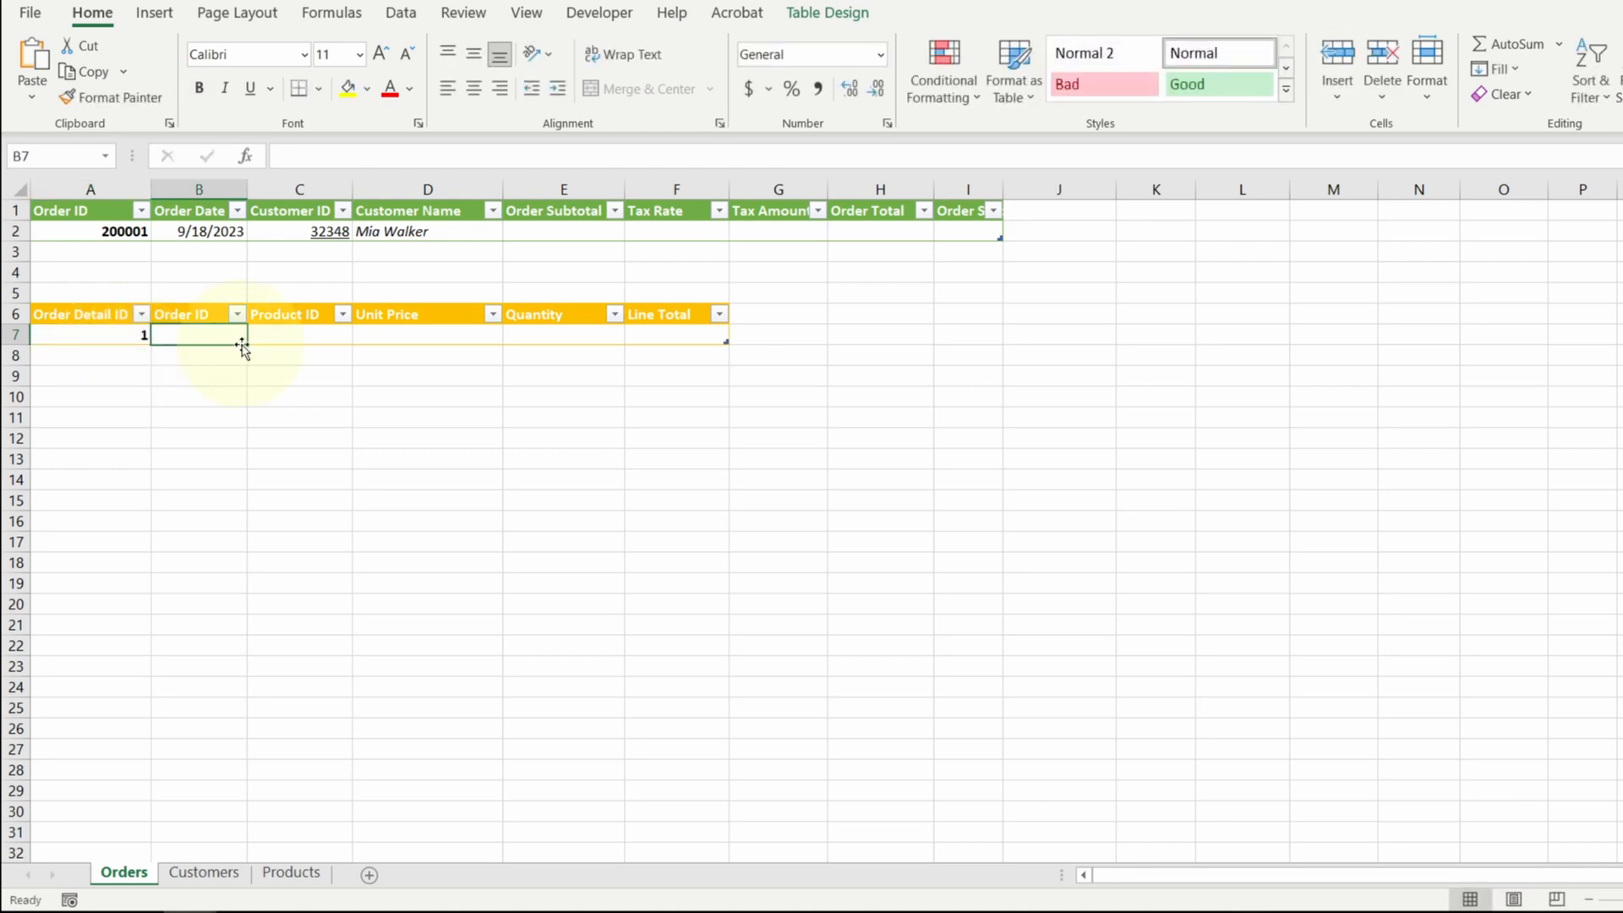
pyautogui.moveTo(146, 271)
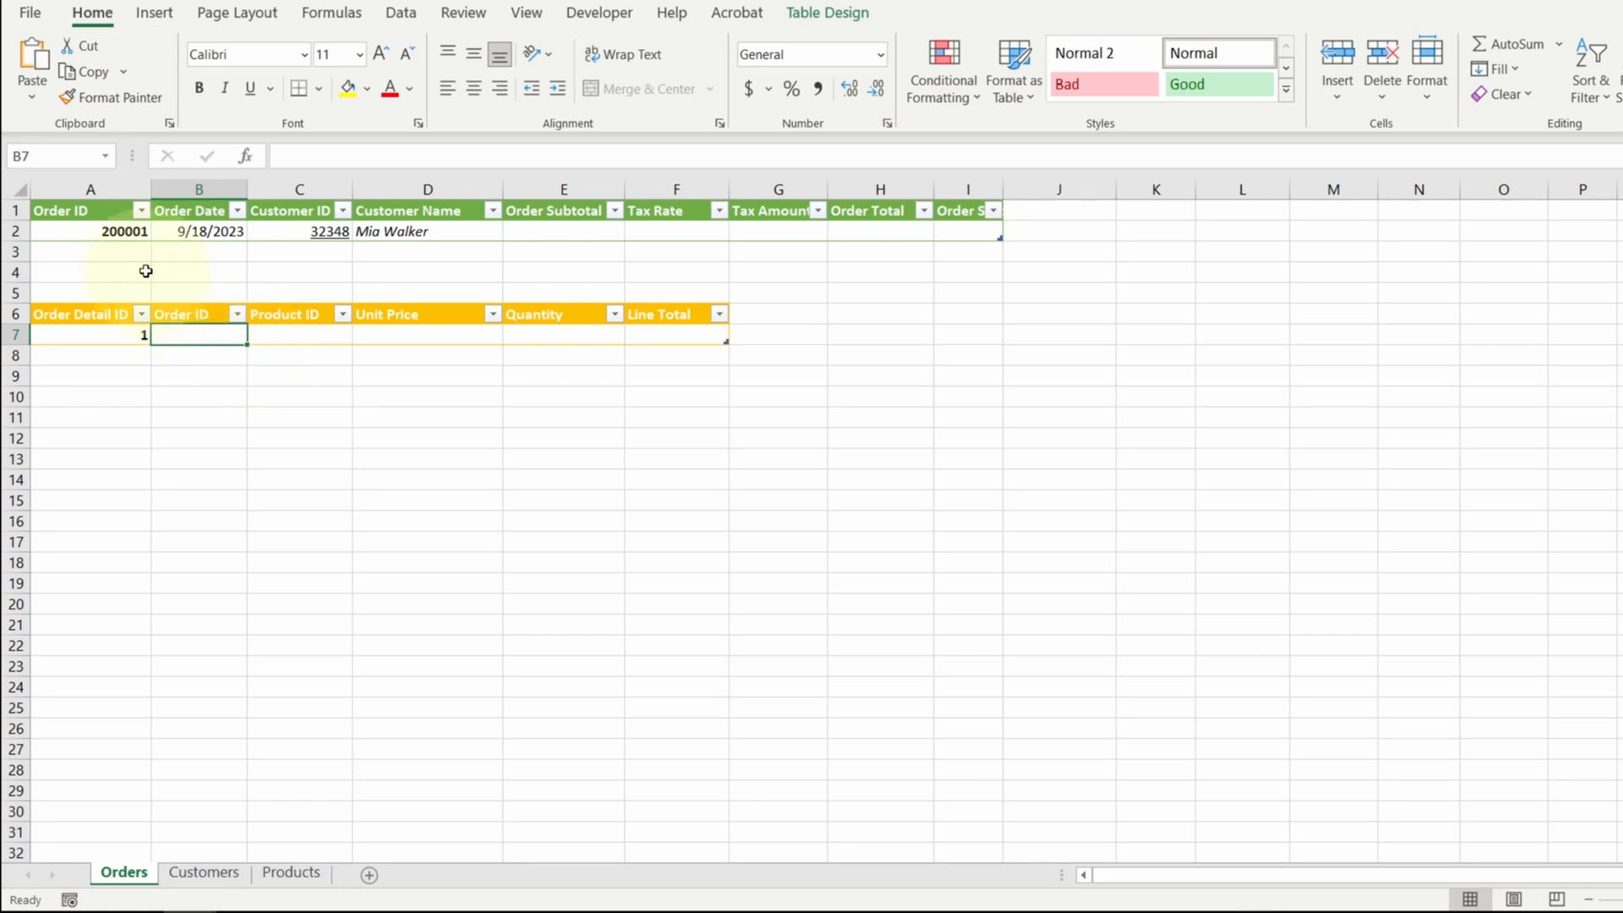
pyautogui.moveTo(257, 314)
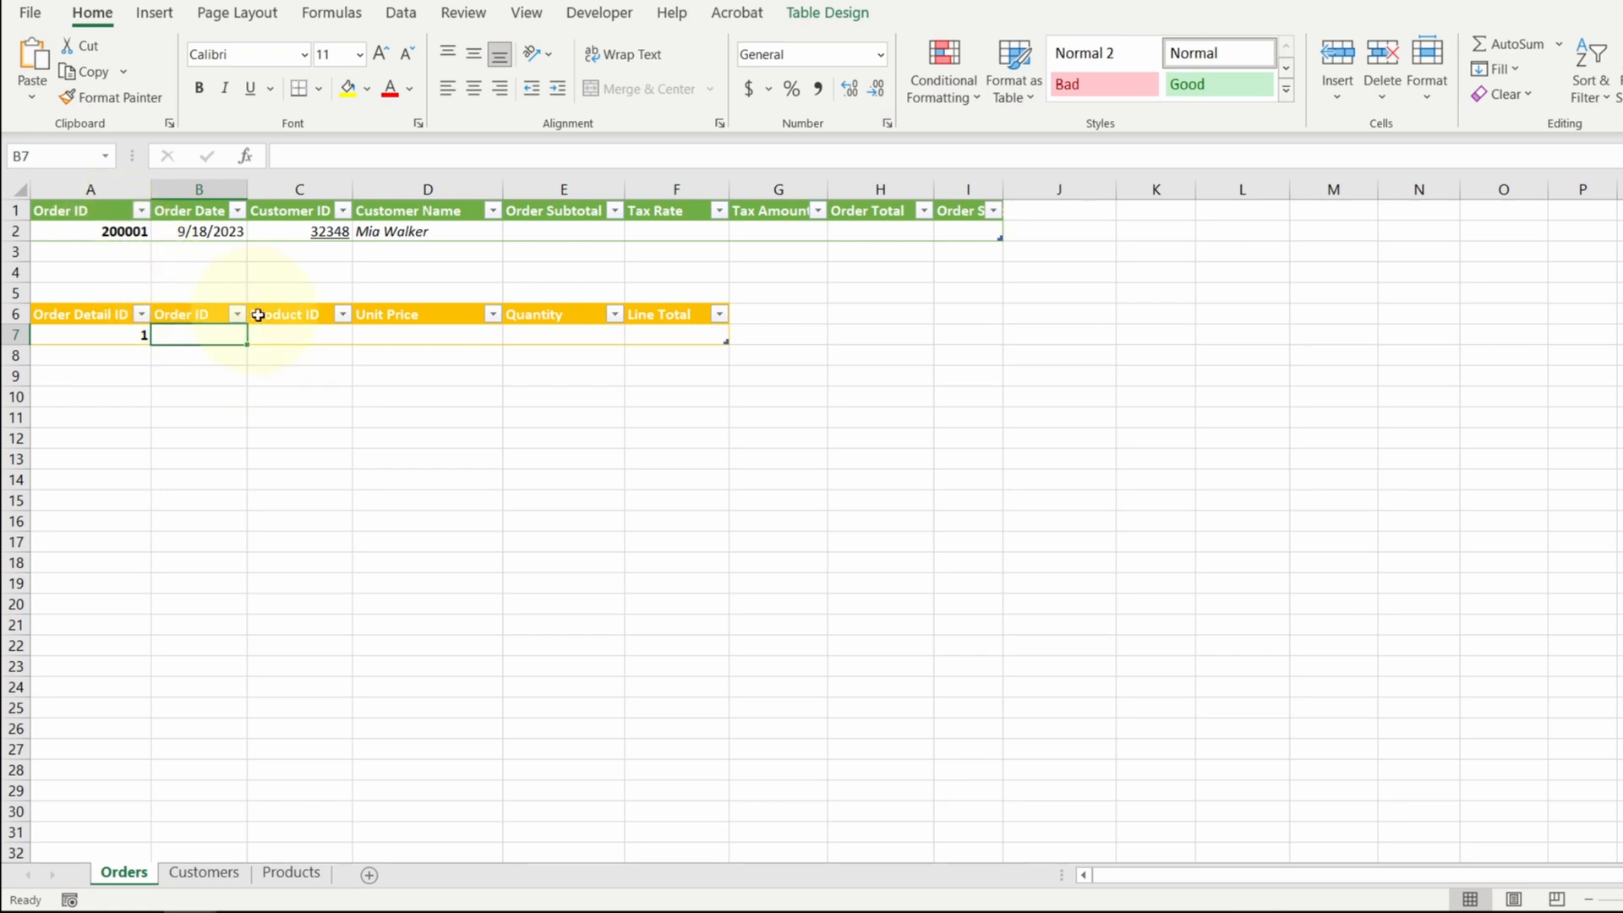
pyautogui.moveTo(216, 340)
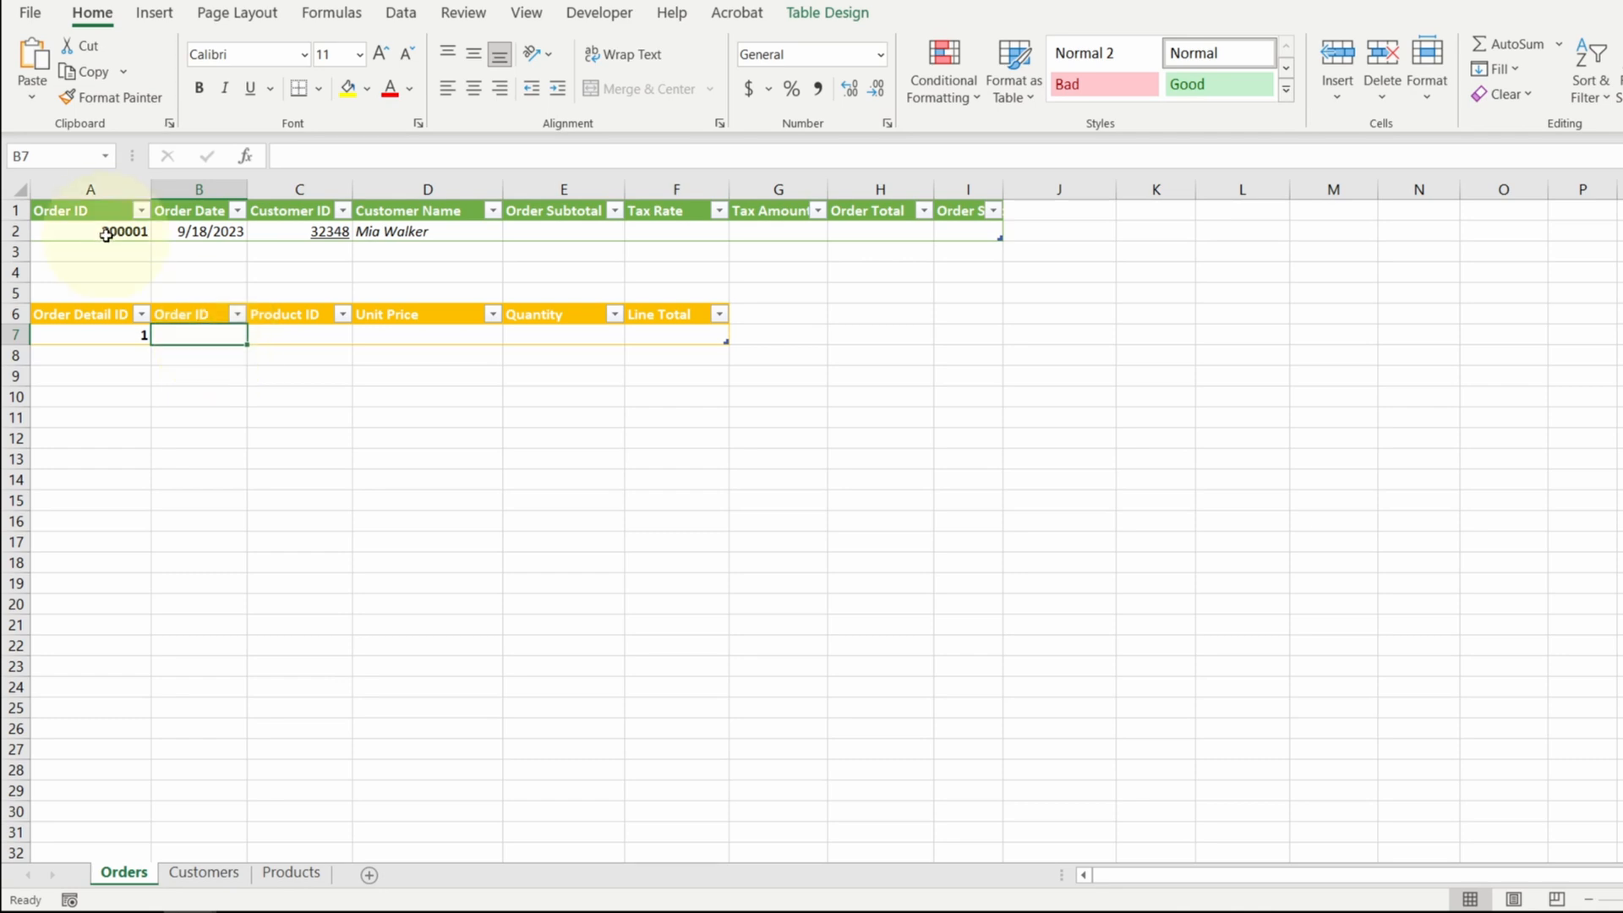
# Validate the detail Order ID cell as a list sourced from PK_OrderID
pyautogui.click(87, 230)
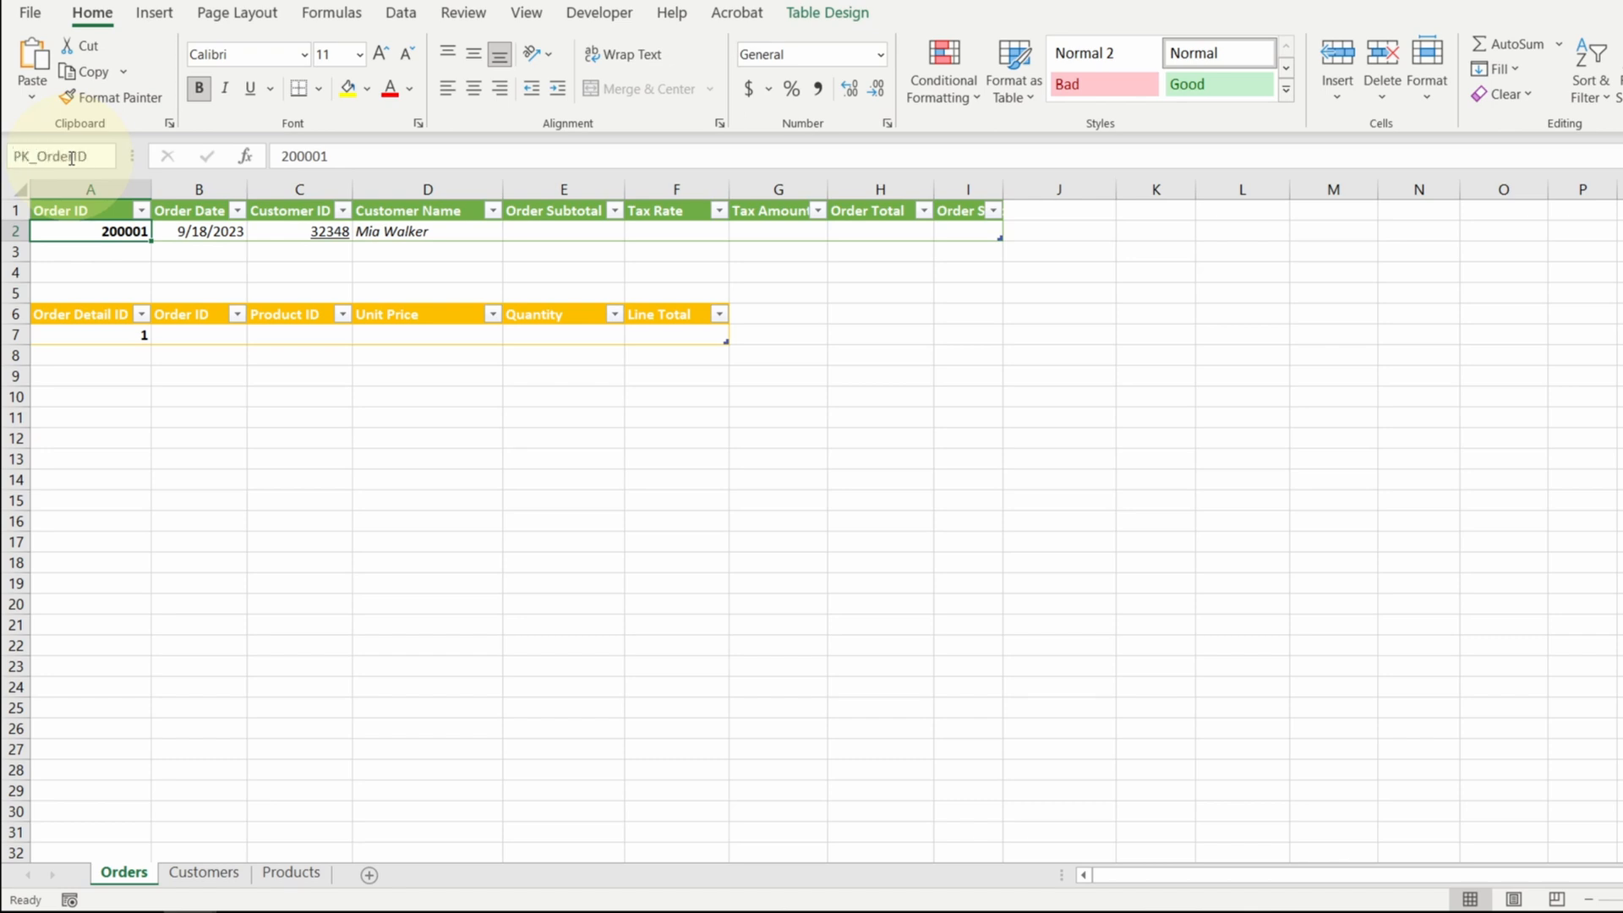
pyautogui.click(208, 333)
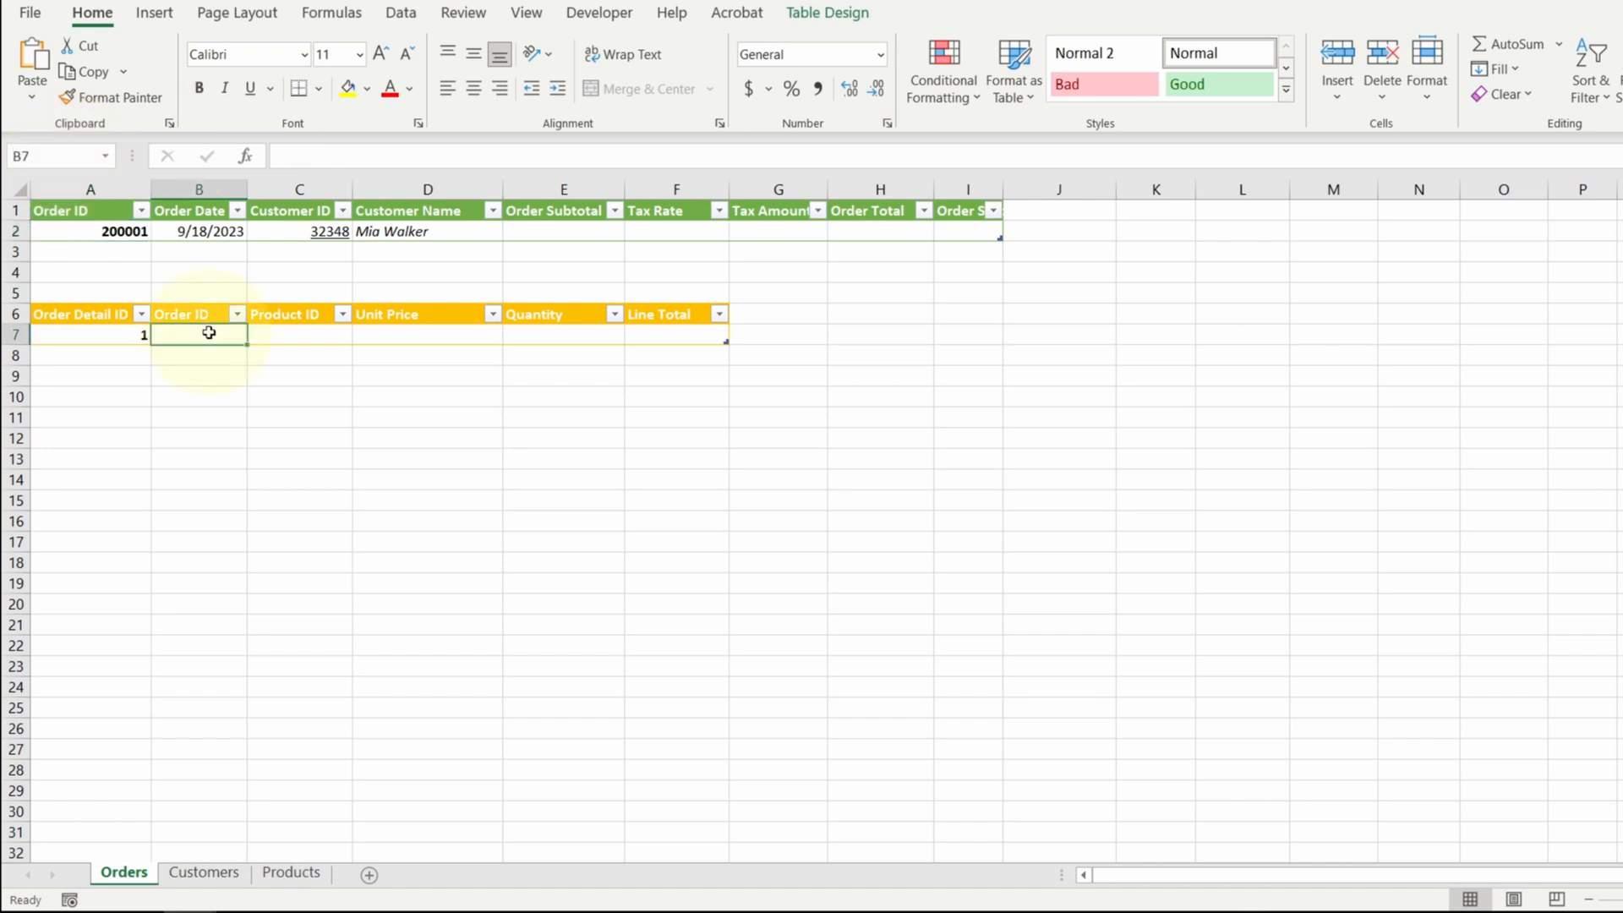
pyautogui.click(399, 12)
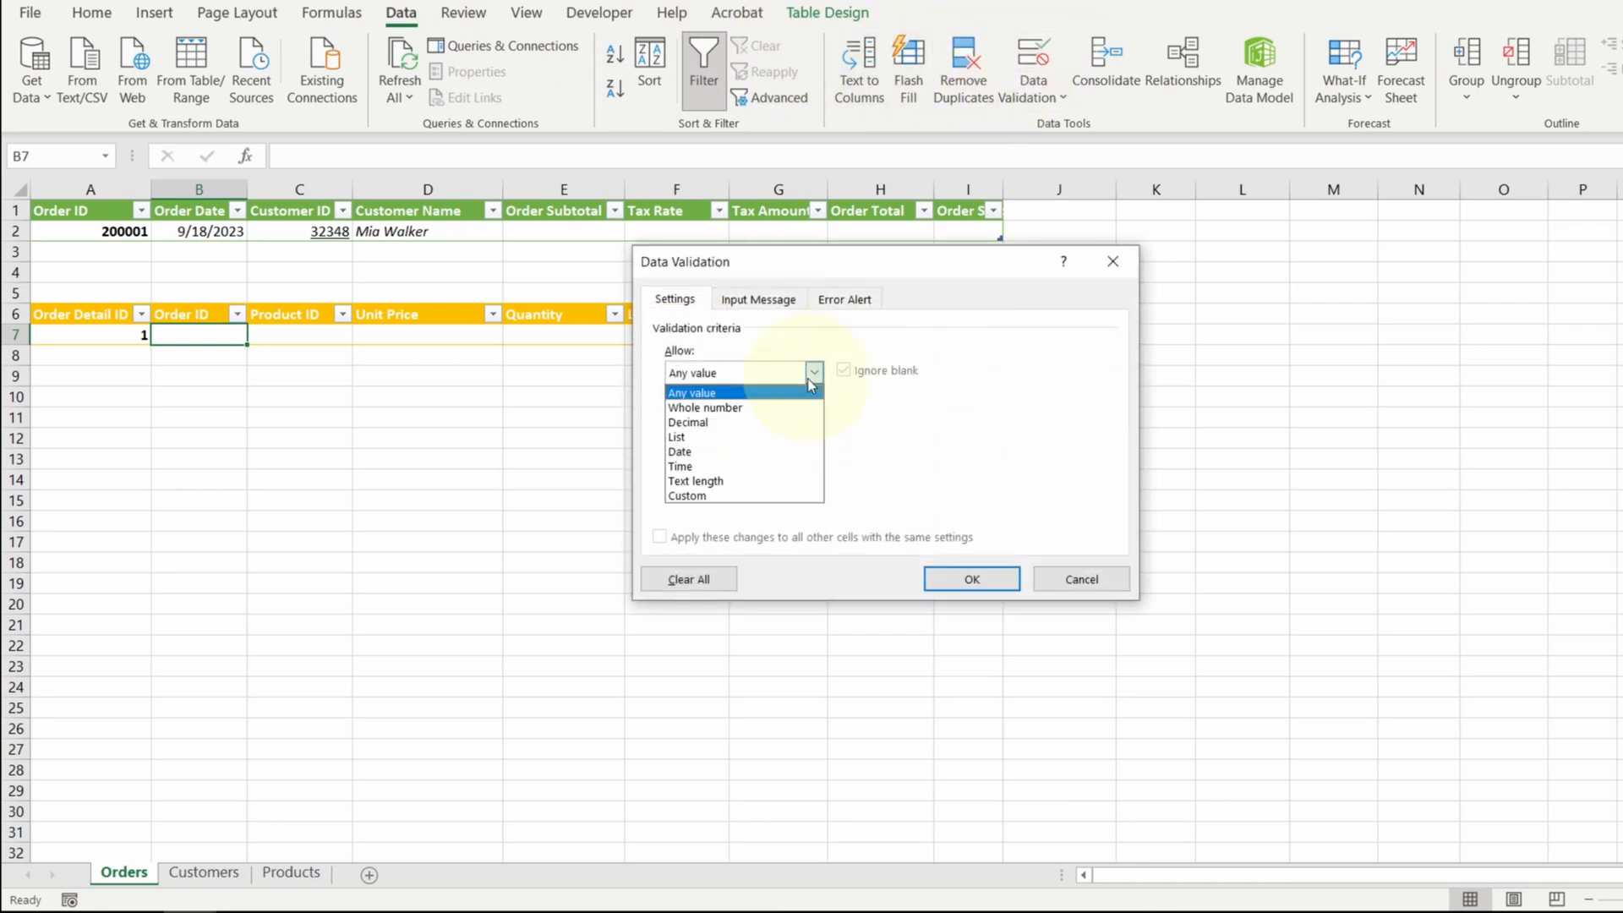
pyautogui.click(676, 436)
pyautogui.write('=PK_OrderID')
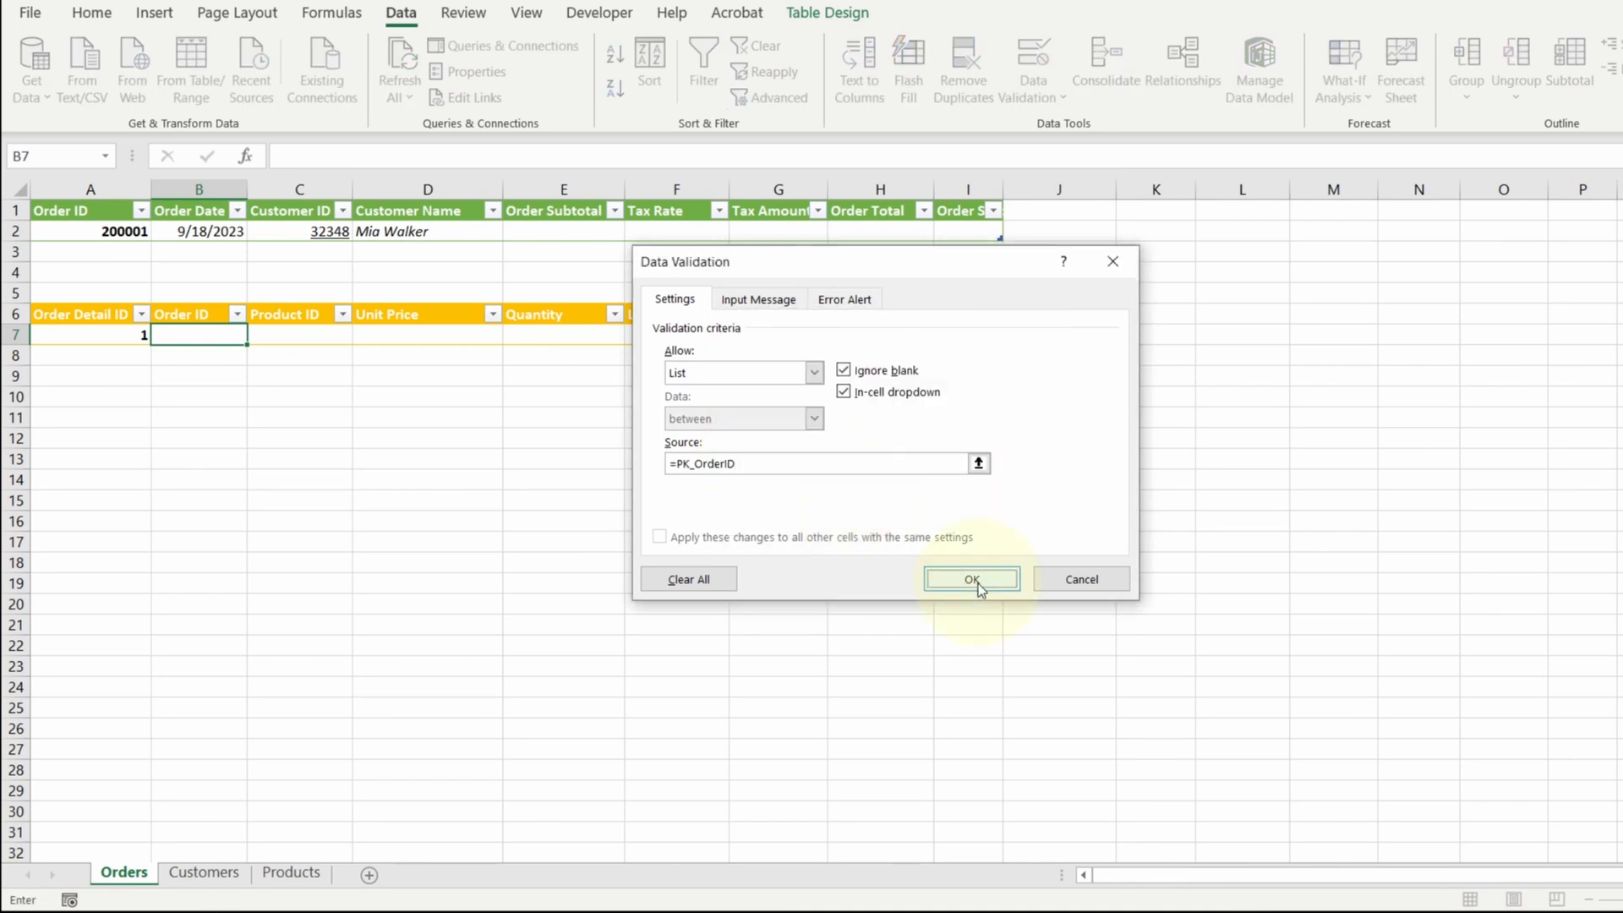
pyautogui.click(970, 579)
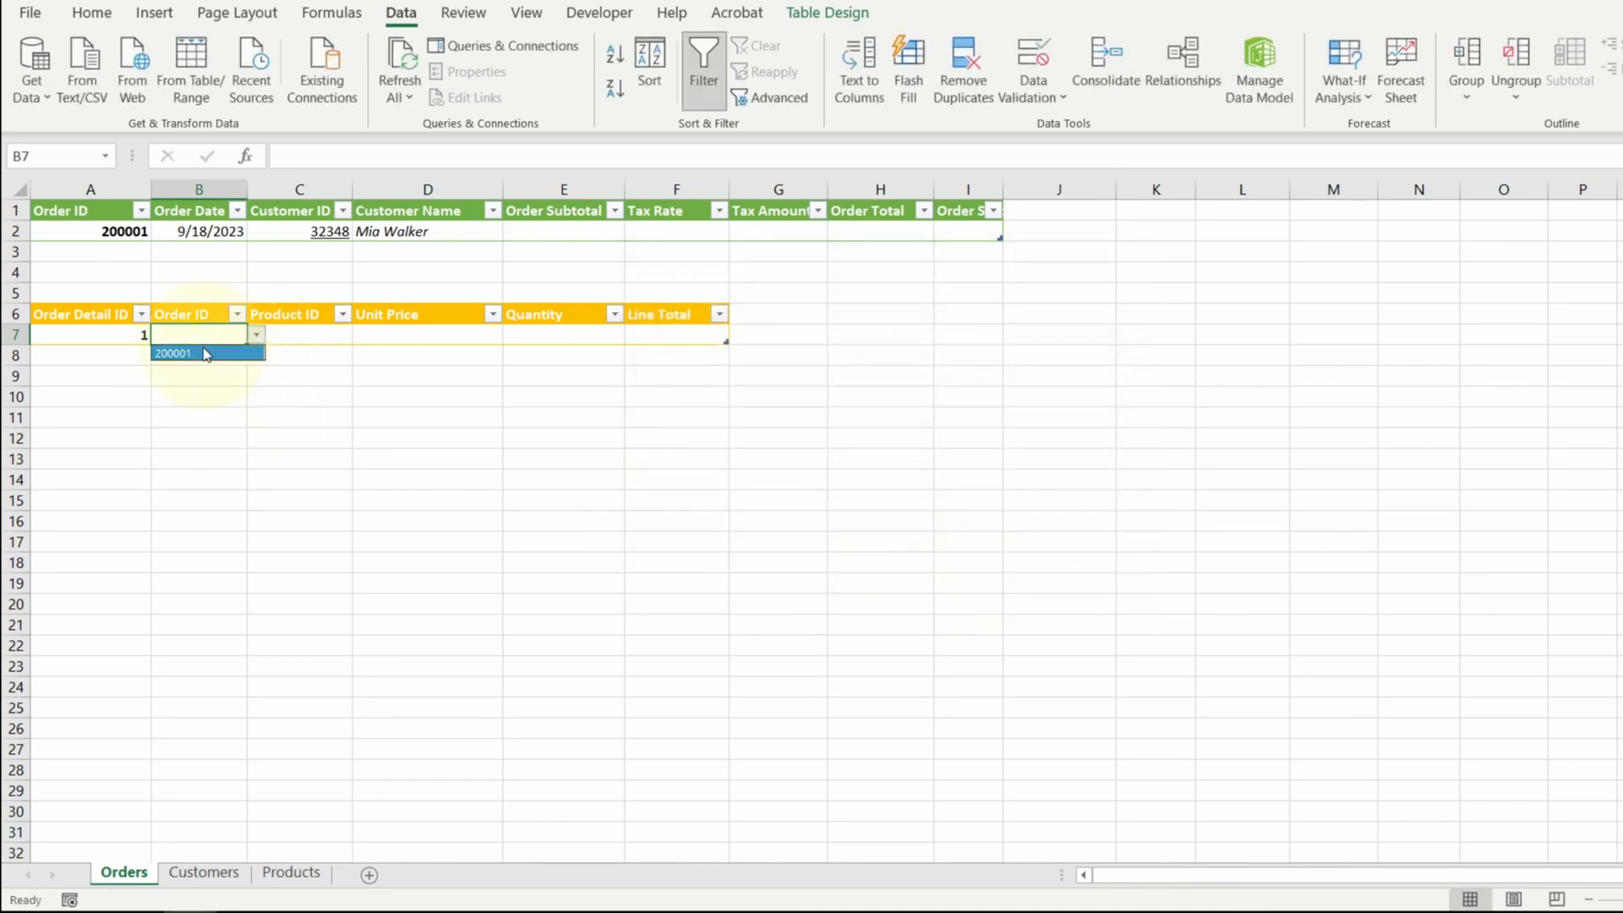
# Pick 200001 from the Order ID dropdown for the detail row
pyautogui.click(172, 353)
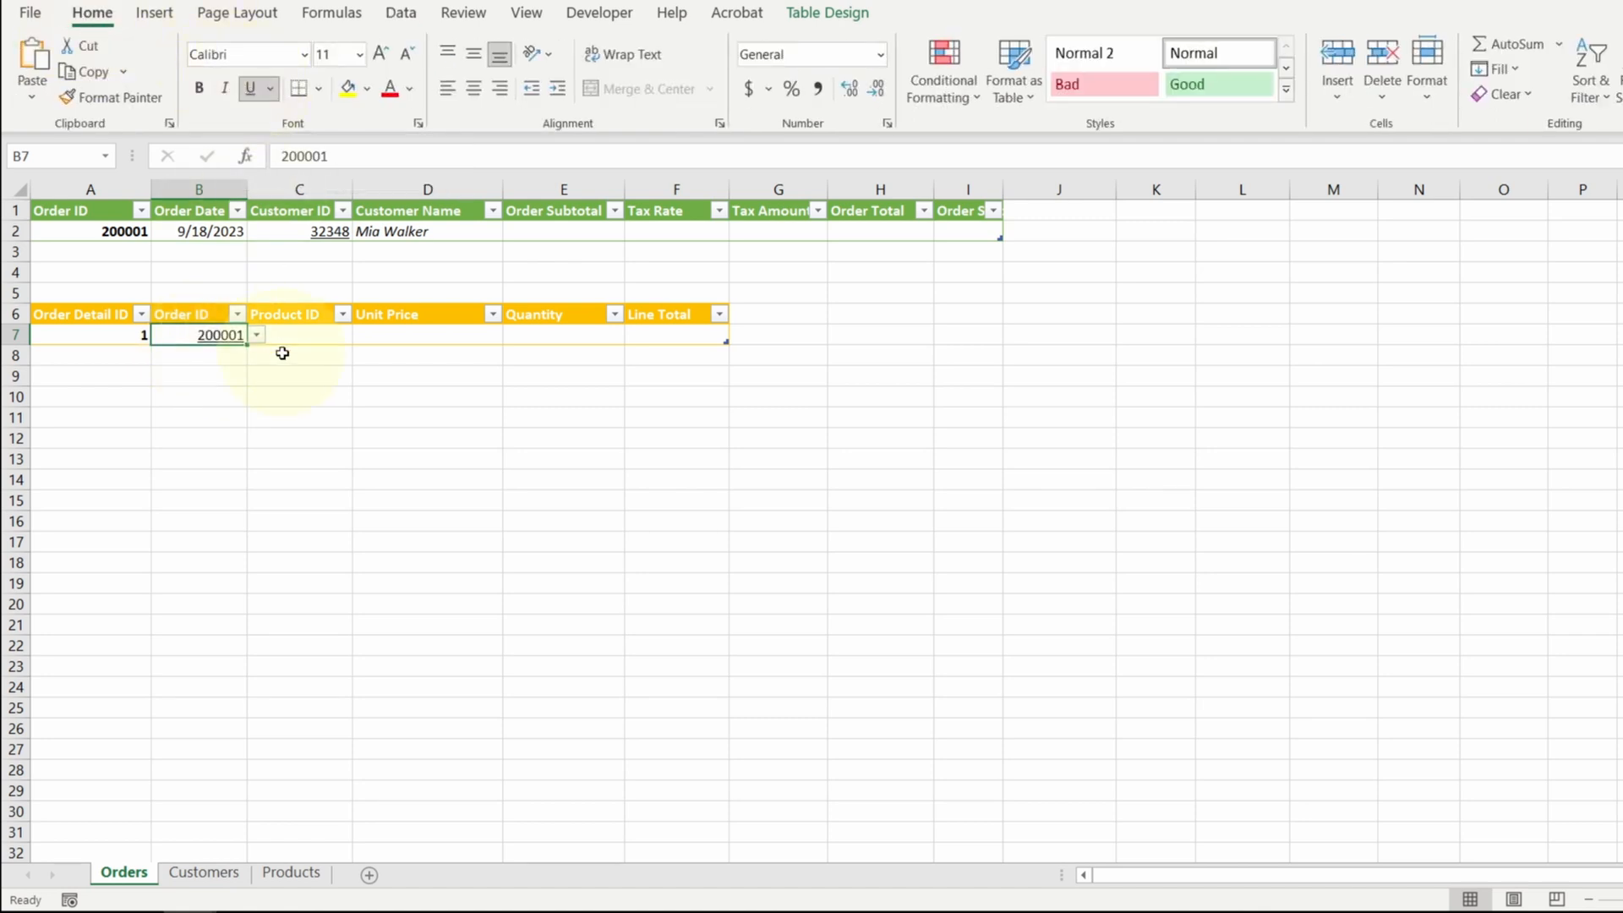
pyautogui.click(298, 335)
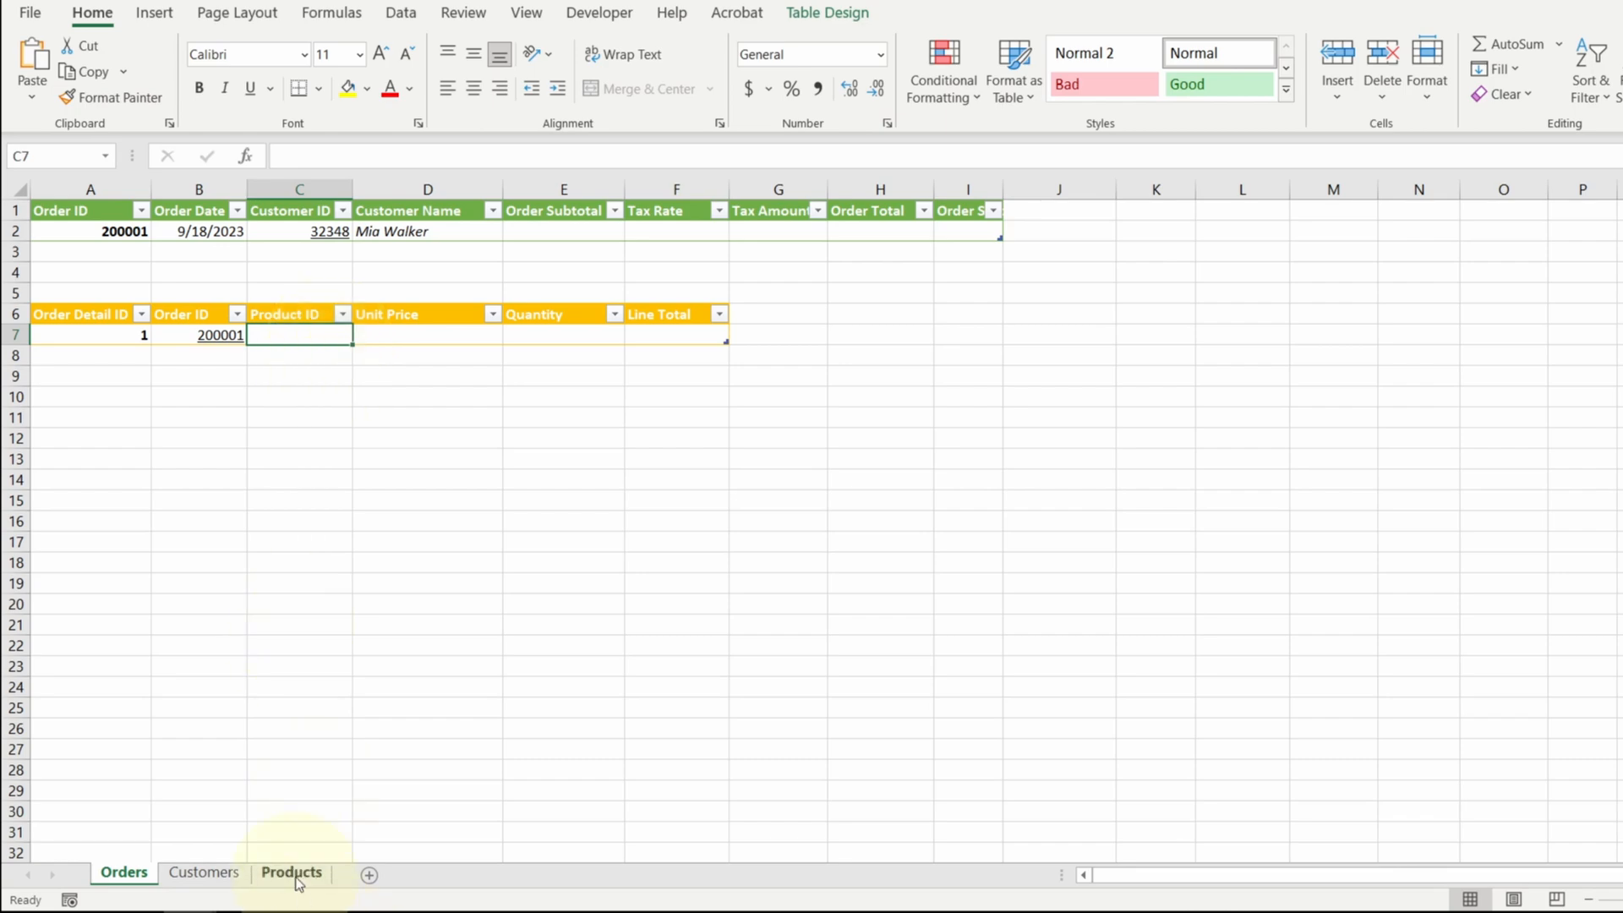
# Name the Products sheet's Product ID column PK_ProductID
pyautogui.click(290, 873)
pyautogui.write('PK')
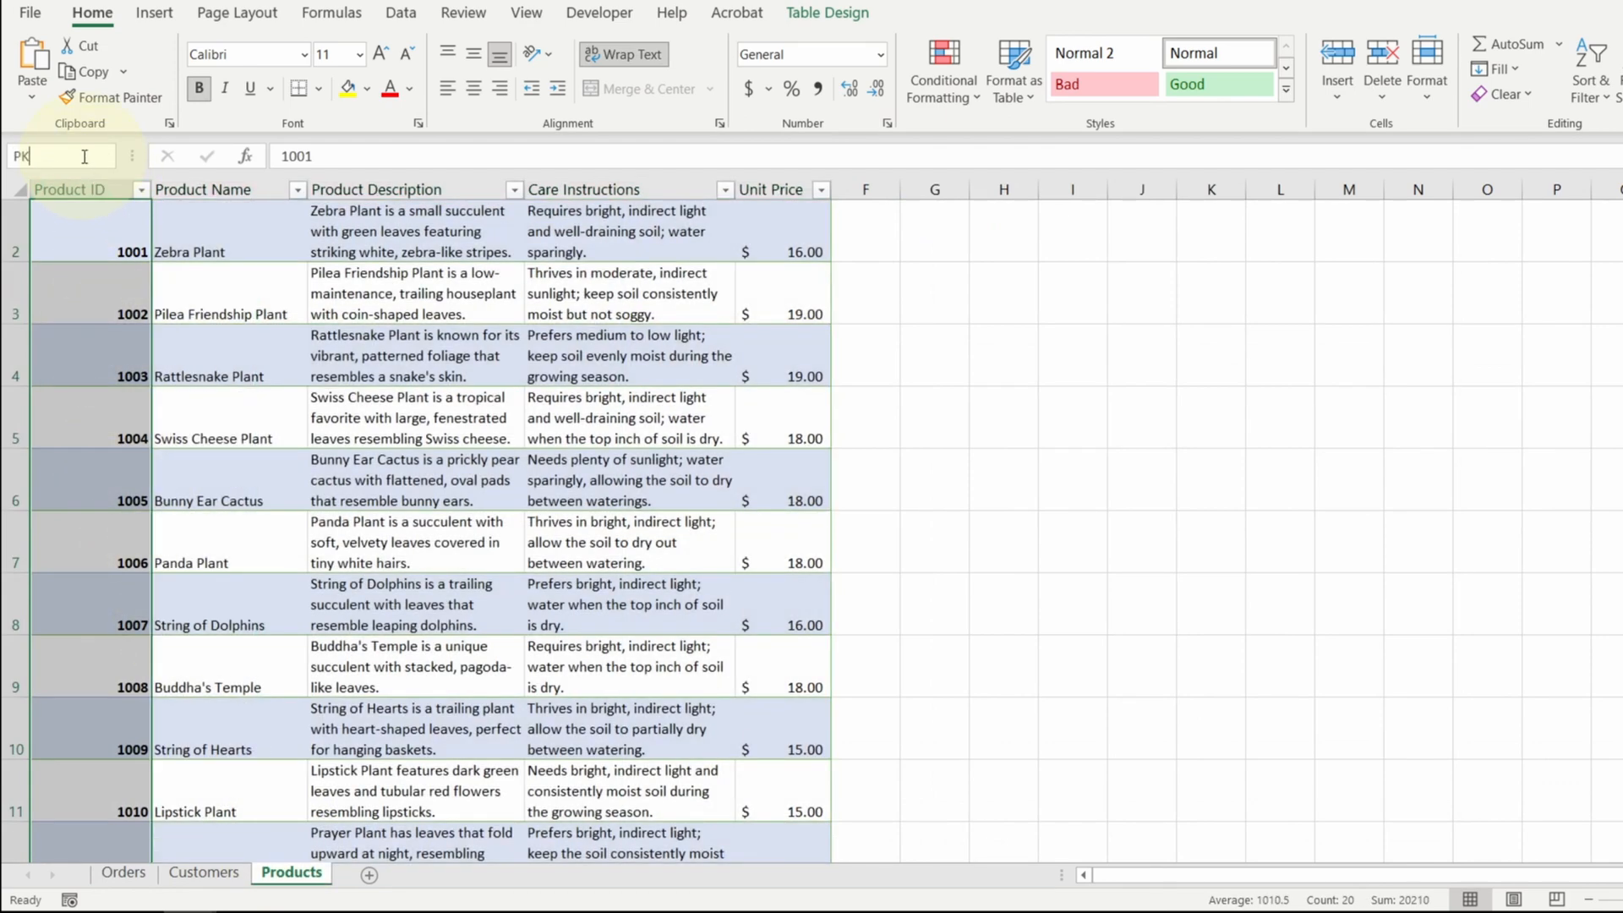
pyautogui.write('_ProductID')
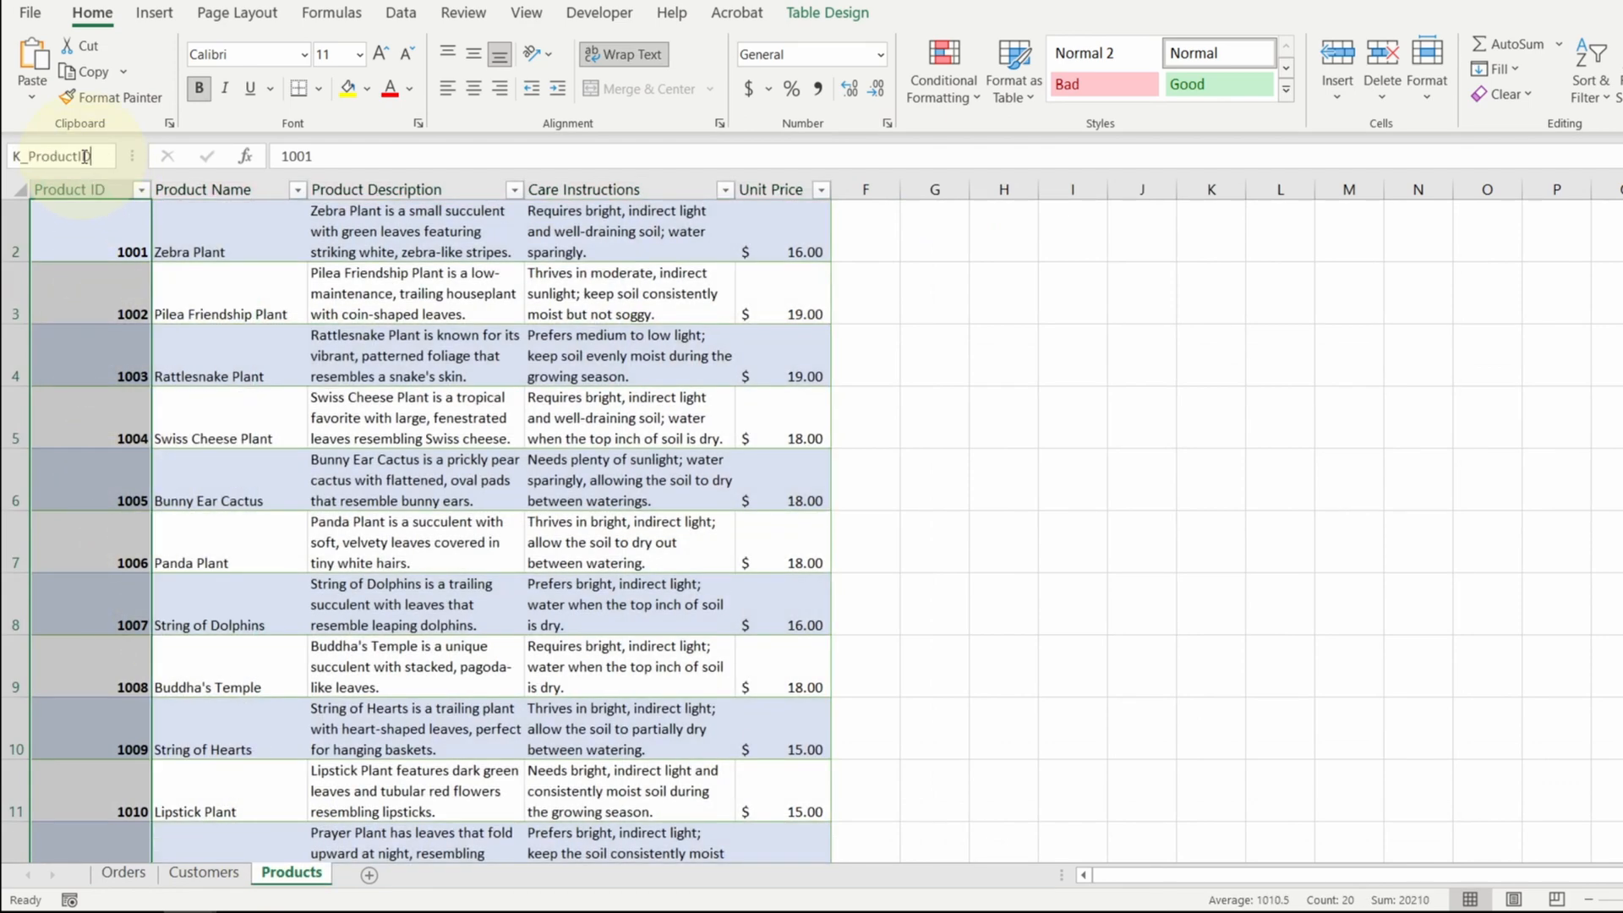
pyautogui.click(124, 873)
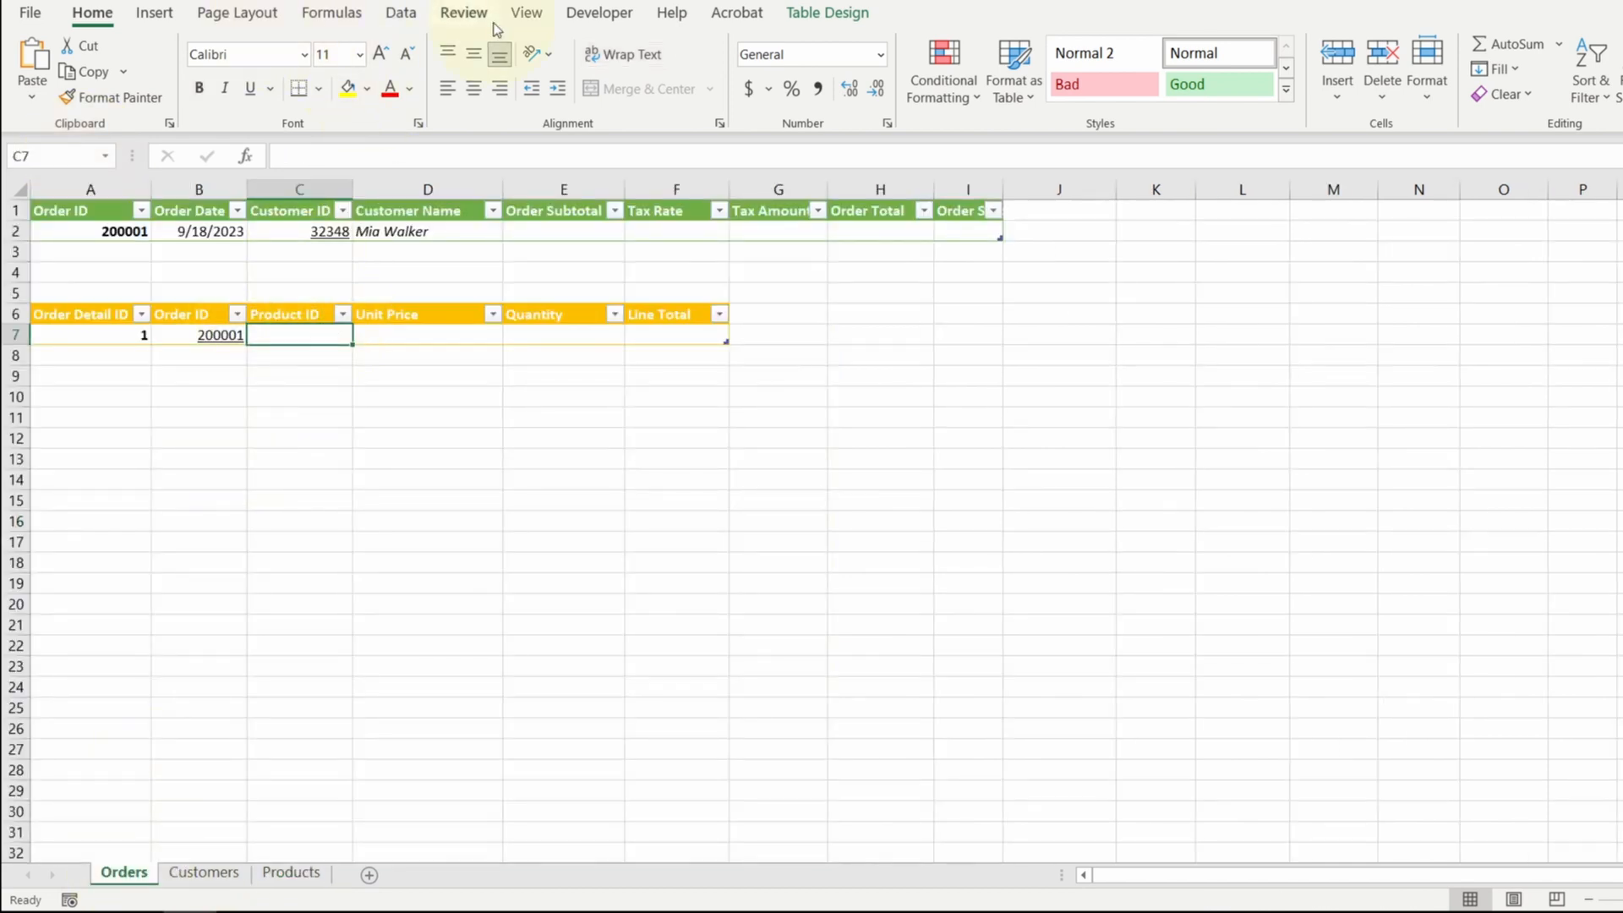
# Validate the detail Product ID cell as a list sourced from PK_ProductID
pyautogui.click(399, 14)
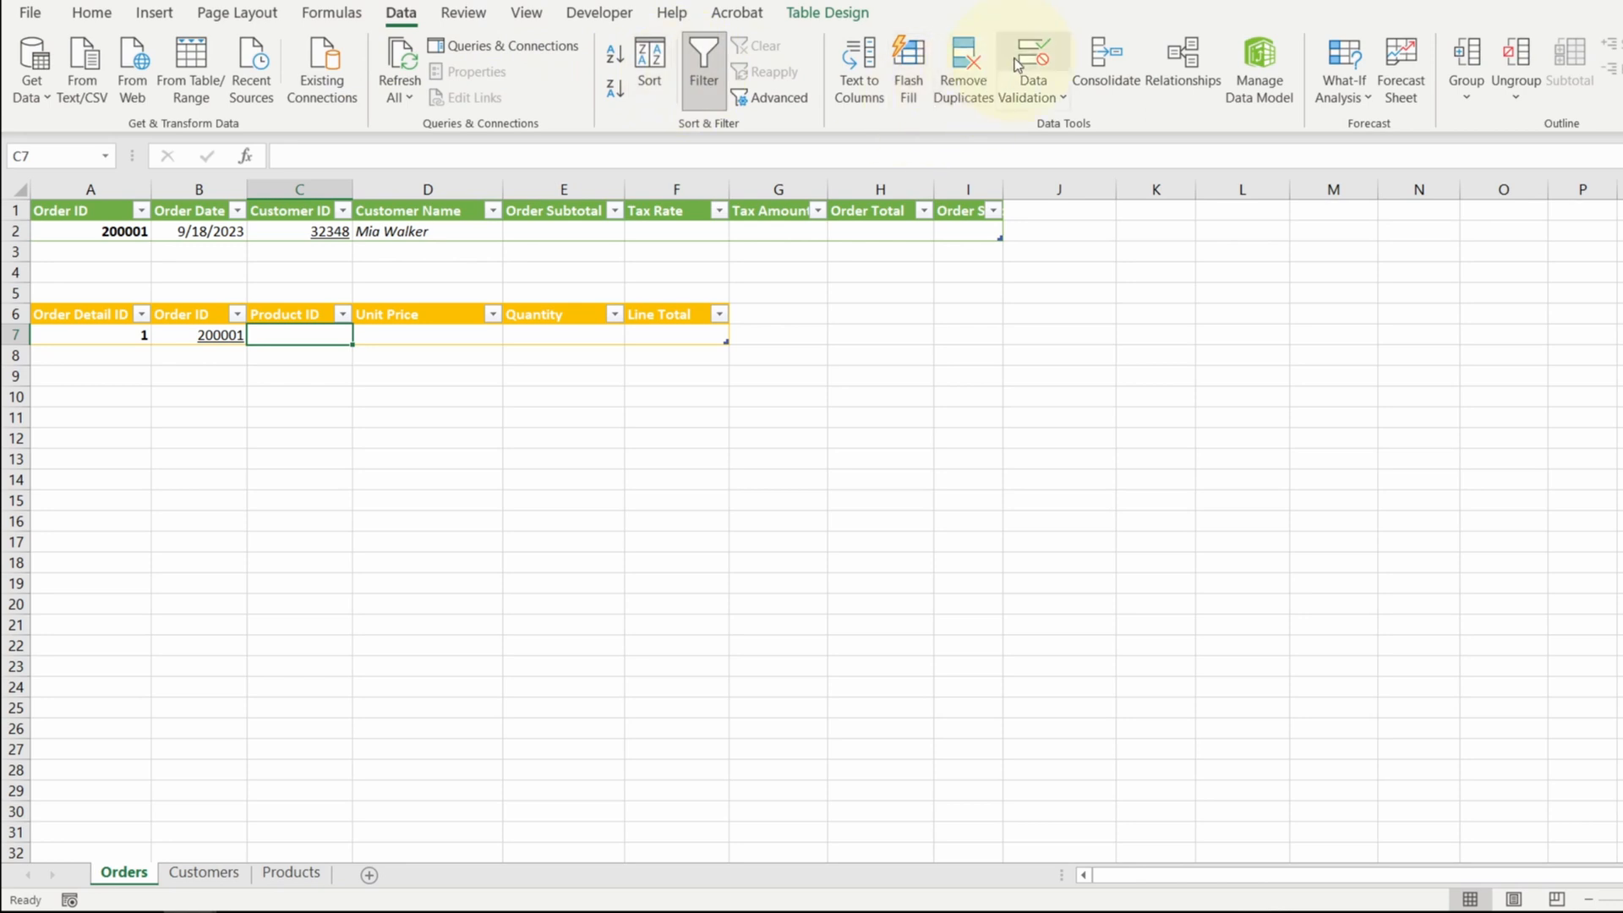
pyautogui.click(1031, 60)
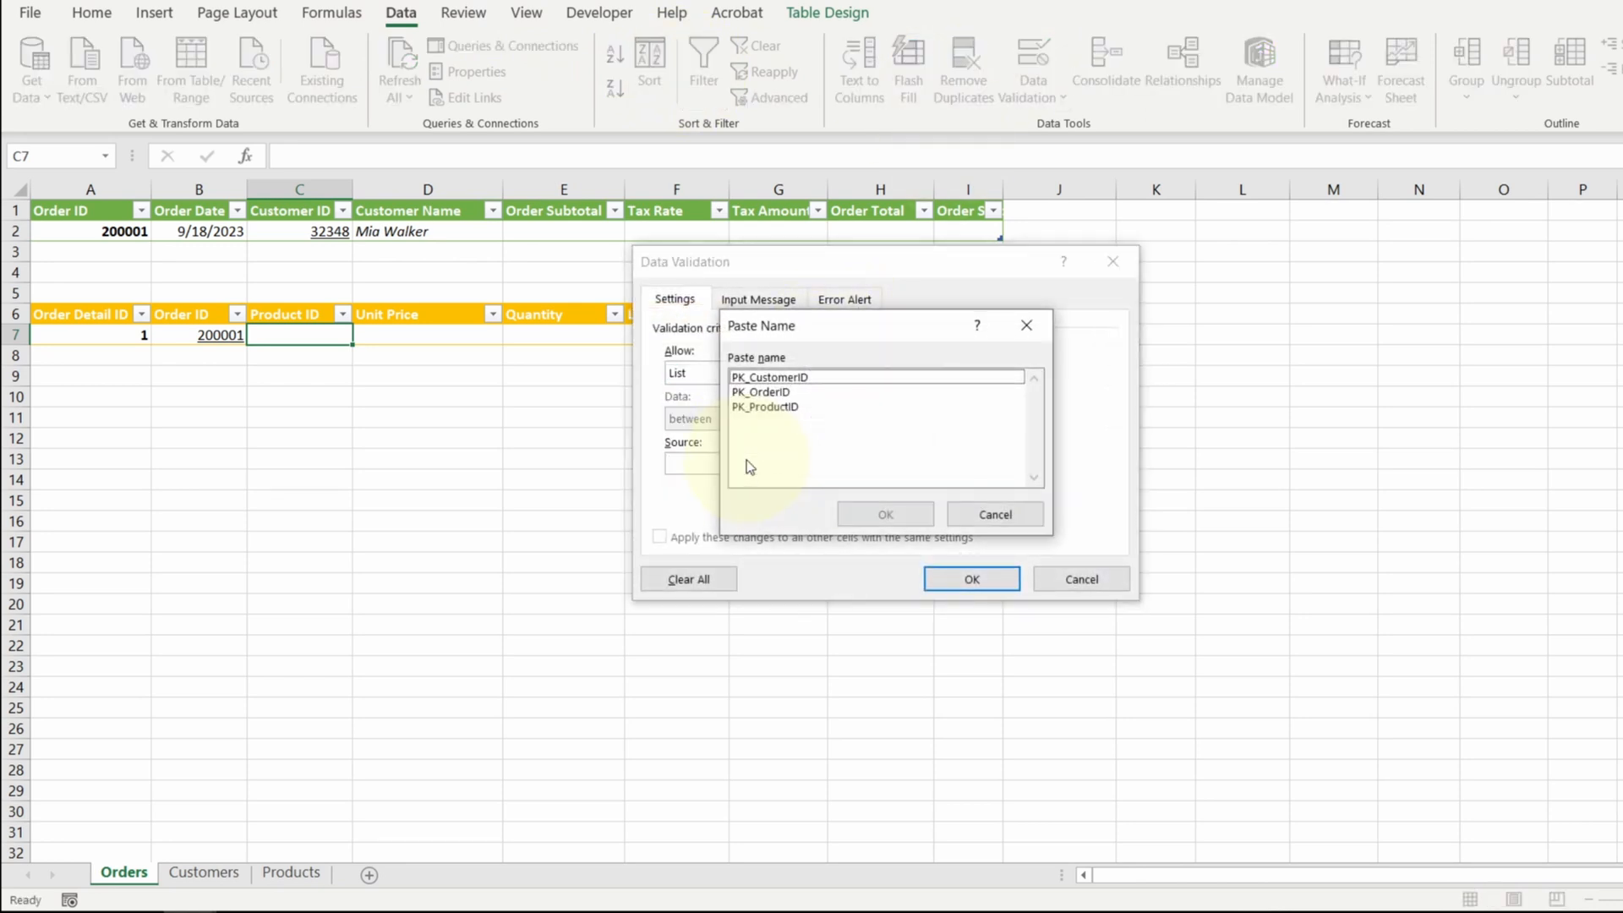
pyautogui.click(885, 514)
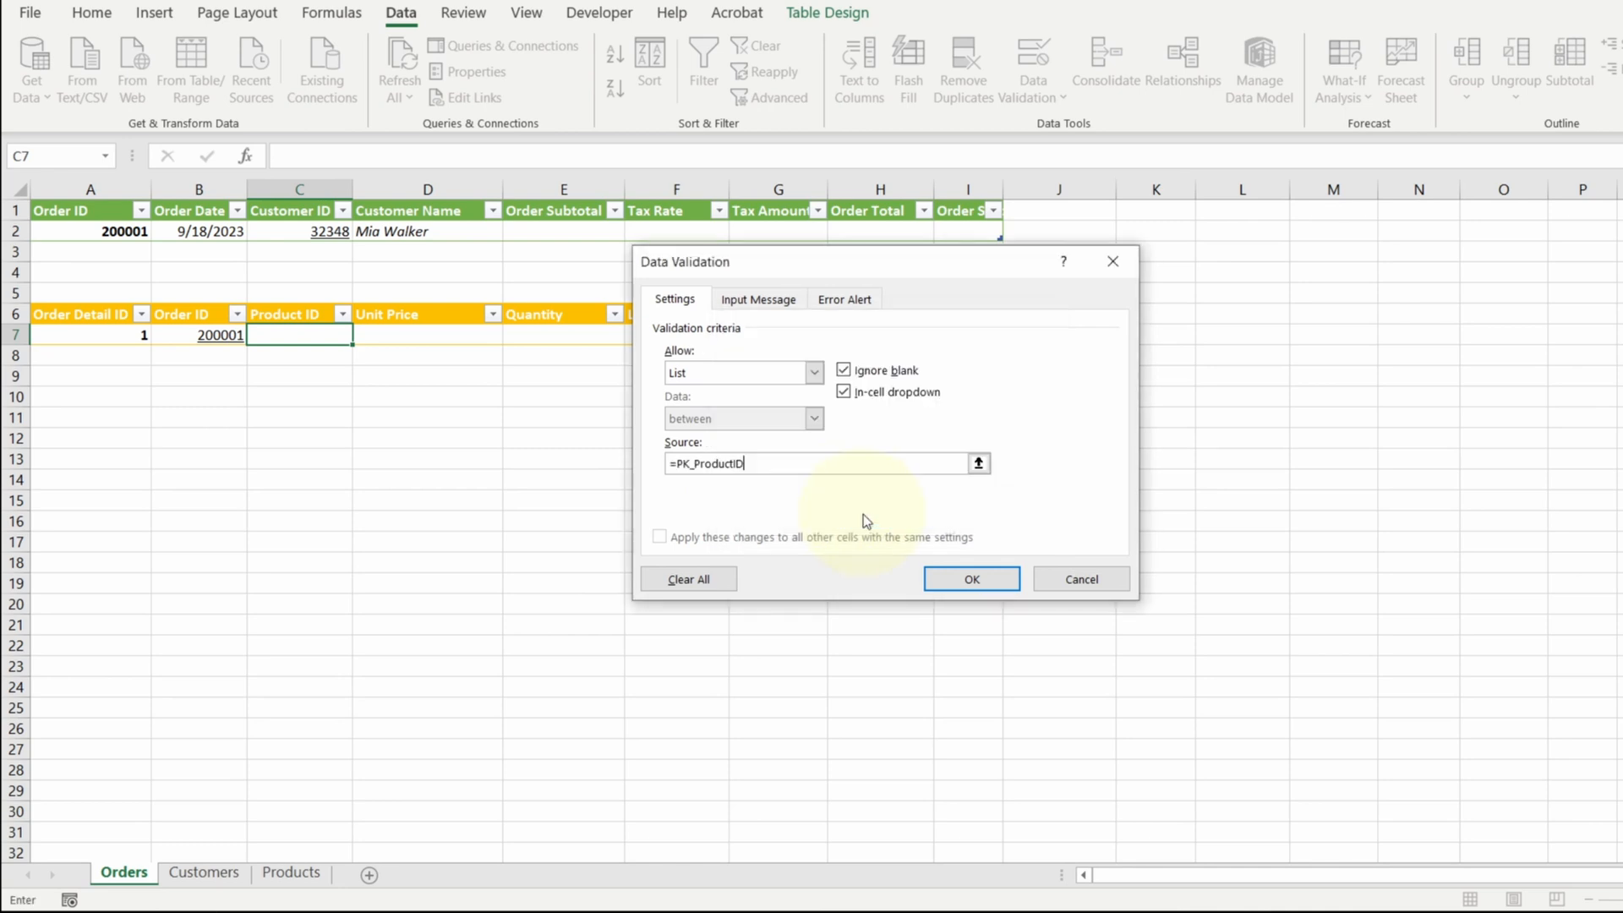
pyautogui.click(972, 578)
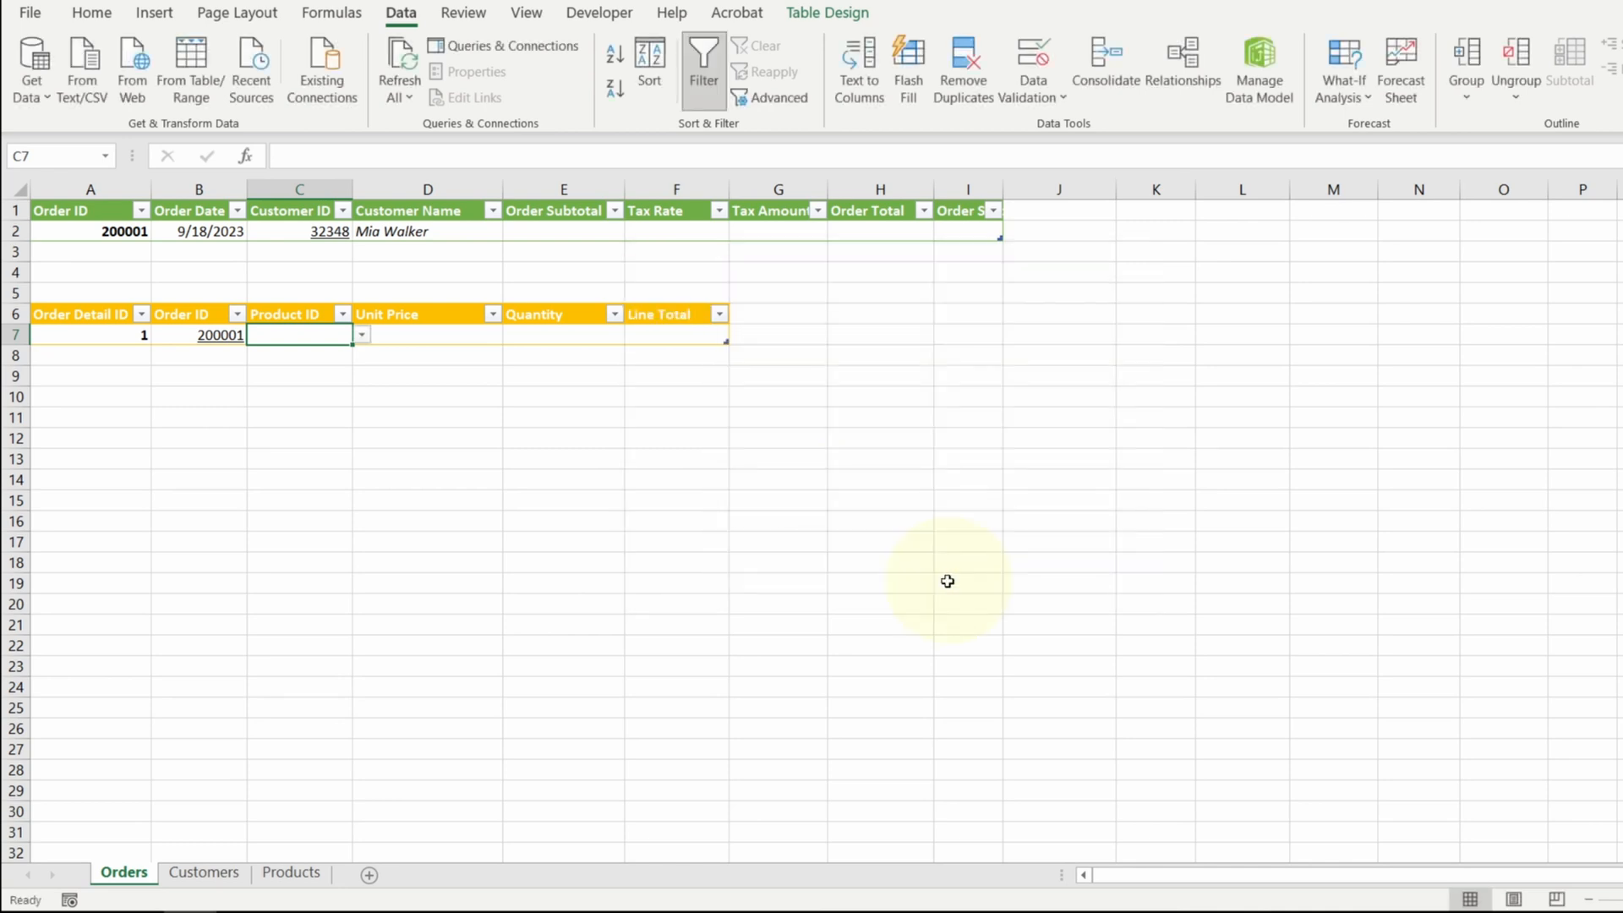
# Check the product IDs and enter 1001, the Zebra Plant, as the detail Product ID
pyautogui.click(362, 333)
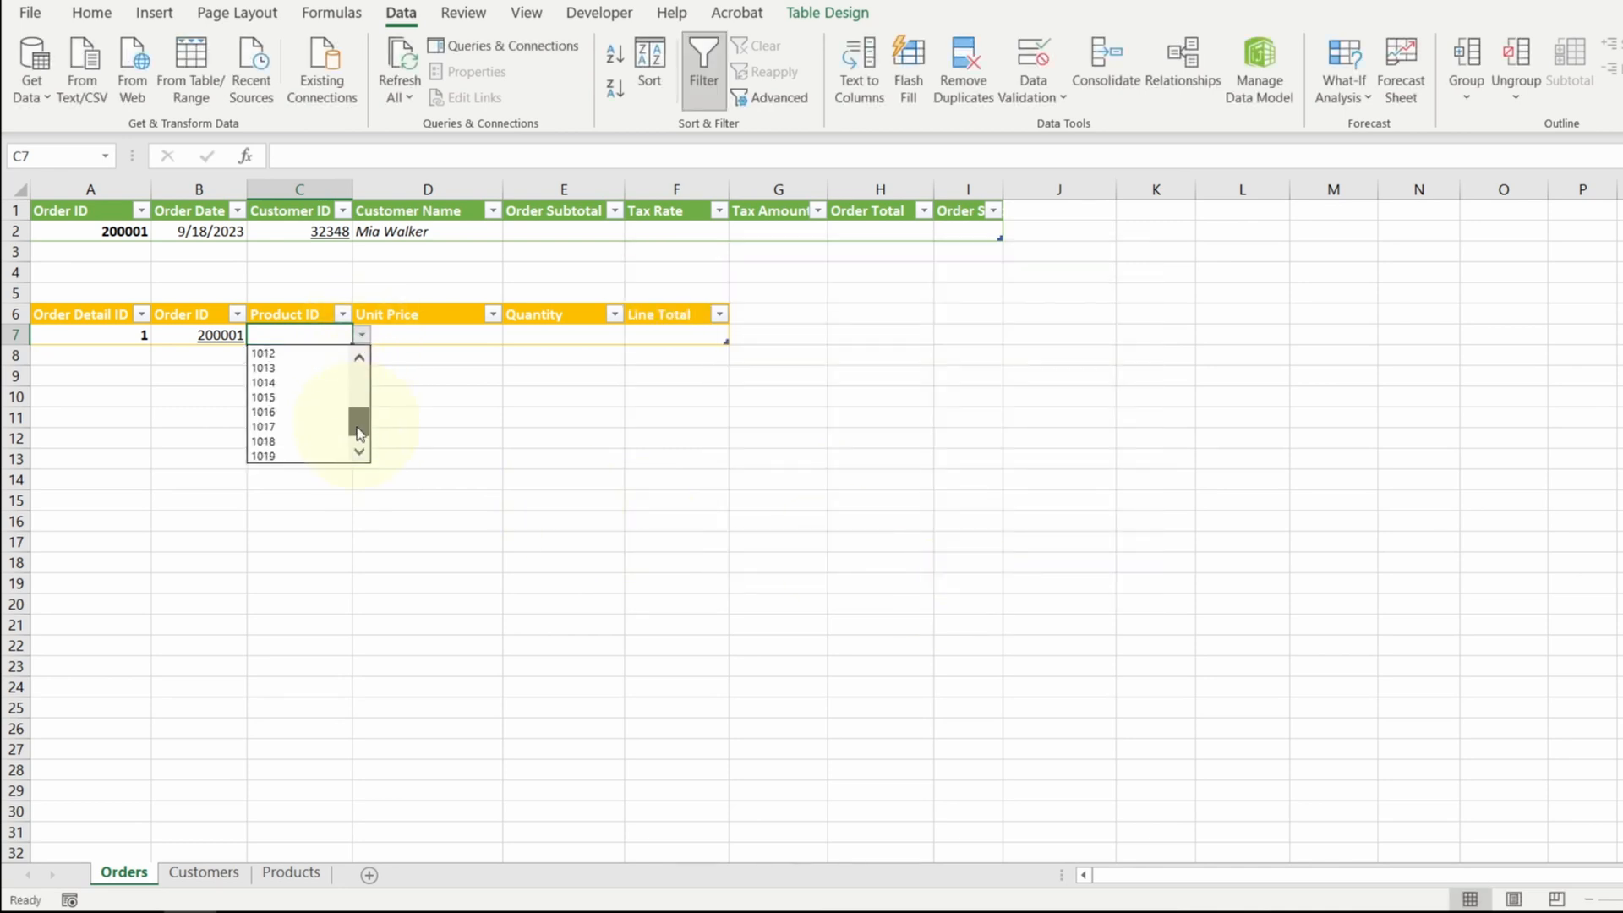
pyautogui.click(291, 872)
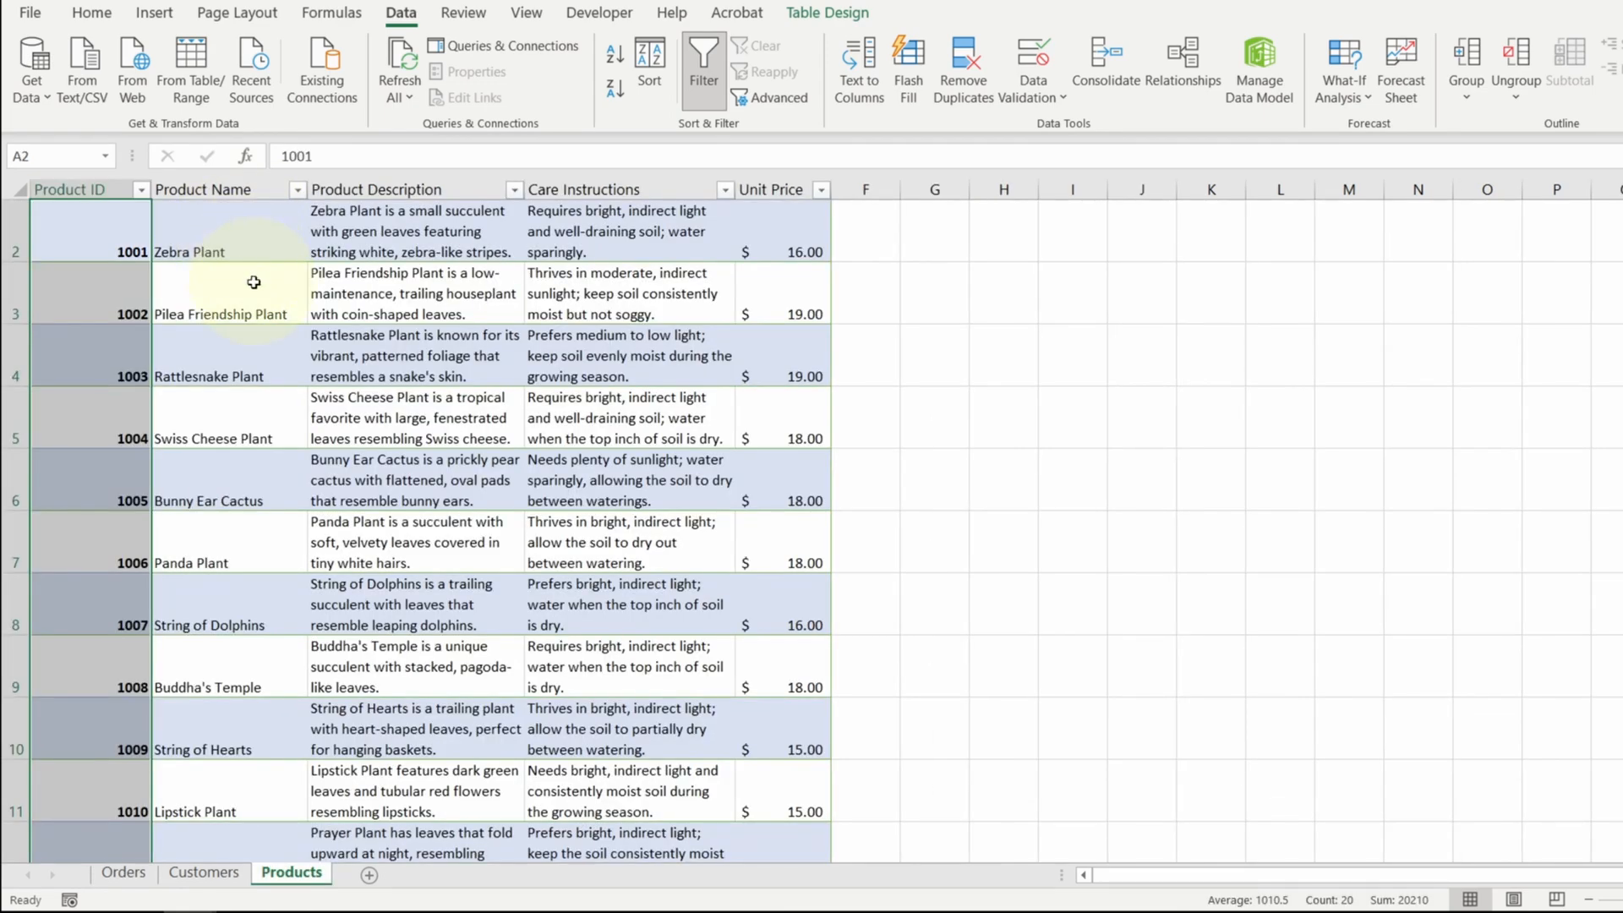
pyautogui.moveTo(243, 236)
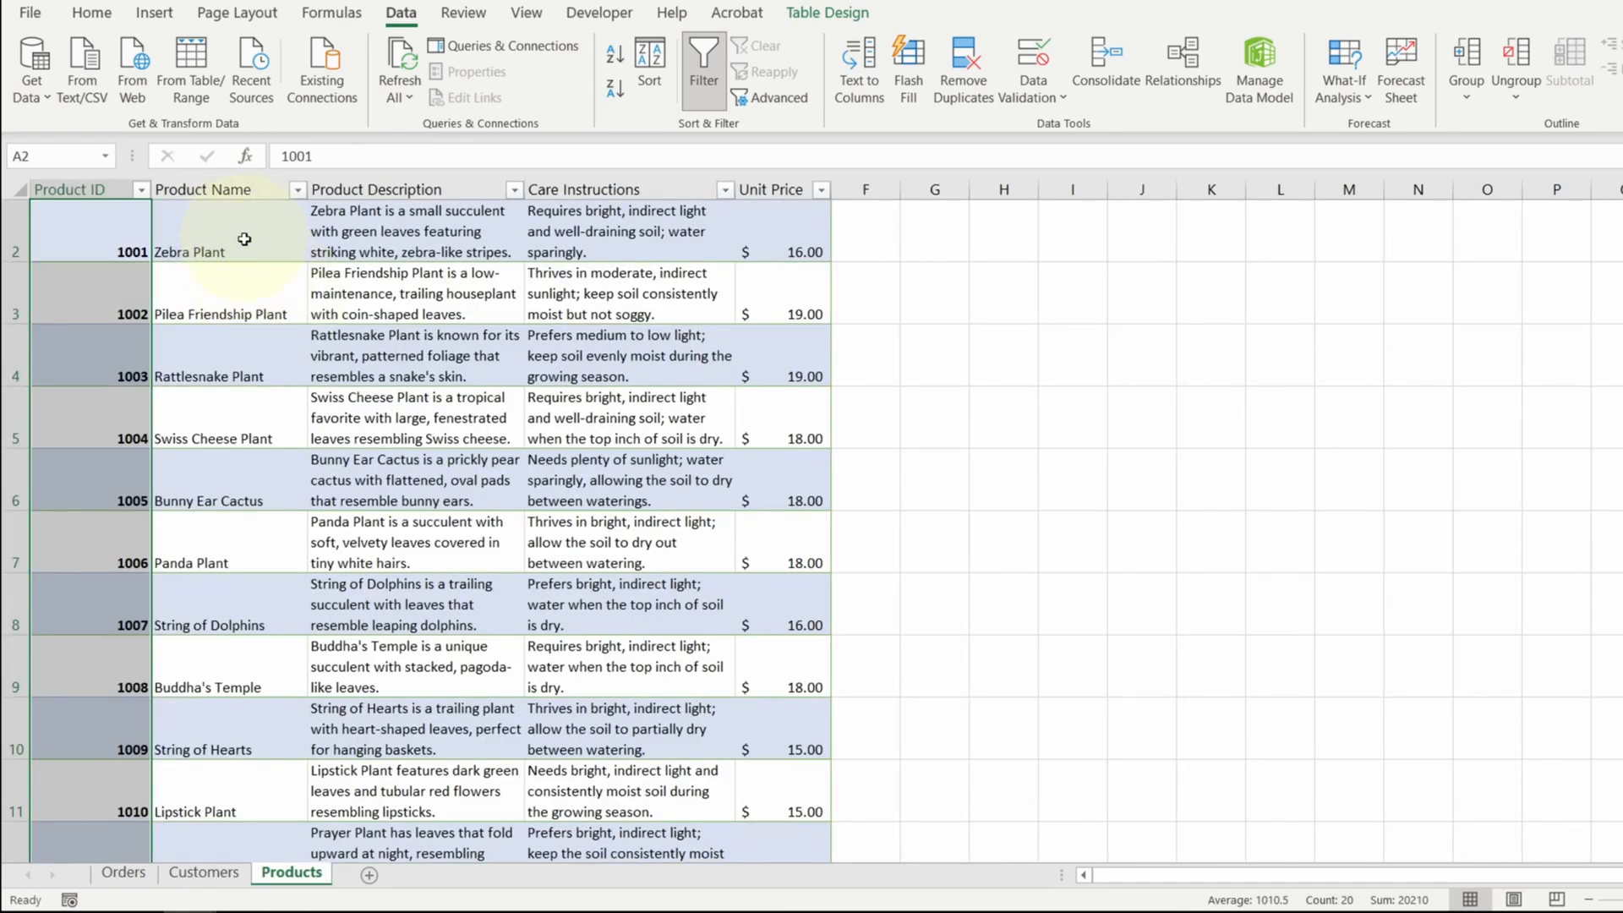
pyautogui.moveTo(261, 294)
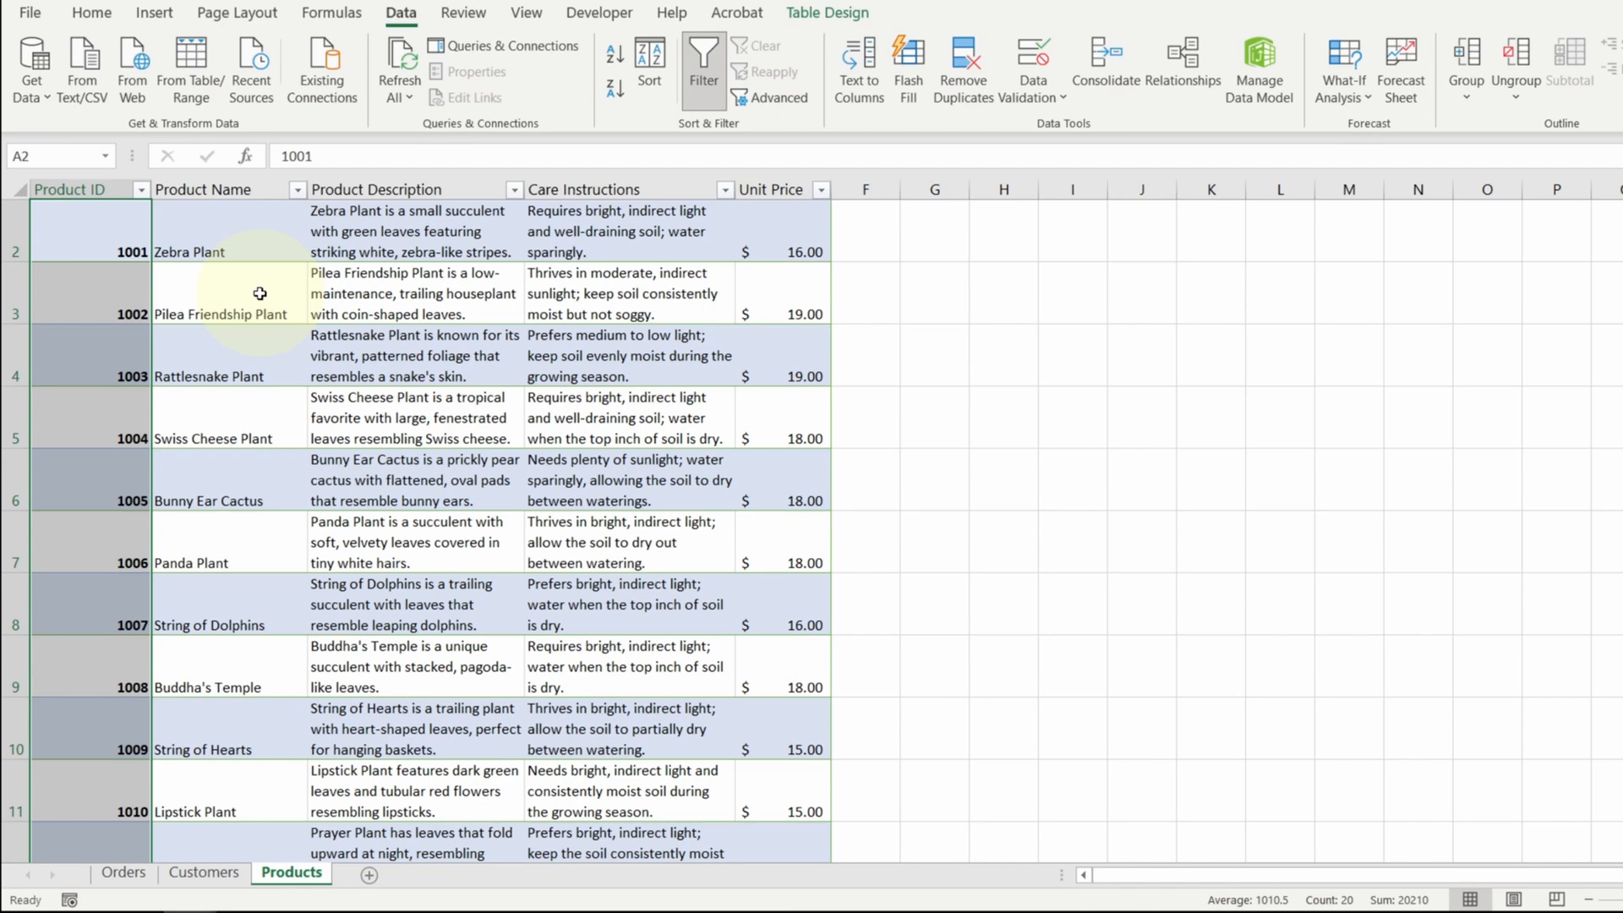
pyautogui.click(123, 872)
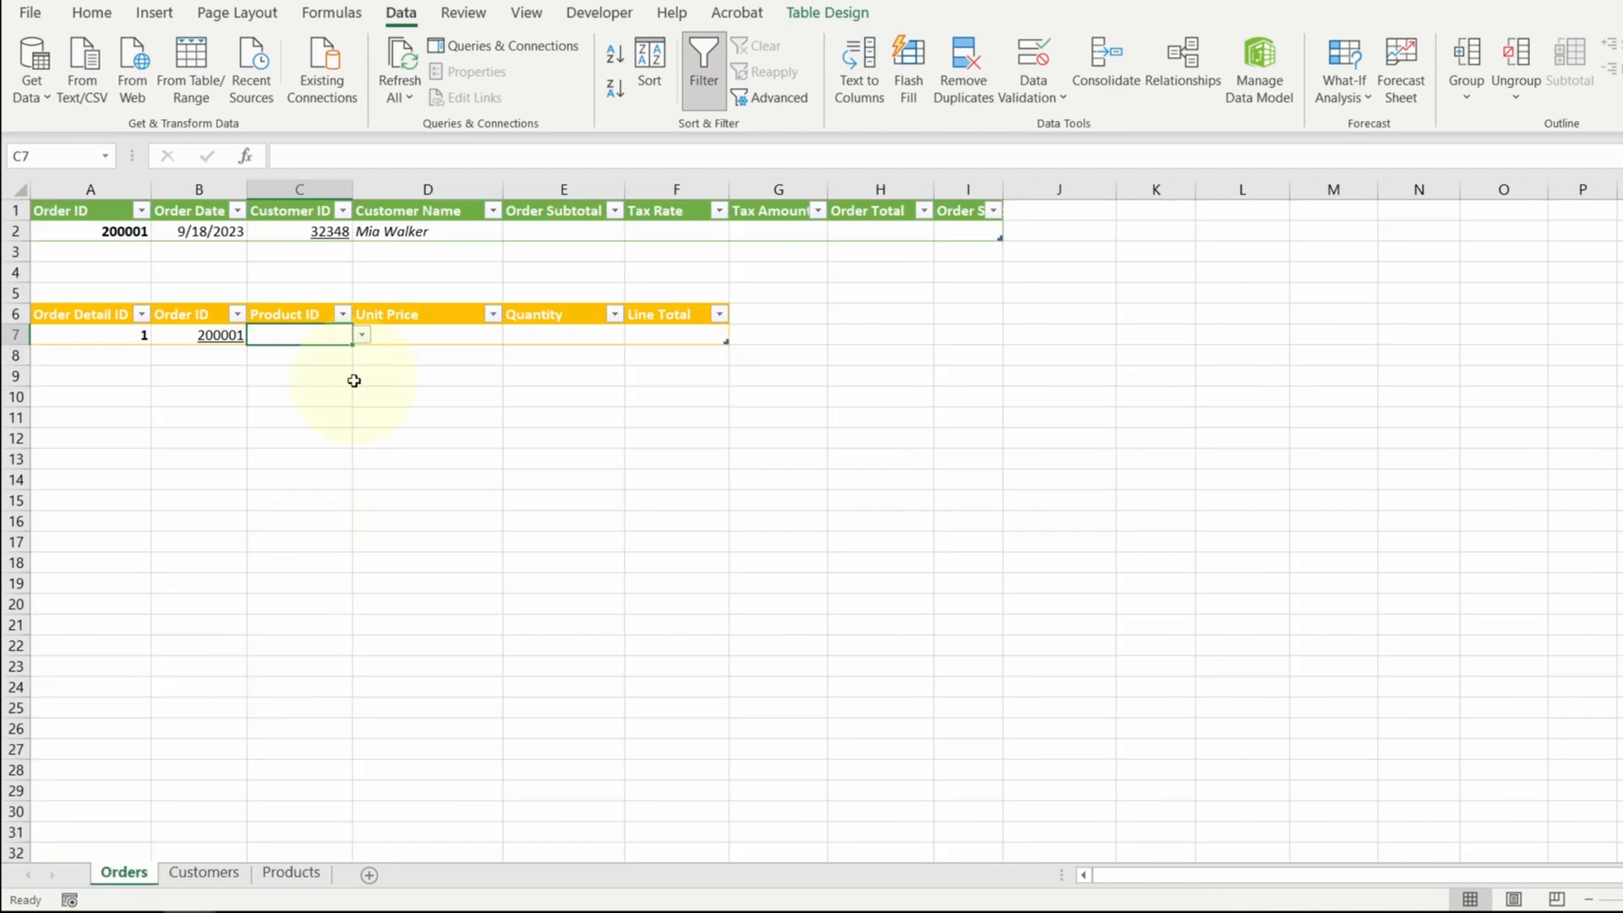
pyautogui.write('1001')
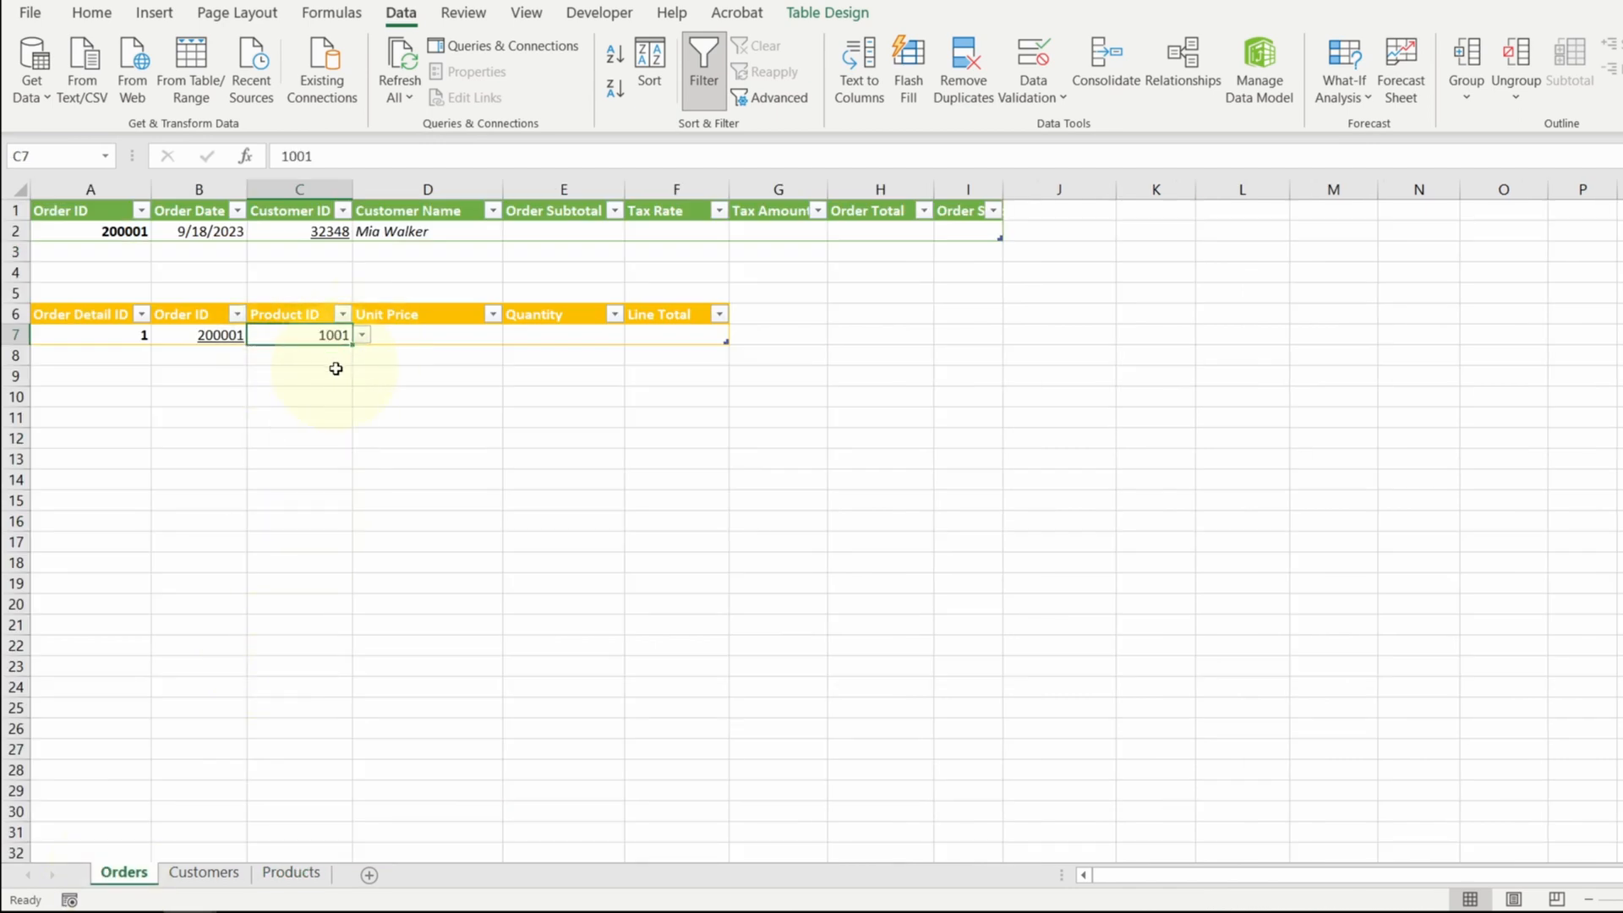
pyautogui.click(91, 13)
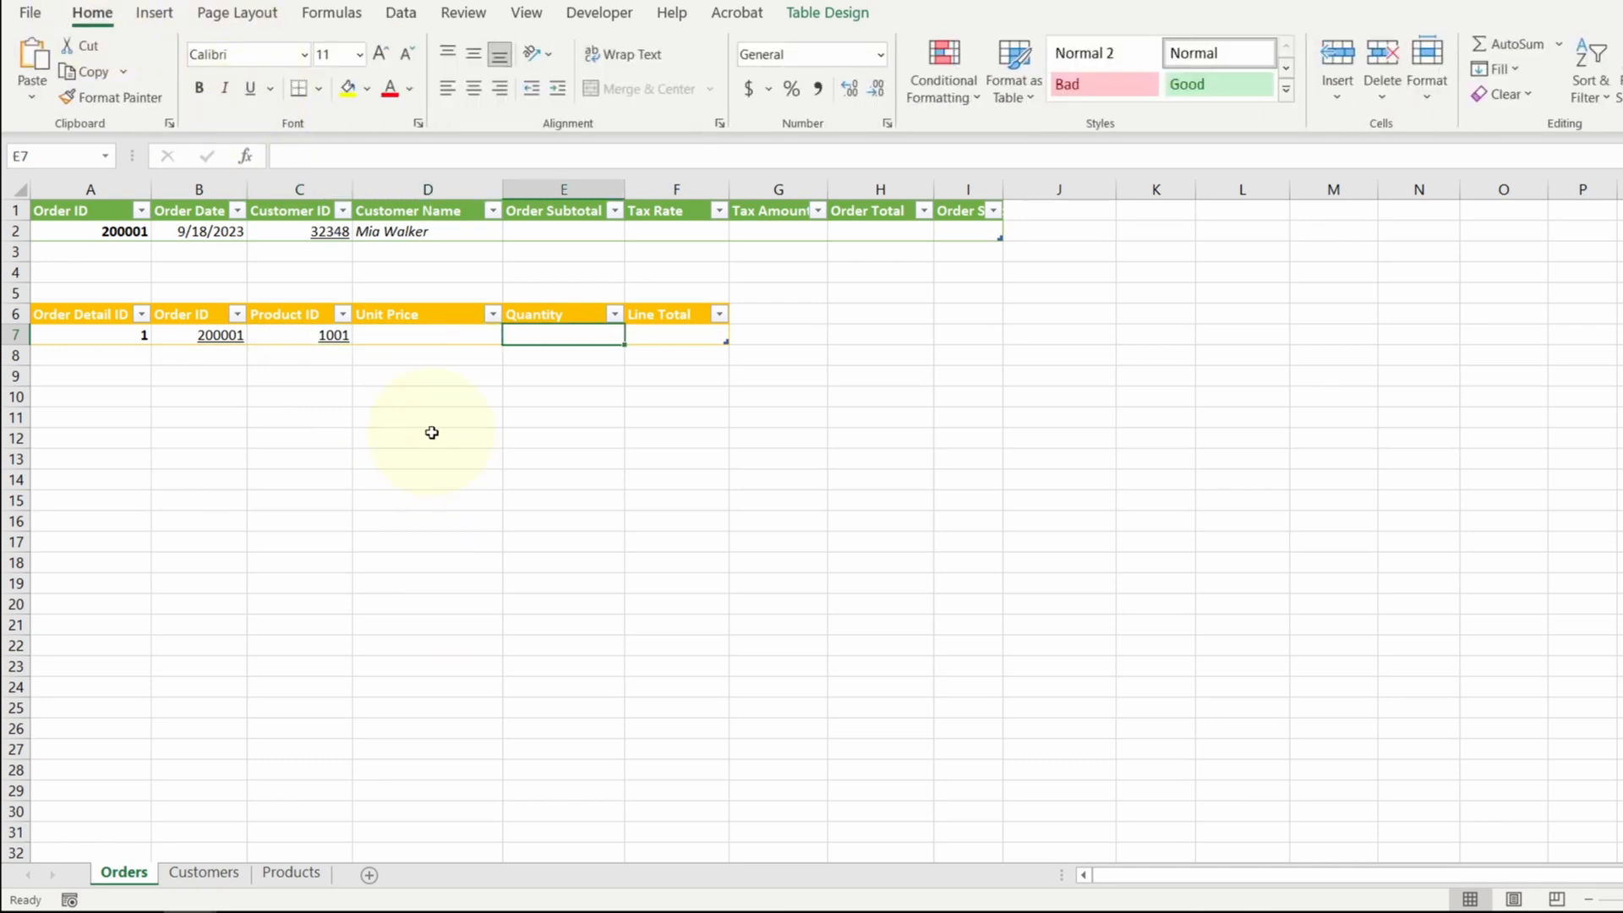
# Enter quantity 1 for the first line and quantity 2 for the second line of product 1002
pyautogui.write('1')
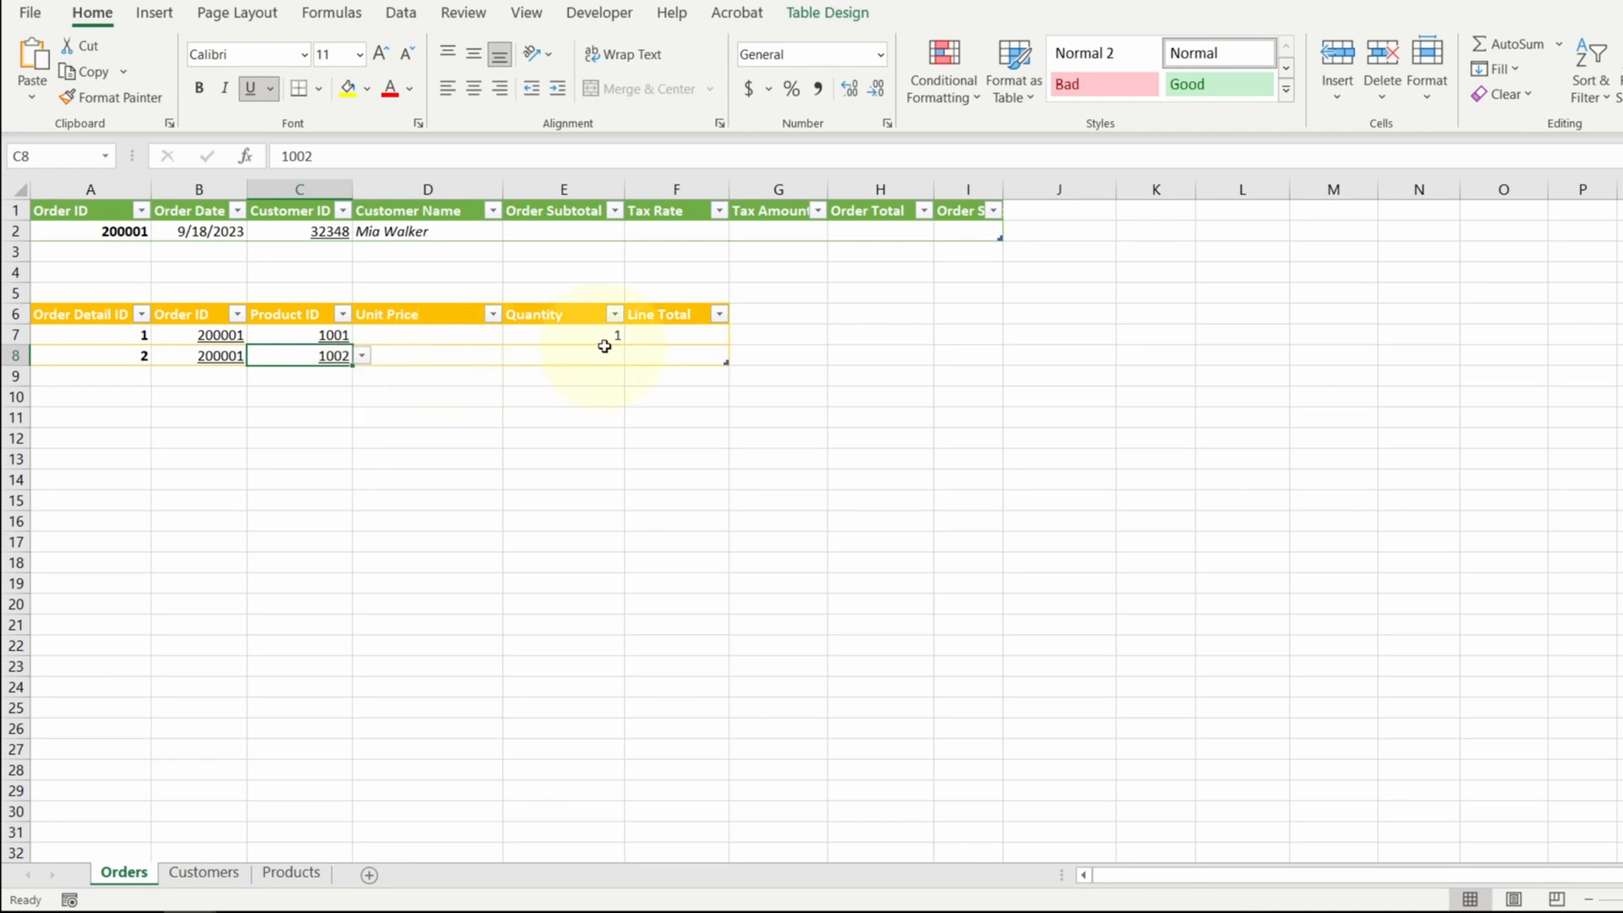
pyautogui.write('2')
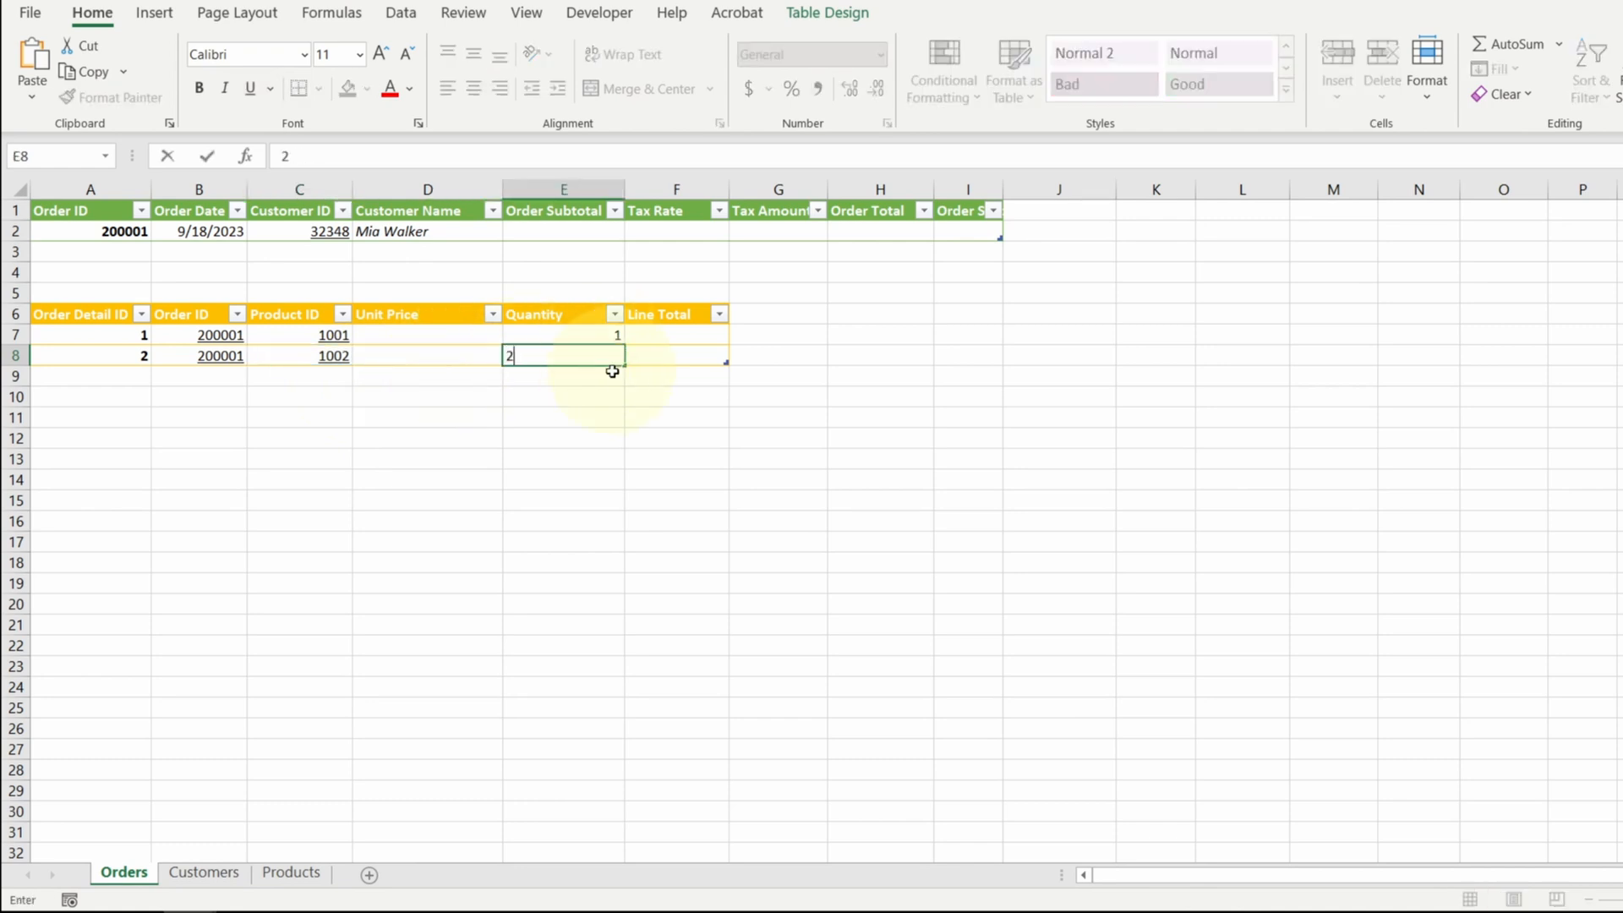
pyautogui.press('Enter')
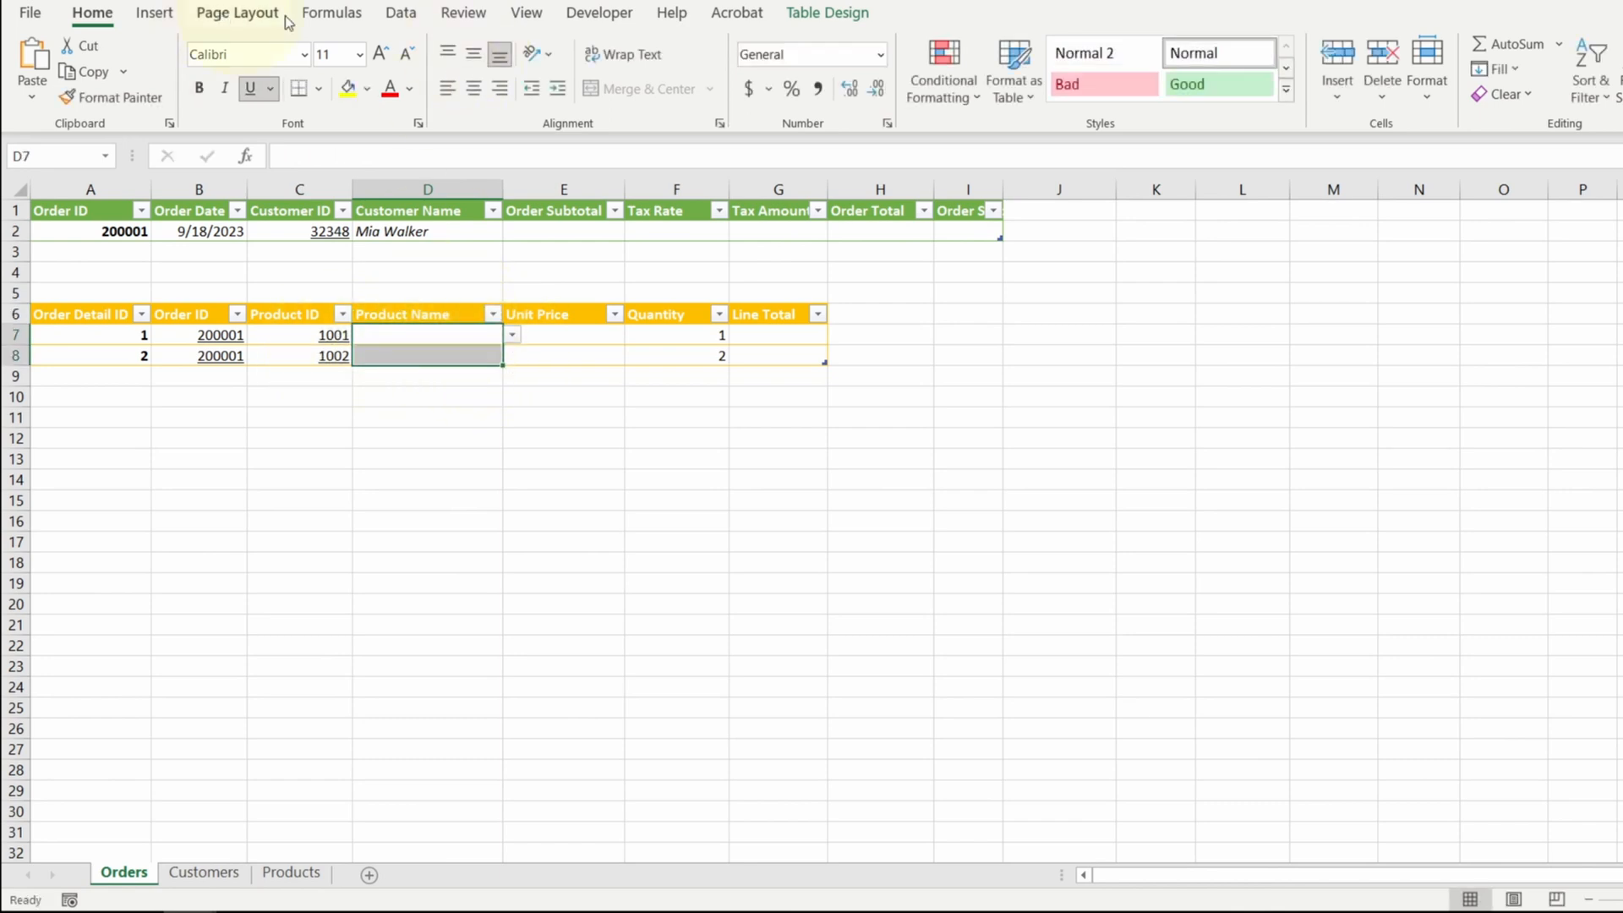
# Set the Product Name cells D7:D8 validation to allow any value
pyautogui.click(399, 14)
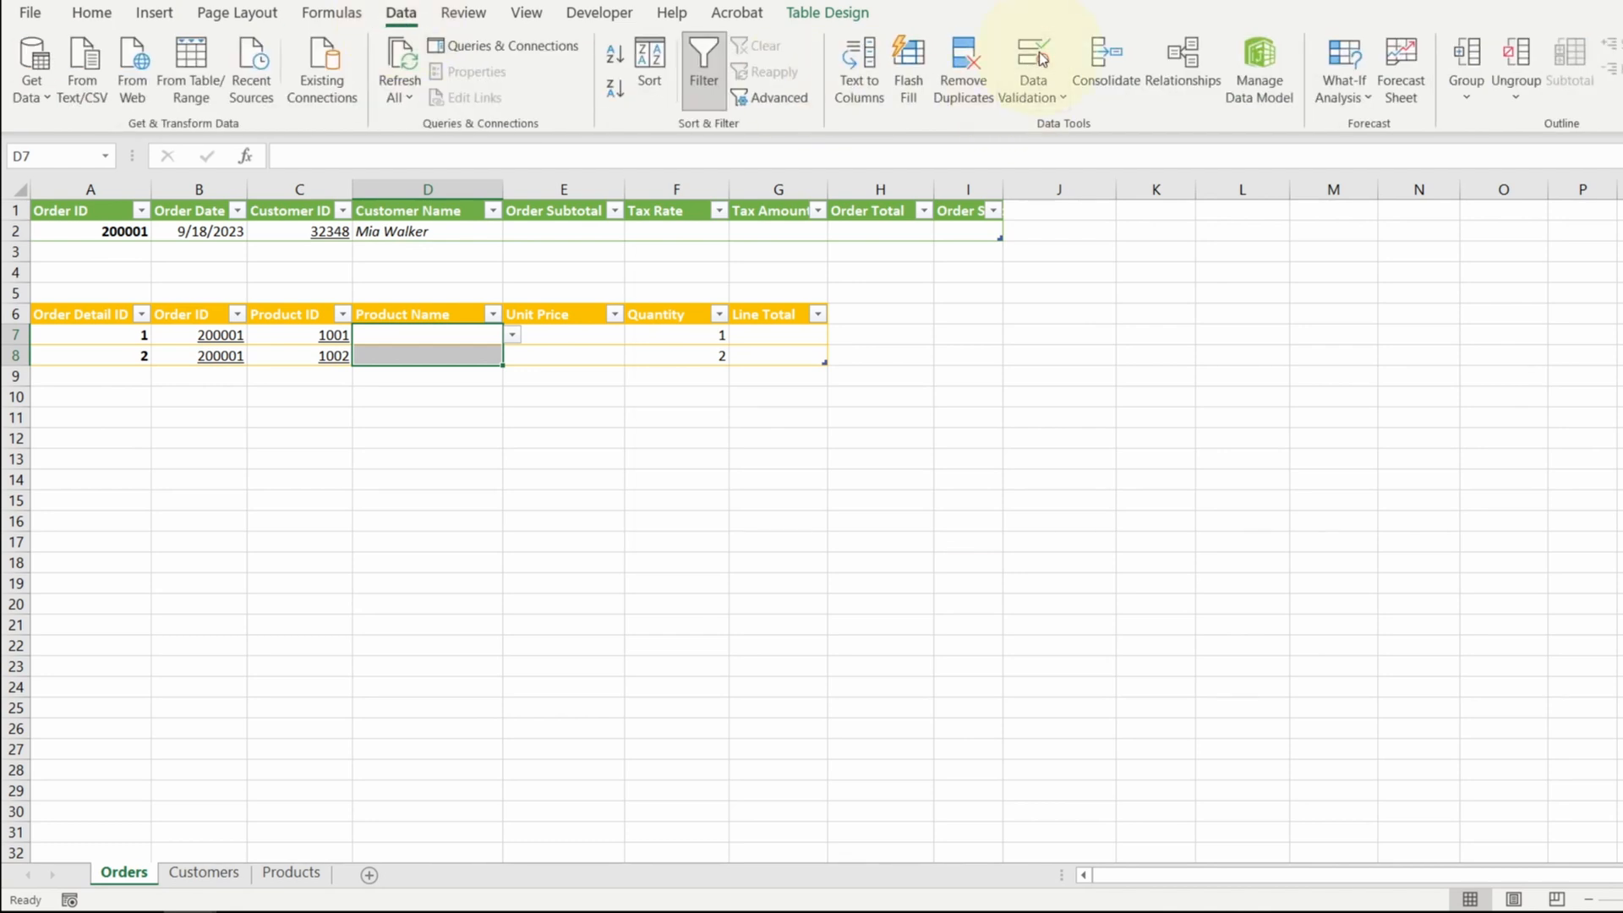
pyautogui.click(1033, 66)
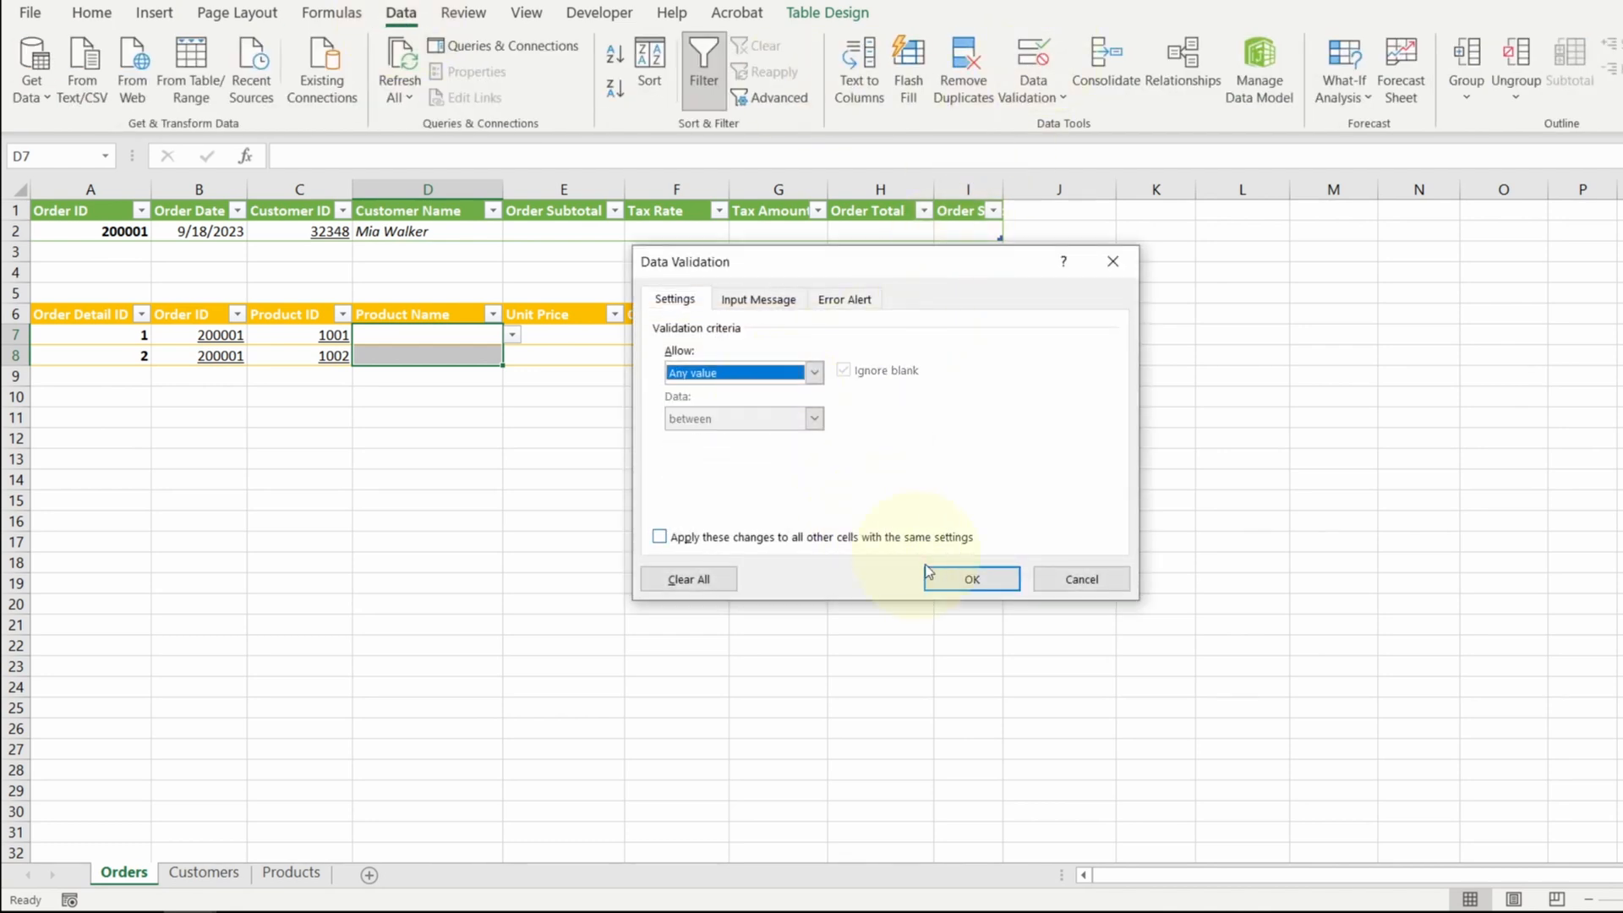
pyautogui.click(972, 578)
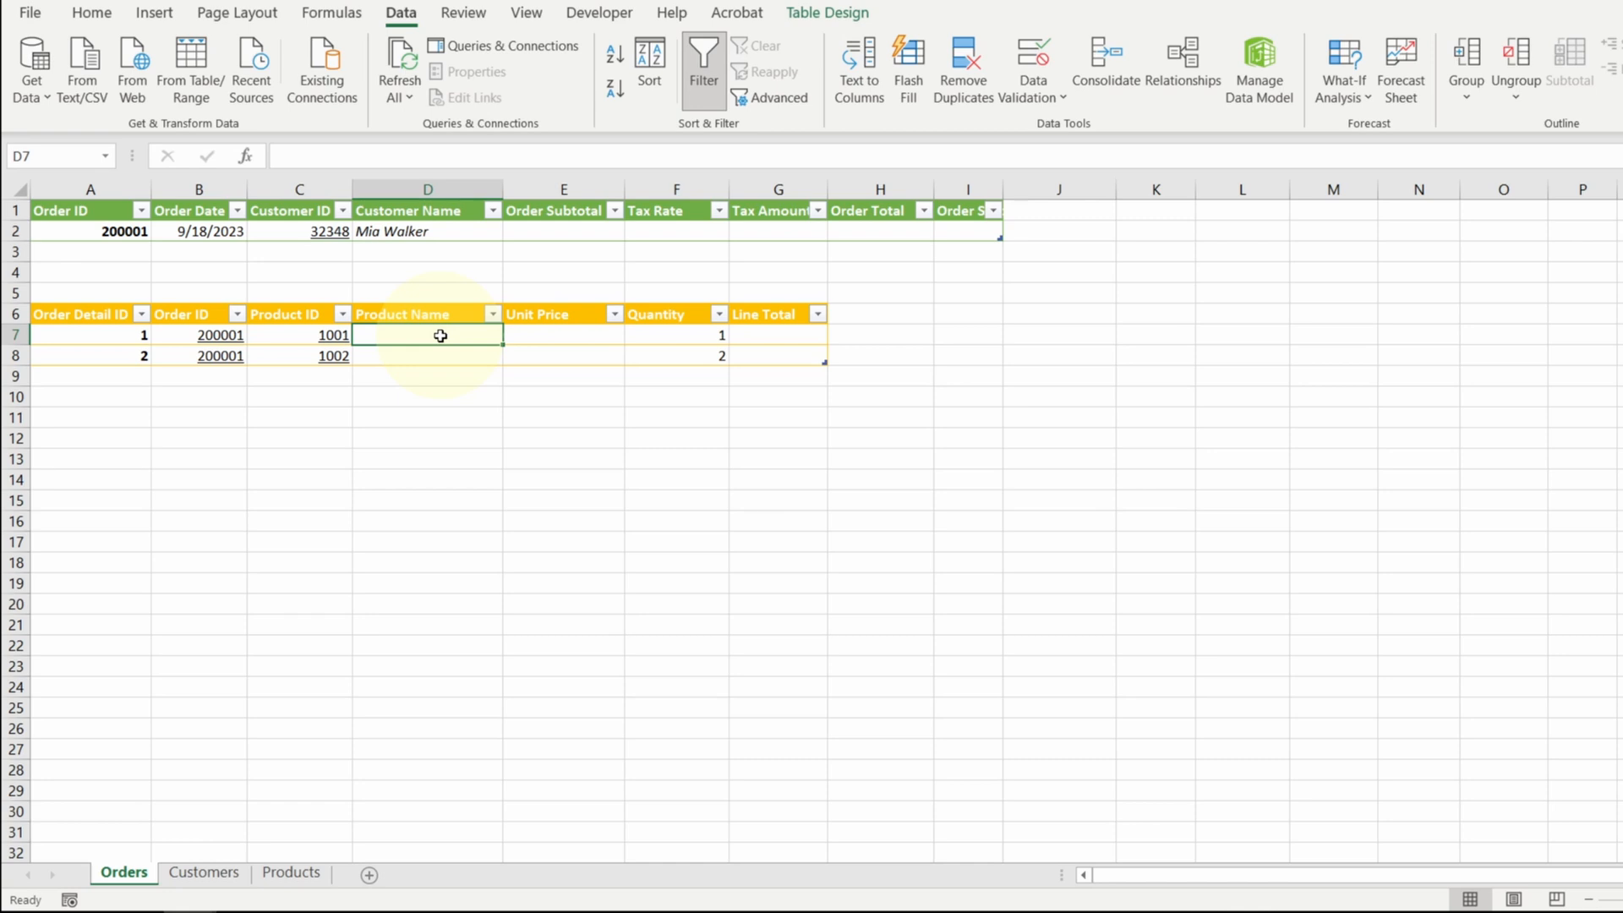
# Fill Product Name with VLOOKUP of Product ID against Products, returning column 2 (Zebra Plant, Pilea Friendship Plant)
pyautogui.write('=VLOOKUP(')
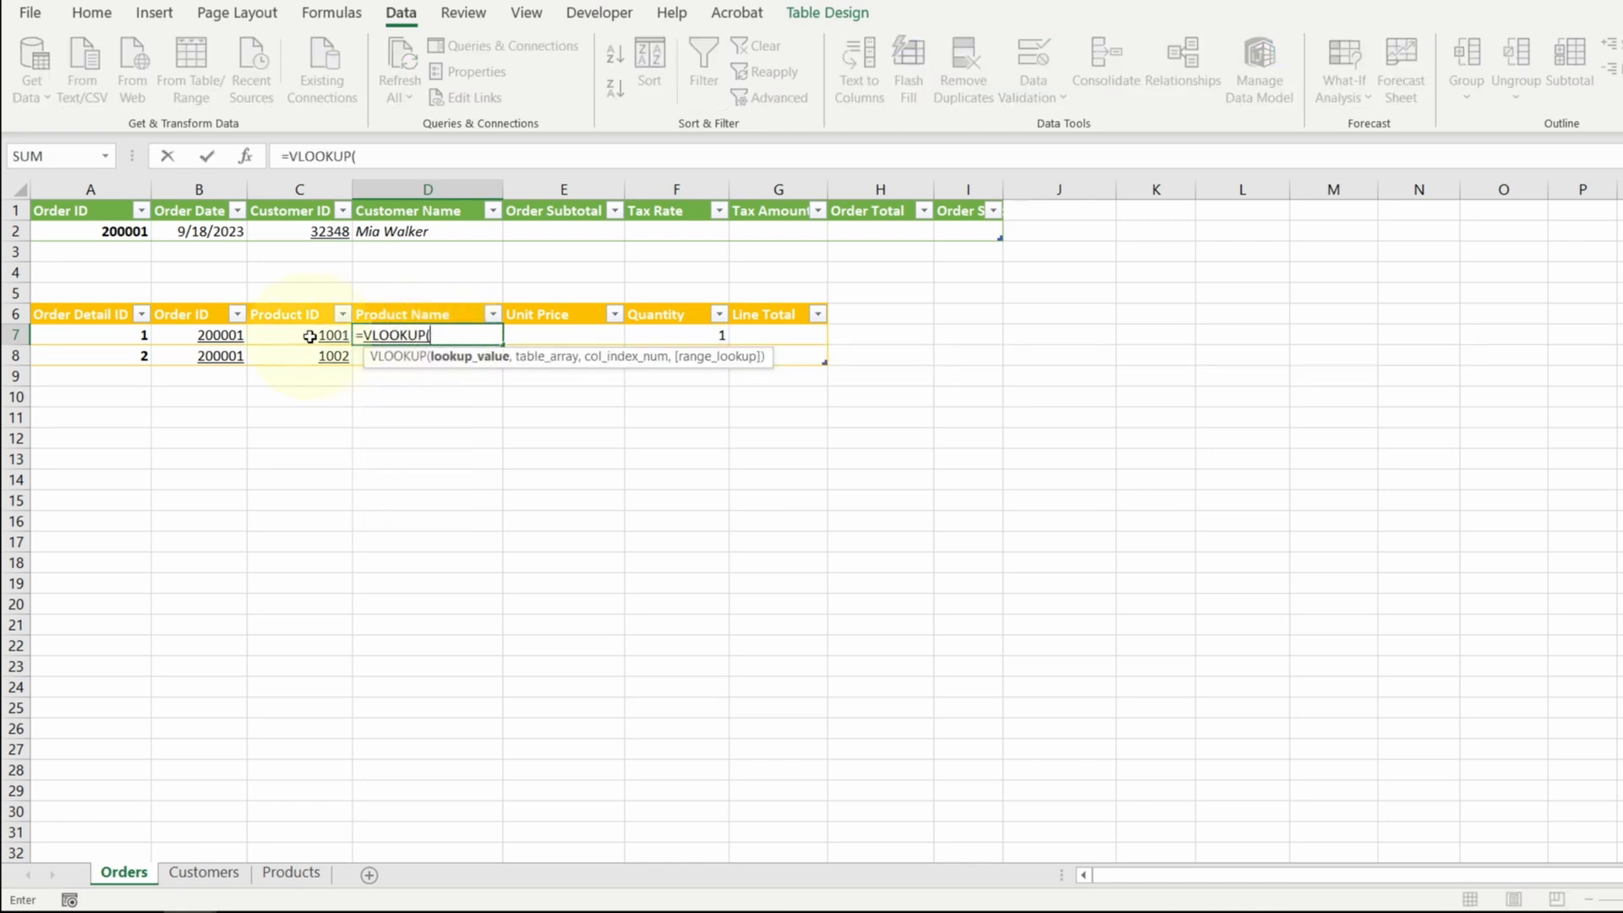
pyautogui.click(296, 334)
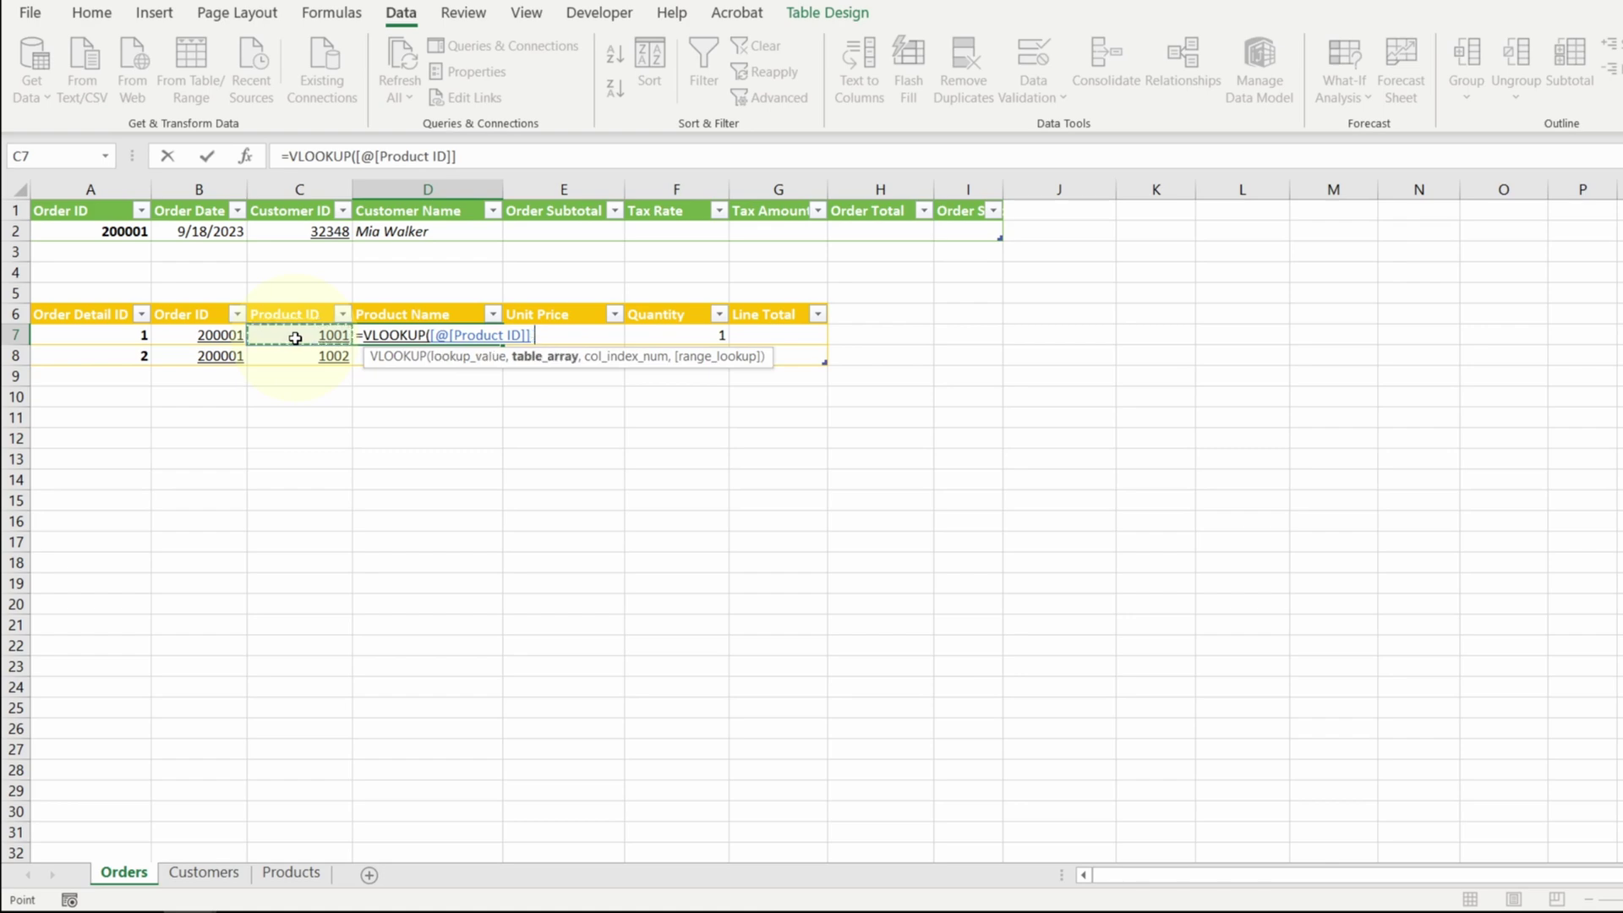
pyautogui.write(',')
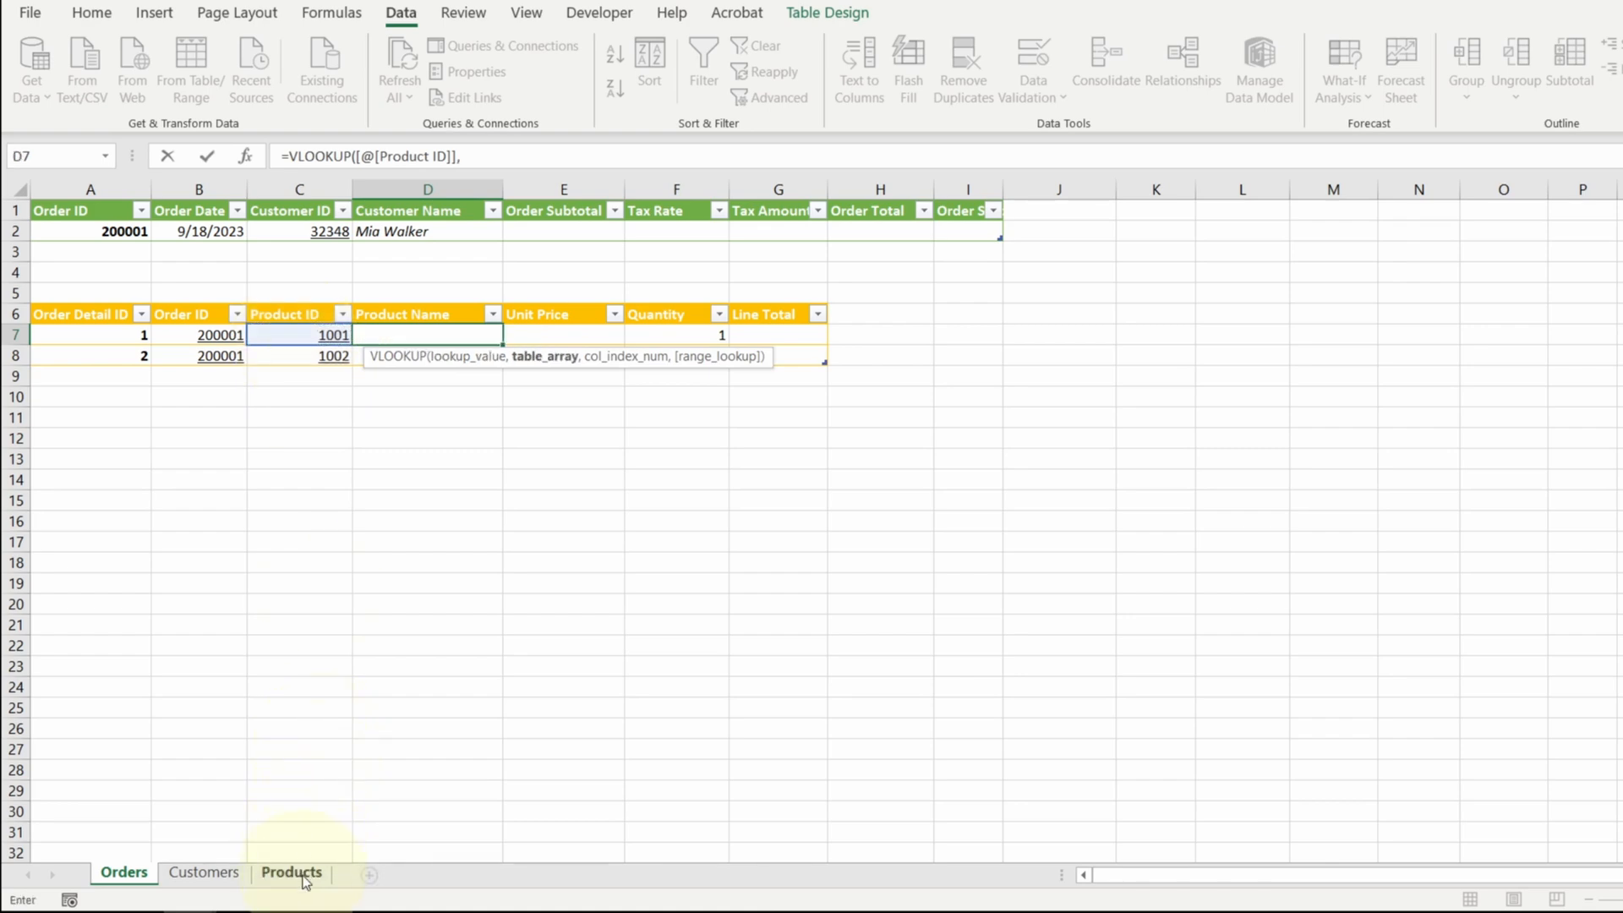
pyautogui.click(290, 872)
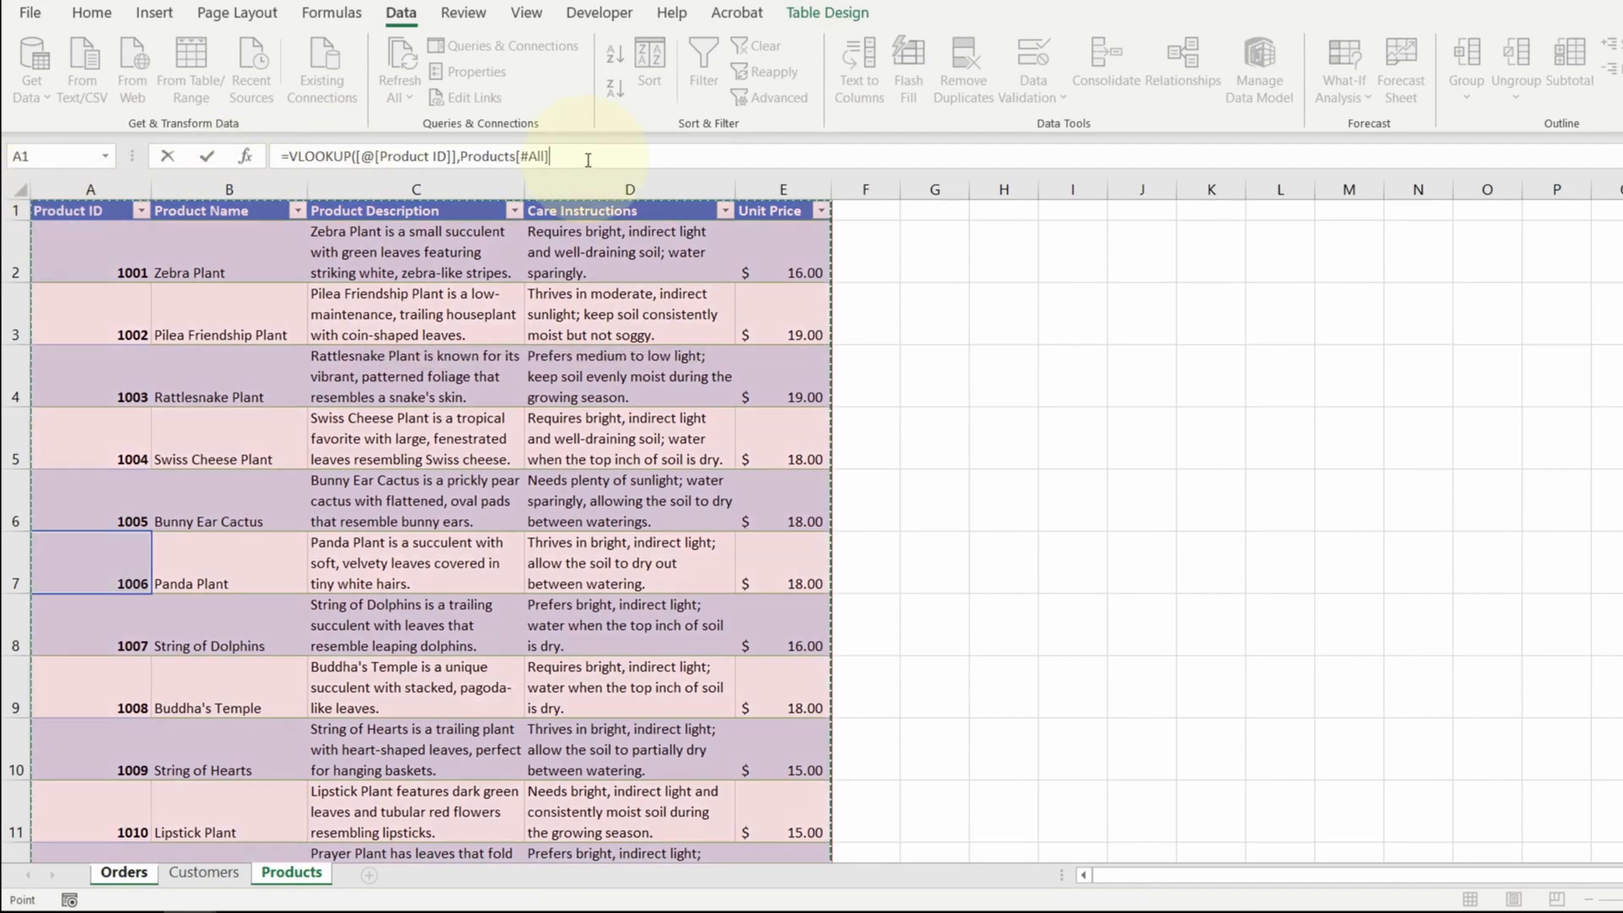
pyautogui.write(',')
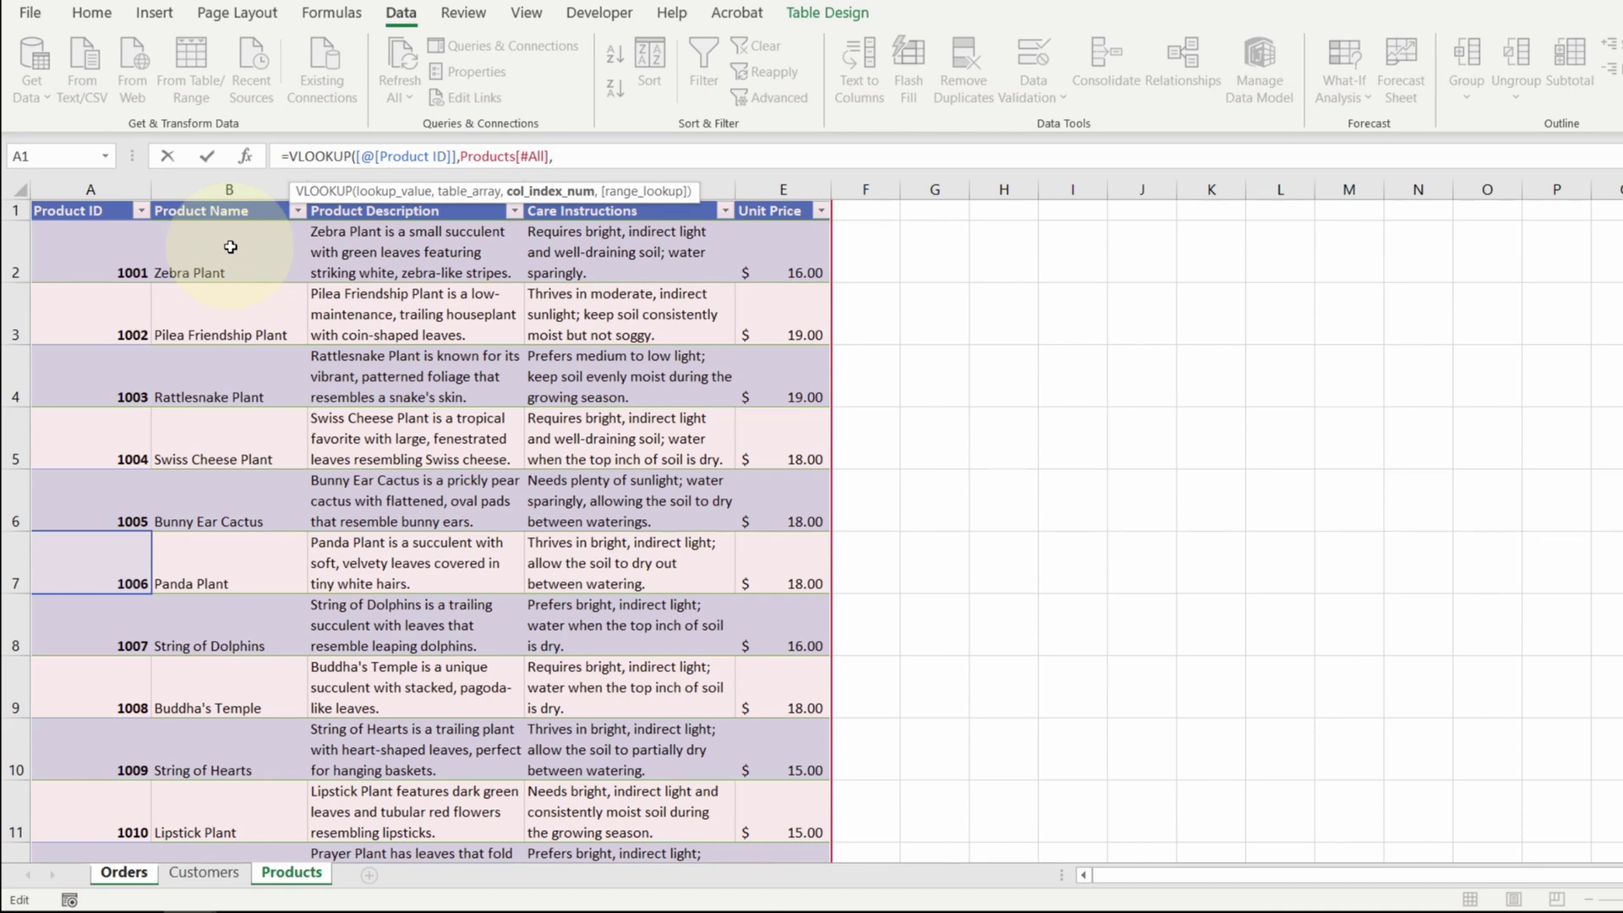
pyautogui.write('2)')
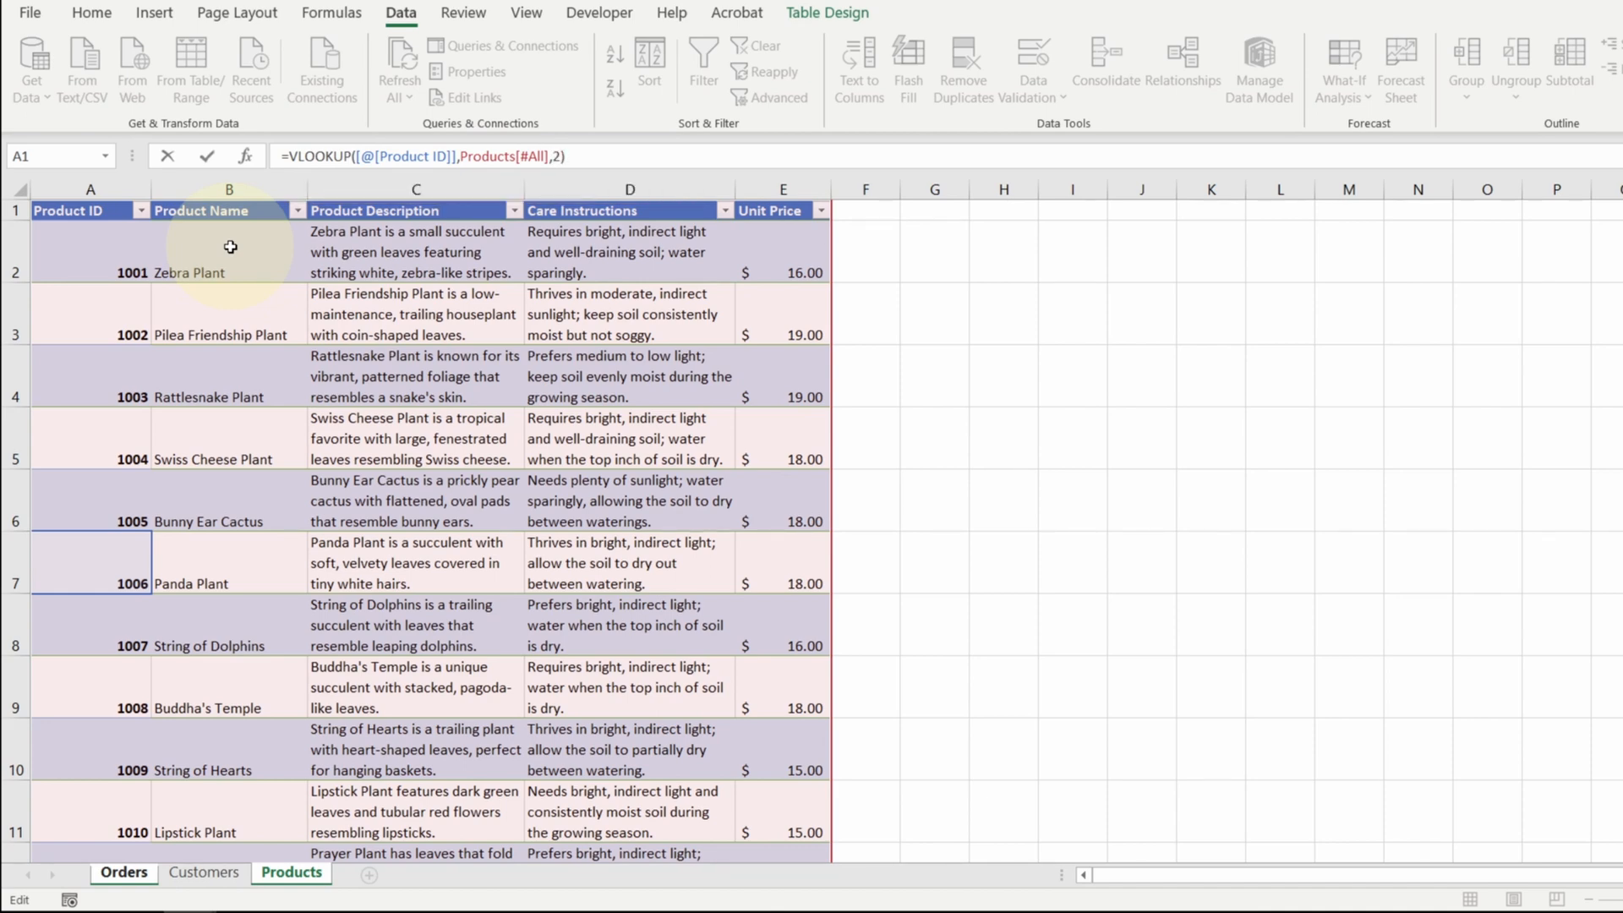
pyautogui.click(123, 872)
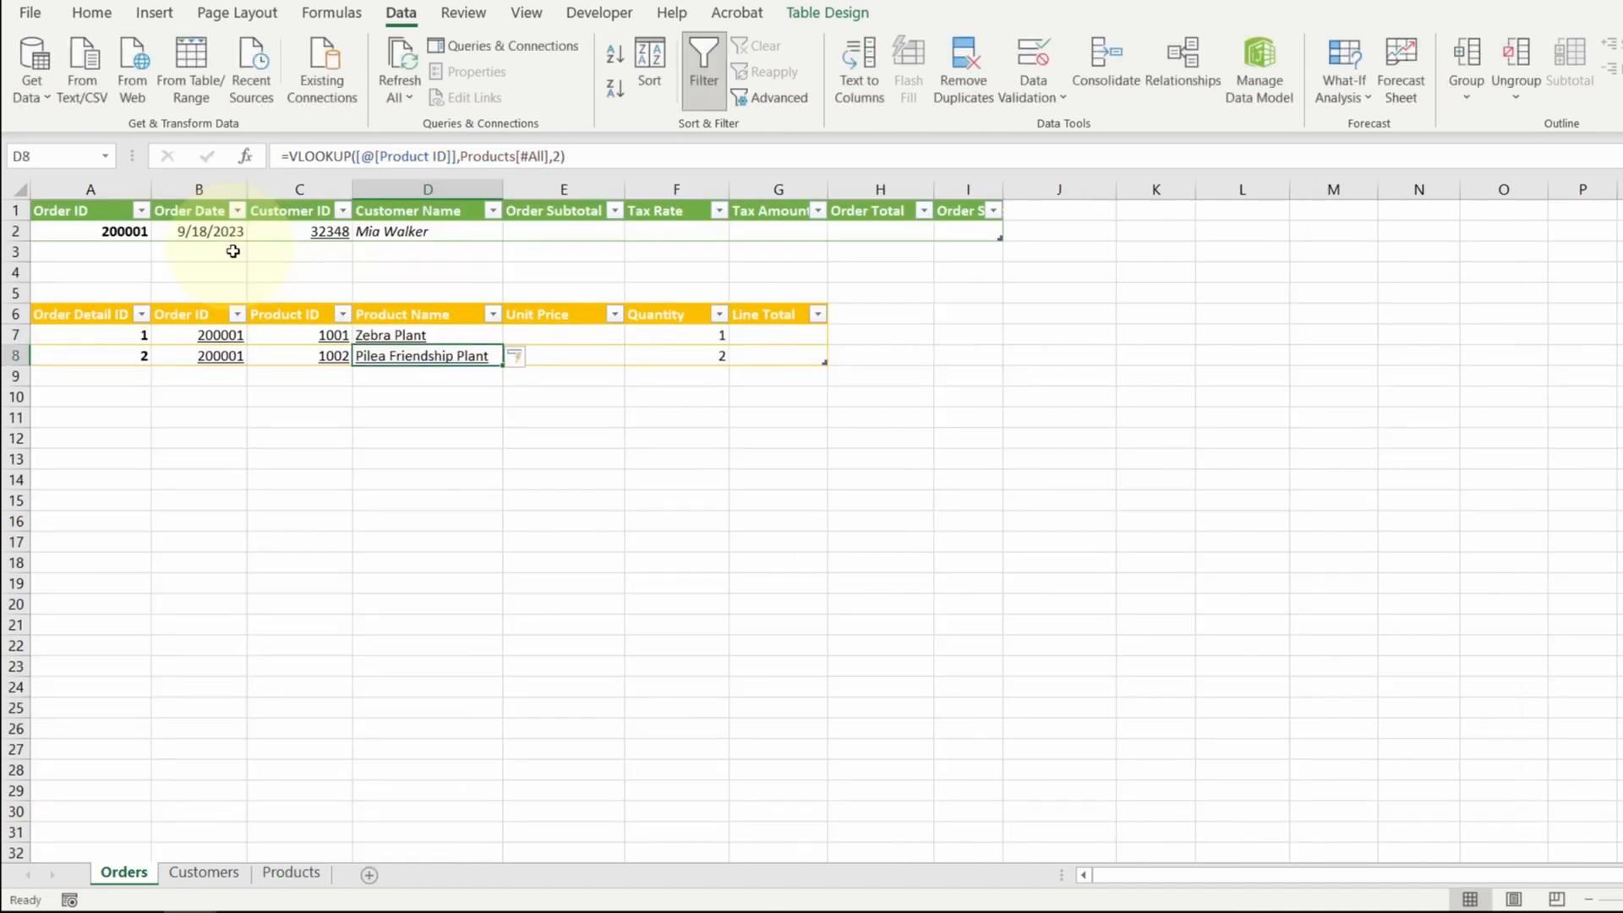
# Show the looked-up product names in italics and start reworking the first name formula
pyautogui.click(91, 13)
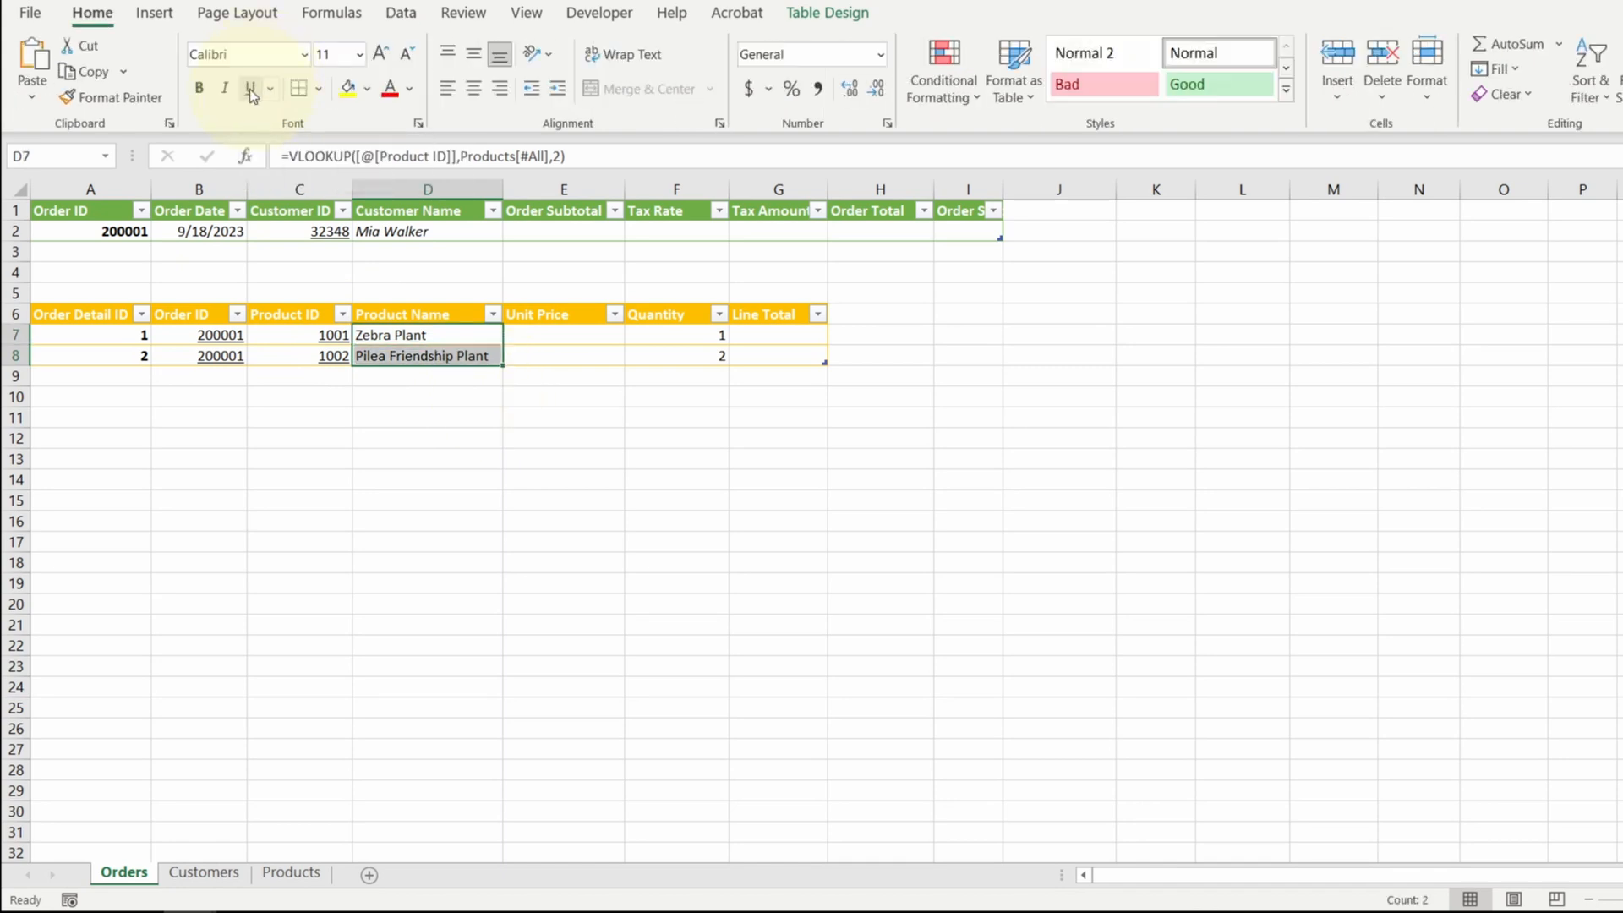
pyautogui.moveTo(223, 88)
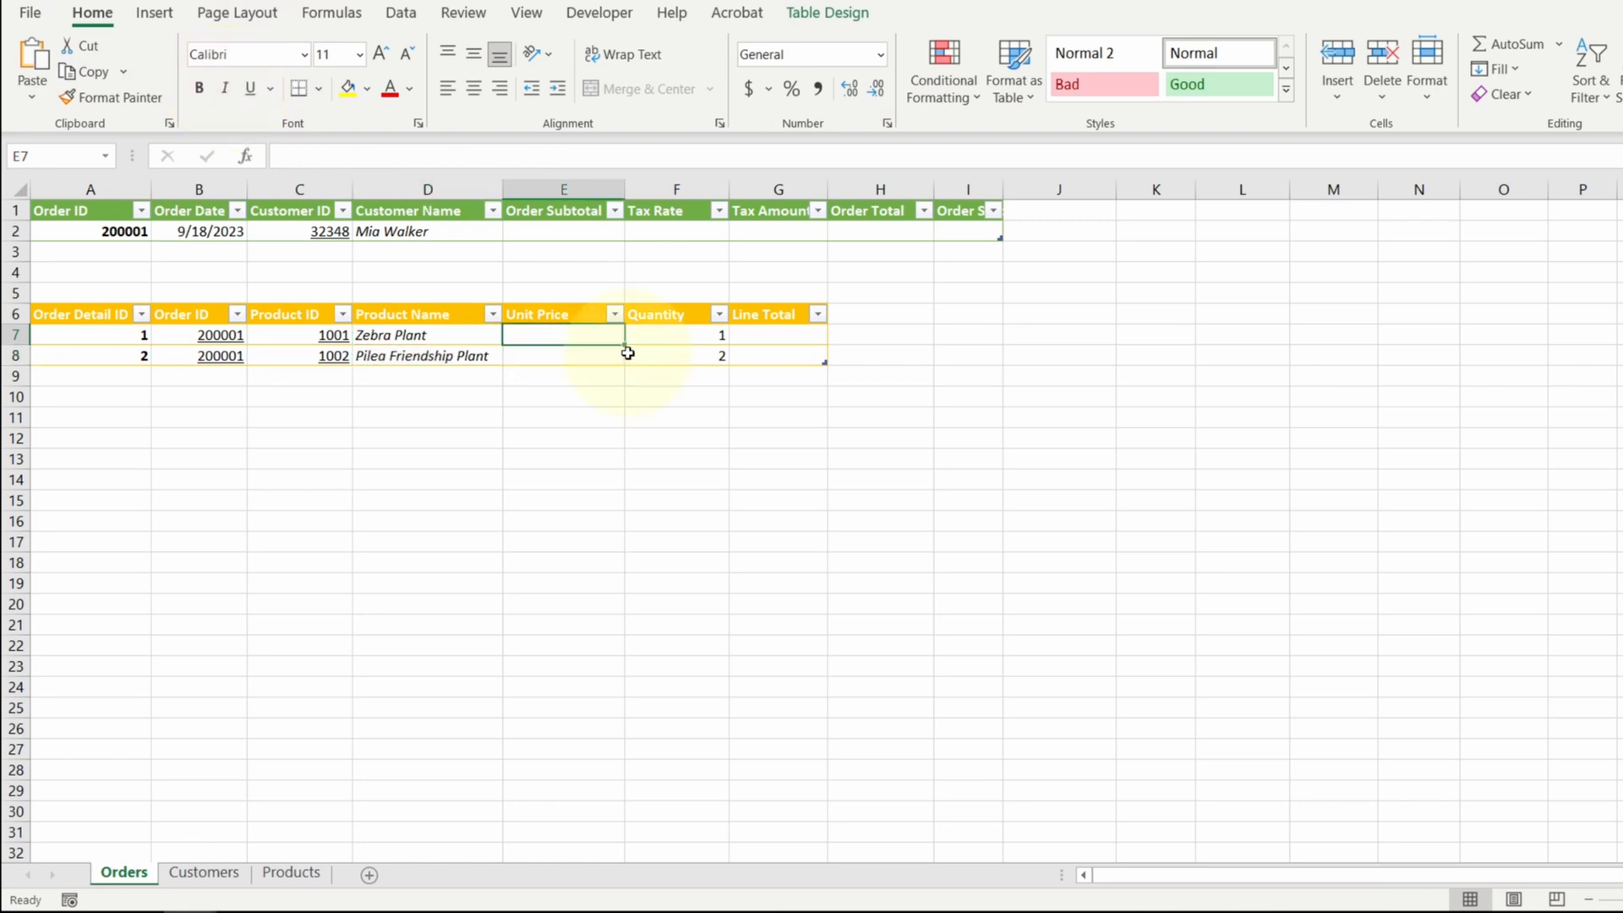
pyautogui.moveTo(598, 358)
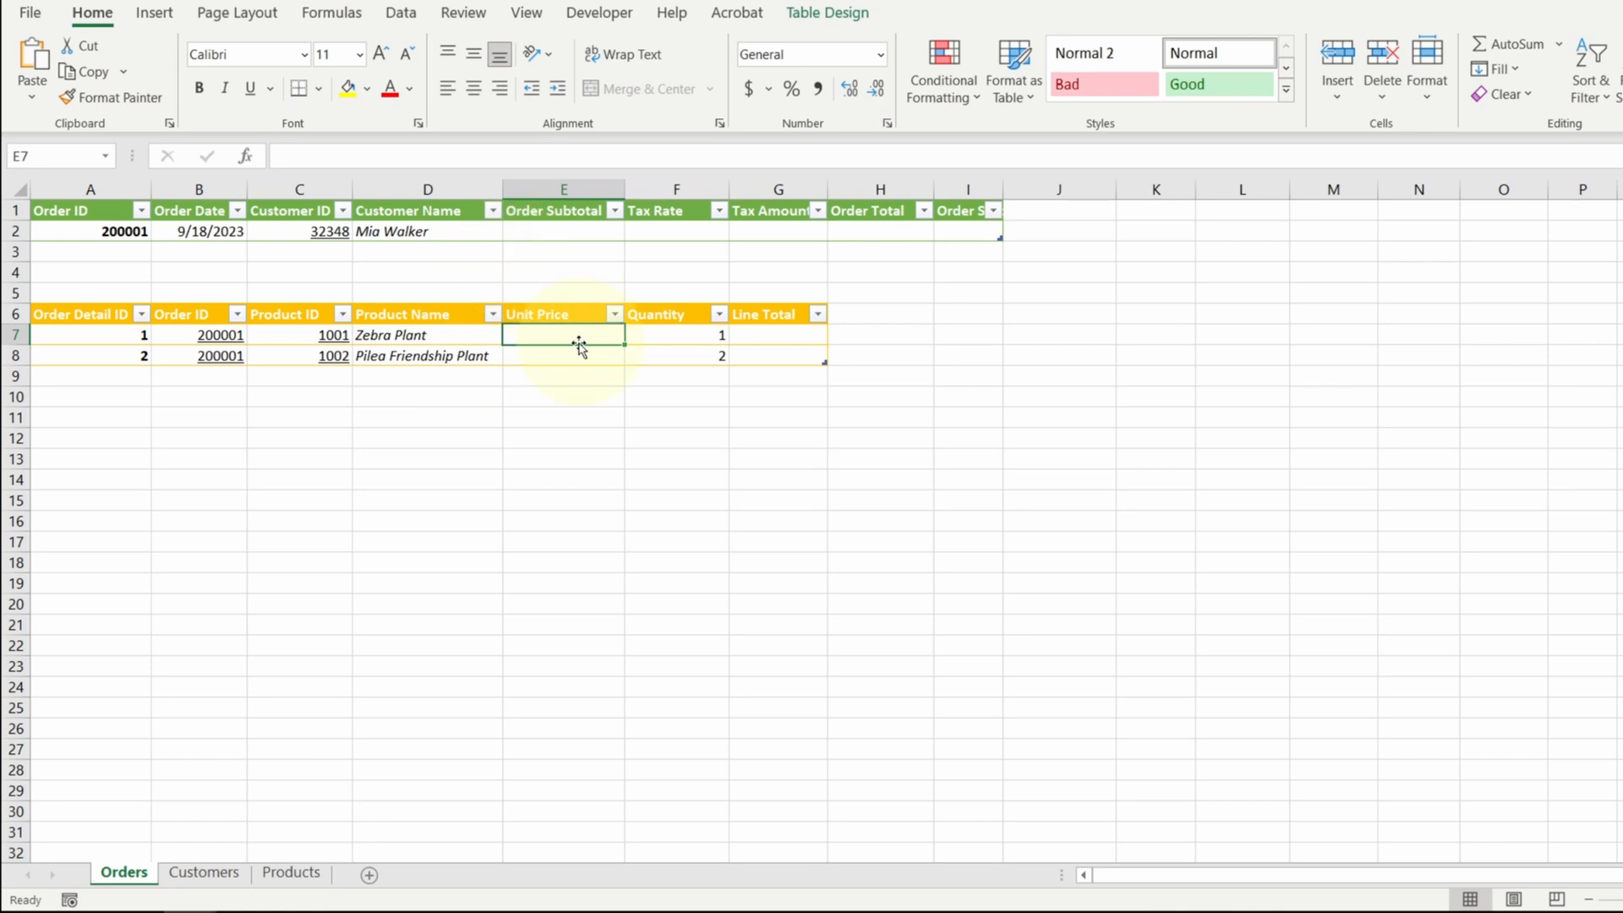
pyautogui.moveTo(460, 341)
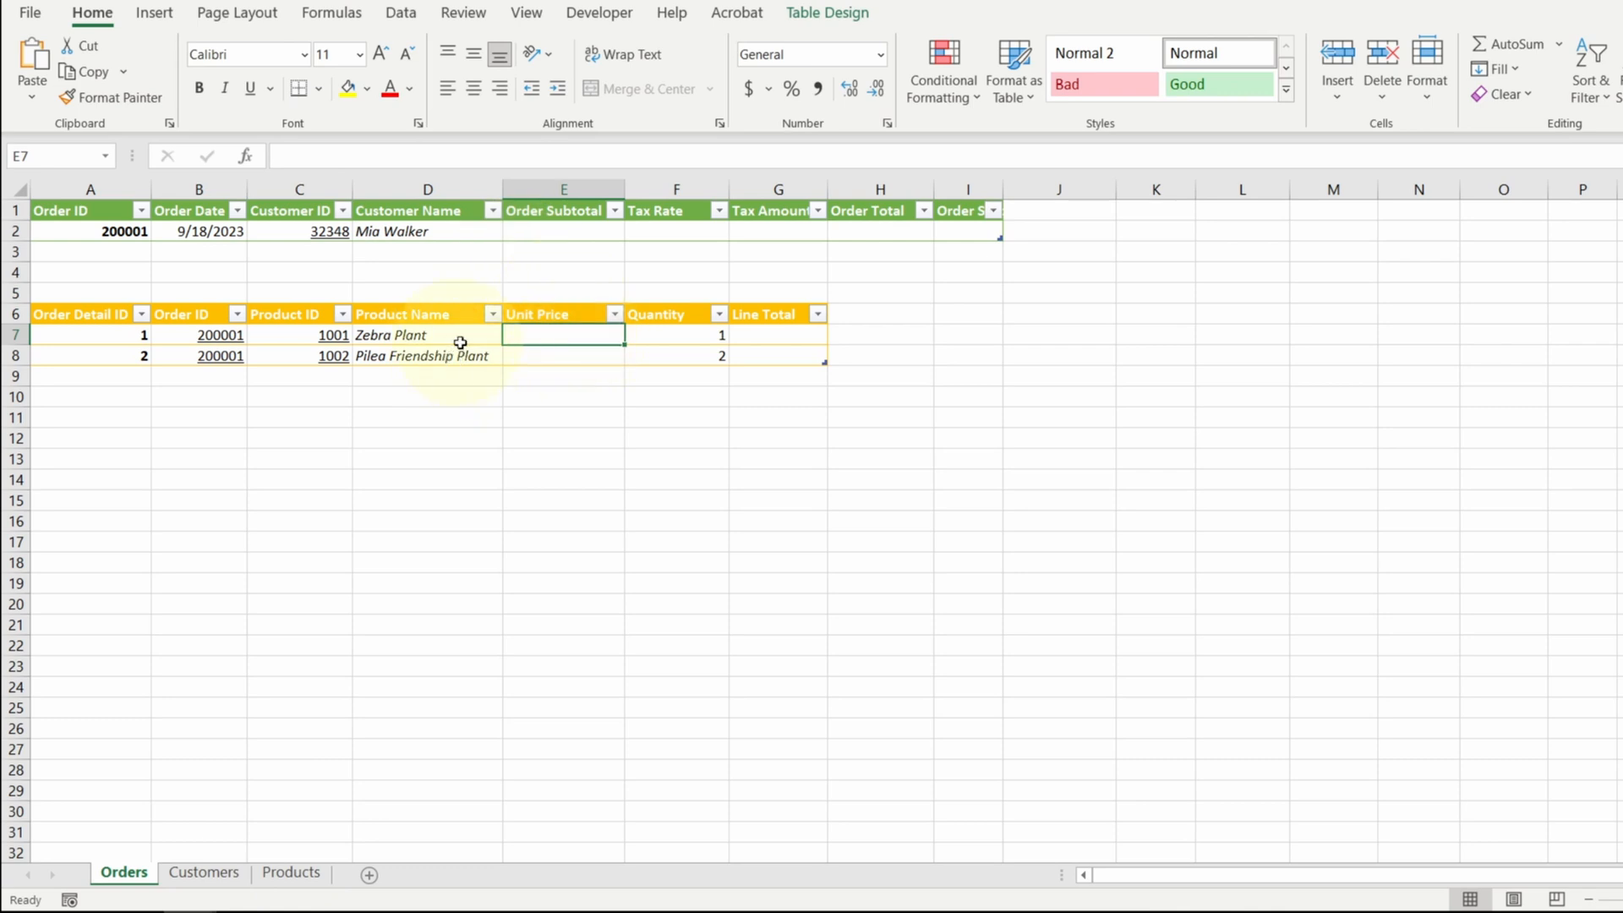
pyautogui.click(428, 335)
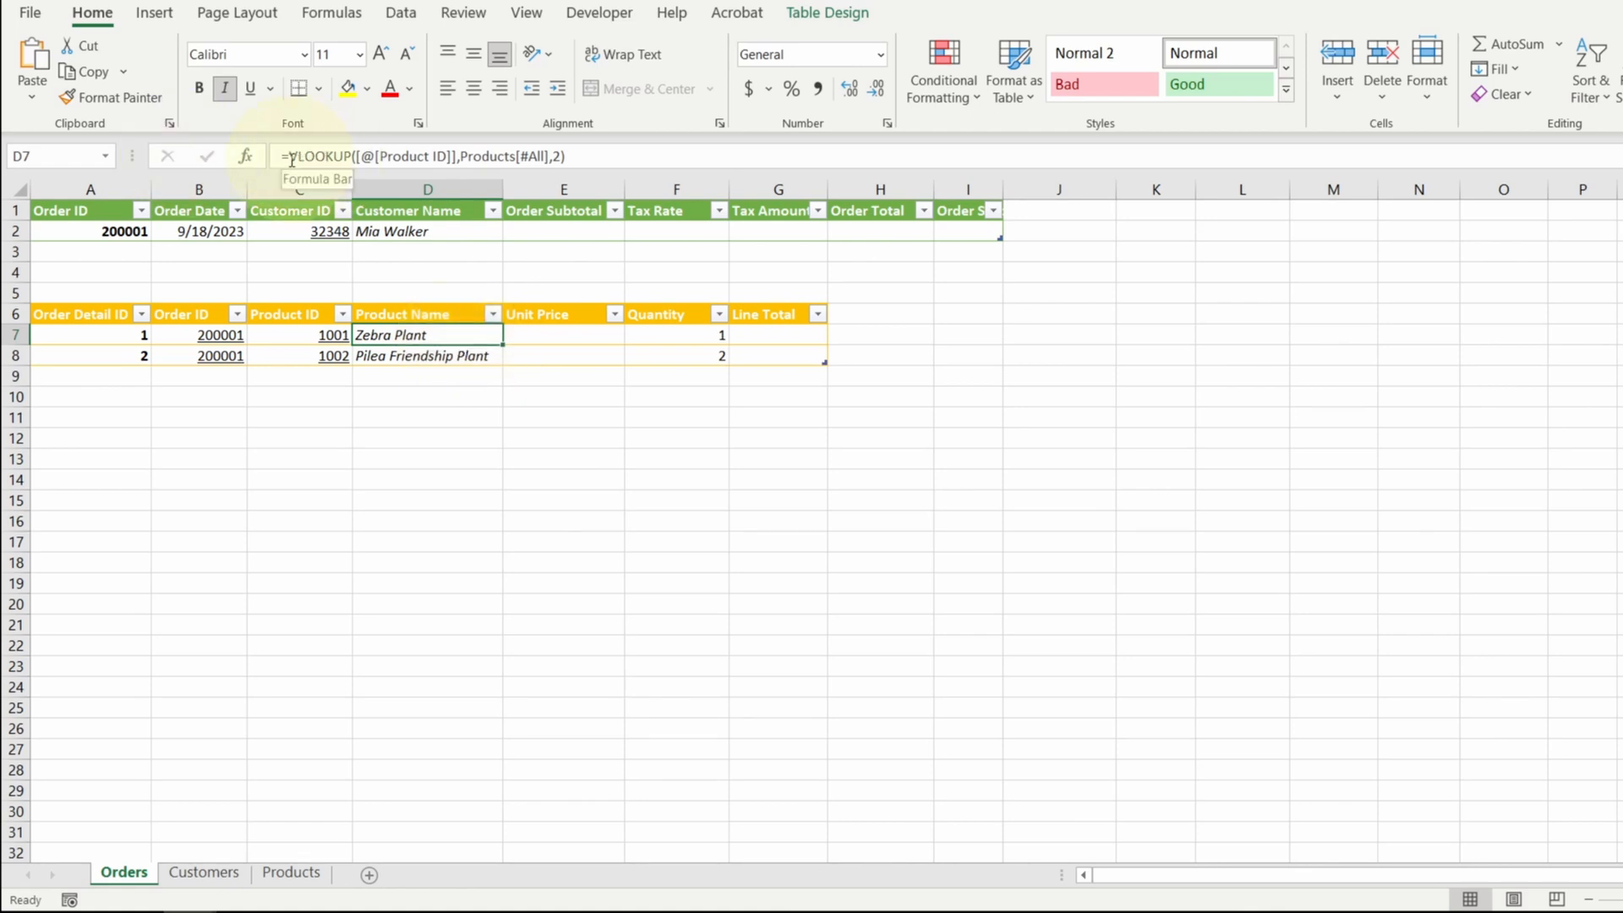
# Wrap the name in CONCAT with a second VLOOKUP returning the Unit Price from column 5
pyautogui.write('con')
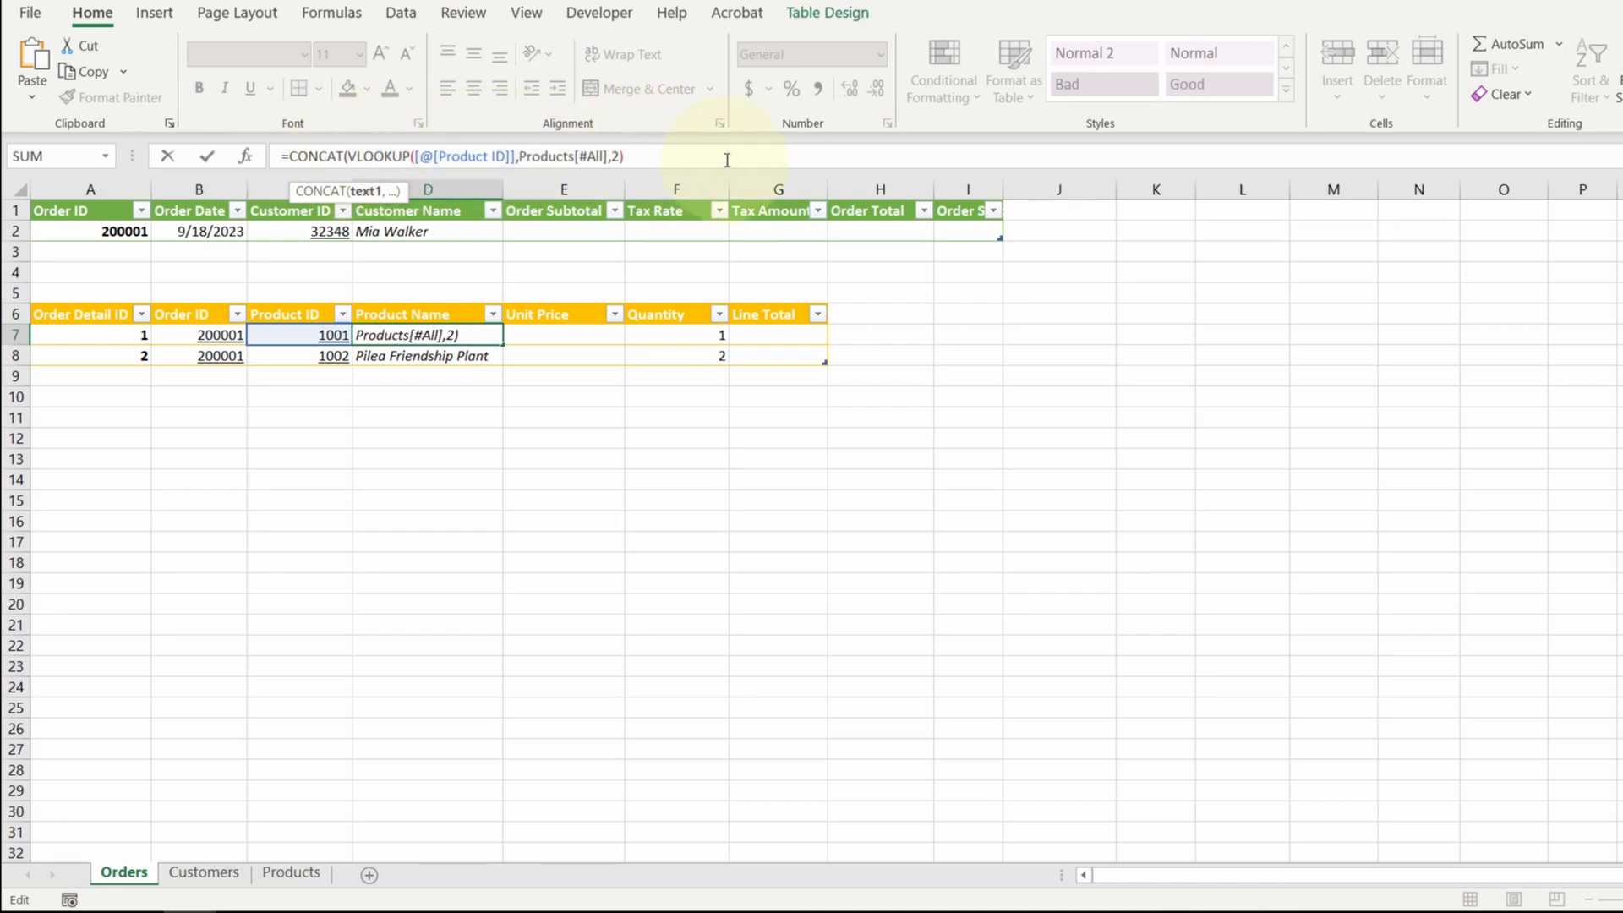
pyautogui.write(', VLOOKUP([@[Product ID]],Products[#All],)')
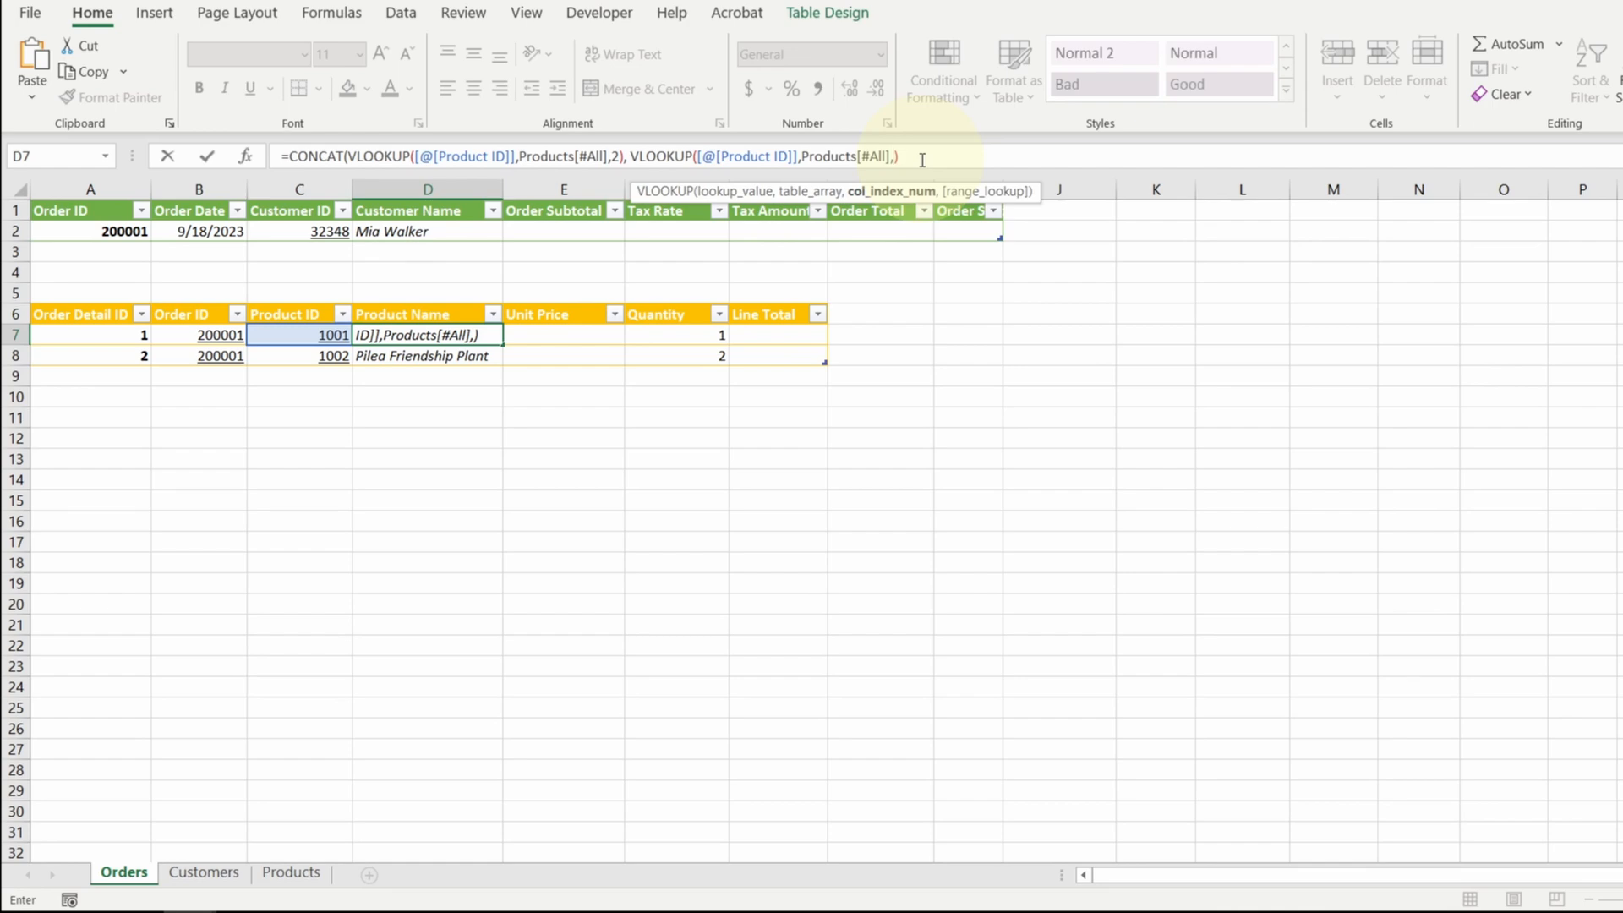
pyautogui.click(290, 873)
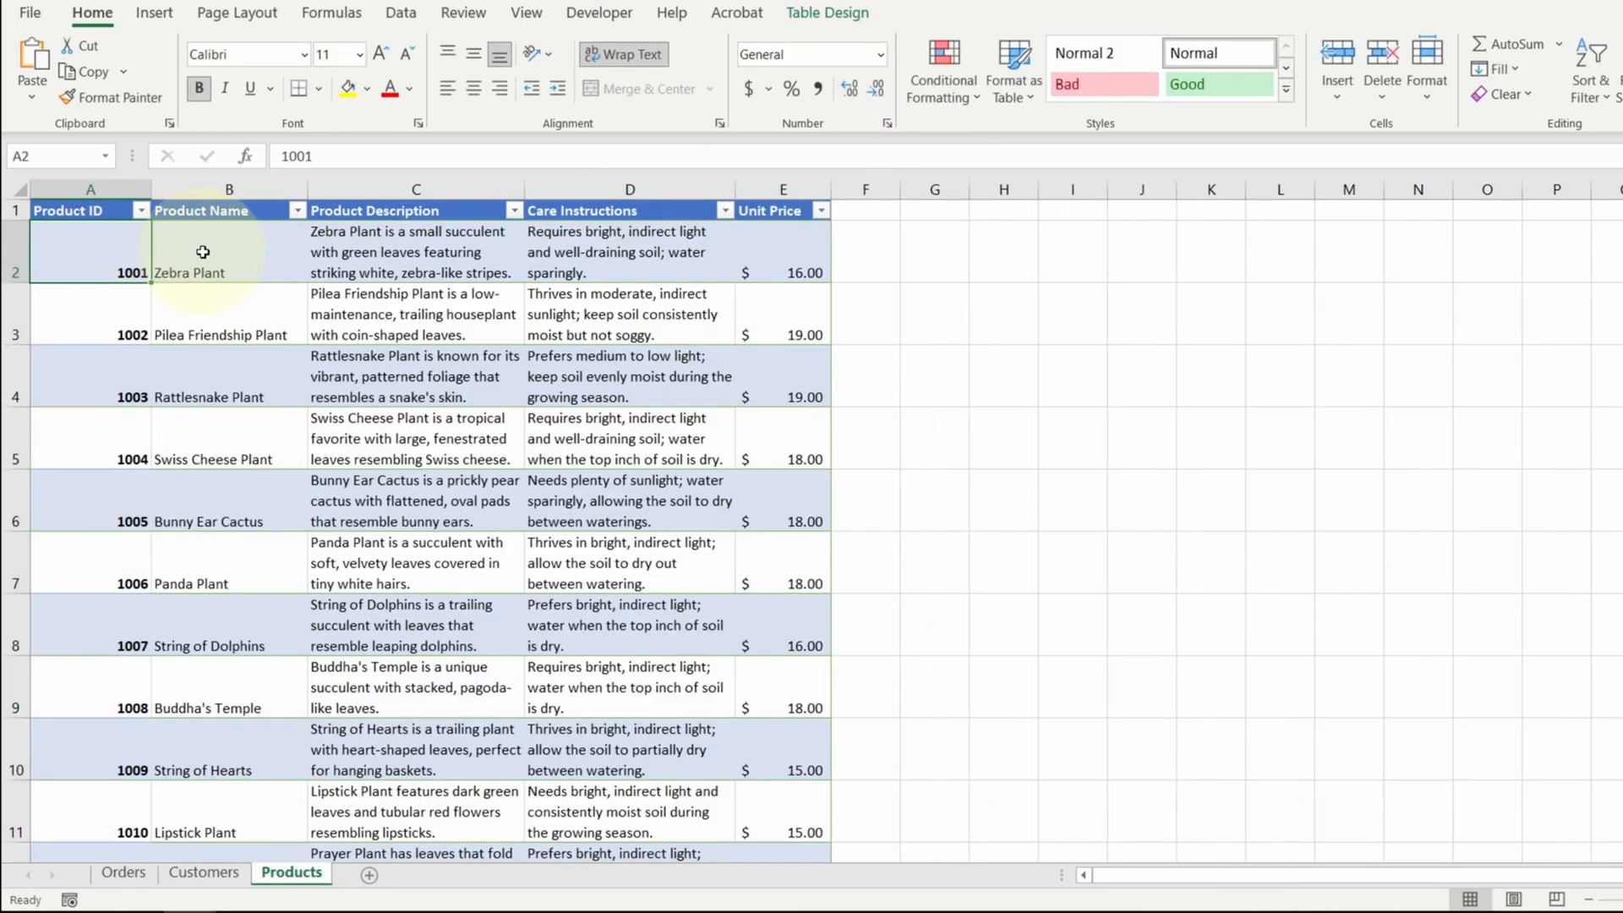
pyautogui.click(783, 253)
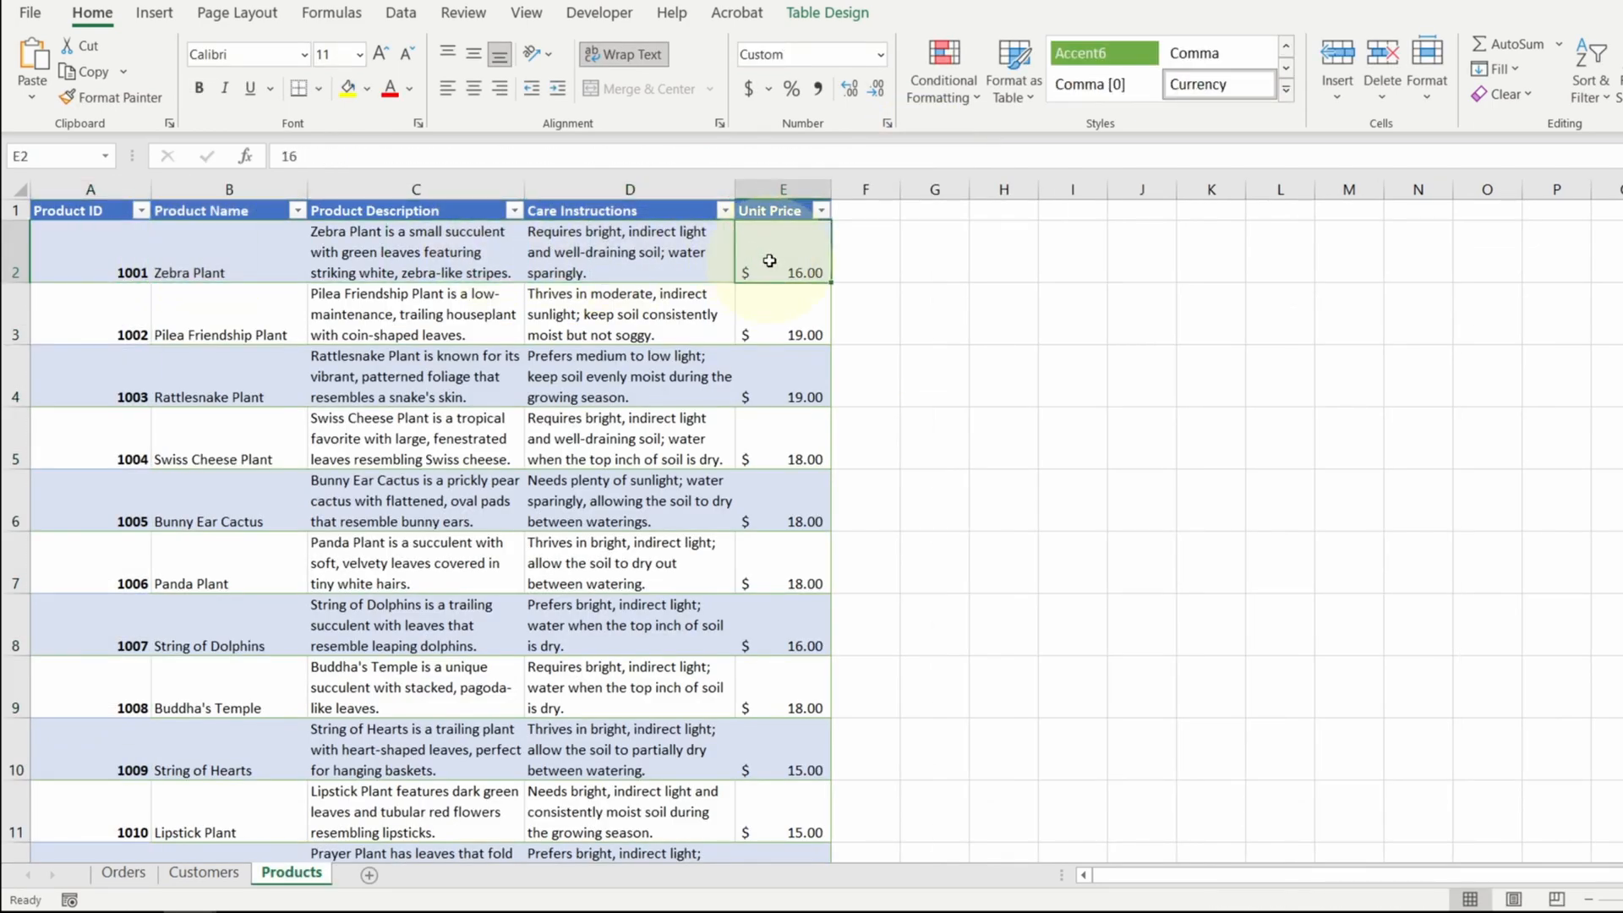
pyautogui.click(123, 872)
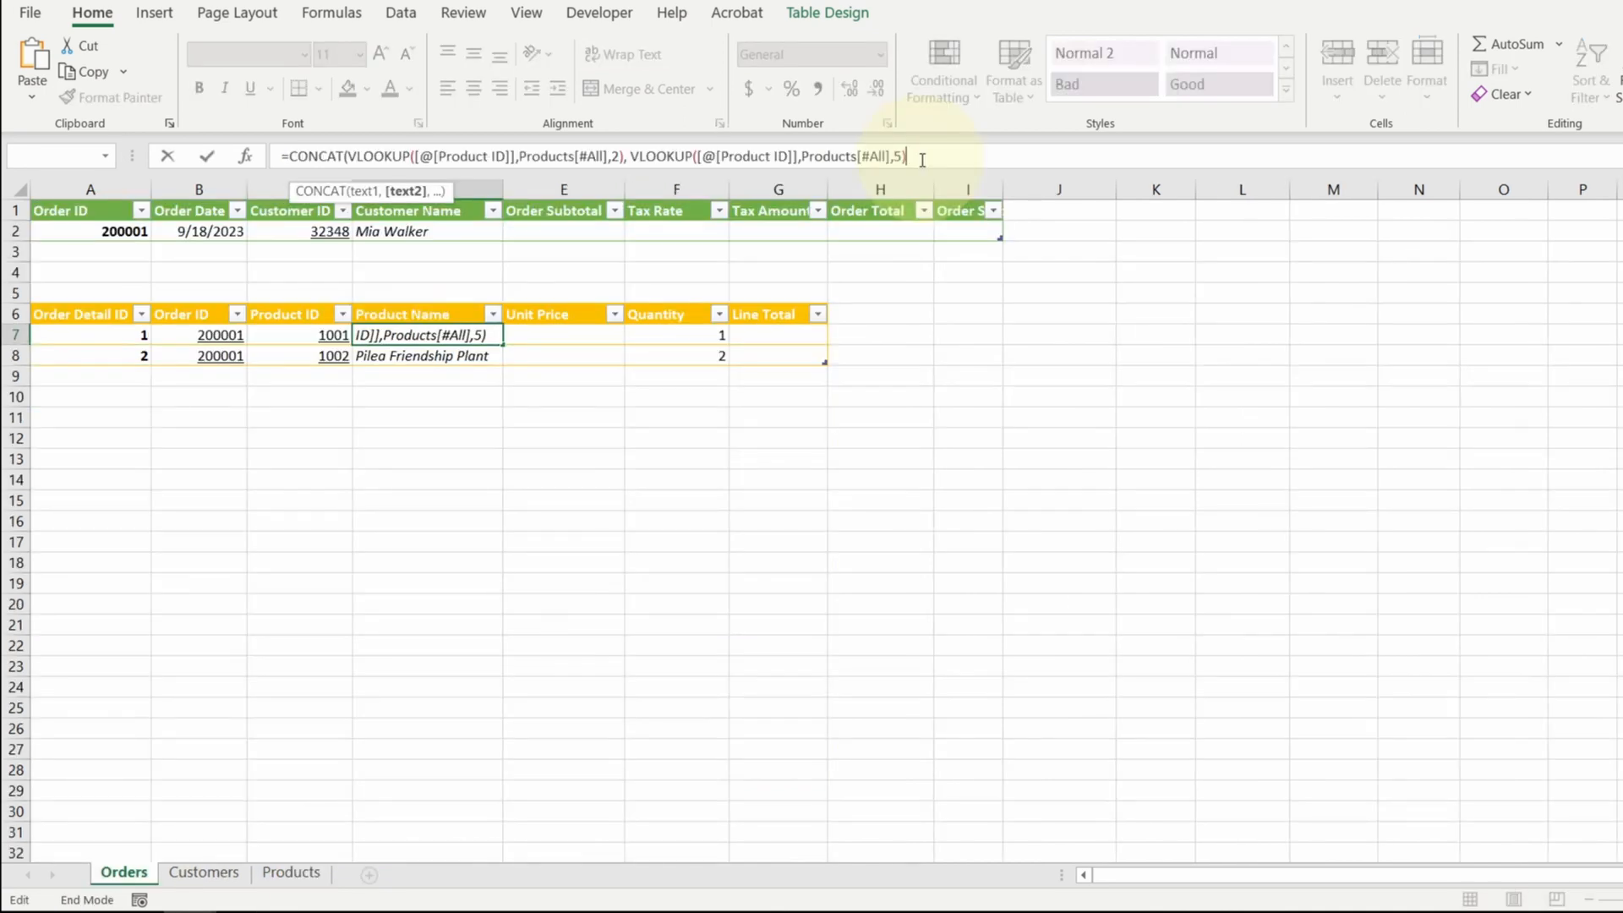
pyautogui.press('Enter')
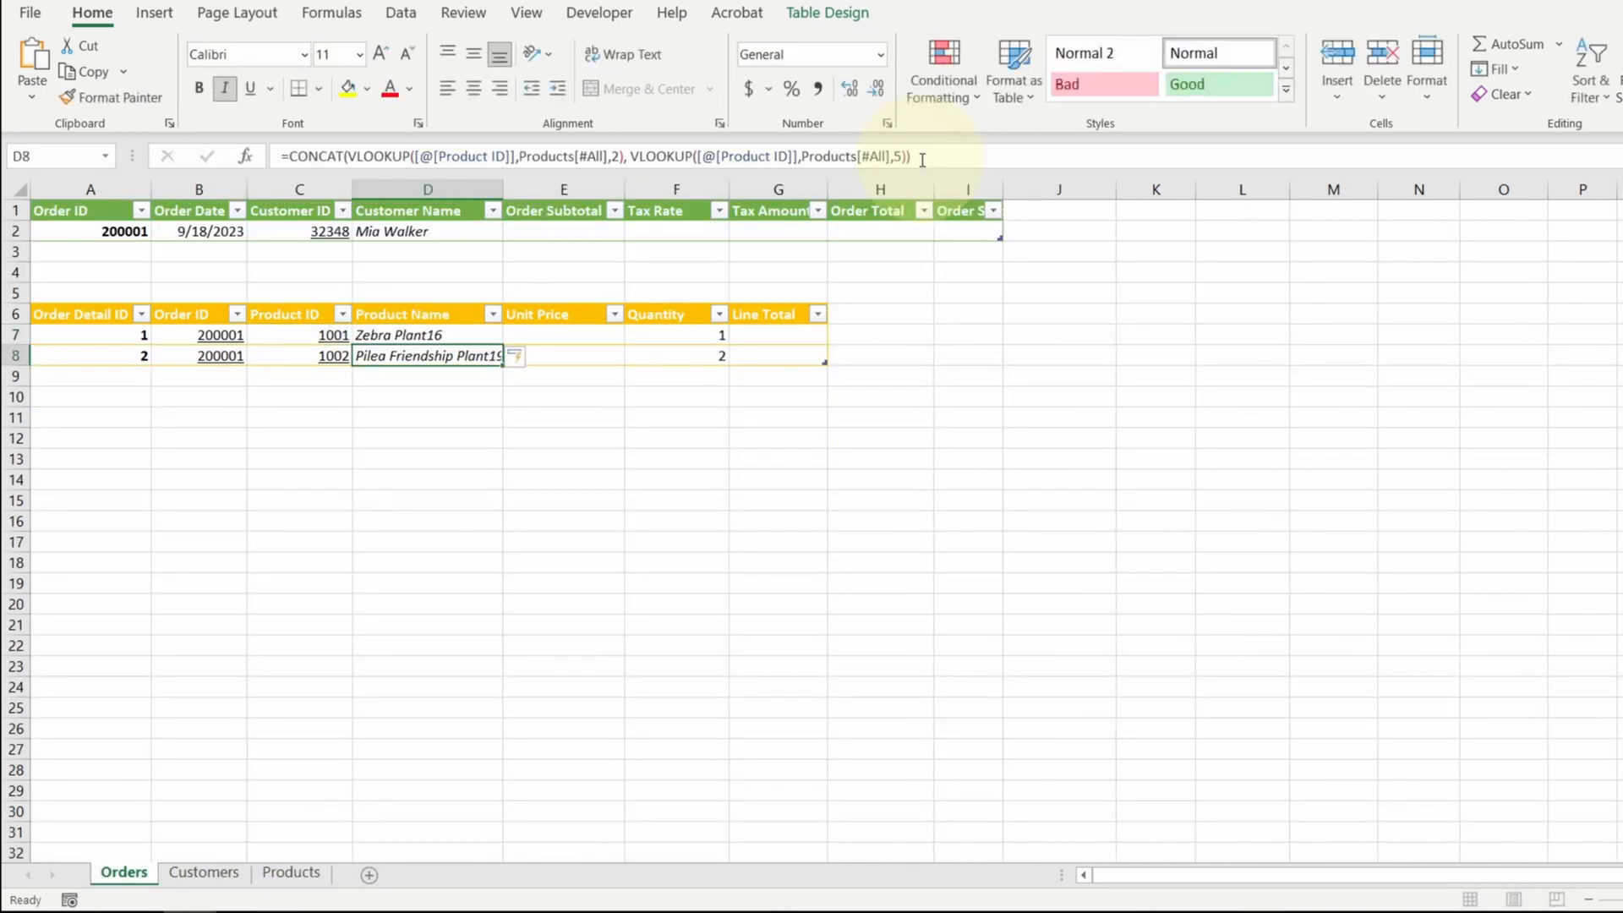
# Insert a " $" separator so names read Zebra Plant $16 and Pilea Friendship Plant $19
pyautogui.click(438, 335)
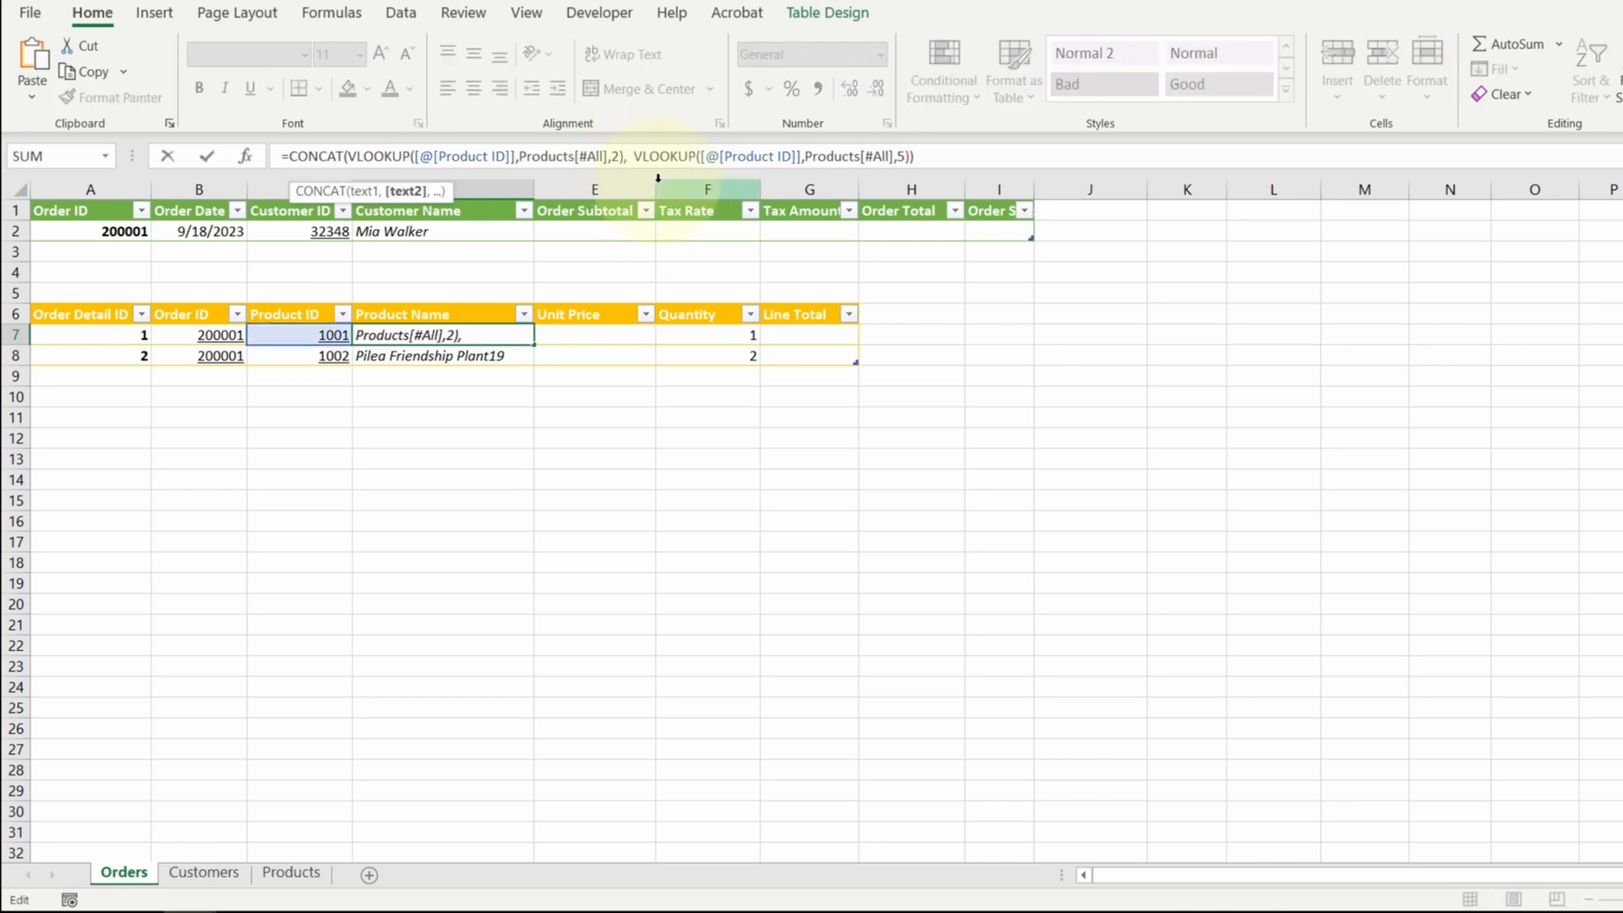
pyautogui.write('"')
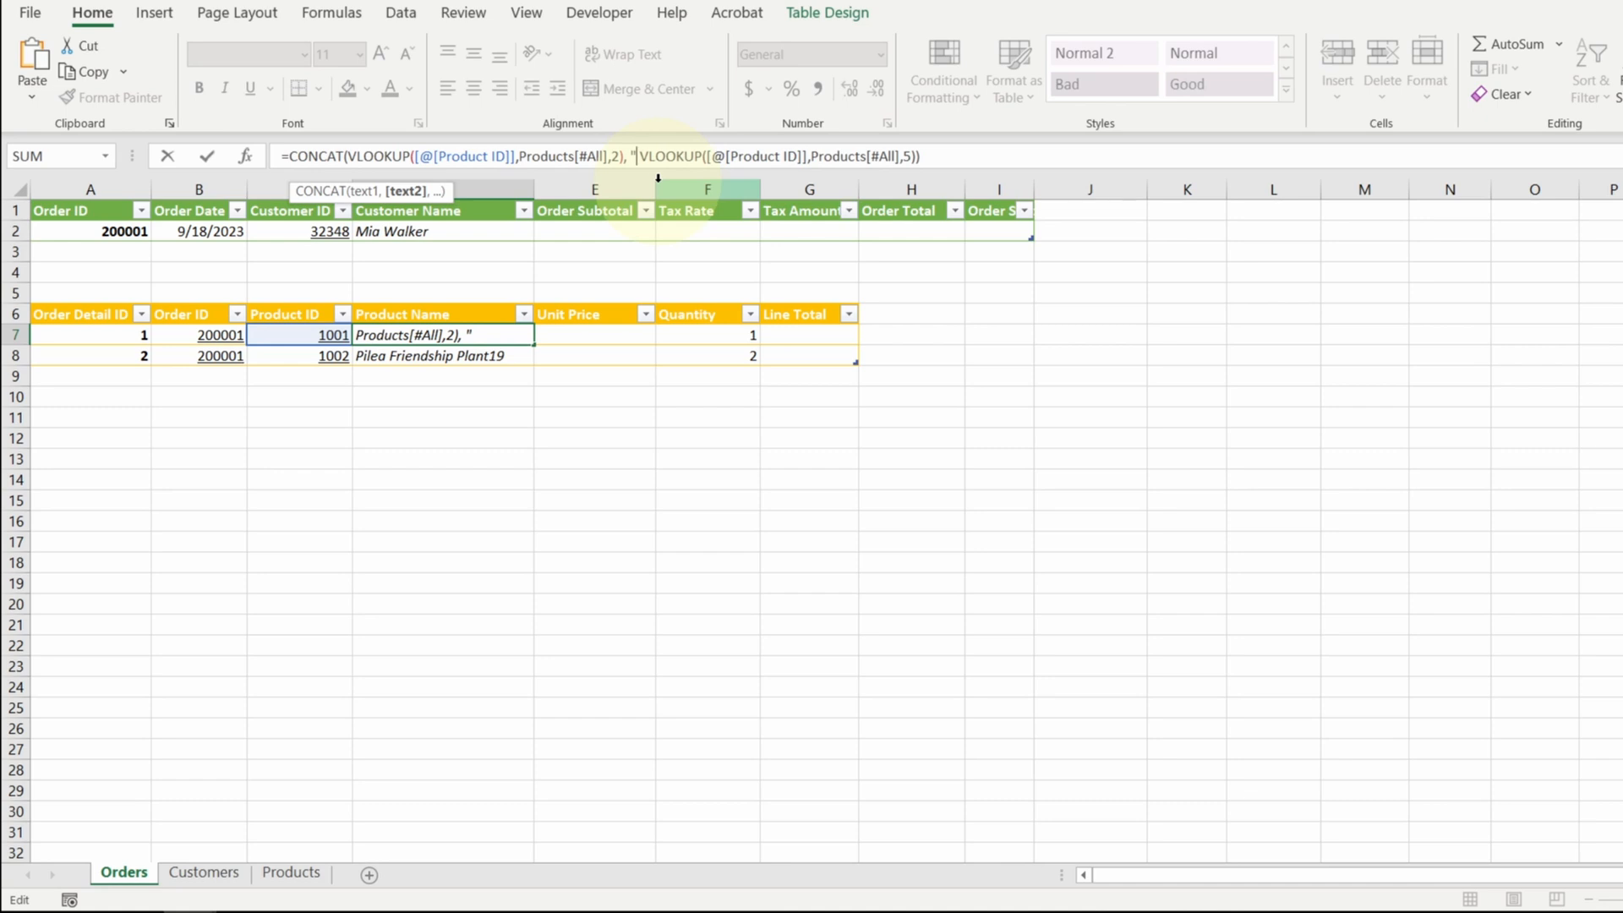
pyautogui.write('$')
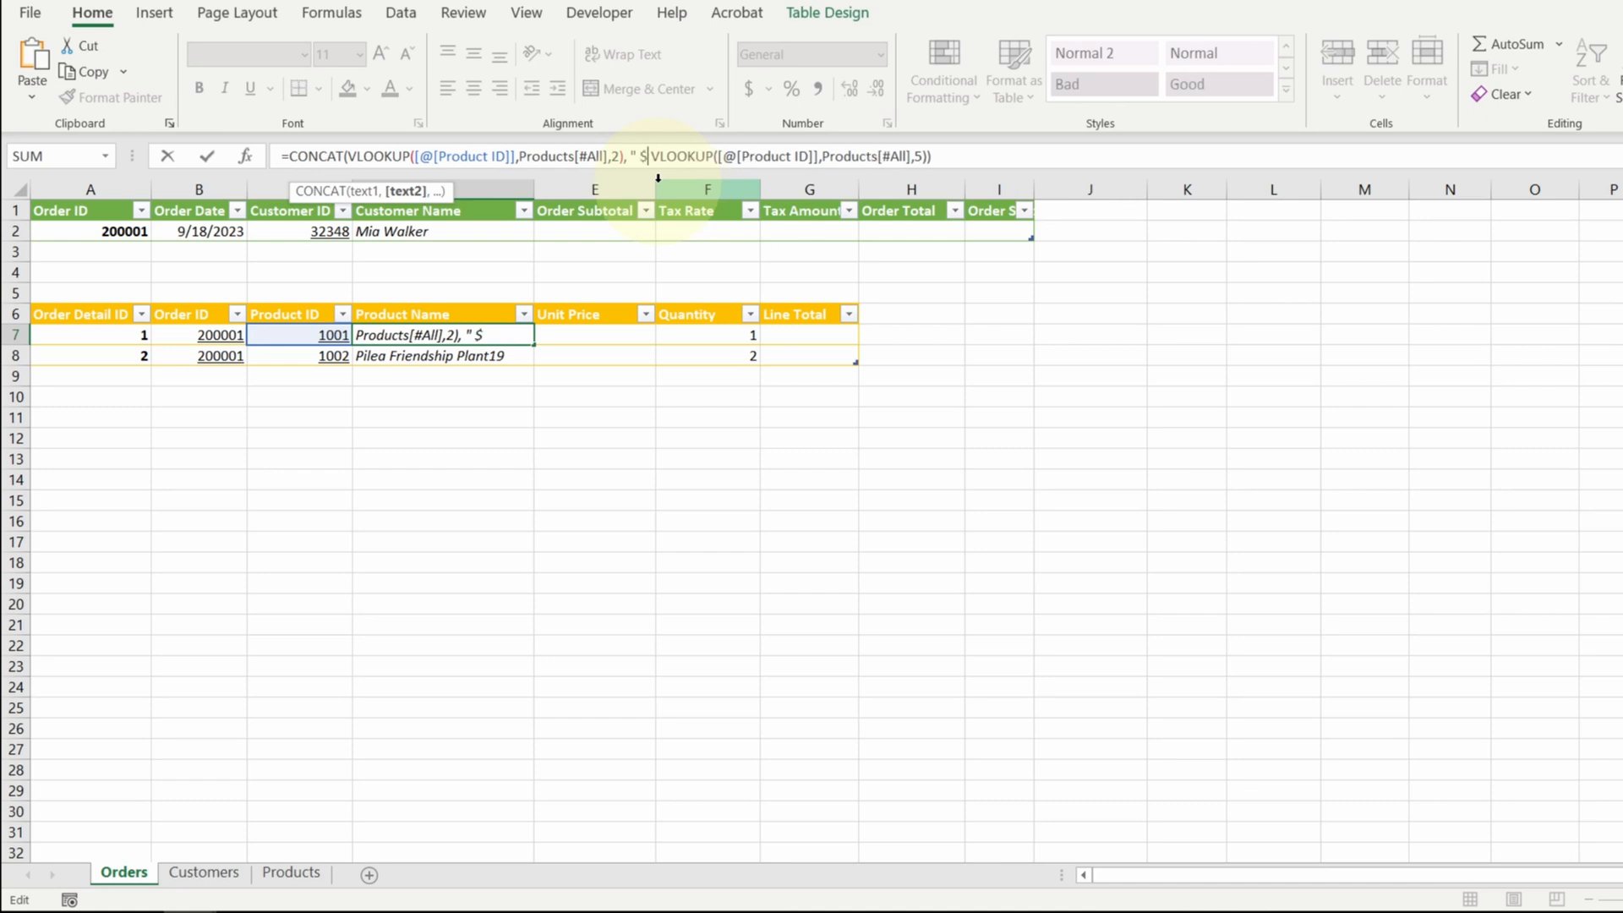
pyautogui.write('"')
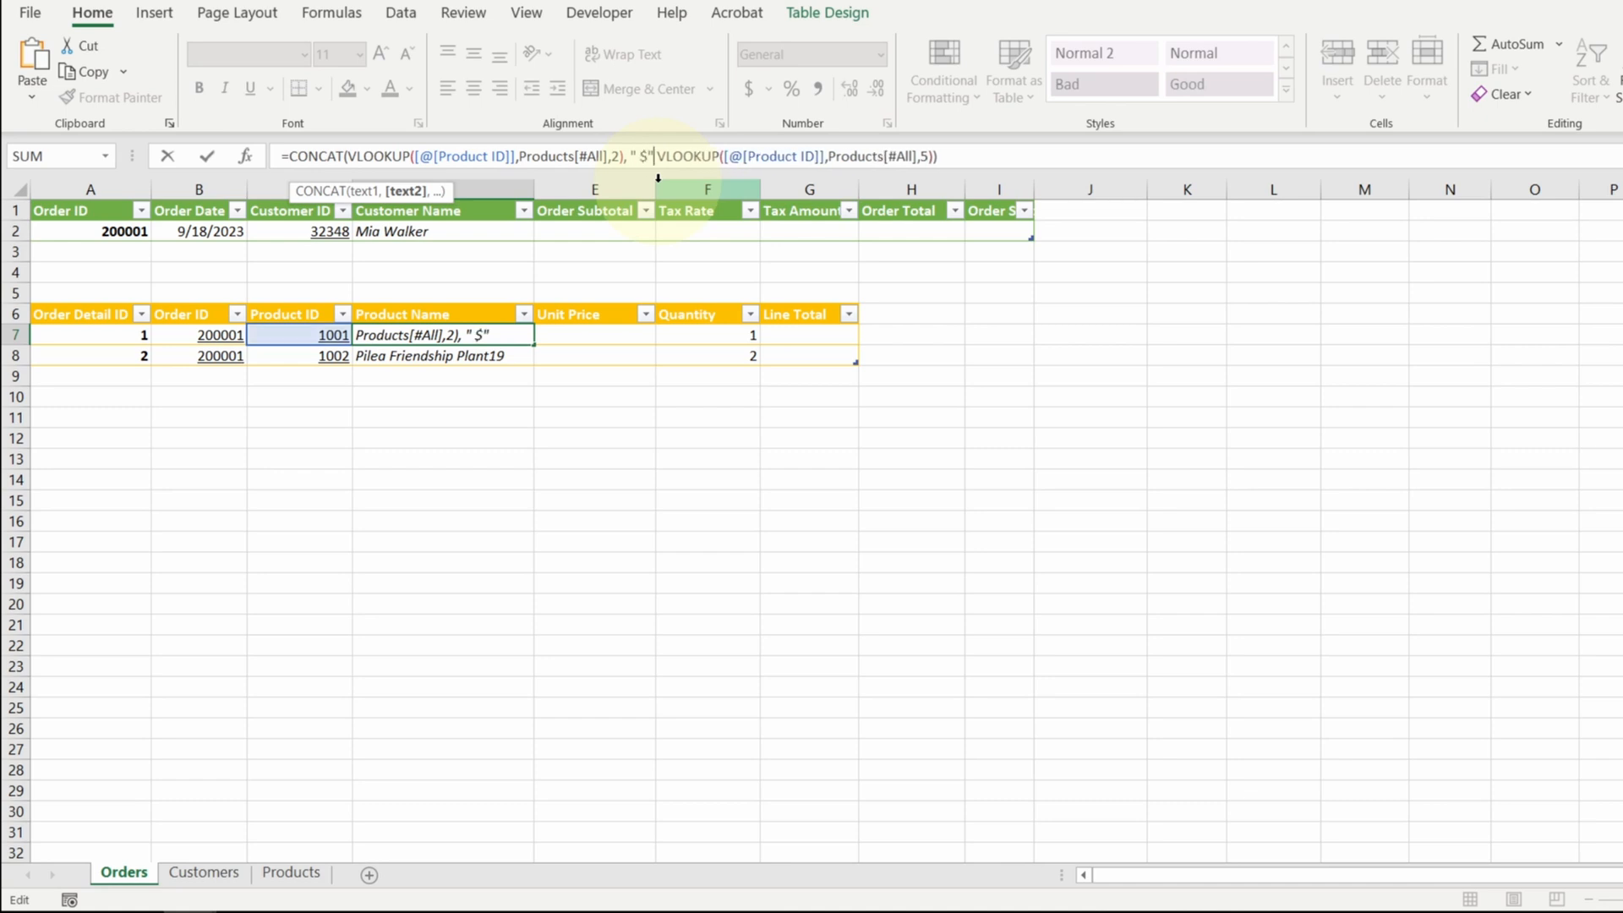
pyautogui.write(',')
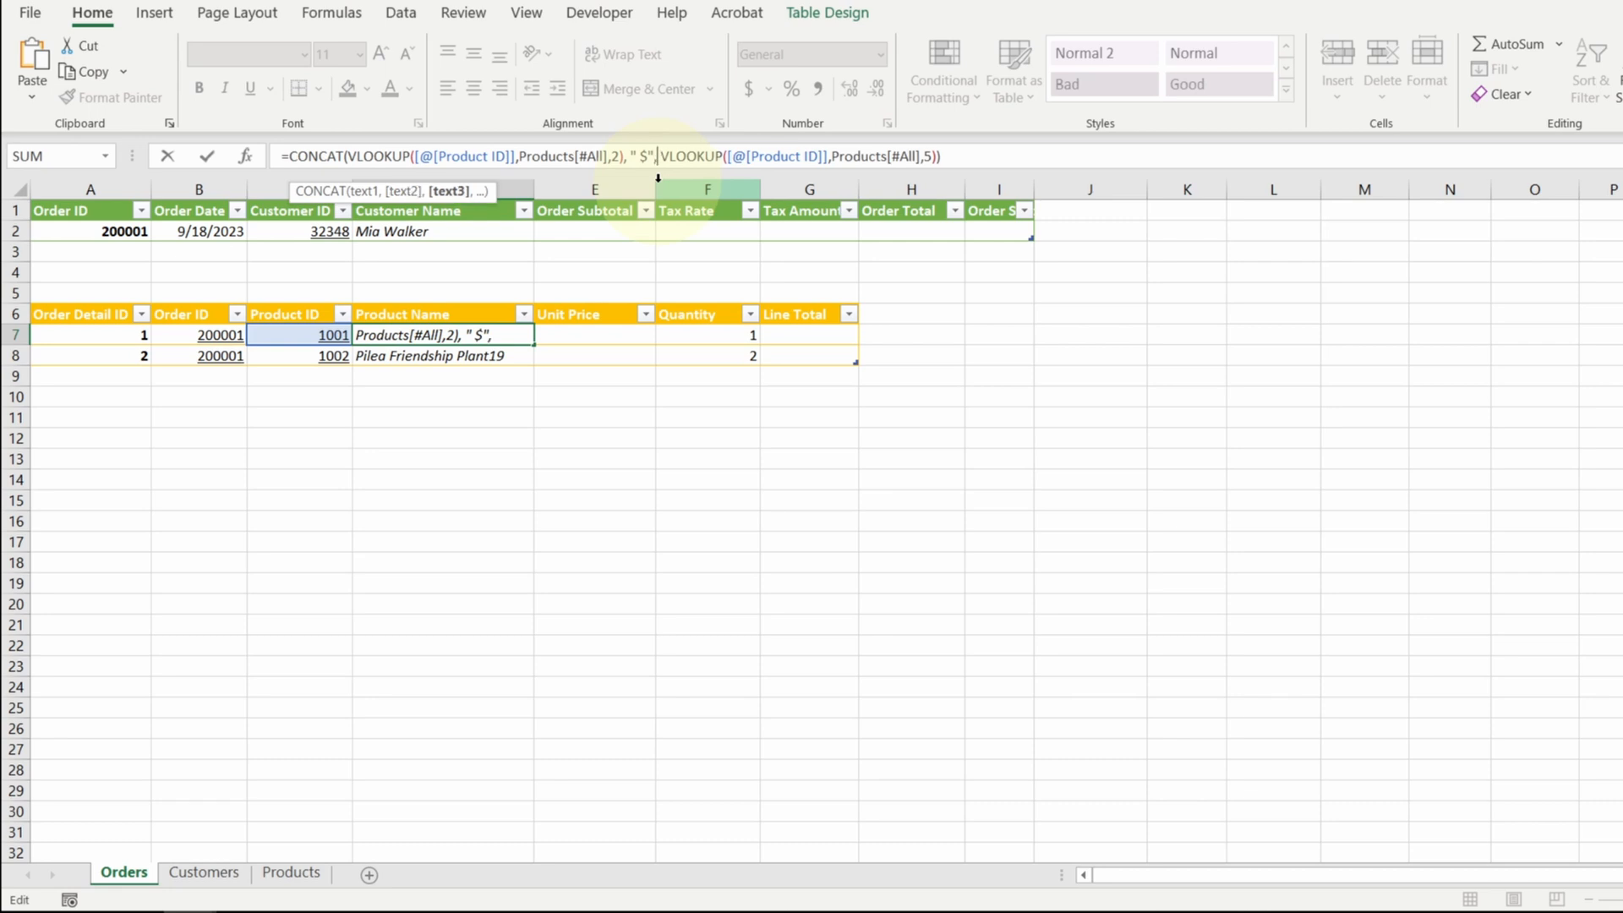
pyautogui.press('Enter')
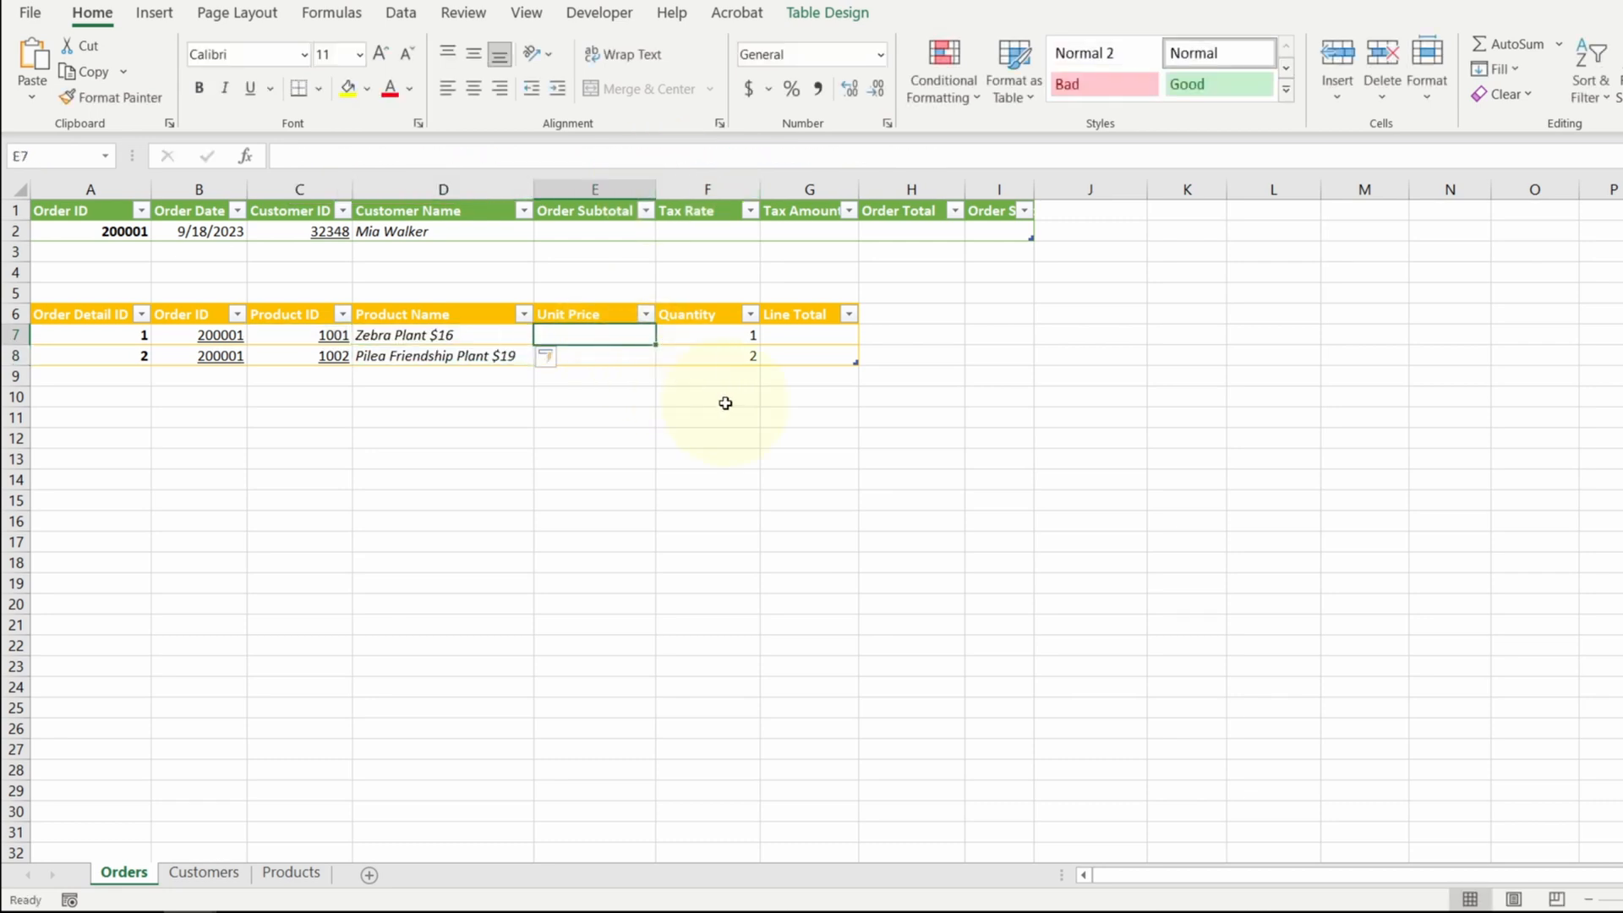
# Enter unit prices 16 and 19 and show them in accounting currency format
pyautogui.write('16')
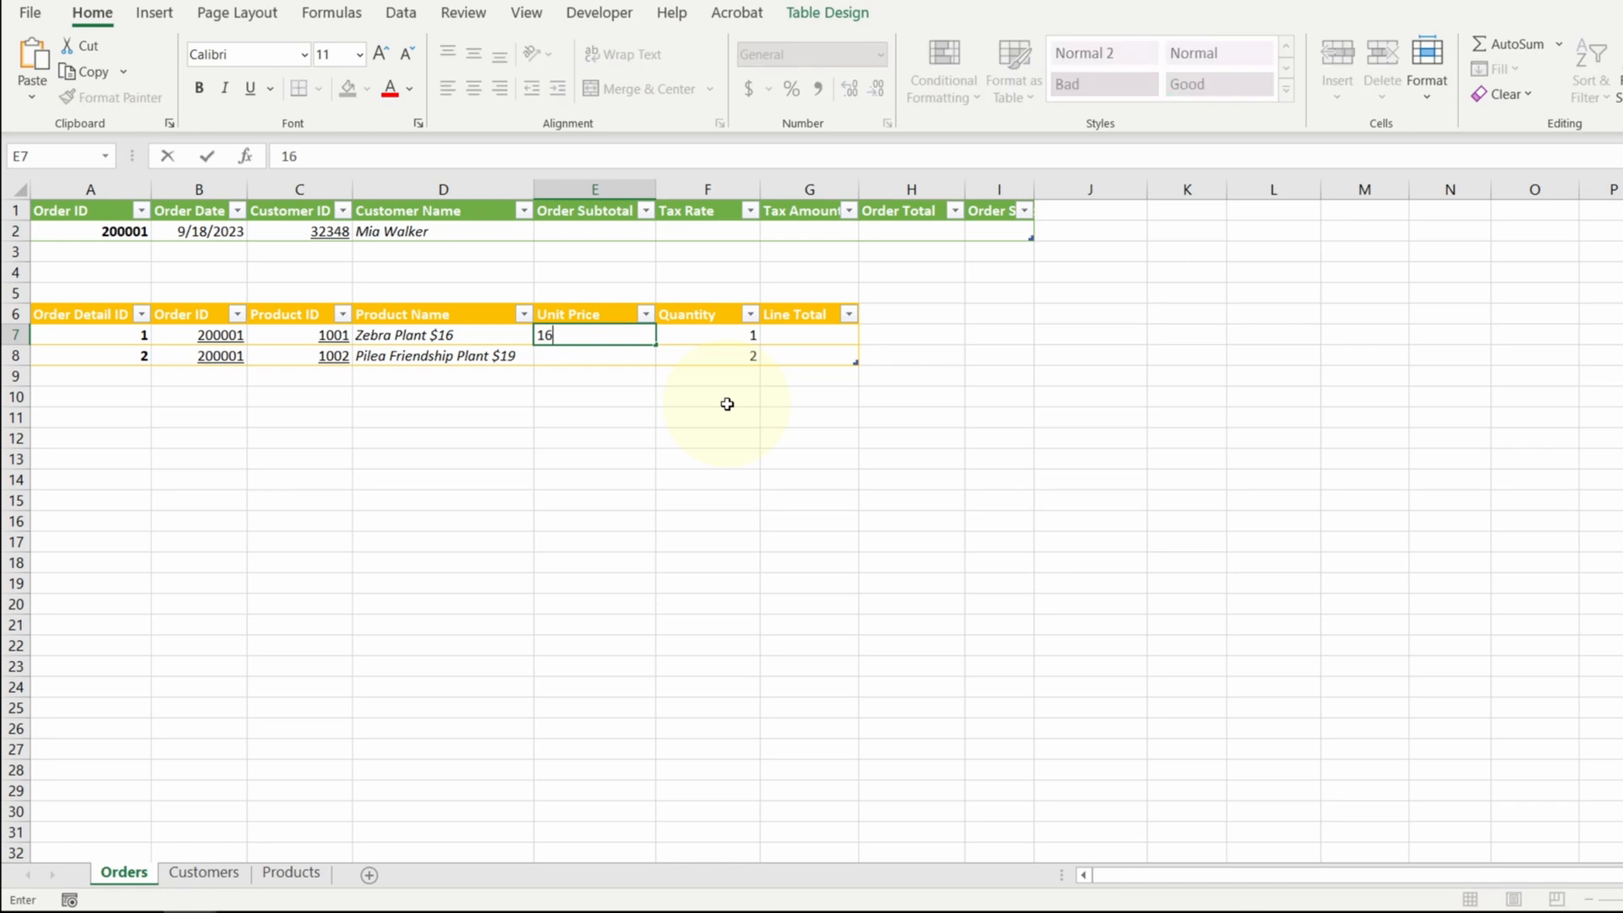
pyautogui.write('19')
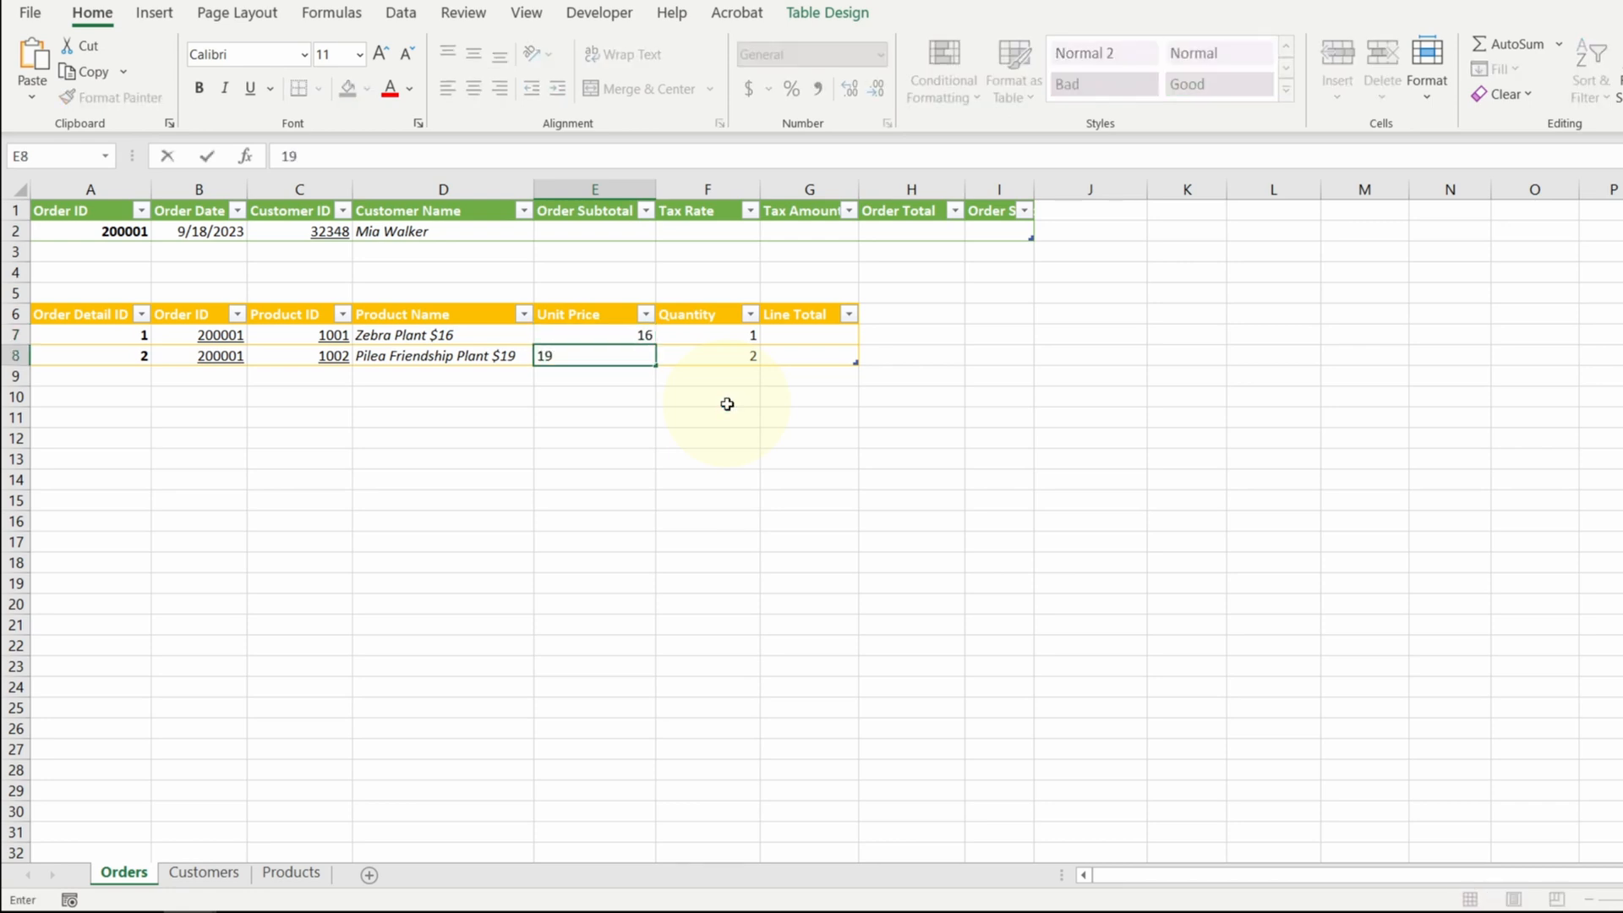
pyautogui.press('Enter')
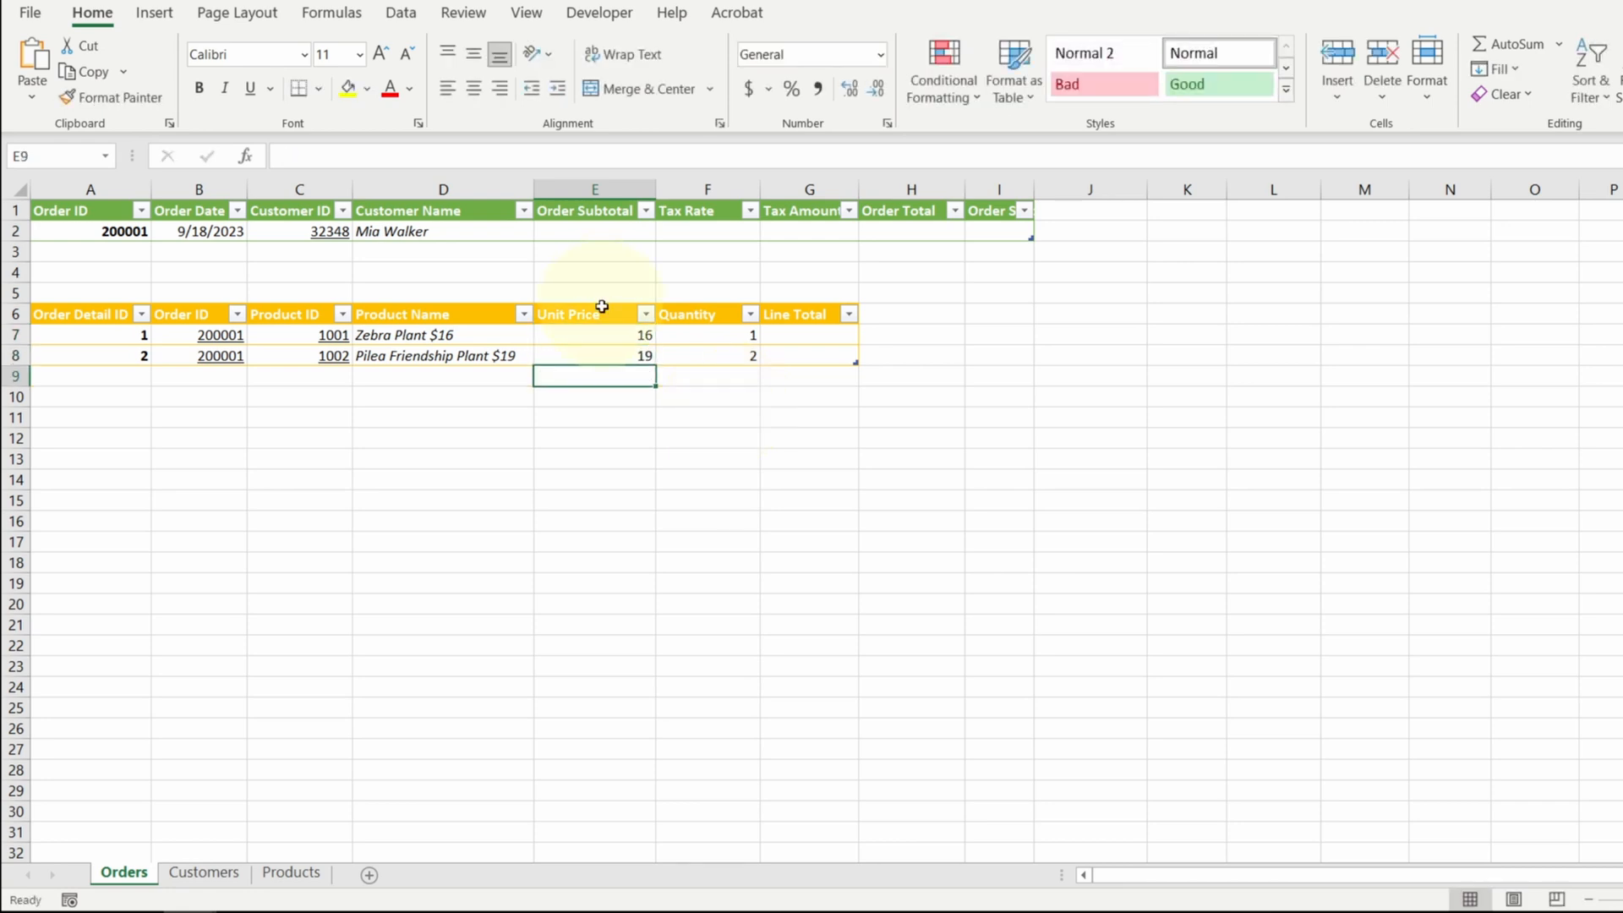
pyautogui.click(747, 88)
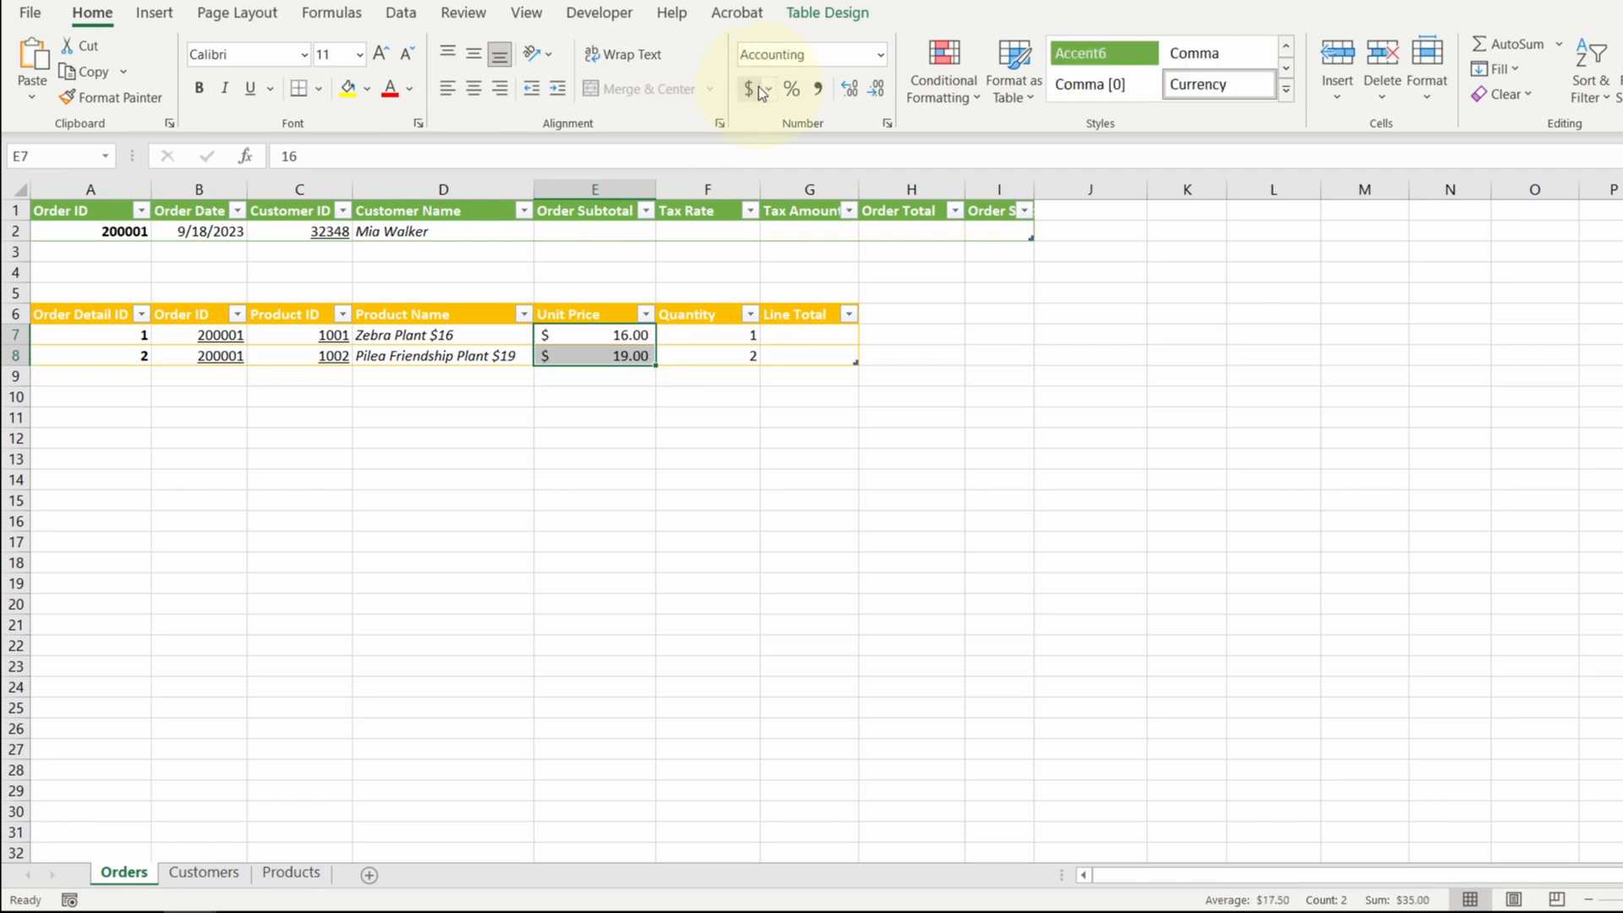
# Make Line Total multiply quantity by unit price, giving $16.00 and $38.00
pyautogui.click(808, 334)
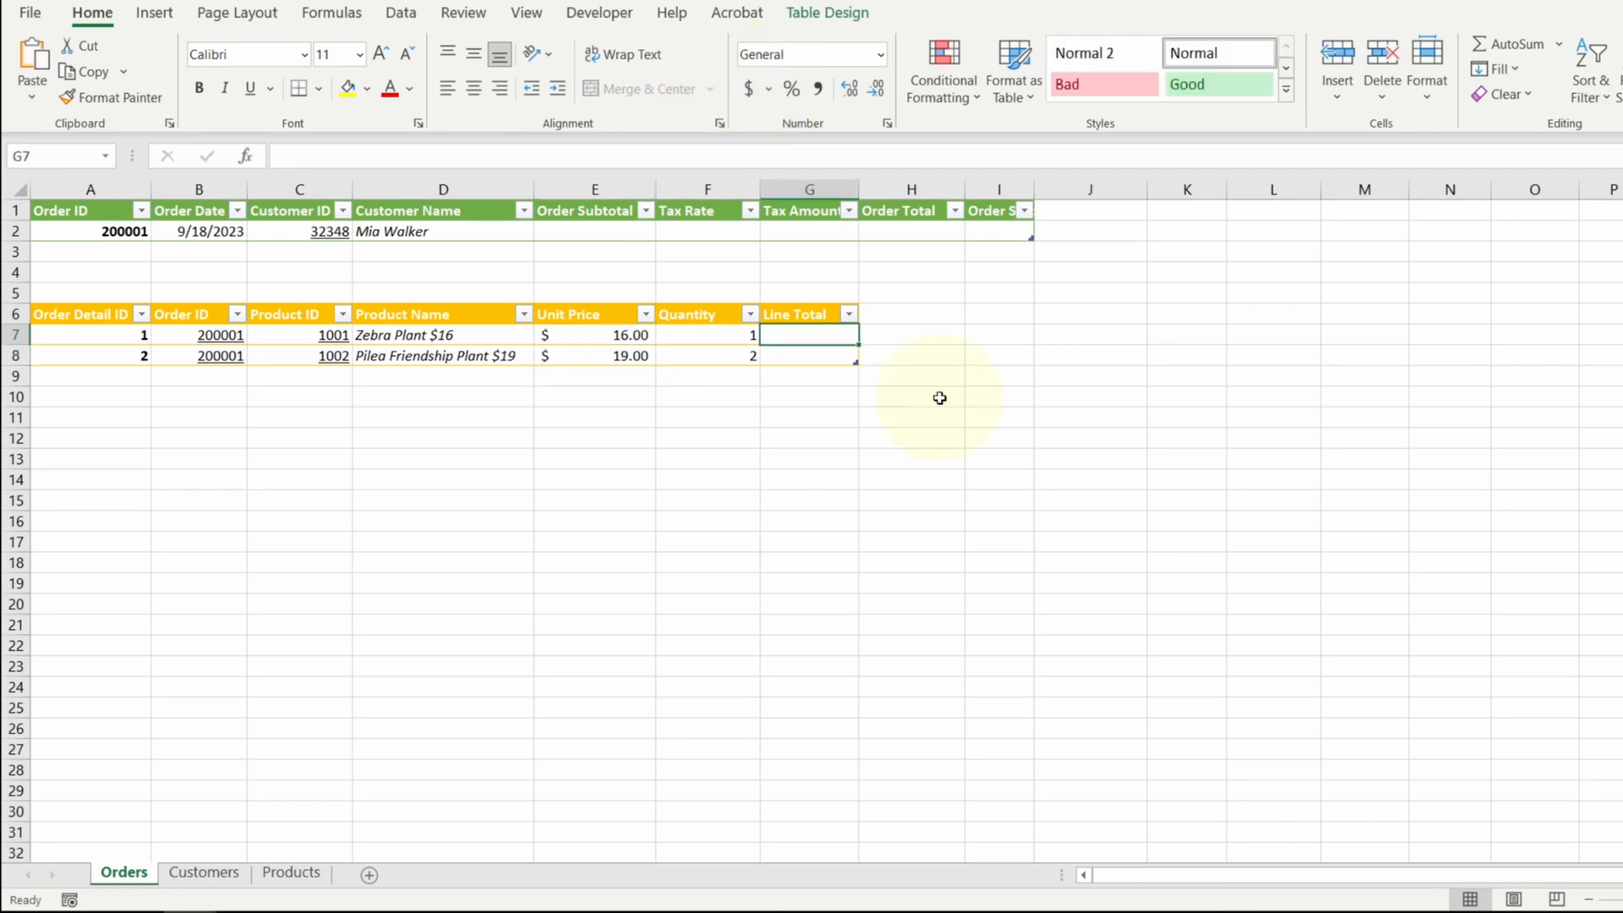
pyautogui.write('=')
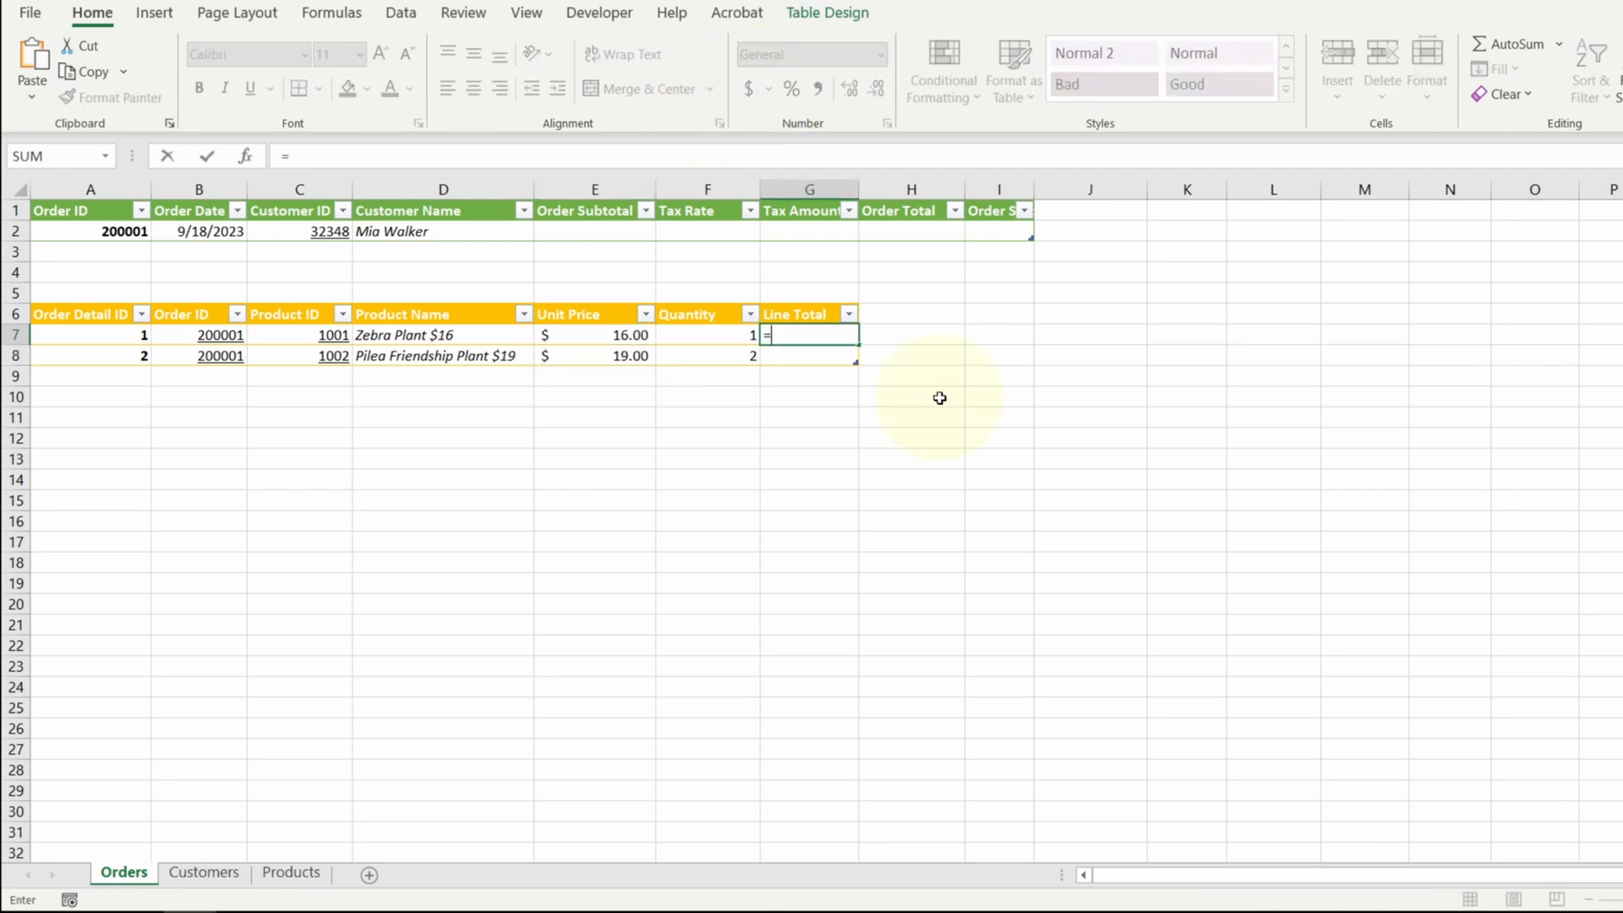
pyautogui.click(707, 335)
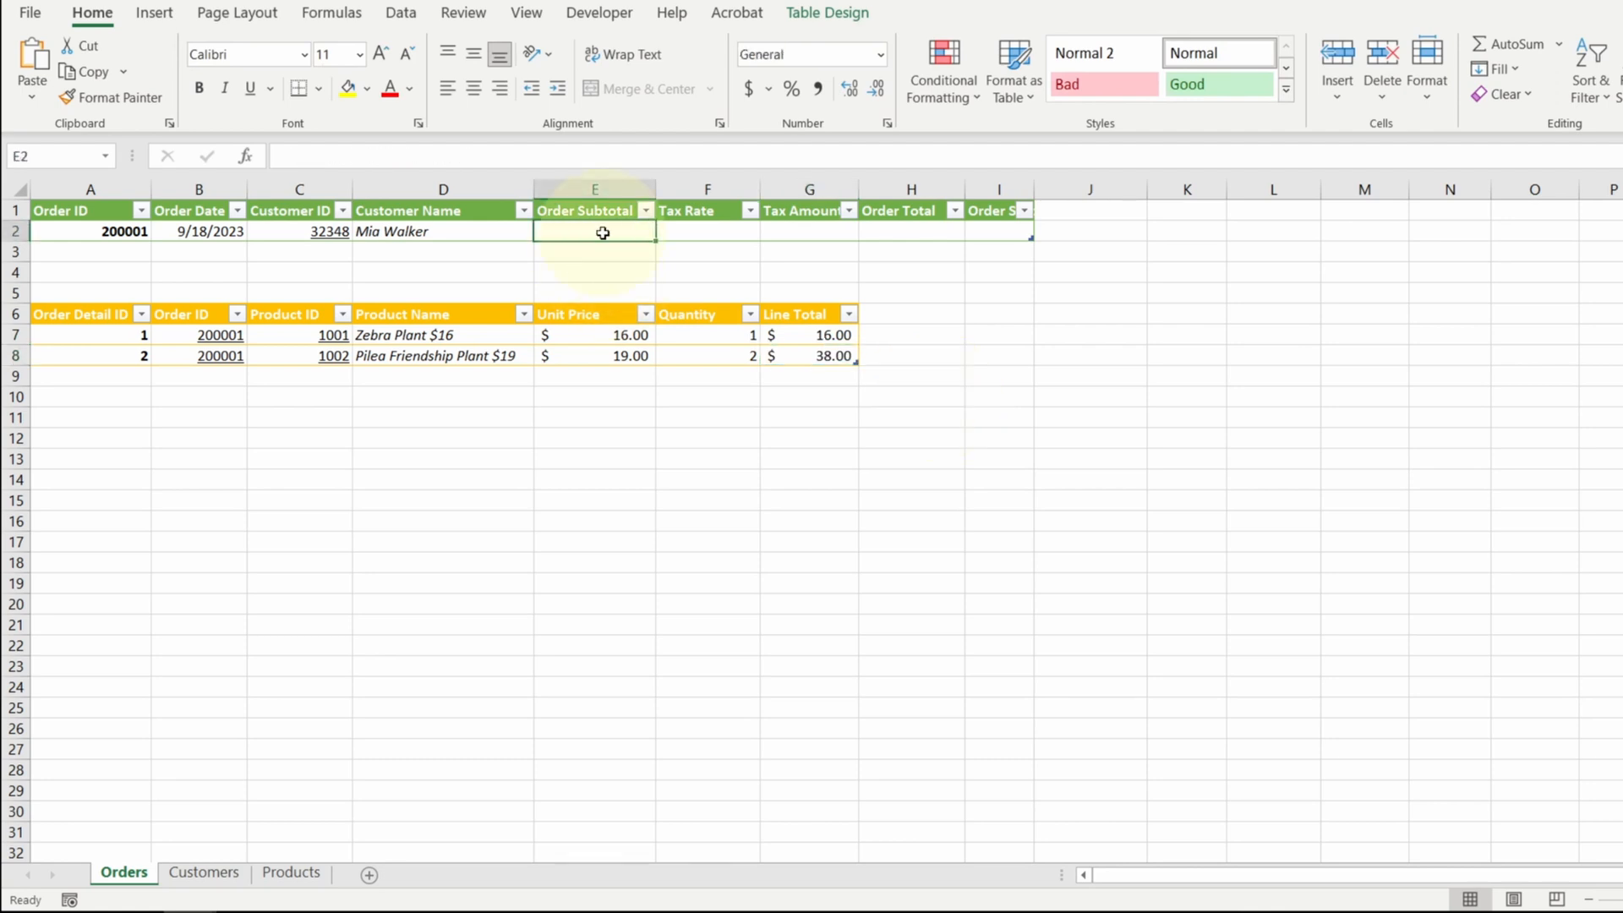
# Compute Order Subtotal with SUMIF over OrderDetail Line Totals by Order ID, showing $54.00 as currency
pyautogui.write('=sum')
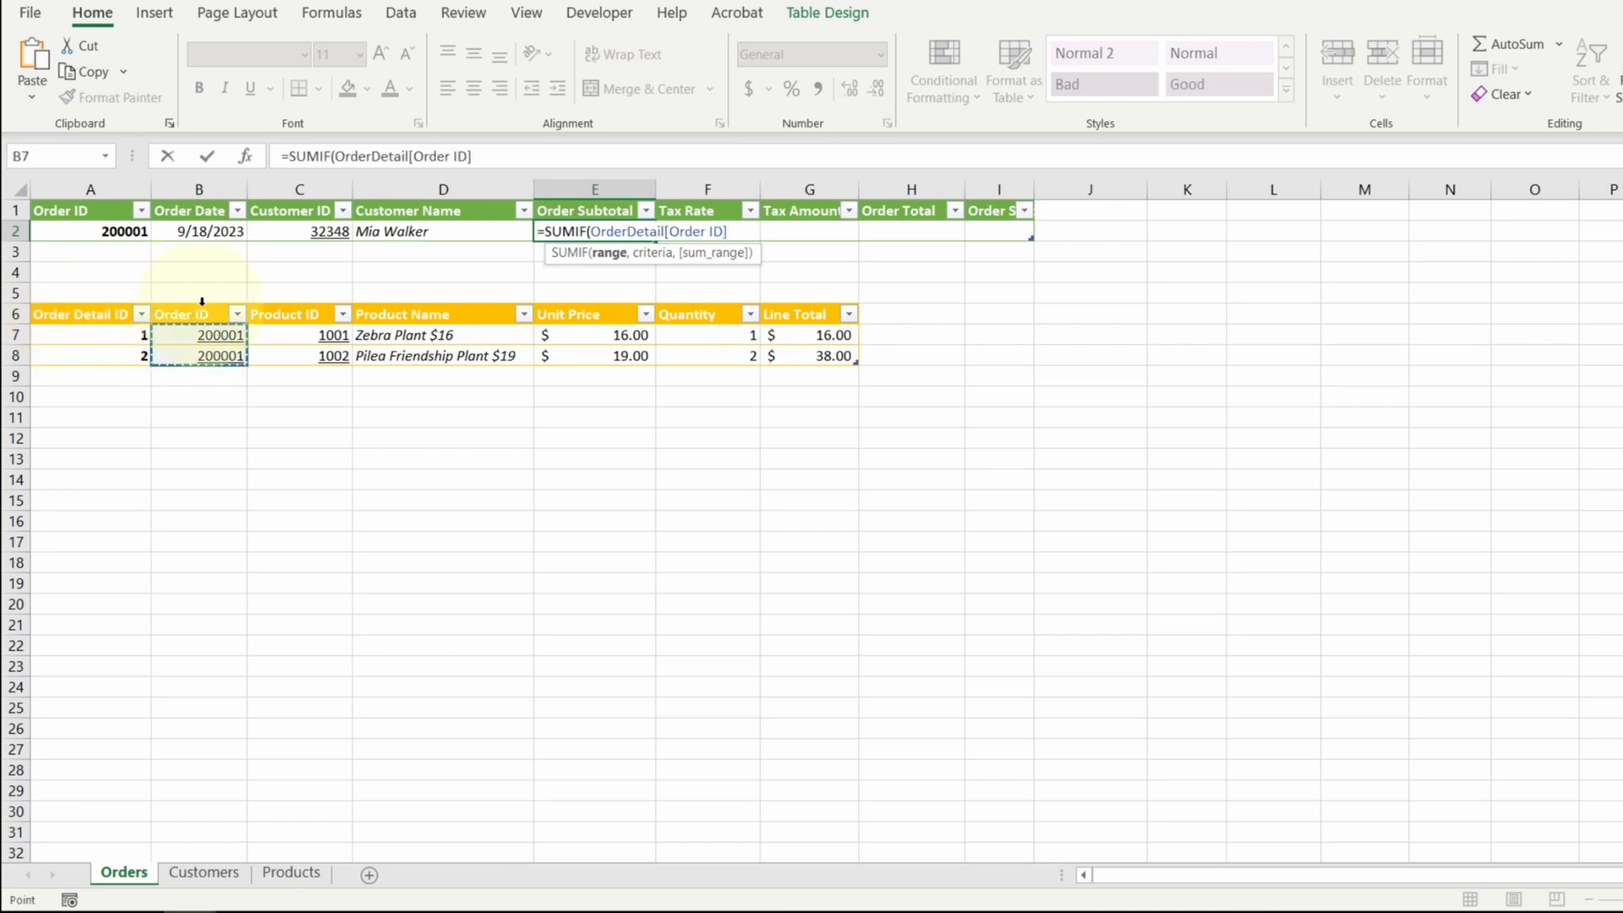
pyautogui.click(88, 233)
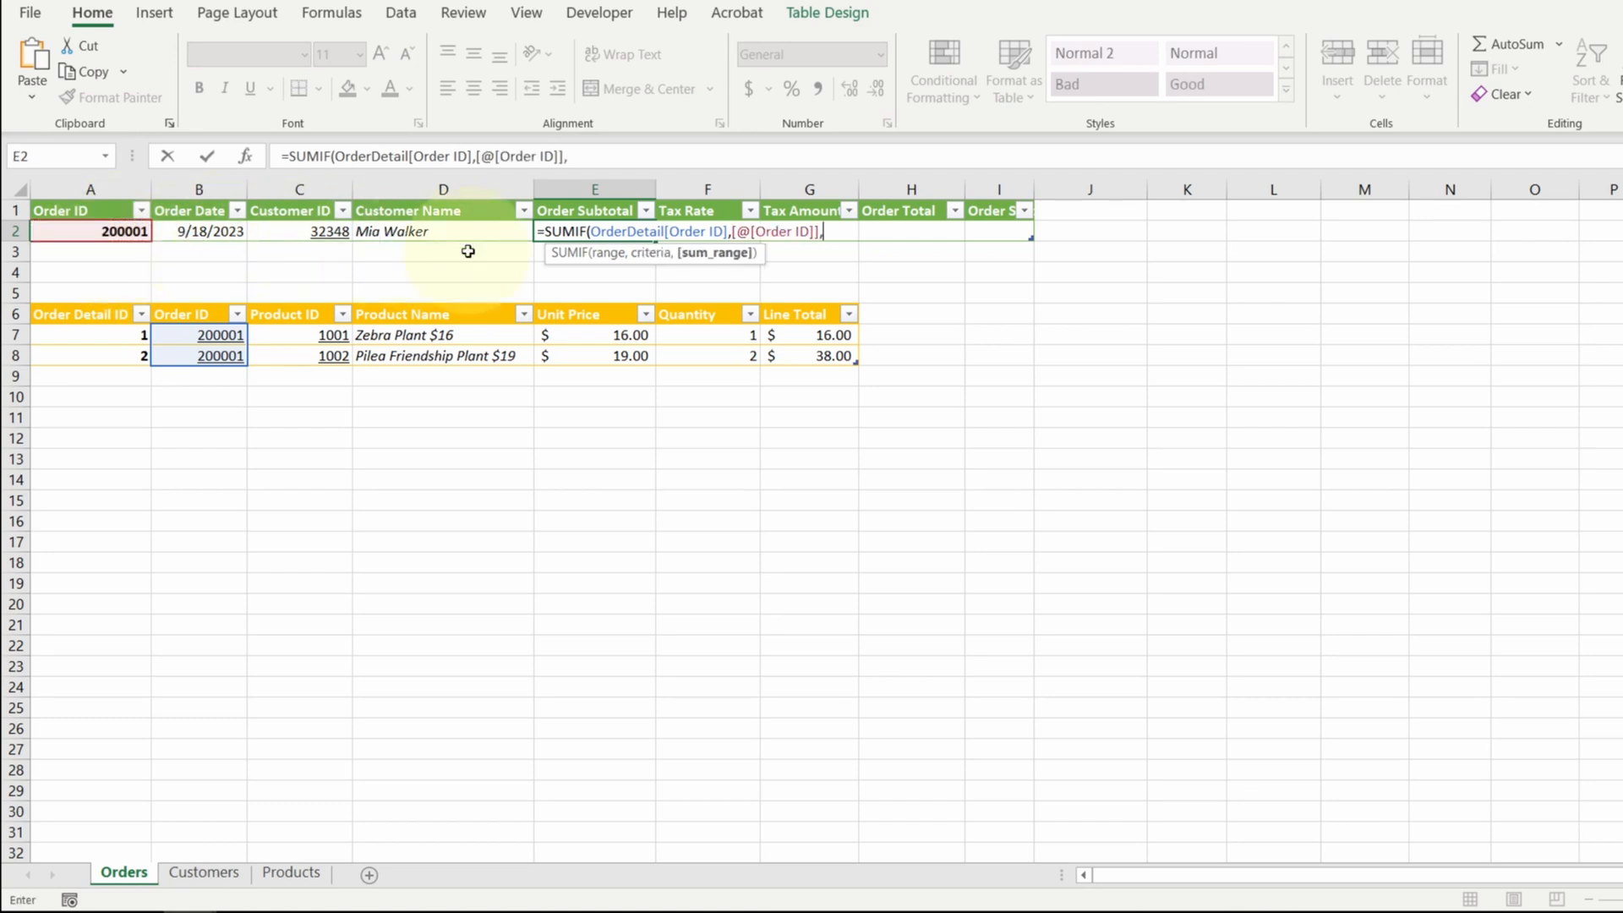
pyautogui.click(794, 314)
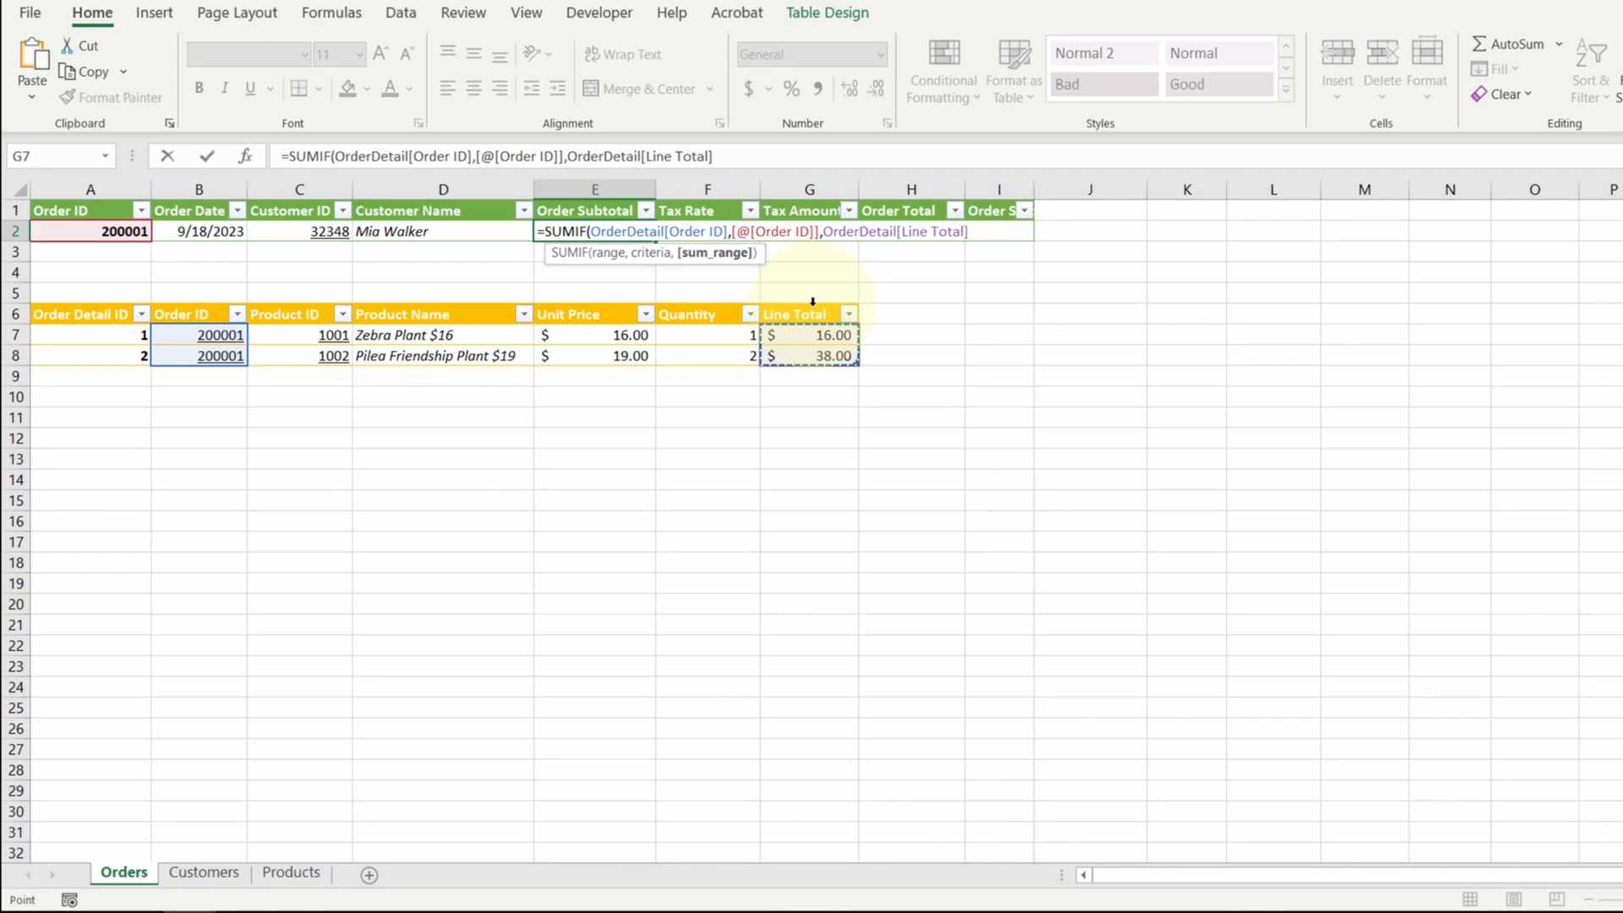
pyautogui.press('Enter')
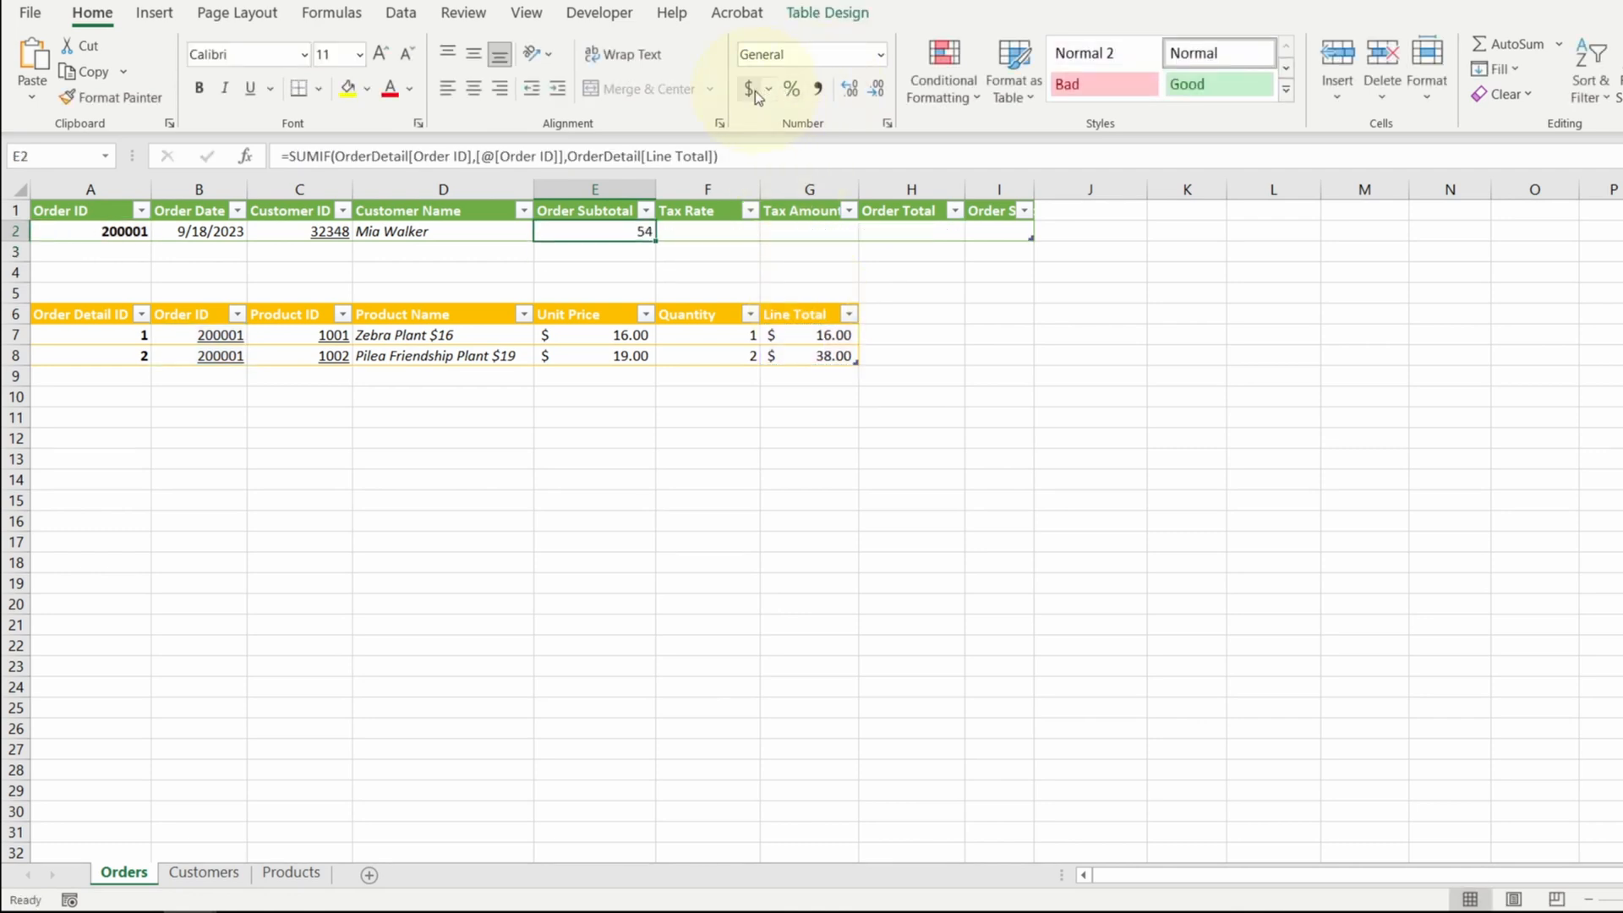
pyautogui.click(749, 88)
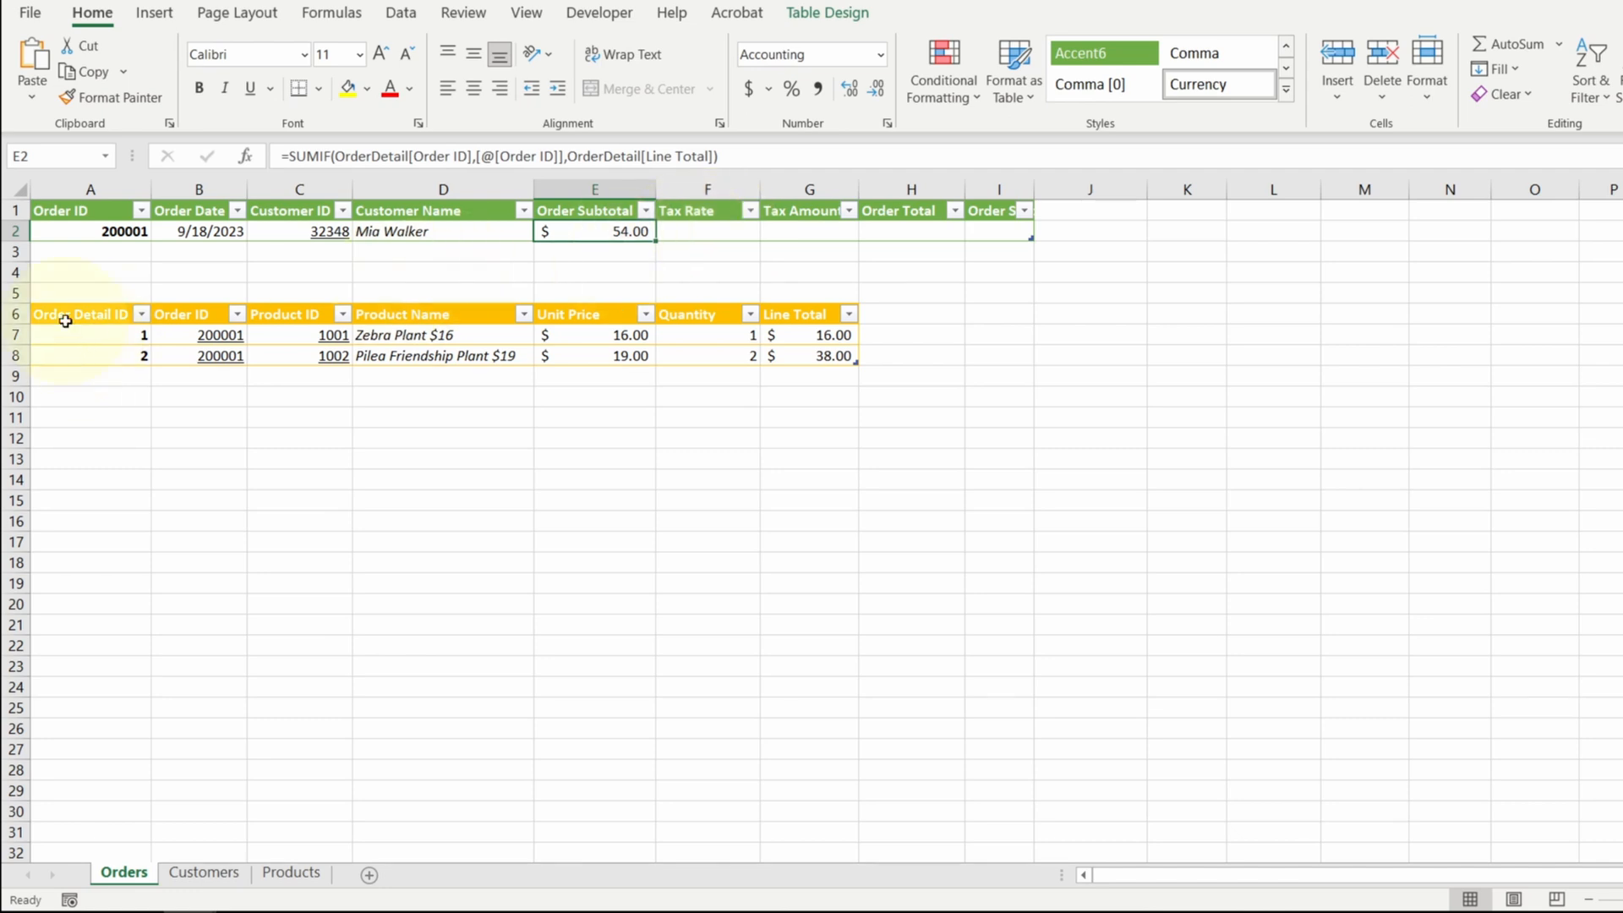
pyautogui.write('2000')
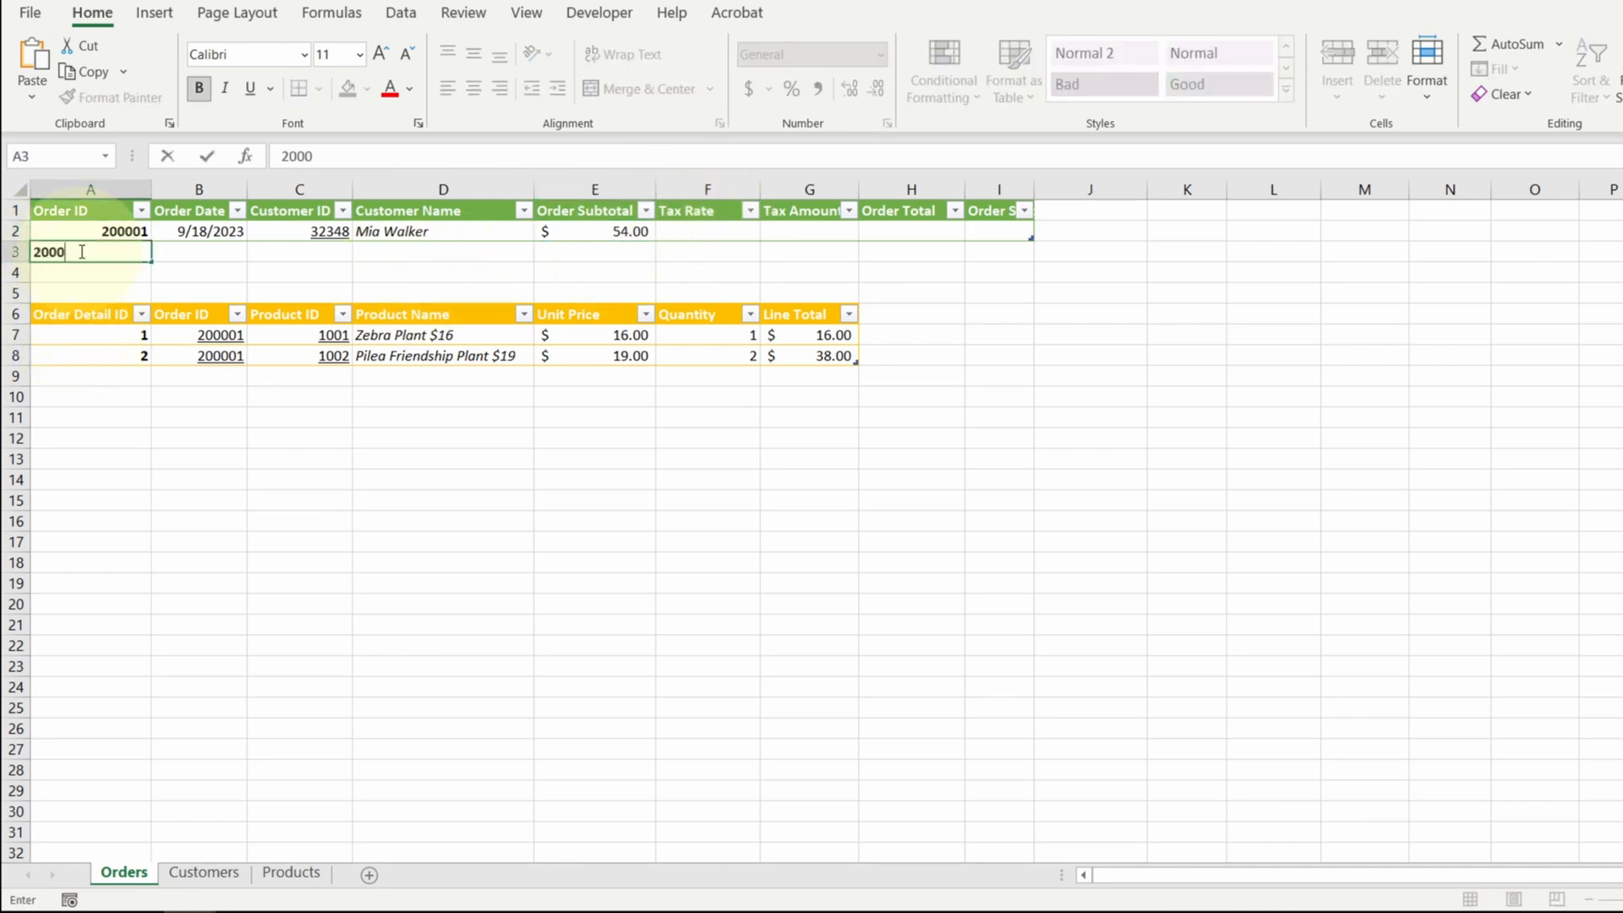
pyautogui.press('Enter')
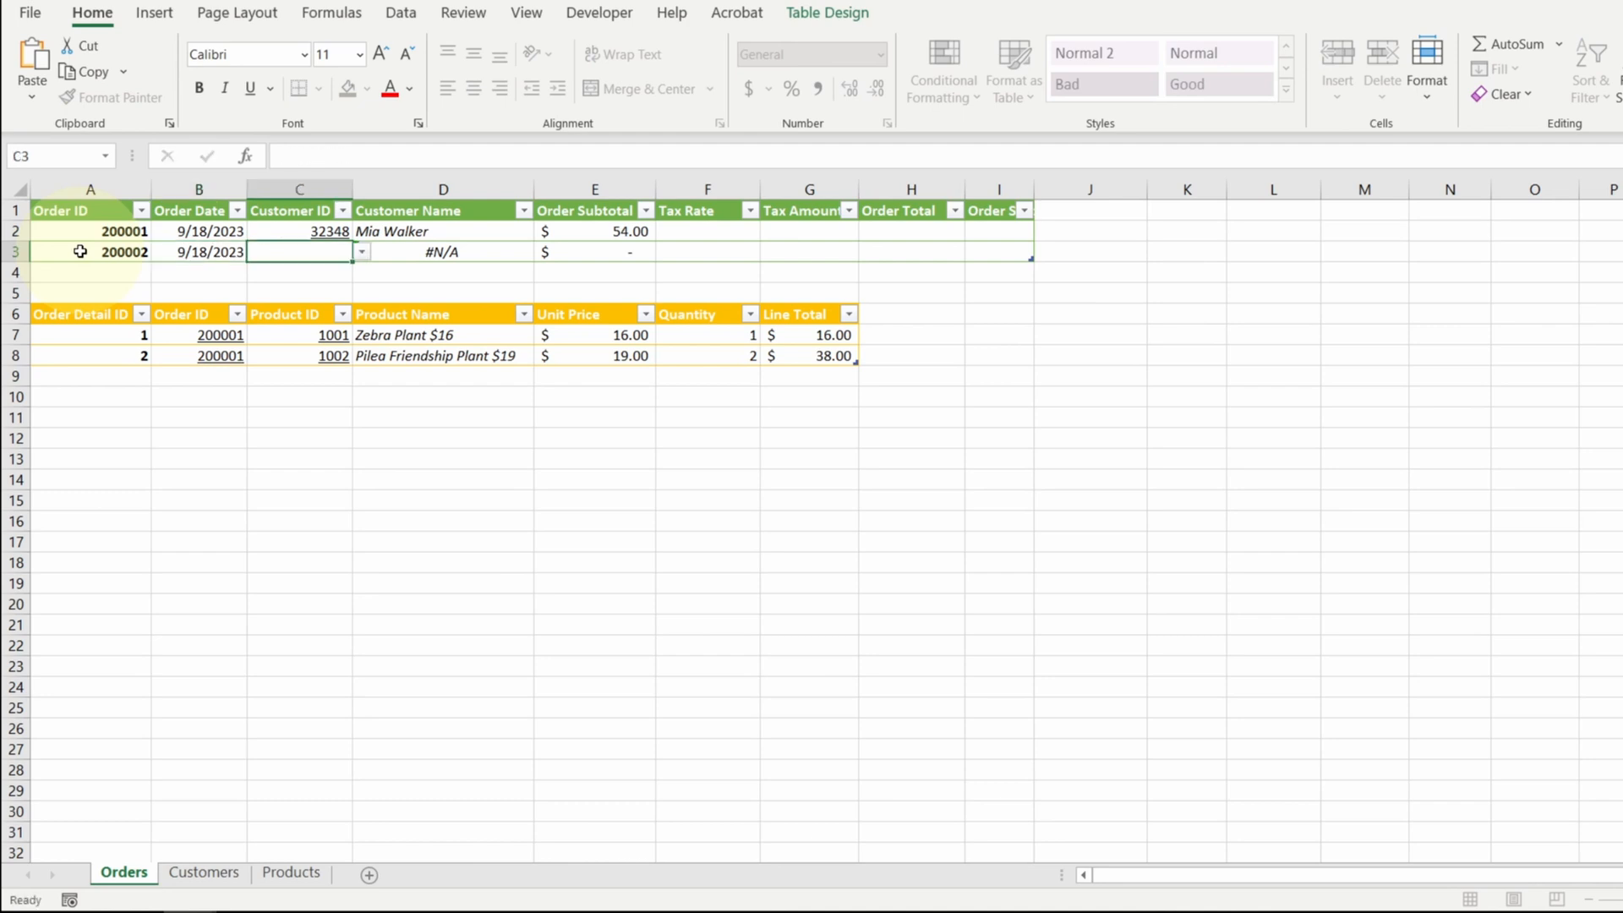
pyautogui.write('32349')
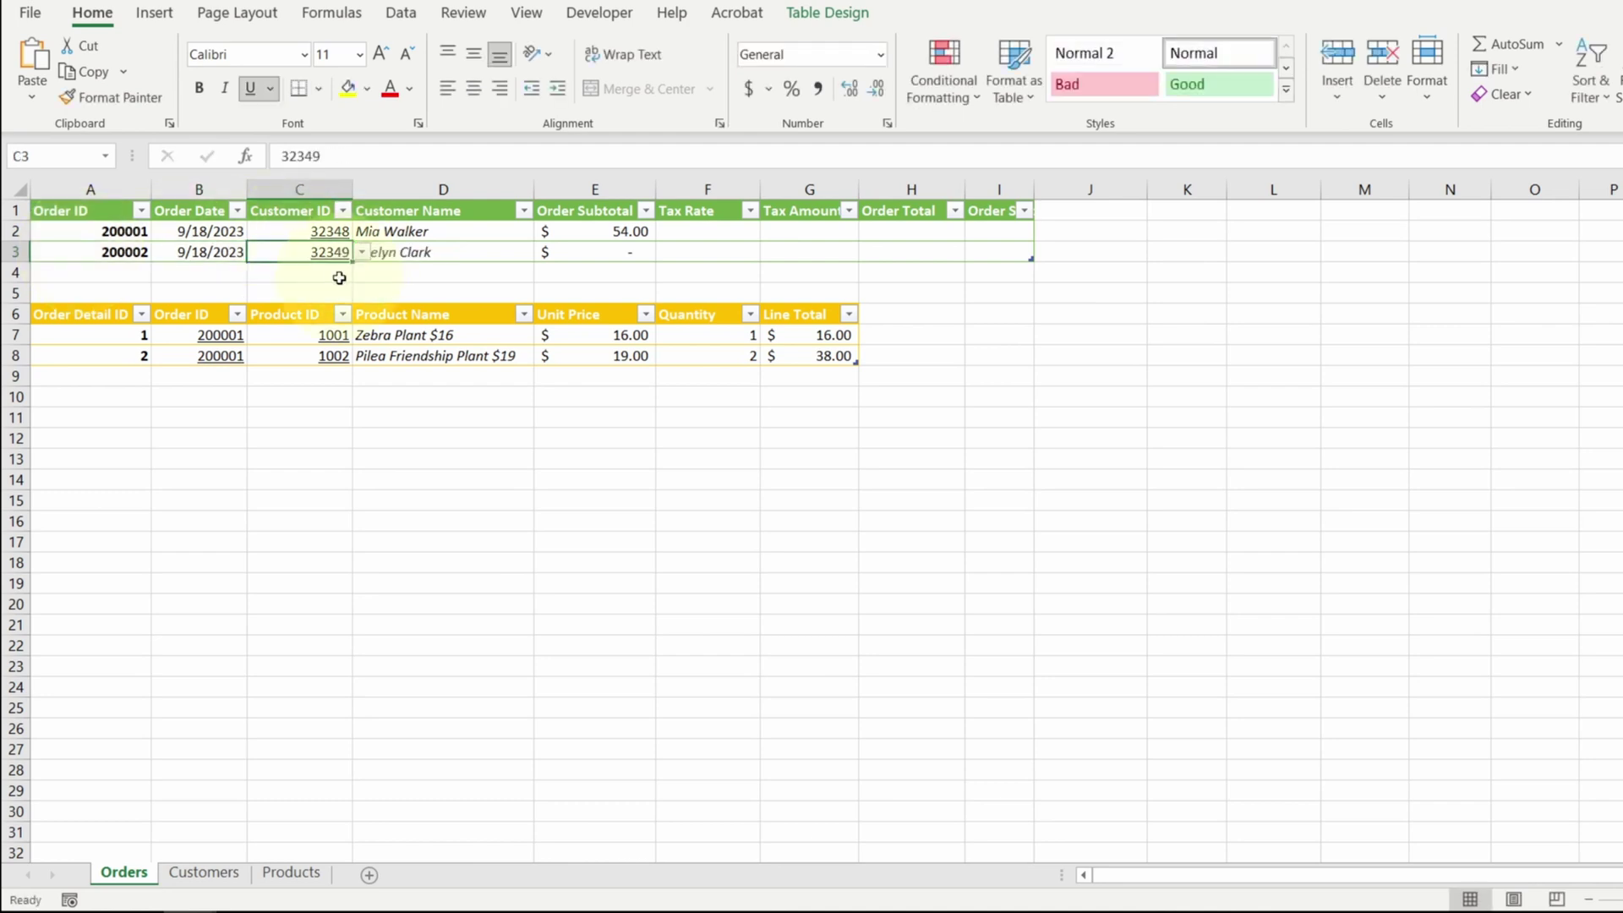
pyautogui.click(89, 375)
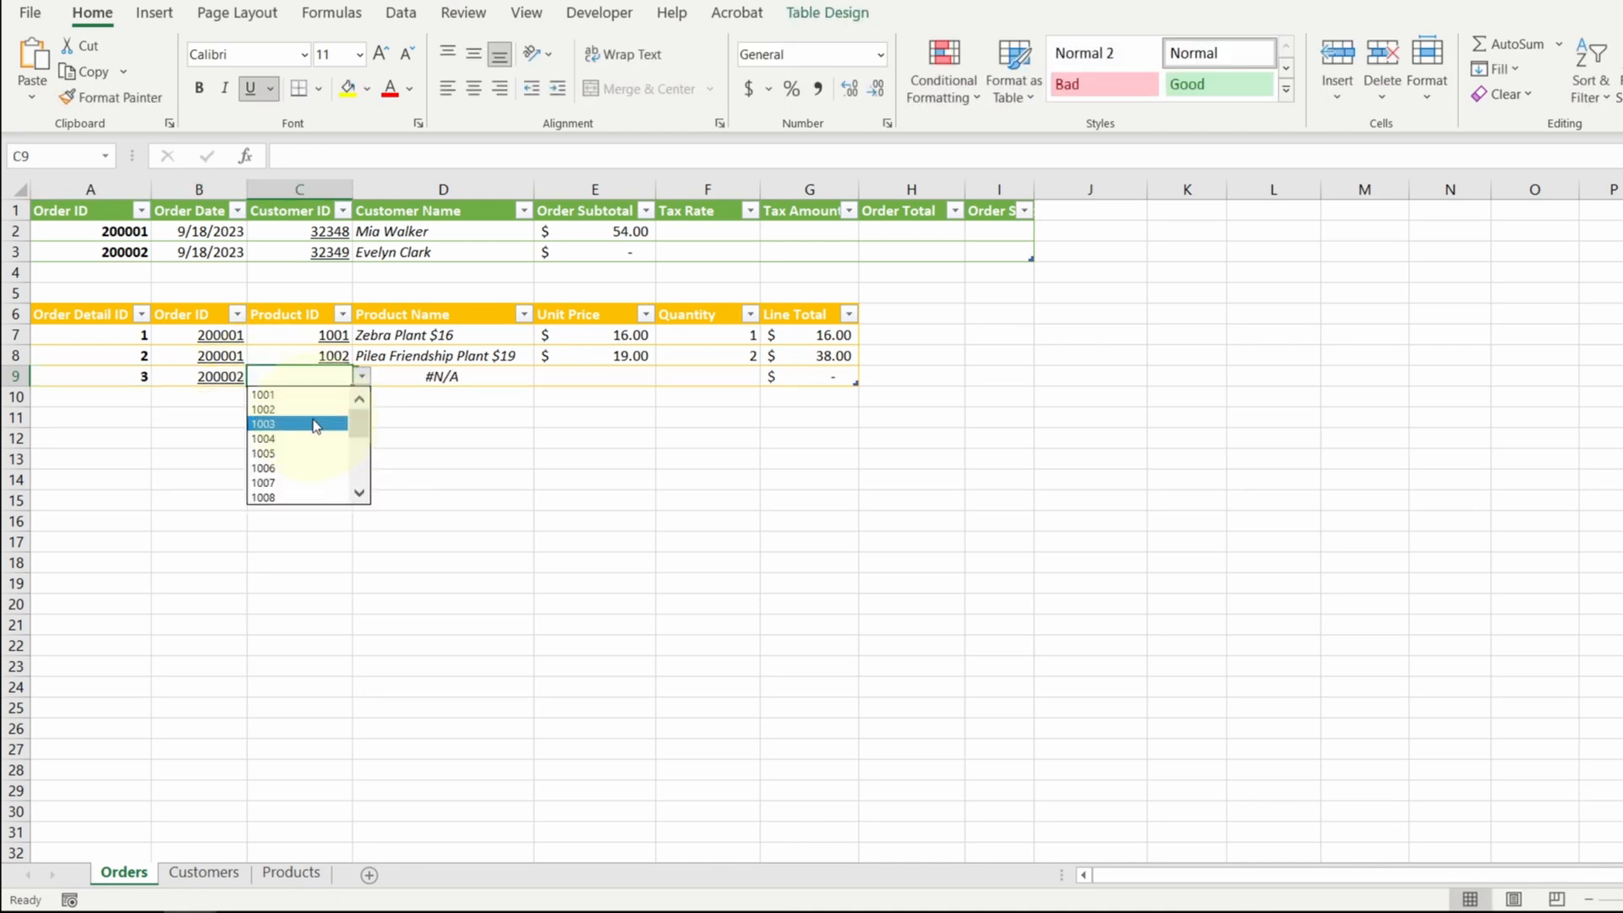
# Add detail lines for products 1003 ×3 and 1004 ×1, giving a $75.00 subtotal
pyautogui.click(264, 422)
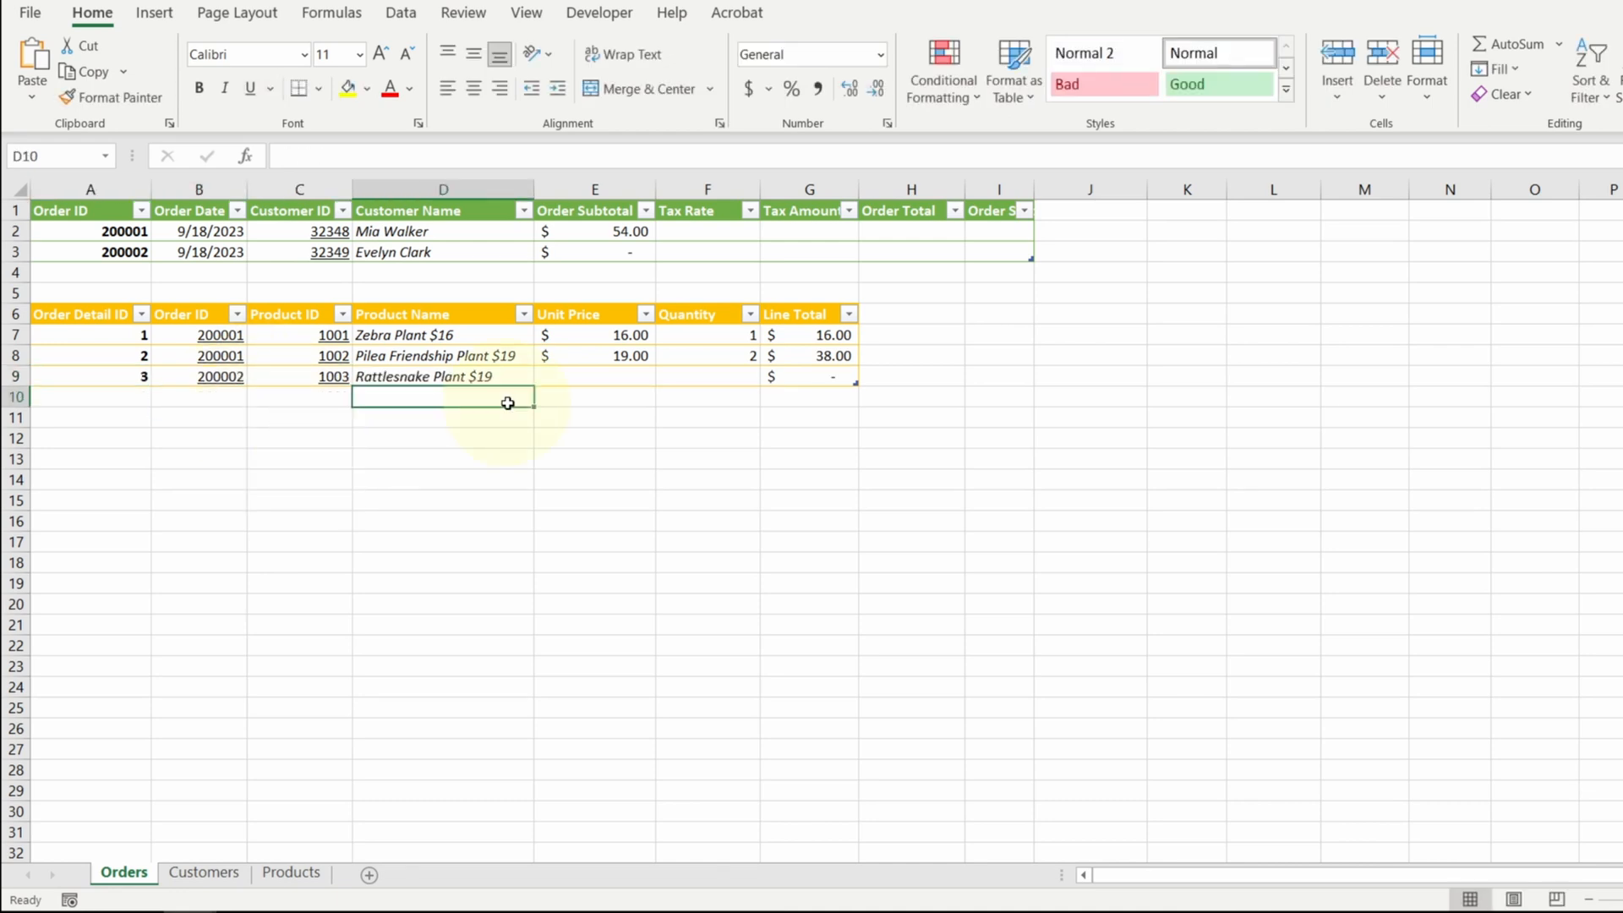
pyautogui.write('19.00')
pyautogui.click(707, 377)
pyautogui.write('3')
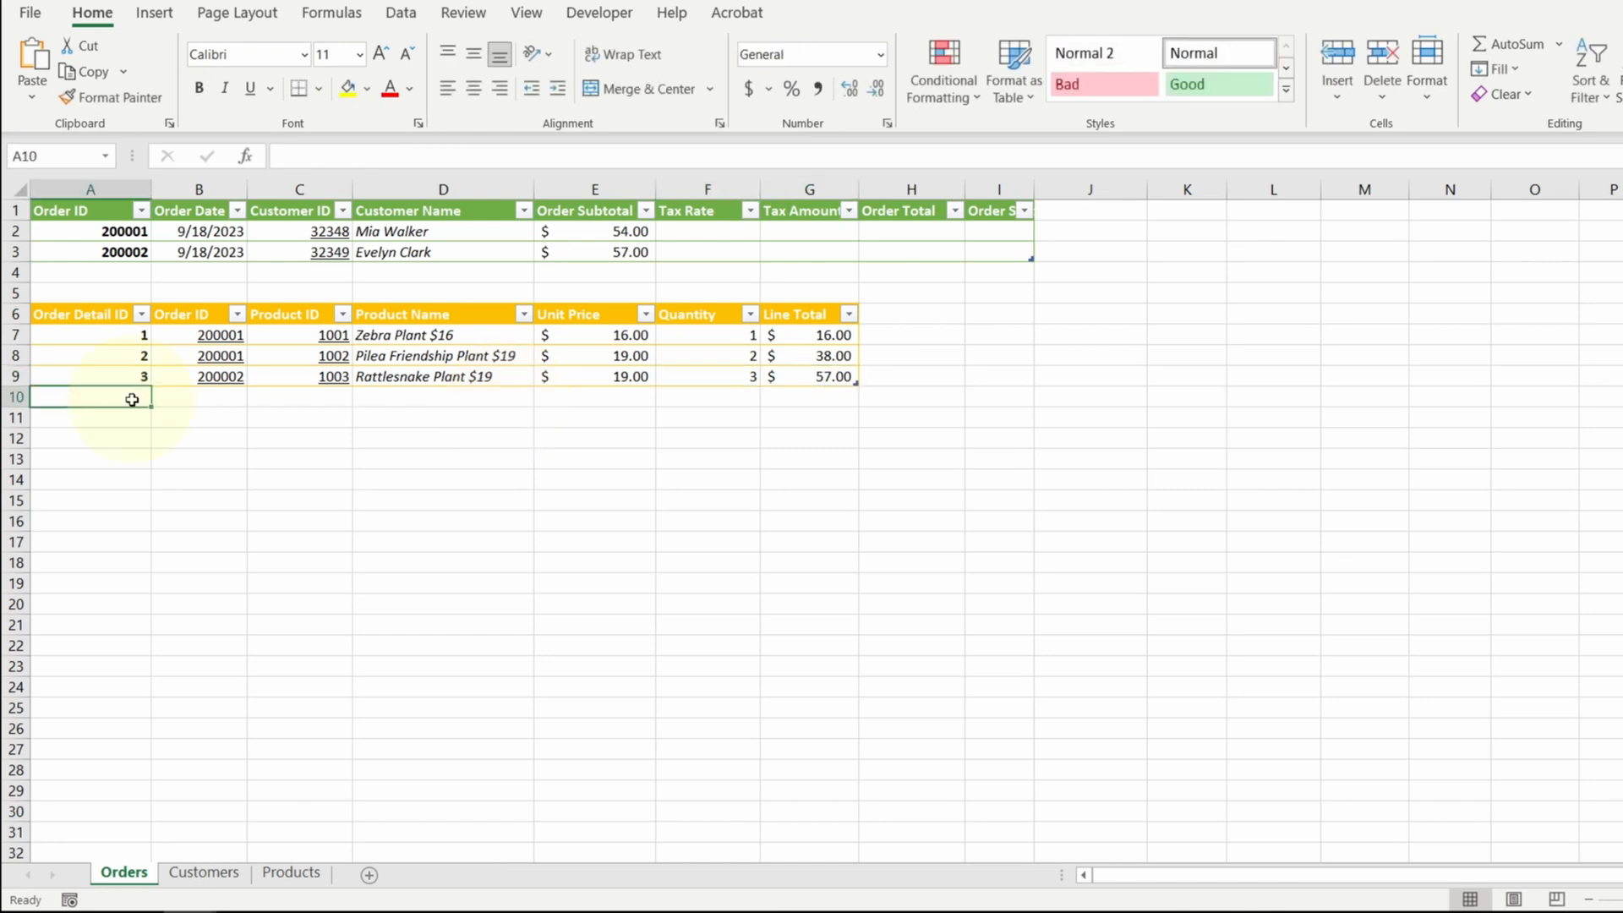
pyautogui.click(199, 395)
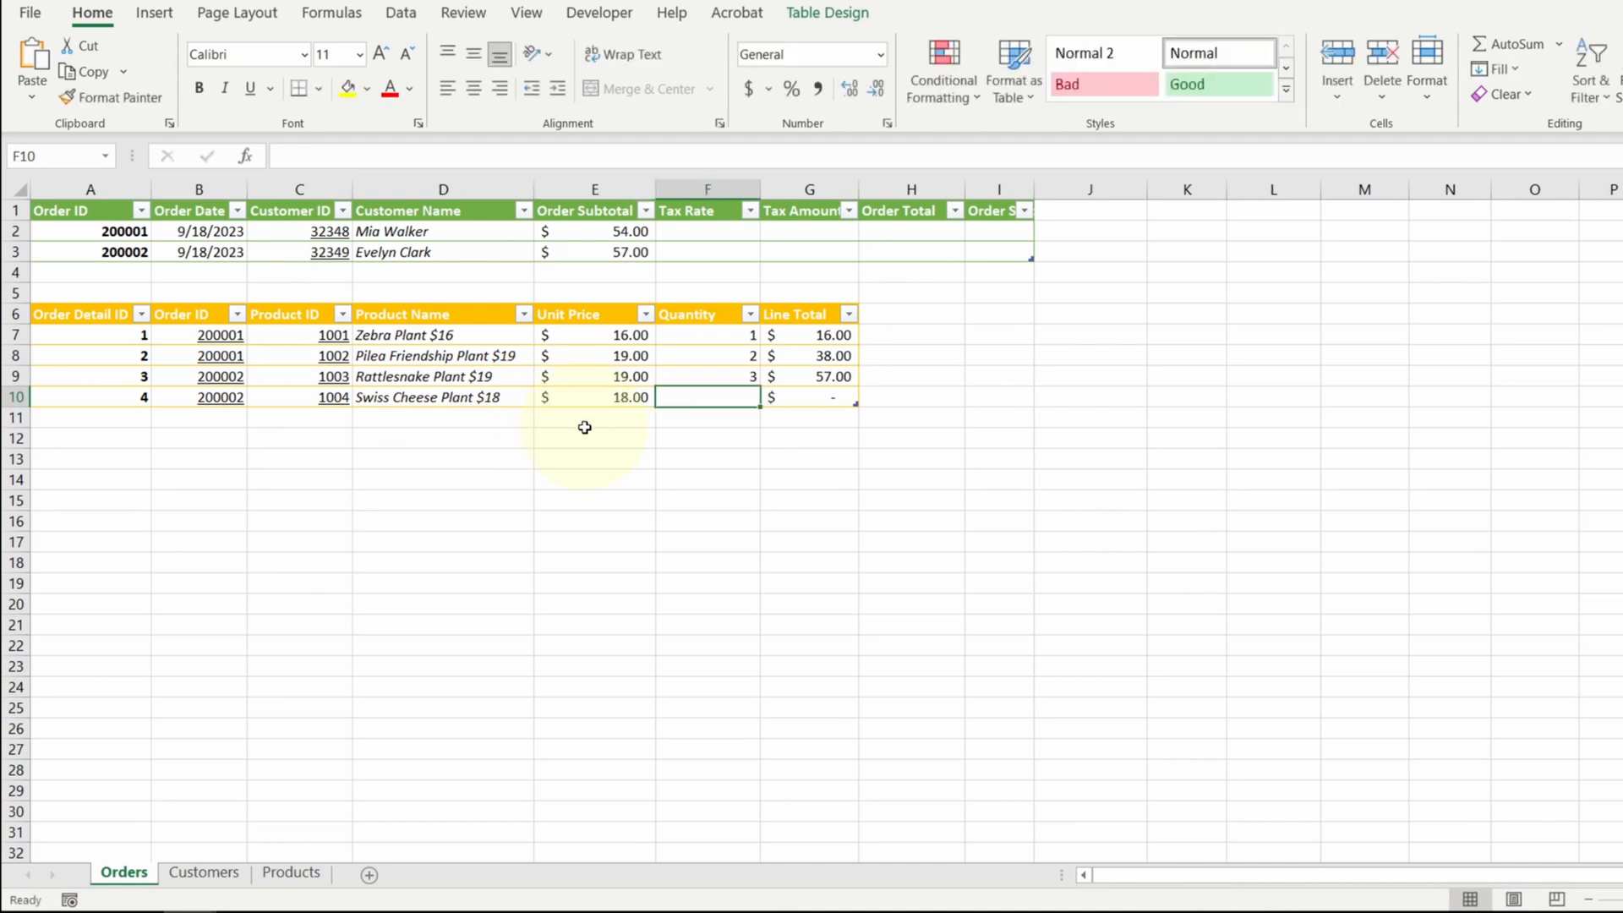
pyautogui.write('1')
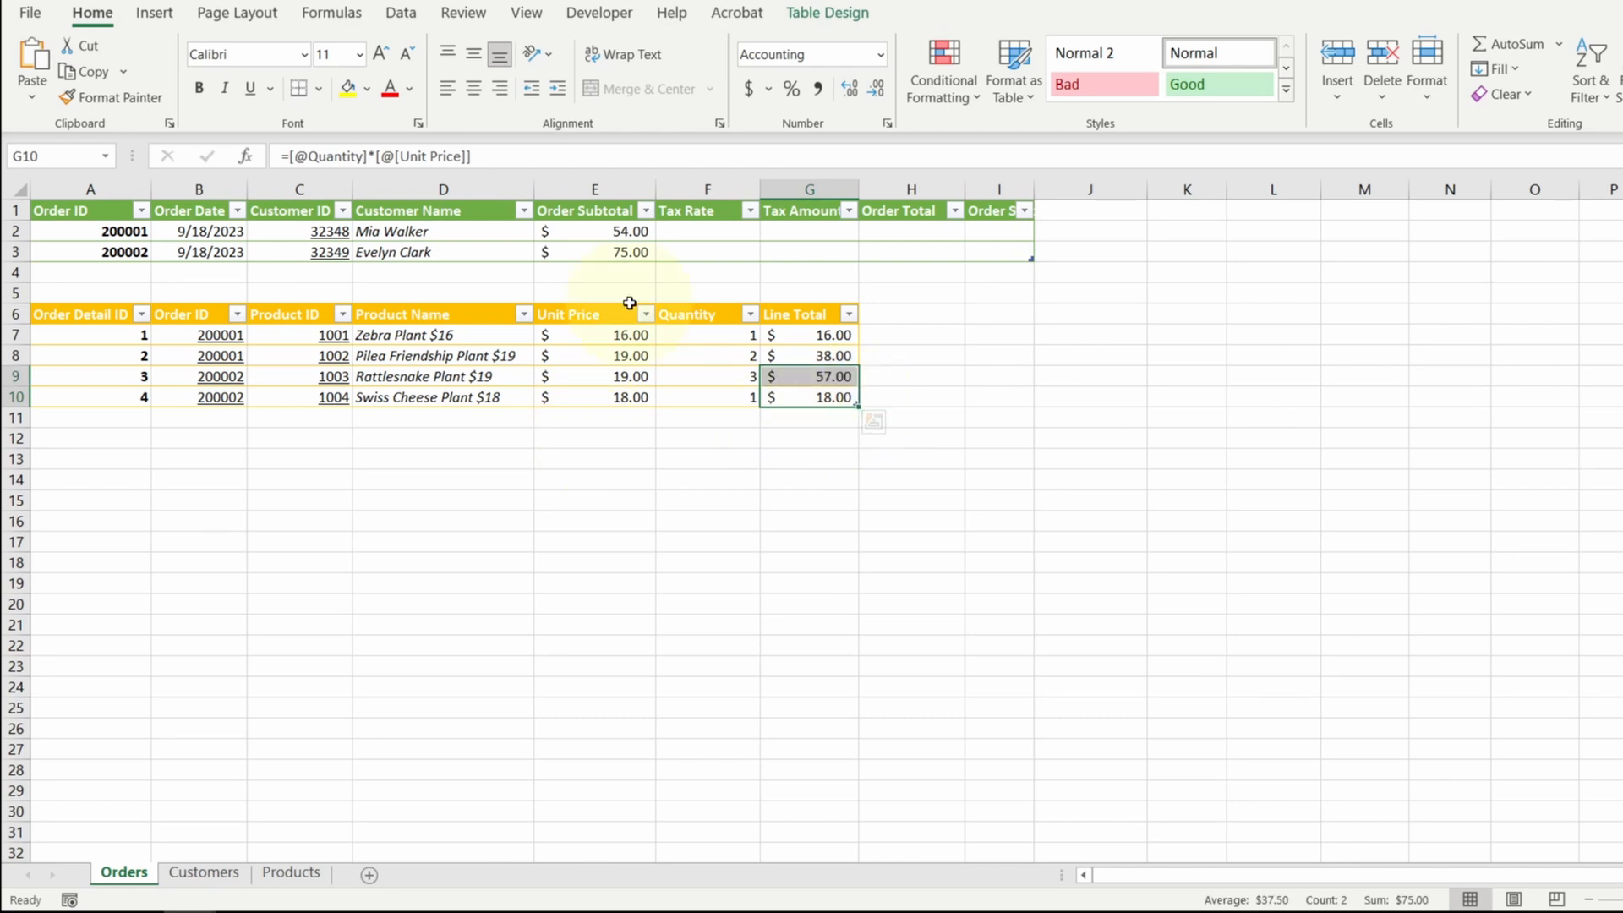
pyautogui.moveTo(653, 264)
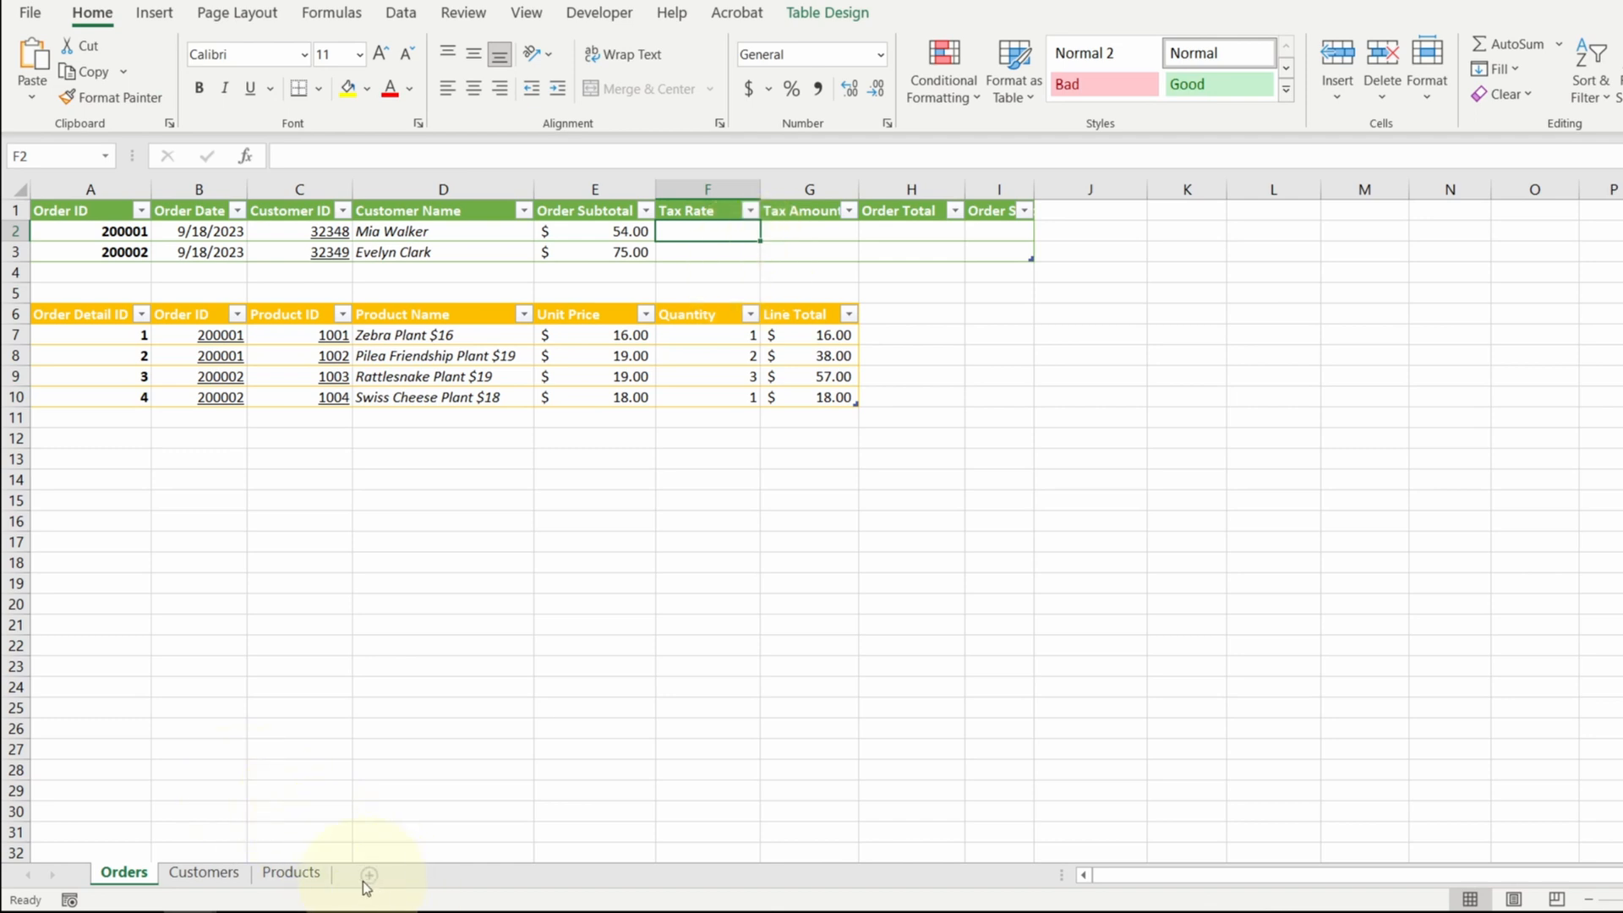
# Create a Config sheet with a one-column TaxRate table holding 8.25%
pyautogui.click(368, 876)
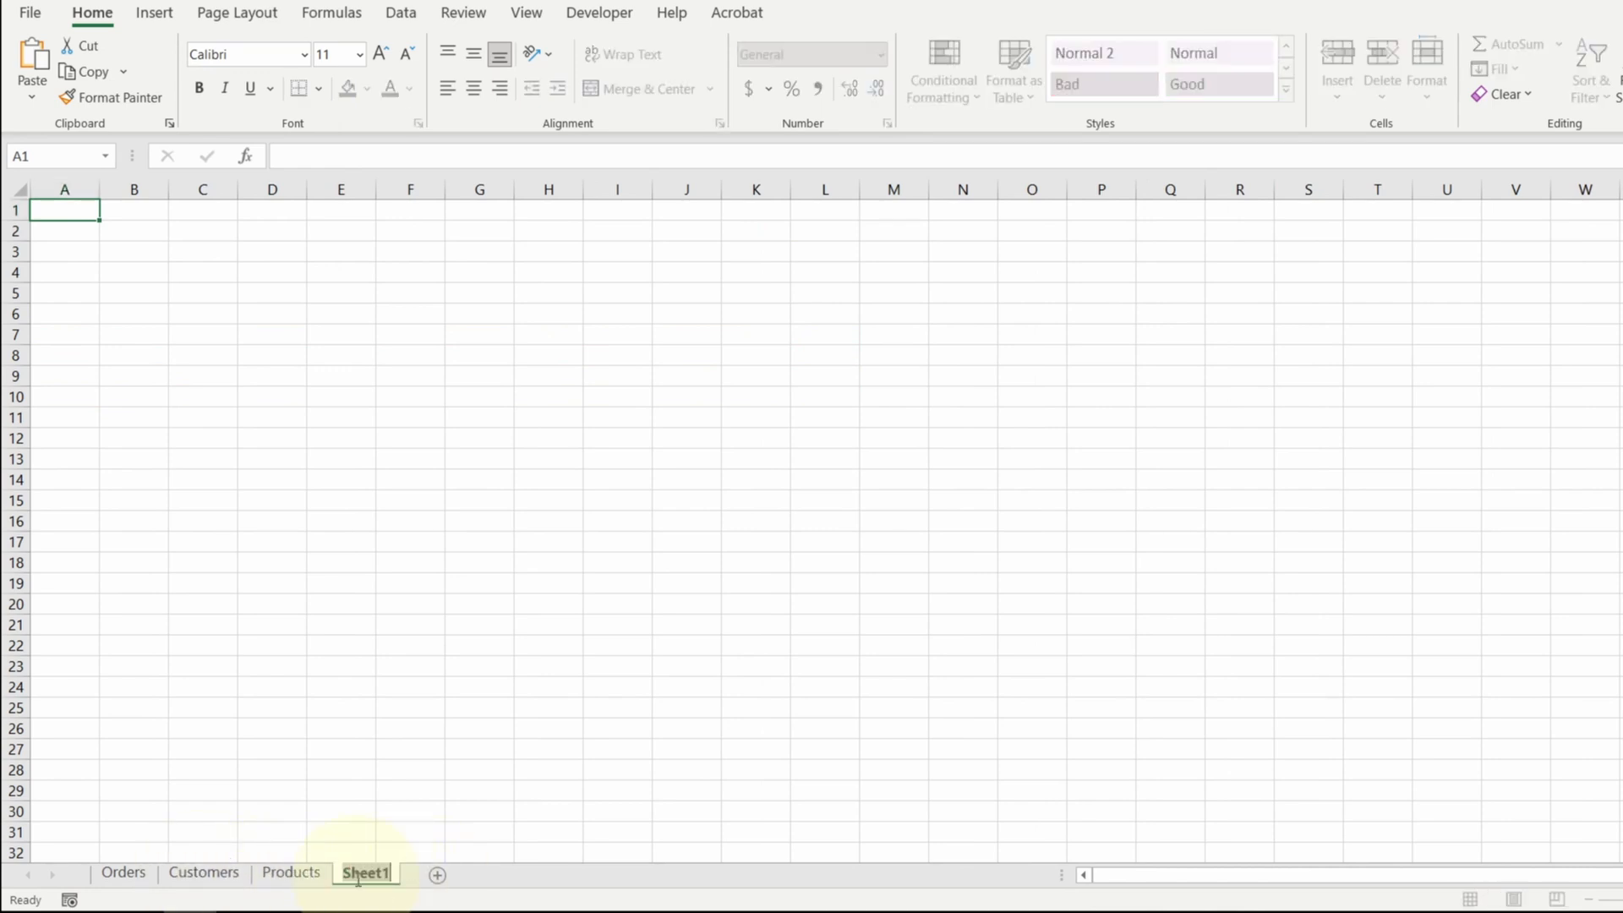
pyautogui.write('Configu')
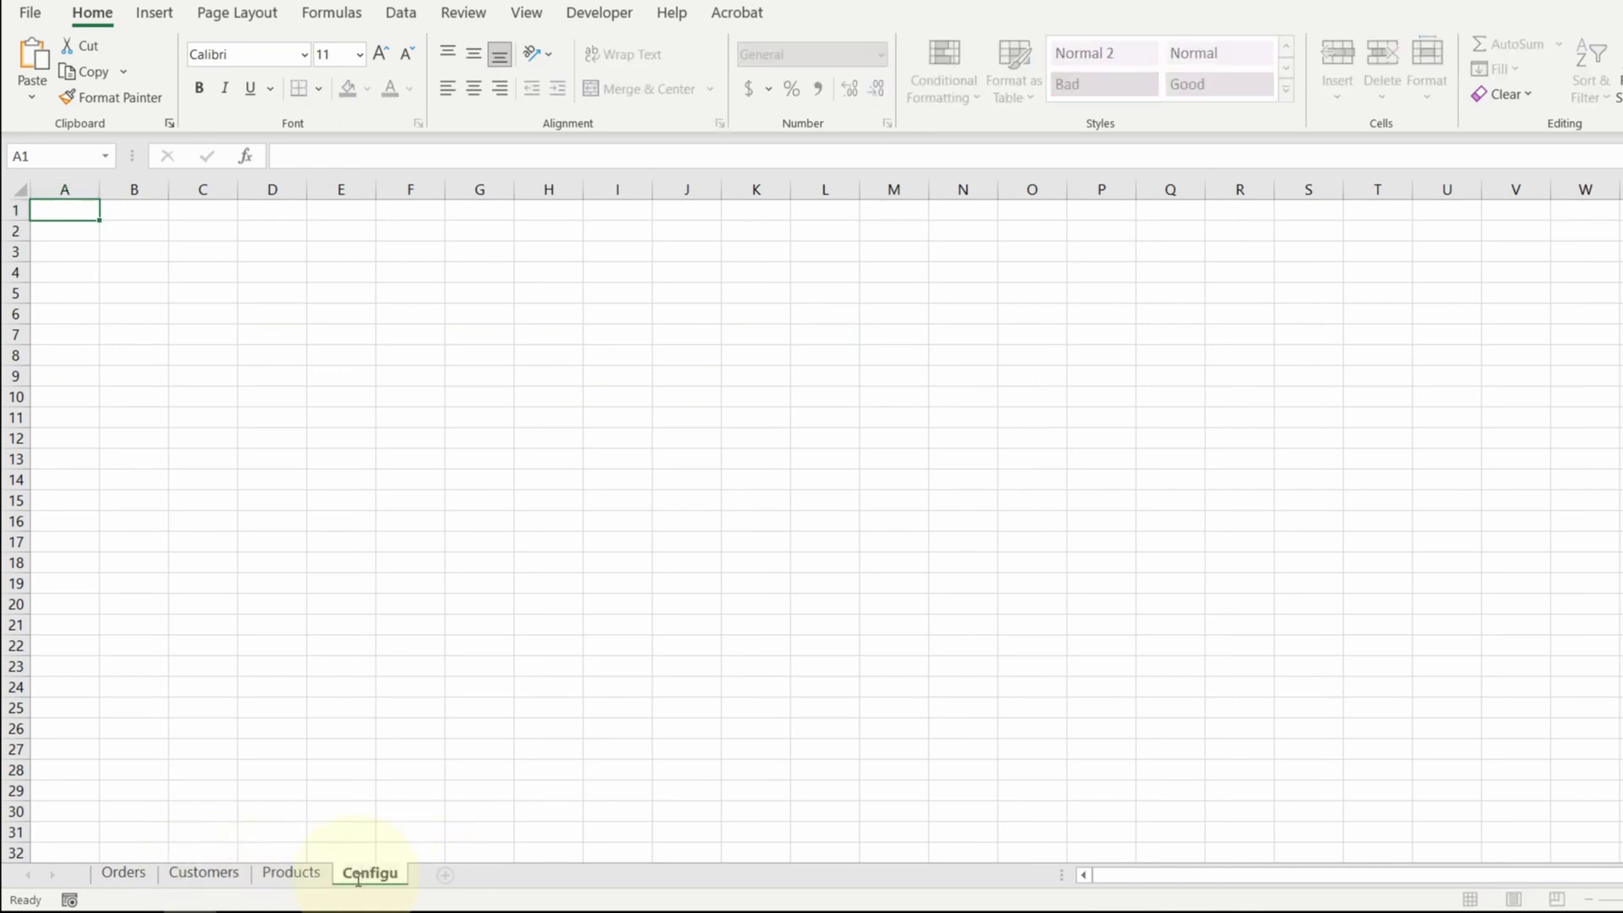
pyautogui.write('Tax Rate')
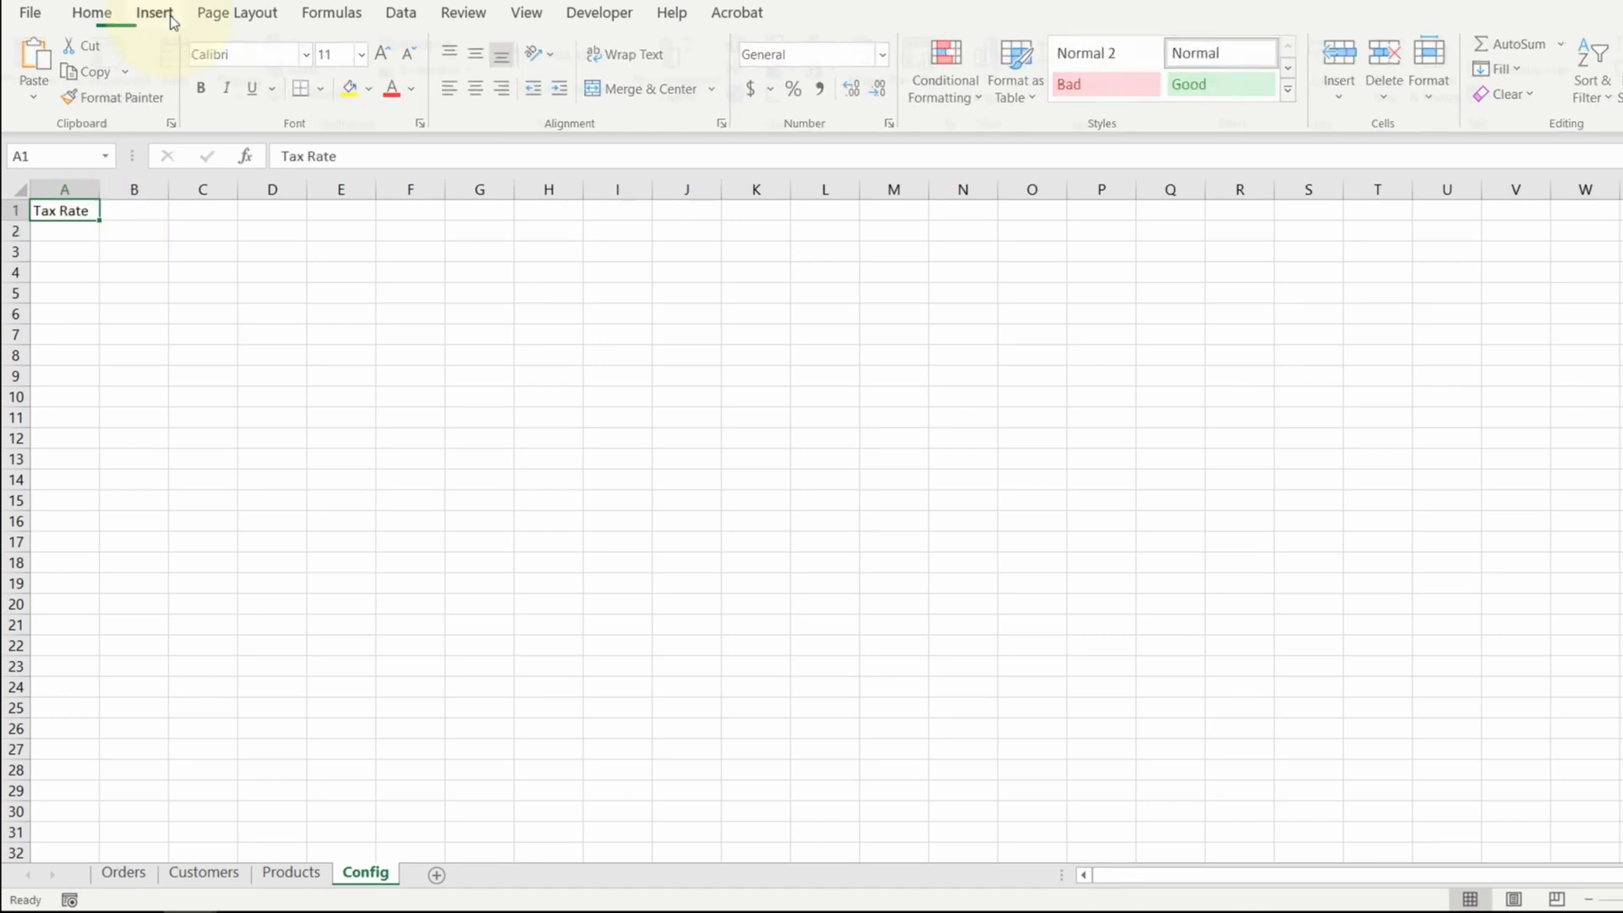
pyautogui.click(186, 64)
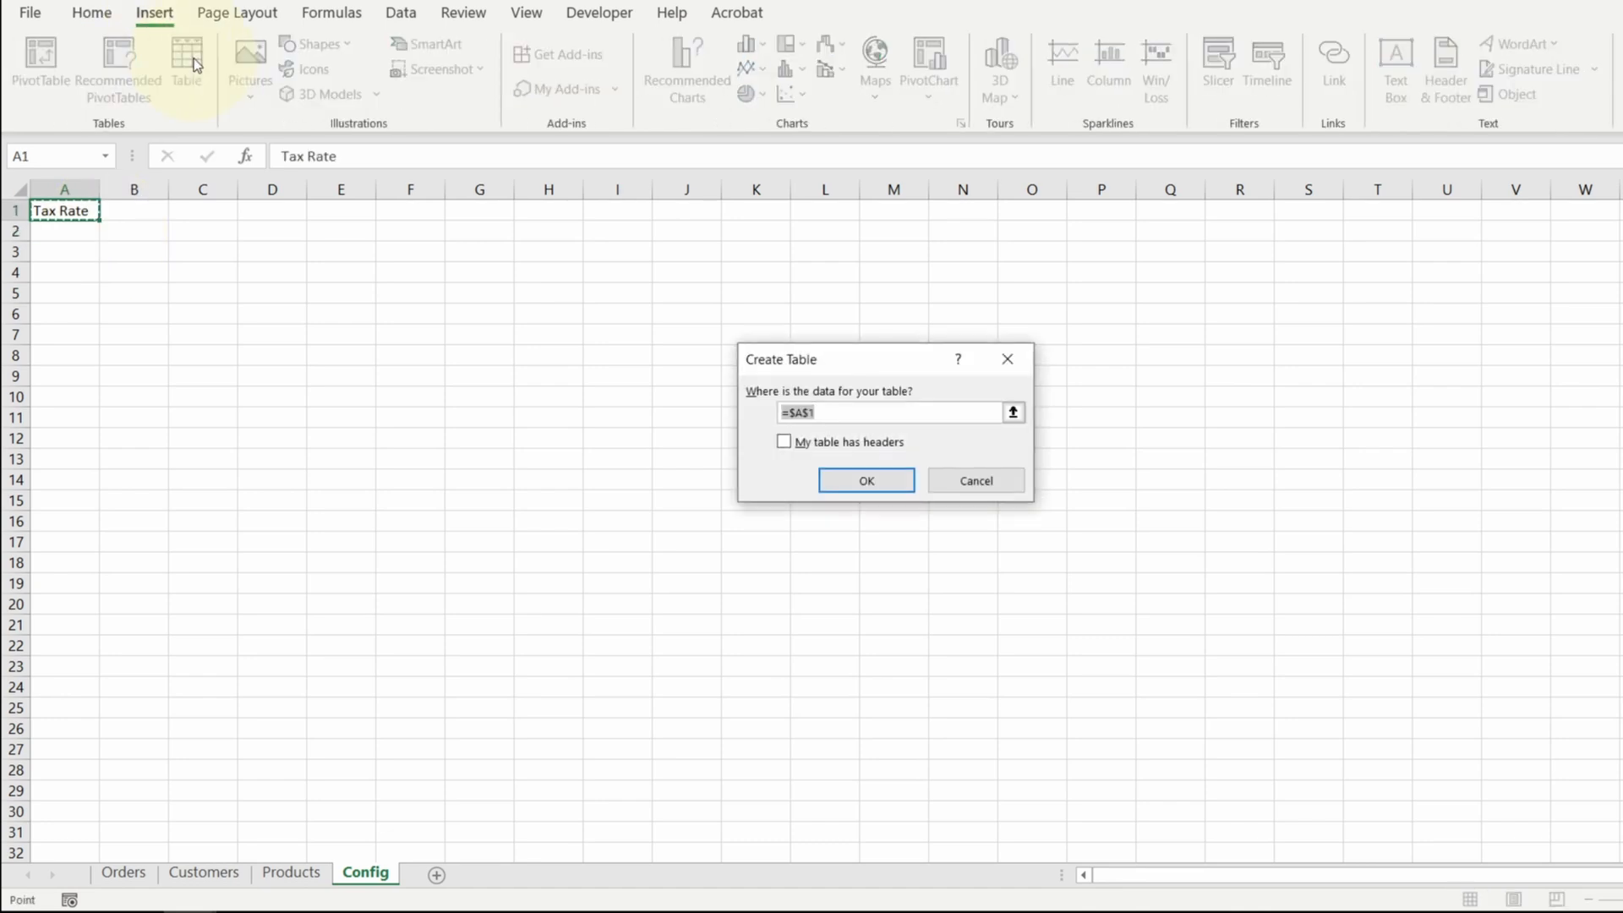
pyautogui.click(865, 480)
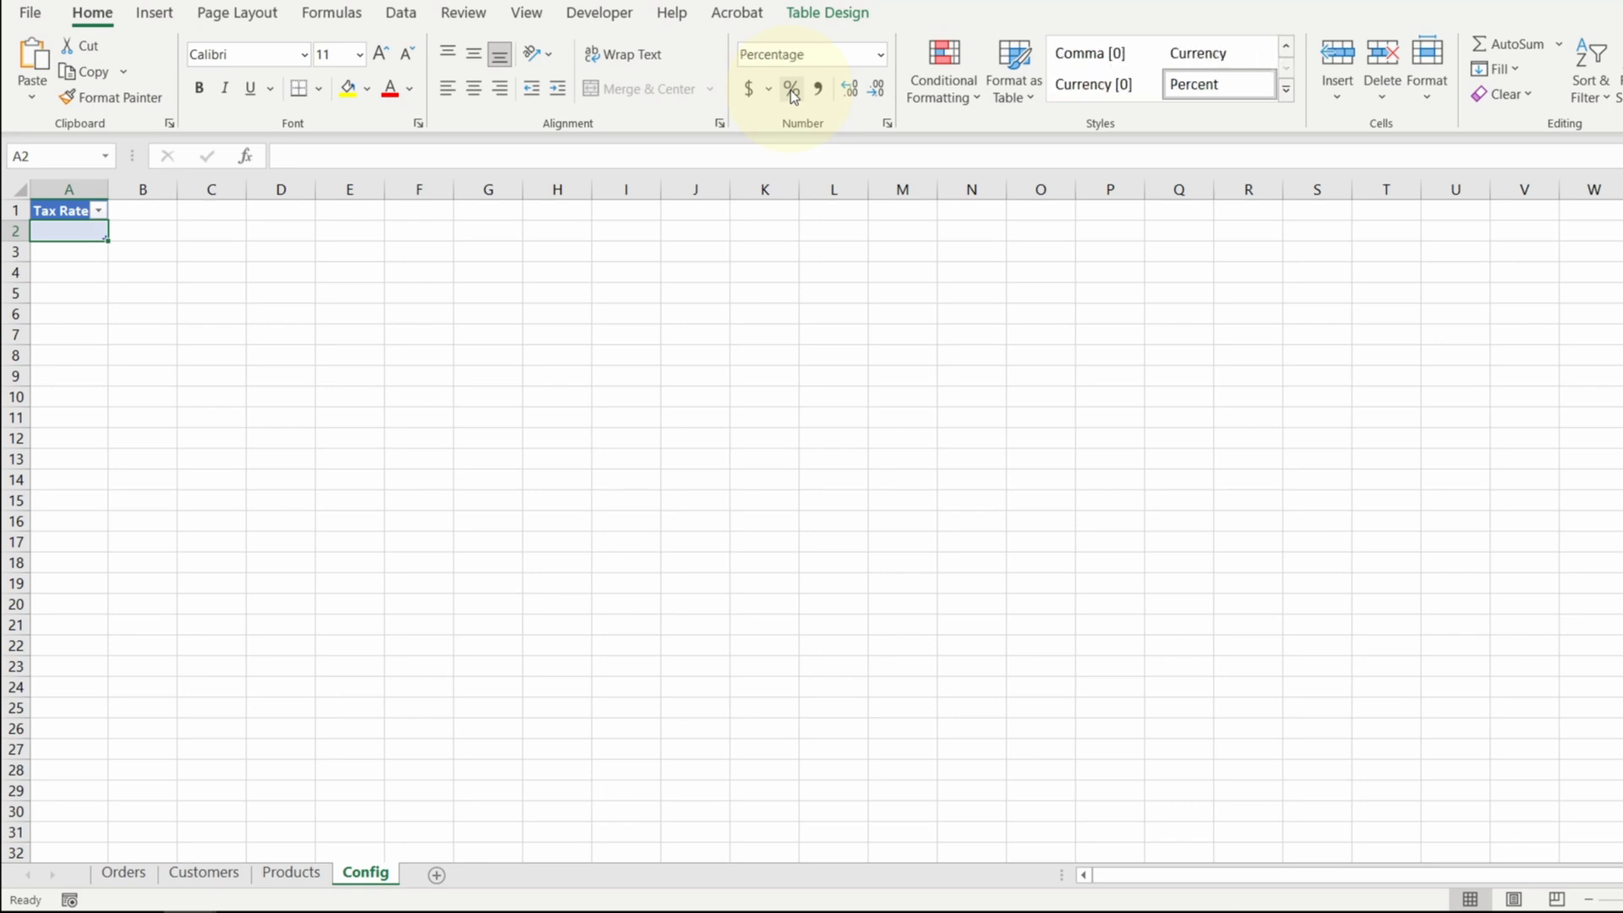
pyautogui.write('8.2%')
pyautogui.click(60, 155)
pyautogui.write('TaxRate')
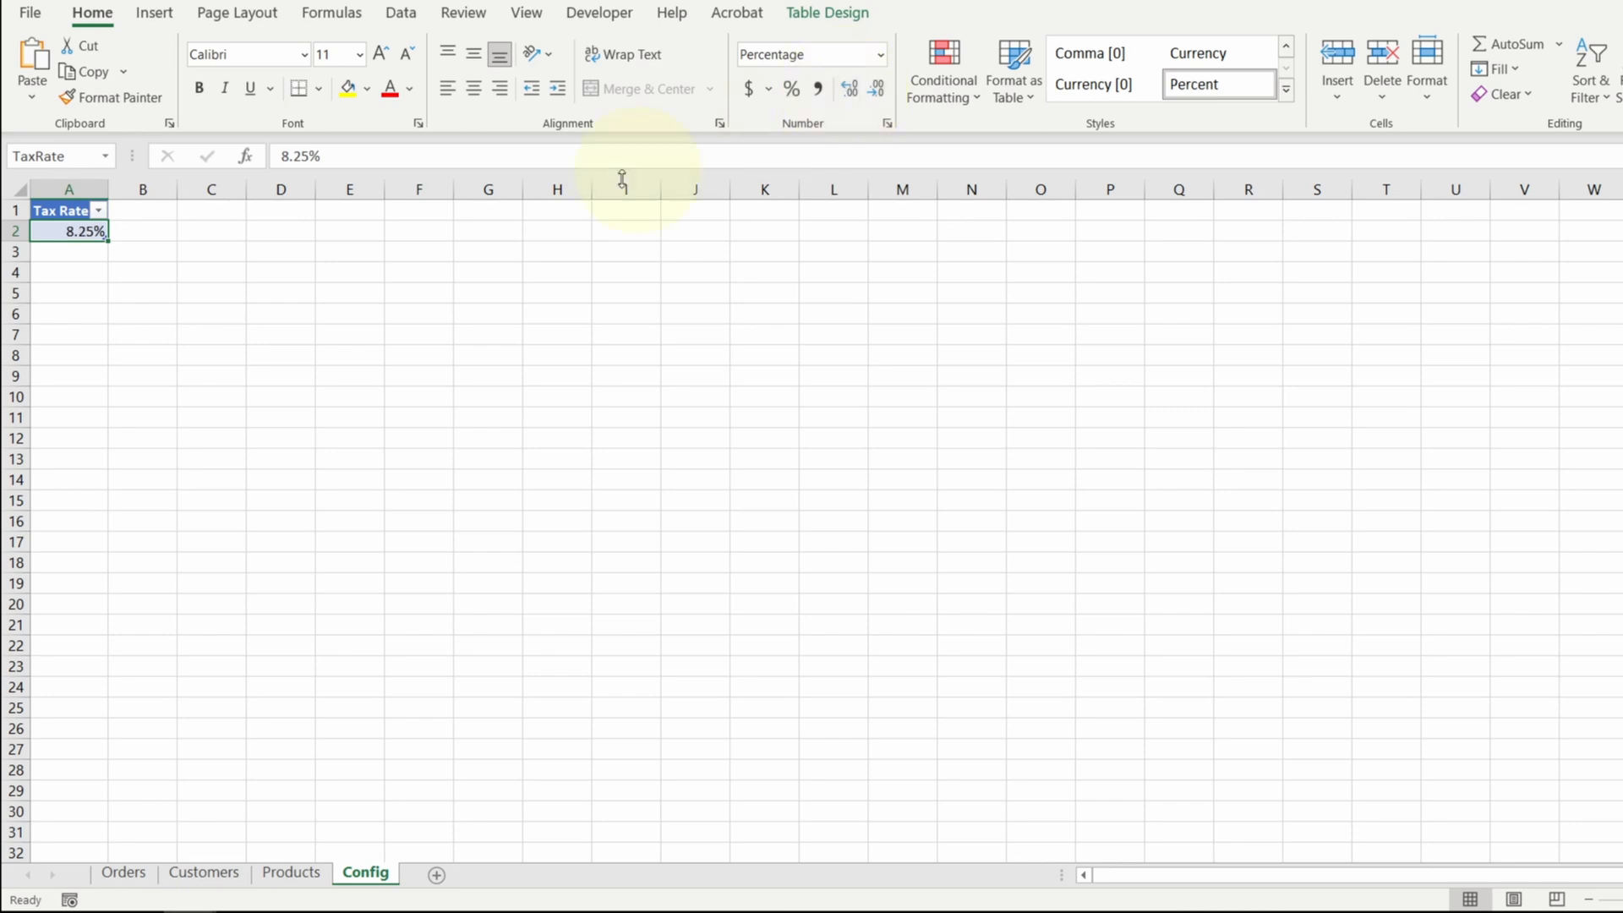
# Fill both orders' Tax Rate with 8.25% via =TaxRate[Tax Rate], fixing the #VALUE! row
pyautogui.click(123, 872)
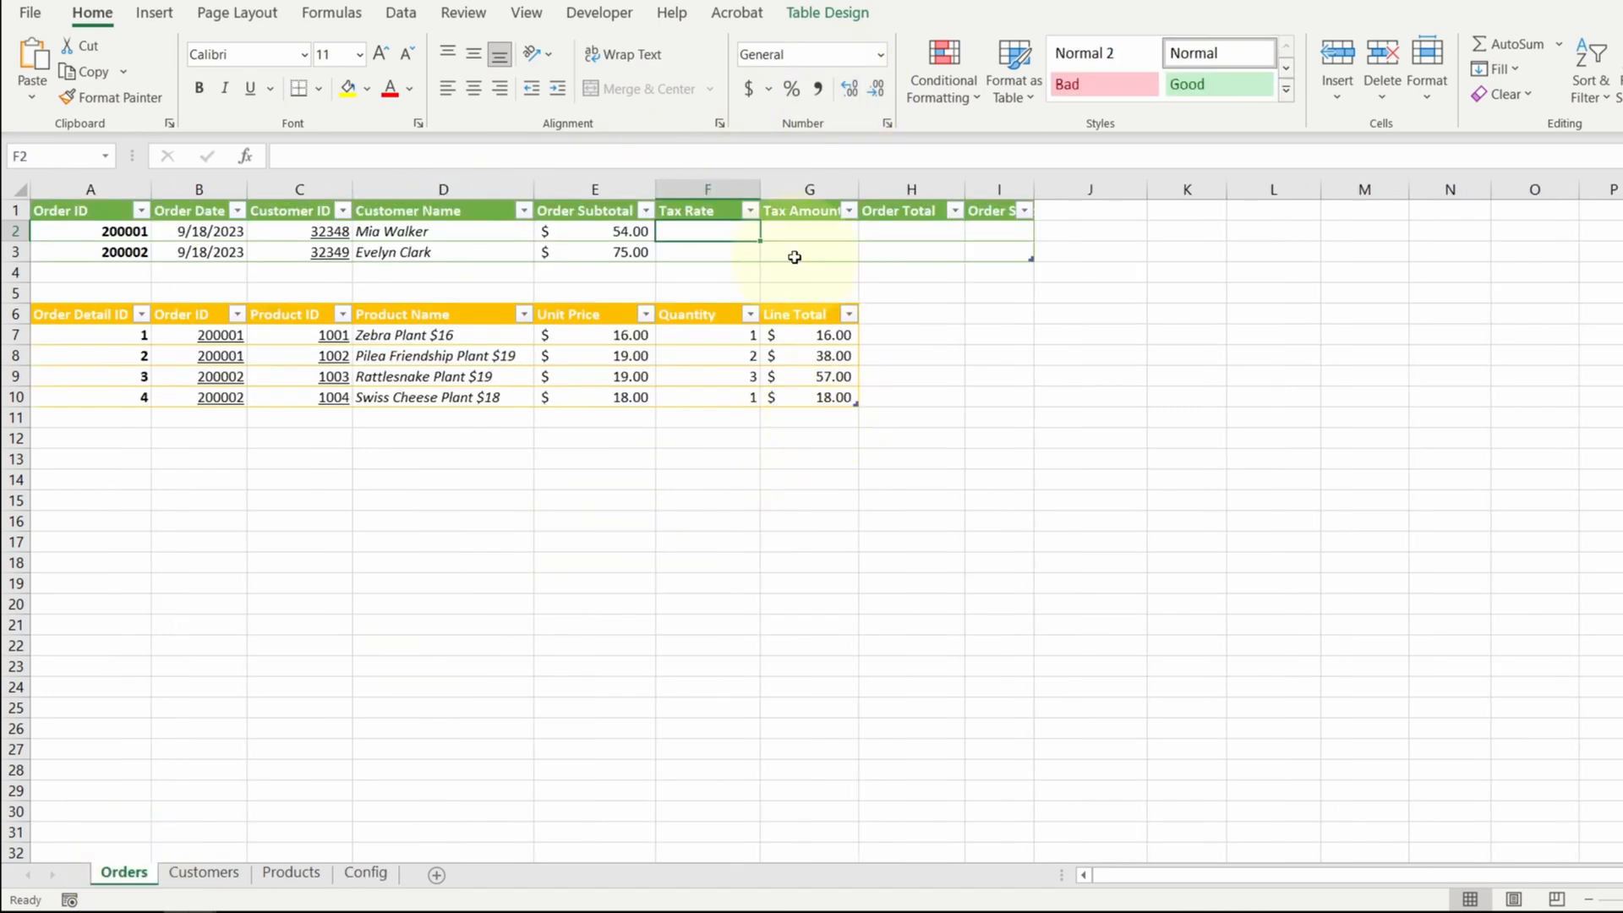
pyautogui.write('=')
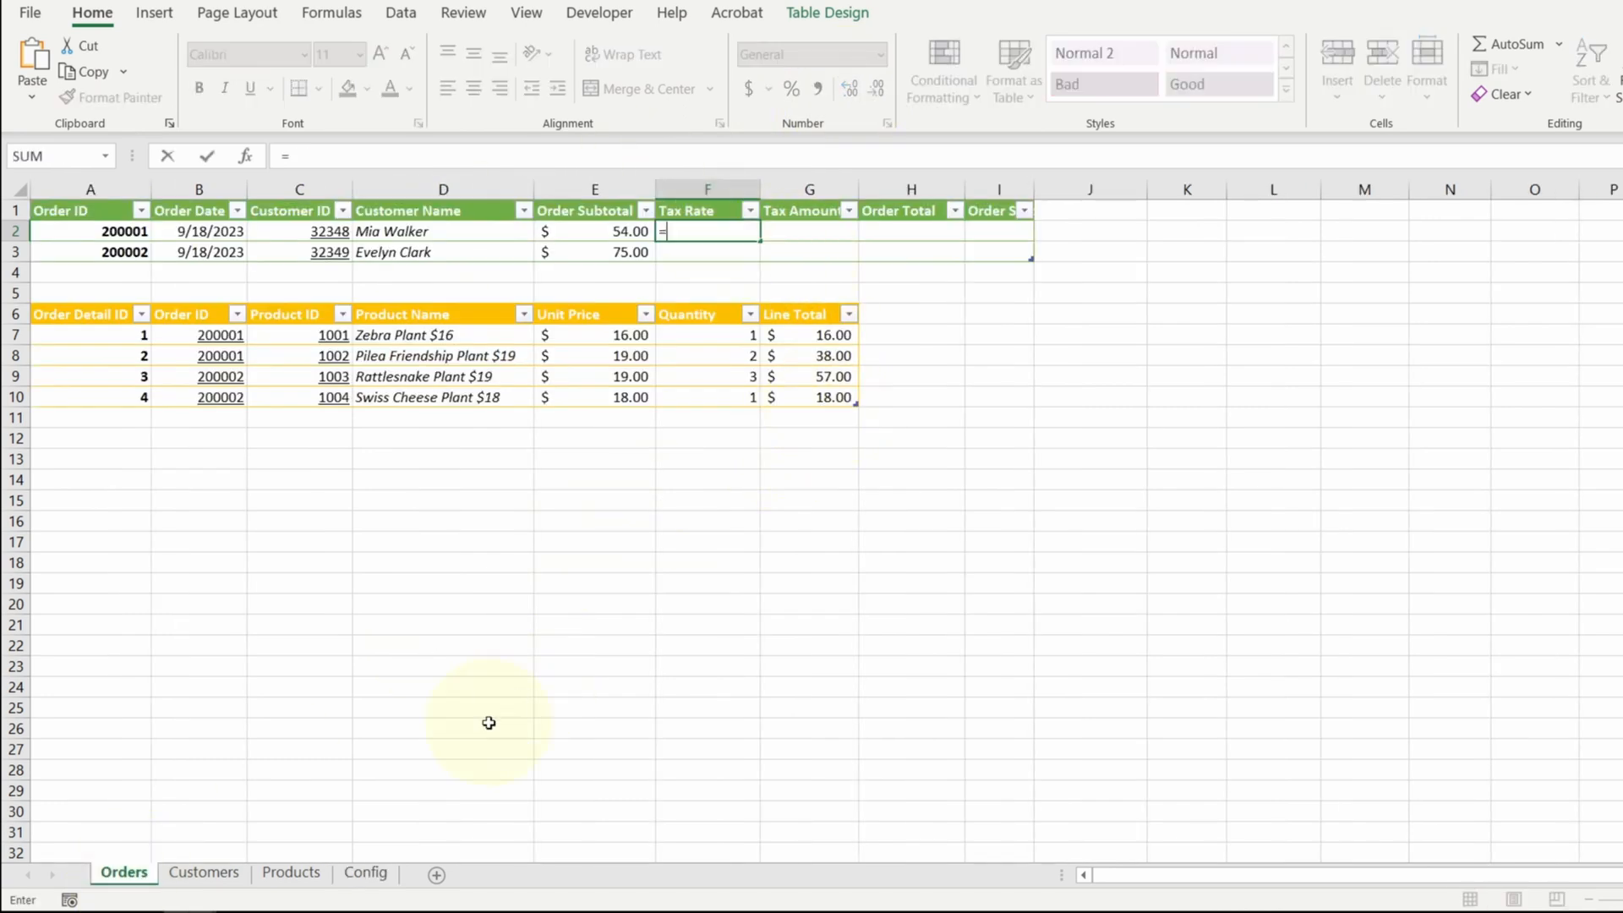
pyautogui.press('Enter')
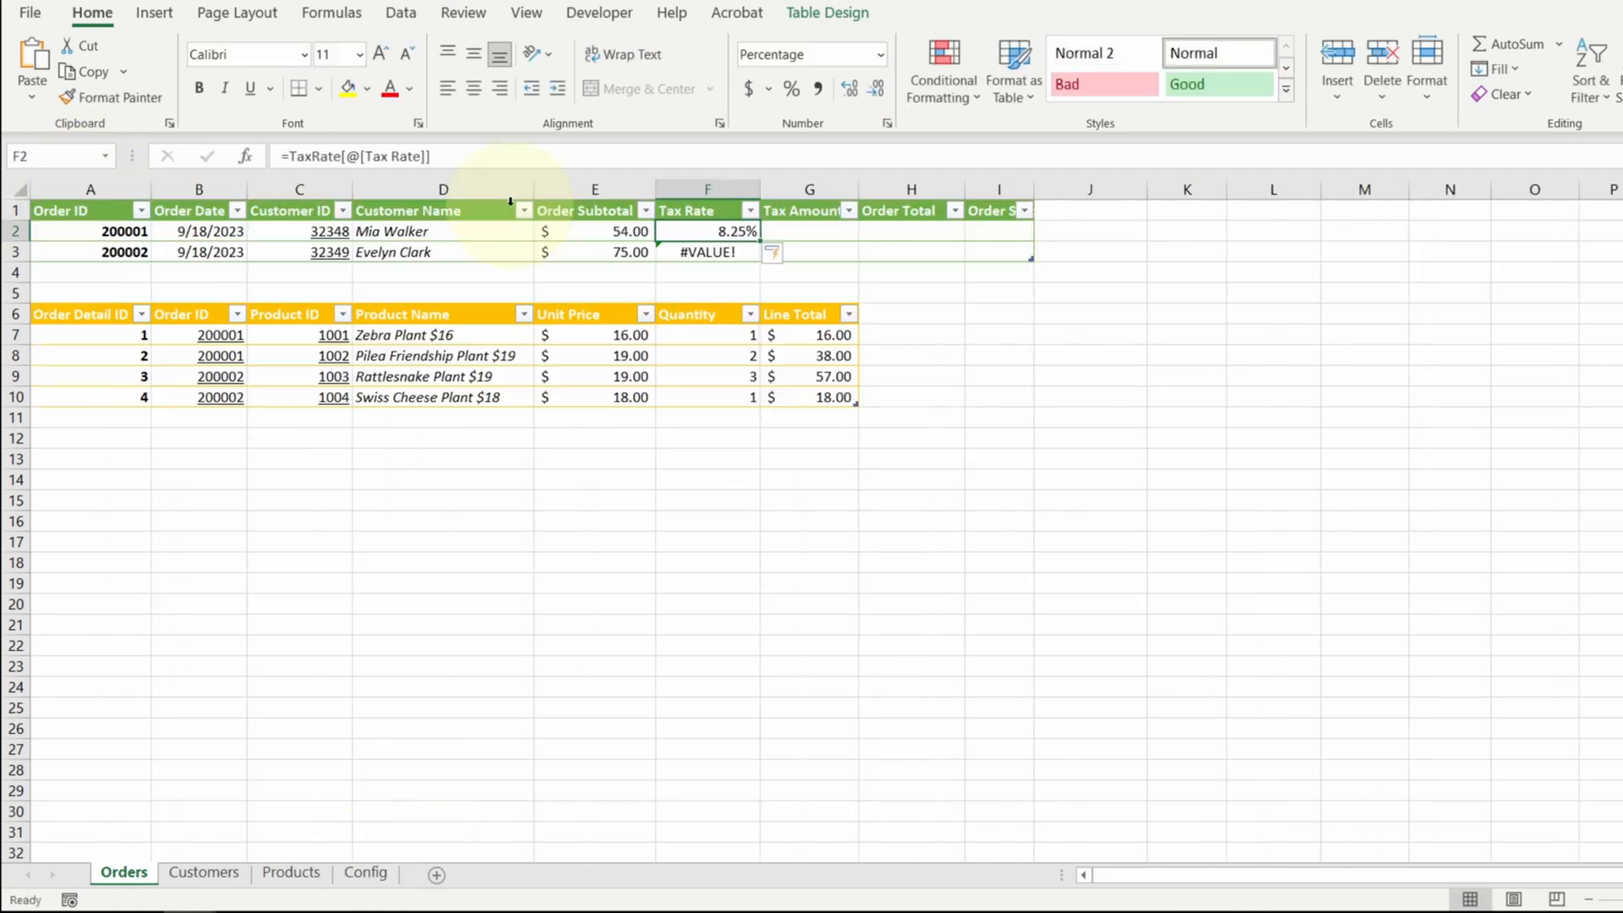
pyautogui.doubleClick(706, 230)
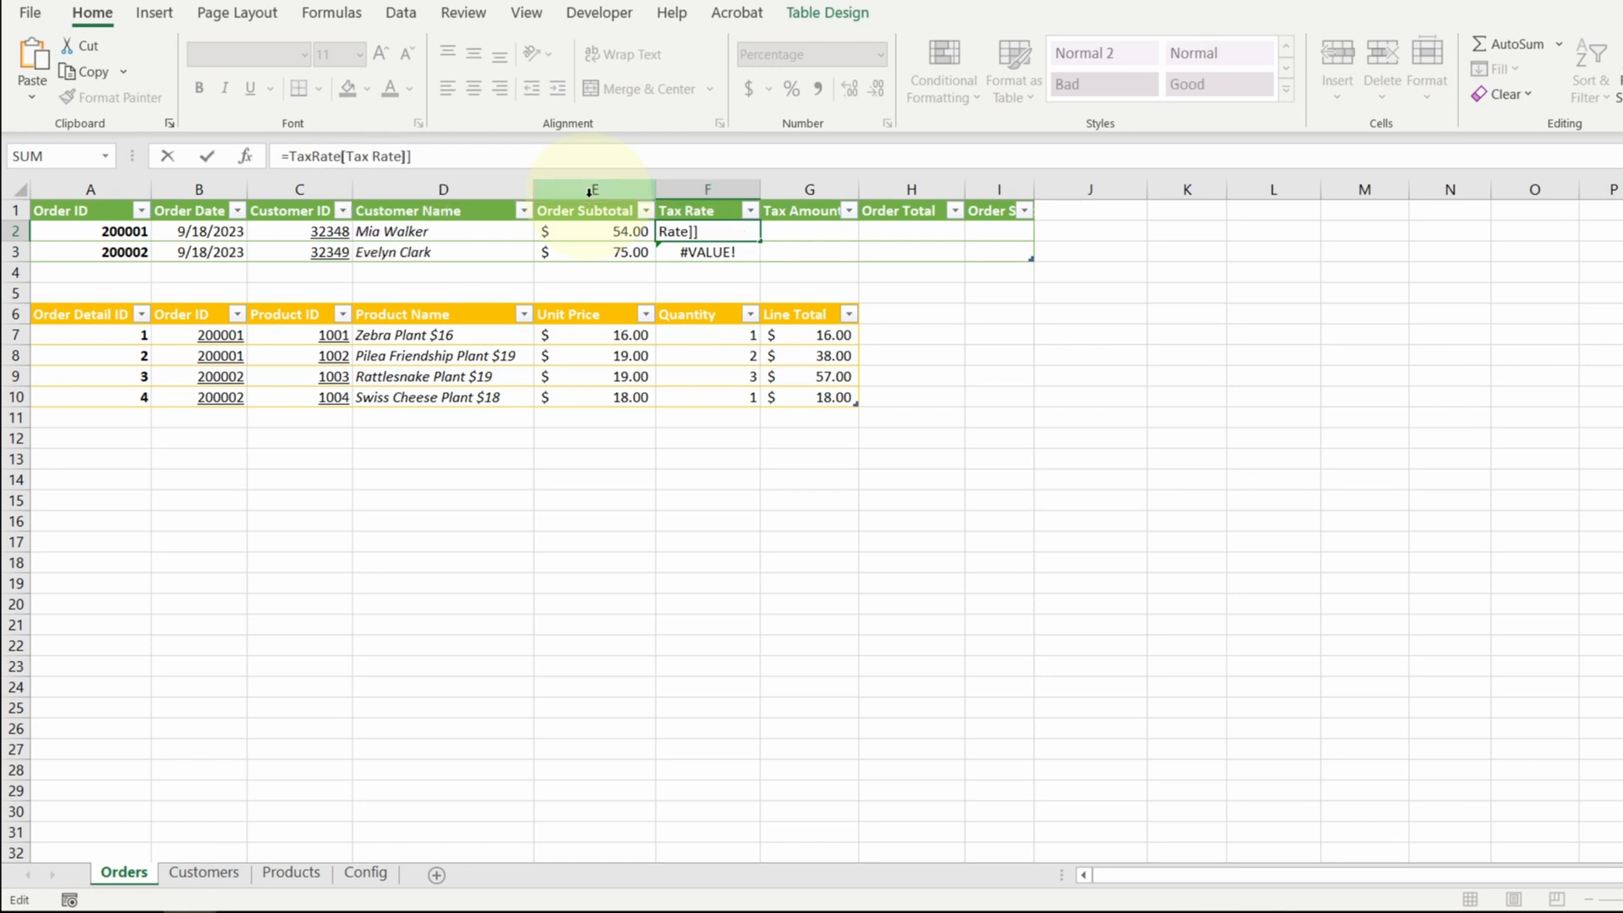
pyautogui.press('Enter')
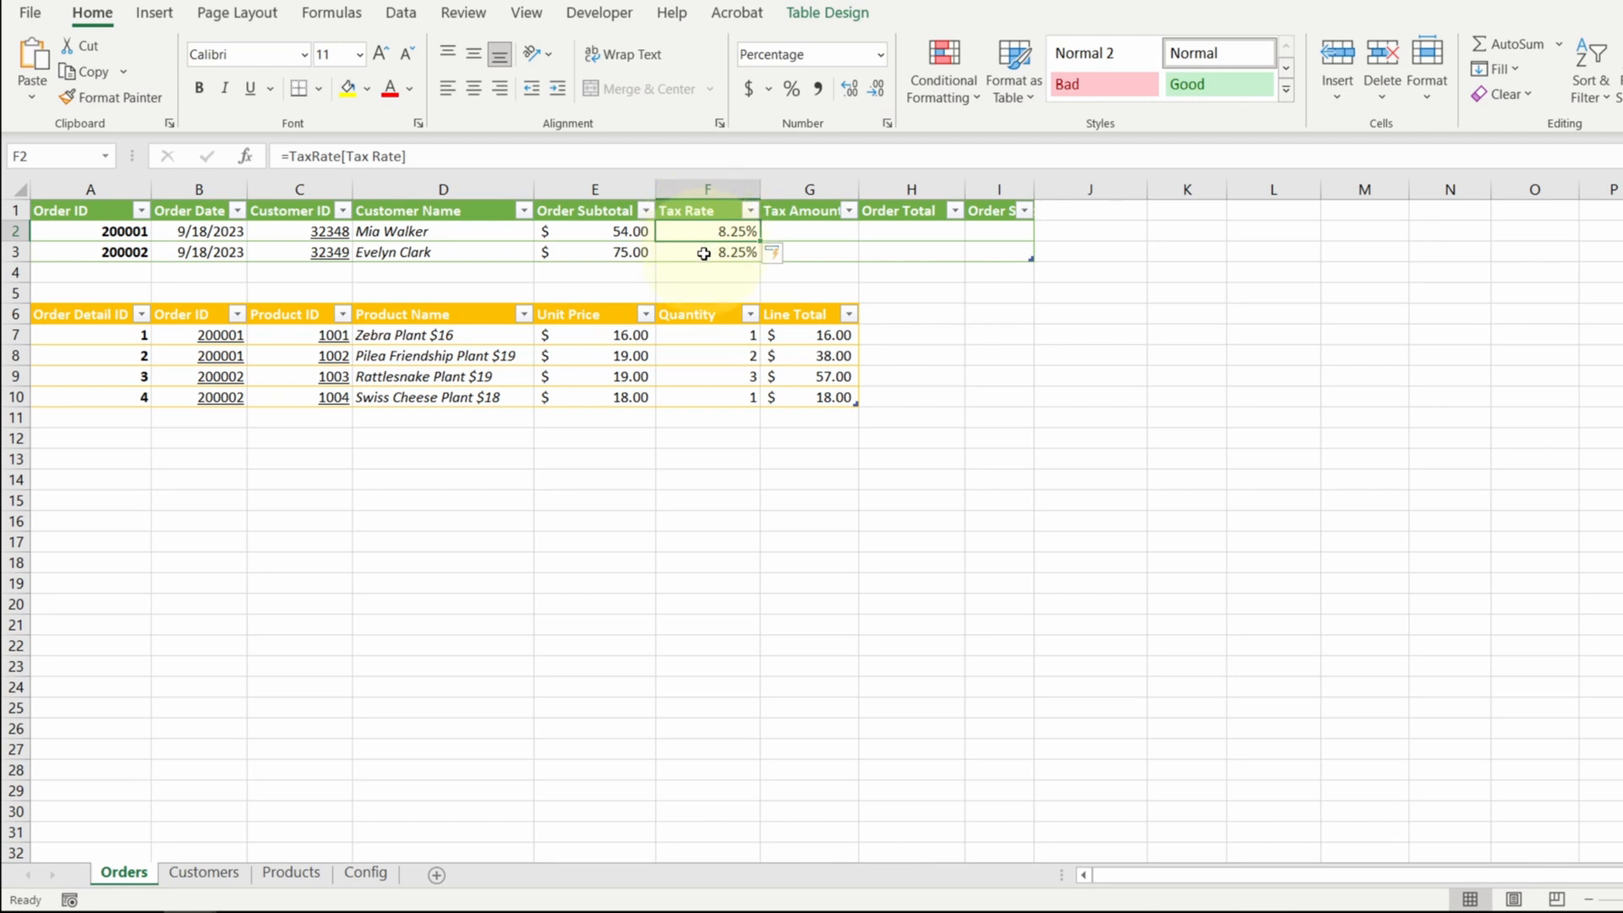
# Return to the Config sheet and select the cell below the tax rate
pyautogui.click(365, 872)
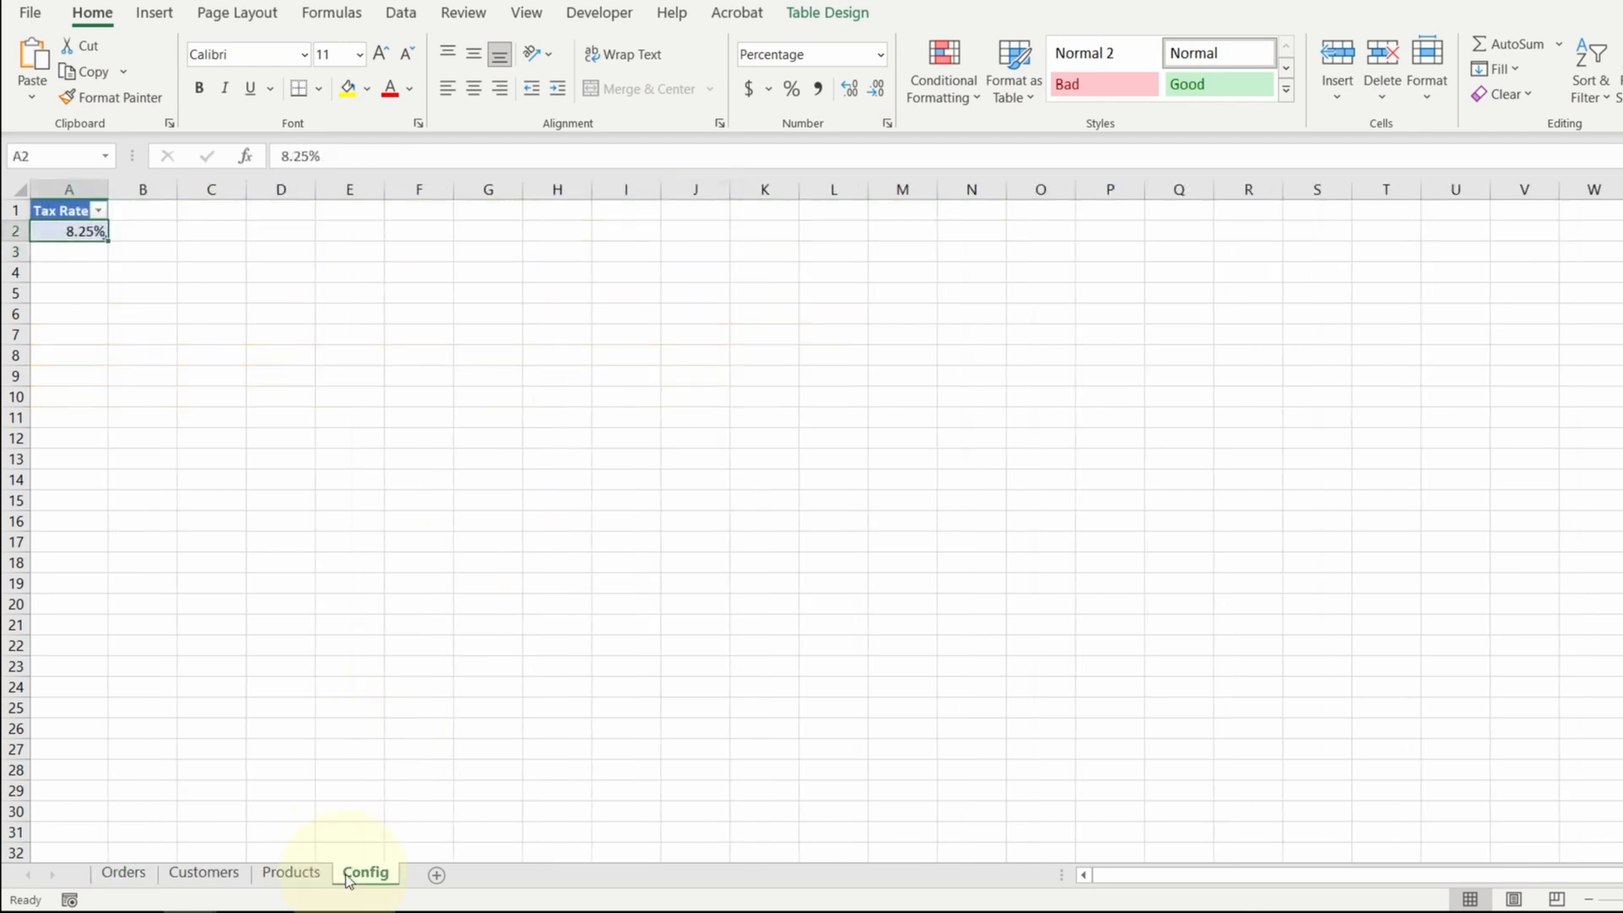
pyautogui.click(56, 254)
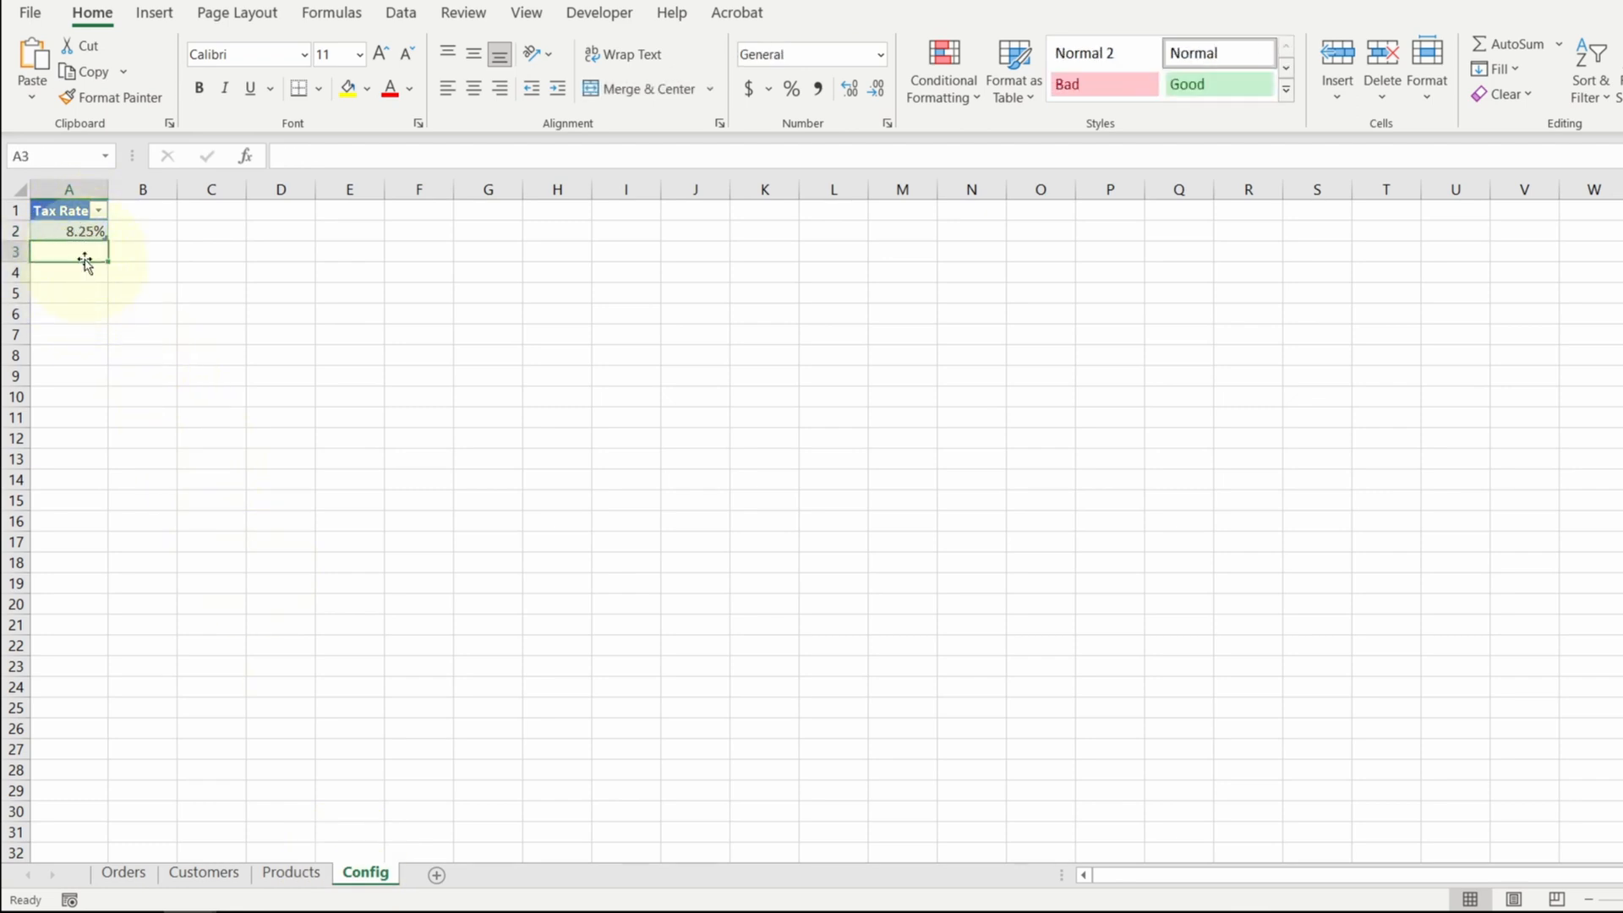
# Set Tax Amount to Tax Rate × Subtotal and Order Total to Subtotal + Tax ($58.46, $81.19)
pyautogui.click(121, 872)
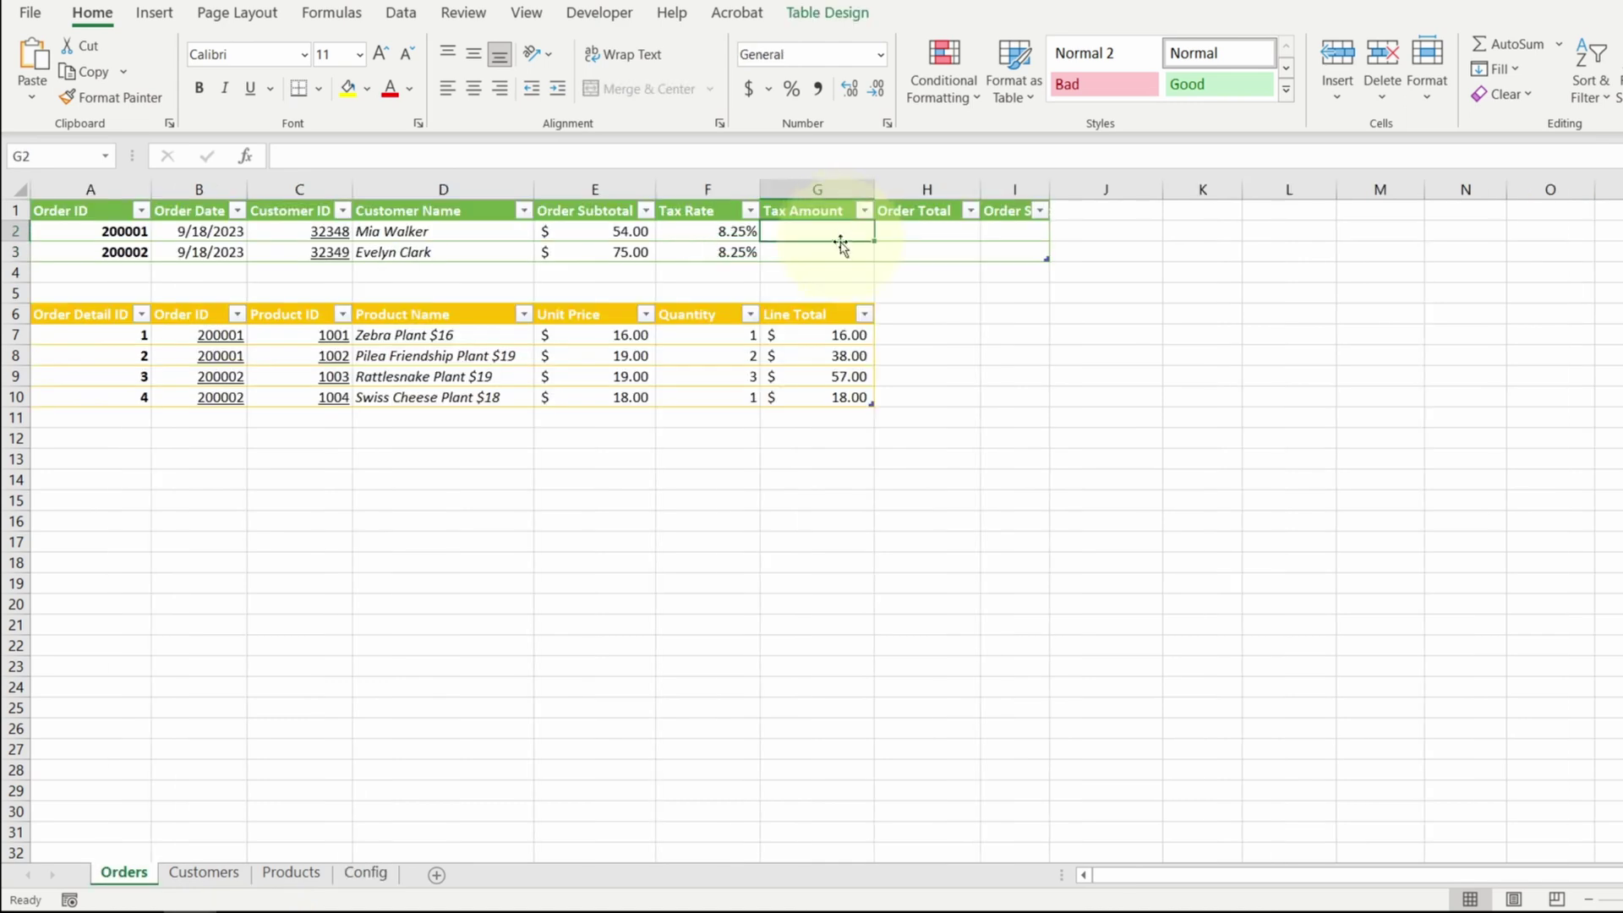
pyautogui.write('=[@[Tax Rate]]*')
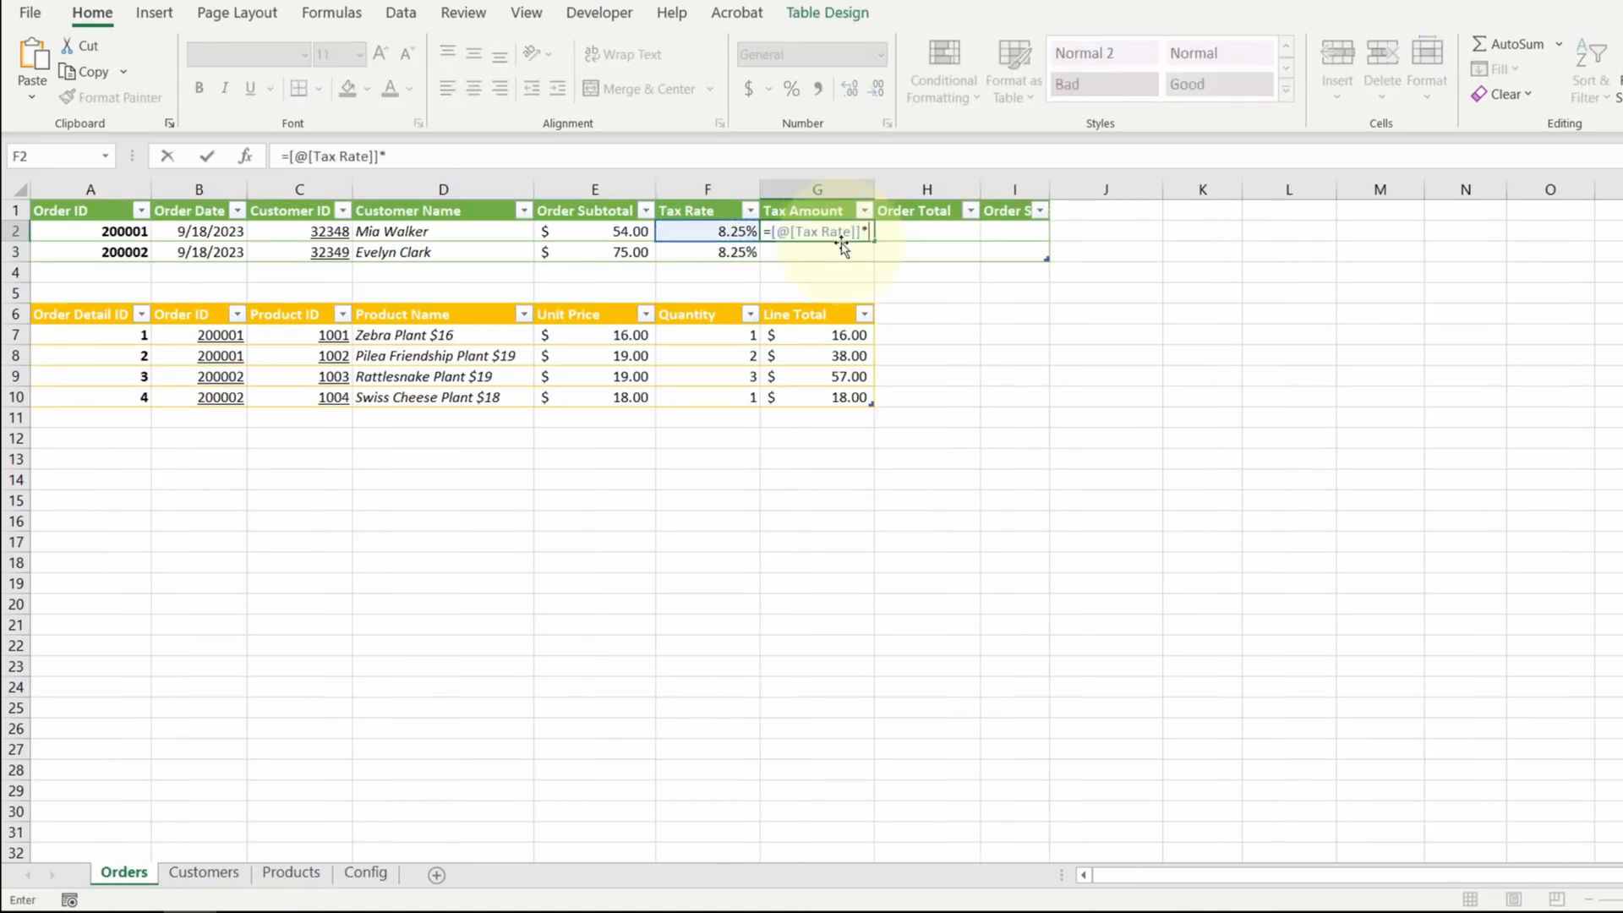
pyautogui.click(611, 230)
pyautogui.write('=')
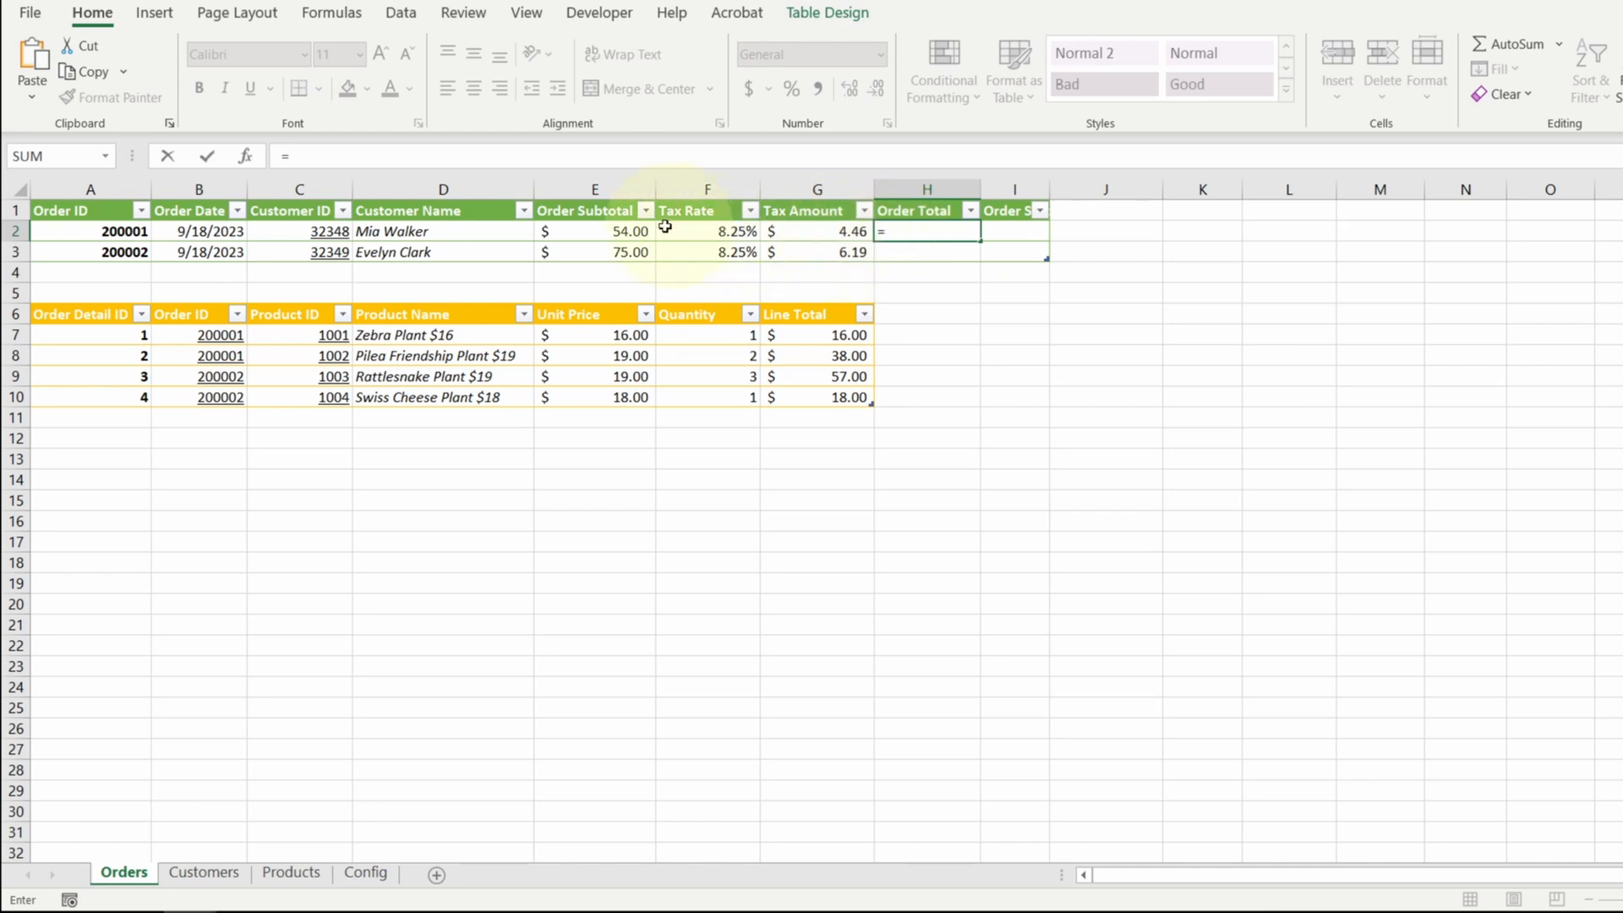
pyautogui.click(595, 230)
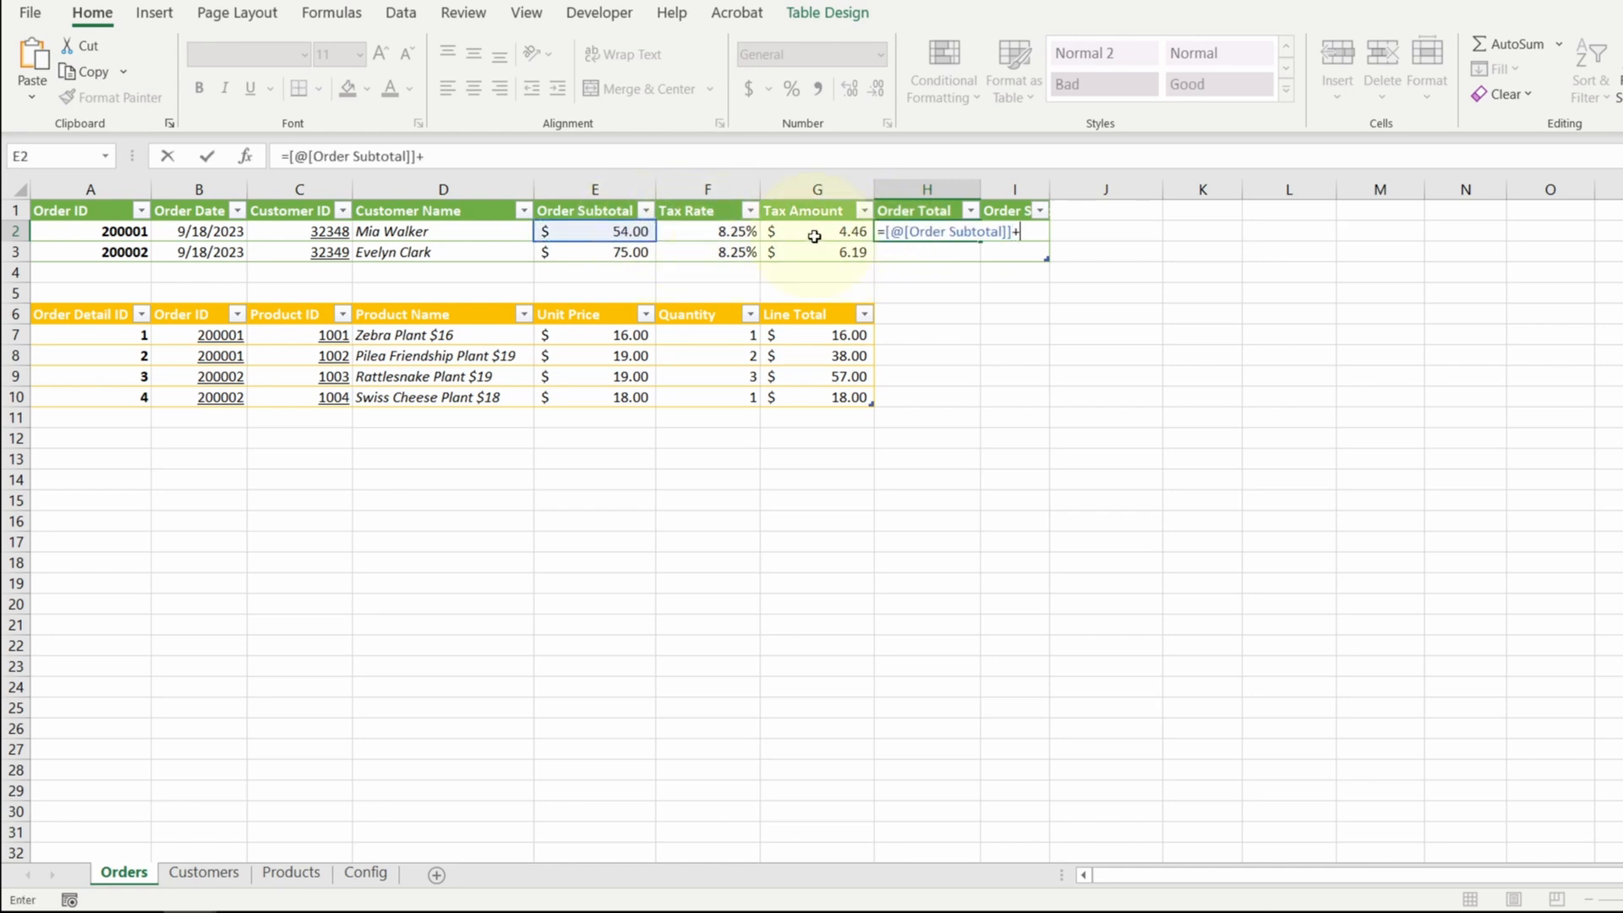
pyautogui.press('Enter')
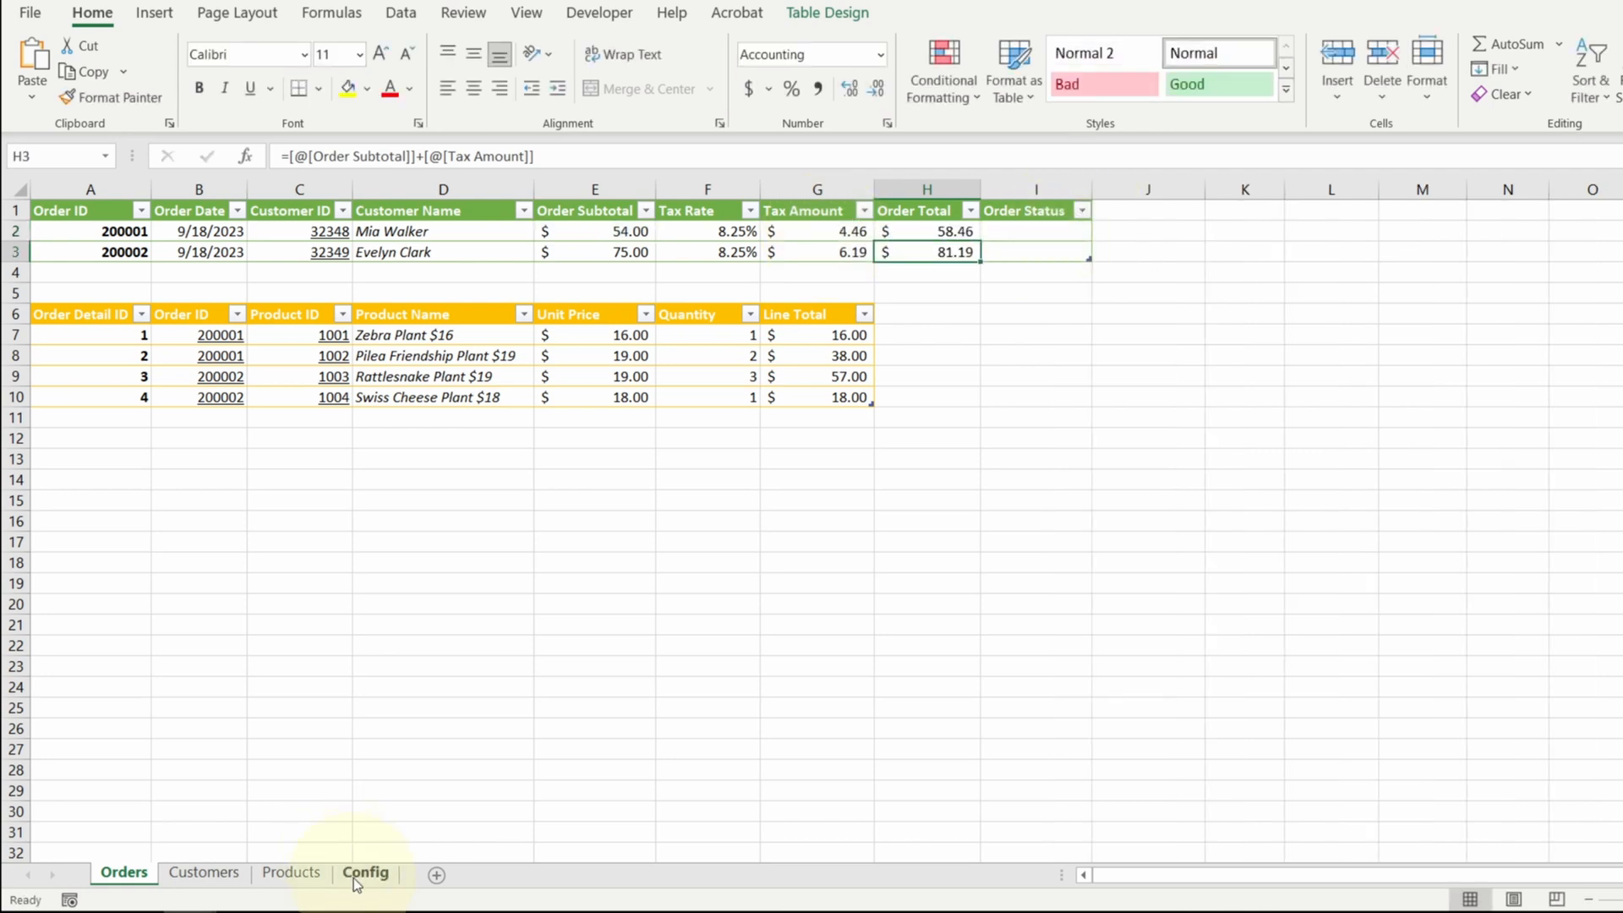
# Finish the Status table descriptions for READY and DELIVERED and prepare to name the status codes range
pyautogui.click(365, 872)
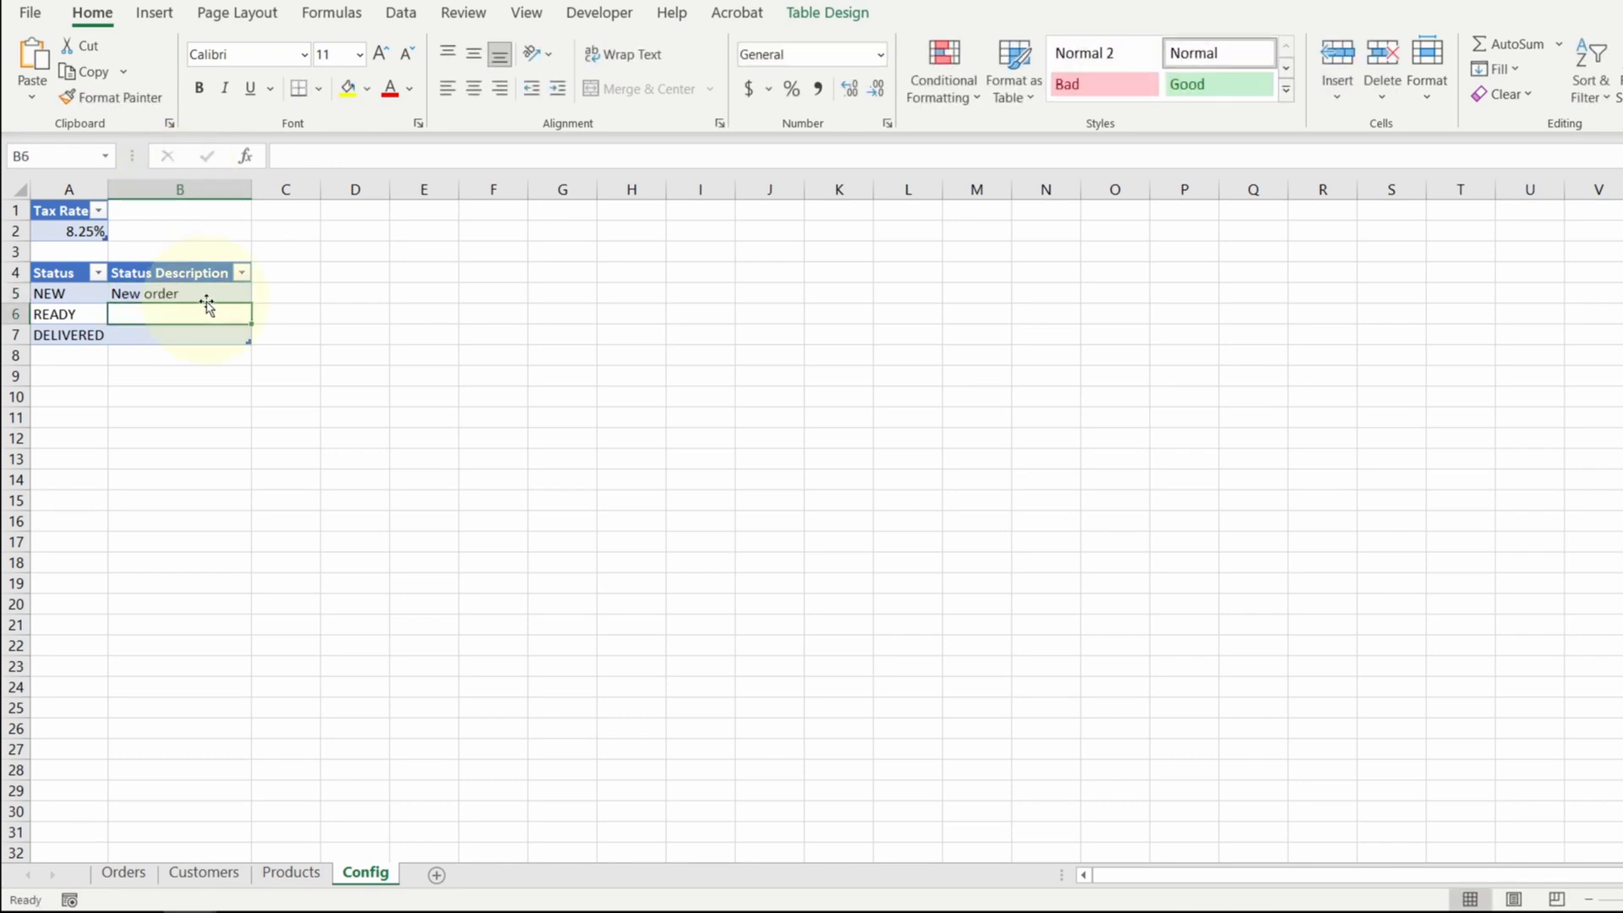
pyautogui.write('Order is deliver')
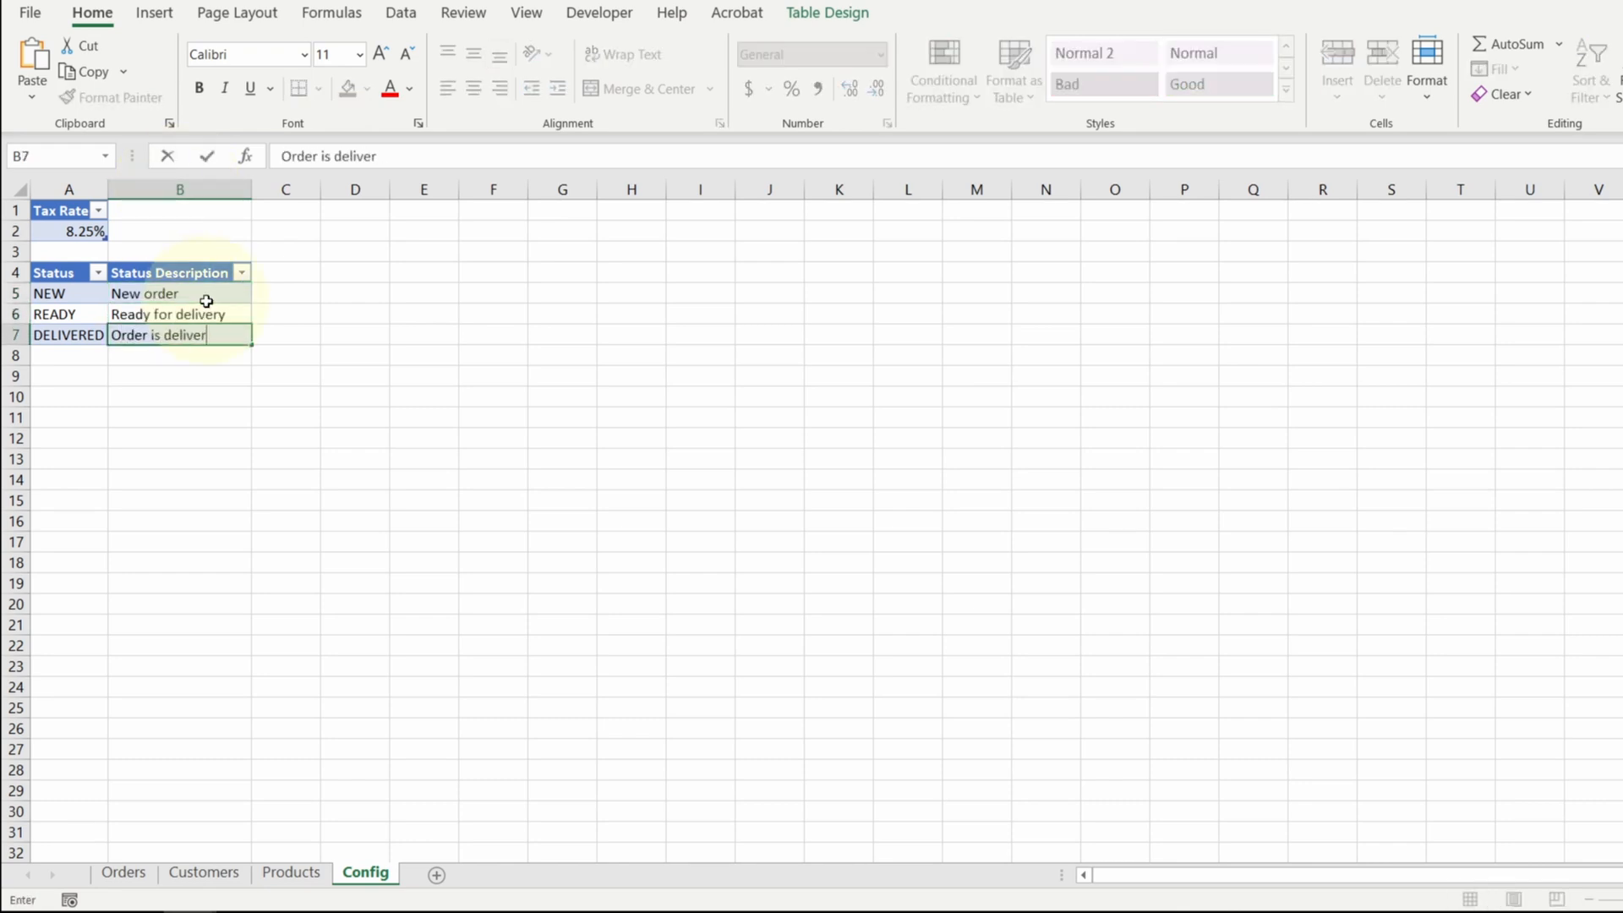
pyautogui.click(122, 872)
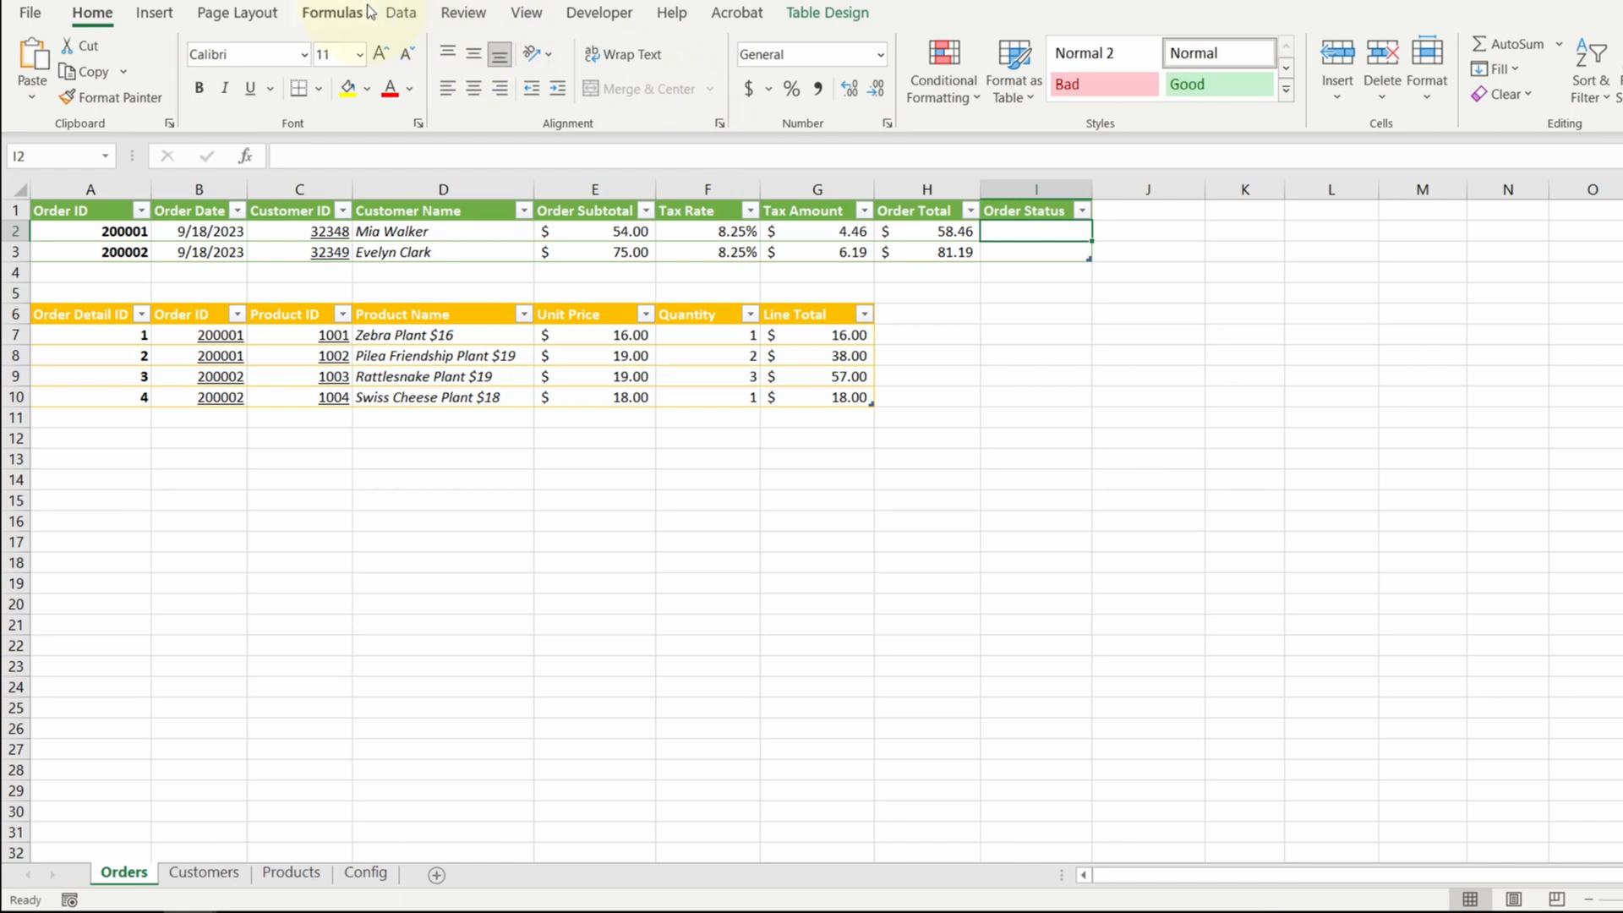
pyautogui.click(401, 13)
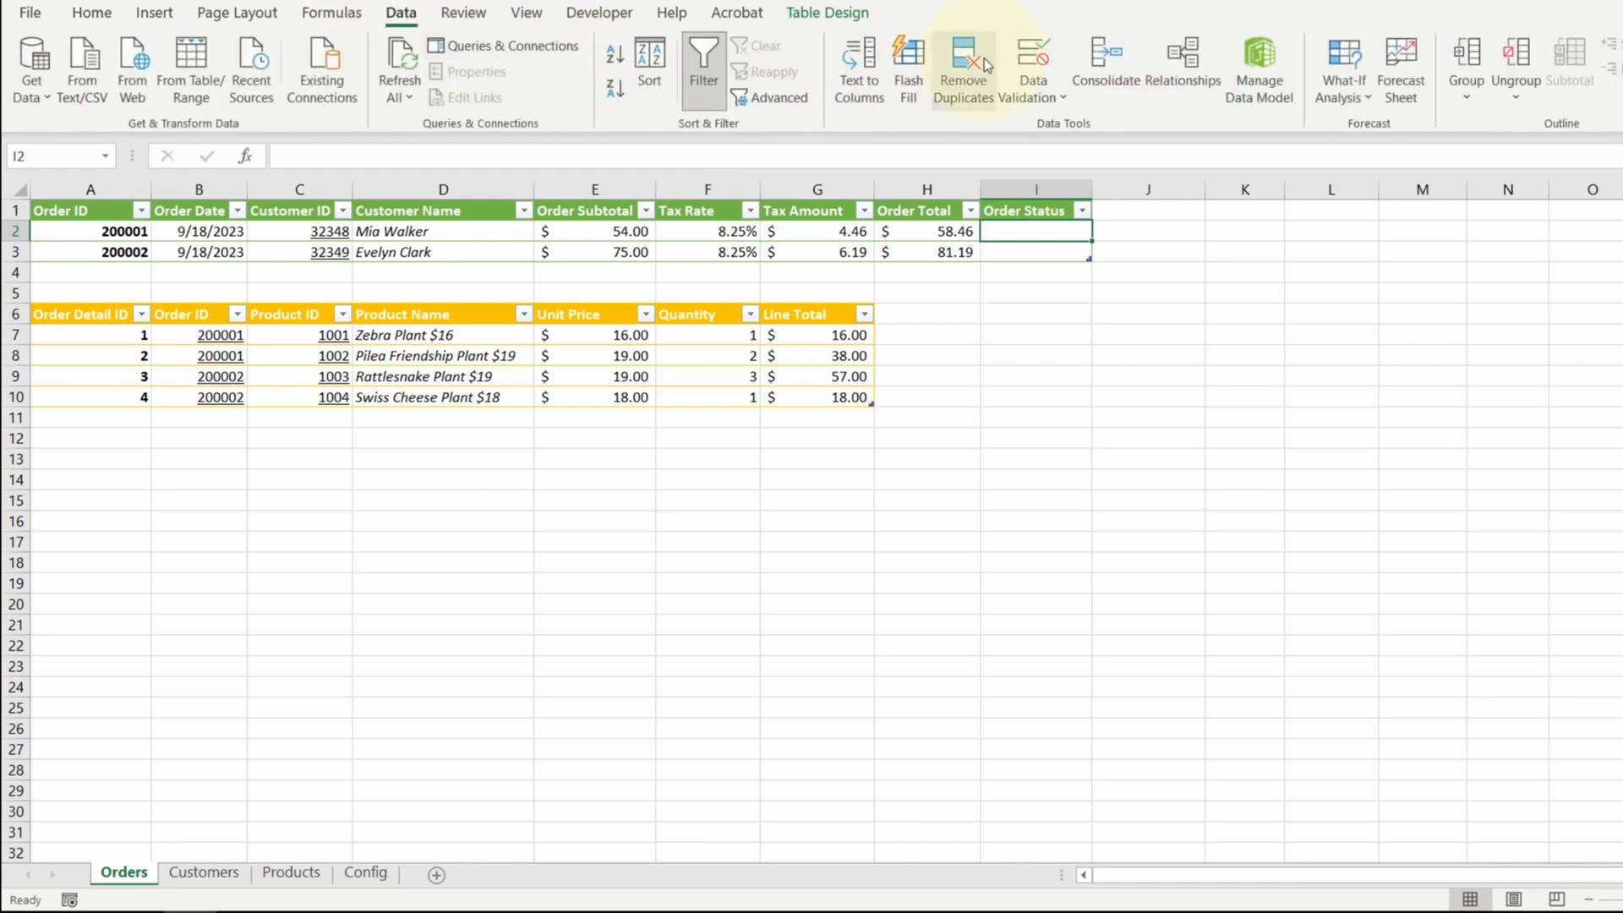
pyautogui.click(365, 872)
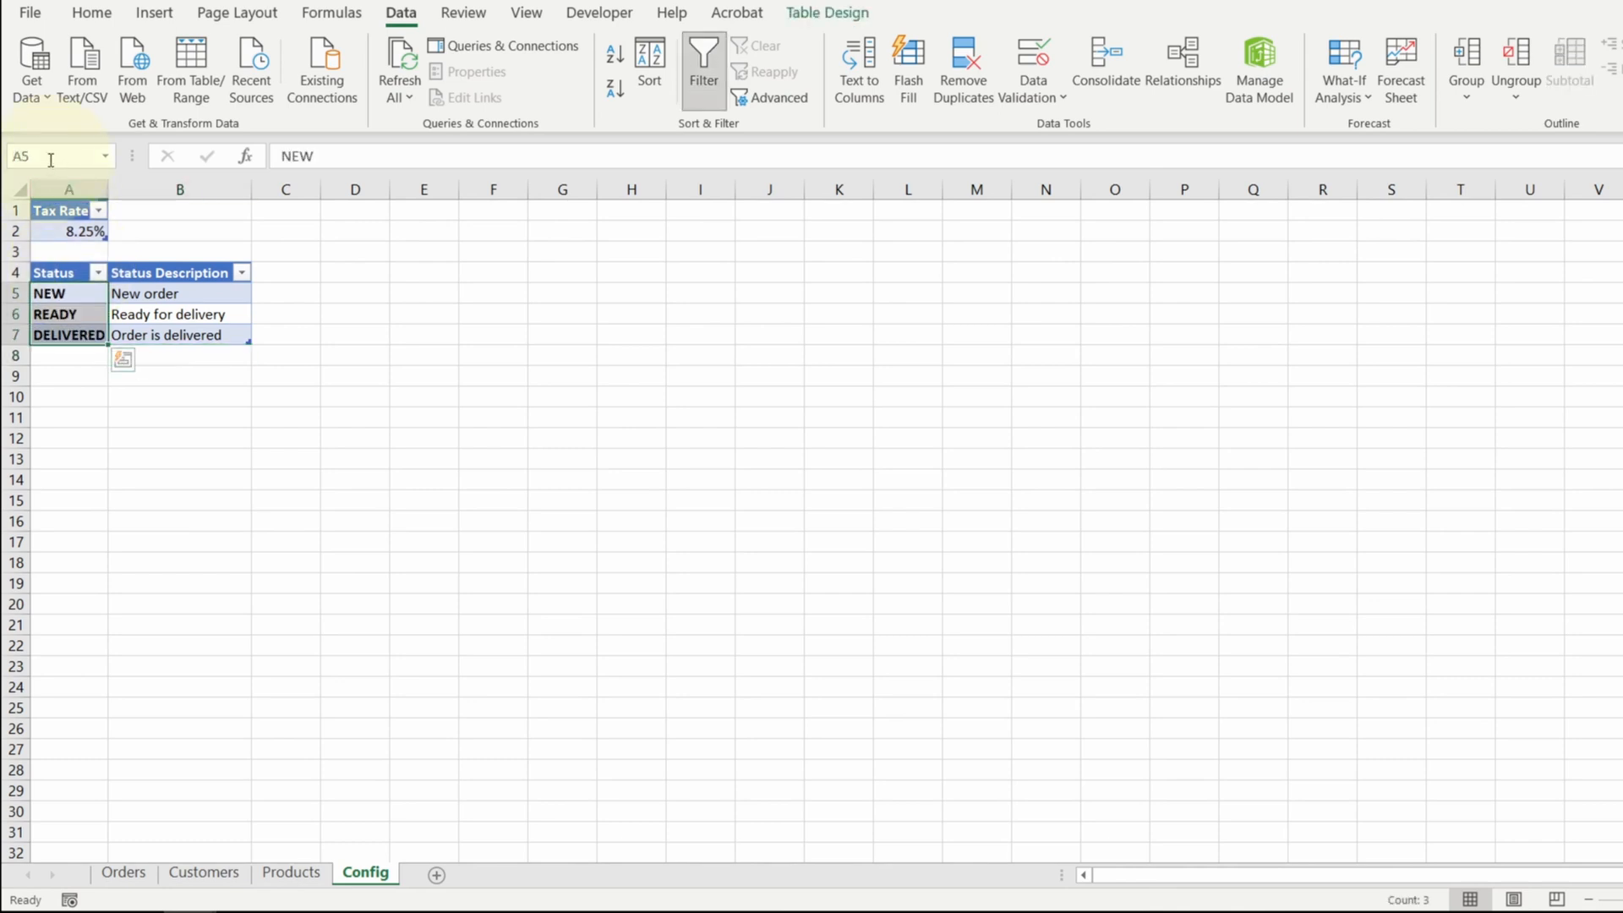
# Name the NEW/READY/DELIVERED codes range PK_StatusID and return to Orders
pyautogui.write('PK_')
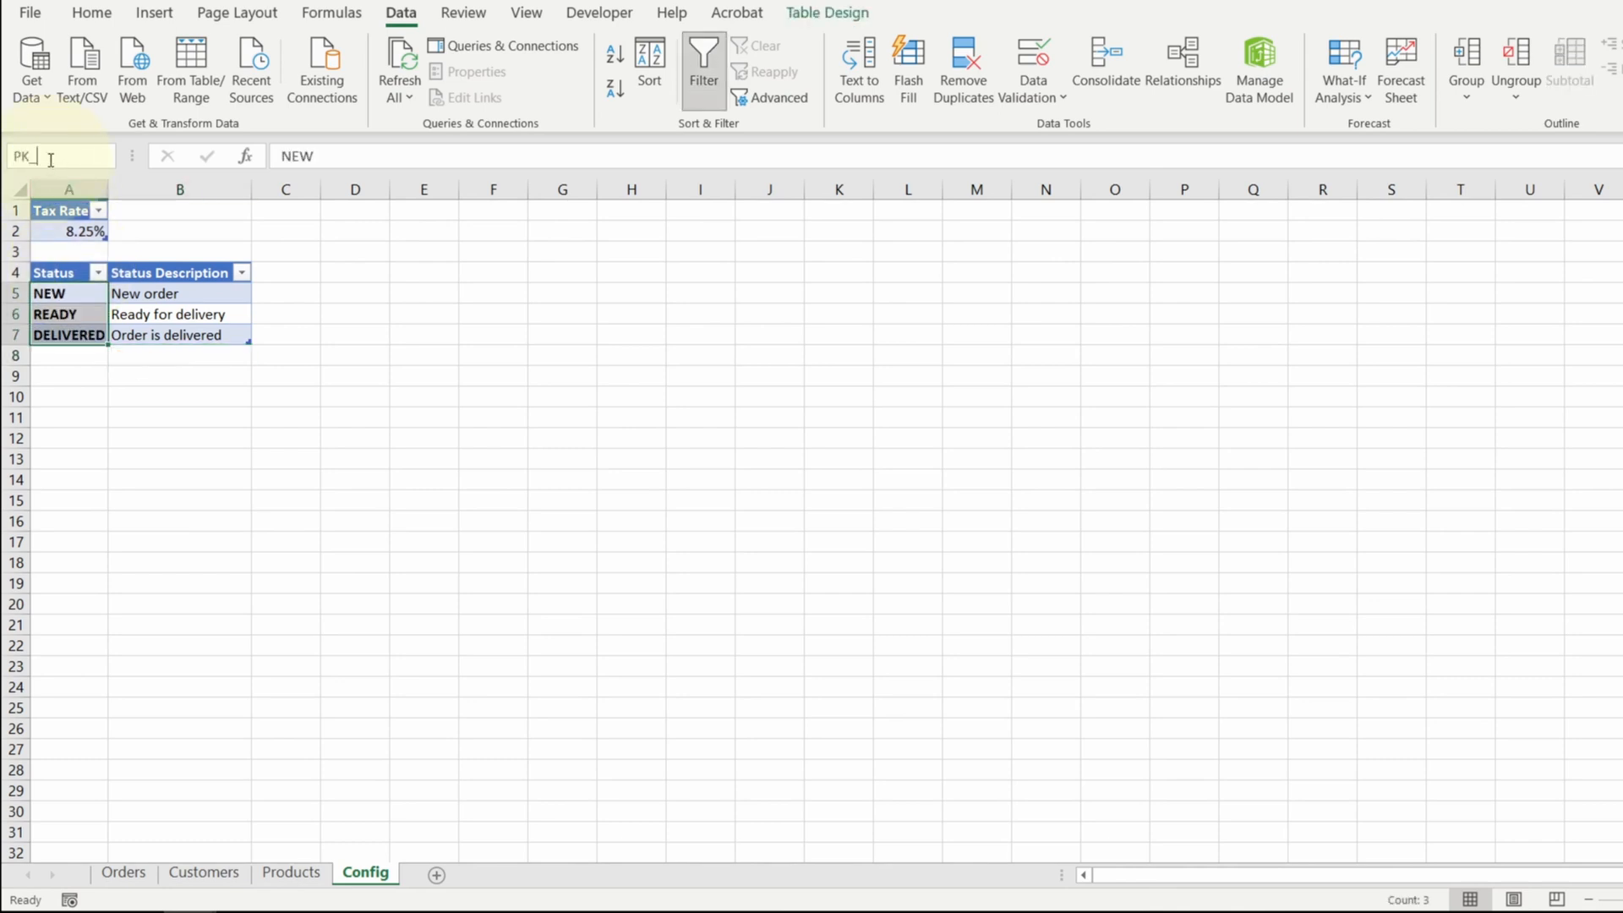
pyautogui.write('Status')
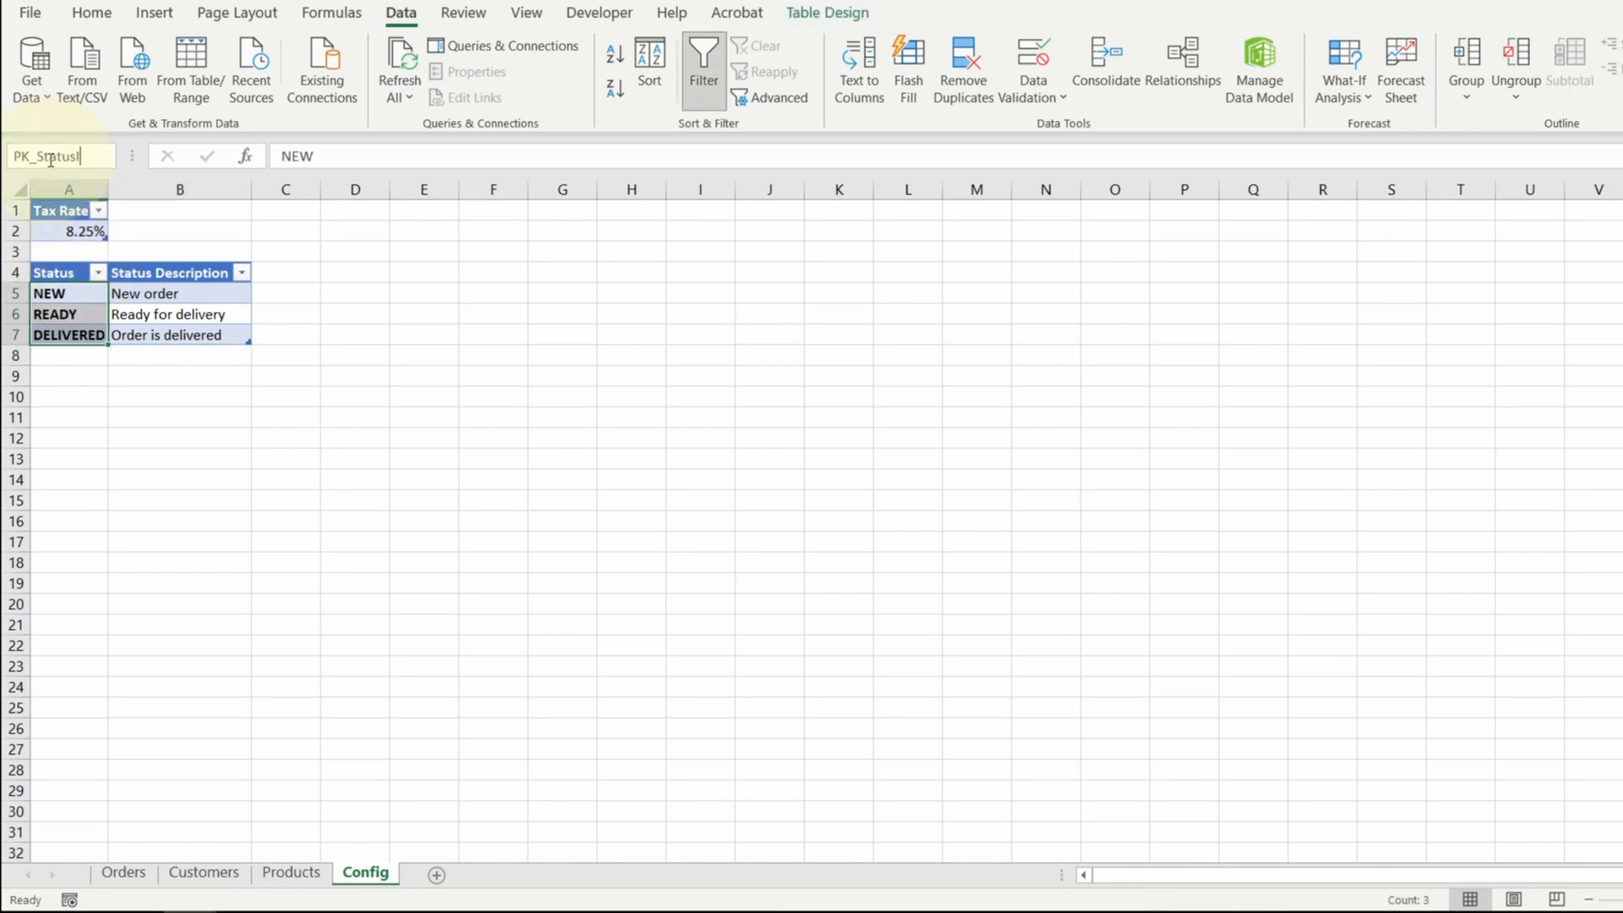
pyautogui.click(122, 873)
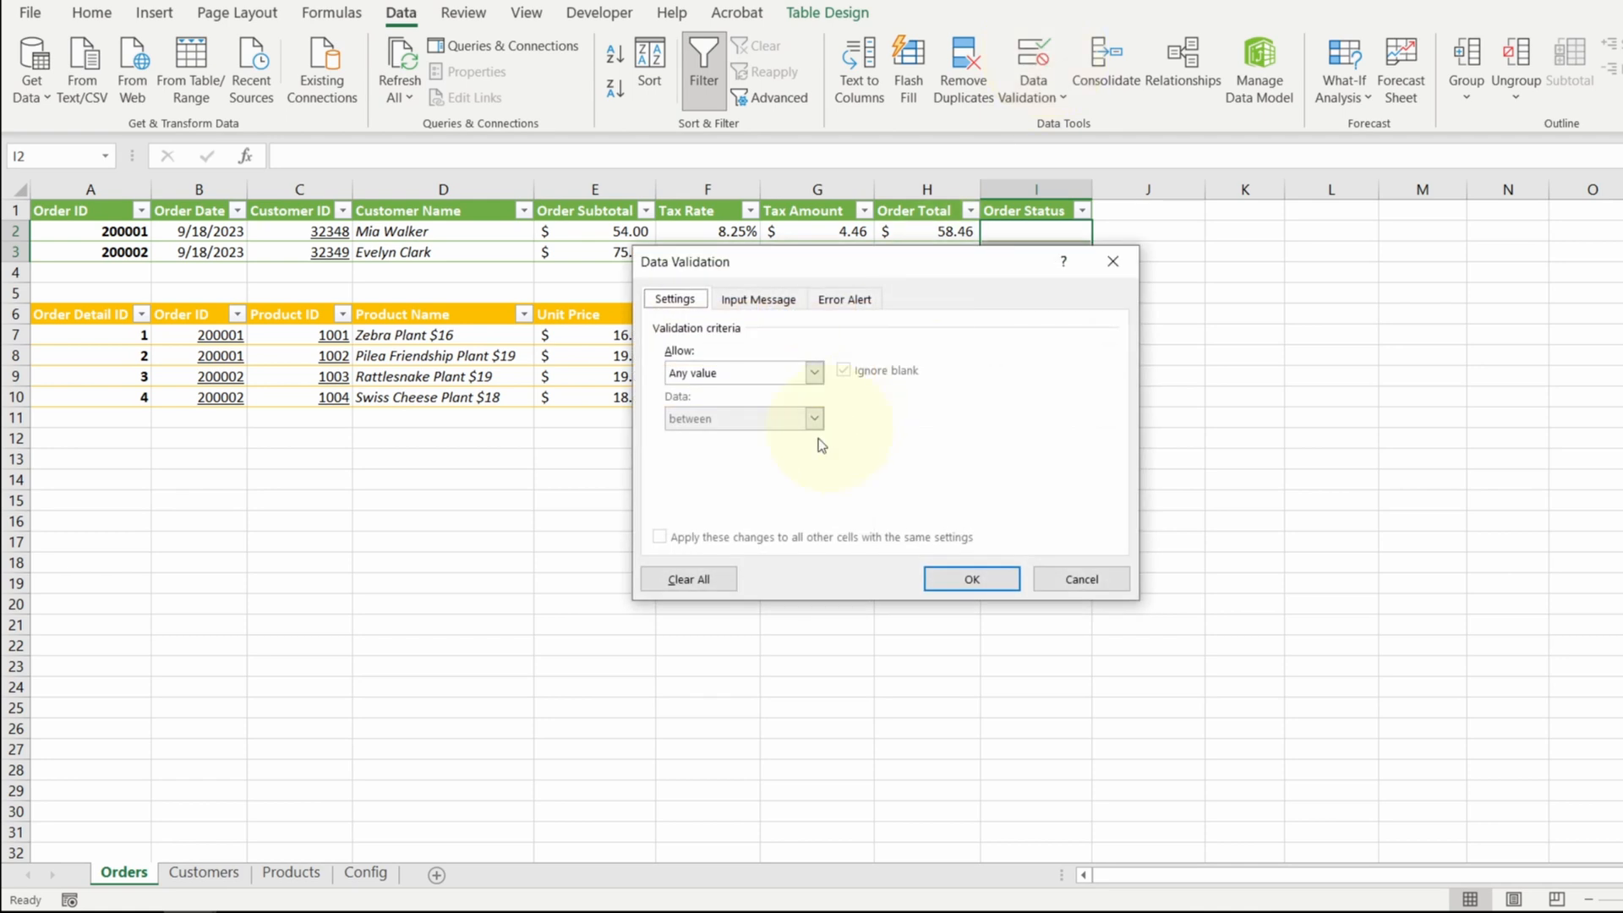
# Restrict Order Status to a list sourced from PK_StatusID and set the order to NEW
pyautogui.click(813, 372)
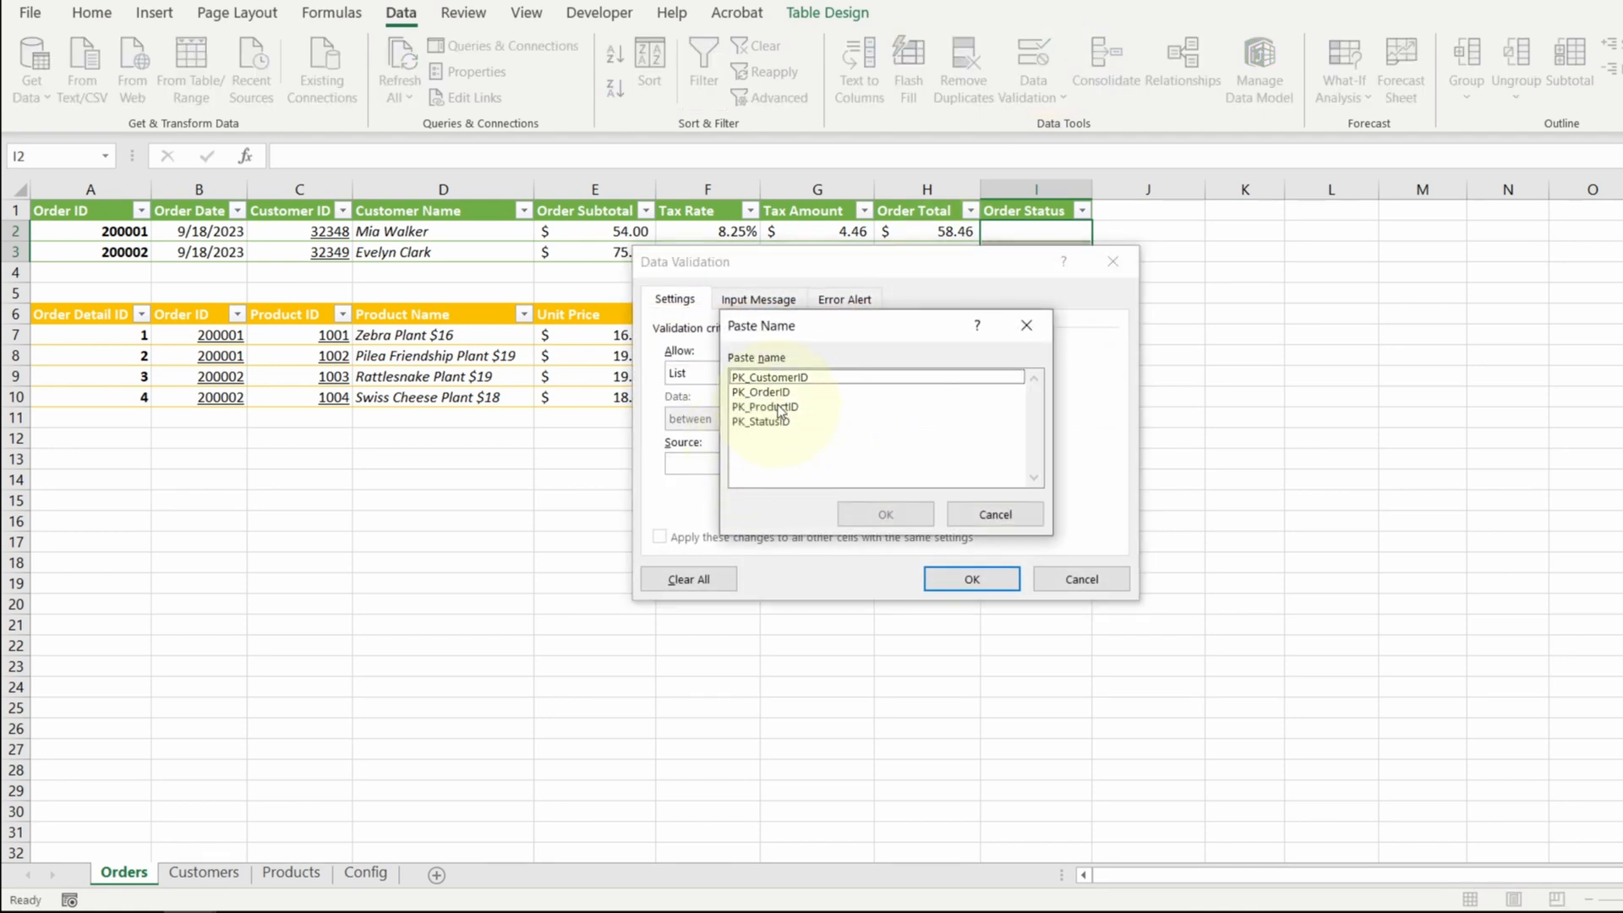
pyautogui.click(761, 421)
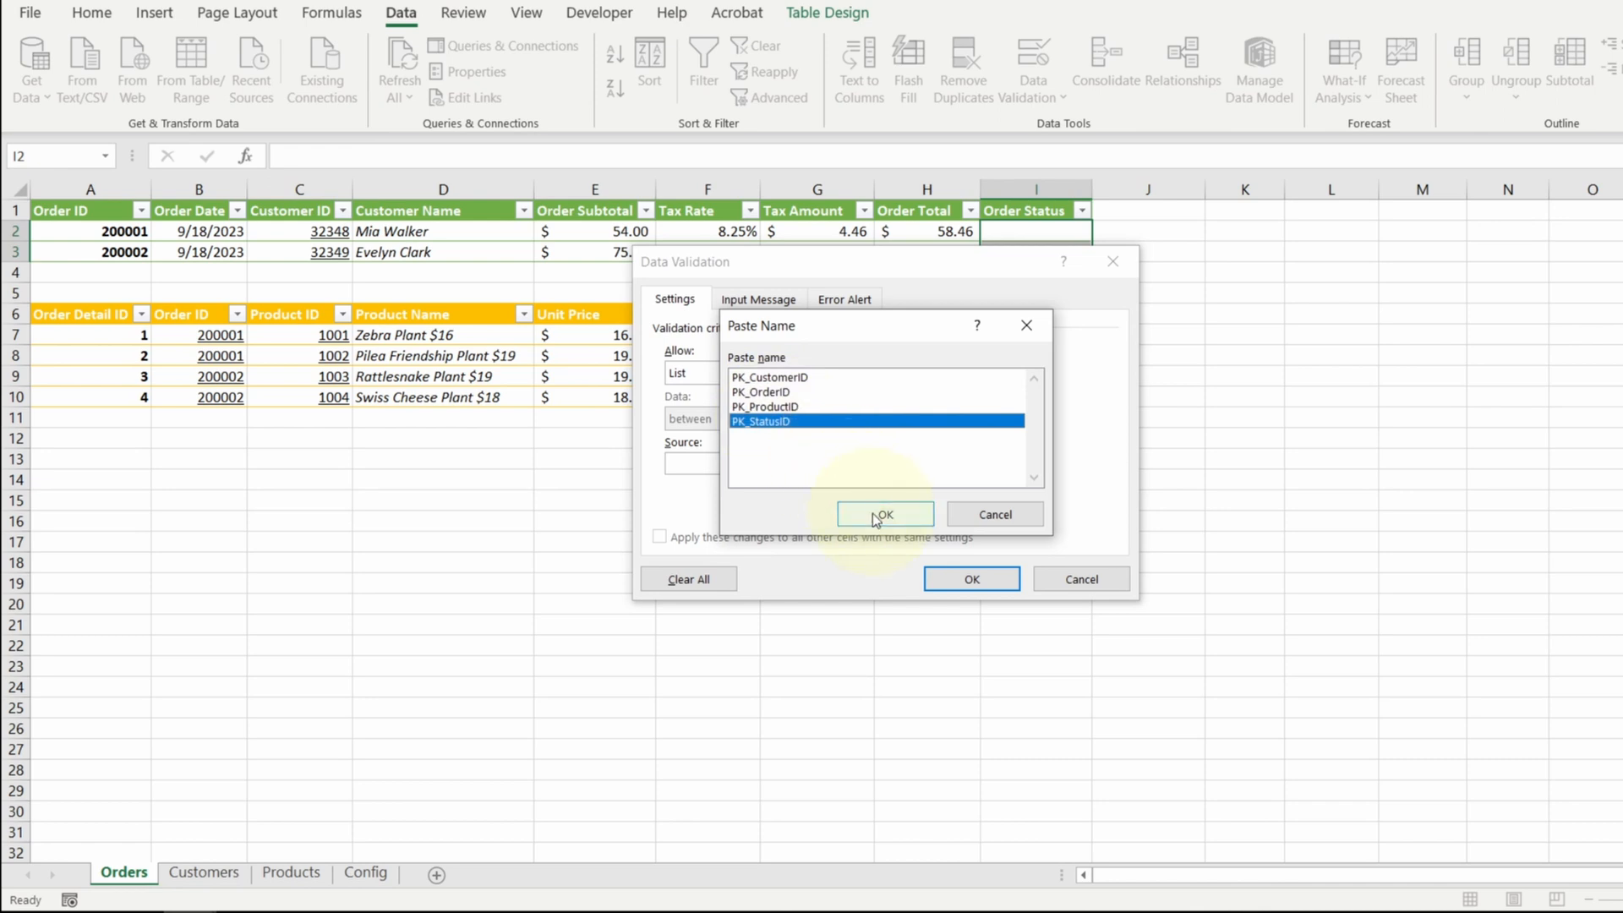
pyautogui.click(886, 514)
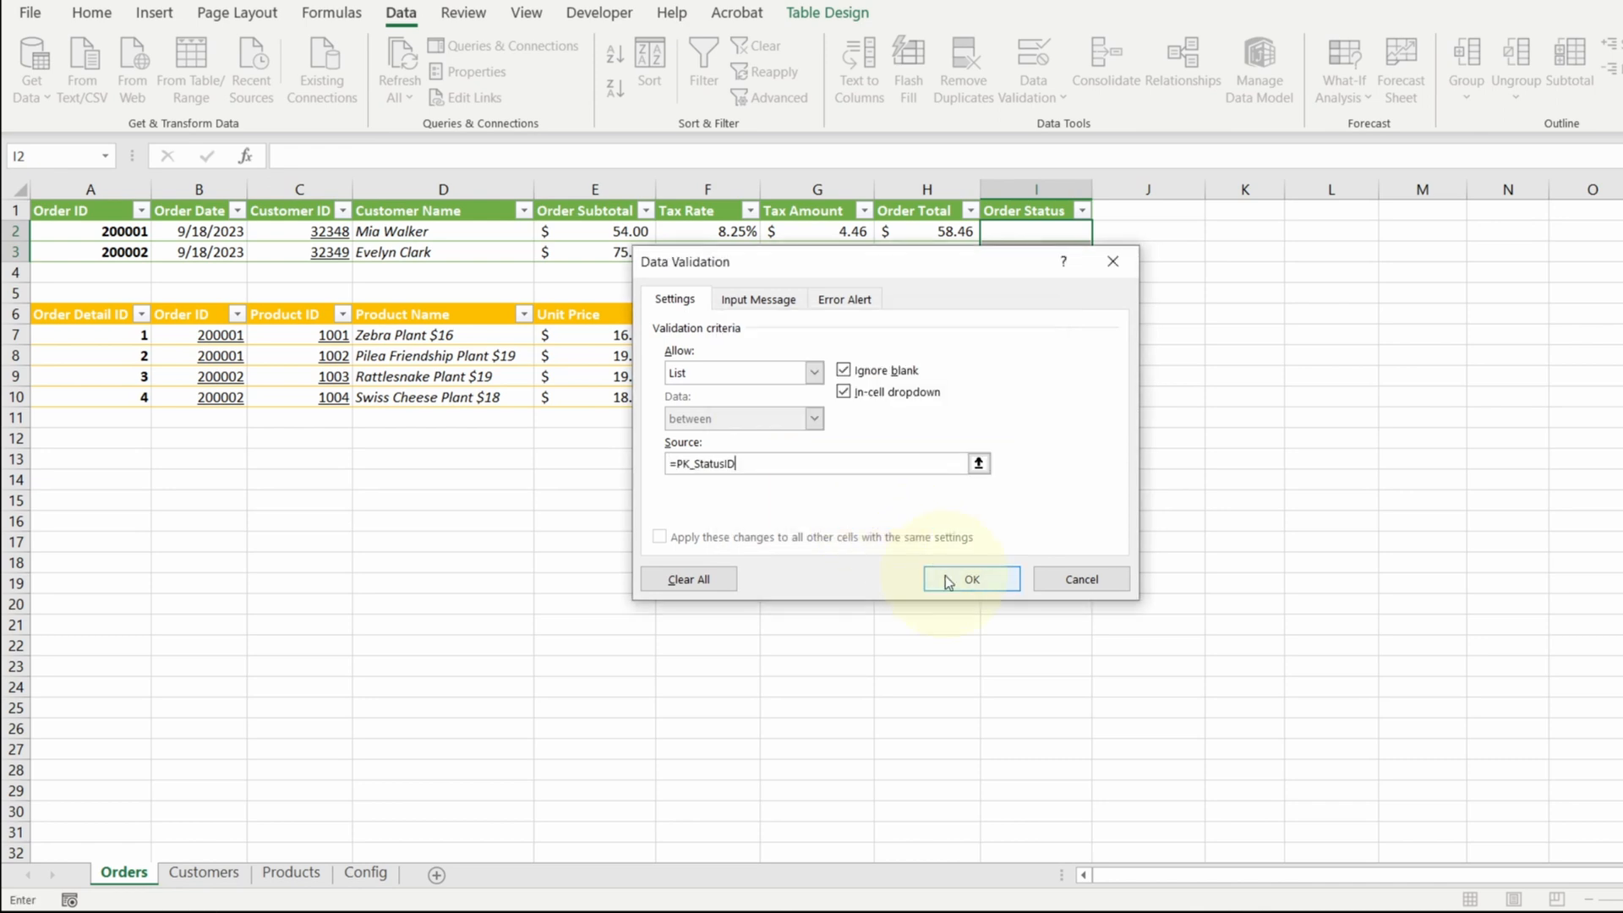
pyautogui.click(972, 578)
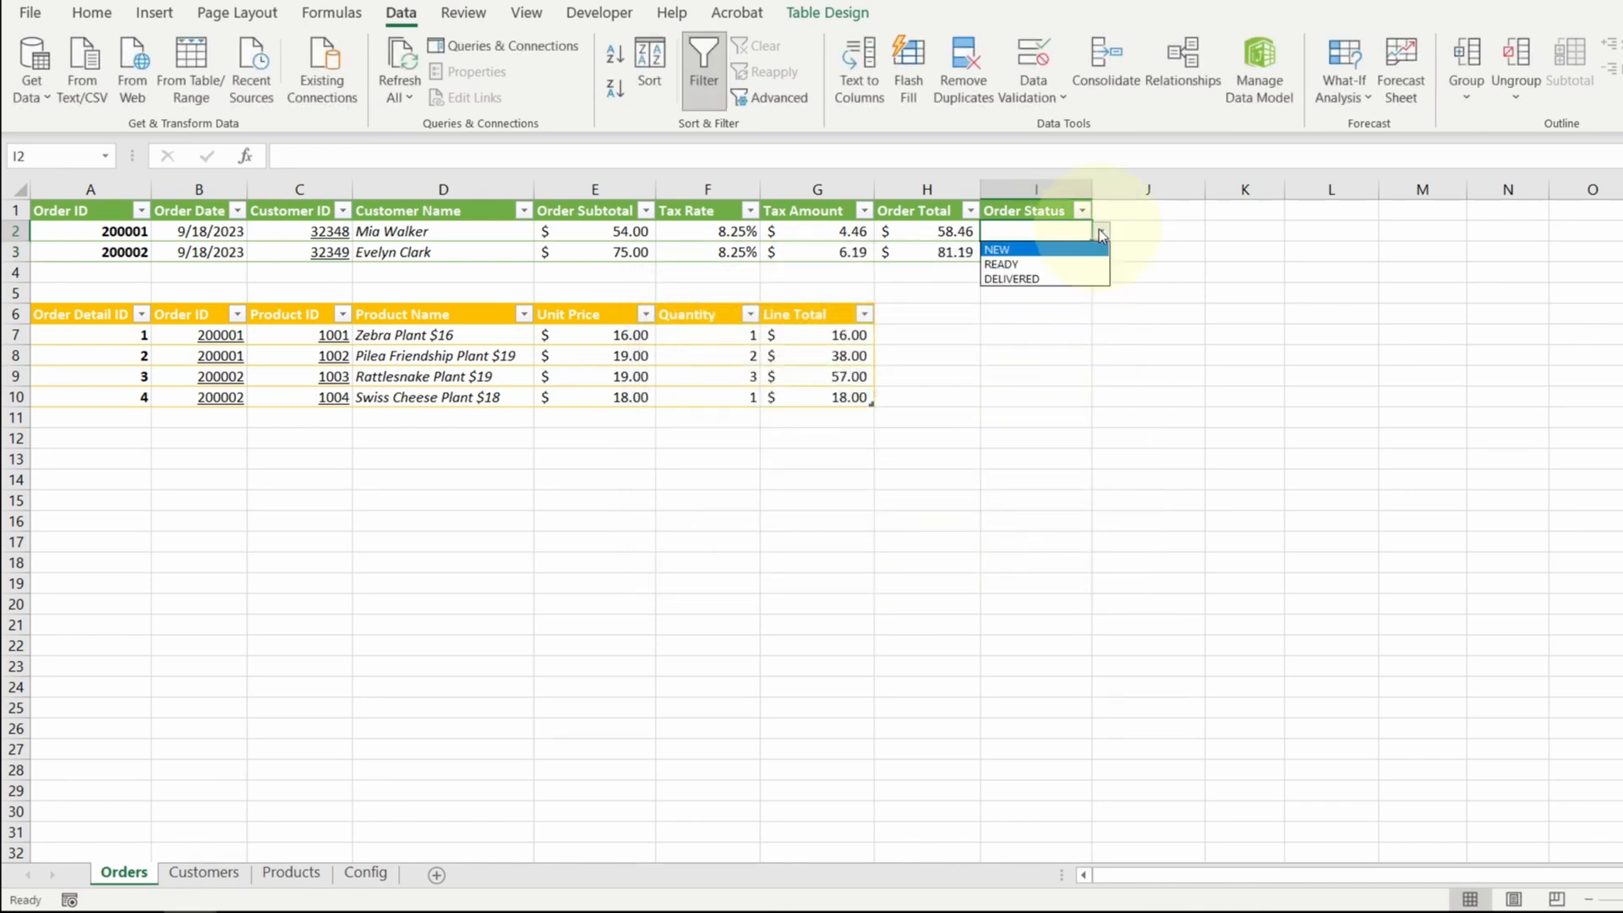
pyautogui.click(997, 247)
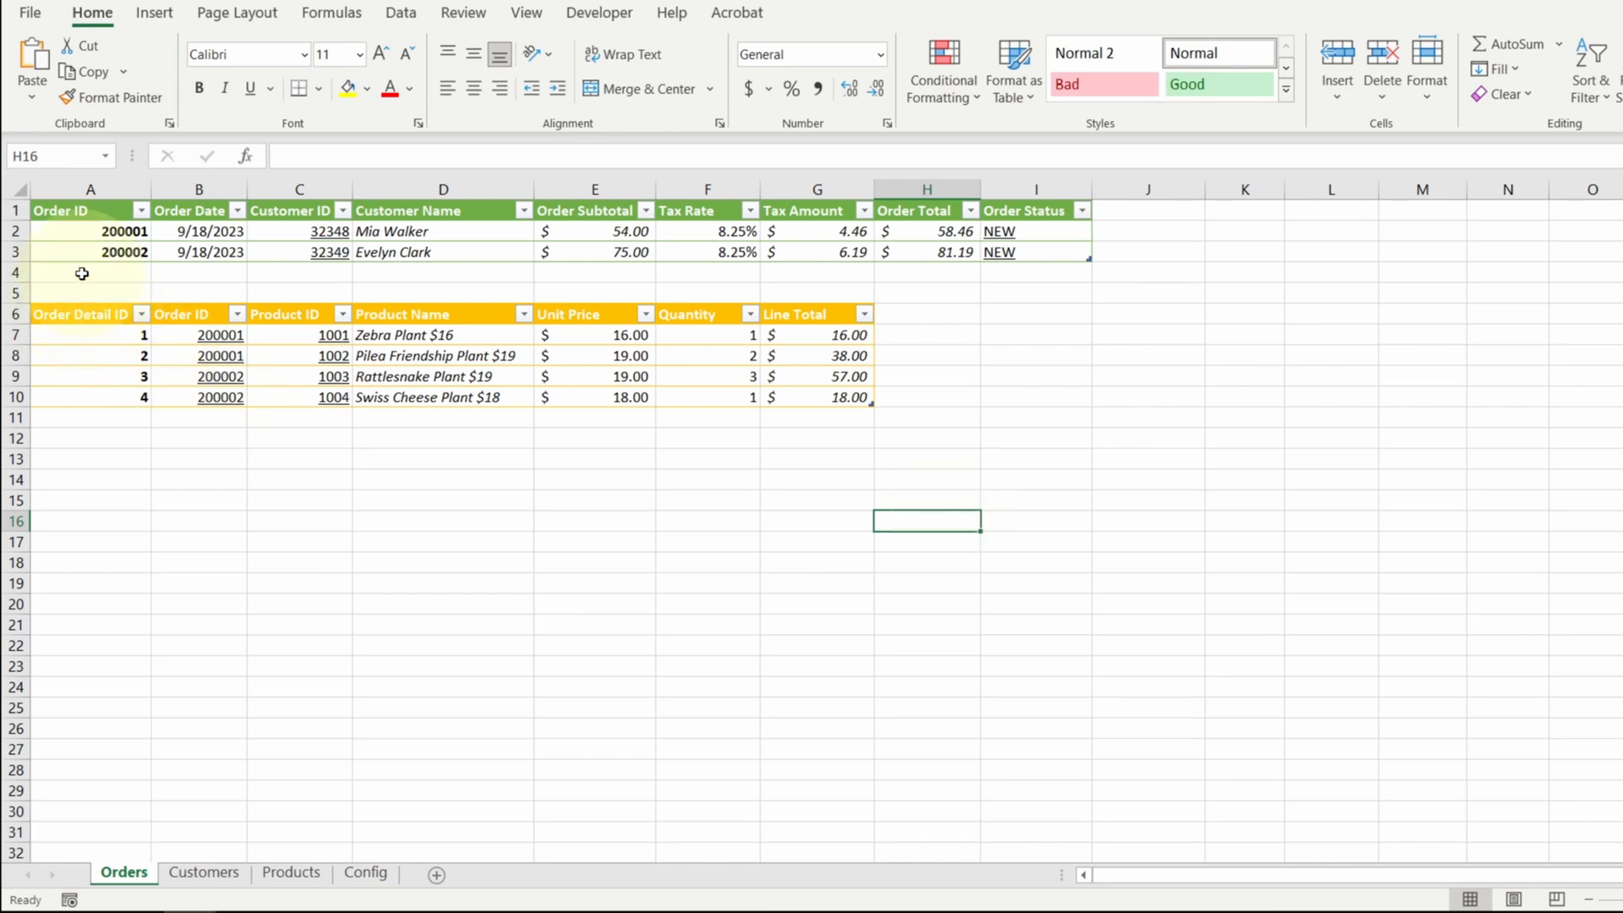
# Keep only order 200001 in the Orders summary and untick 200002 in the detail lines' Order ID filter
pyautogui.click(137, 209)
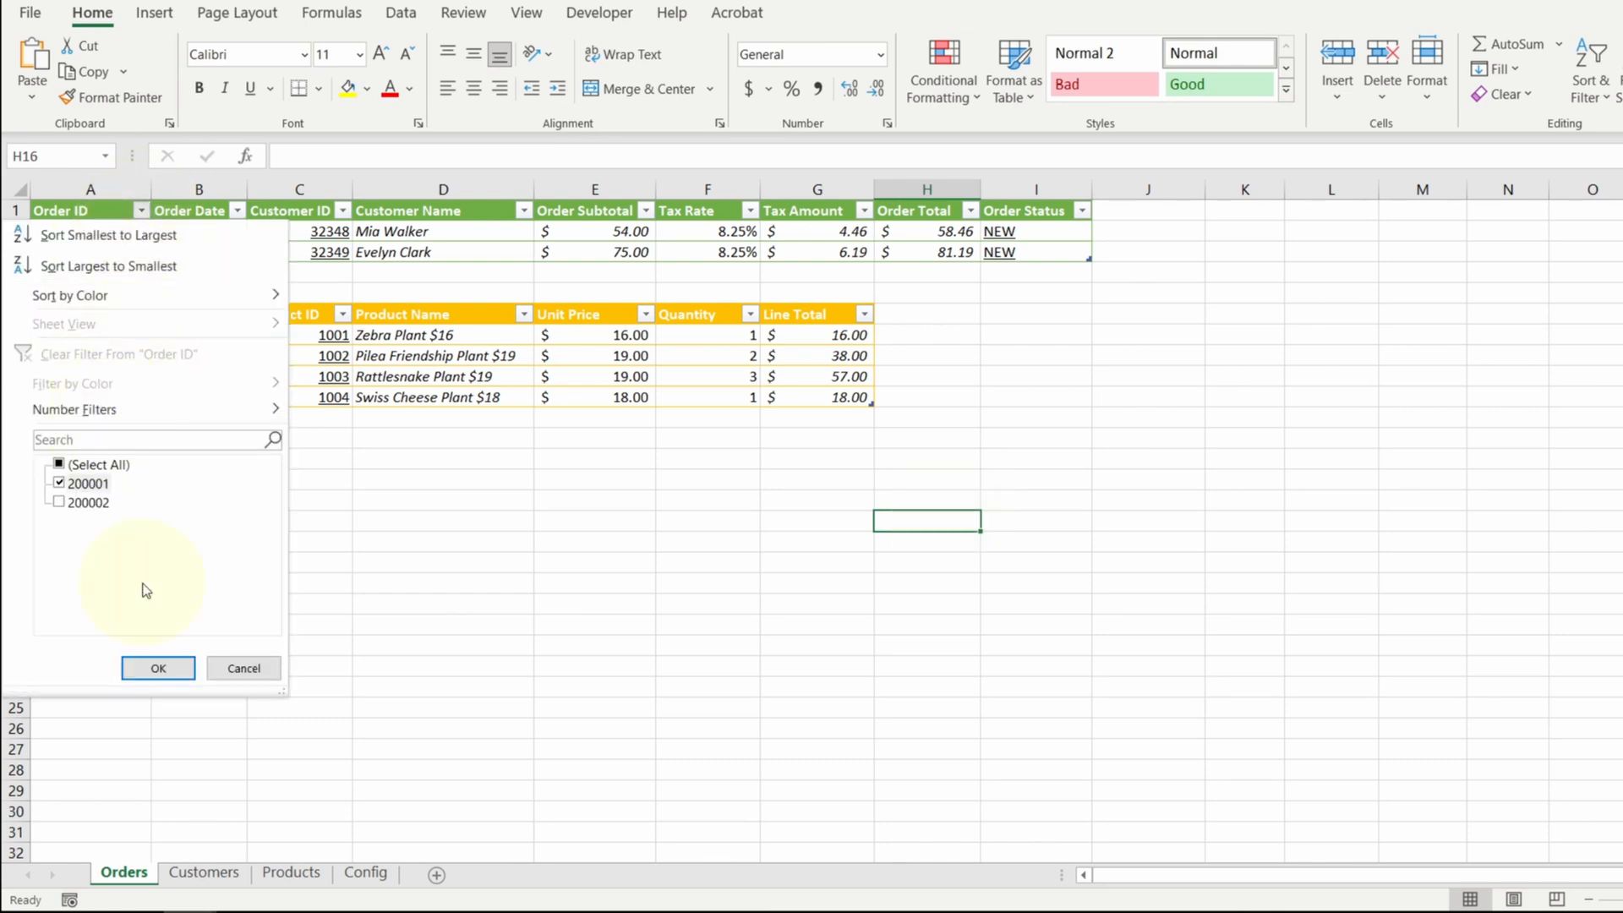
pyautogui.click(157, 668)
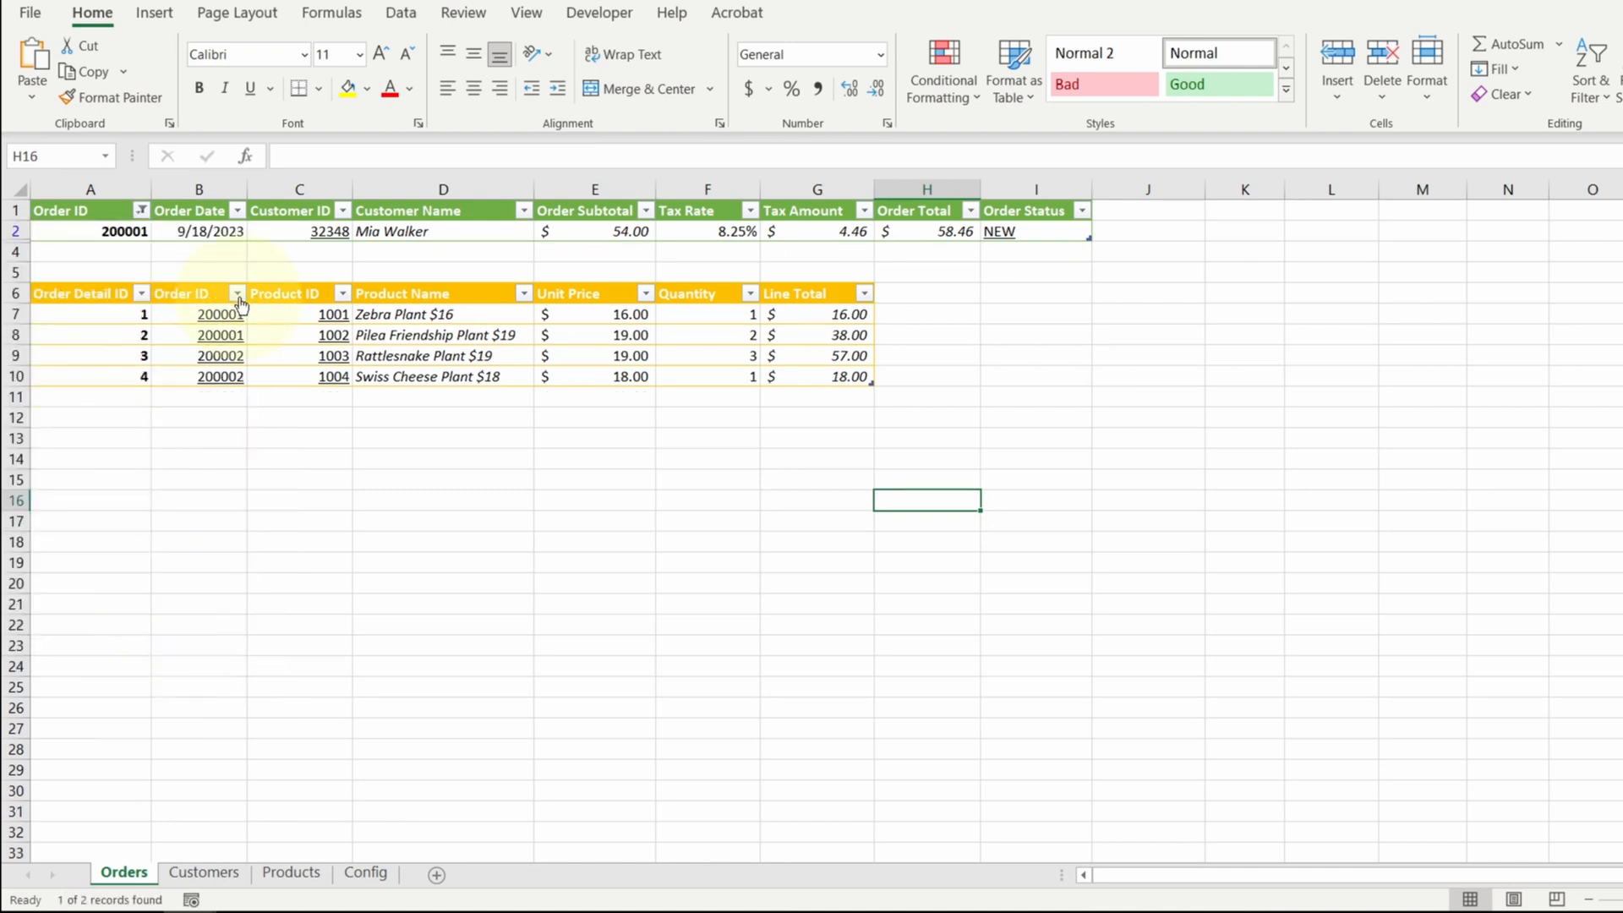
pyautogui.click(237, 294)
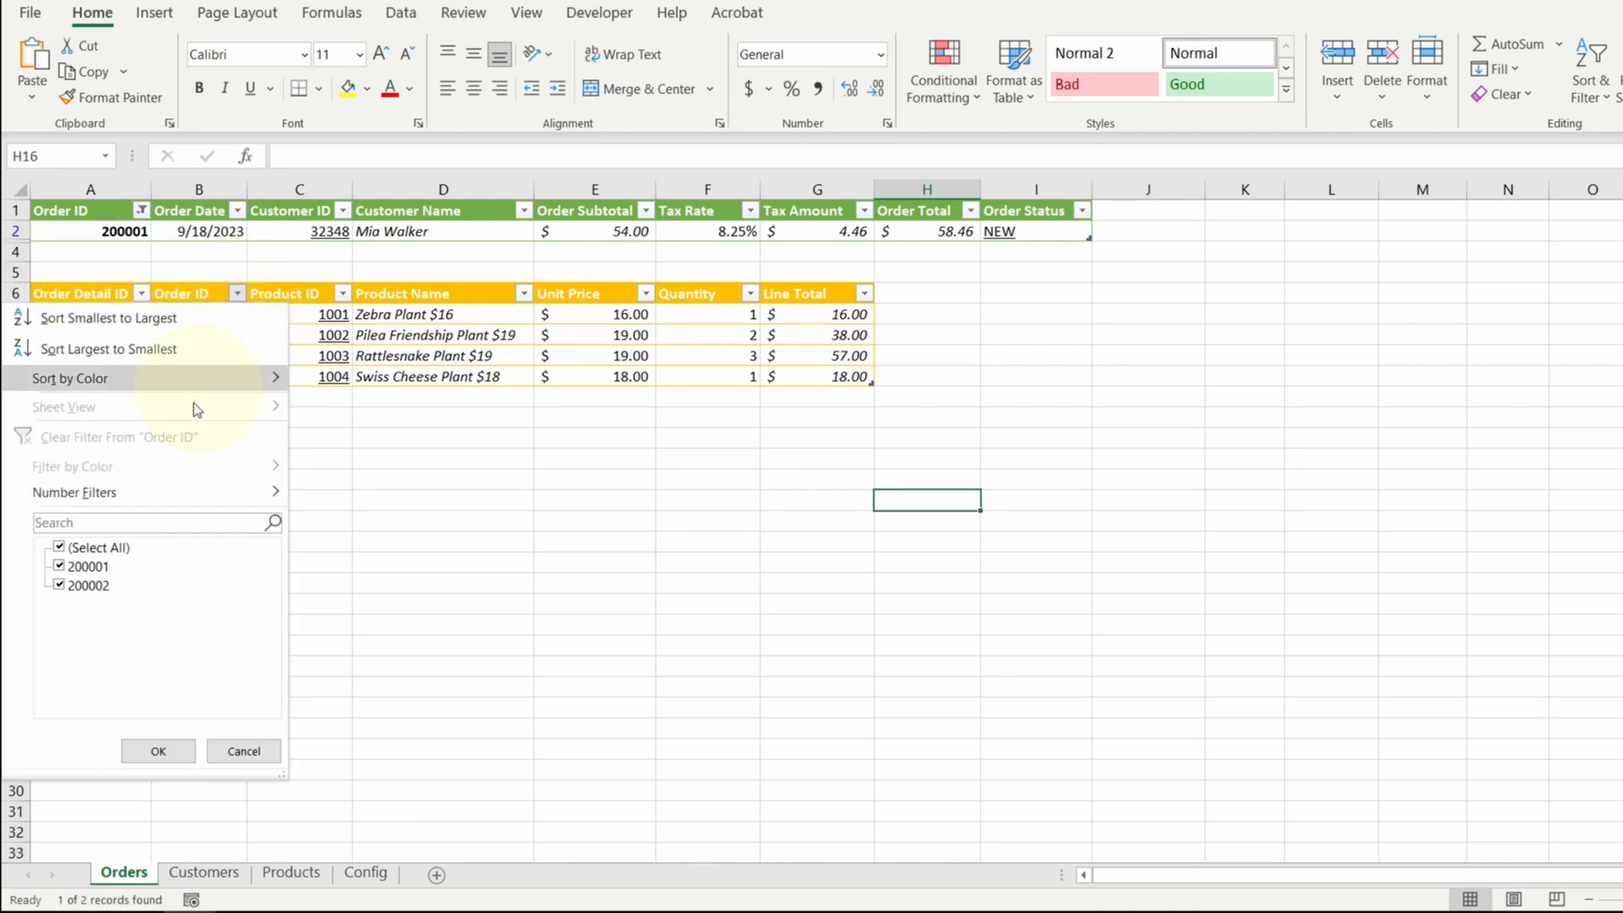
pyautogui.click(59, 585)
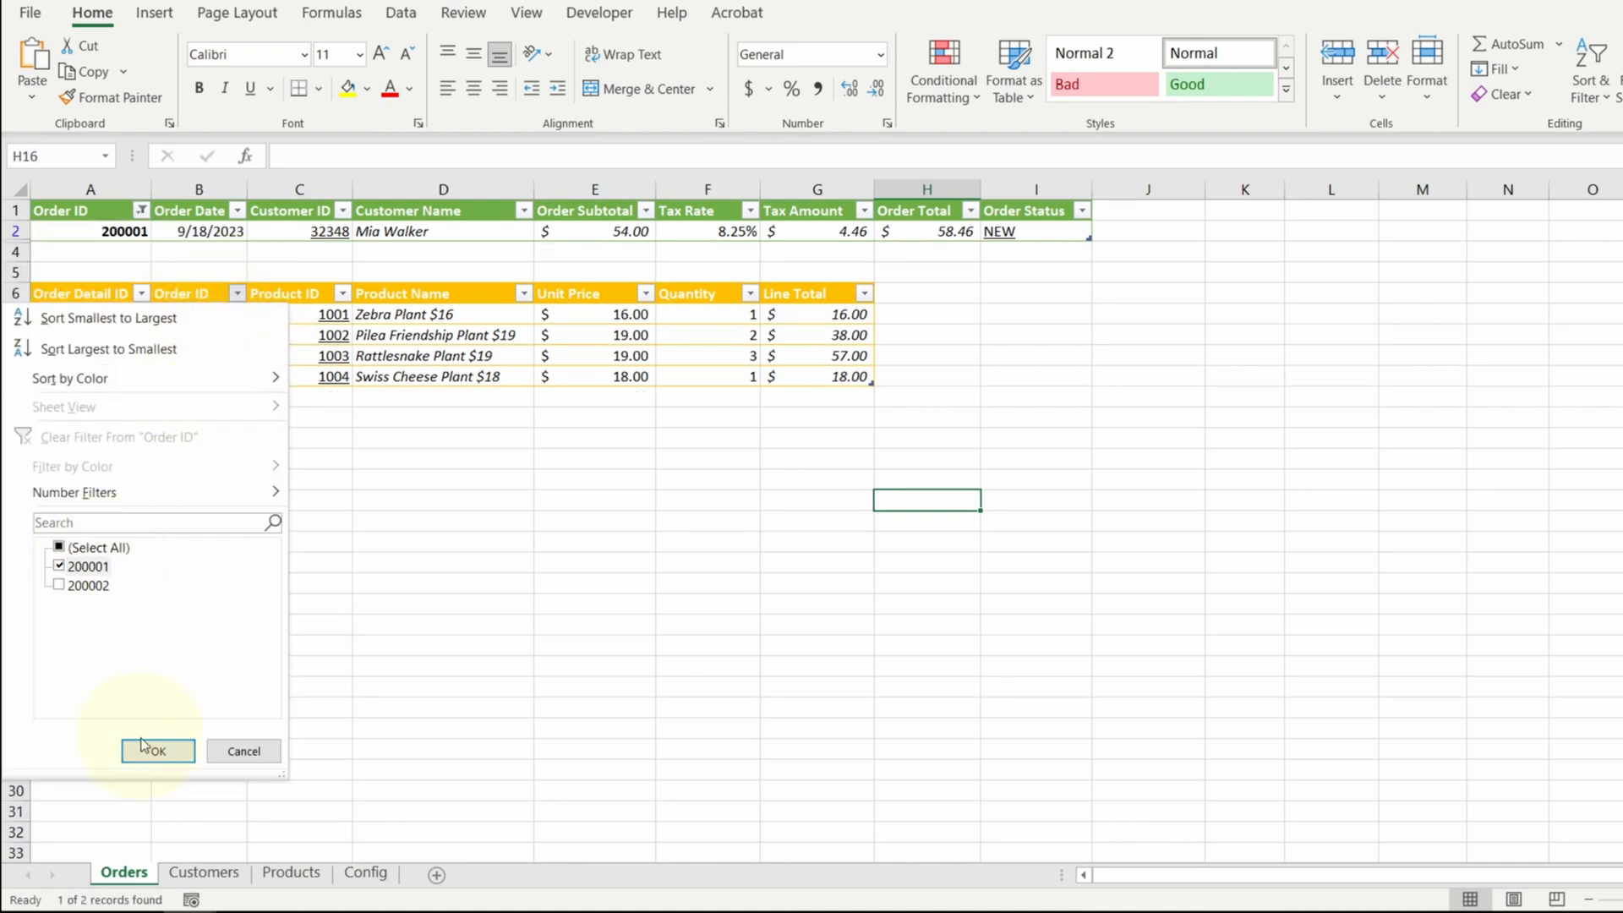
# Switch to the Products sheet with the plant list and S/M/L size add-on table
pyautogui.click(291, 873)
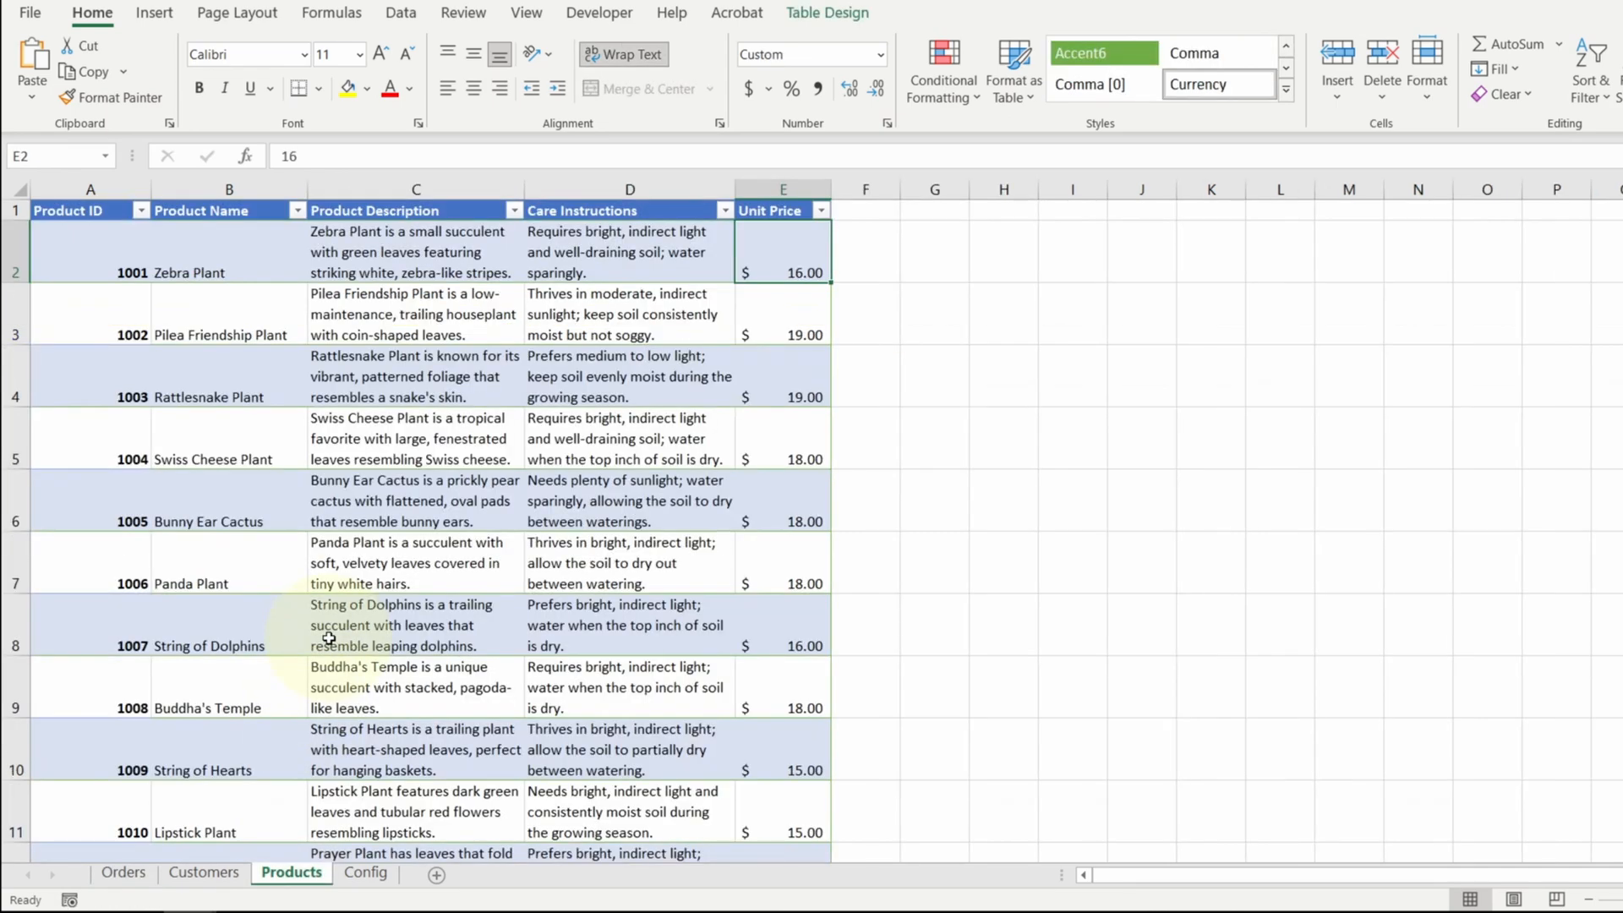
pyautogui.moveTo(869, 322)
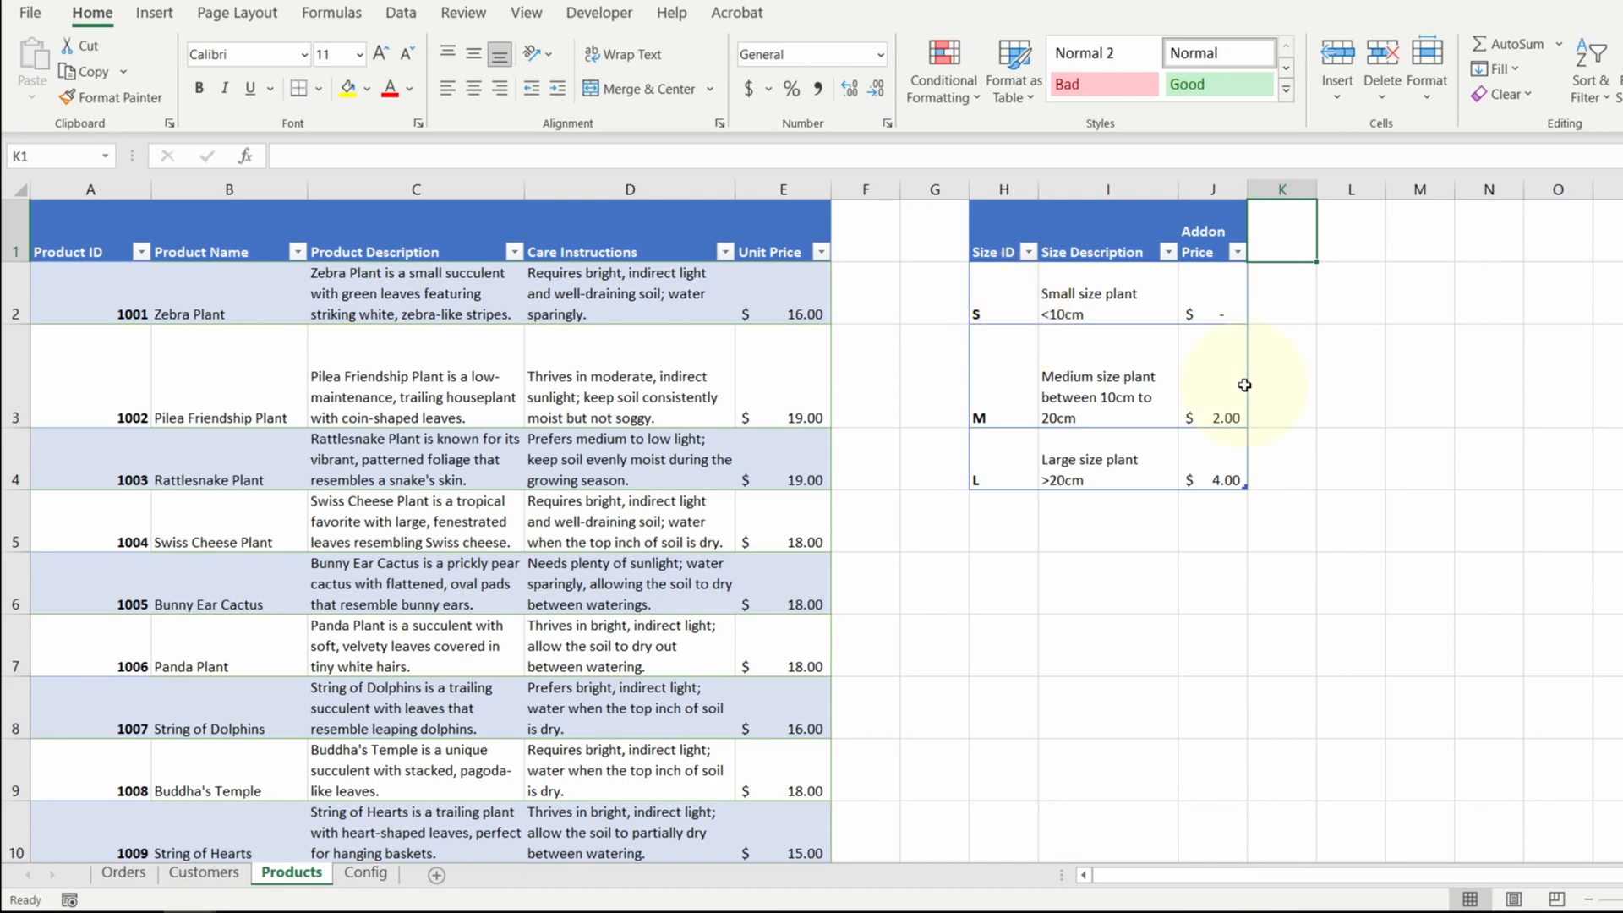
pyautogui.moveTo(1221, 439)
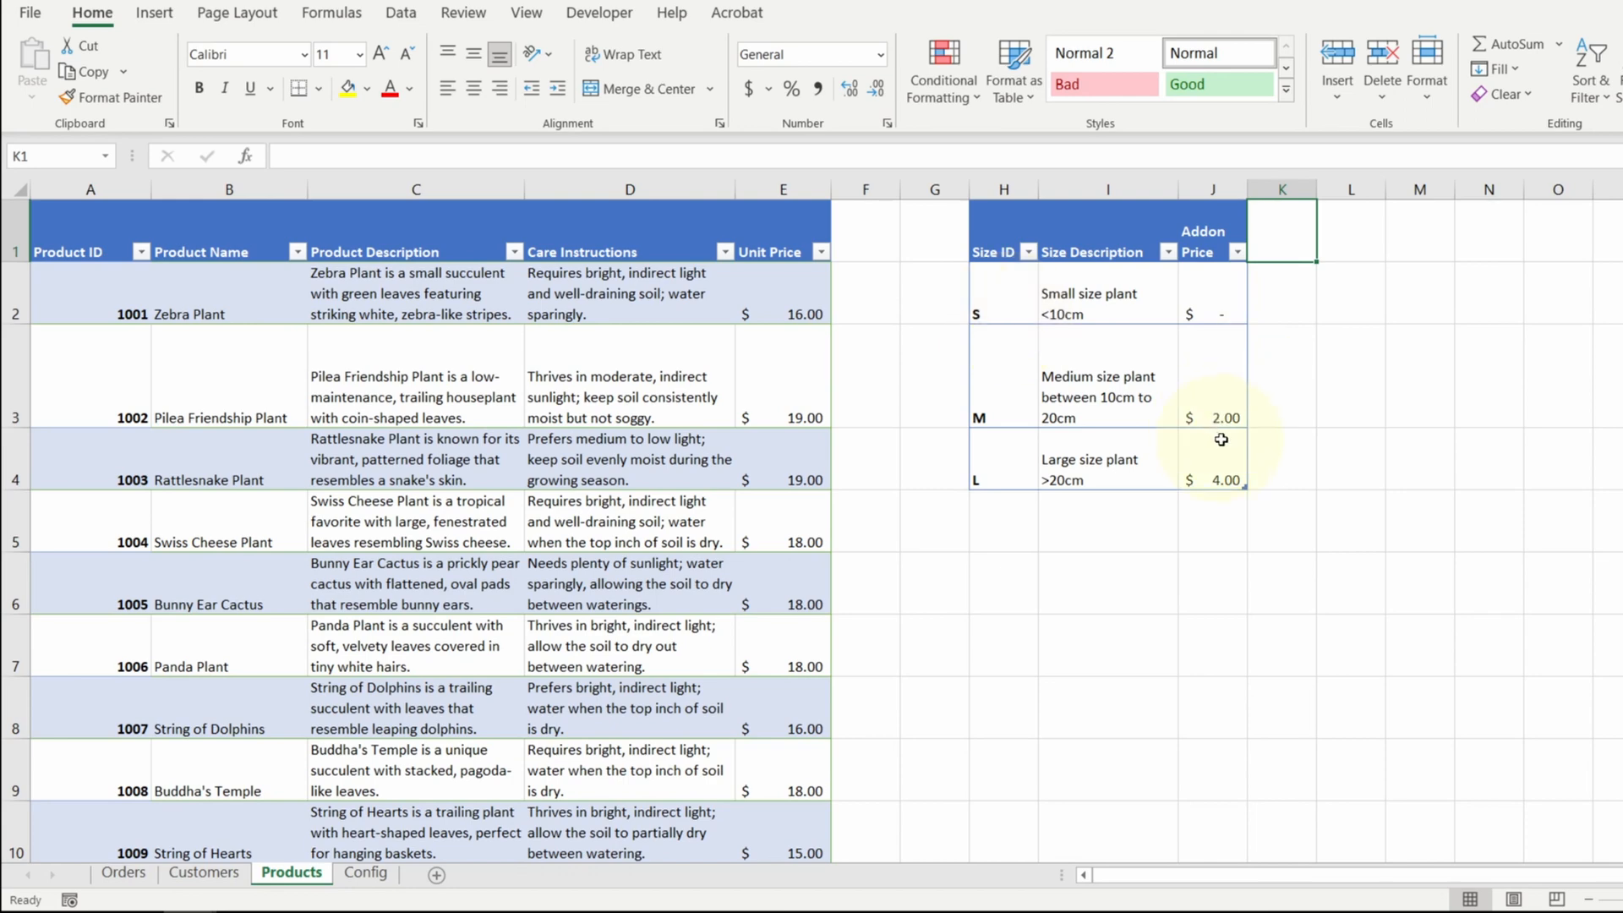
# Switch to the Sales Invoice sheet with the blank Zombie Company template
pyautogui.click(385, 872)
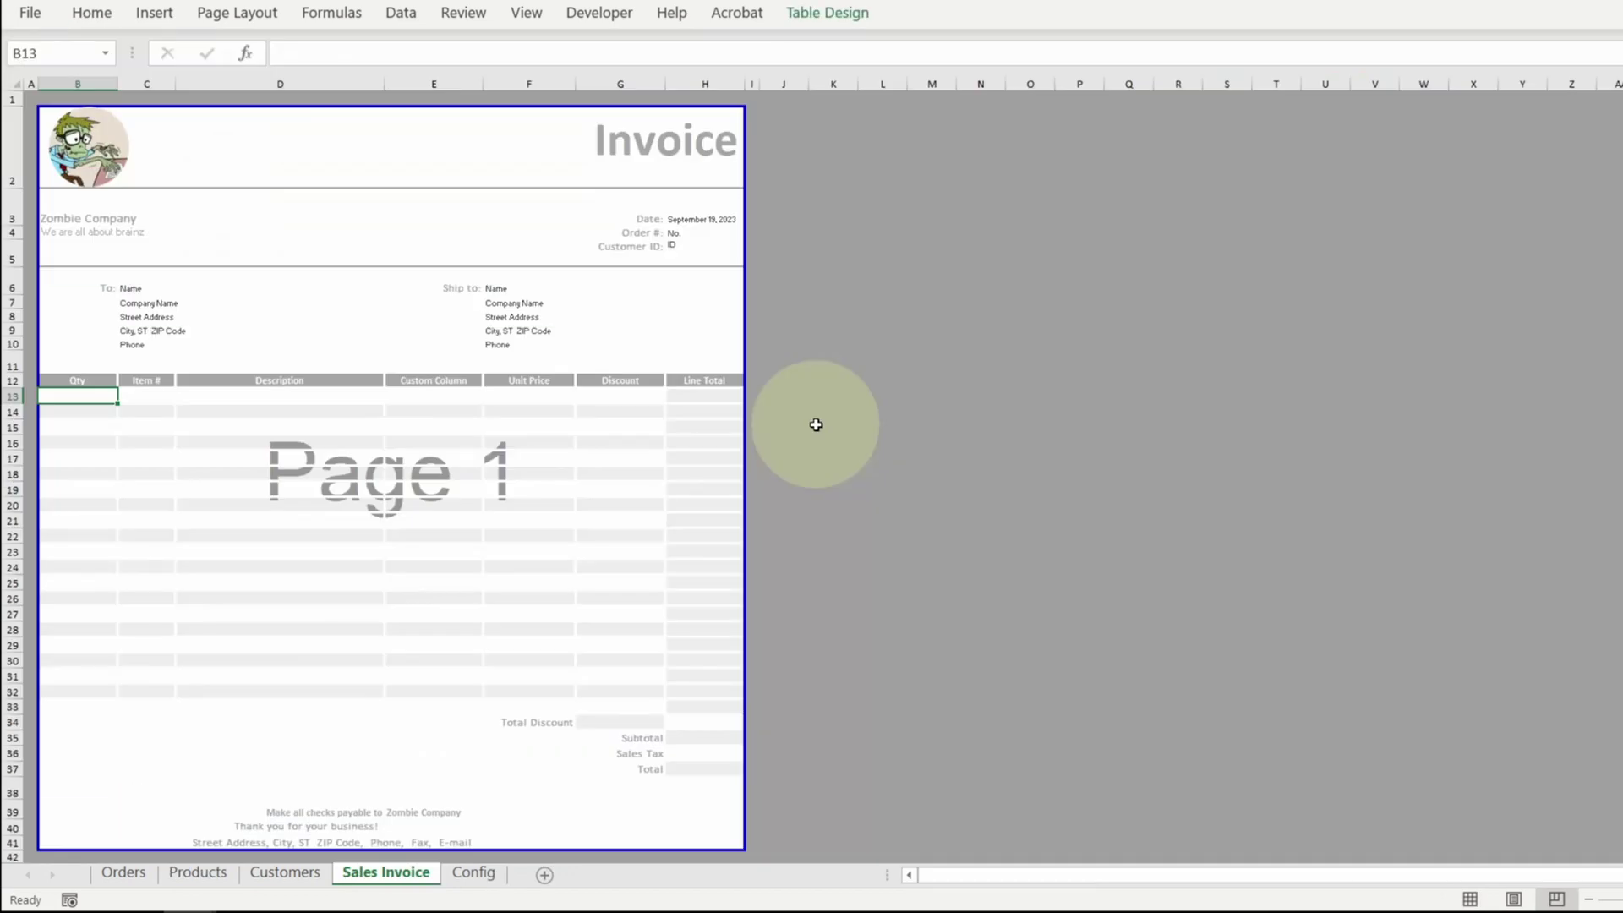
pyautogui.moveTo(660, 141)
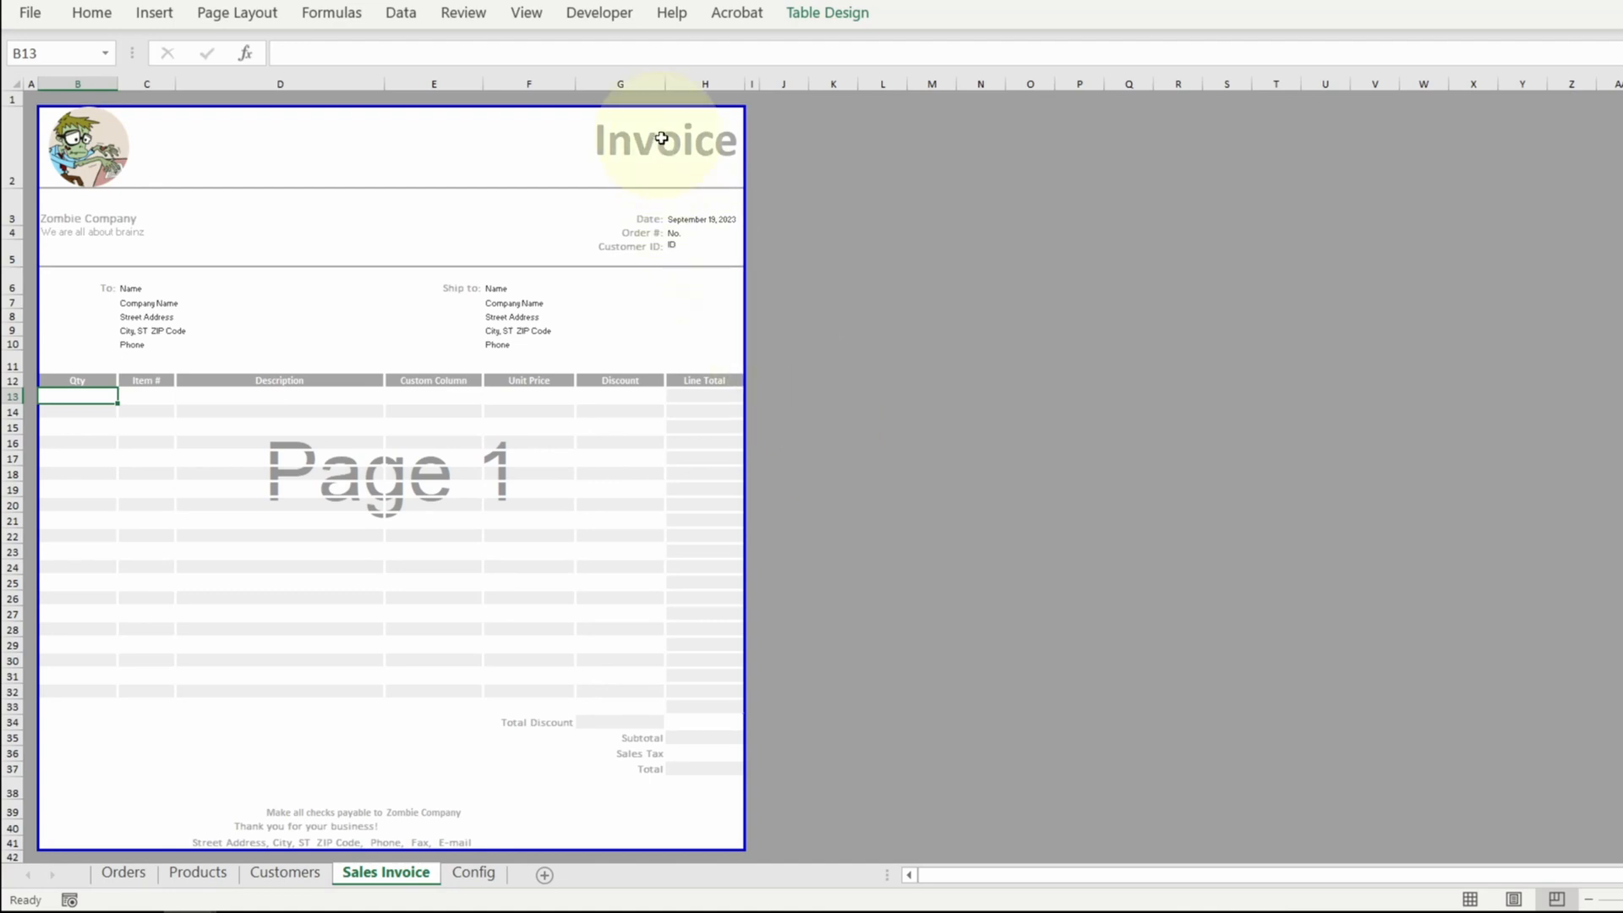
pyautogui.moveTo(688, 284)
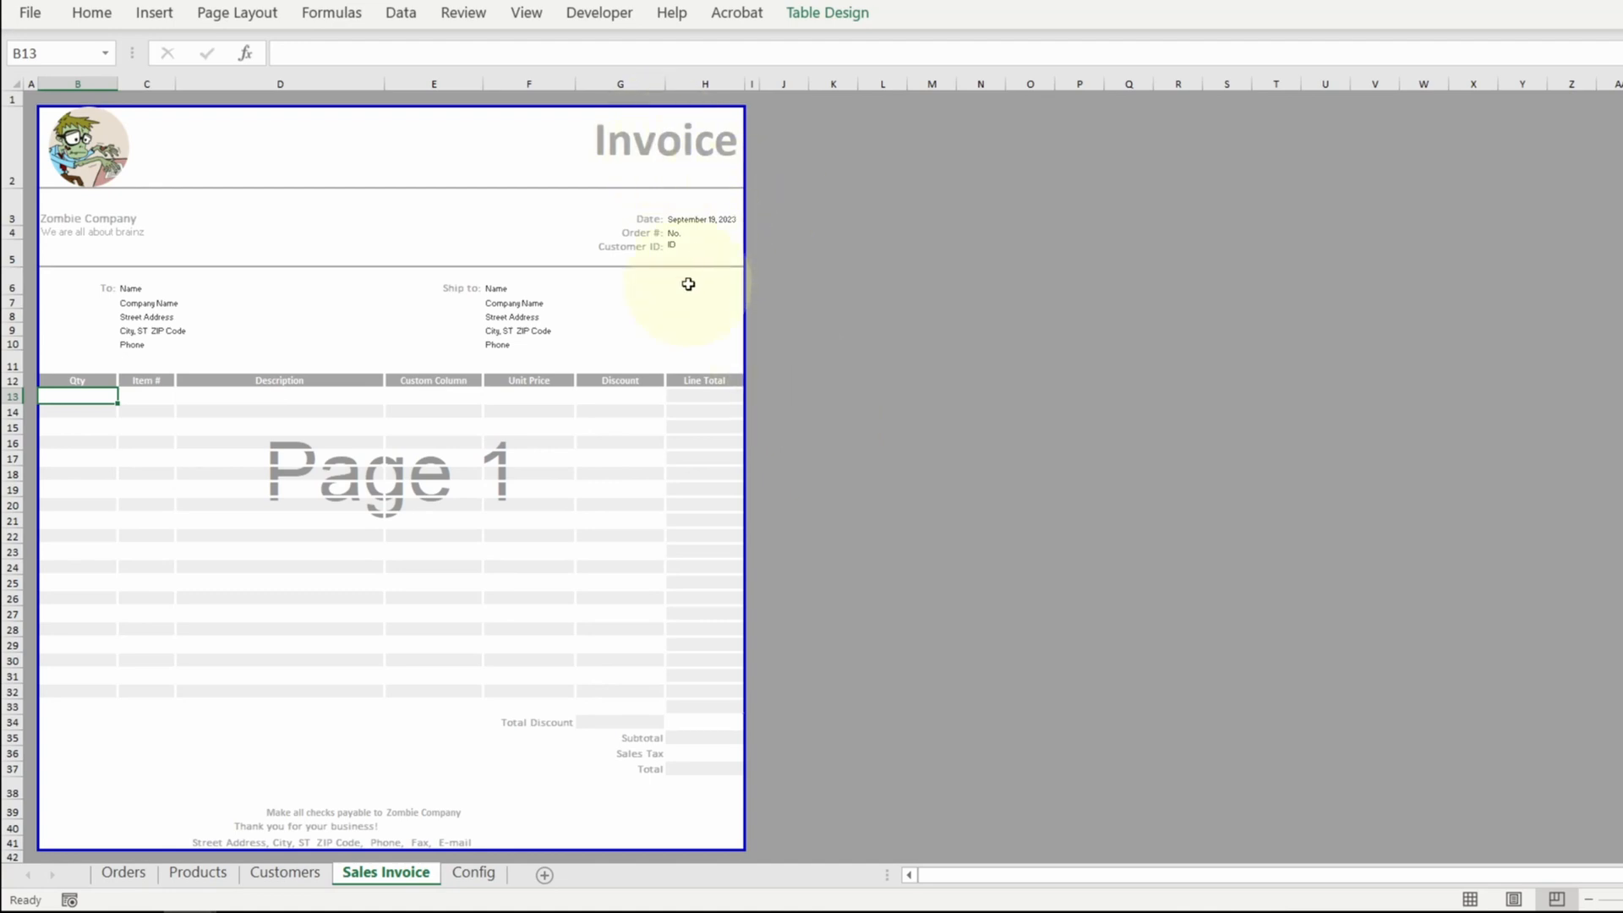
pyautogui.moveTo(473, 436)
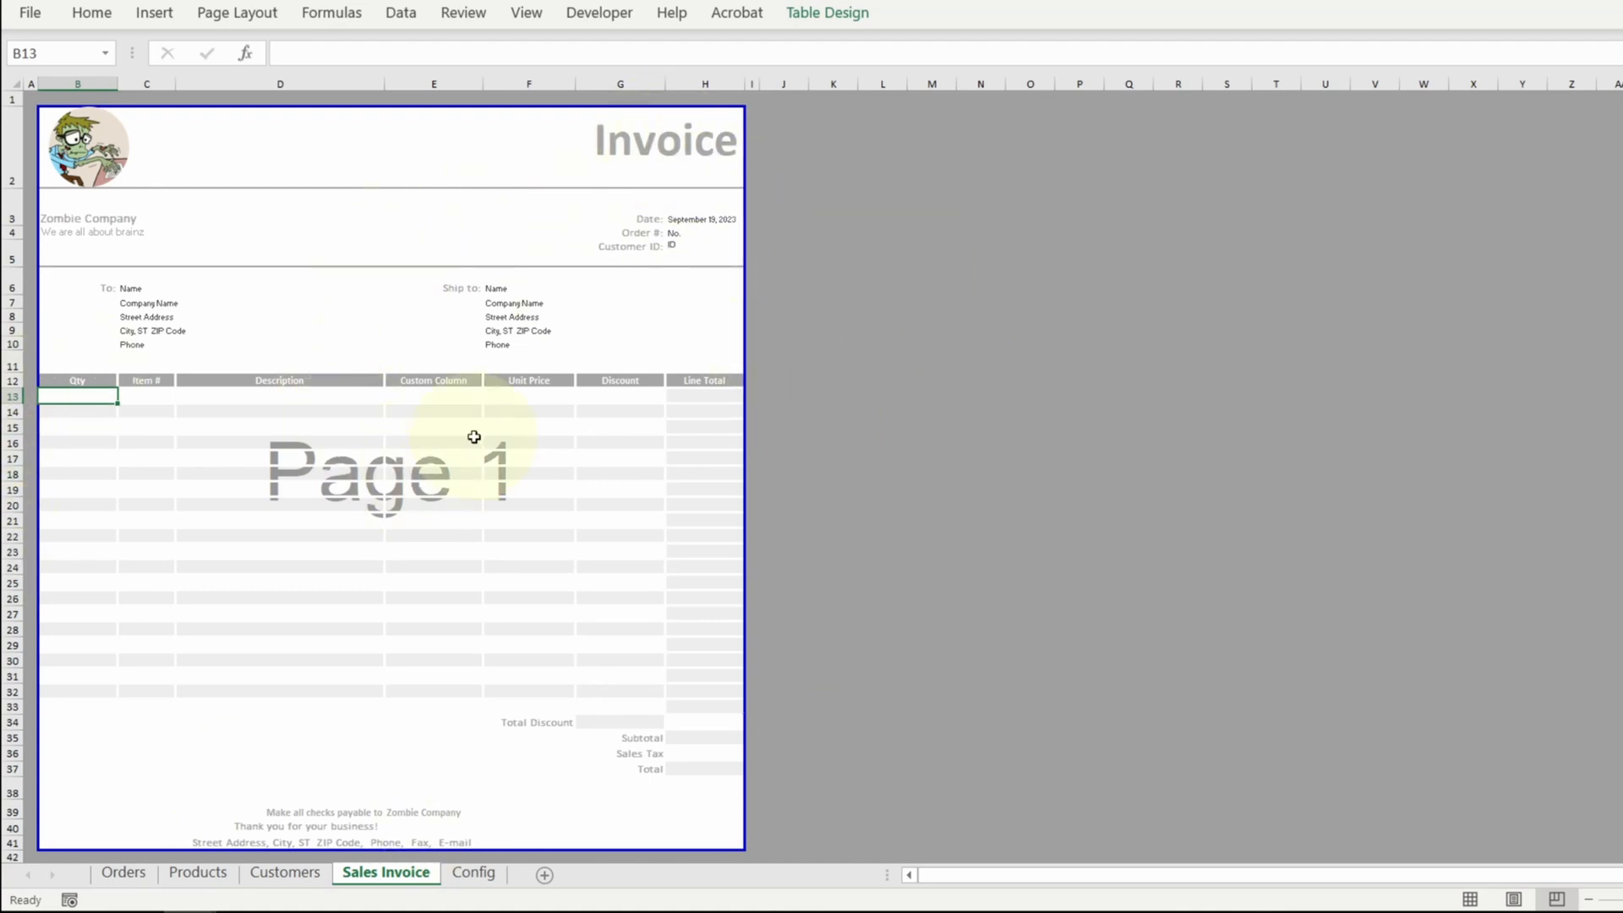